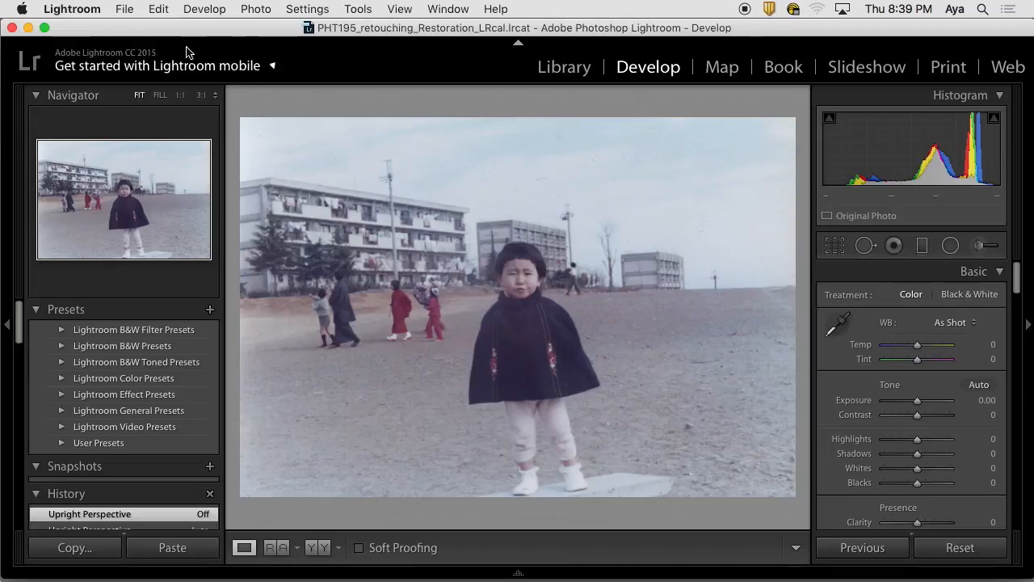
pyautogui.moveTo(191, 87)
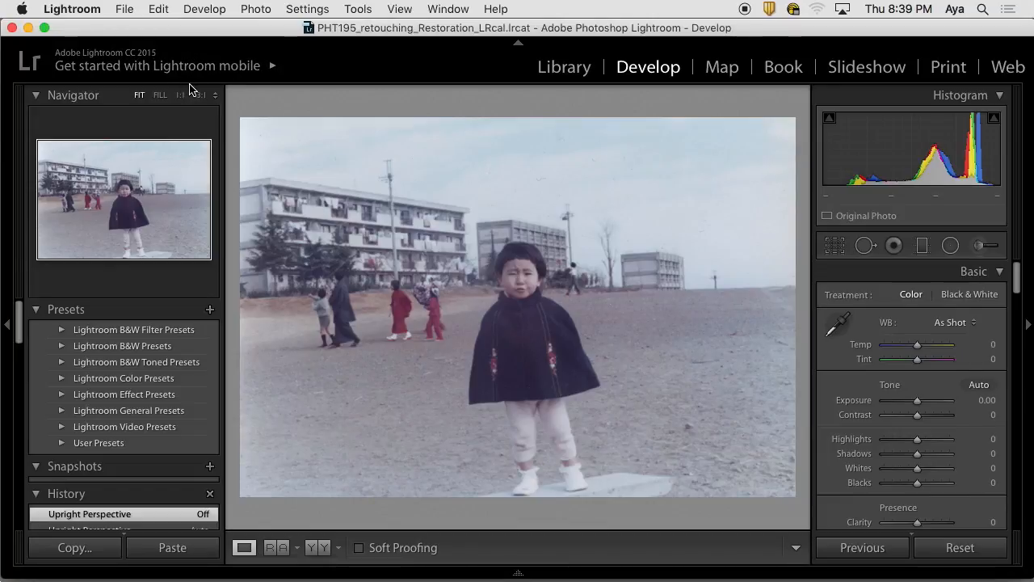
pyautogui.moveTo(194, 89)
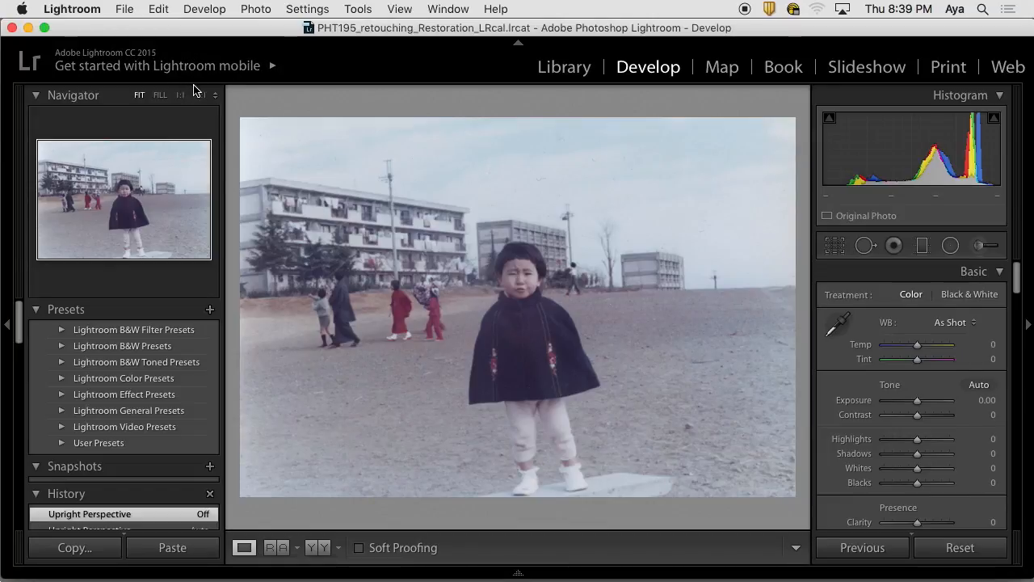
pyautogui.moveTo(267, 81)
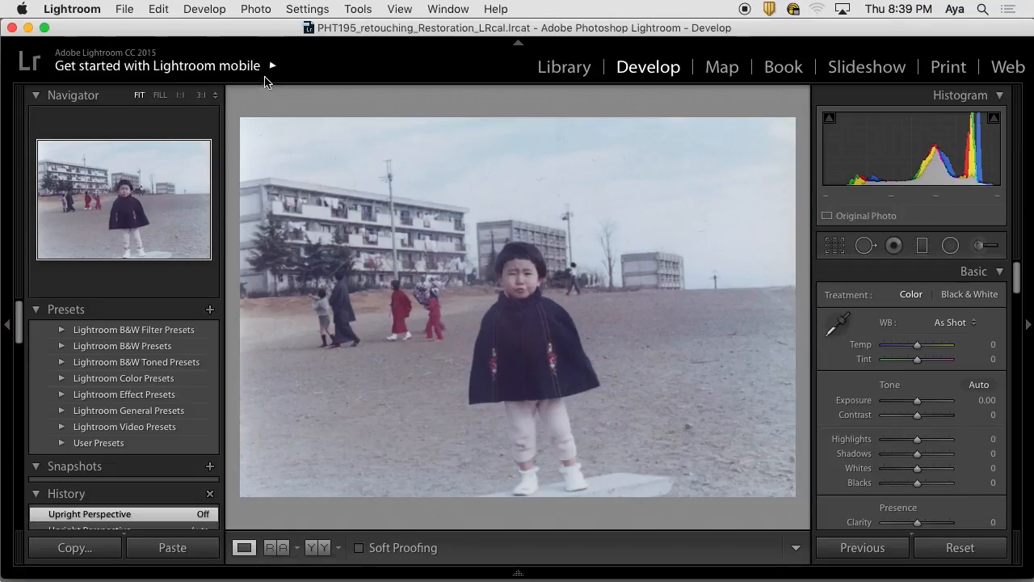
pyautogui.moveTo(336, 106)
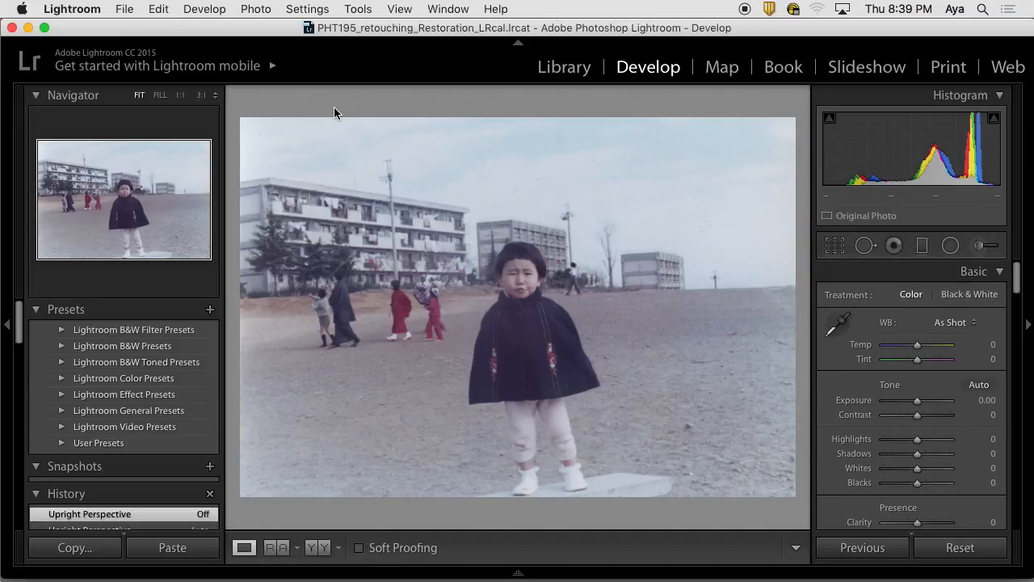
pyautogui.moveTo(362, 70)
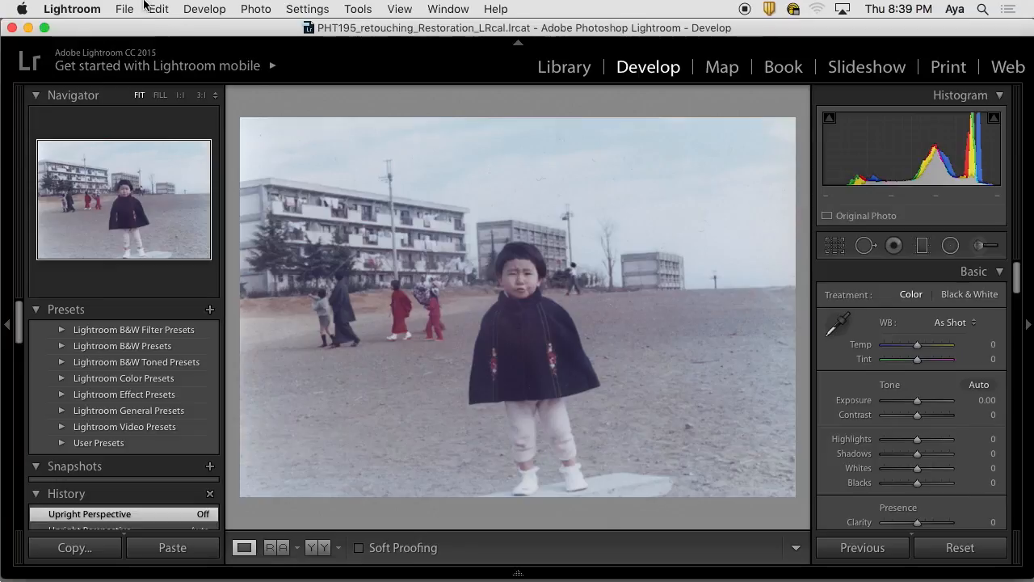
pyautogui.moveTo(71, 31)
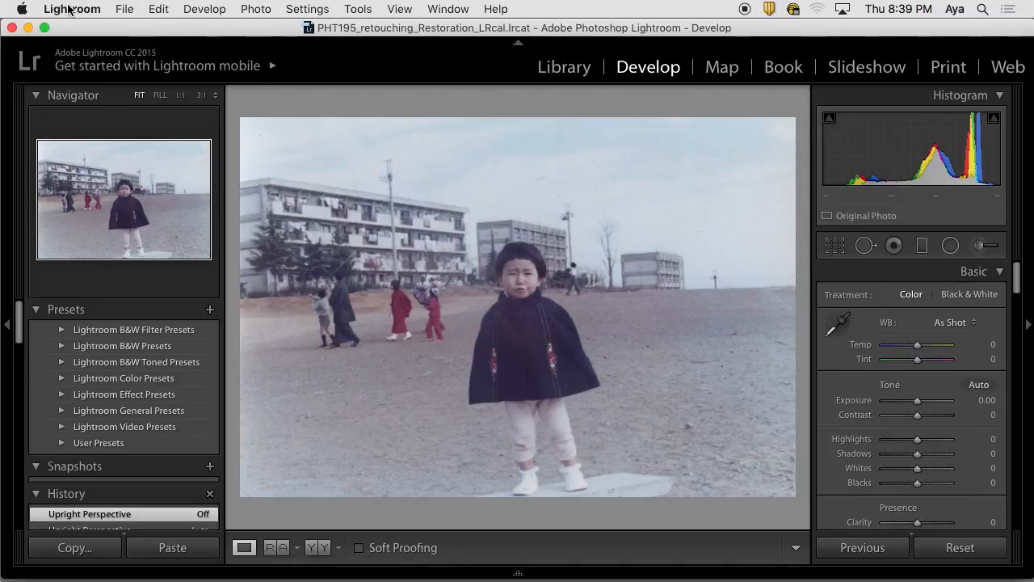
# Bring up Lightroom's Preferences dialog on its General settings from the Lightroom menu.
pyautogui.click(71, 10)
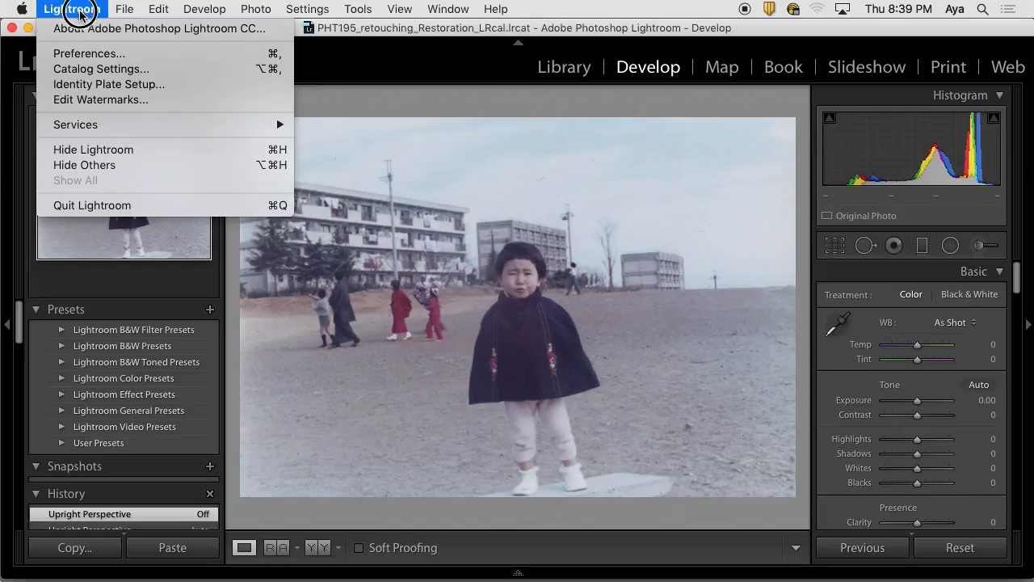
pyautogui.moveTo(89, 52)
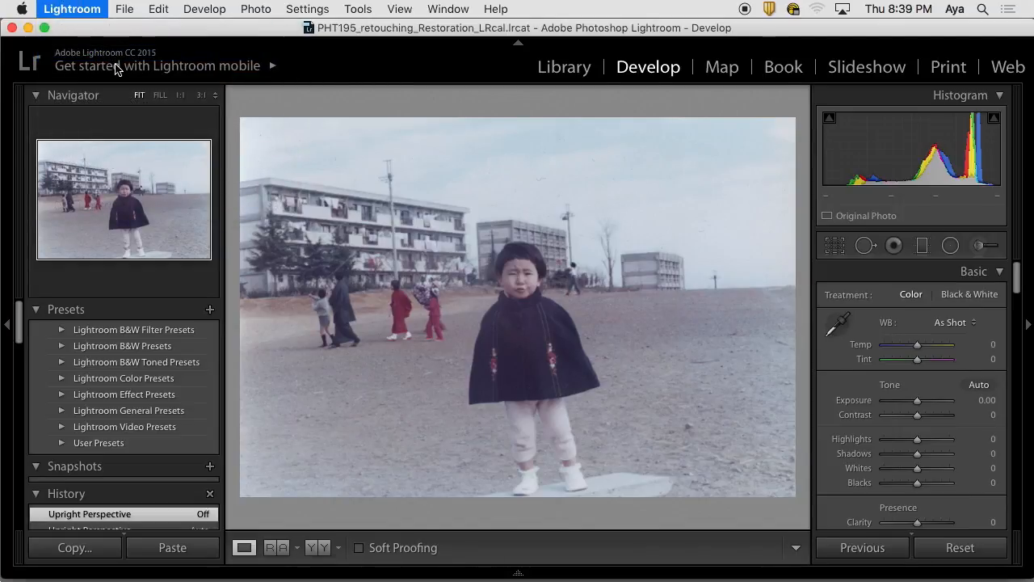
pyautogui.click(71, 10)
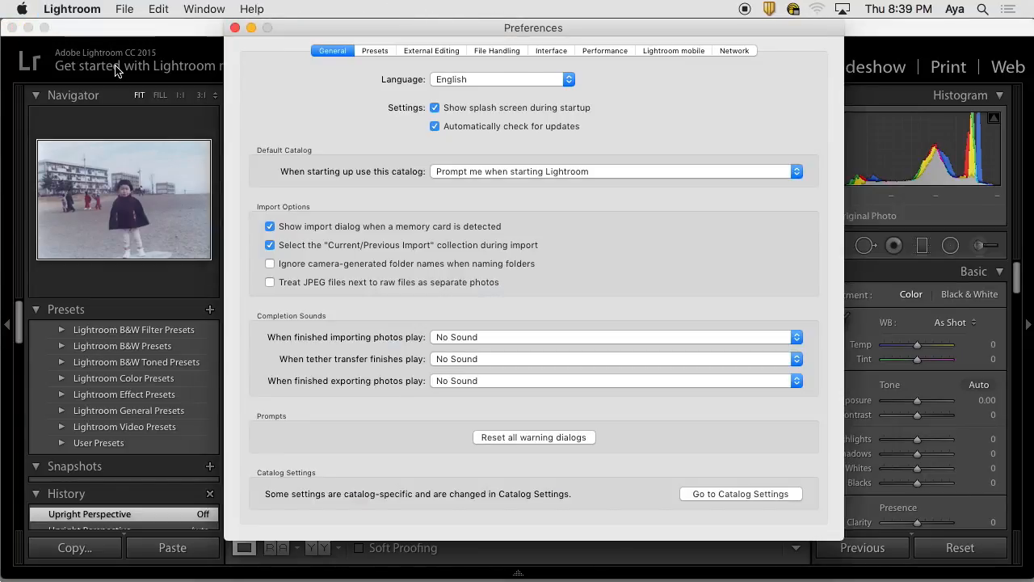
pyautogui.moveTo(186, 73)
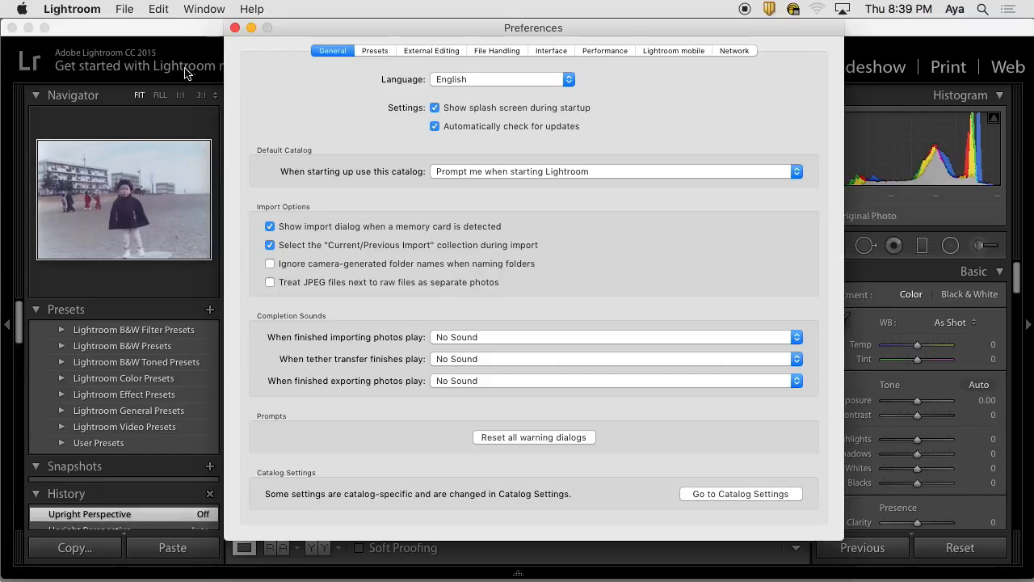
pyautogui.moveTo(445, 63)
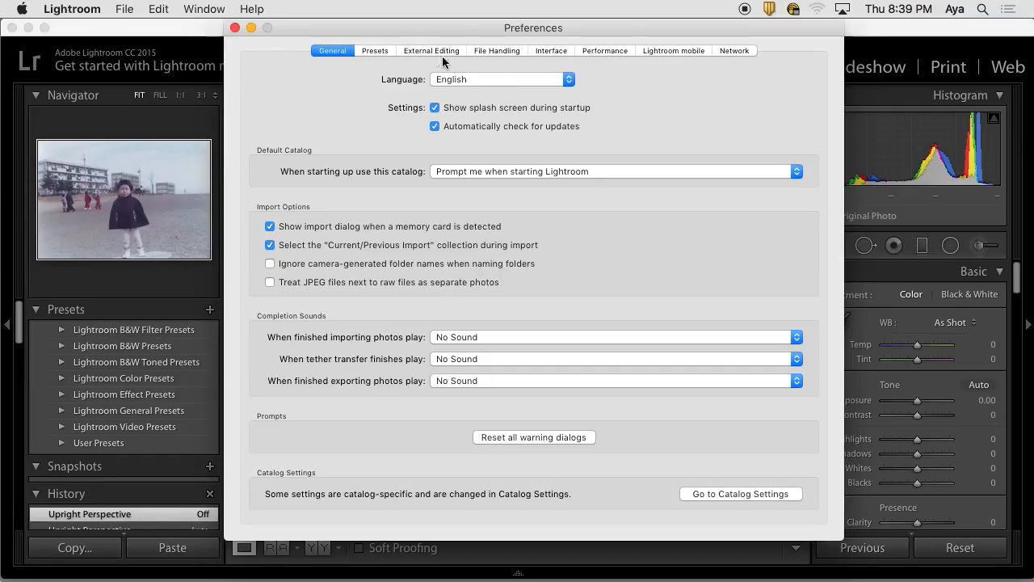
pyautogui.moveTo(485, 65)
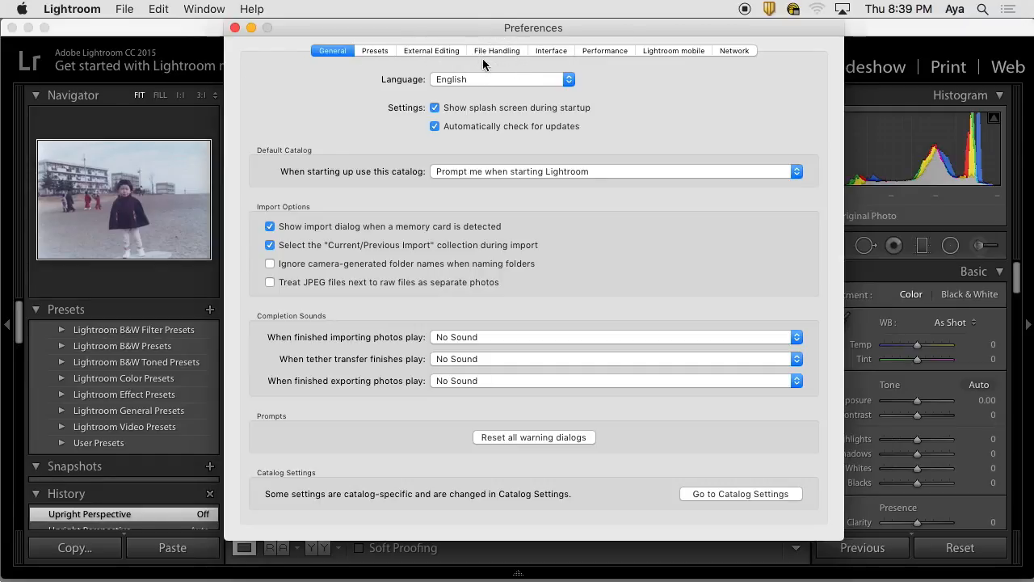
pyautogui.moveTo(421, 66)
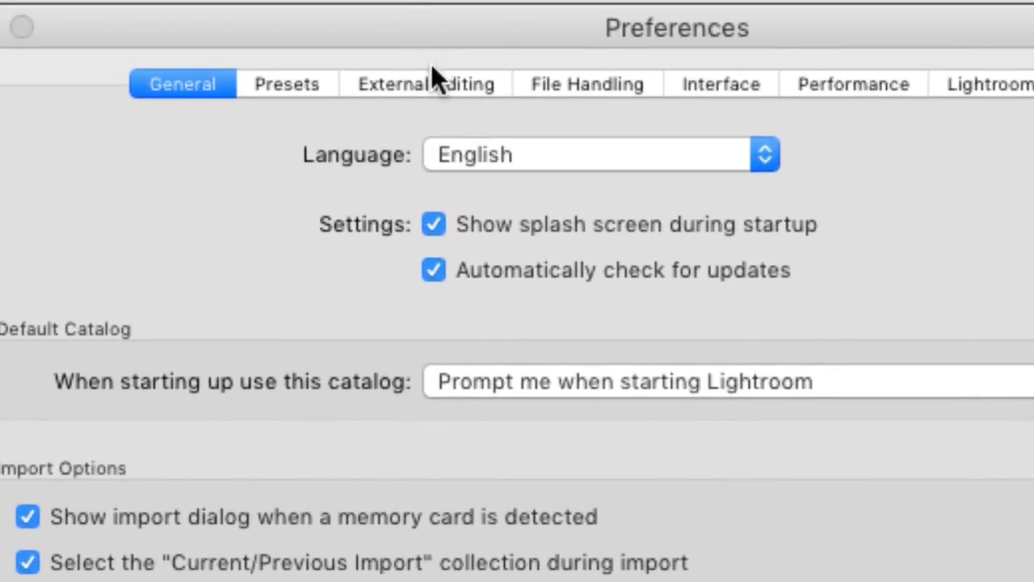
pyautogui.moveTo(396, 100)
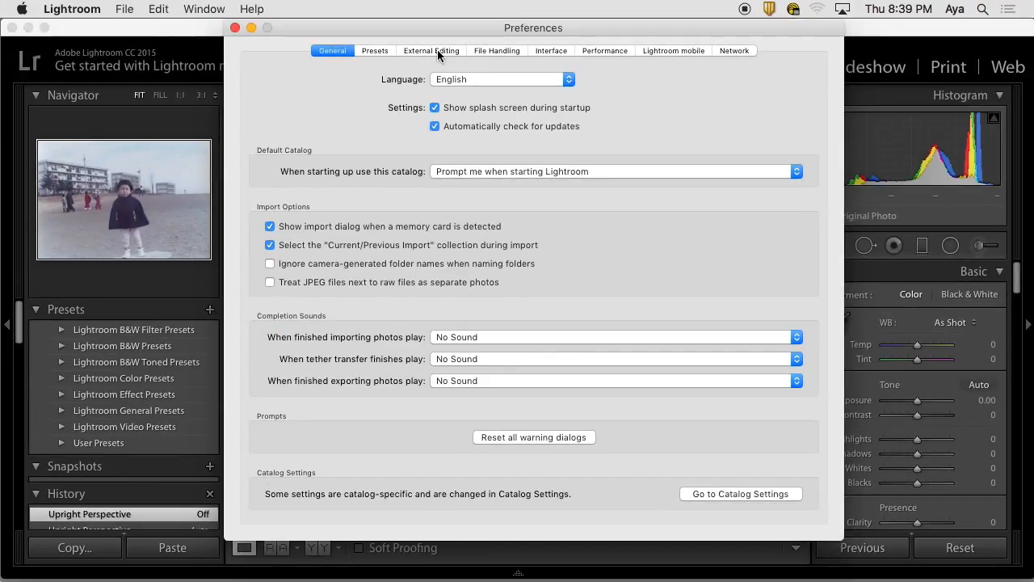
# Show the External Editing preferences for Photoshop CC 2017, keeping PSD as the file format.
pyautogui.click(431, 50)
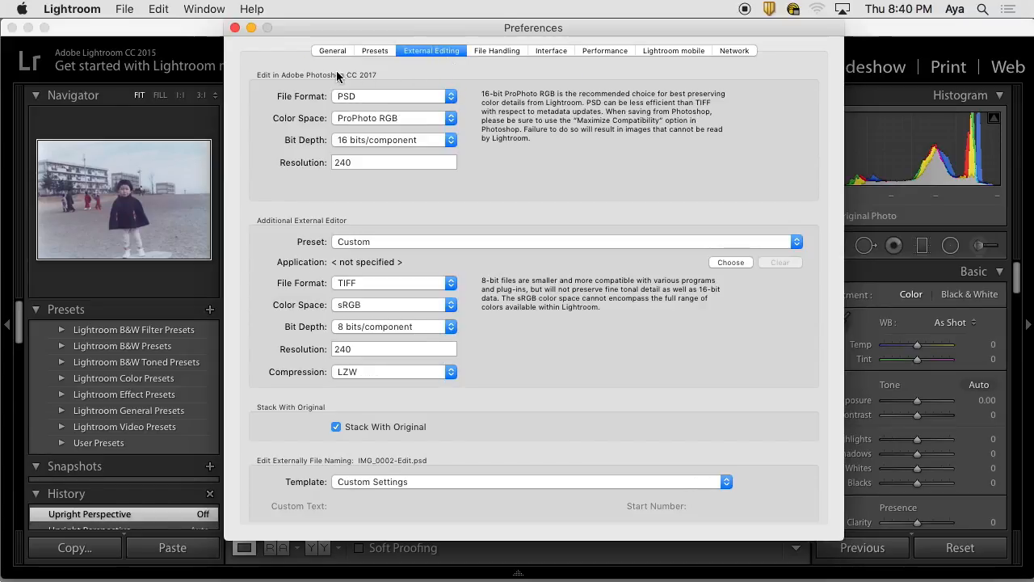
pyautogui.moveTo(456, 178)
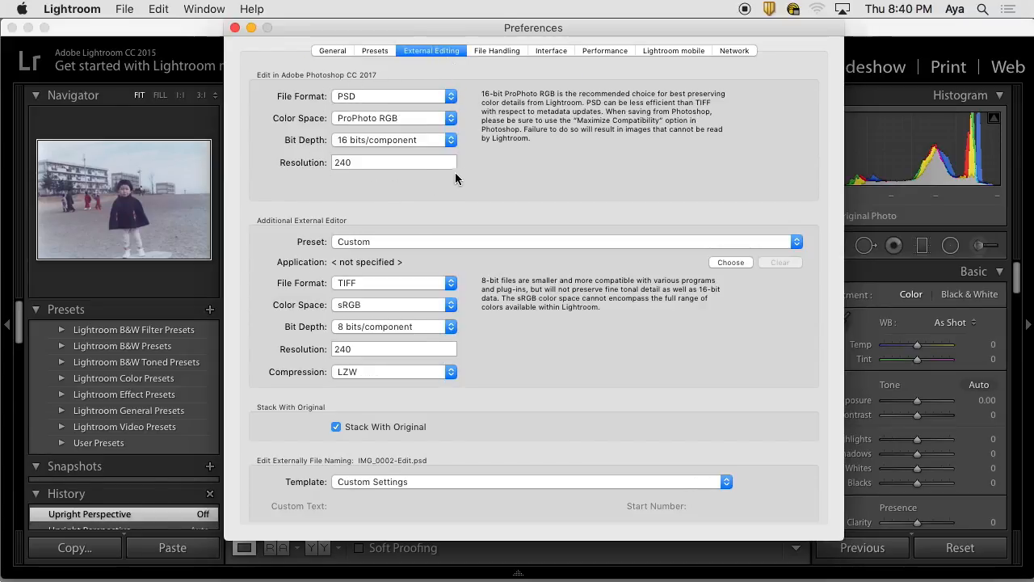
pyautogui.moveTo(366, 256)
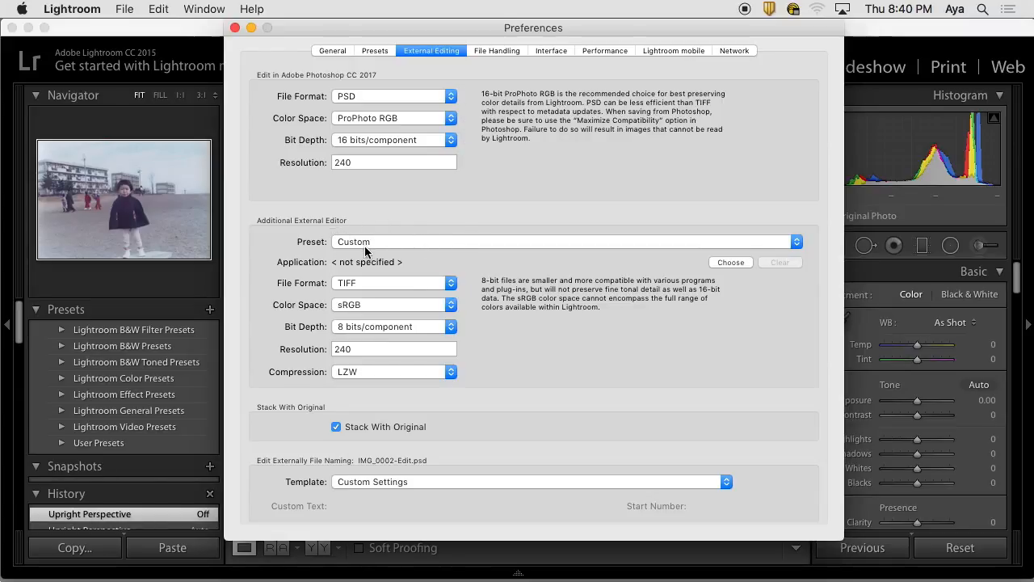
pyautogui.moveTo(371, 127)
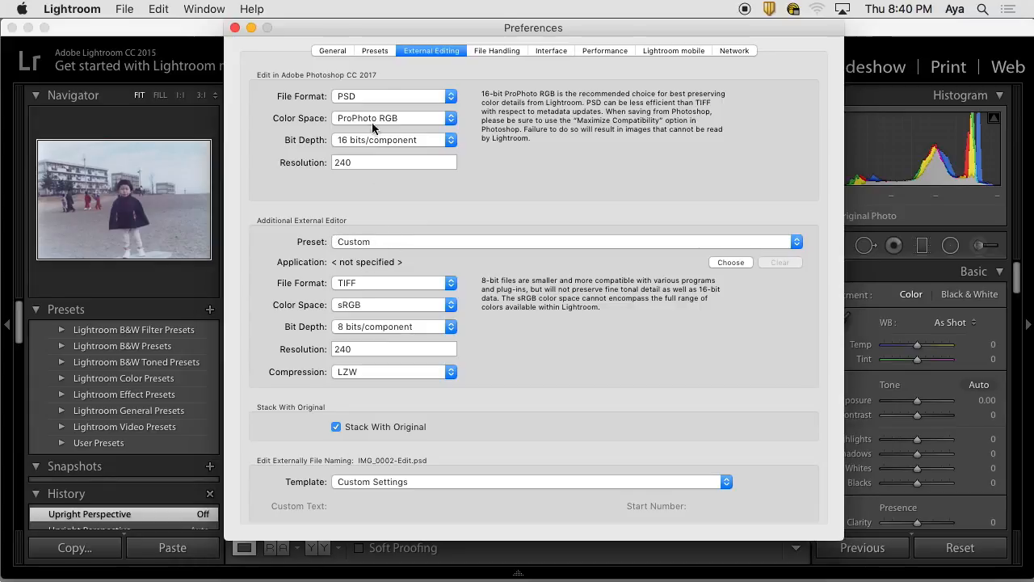
pyautogui.moveTo(467, 87)
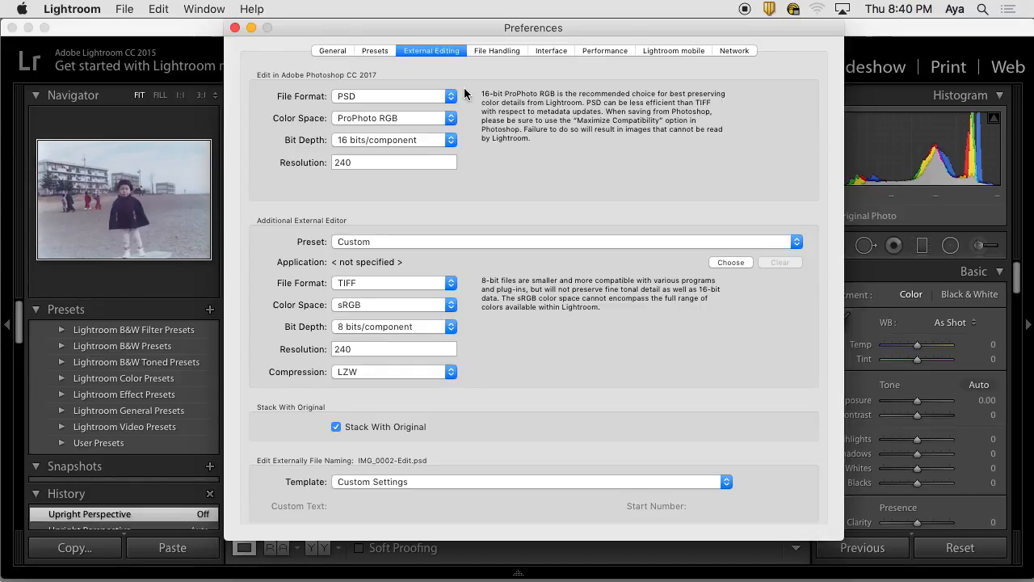
pyautogui.moveTo(460, 97)
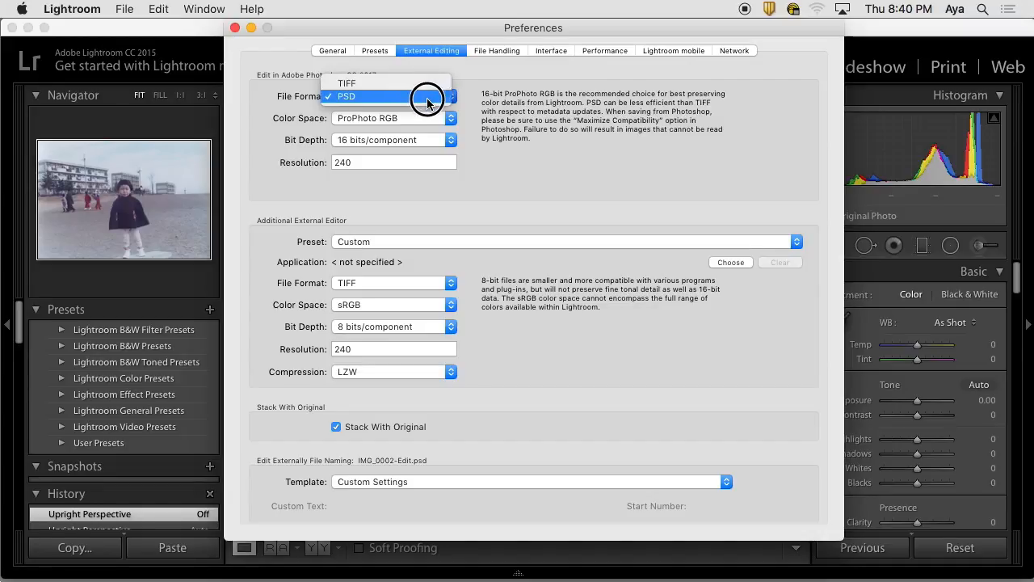
pyautogui.moveTo(396, 100)
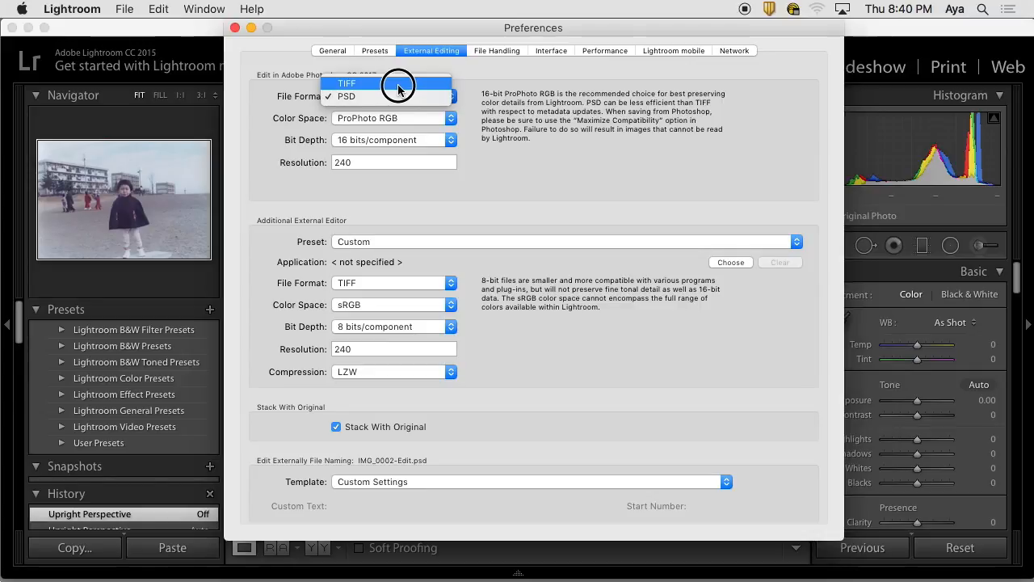
pyautogui.click(346, 97)
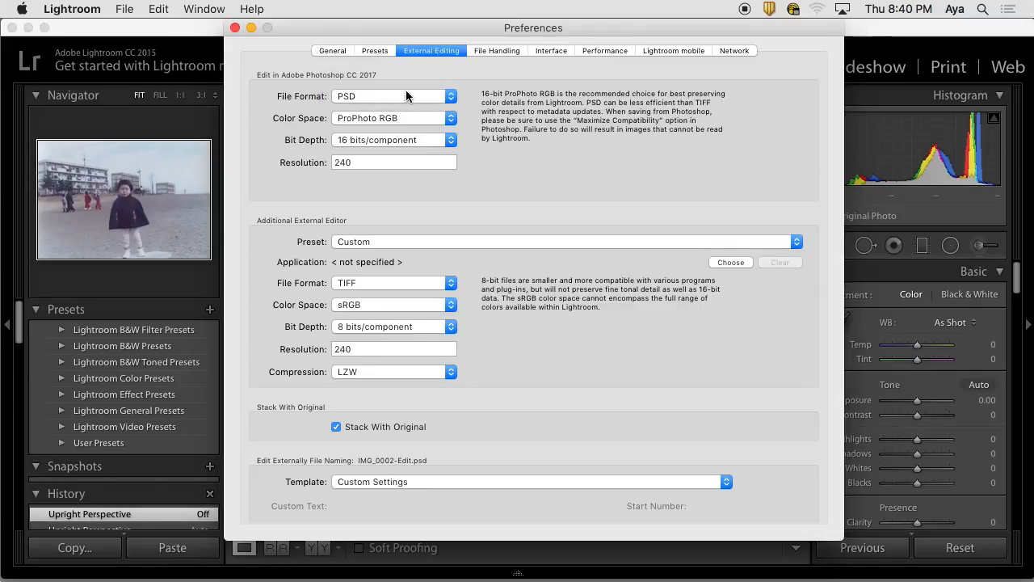
pyautogui.moveTo(647, 98)
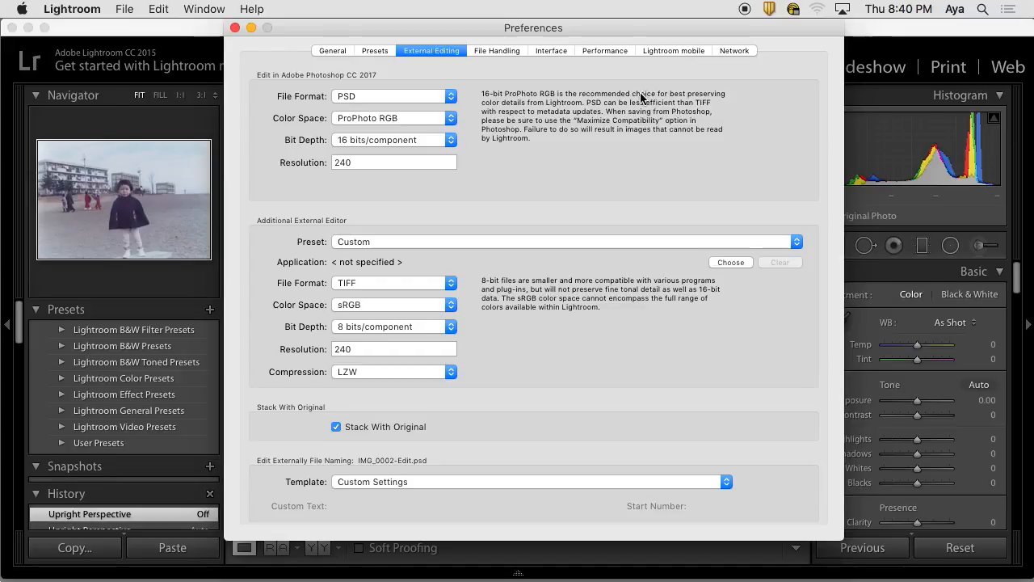
pyautogui.moveTo(440, 123)
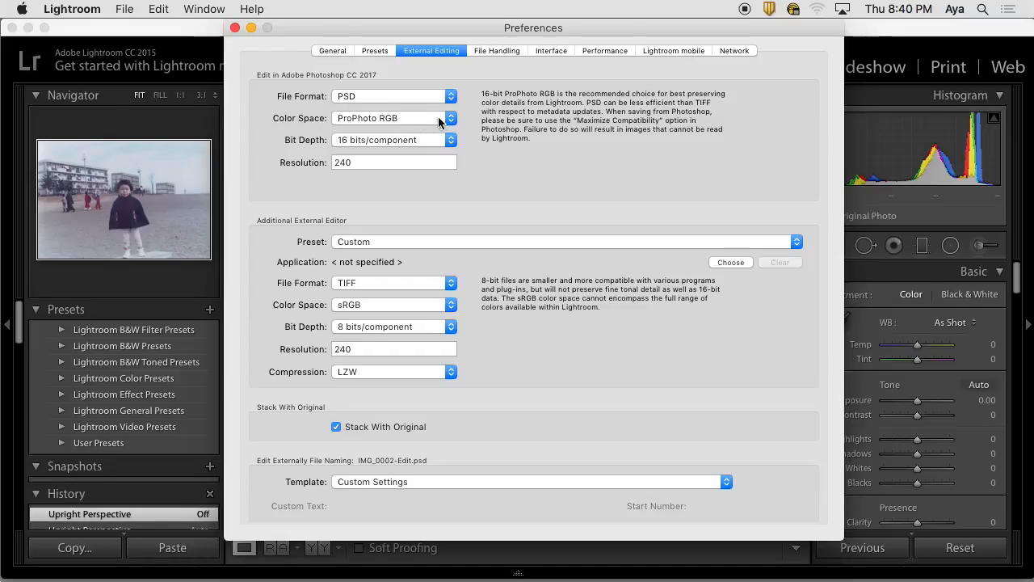
pyautogui.click(450, 118)
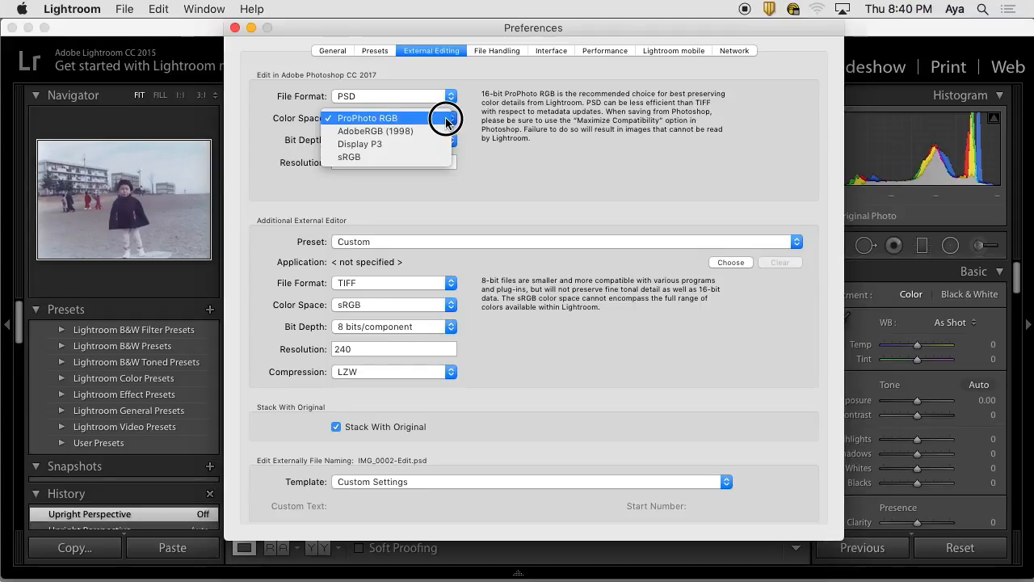
pyautogui.moveTo(359, 144)
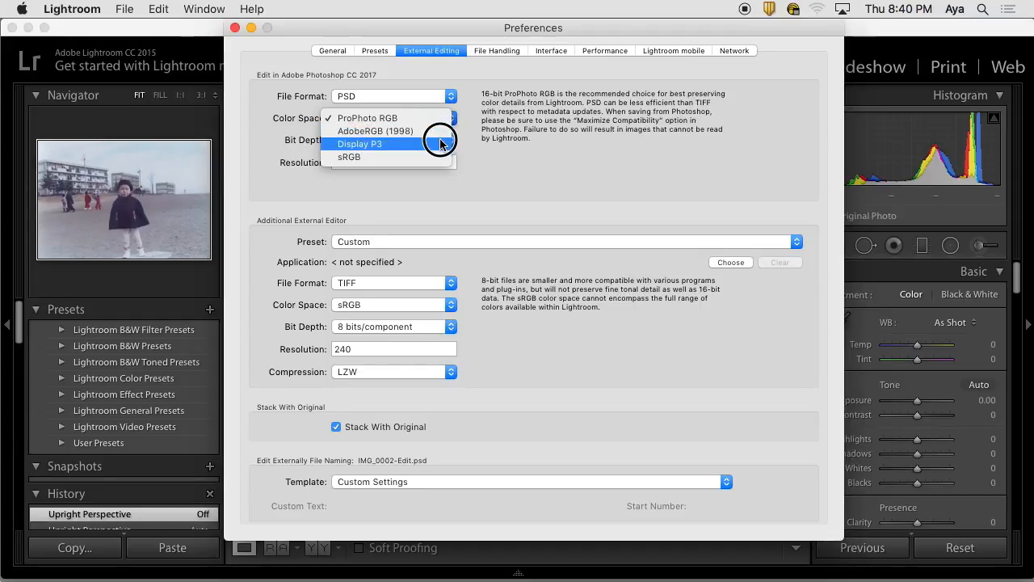
pyautogui.moveTo(348, 157)
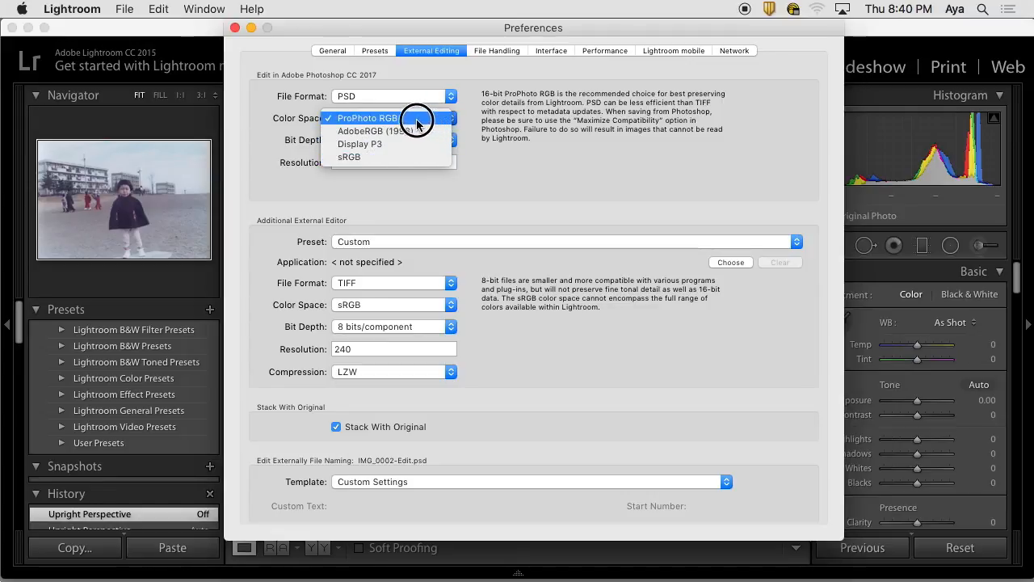
pyautogui.moveTo(388, 123)
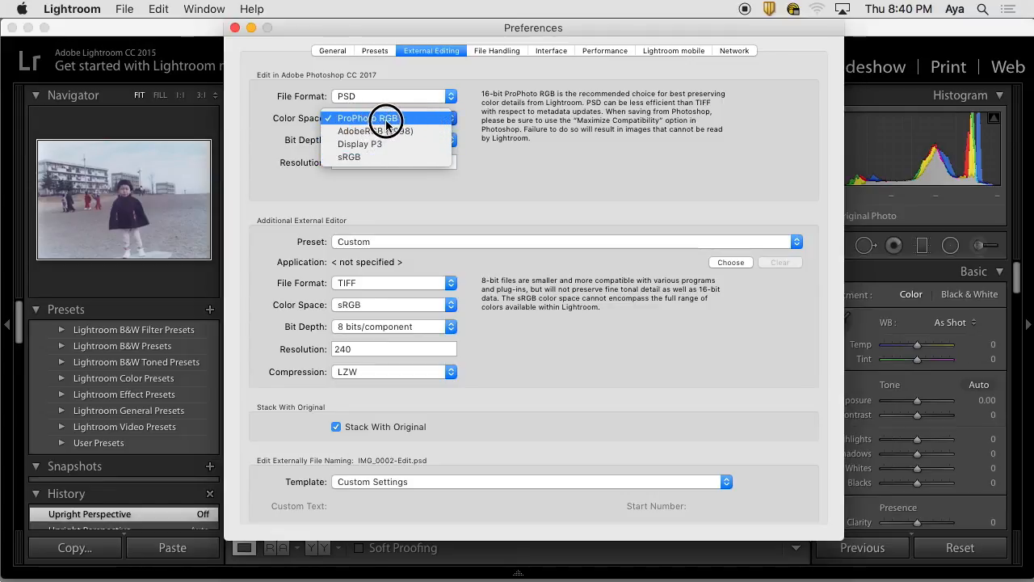
pyautogui.click(384, 118)
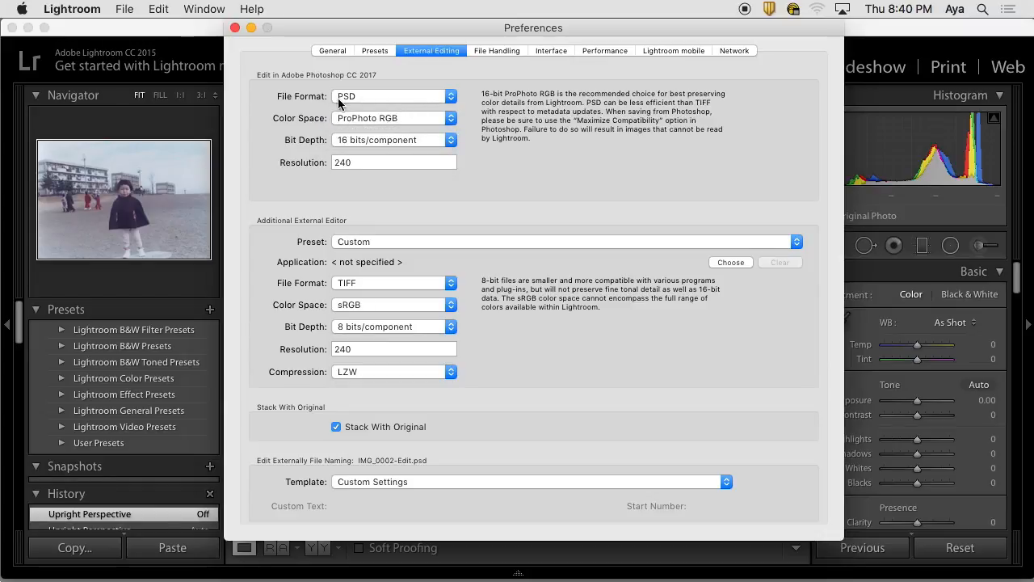
pyautogui.moveTo(408, 116)
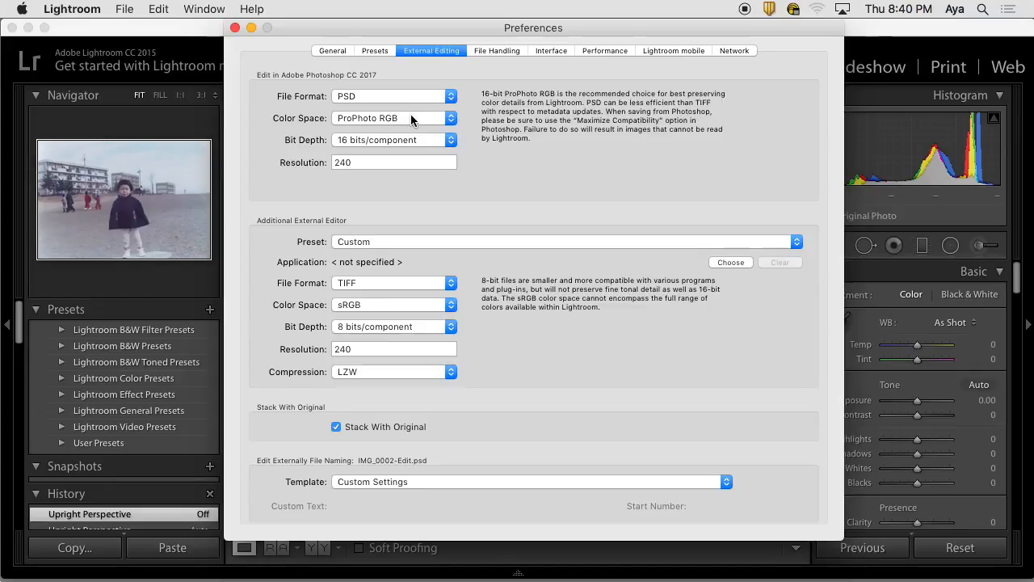
pyautogui.moveTo(401, 126)
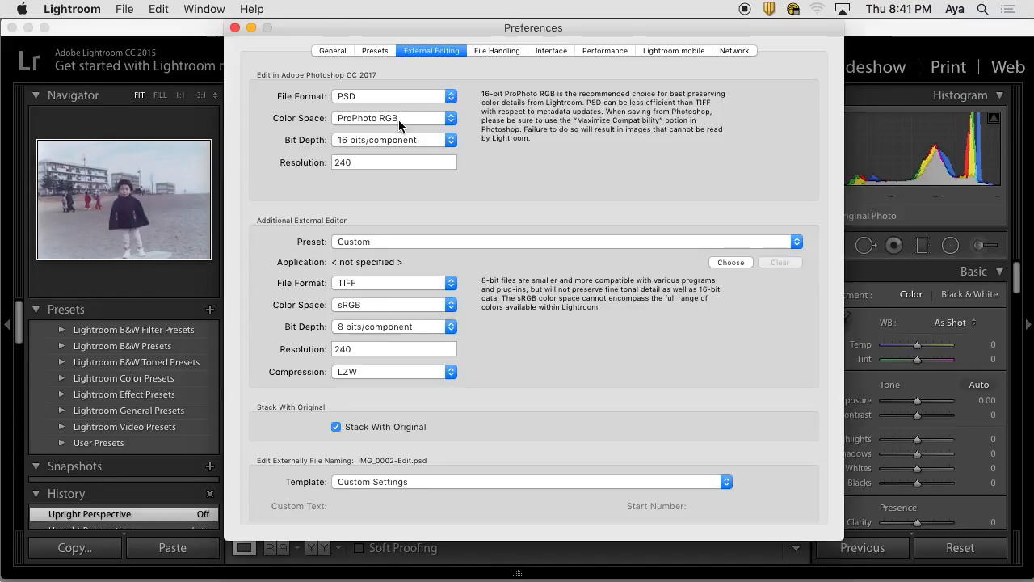
pyautogui.moveTo(364, 123)
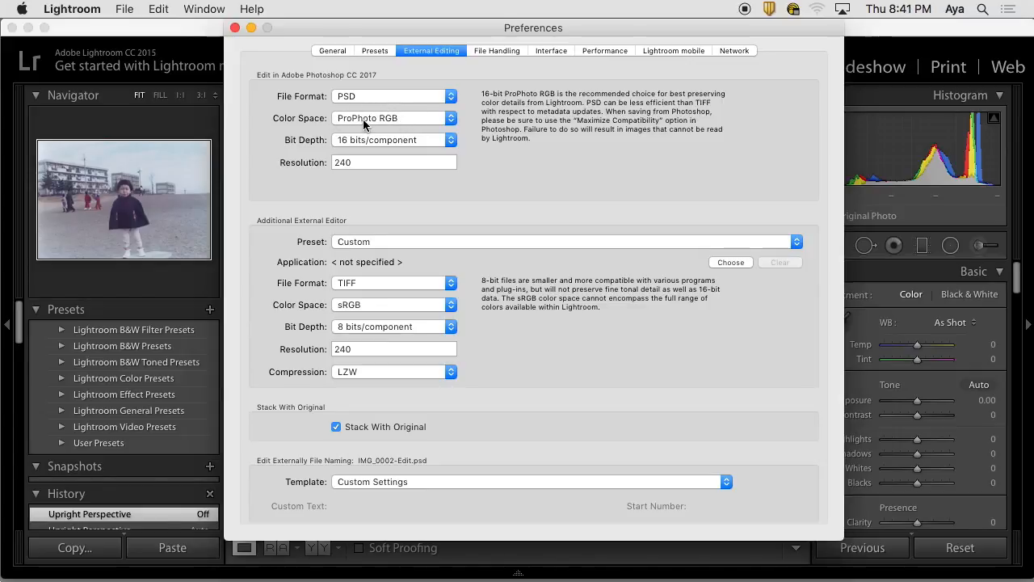
pyautogui.moveTo(375, 136)
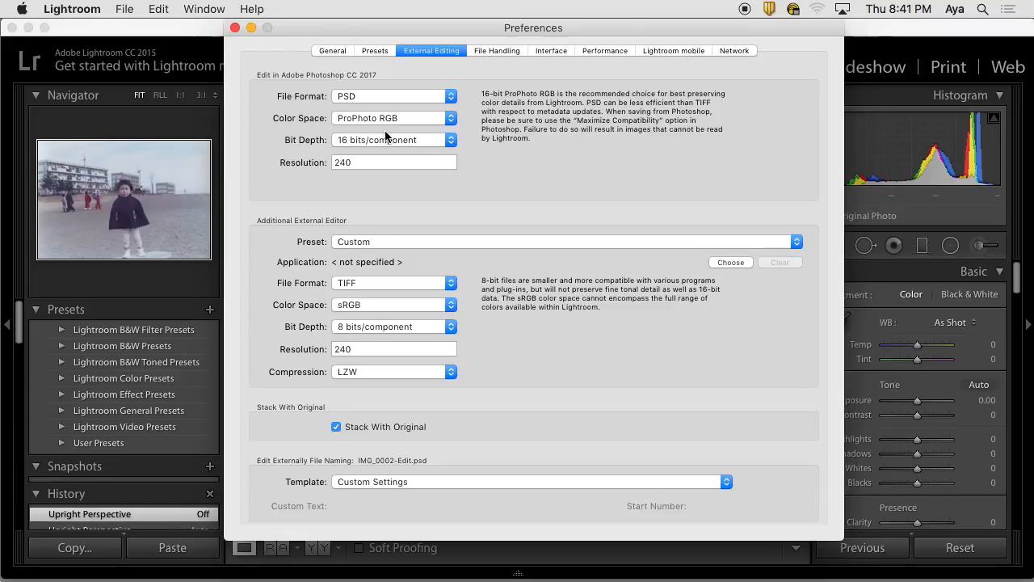
pyautogui.moveTo(349, 139)
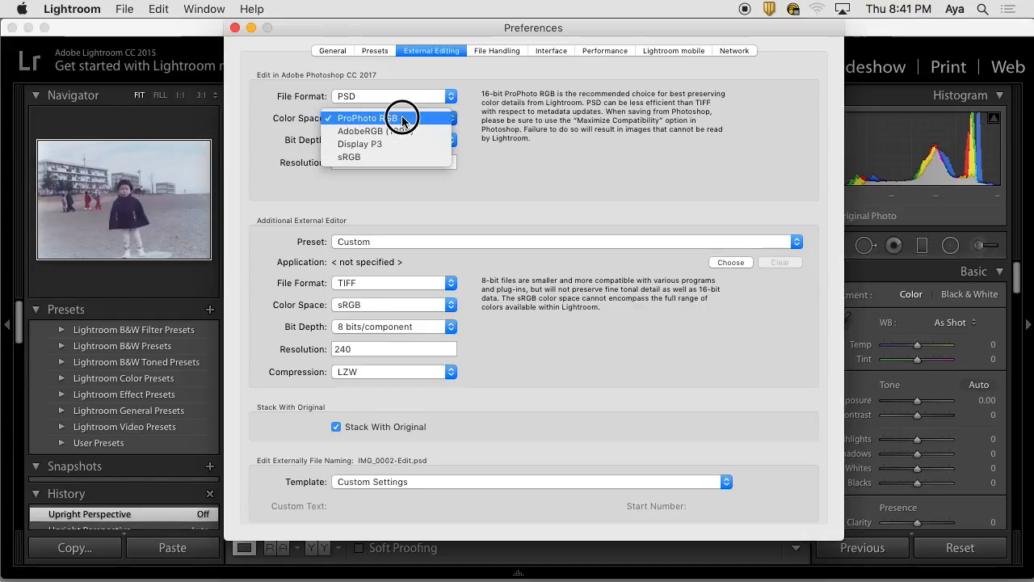
pyautogui.moveTo(414, 131)
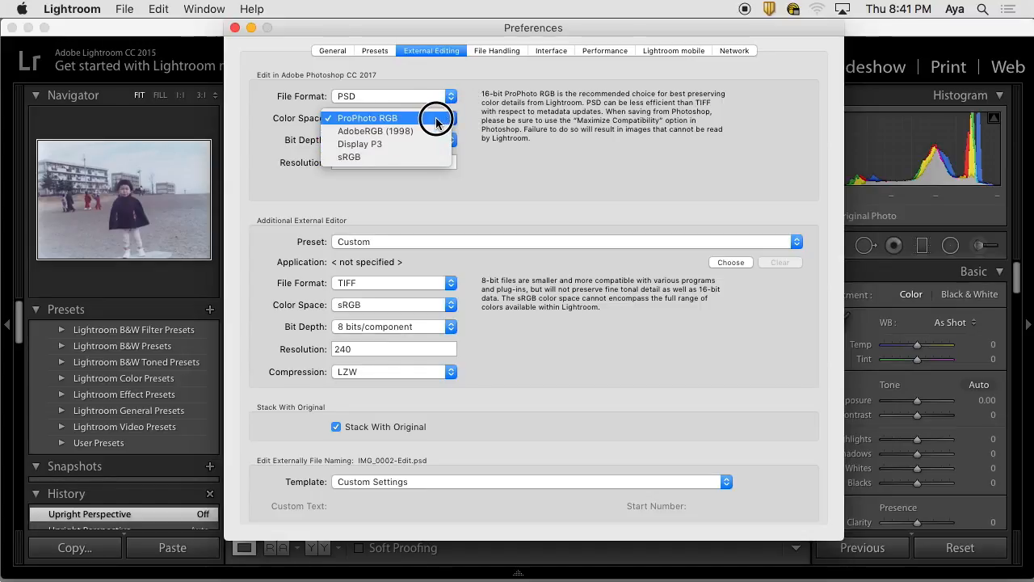
pyautogui.click(367, 118)
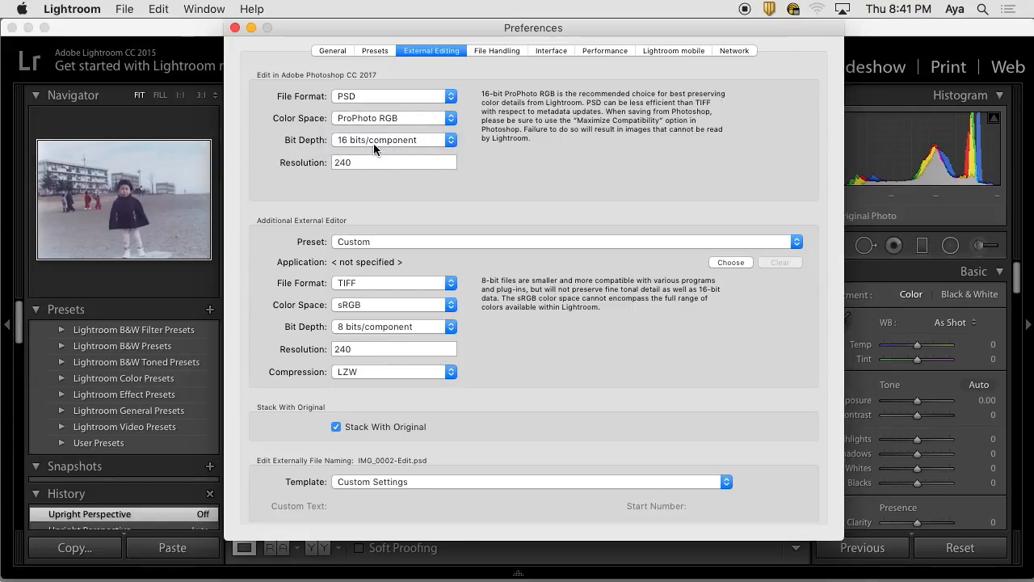
pyautogui.moveTo(344, 178)
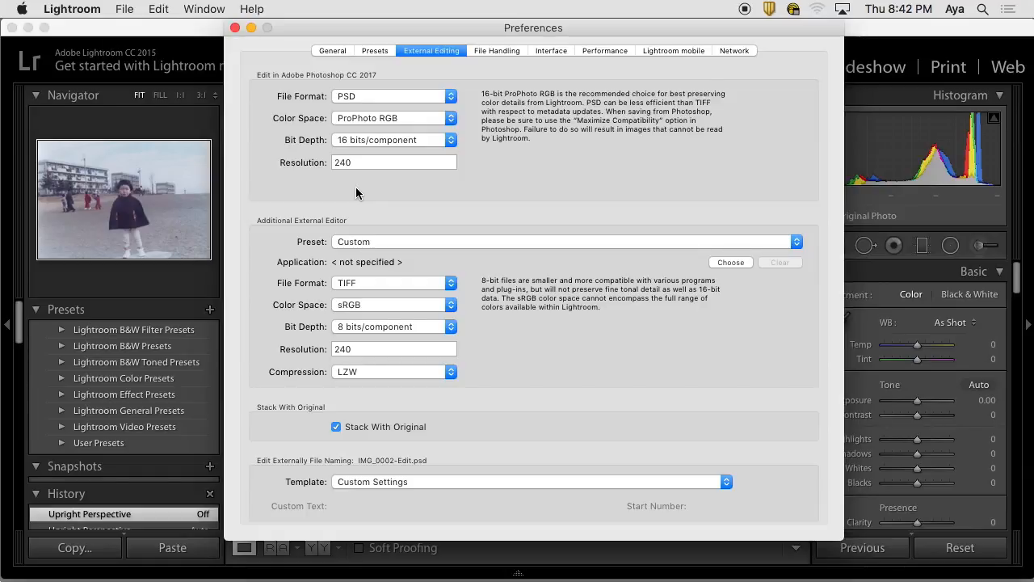
pyautogui.moveTo(330, 155)
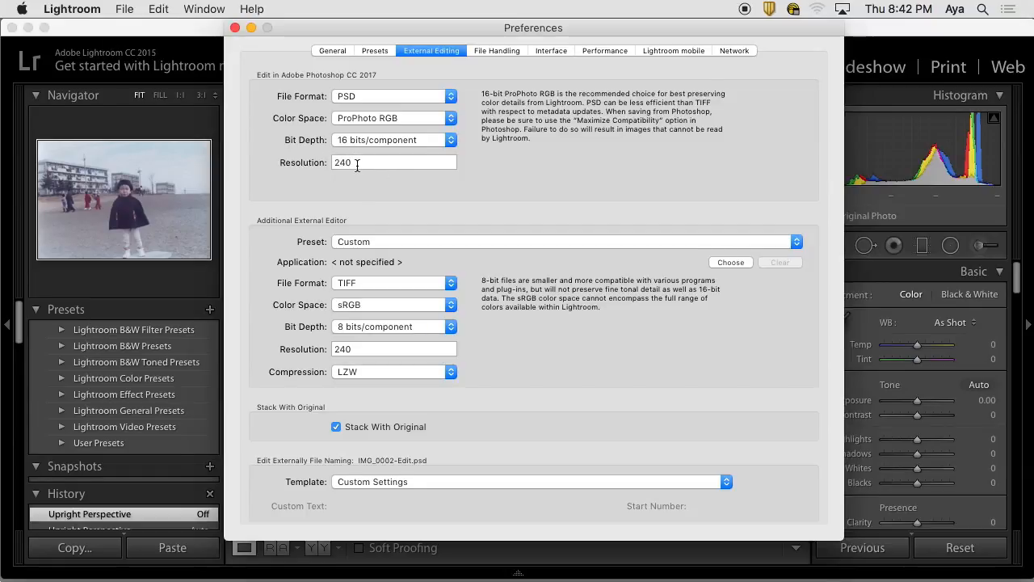
pyautogui.moveTo(349, 175)
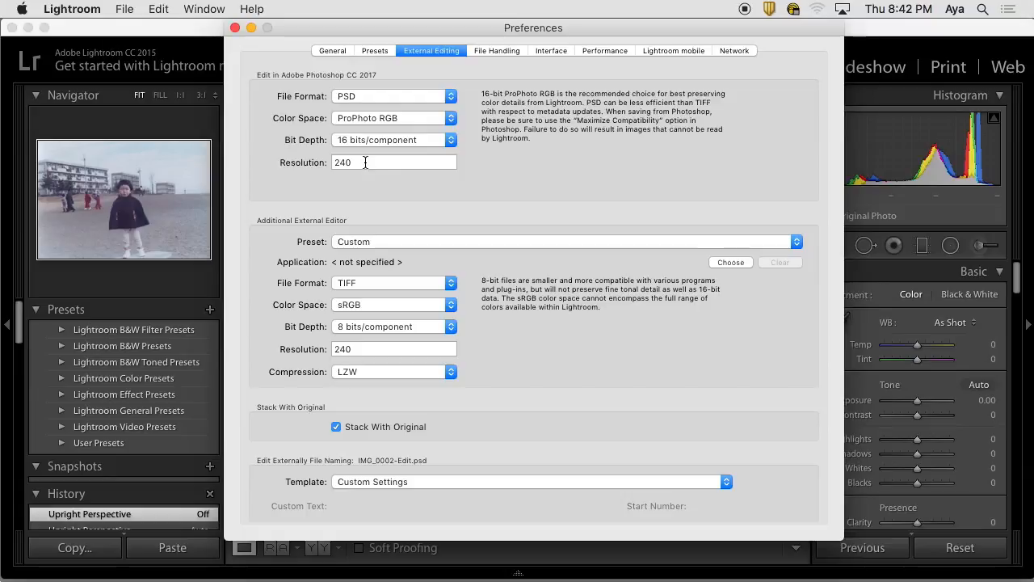
pyautogui.moveTo(375, 172)
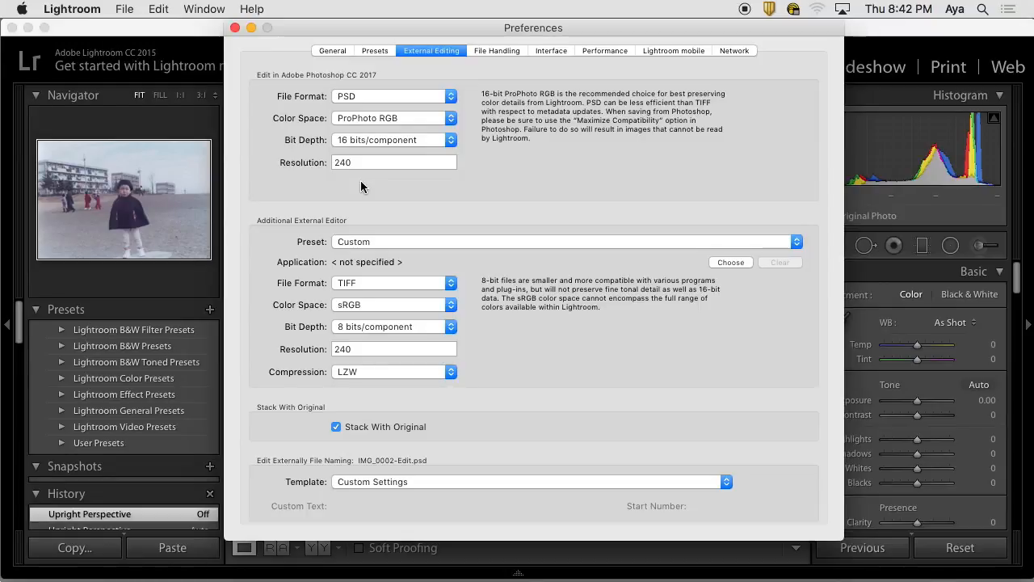
pyautogui.moveTo(382, 184)
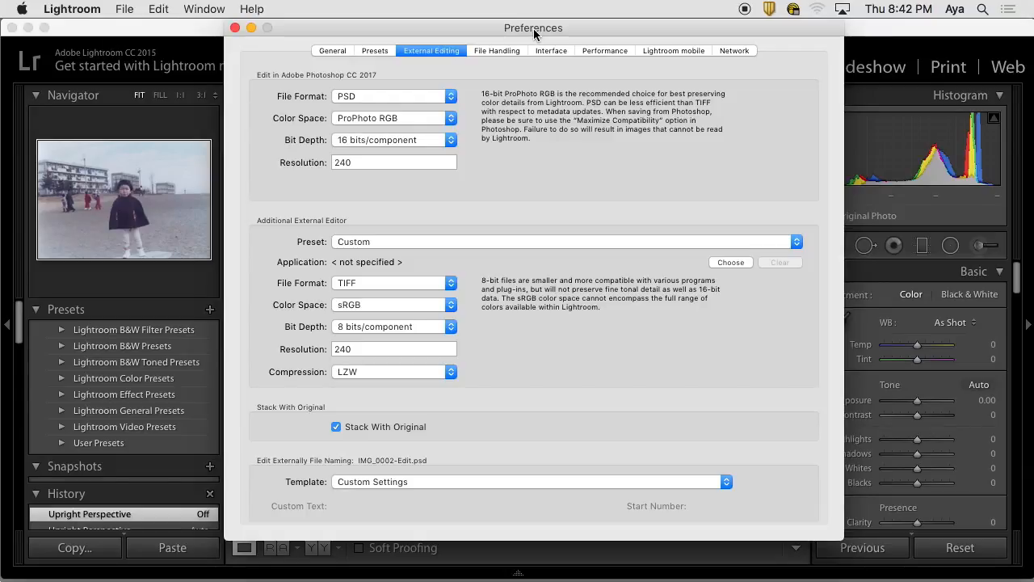
pyautogui.moveTo(330, 181)
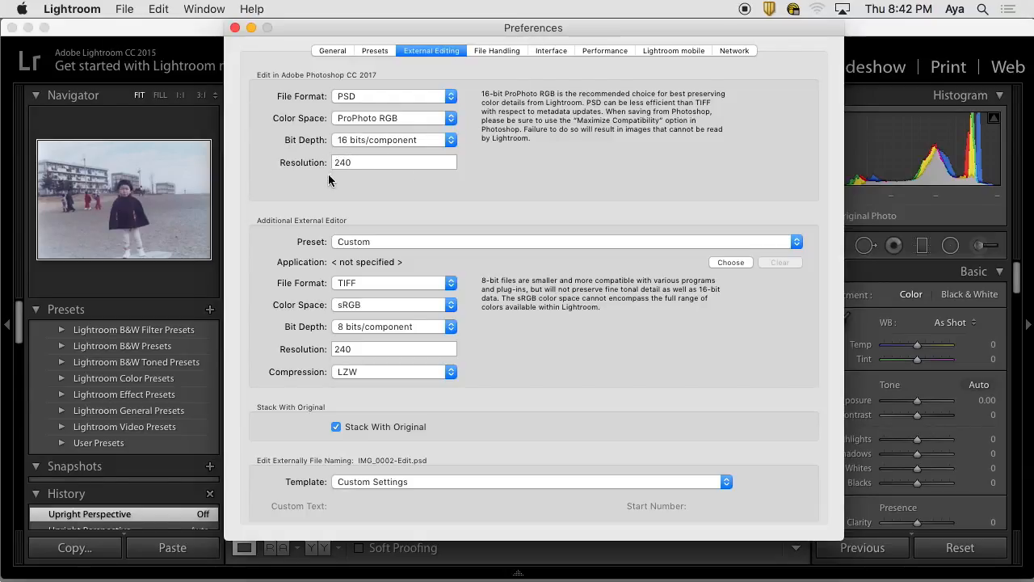
pyautogui.moveTo(359, 204)
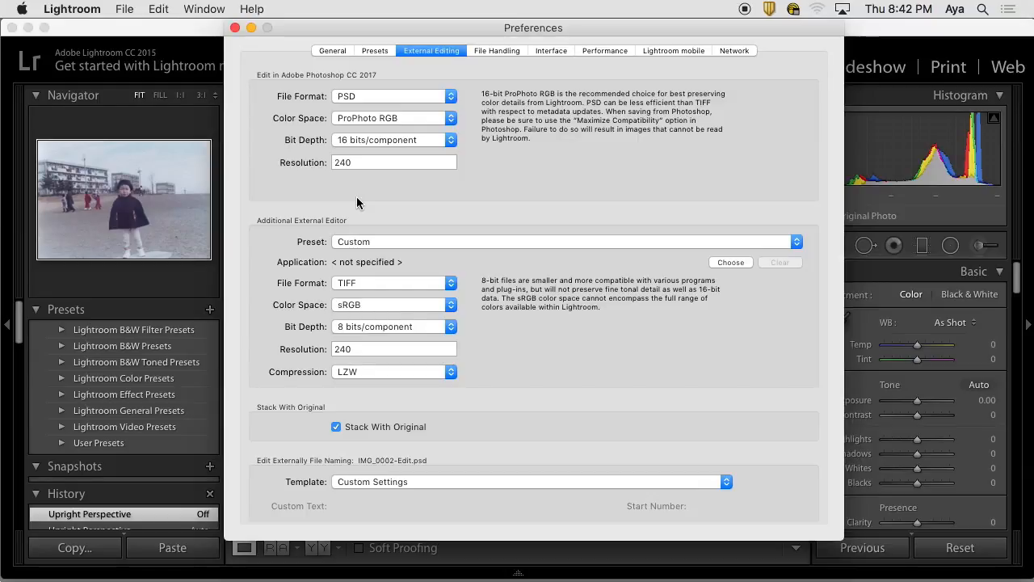
pyautogui.moveTo(388, 50)
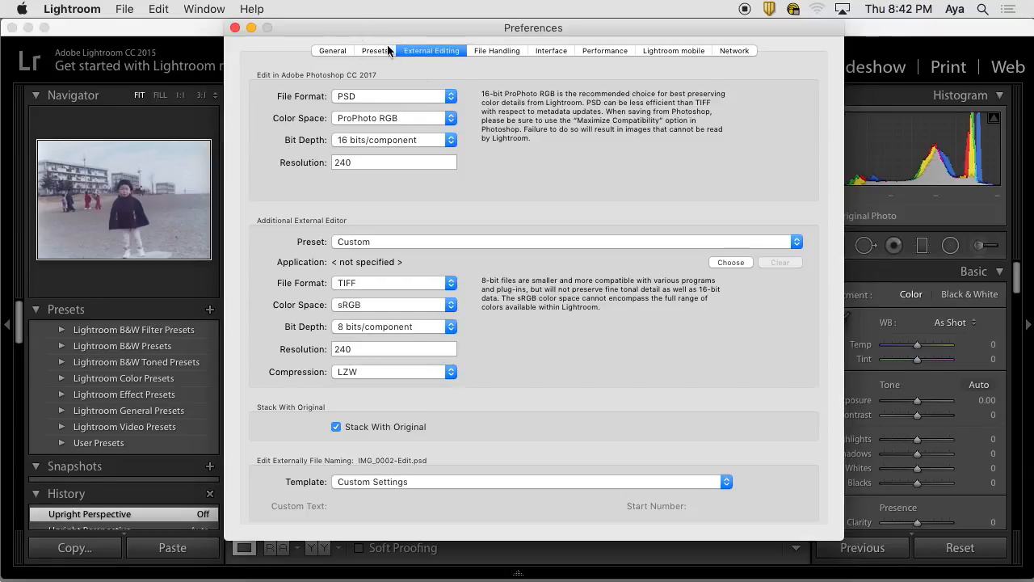
pyautogui.moveTo(428, 68)
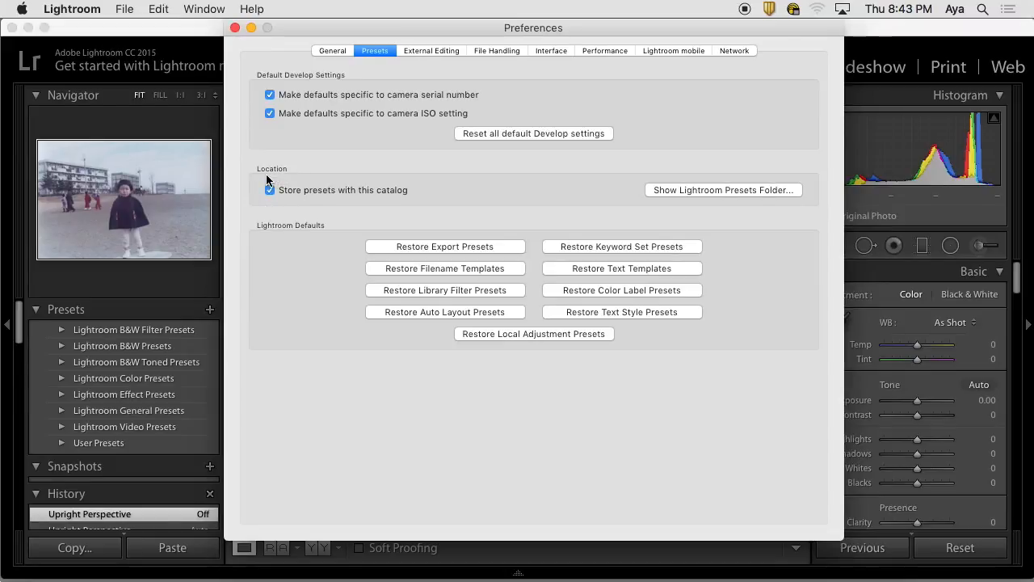
pyautogui.moveTo(249, 210)
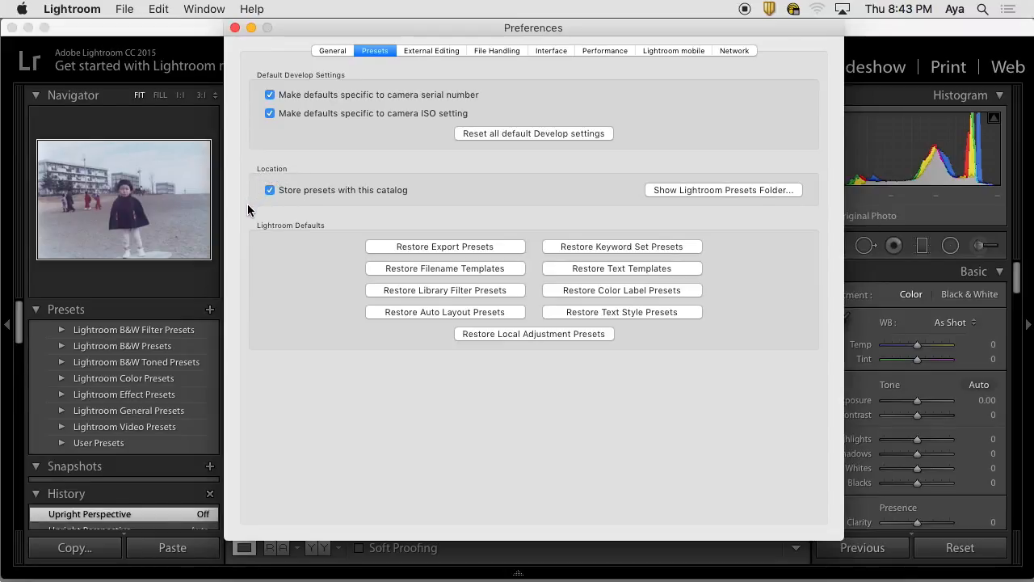
pyautogui.moveTo(287, 175)
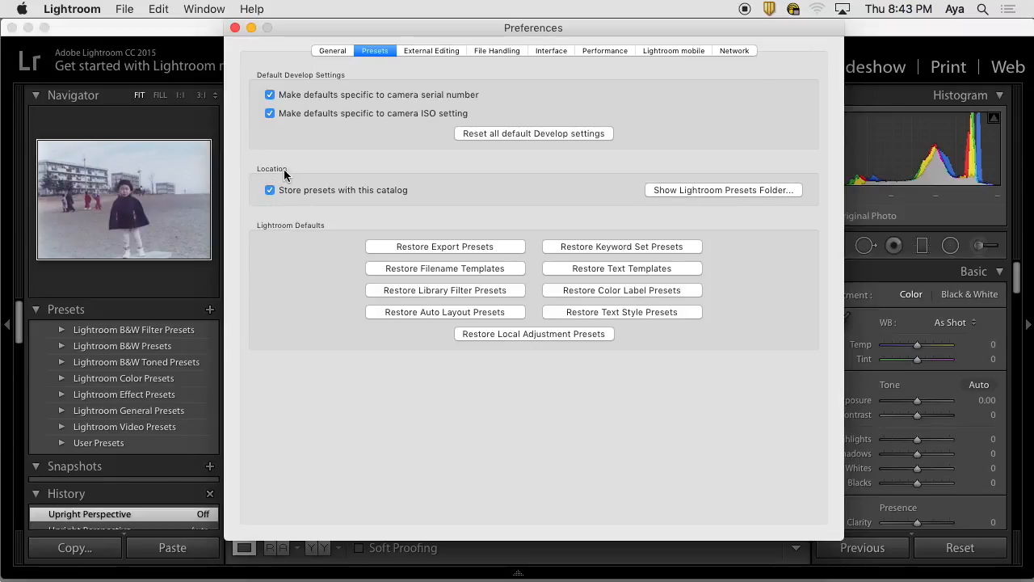
# In the Presets preferences, toggle 'Store presets with this catalog' off and back on.
pyautogui.click(270, 191)
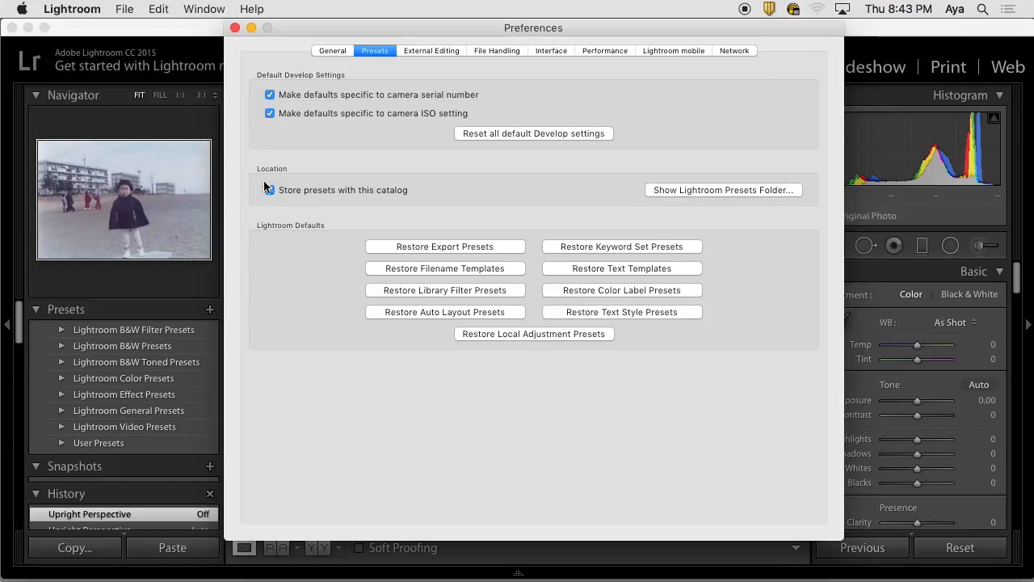
pyautogui.click(269, 189)
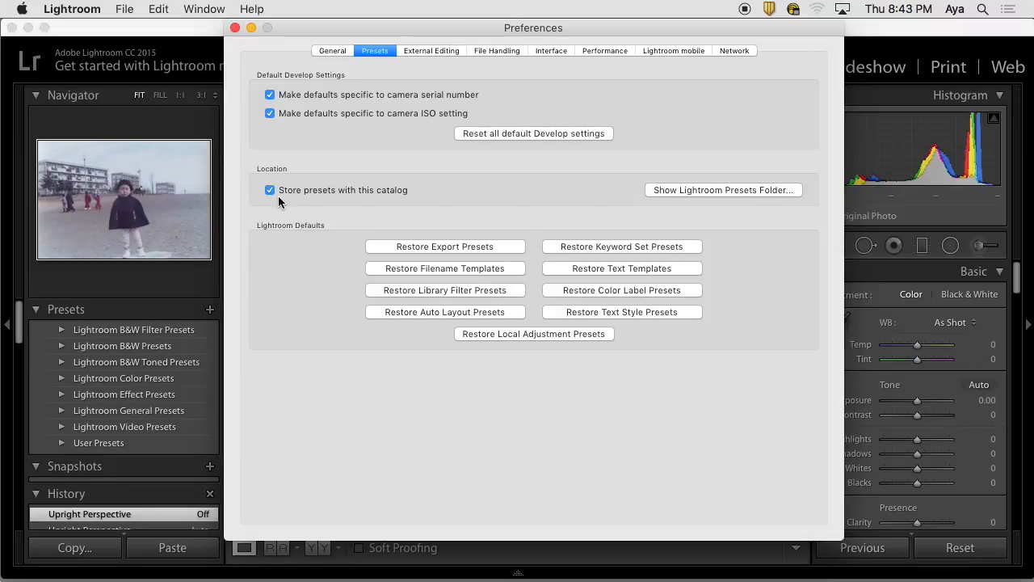
pyautogui.moveTo(407, 197)
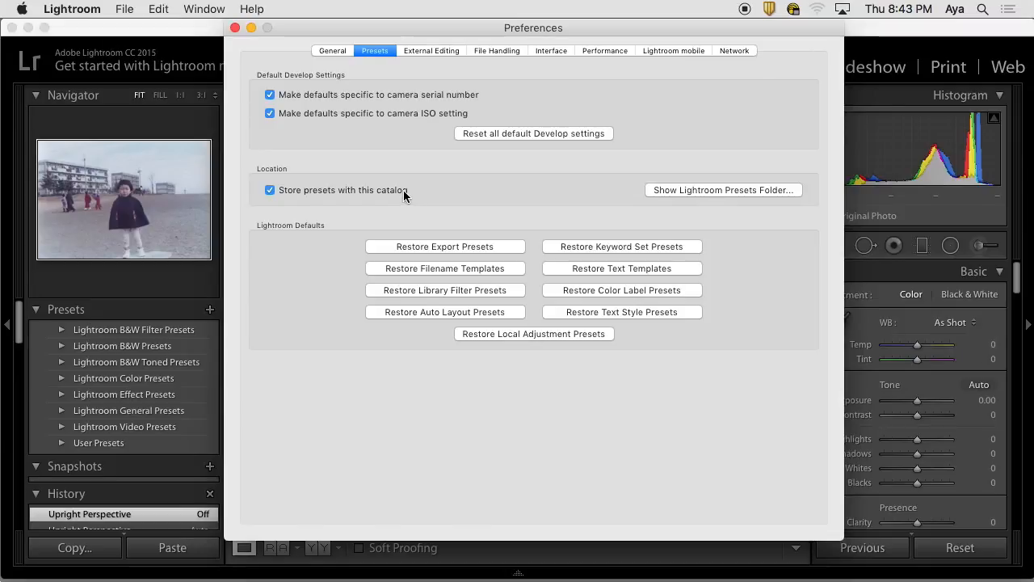
pyautogui.moveTo(358, 213)
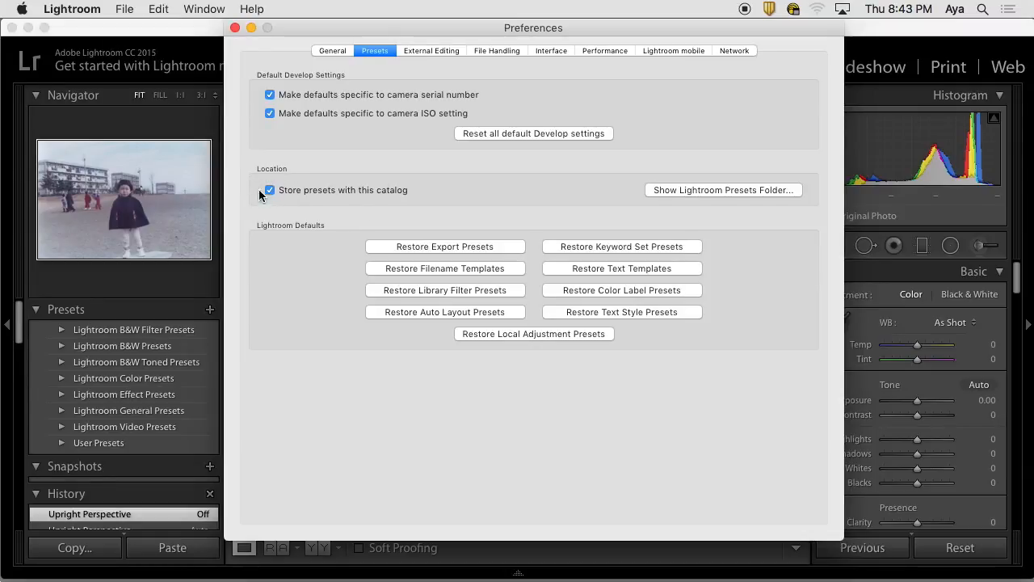
pyautogui.moveTo(294, 202)
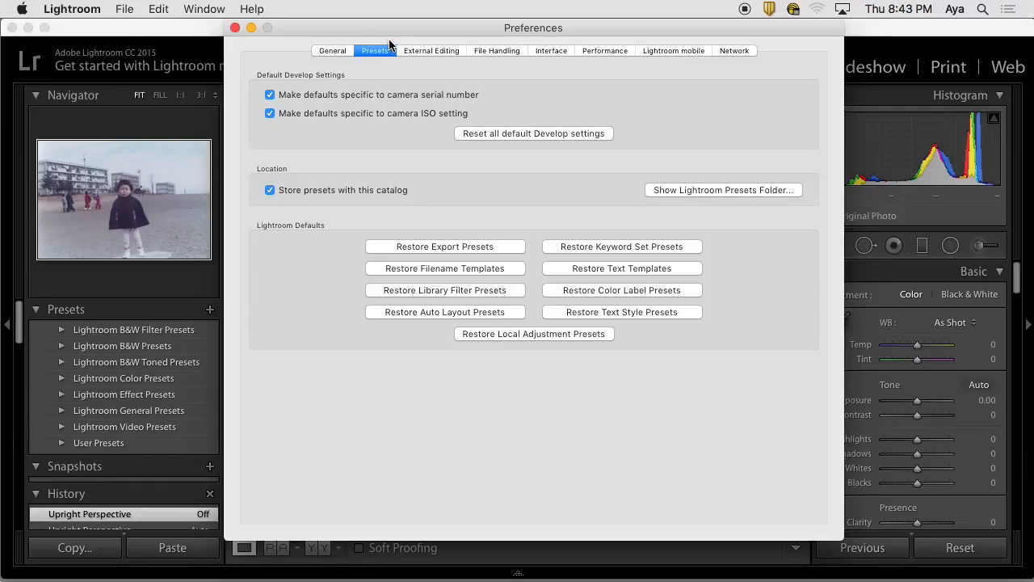
pyautogui.moveTo(375, 133)
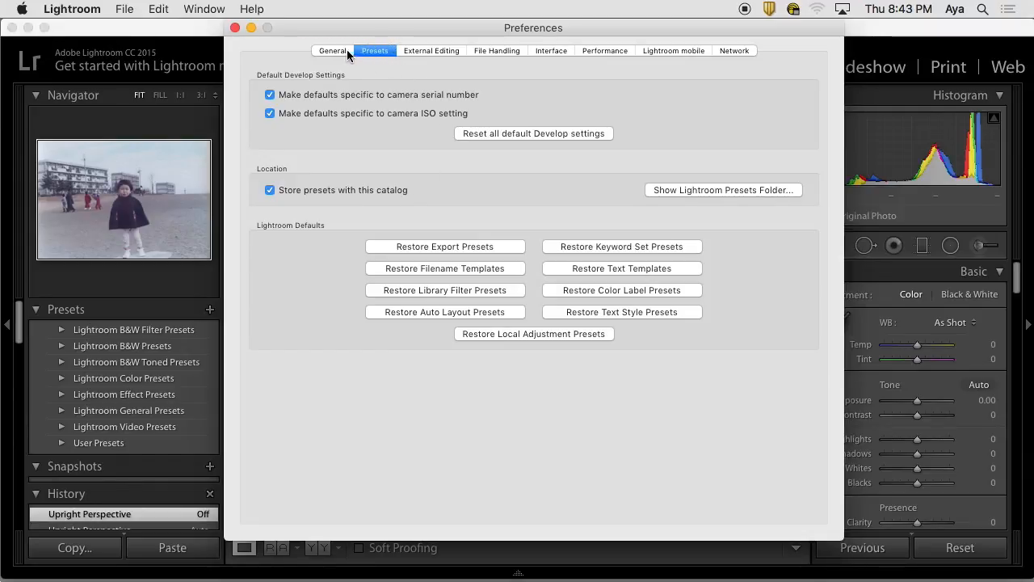
pyautogui.moveTo(428, 62)
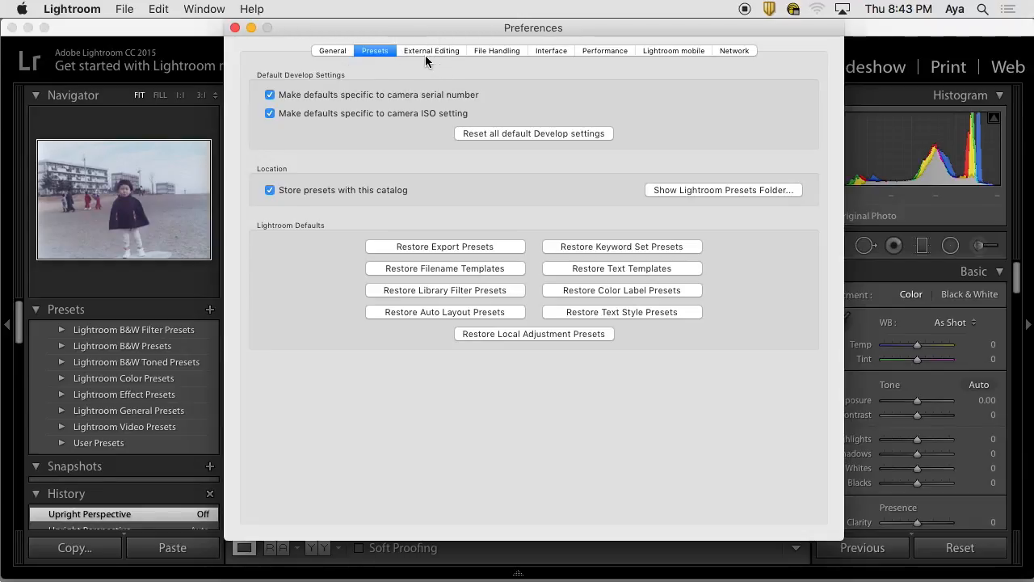
# Return the Preferences dialog to its General settings (language, default catalog, import options).
pyautogui.click(333, 50)
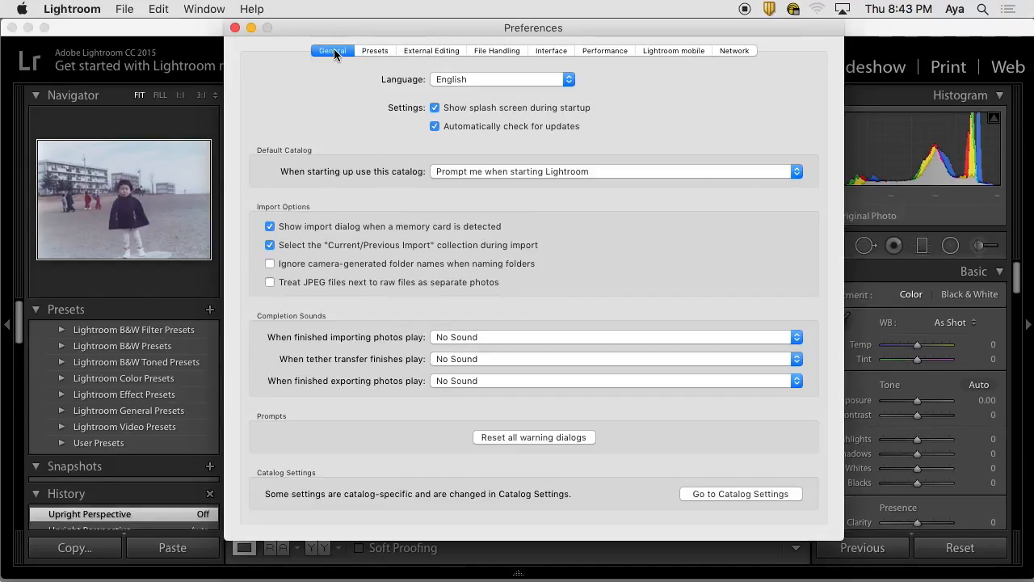
pyautogui.moveTo(585, 35)
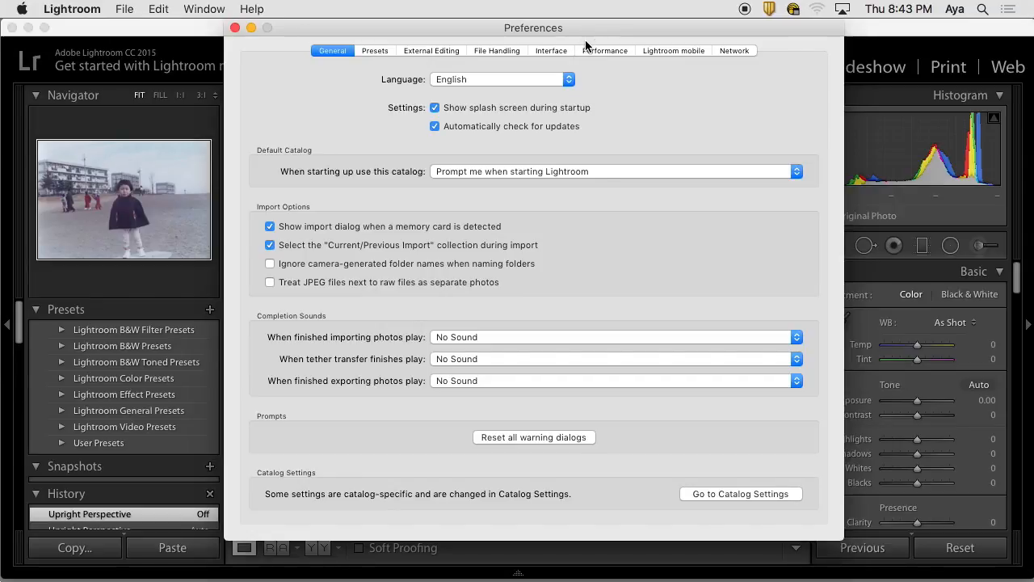
pyautogui.moveTo(501, 41)
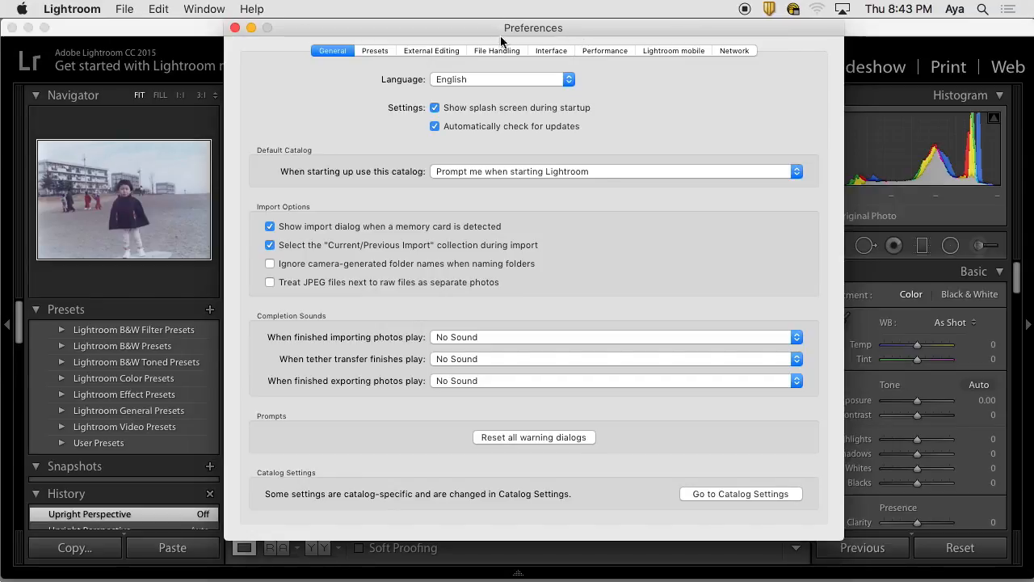
pyautogui.moveTo(811, 410)
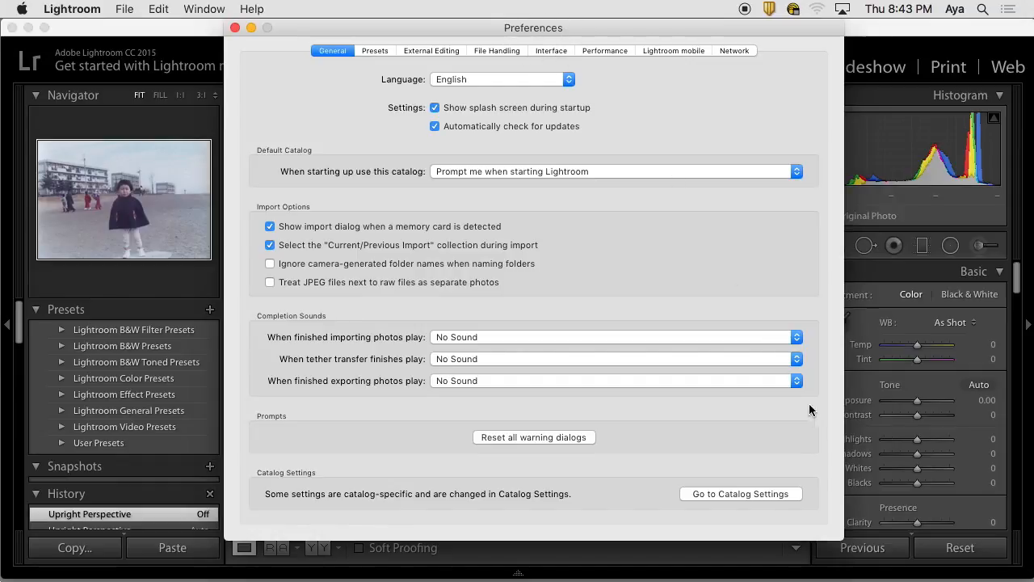
pyautogui.moveTo(759, 469)
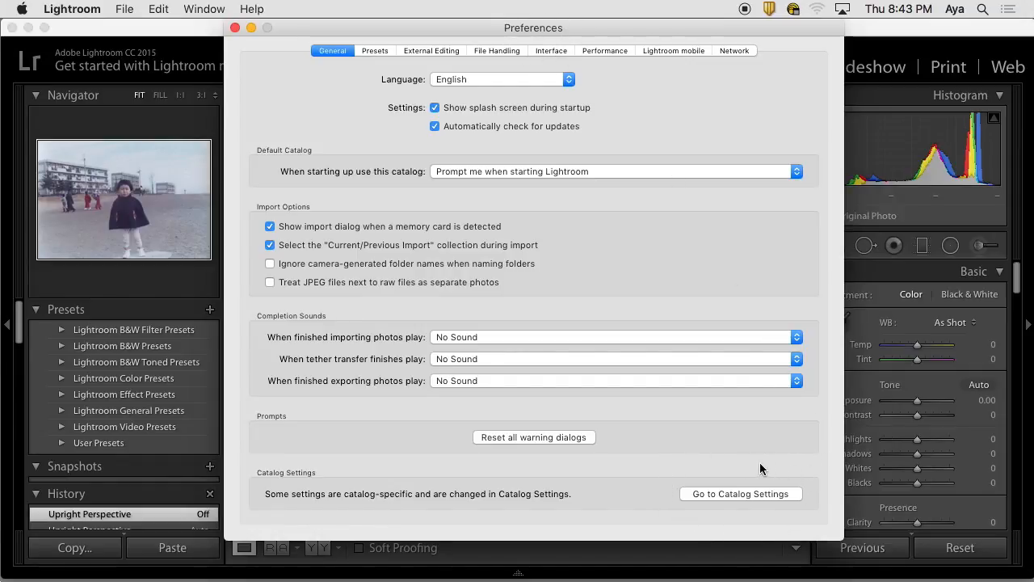
pyautogui.moveTo(779, 469)
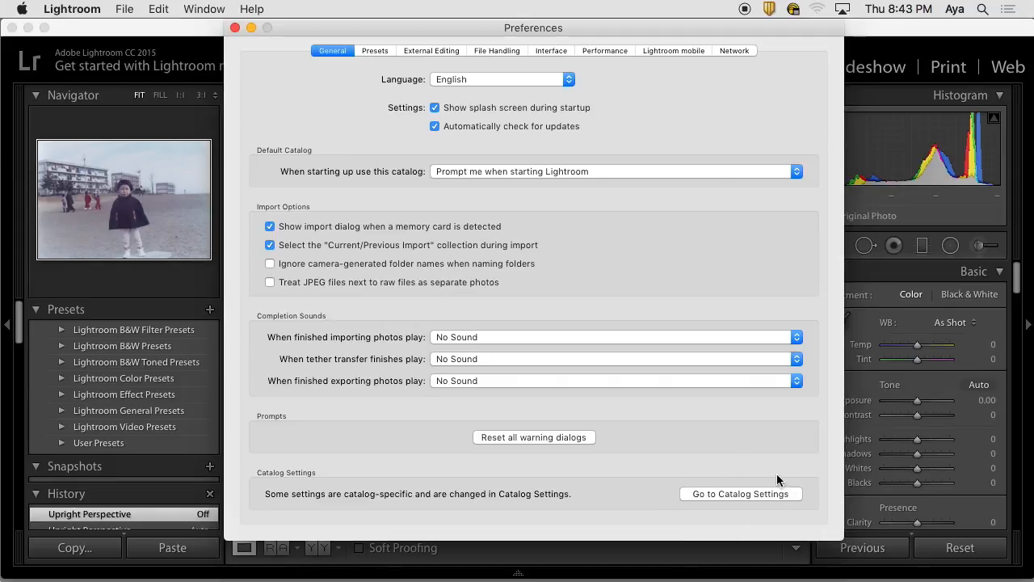
pyautogui.moveTo(523, 121)
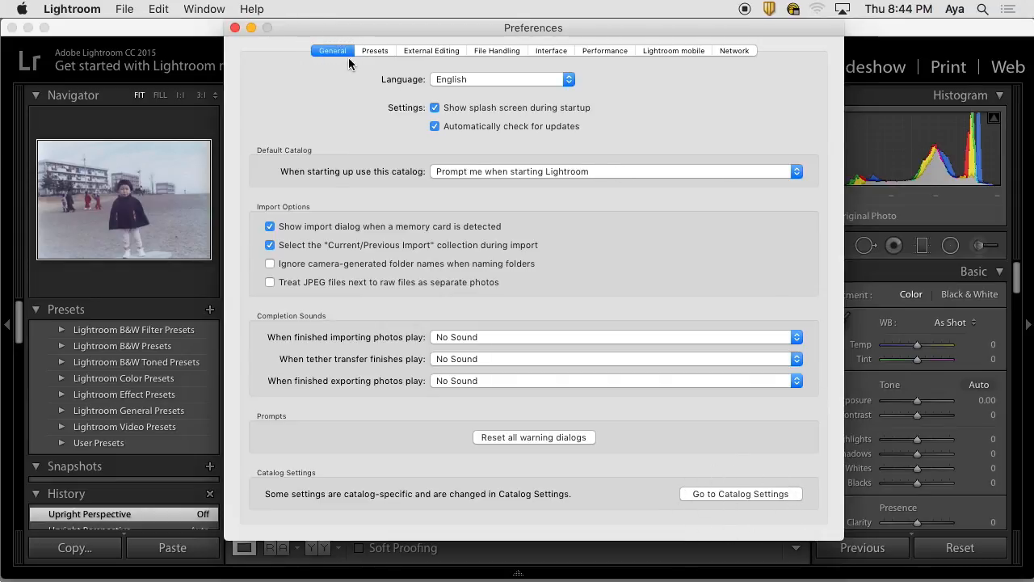
pyautogui.moveTo(795, 517)
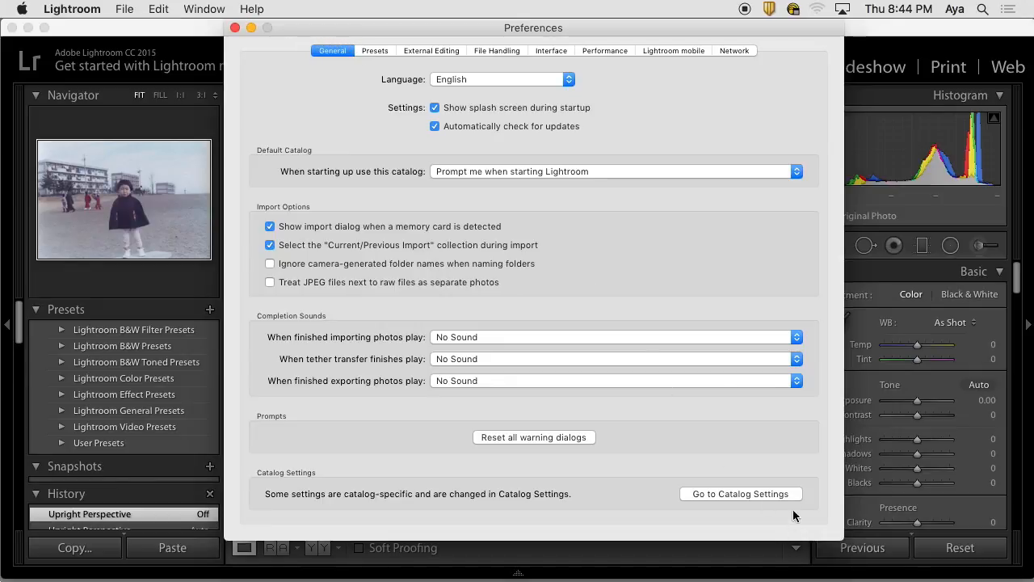
# Bring up Catalog Settings on File Handling (48 MB preview cache, 1440-pixel Medium previews).
pyautogui.click(740, 495)
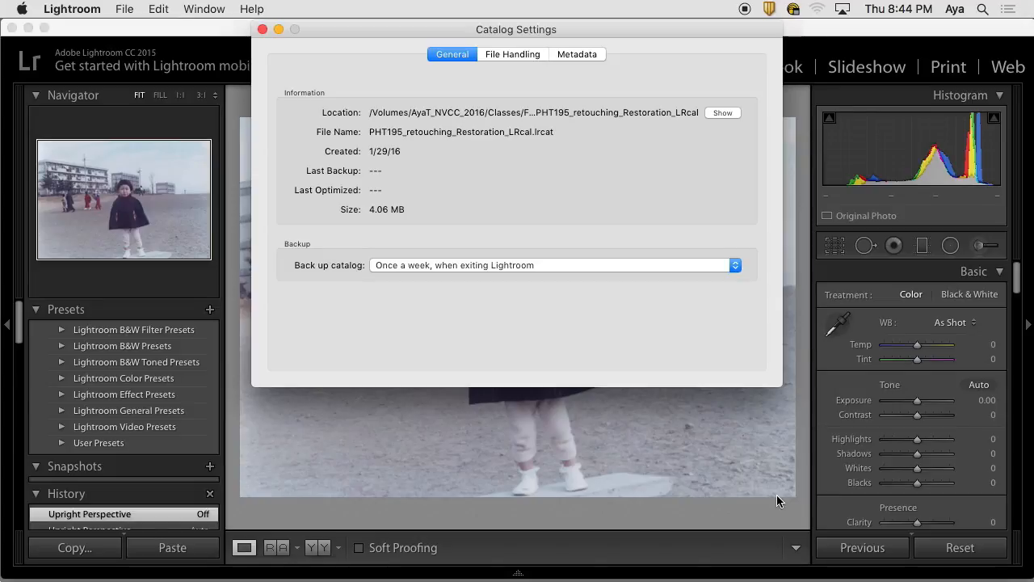
pyautogui.moveTo(595, 65)
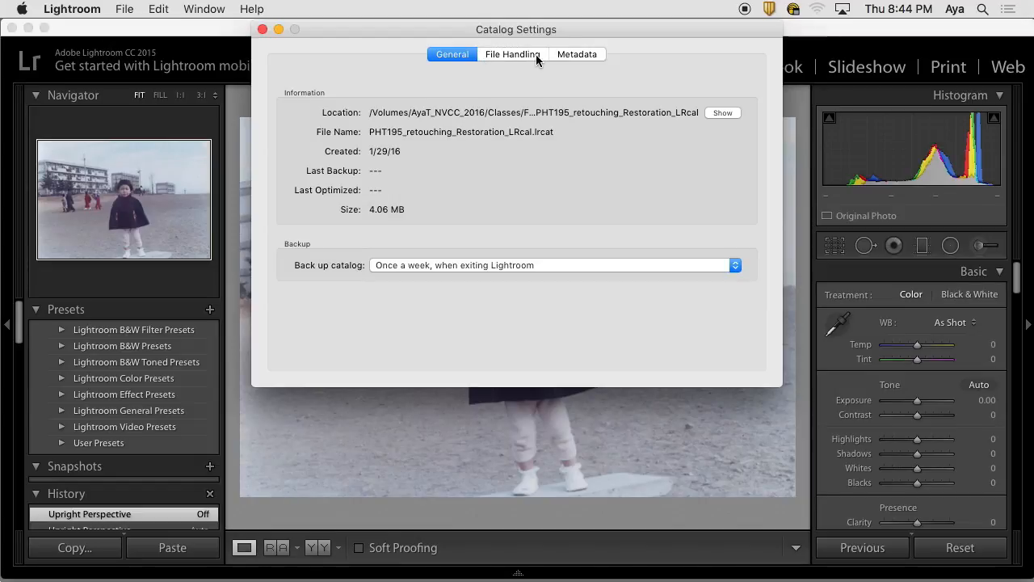
pyautogui.click(513, 53)
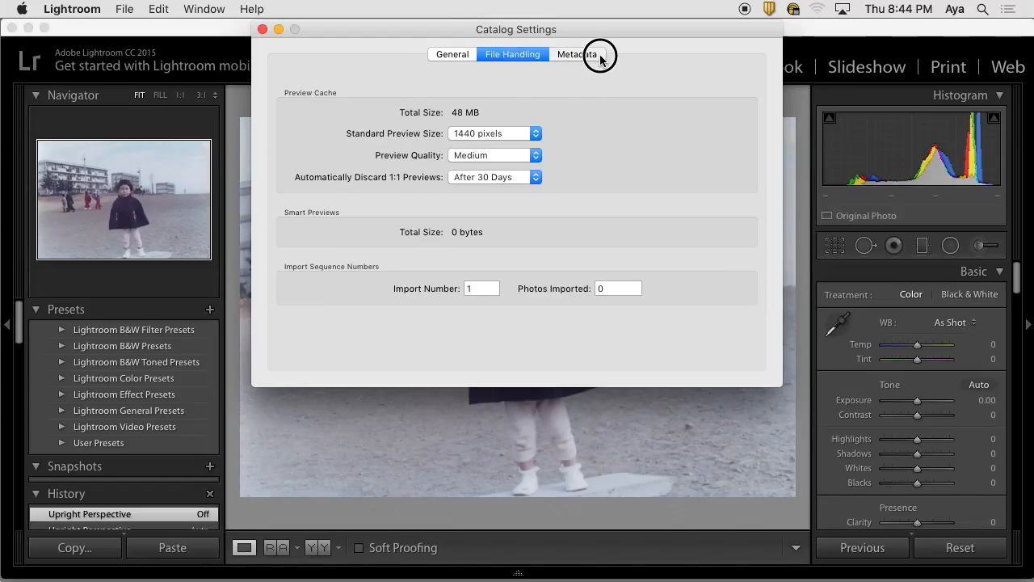
# Show the Catalog Settings Metadata section with XMP writing and address lookup options.
pyautogui.click(575, 55)
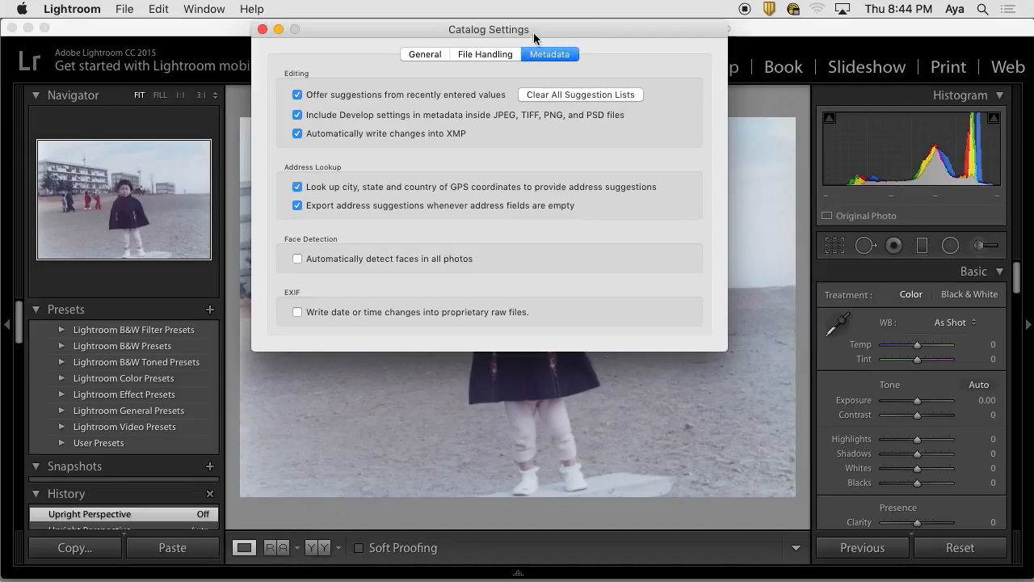
pyautogui.moveTo(286, 148)
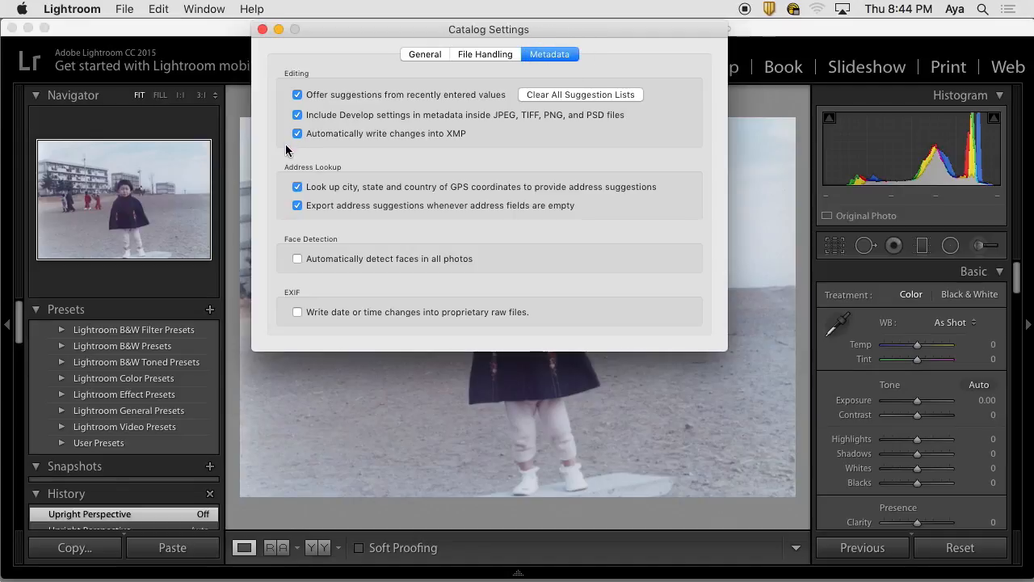
pyautogui.moveTo(336, 142)
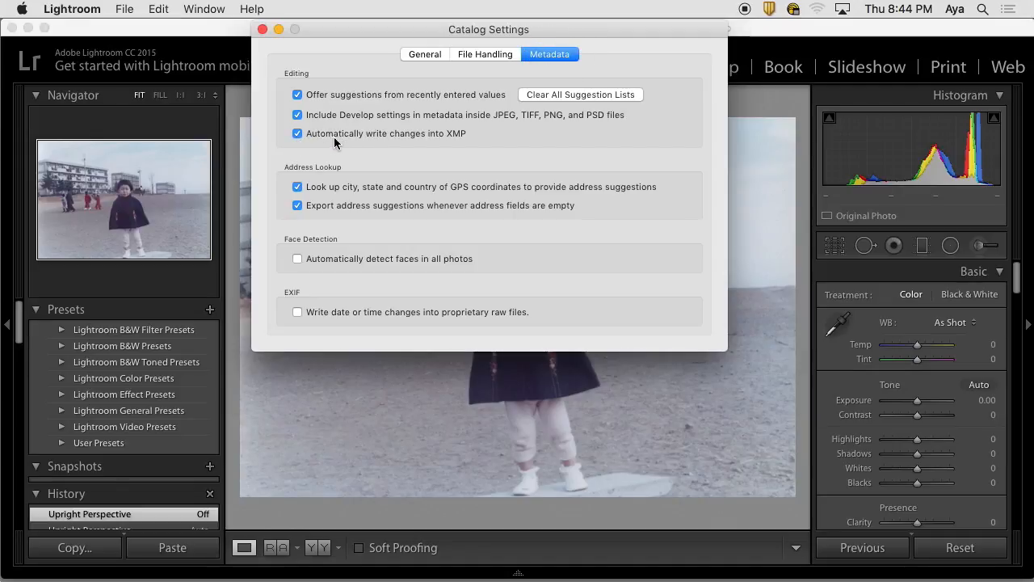
pyautogui.moveTo(456, 142)
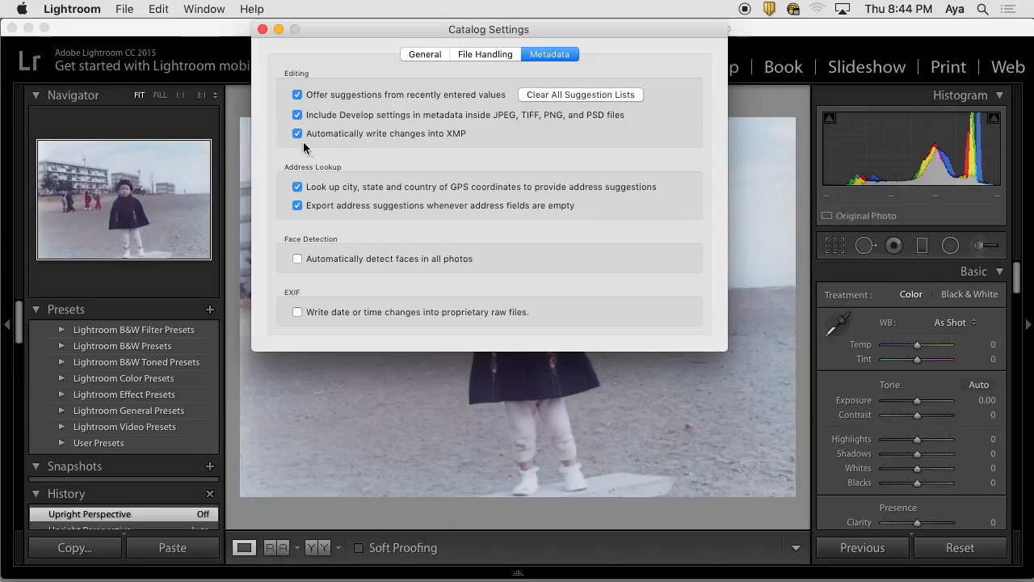
pyautogui.moveTo(461, 145)
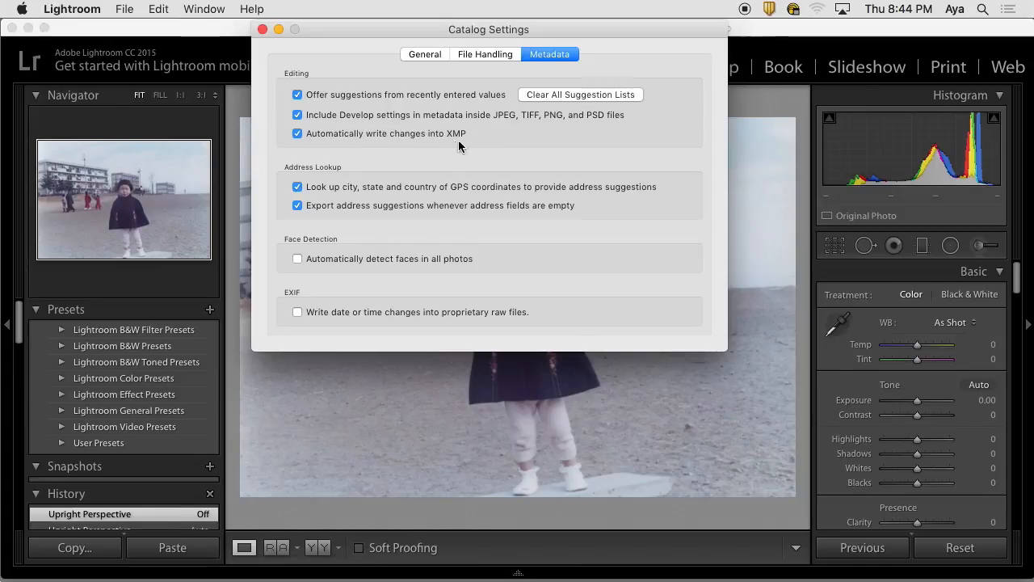
pyautogui.moveTo(436, 128)
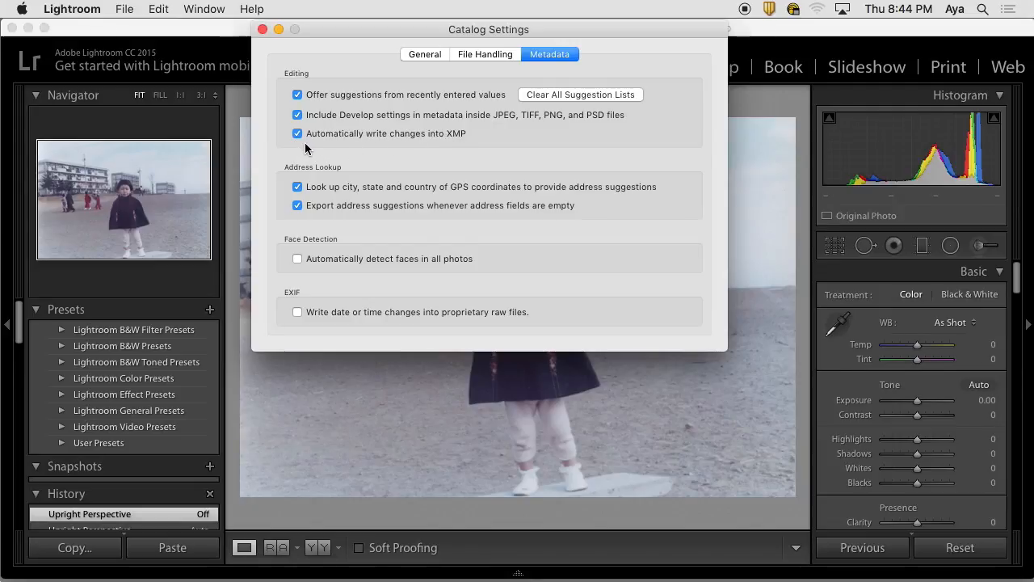
pyautogui.moveTo(380, 126)
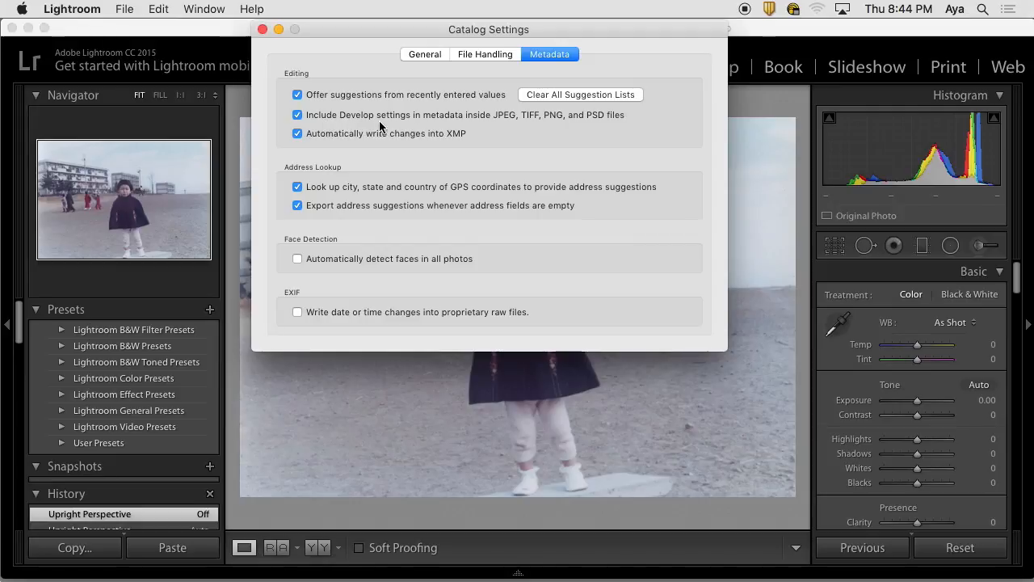
pyautogui.moveTo(316, 126)
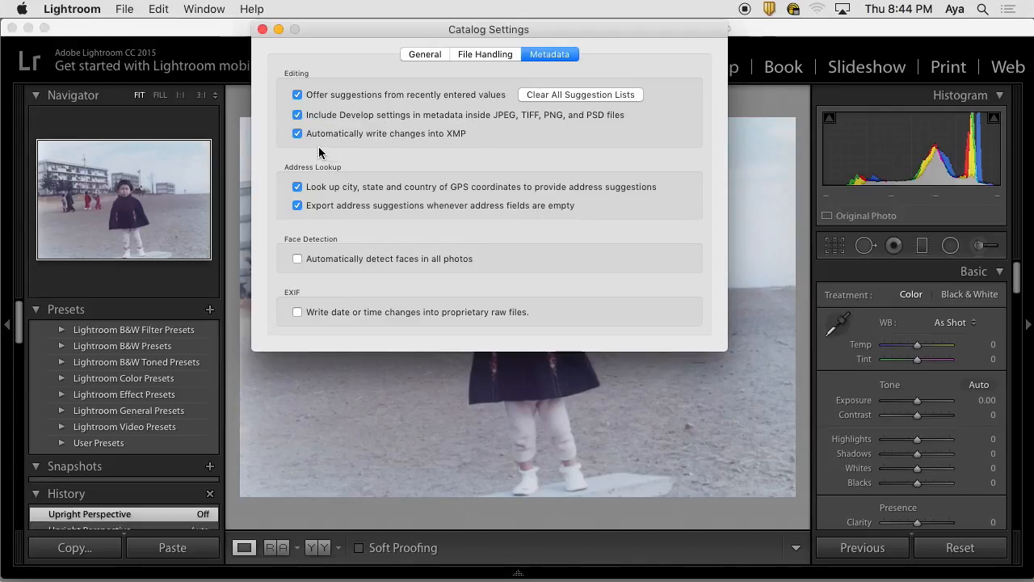
pyautogui.moveTo(284, 152)
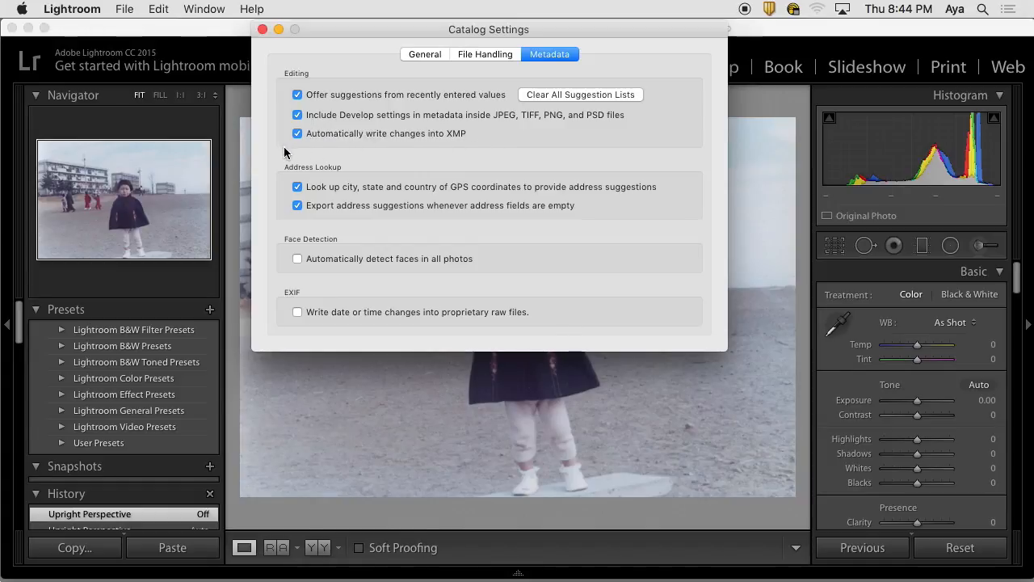
pyautogui.moveTo(464, 146)
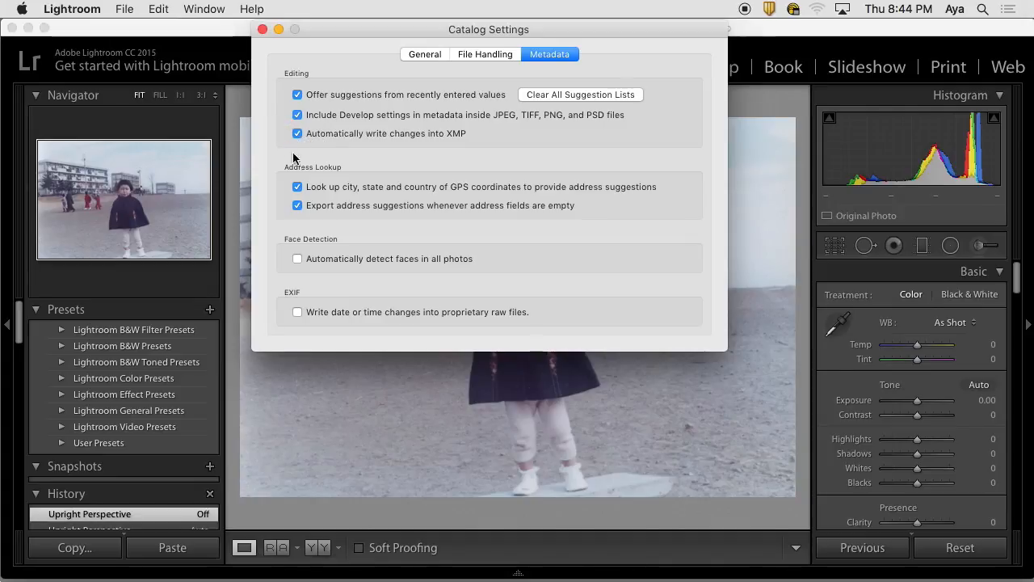
pyautogui.moveTo(320, 160)
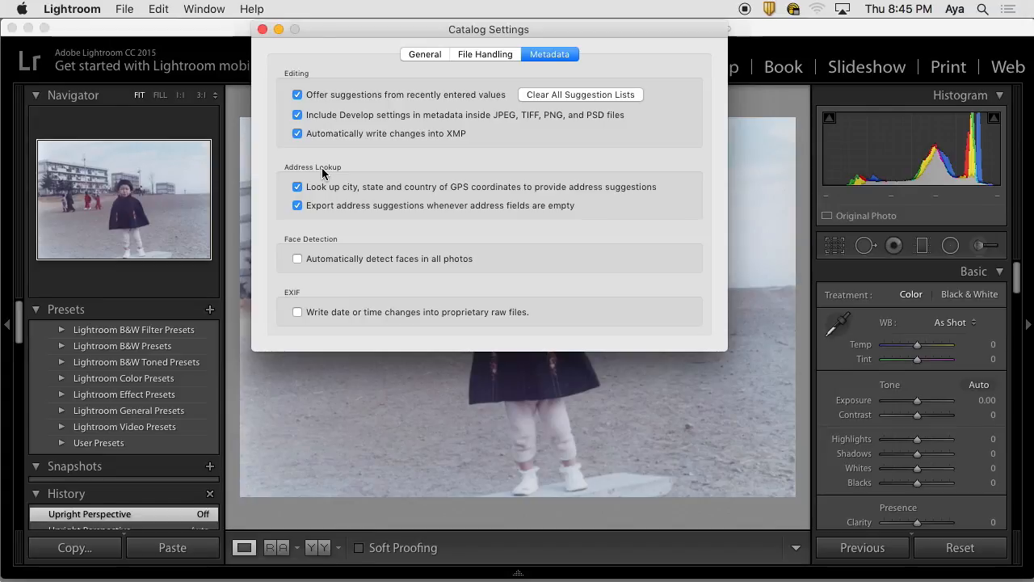
pyautogui.moveTo(459, 132)
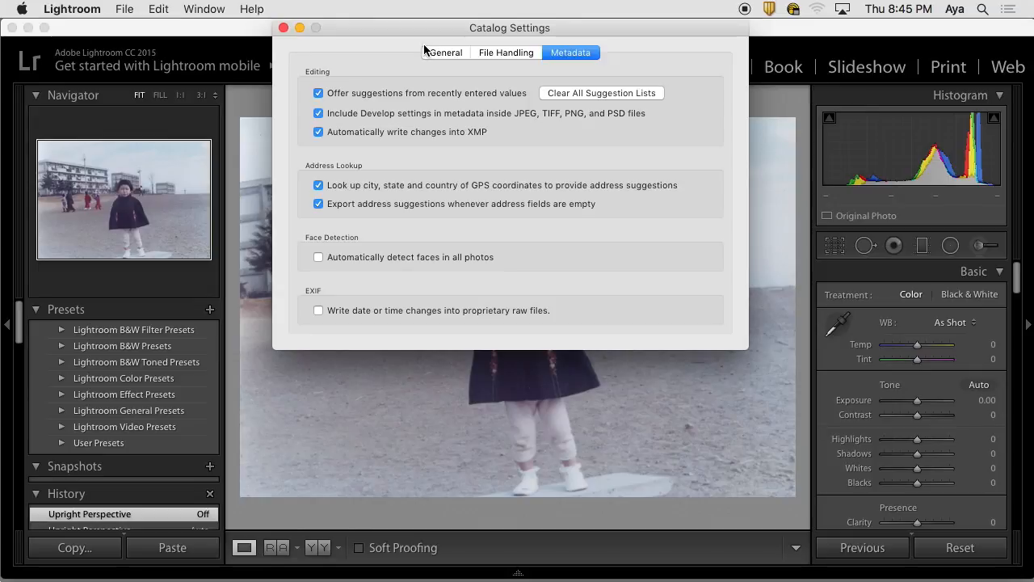
pyautogui.moveTo(420, 50)
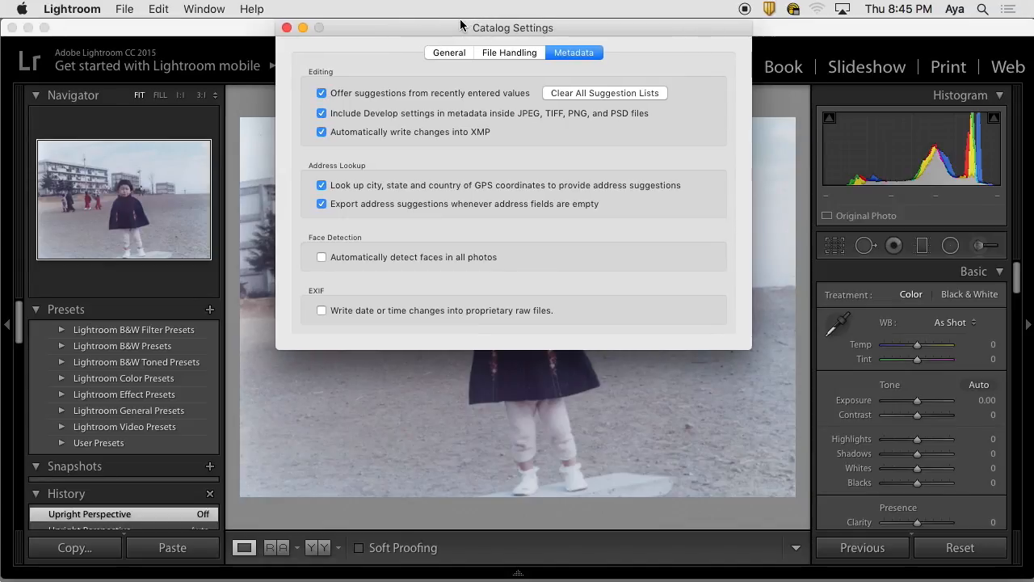
pyautogui.moveTo(451, 35)
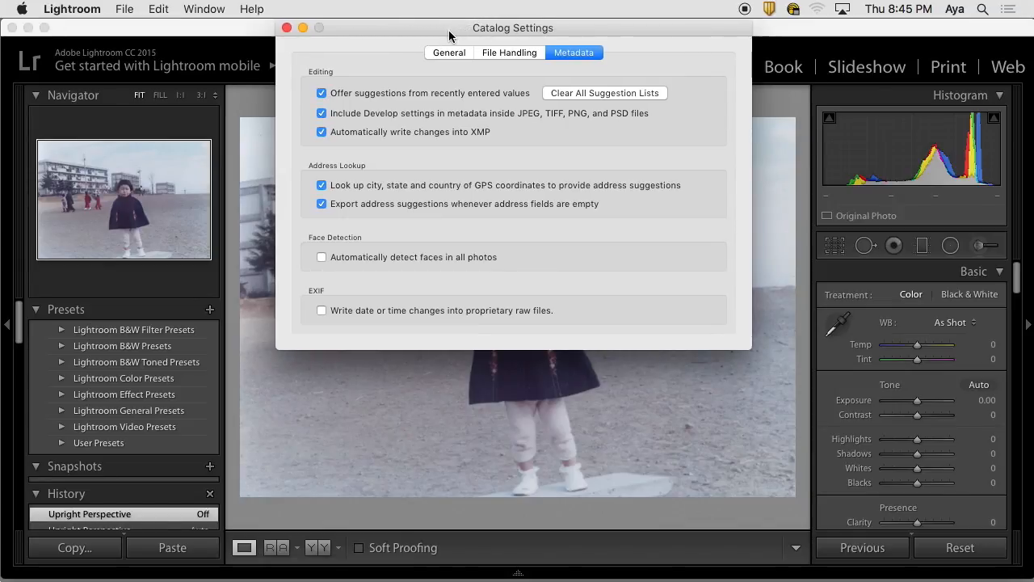
# Close Catalog Settings, review External Editing preferences again, and return to the photo in Develop.
pyautogui.click(24, 9)
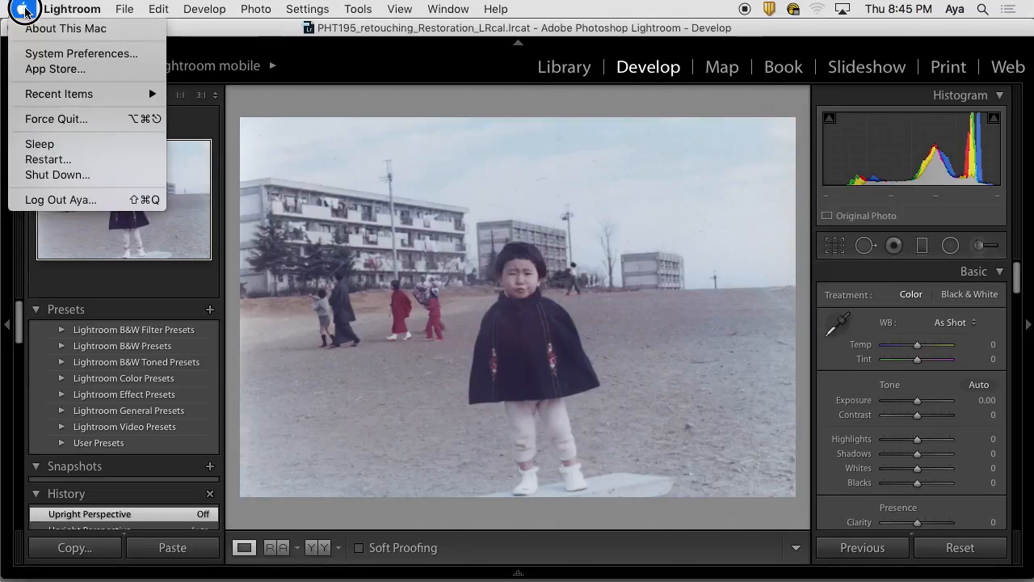
pyautogui.click(81, 53)
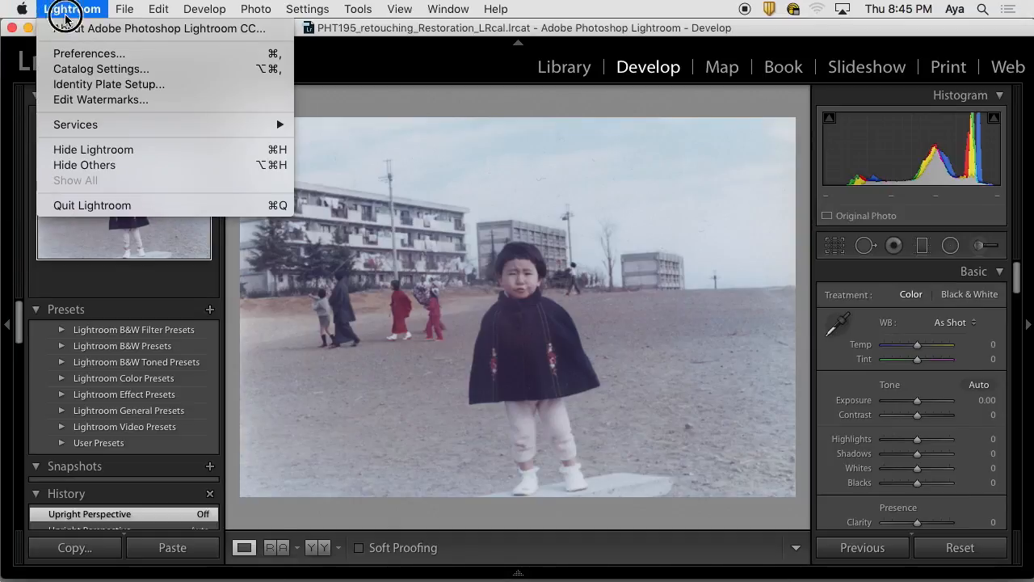
pyautogui.click(89, 53)
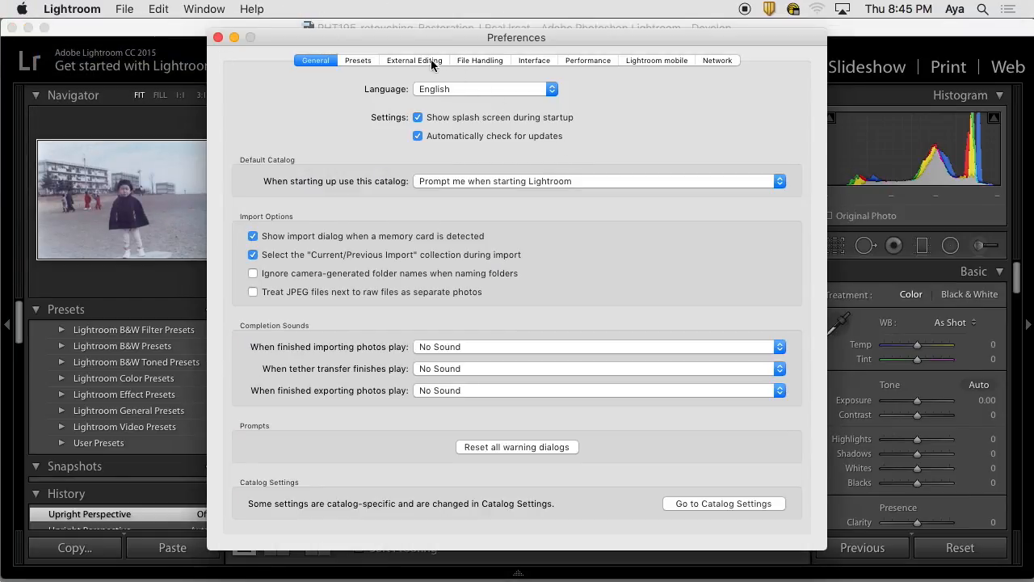
pyautogui.click(413, 60)
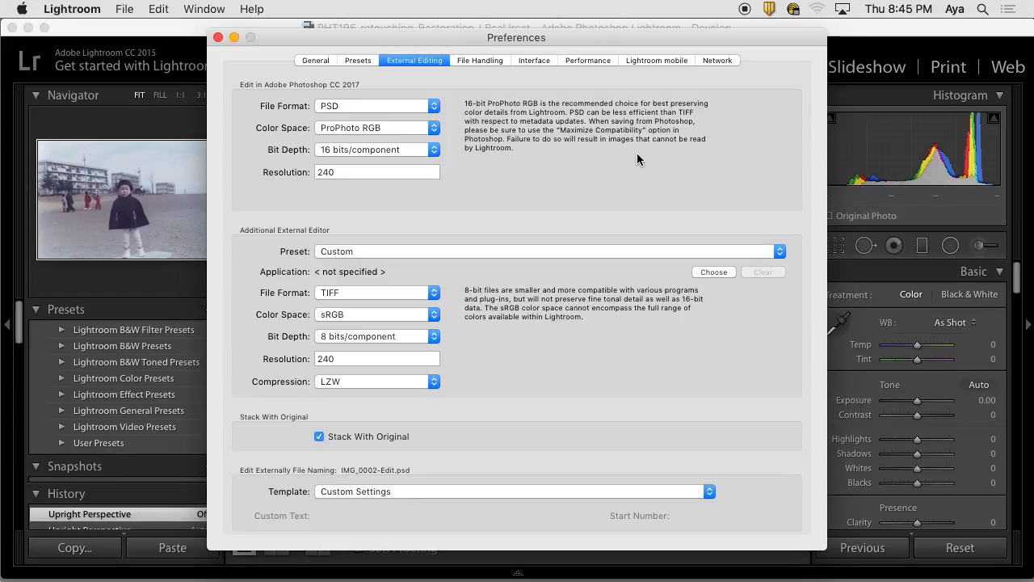
pyautogui.moveTo(443, 87)
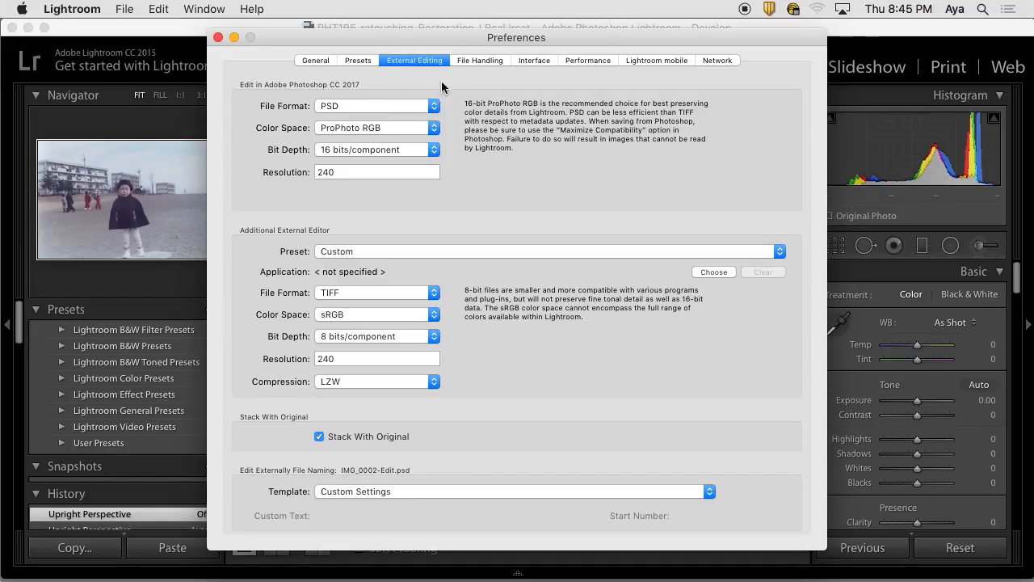
pyautogui.moveTo(613, 262)
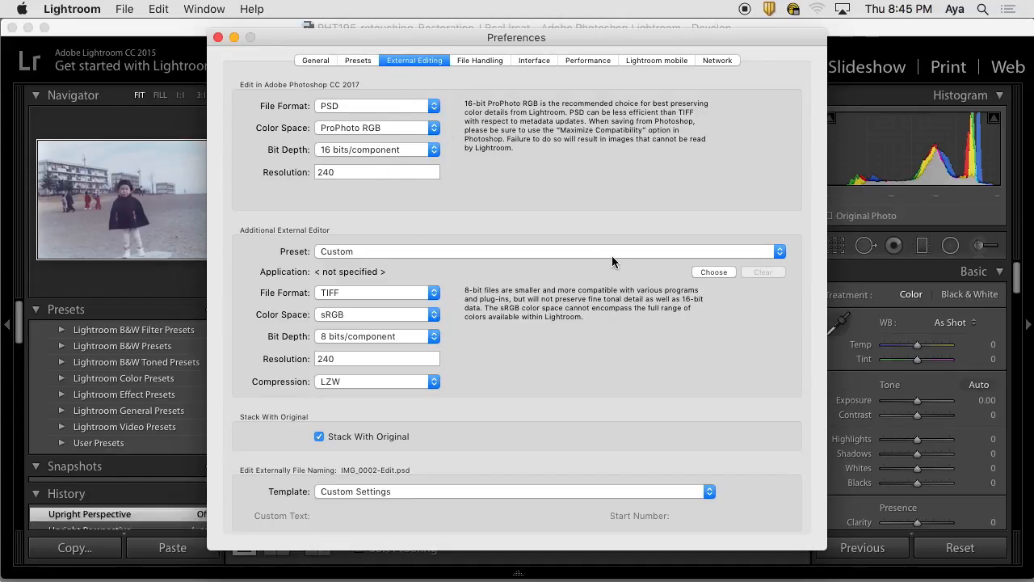
pyautogui.moveTo(737, 178)
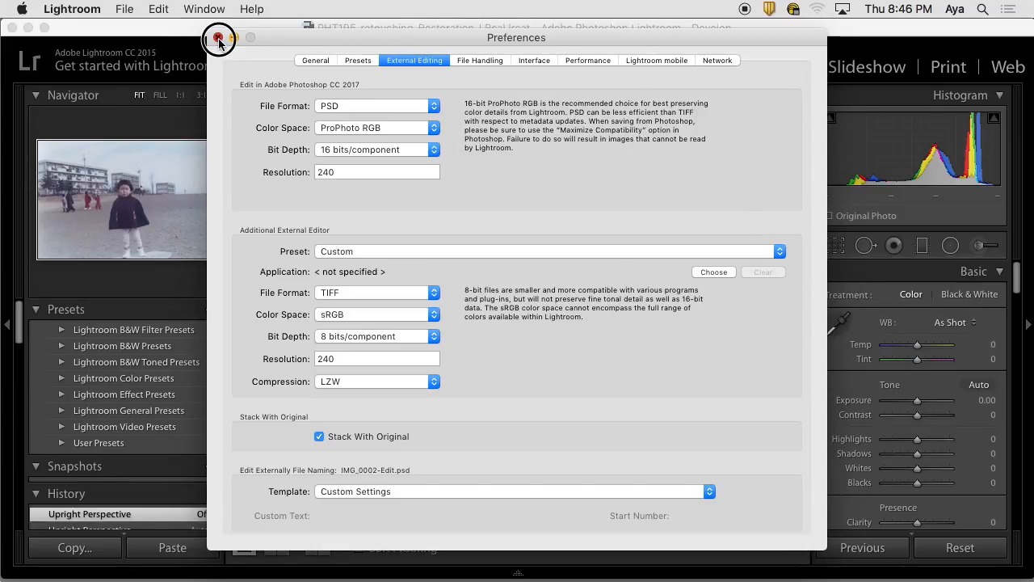
pyautogui.click(218, 38)
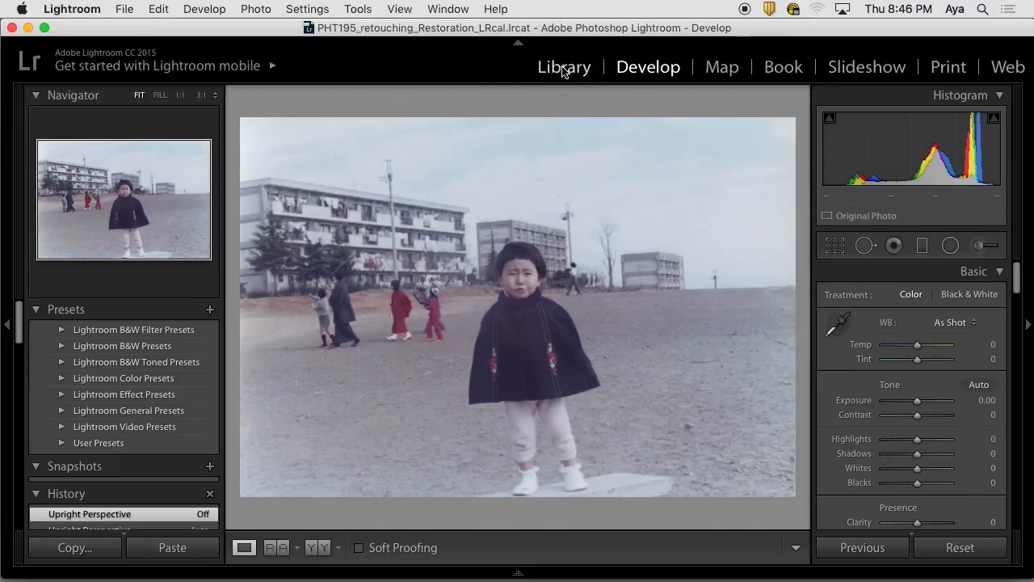
# From the Library module, bring up the Import window and browse its Metadata and Develop Settings preset lists.
pyautogui.click(565, 67)
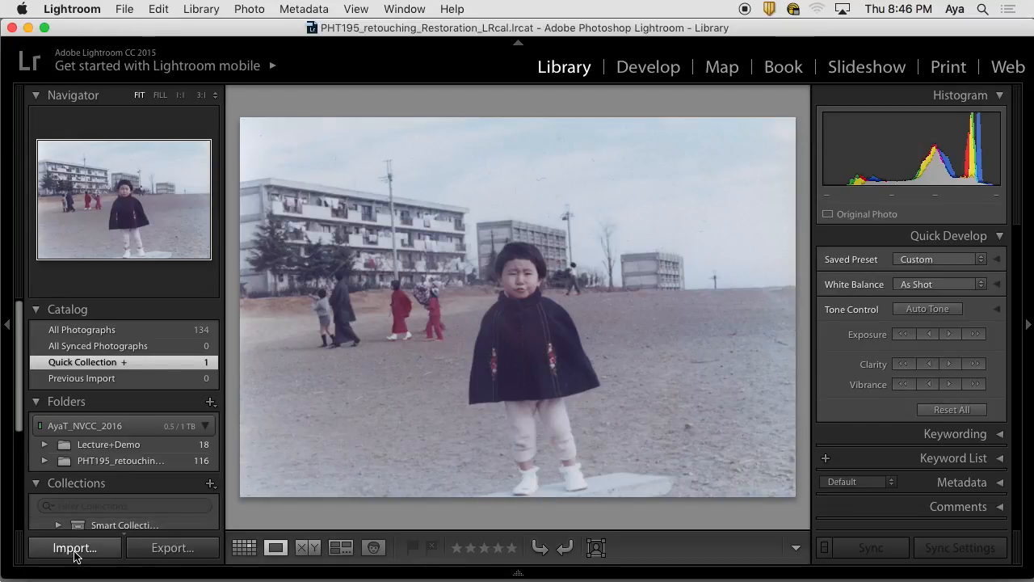
pyautogui.click(74, 548)
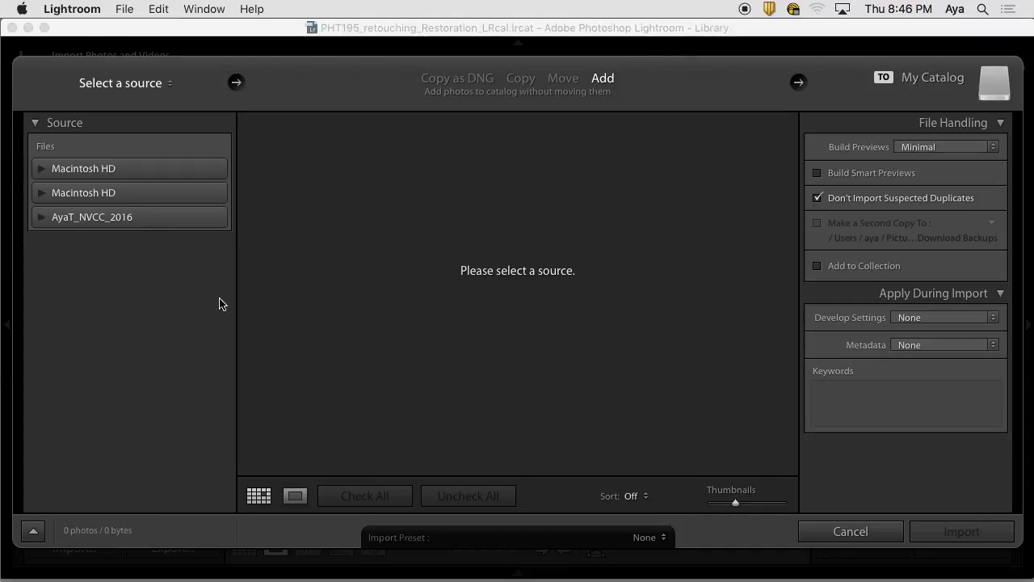
pyautogui.moveTo(562, 276)
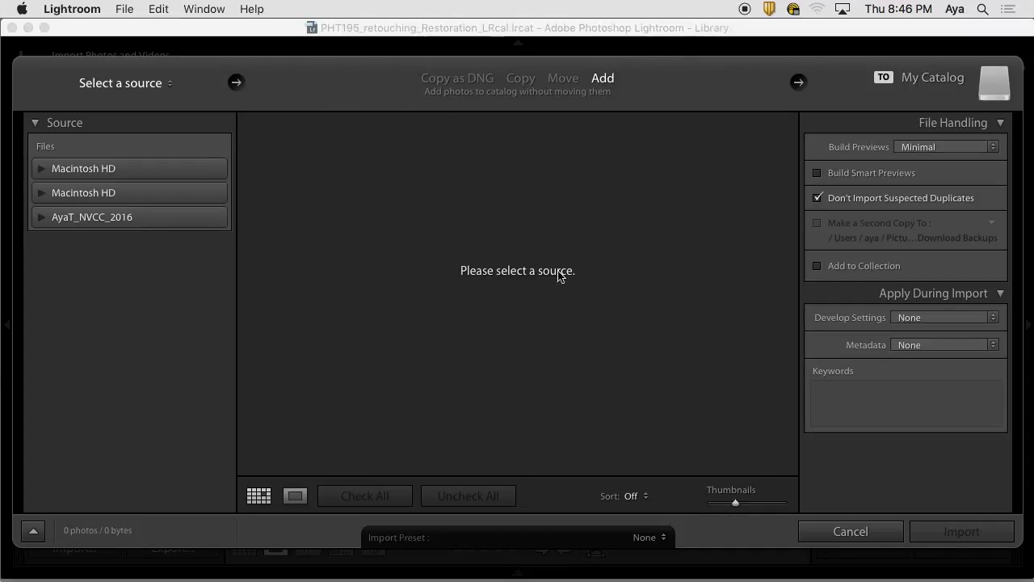
pyautogui.moveTo(511, 241)
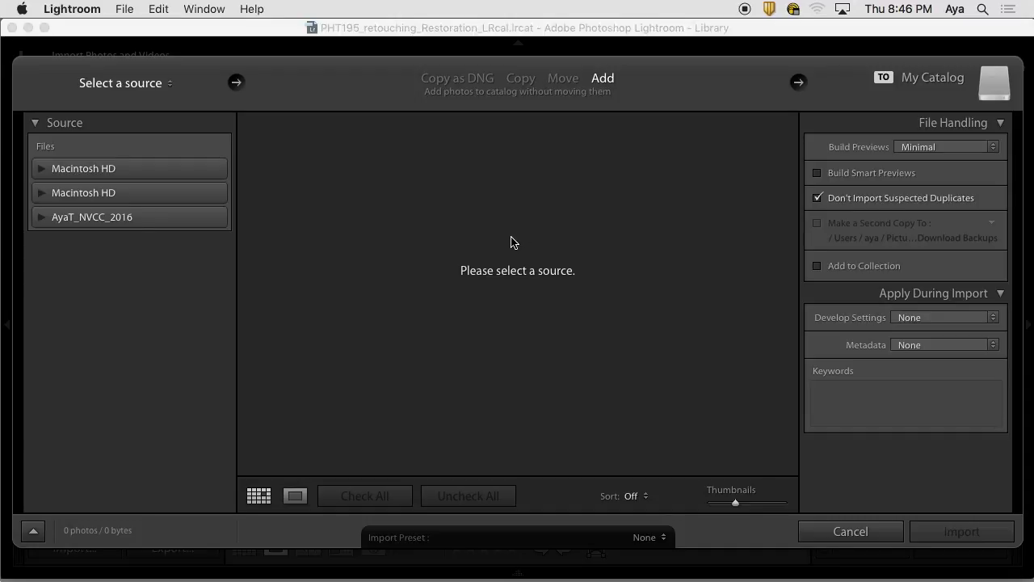
pyautogui.moveTo(904, 278)
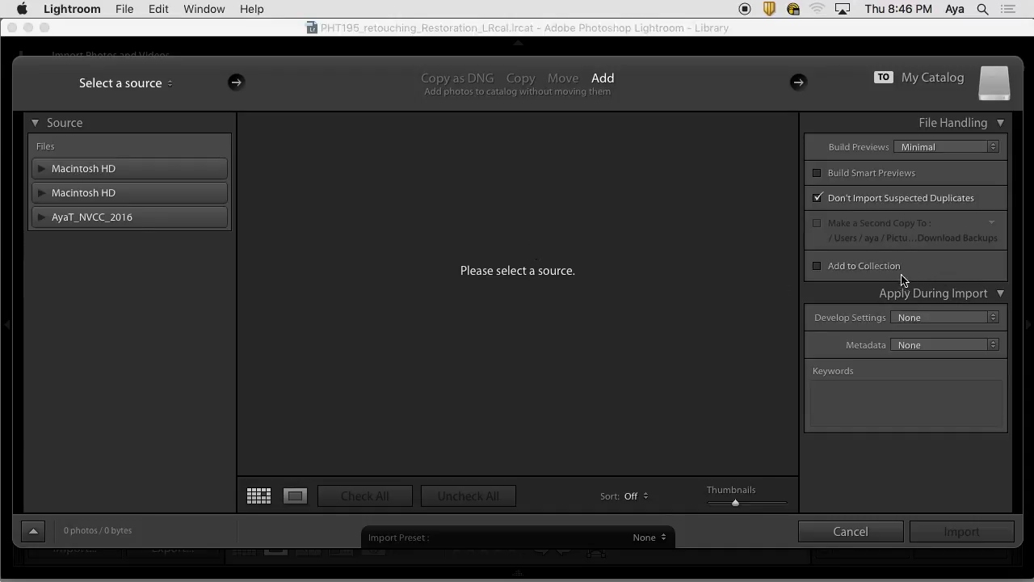
pyautogui.moveTo(952, 284)
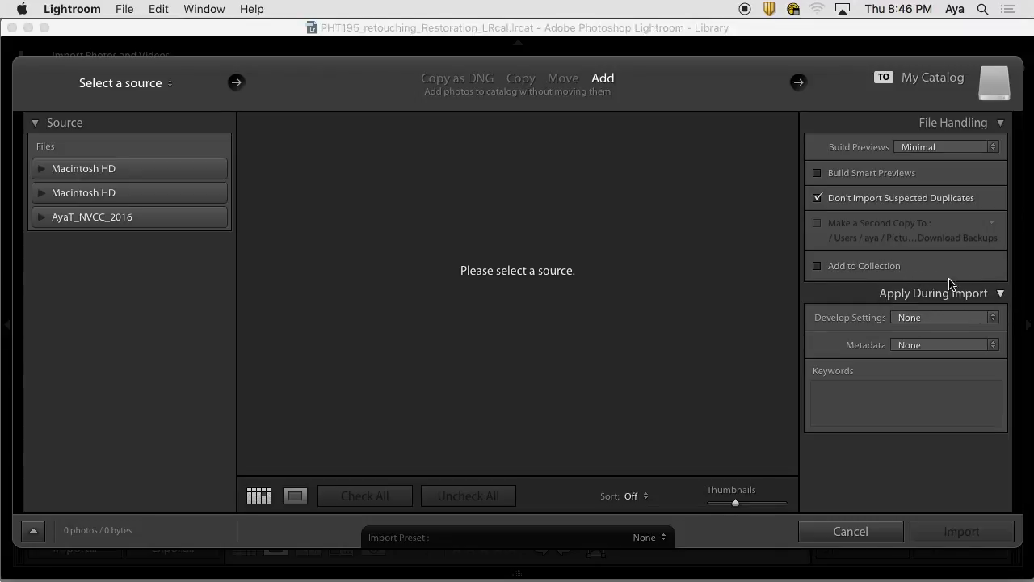
pyautogui.moveTo(931, 286)
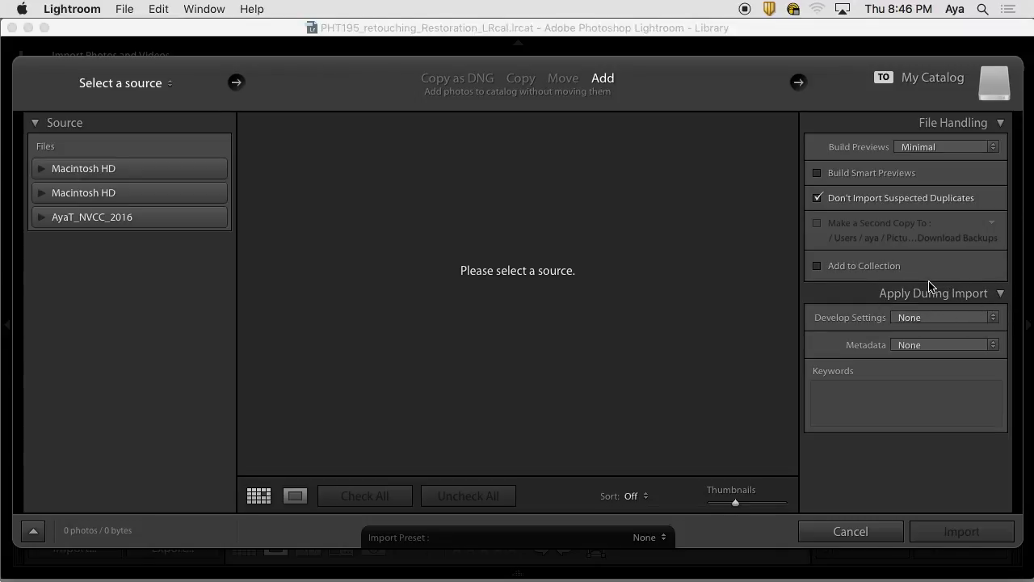
pyautogui.moveTo(896, 288)
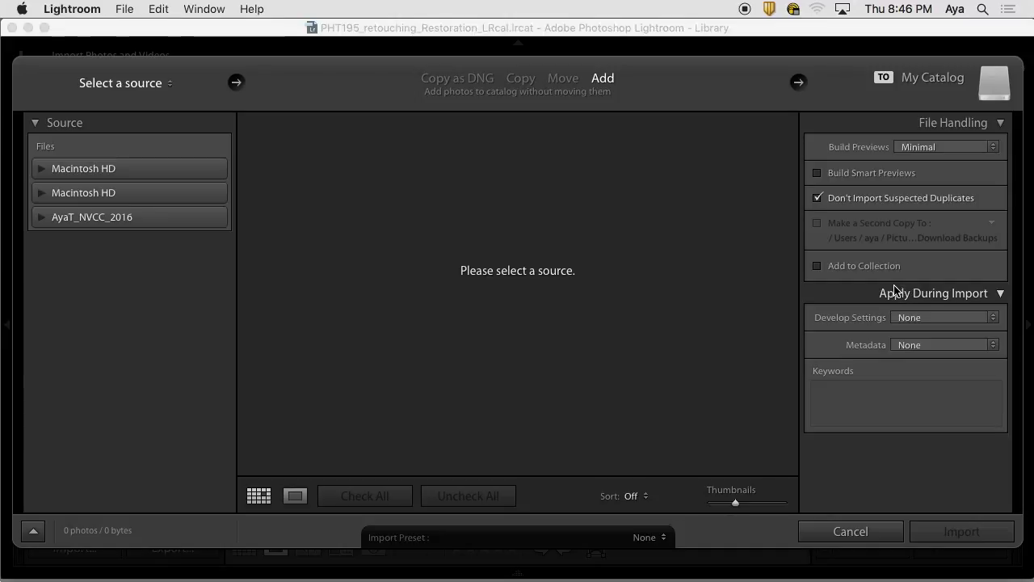
pyautogui.moveTo(866, 307)
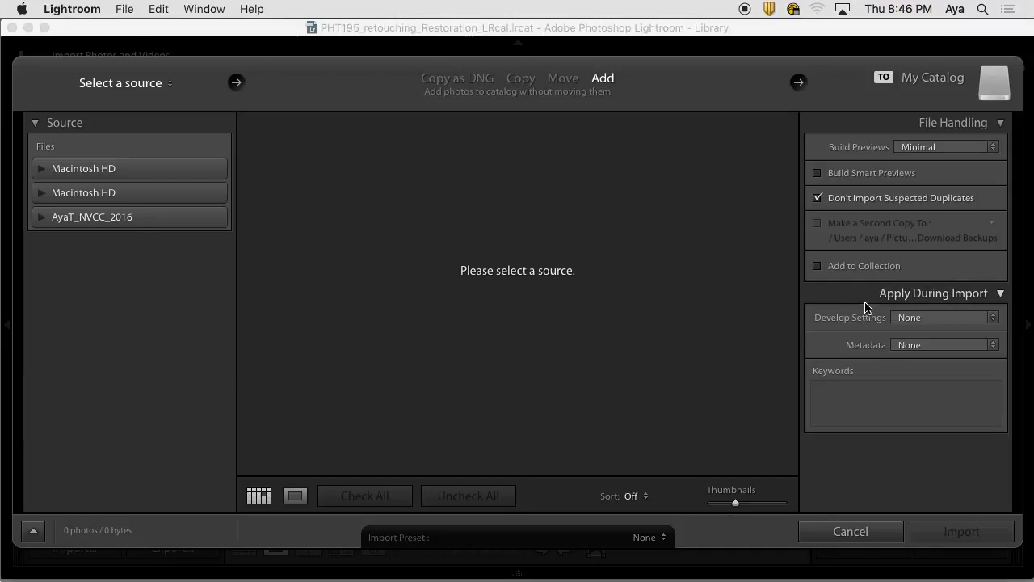
pyautogui.moveTo(953, 281)
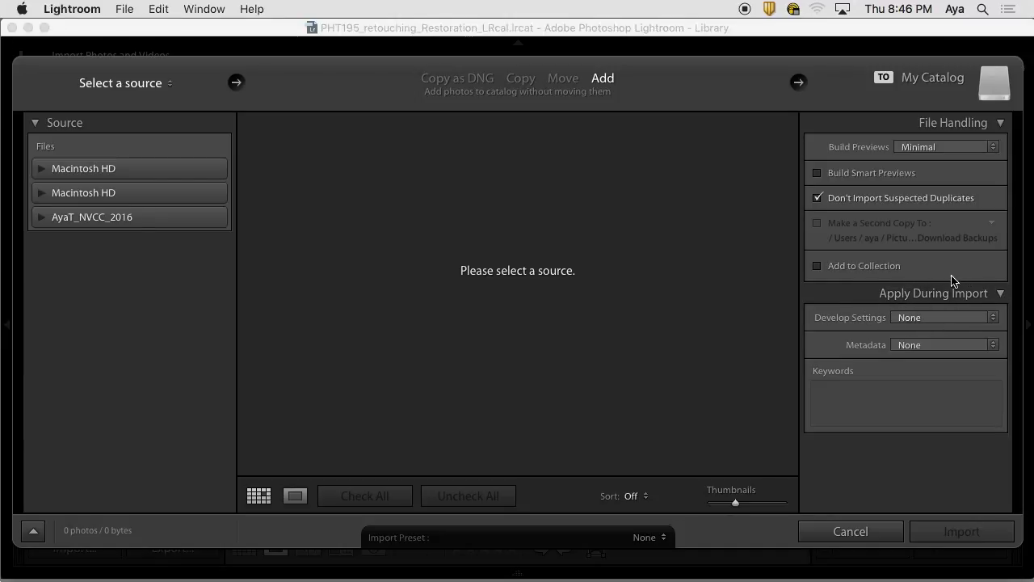
pyautogui.moveTo(984, 306)
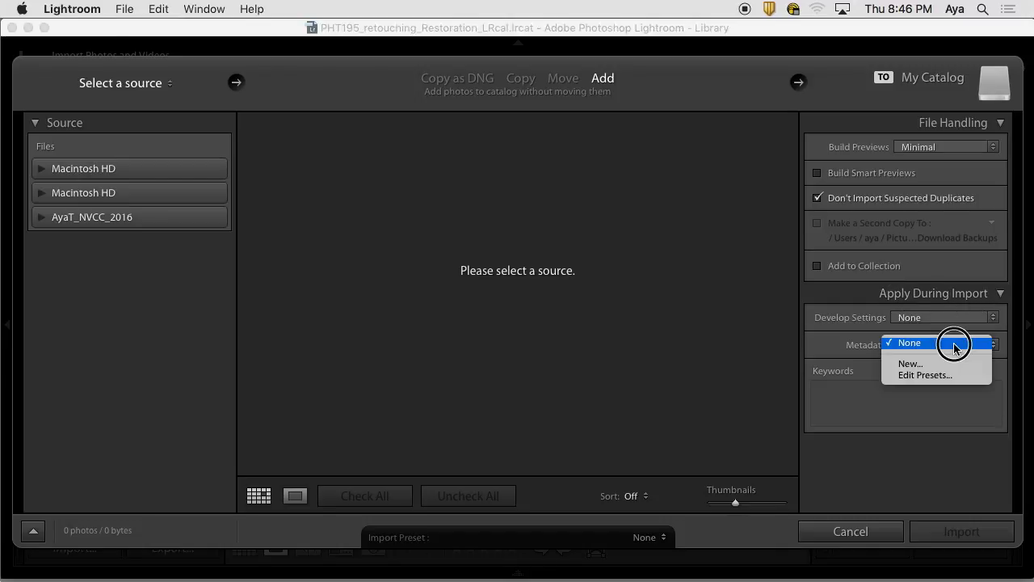
pyautogui.click(908, 343)
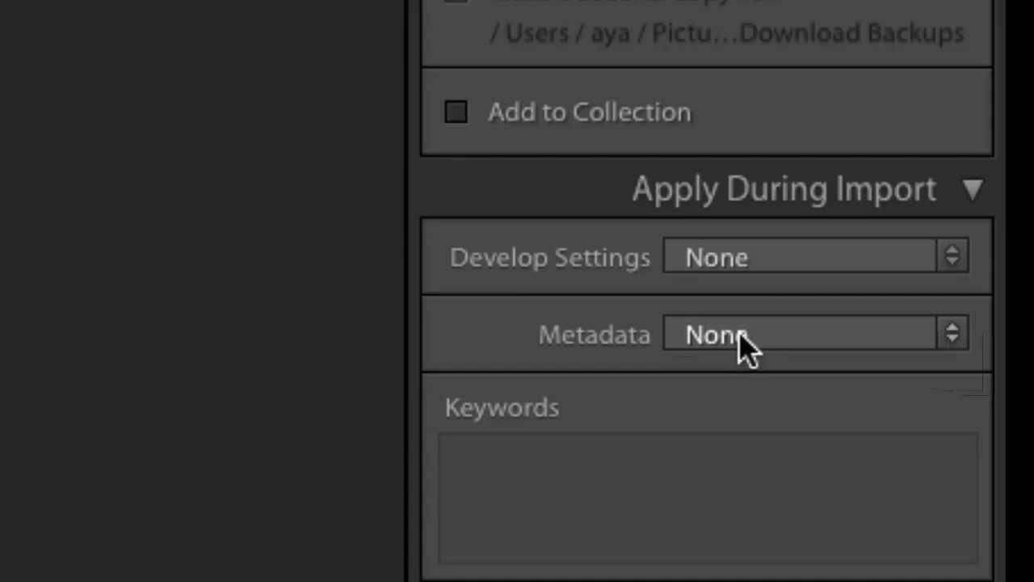
pyautogui.moveTo(763, 267)
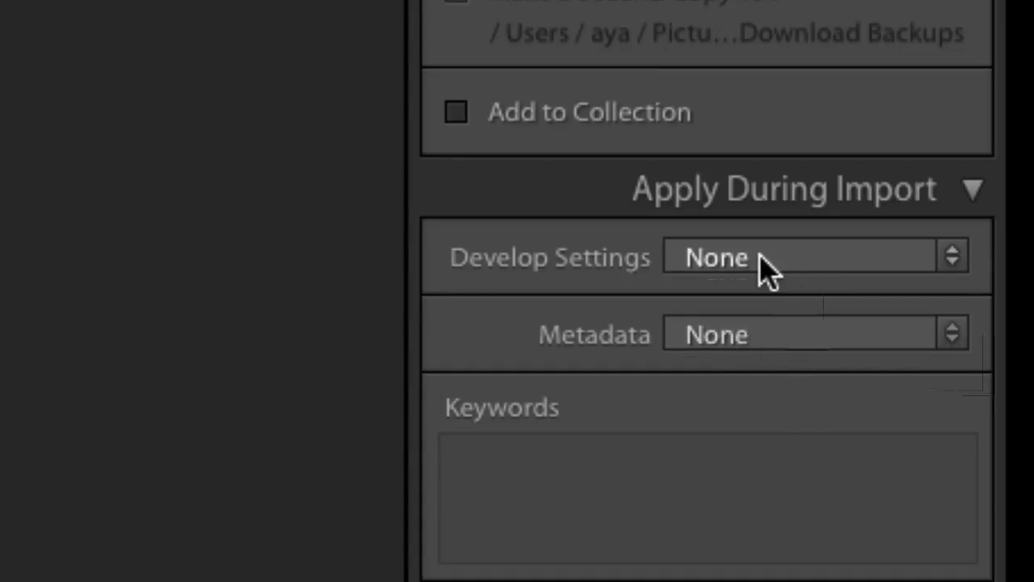
pyautogui.click(808, 257)
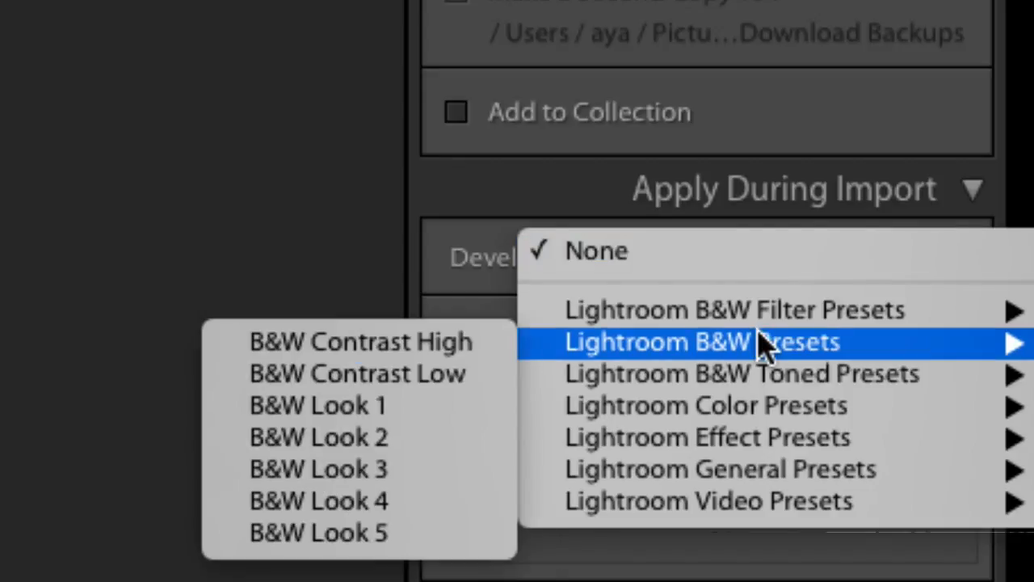
pyautogui.moveTo(757, 373)
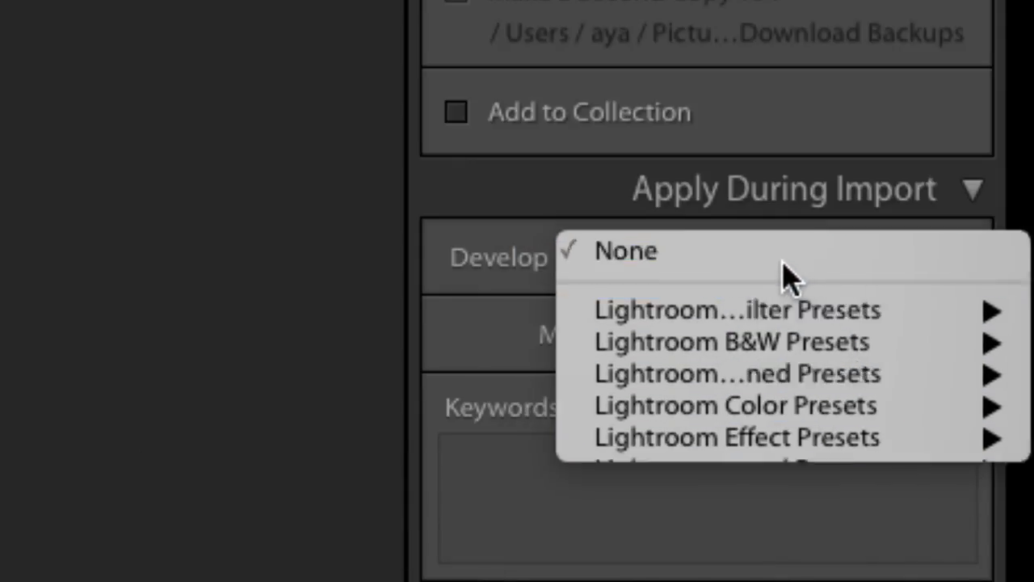
pyautogui.click(625, 250)
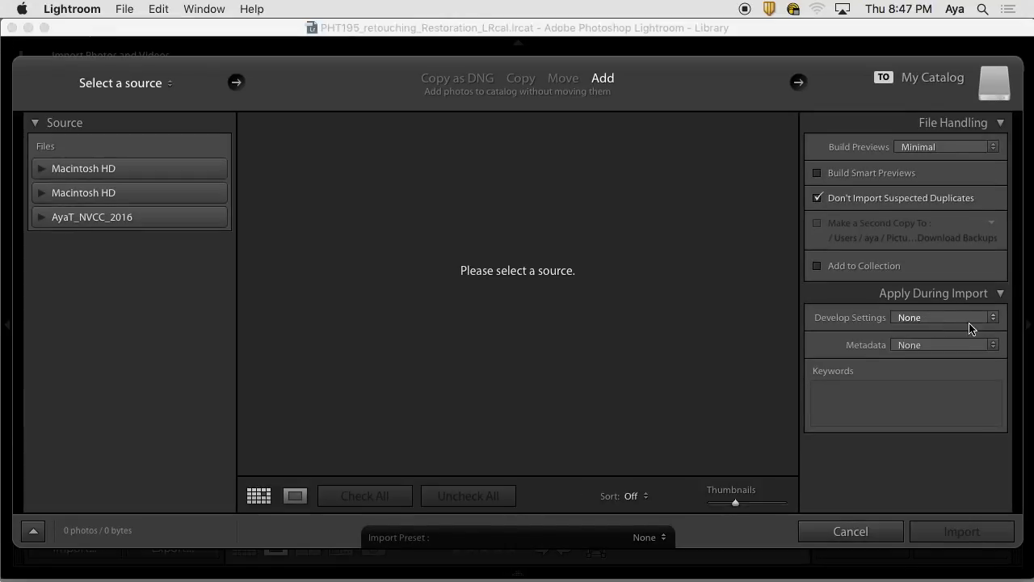
pyautogui.click(944, 317)
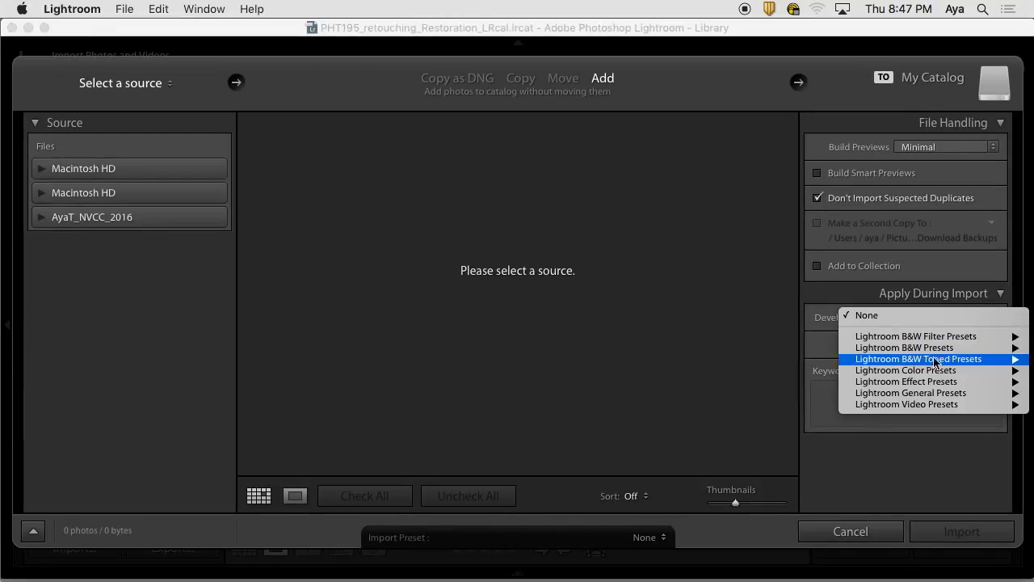
pyautogui.moveTo(905, 382)
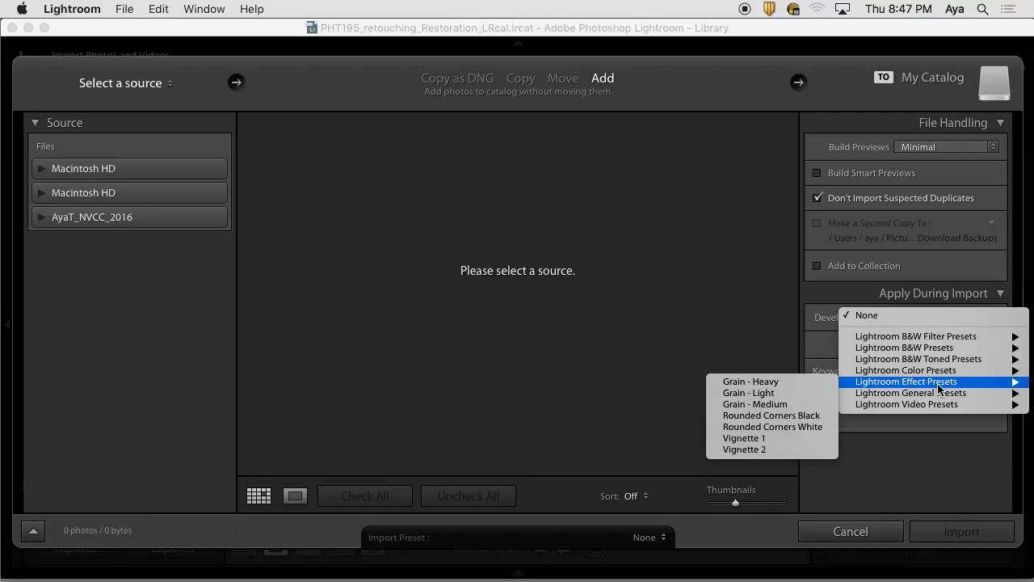
pyautogui.moveTo(912, 393)
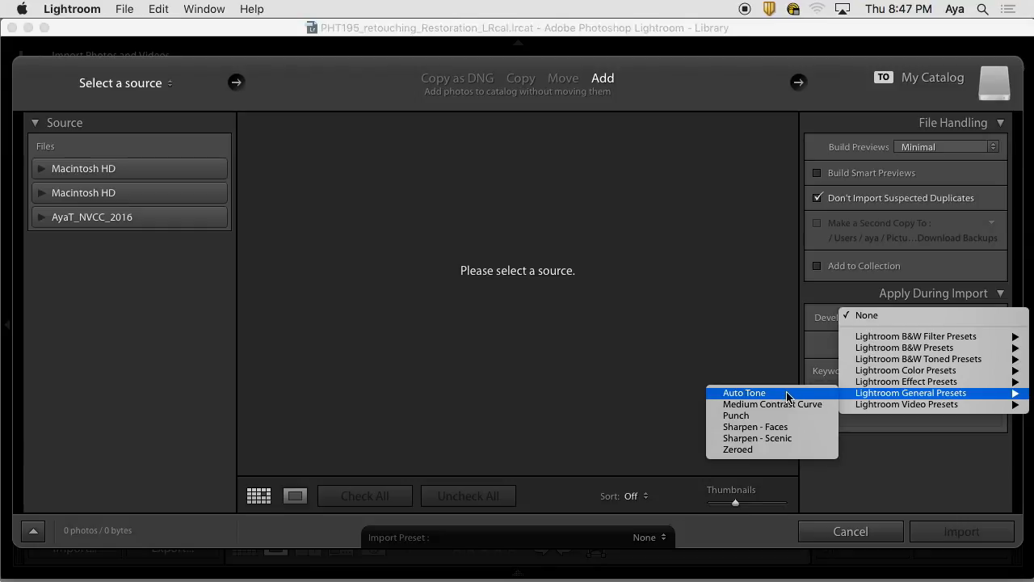
pyautogui.moveTo(772, 404)
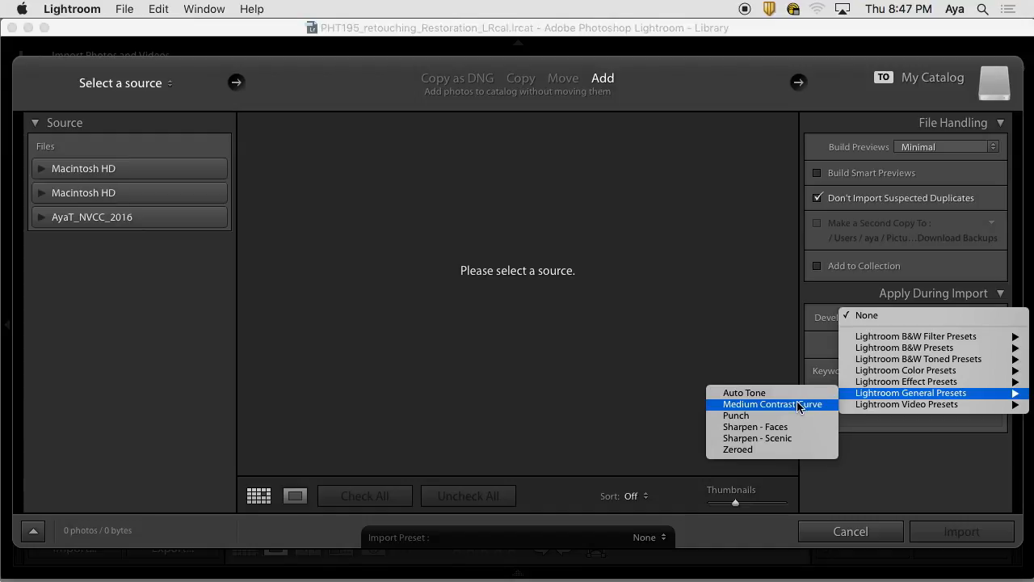
pyautogui.moveTo(756, 427)
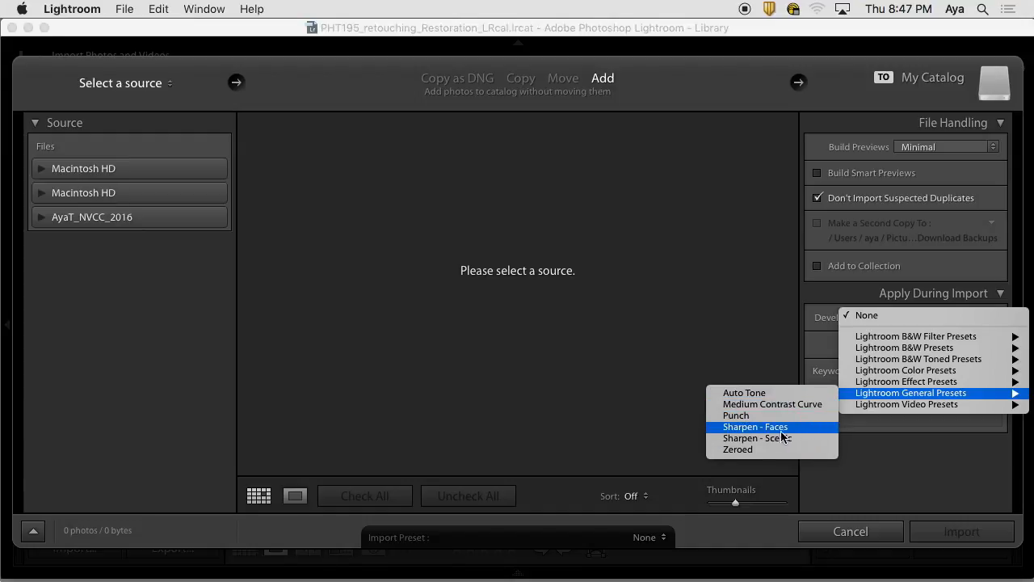
pyautogui.moveTo(792, 430)
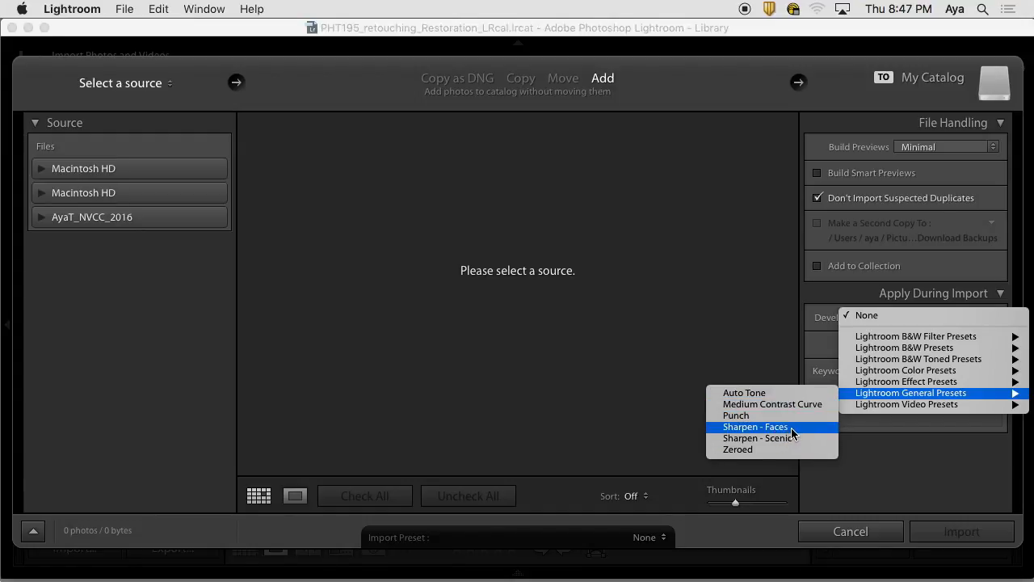
pyautogui.moveTo(802, 436)
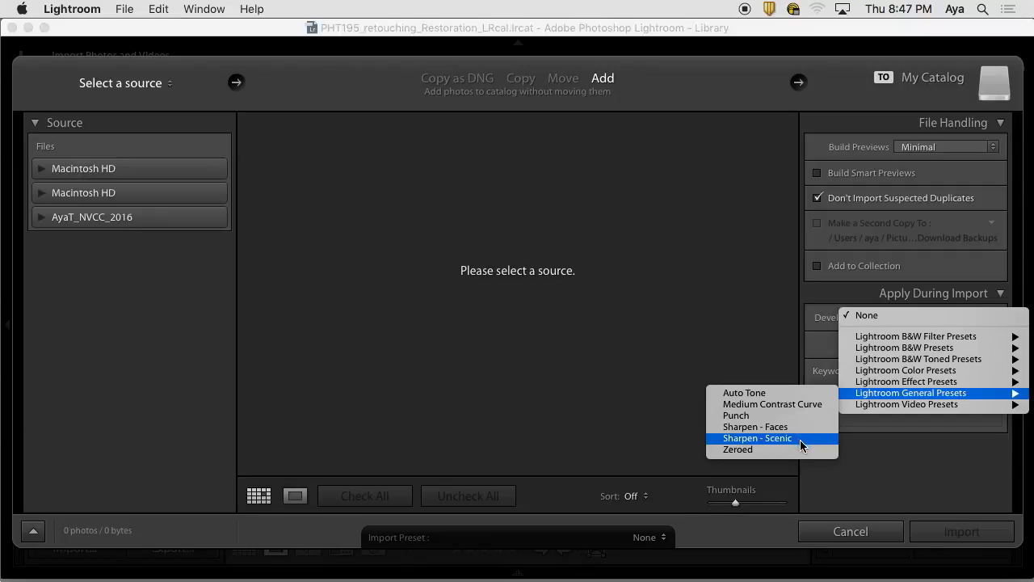
pyautogui.moveTo(737, 449)
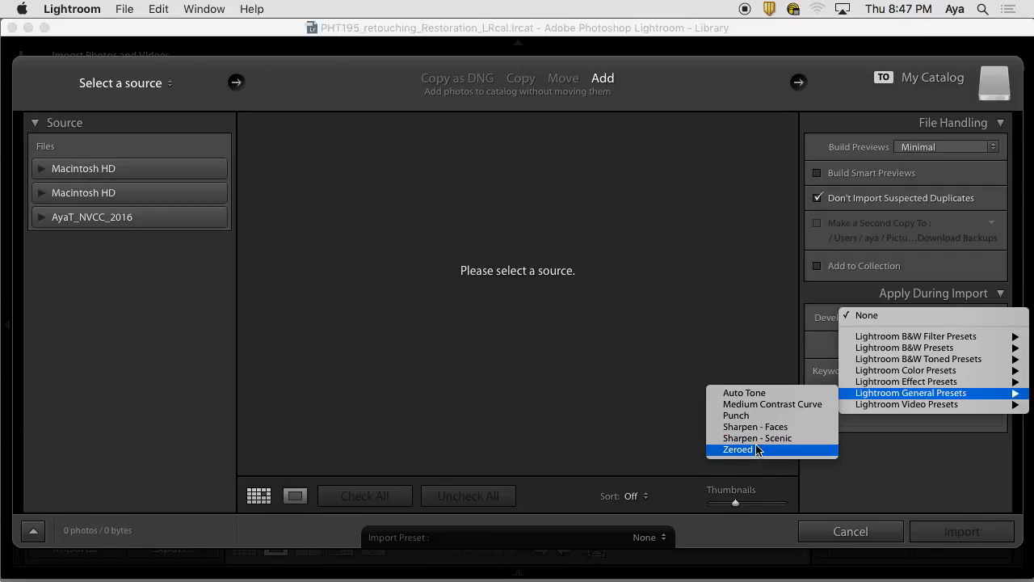
pyautogui.moveTo(772, 404)
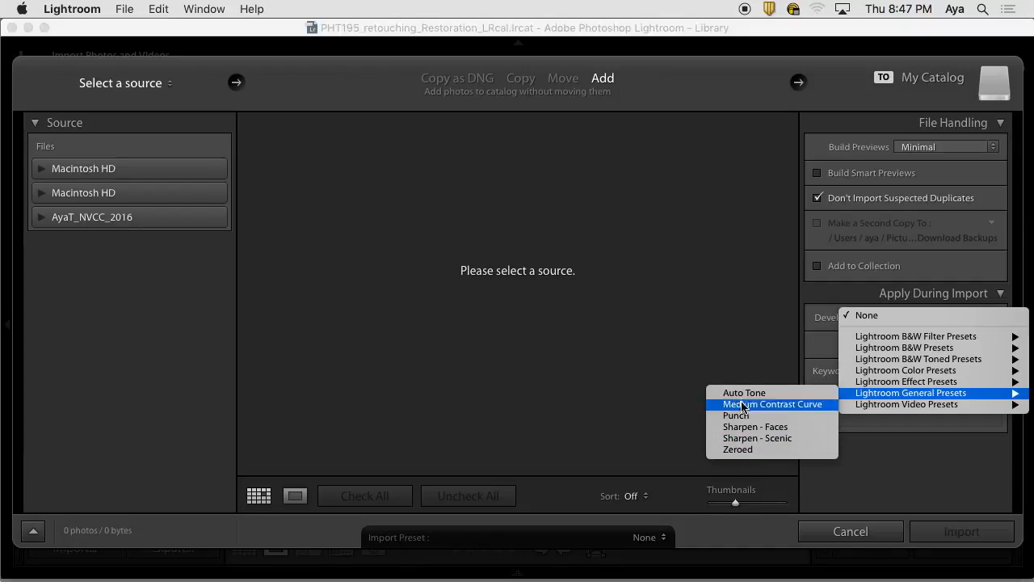
pyautogui.moveTo(915, 335)
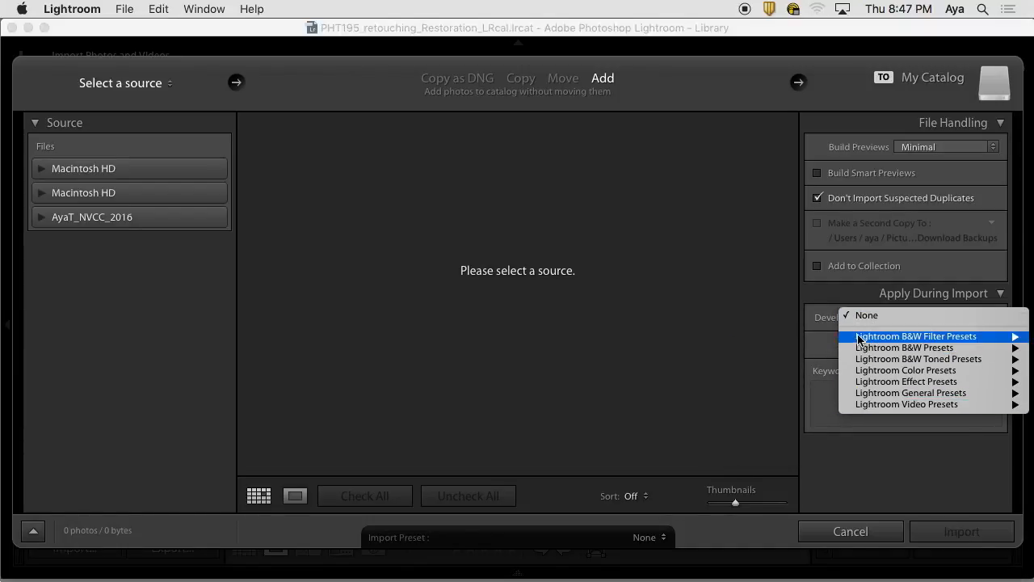
pyautogui.moveTo(860, 404)
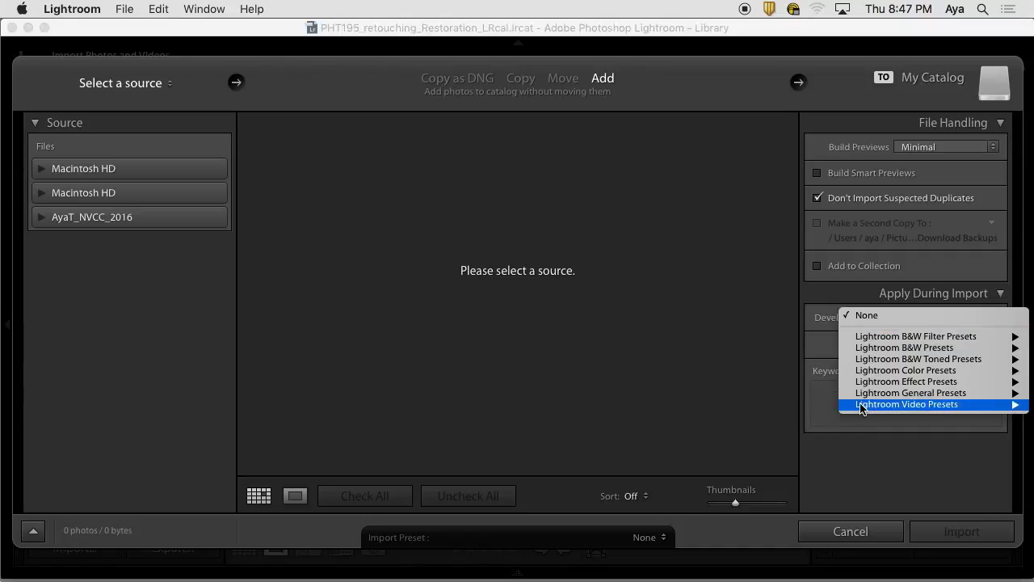
pyautogui.moveTo(894, 453)
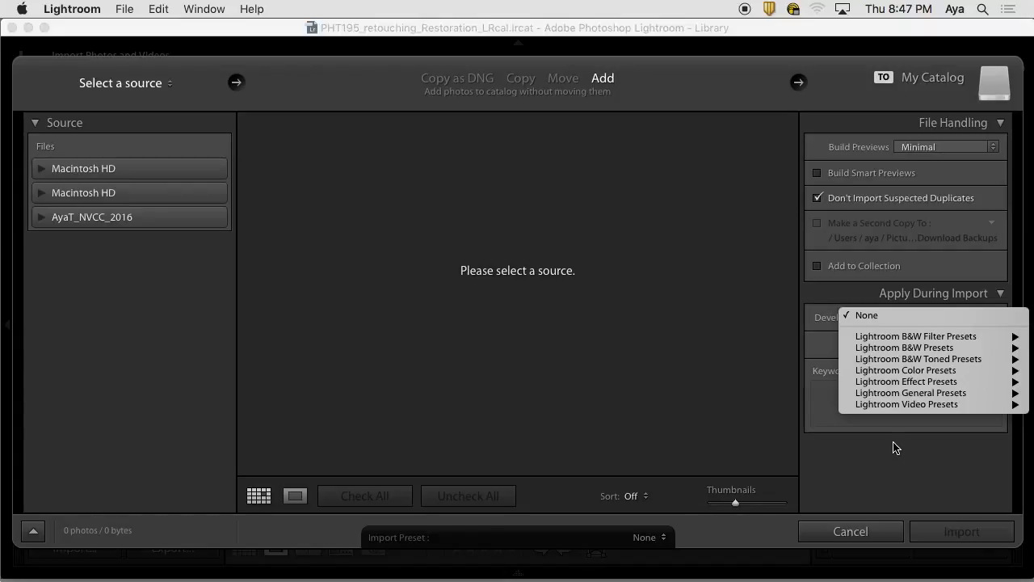
pyautogui.click(866, 315)
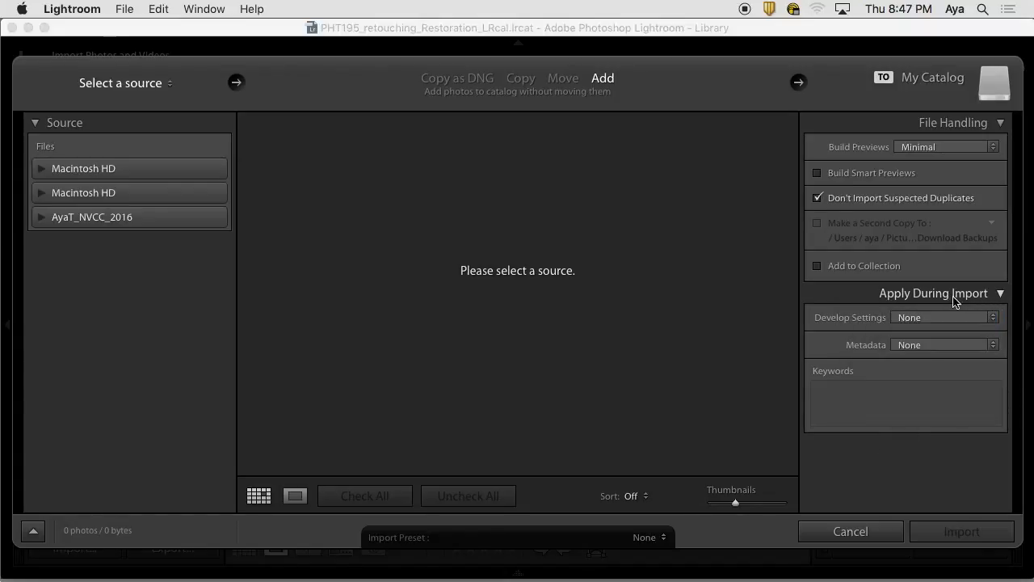
pyautogui.moveTo(941, 323)
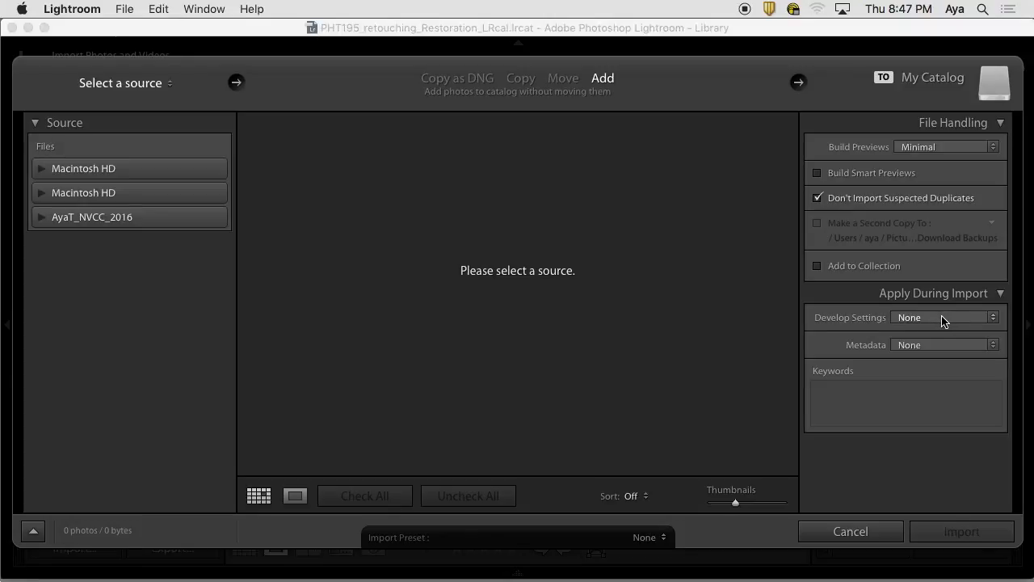
pyautogui.moveTo(948, 320)
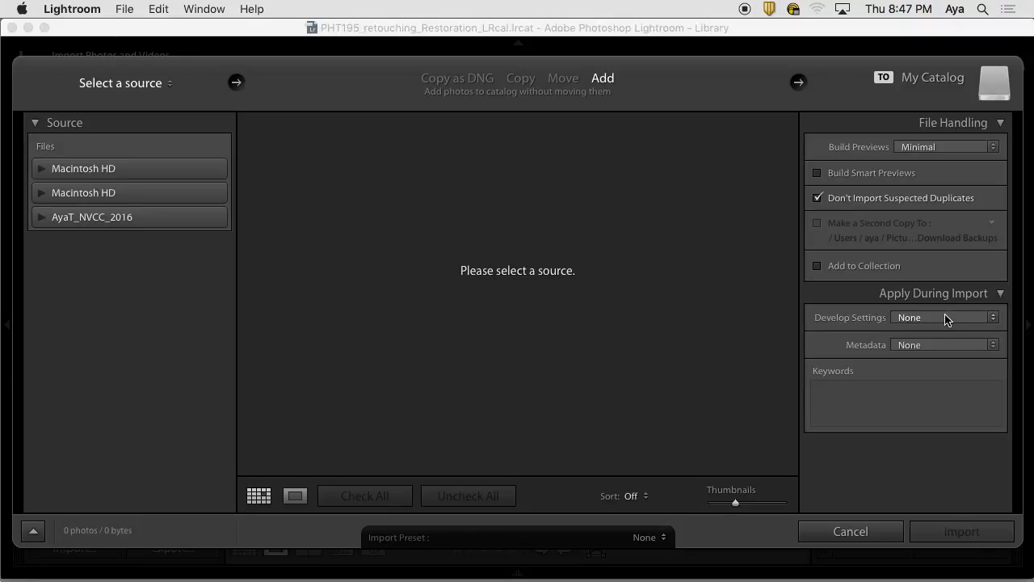
pyautogui.moveTo(936, 315)
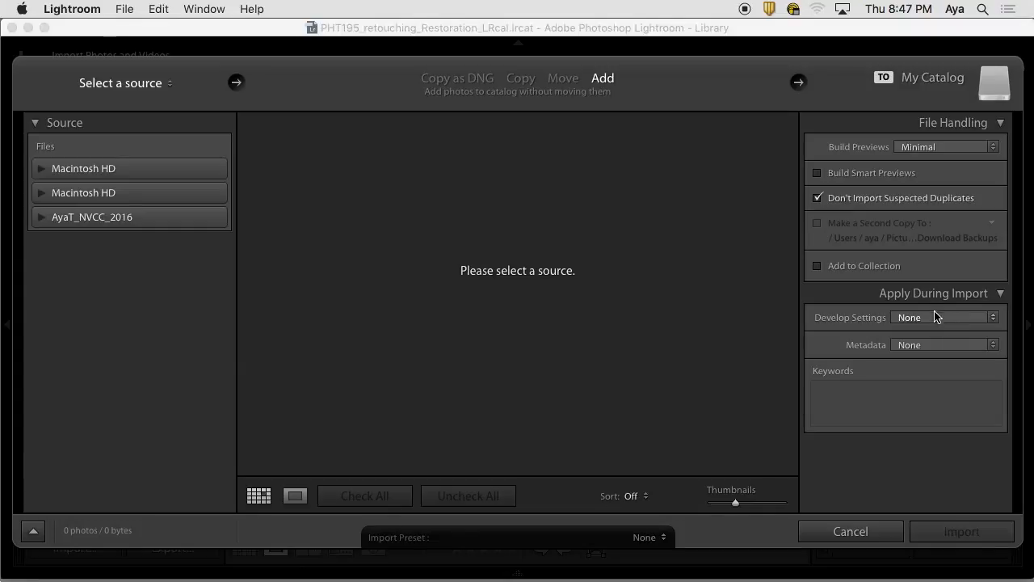
pyautogui.moveTo(932, 329)
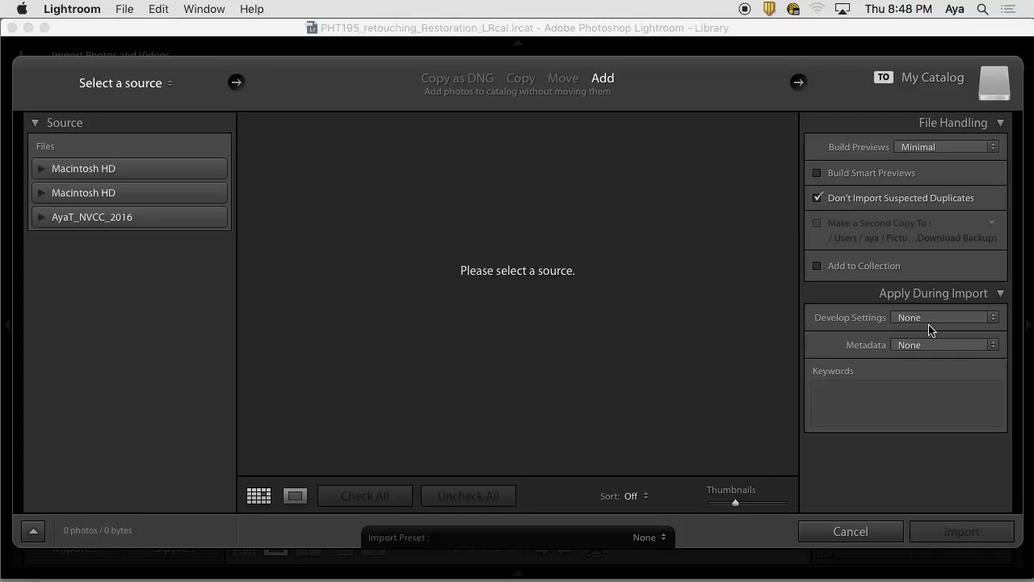
pyautogui.moveTo(850, 530)
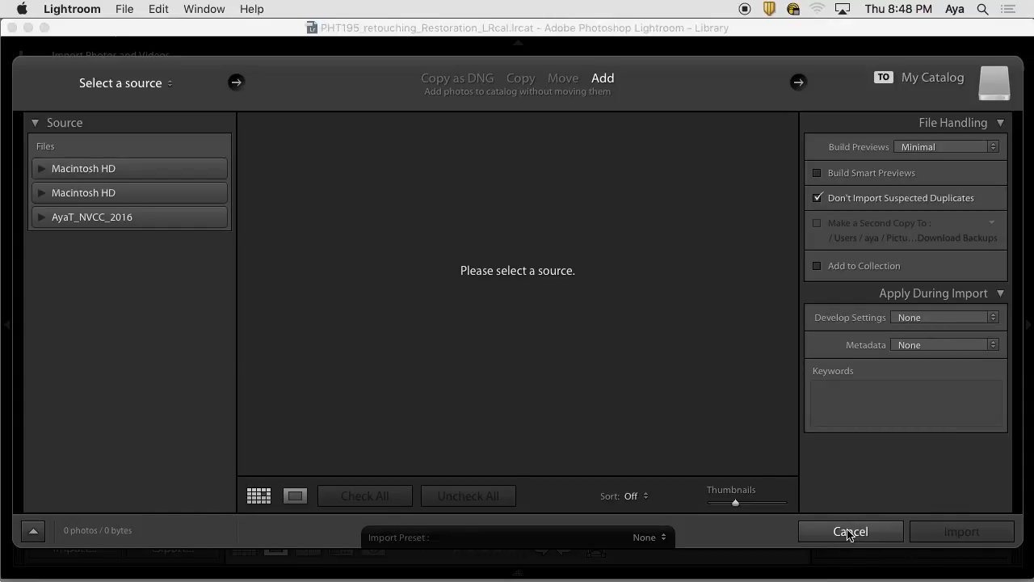
# Cancel the Import window and return to the Library view of the child's photo.
pyautogui.click(850, 530)
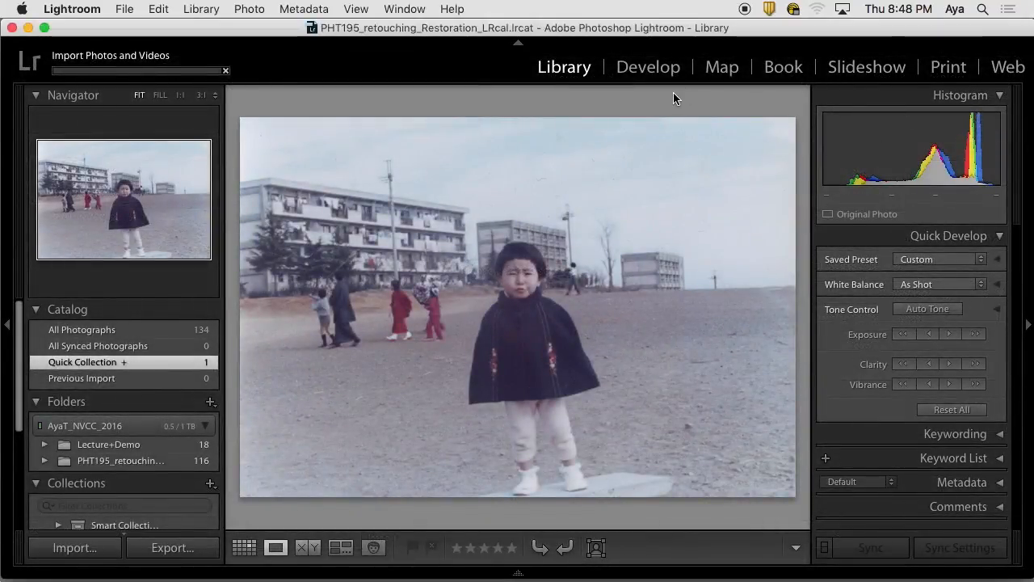
pyautogui.moveTo(653, 52)
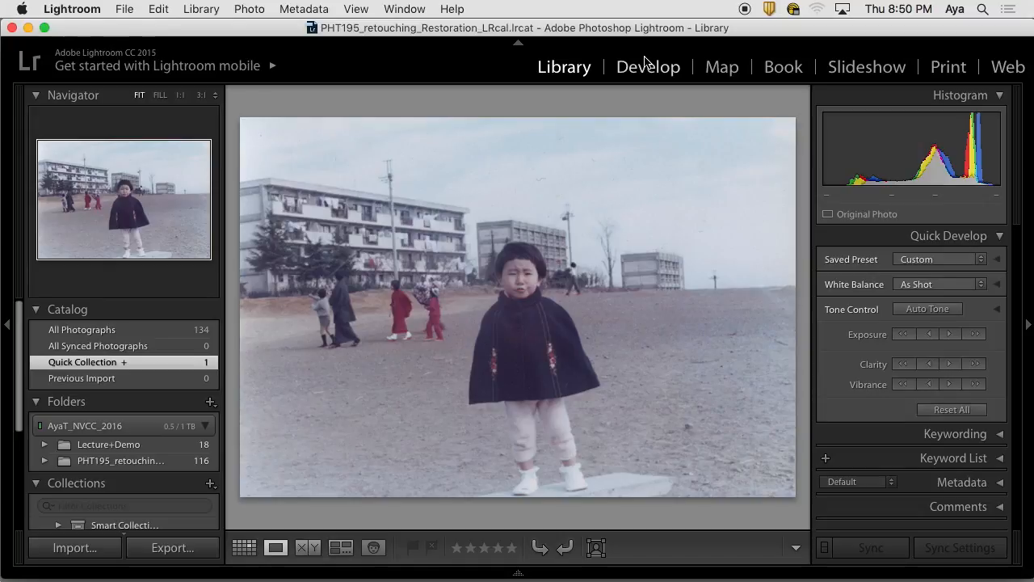
pyautogui.moveTo(634, 56)
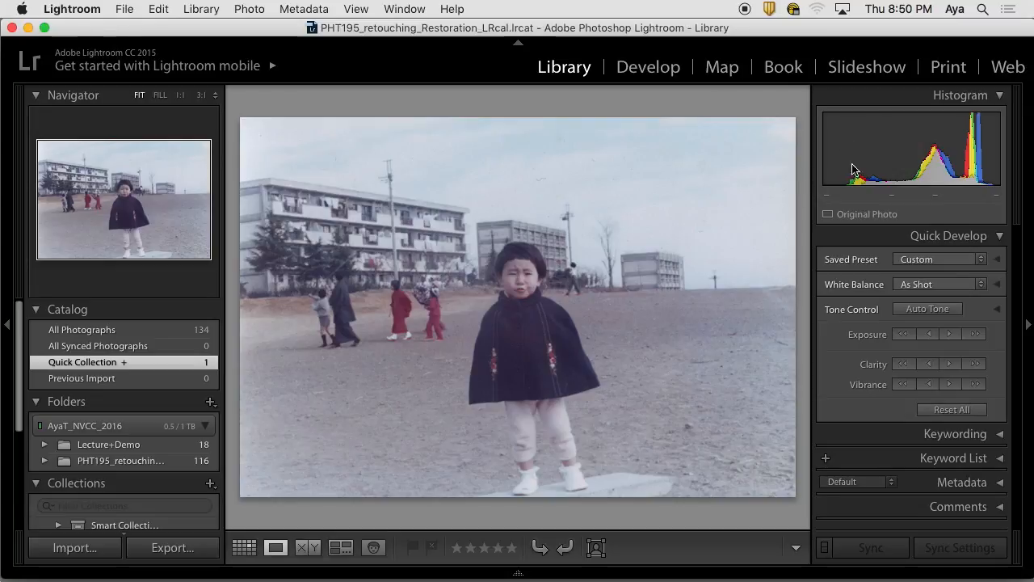
# Switch to the Develop module and expand the User Presets group in the Presets panel.
pyautogui.click(648, 66)
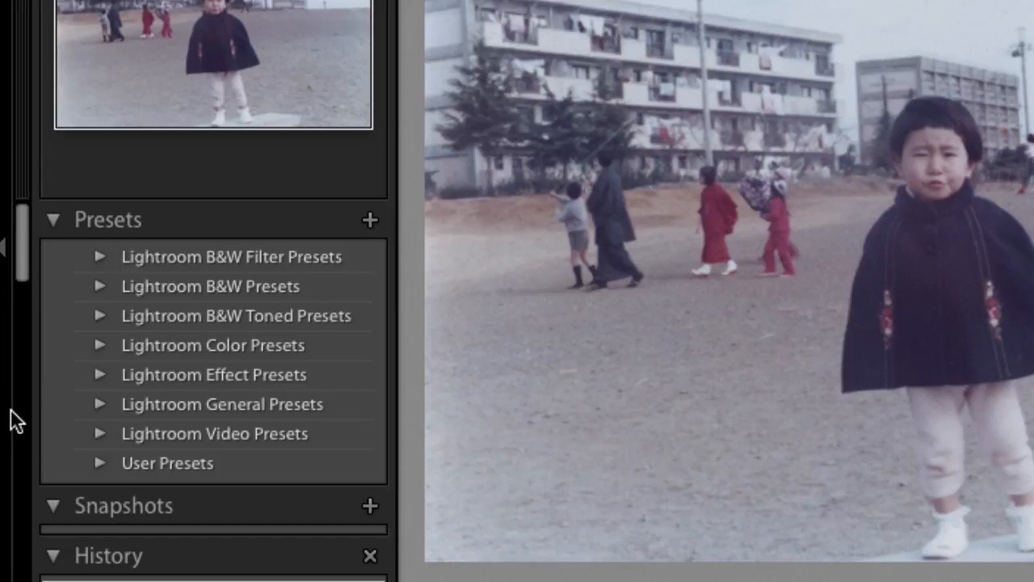
pyautogui.moveTo(168, 463)
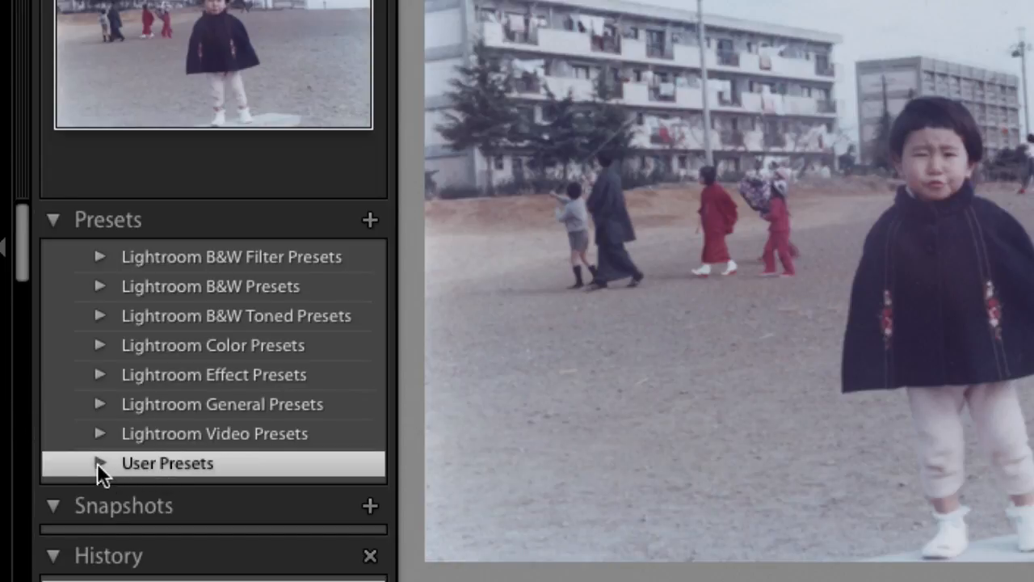
pyautogui.click(100, 463)
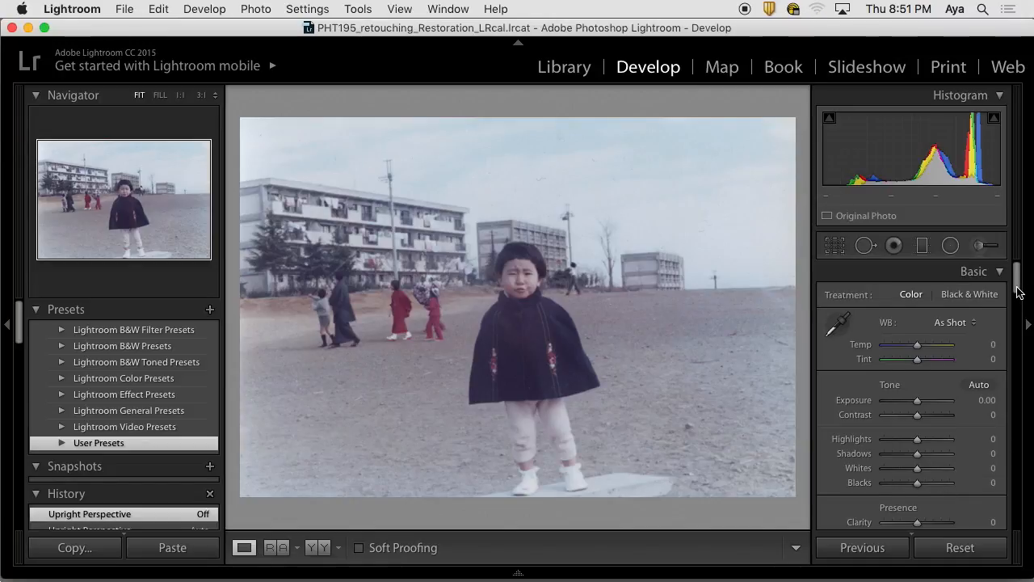
pyautogui.scroll(-3)
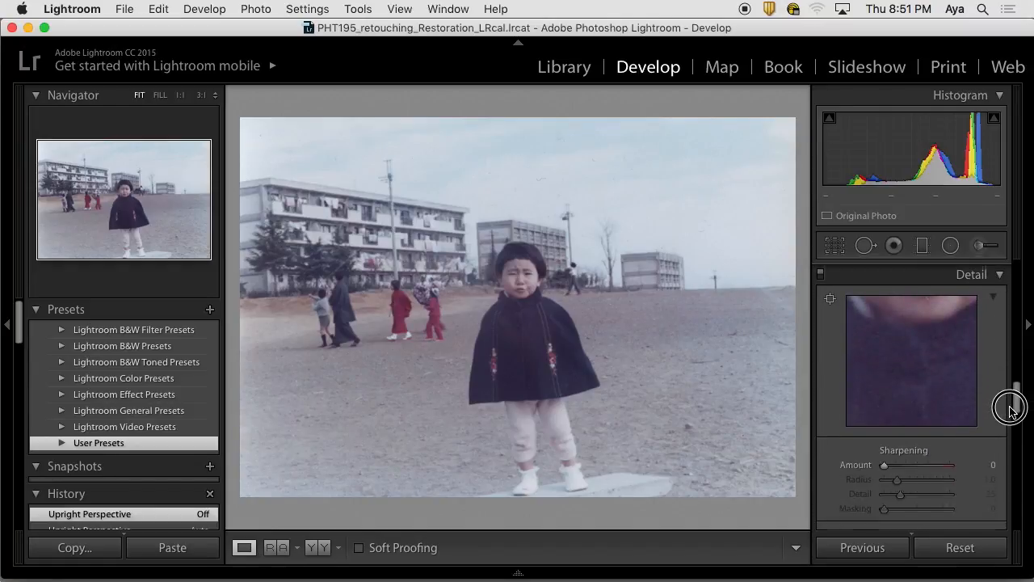
pyautogui.scroll(-3)
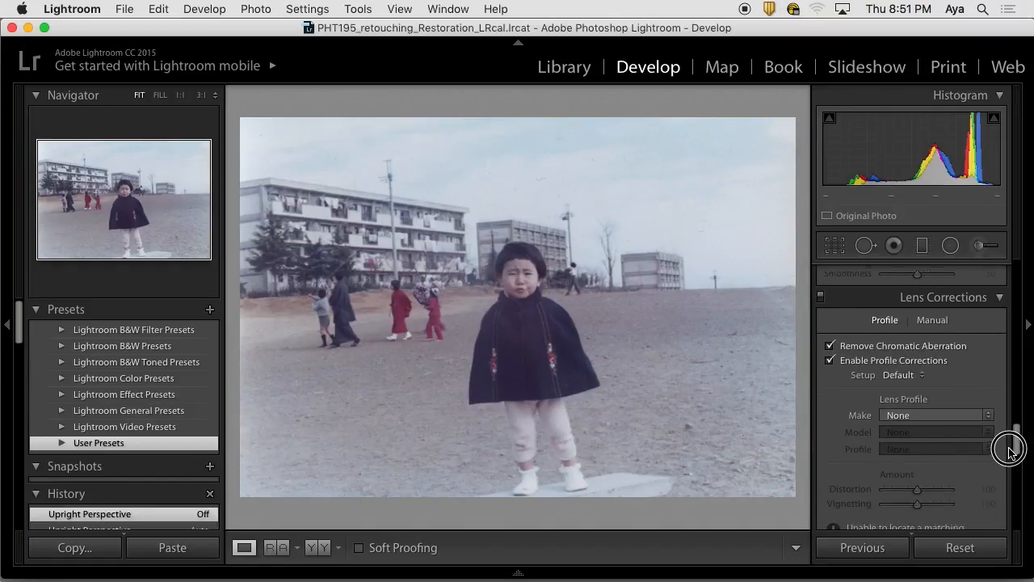
pyautogui.scroll(3)
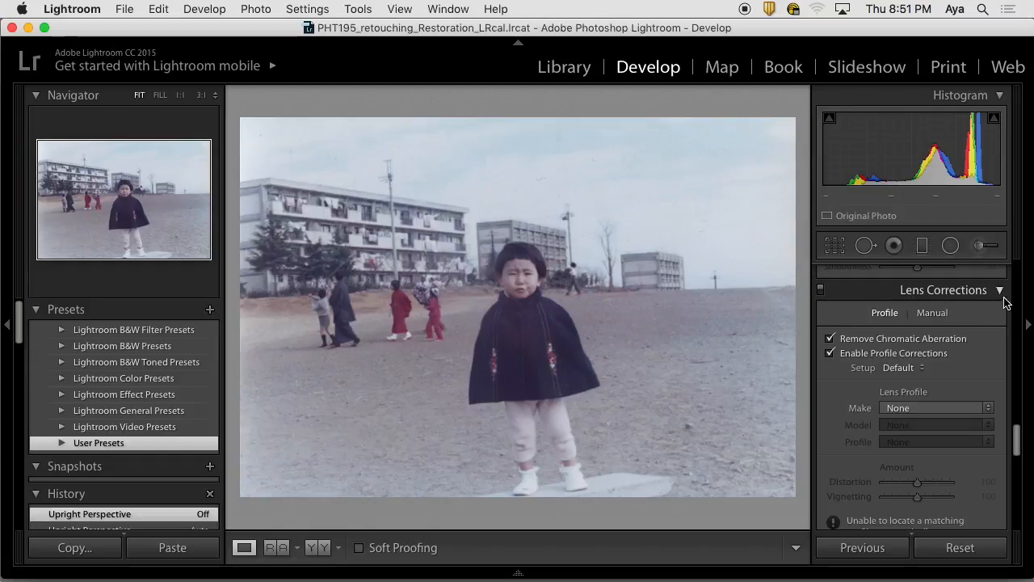
pyautogui.moveTo(913, 301)
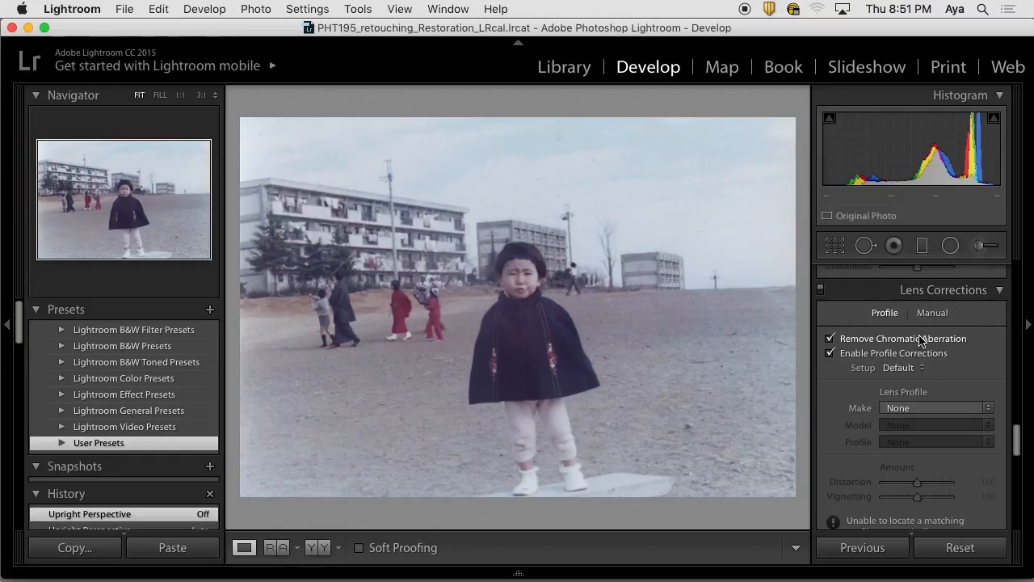
pyautogui.click(831, 352)
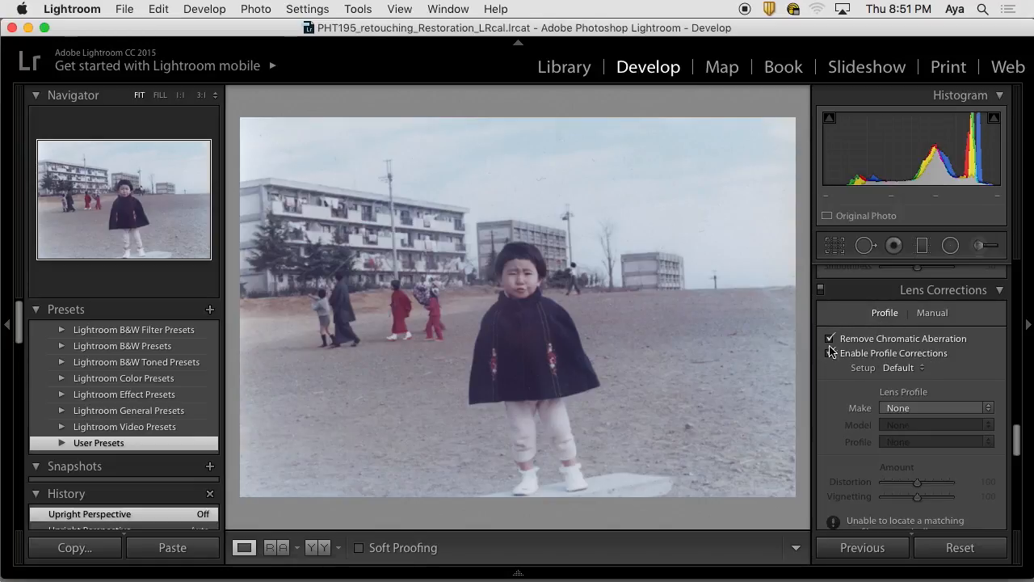
pyautogui.click(831, 352)
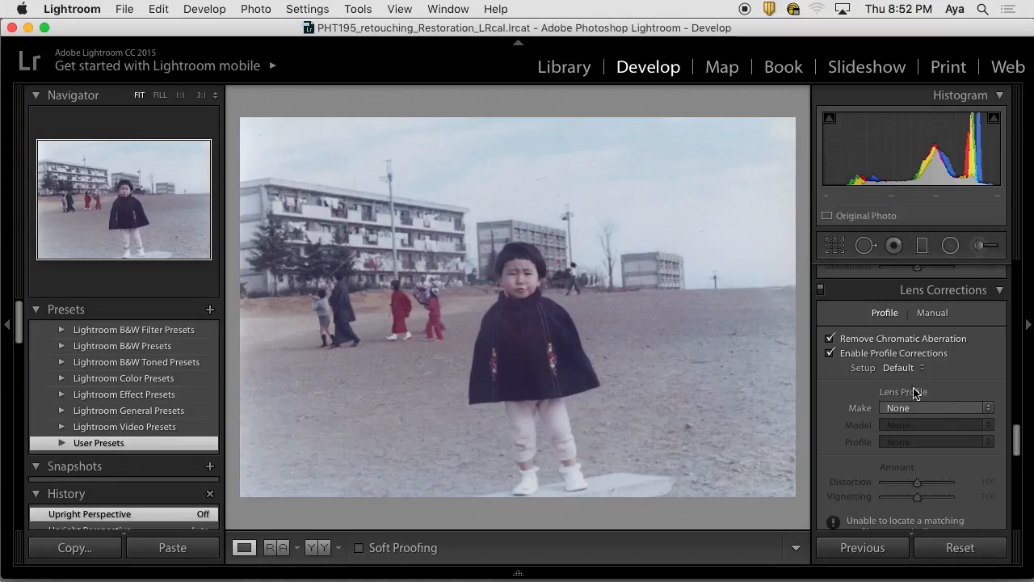
pyautogui.moveTo(924, 413)
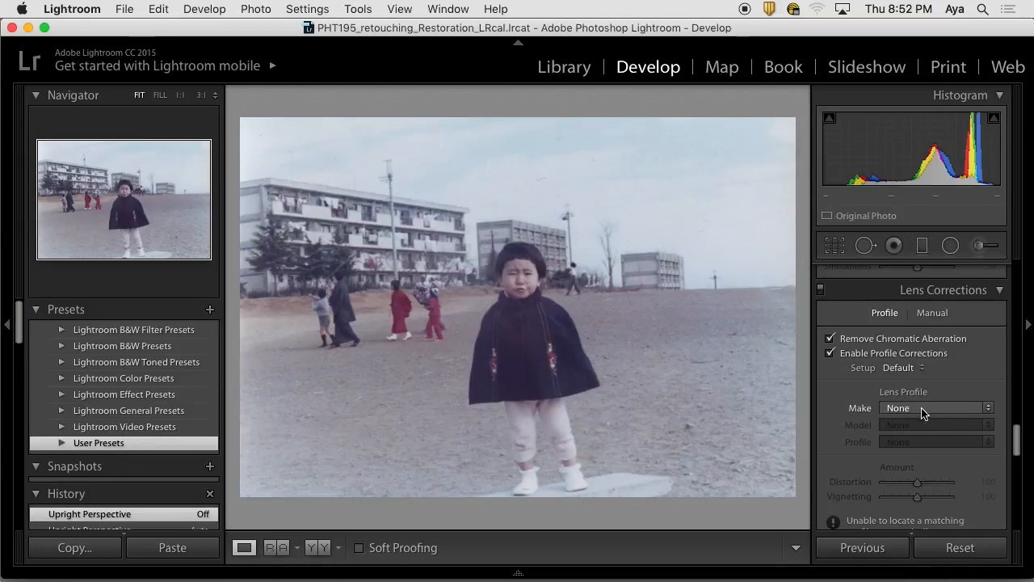
pyautogui.moveTo(925, 430)
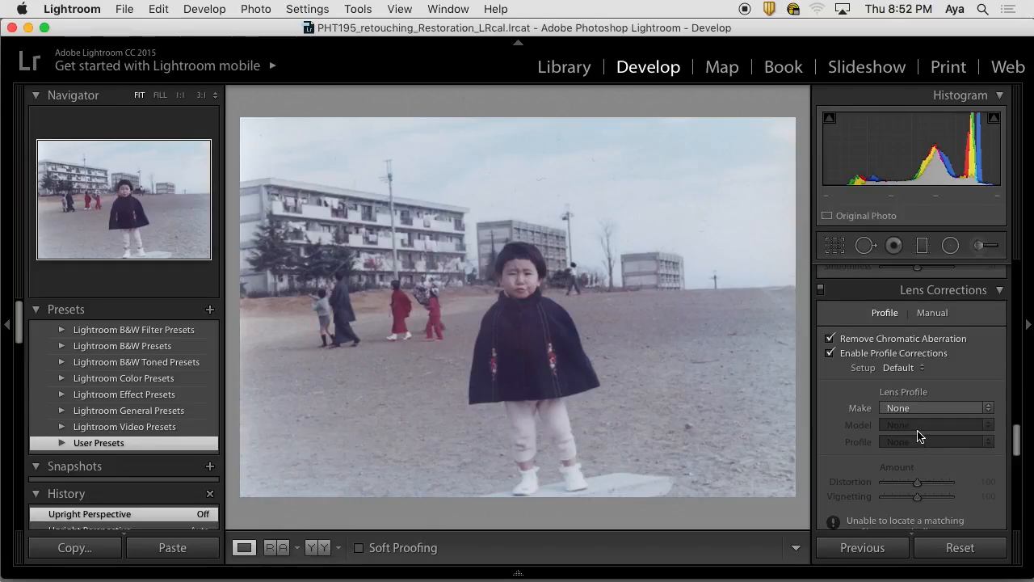
pyautogui.moveTo(915, 434)
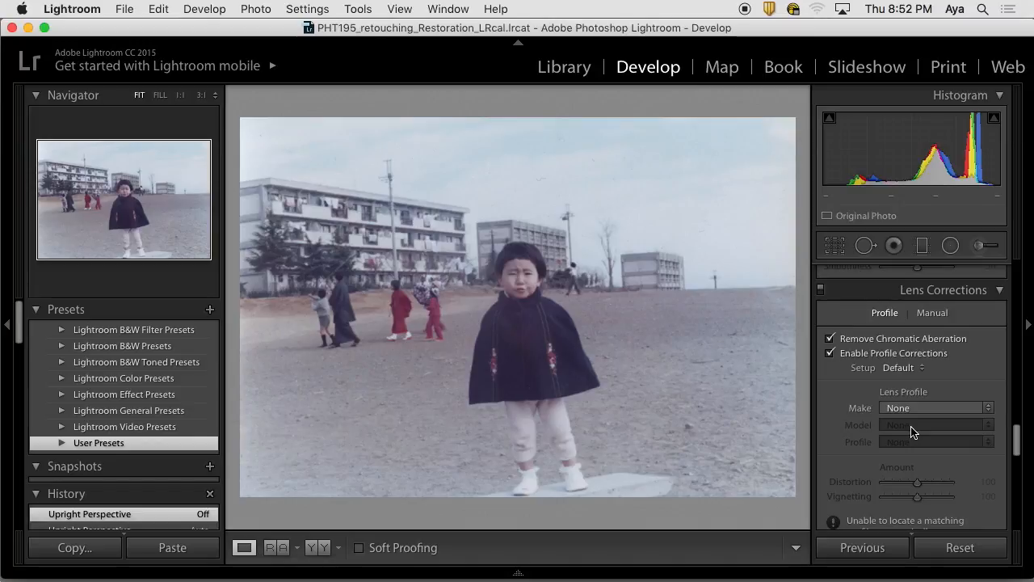
pyautogui.moveTo(929, 430)
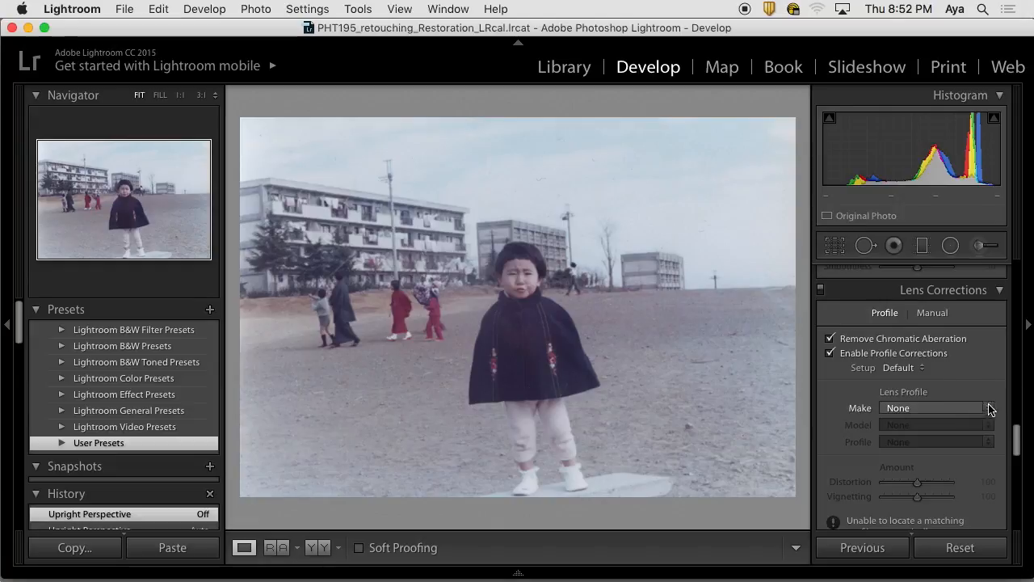
pyautogui.moveTo(957, 437)
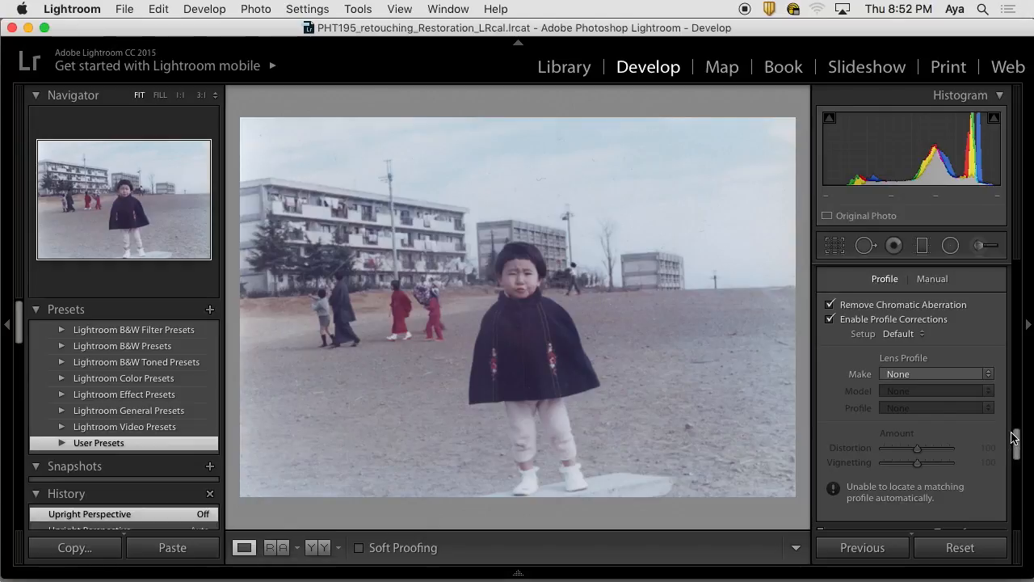
pyautogui.moveTo(1012, 433)
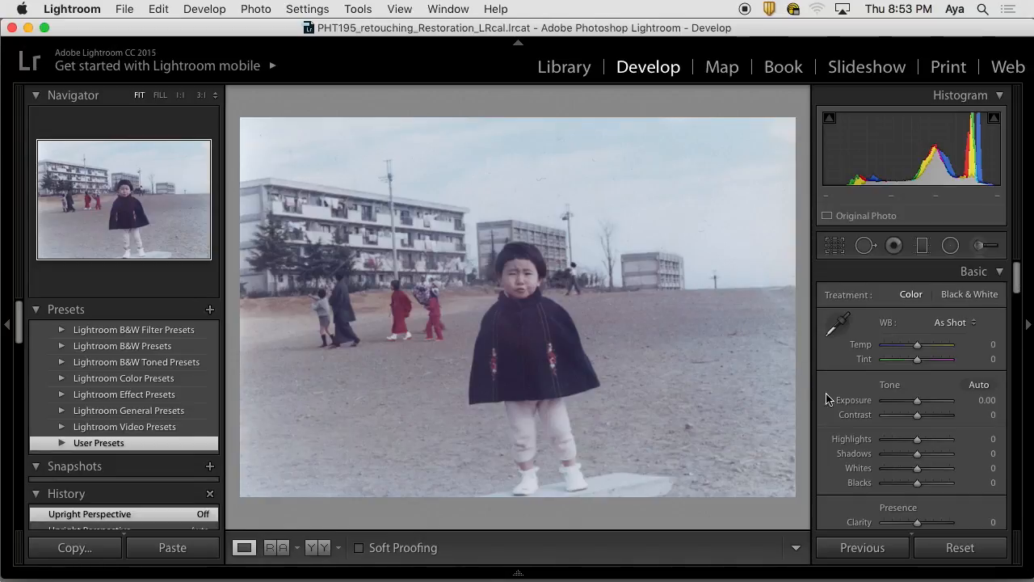
pyautogui.scroll(-3)
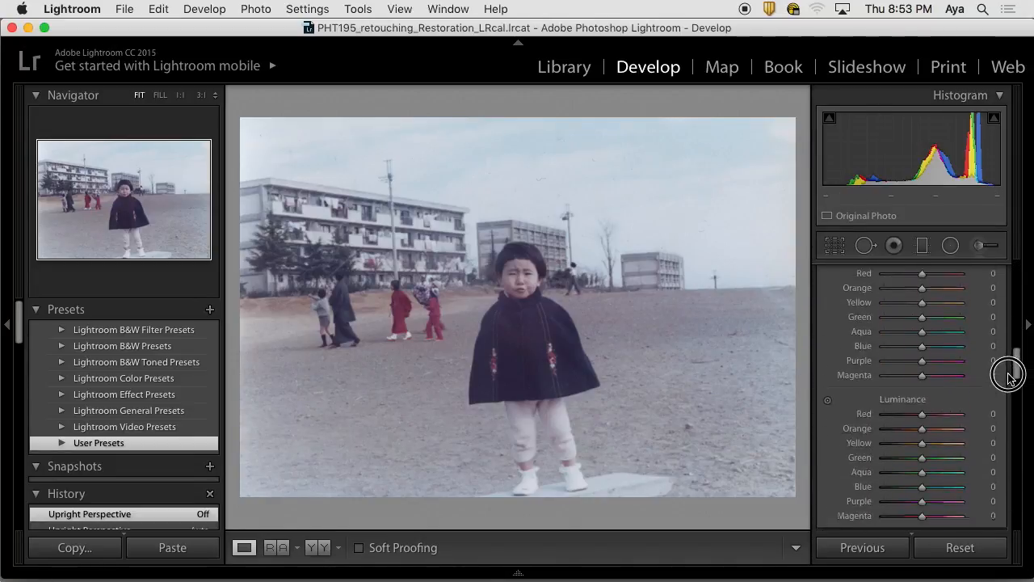
pyautogui.scroll(-3)
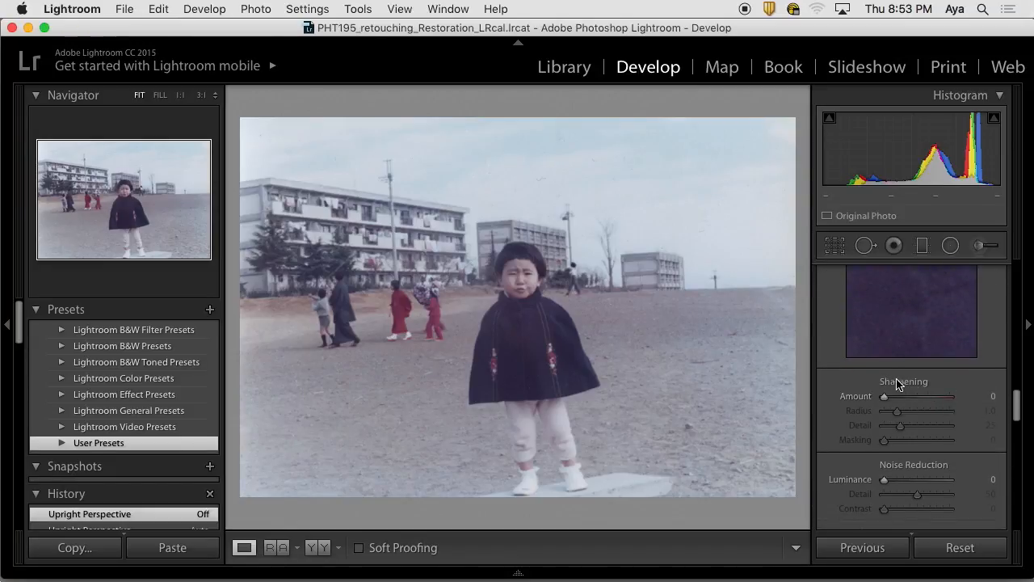
pyautogui.moveTo(840, 371)
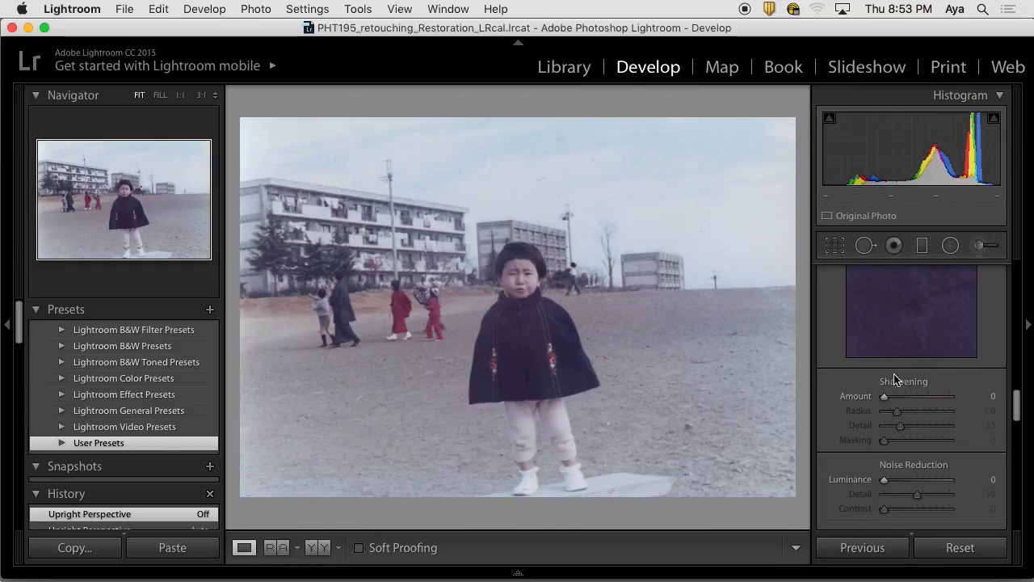
pyautogui.moveTo(893, 396)
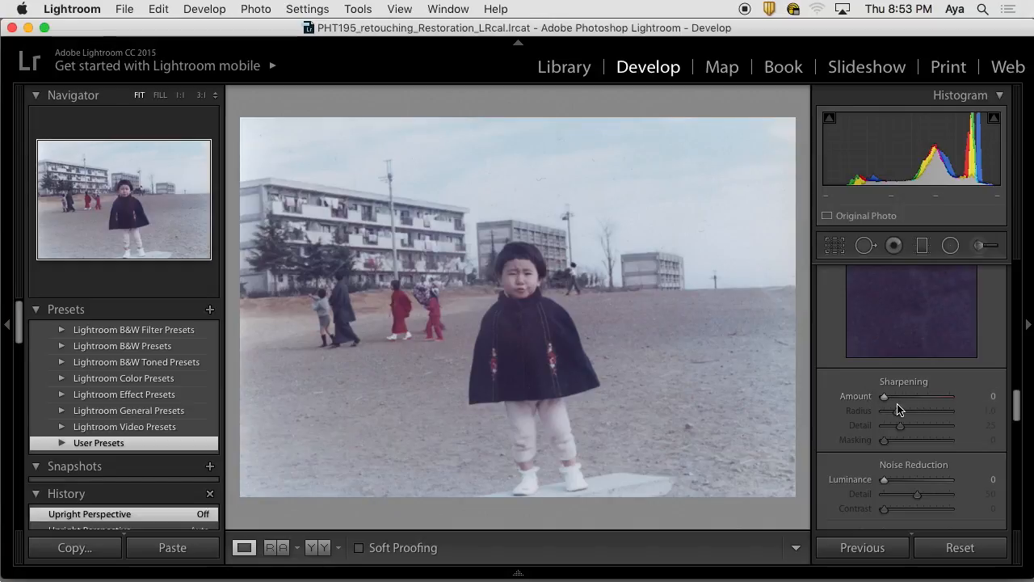
pyautogui.moveTo(889, 390)
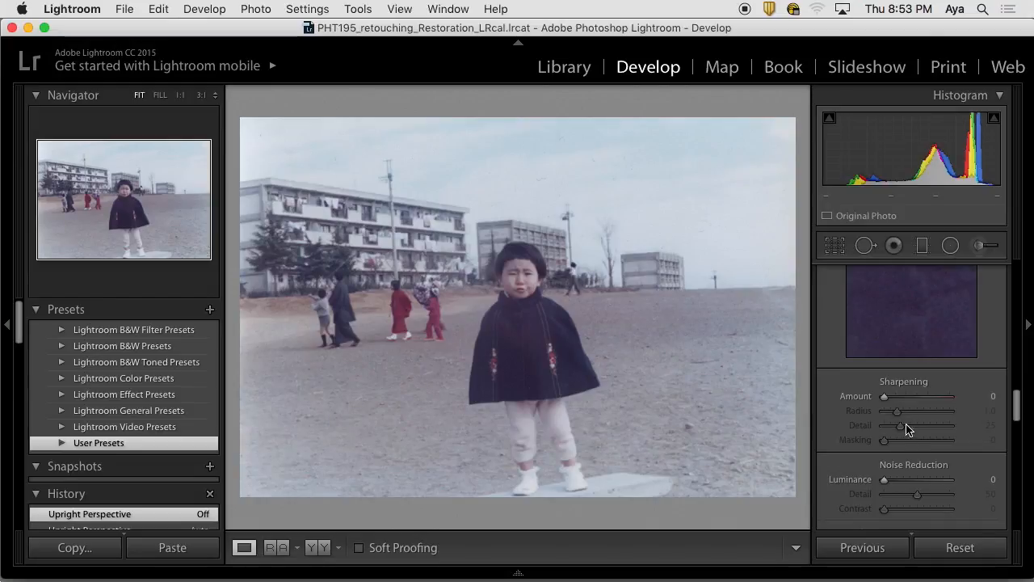
pyautogui.moveTo(914, 427)
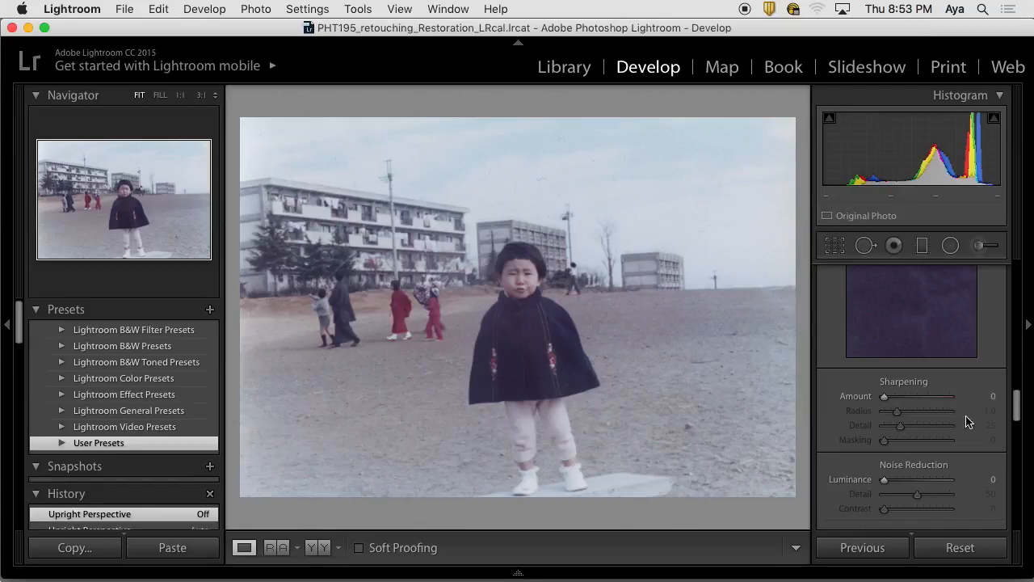
pyautogui.moveTo(999, 417)
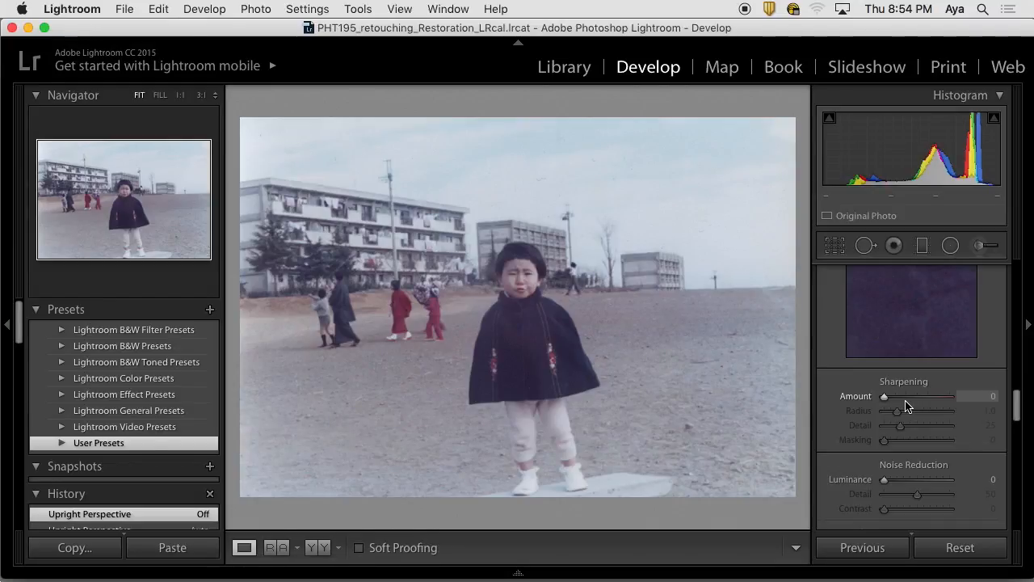
pyautogui.moveTo(341, 333)
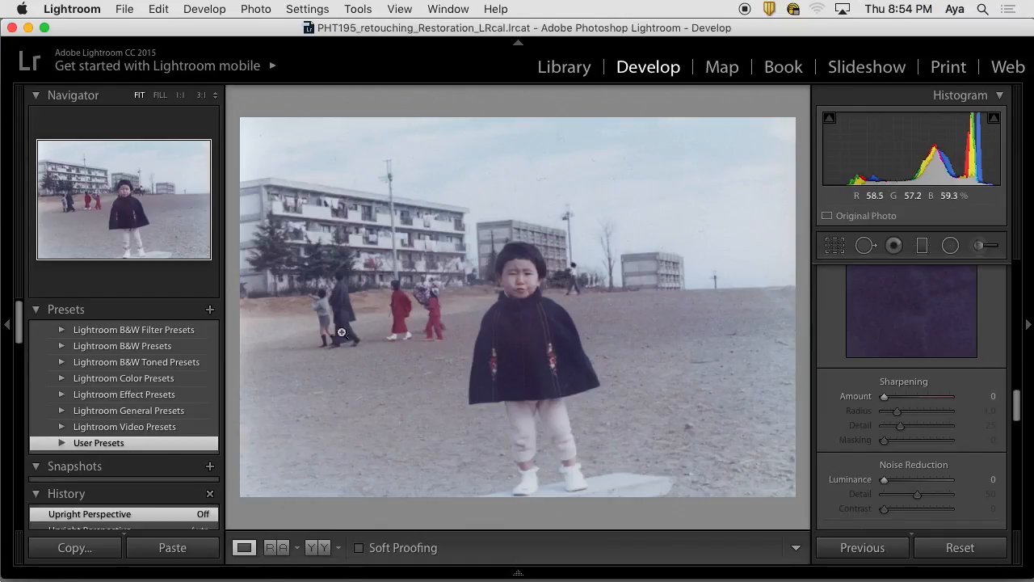
pyautogui.moveTo(208, 308)
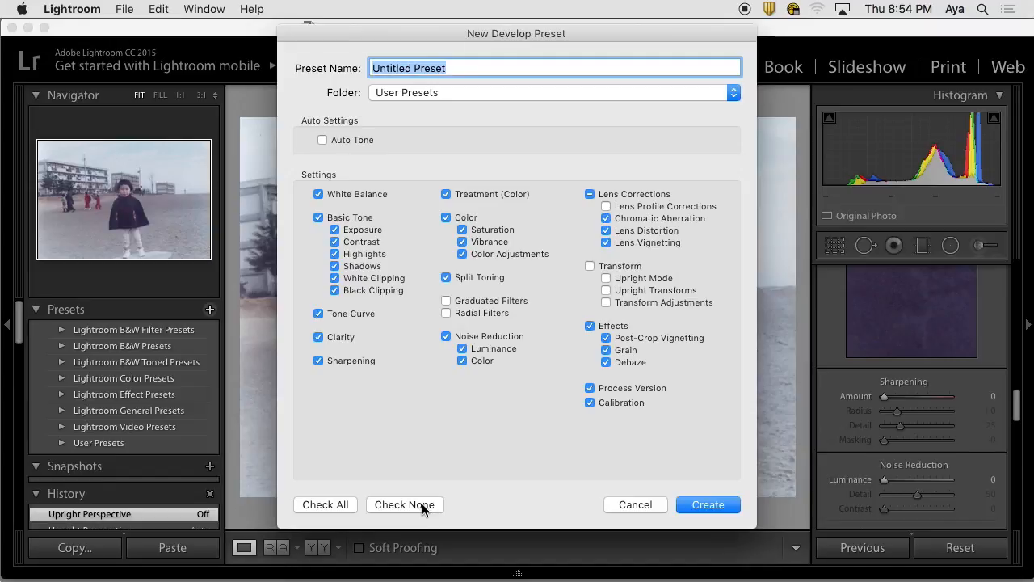
# Limit the new preset to Sharpening and all Lens Corrections settings only.
pyautogui.click(404, 505)
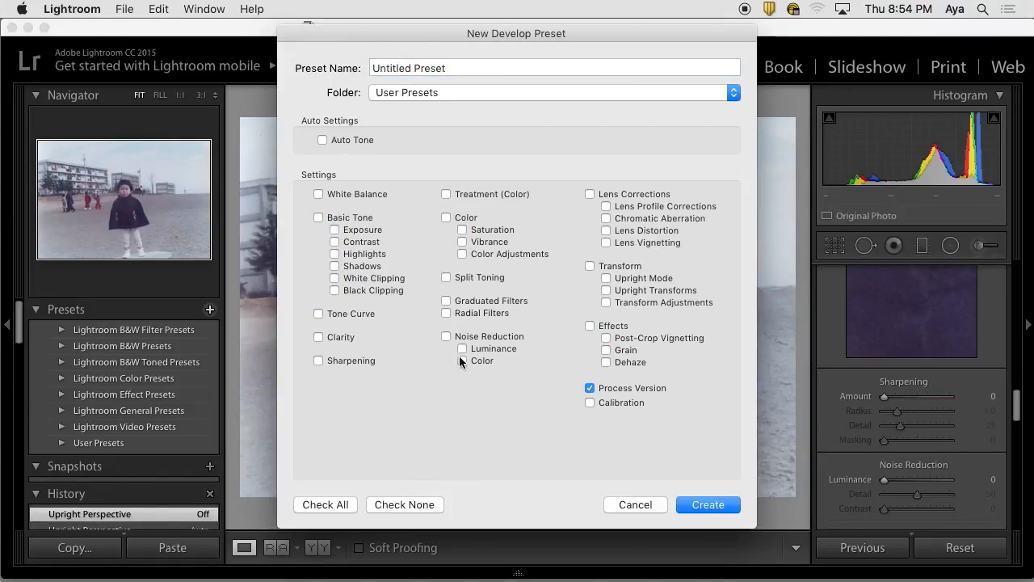
pyautogui.moveTo(443, 354)
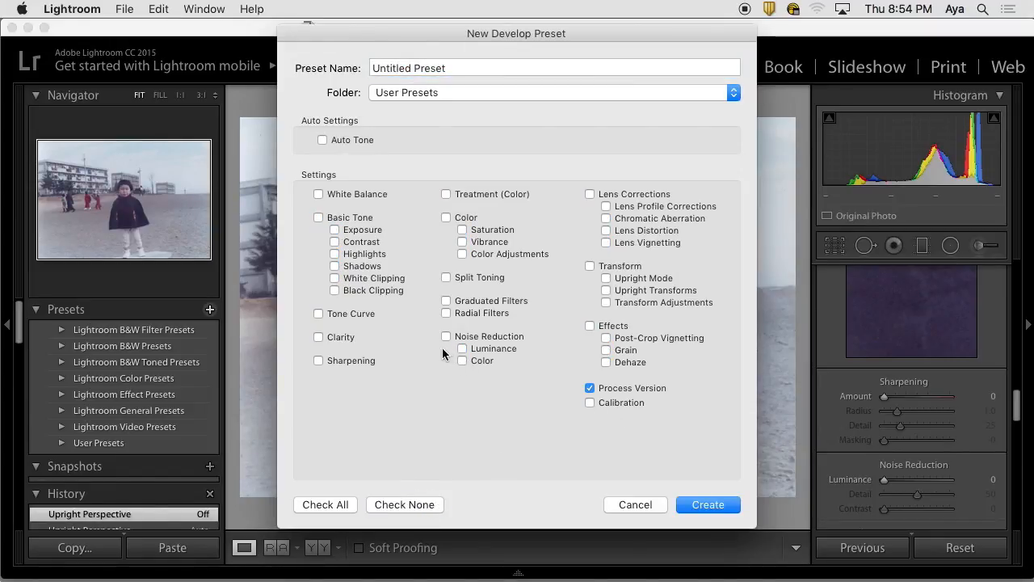
pyautogui.click(317, 361)
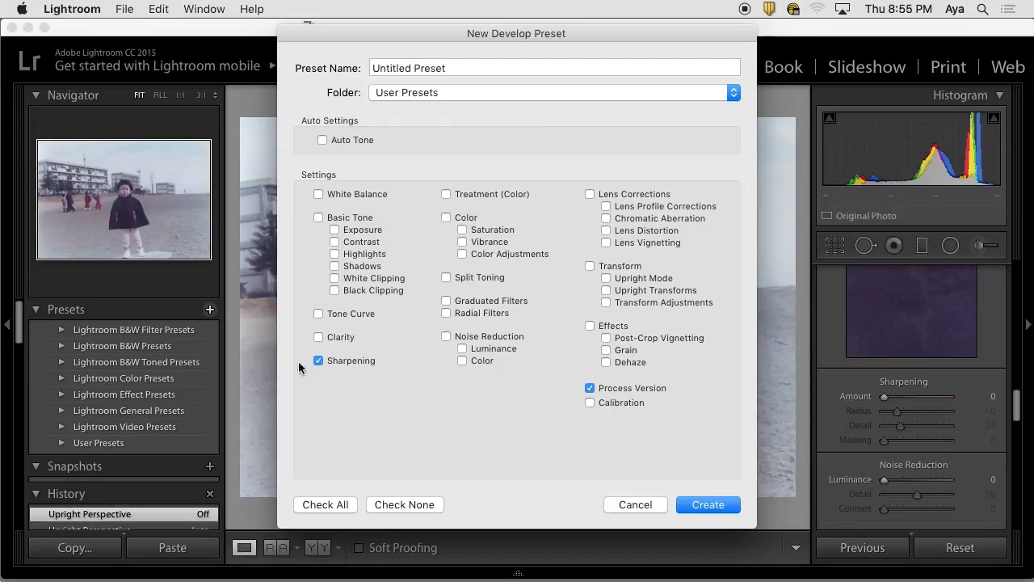
pyautogui.moveTo(275, 359)
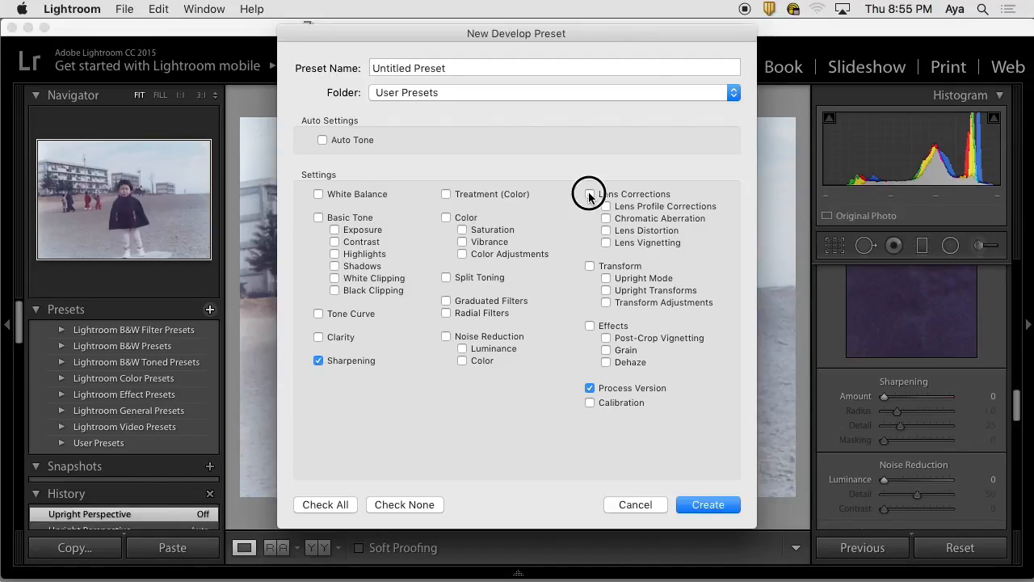
pyautogui.click(590, 194)
pyautogui.write('g')
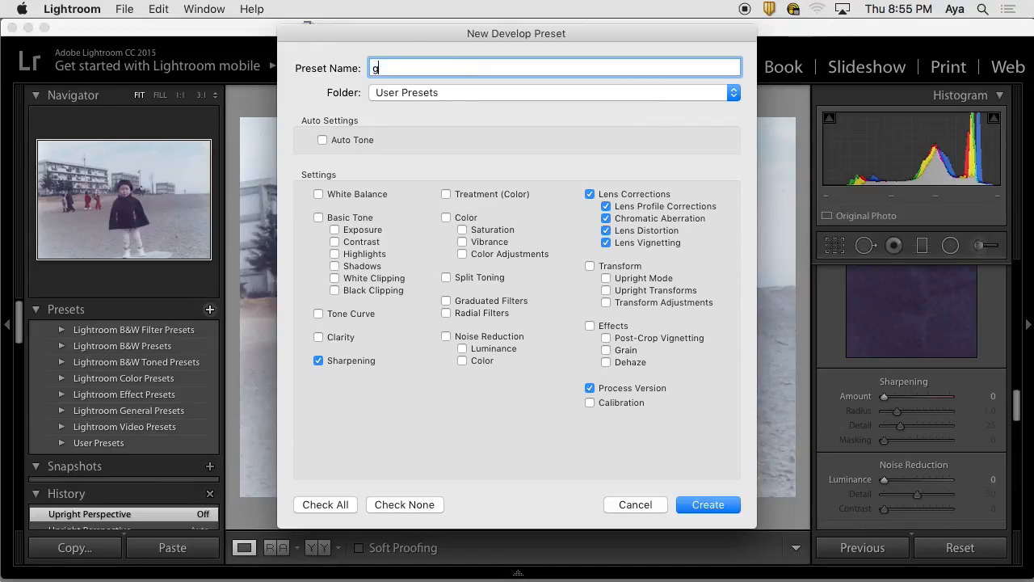
# Name the preset 'general import scanned image' and create it under User Presets.
pyautogui.write('eneral')
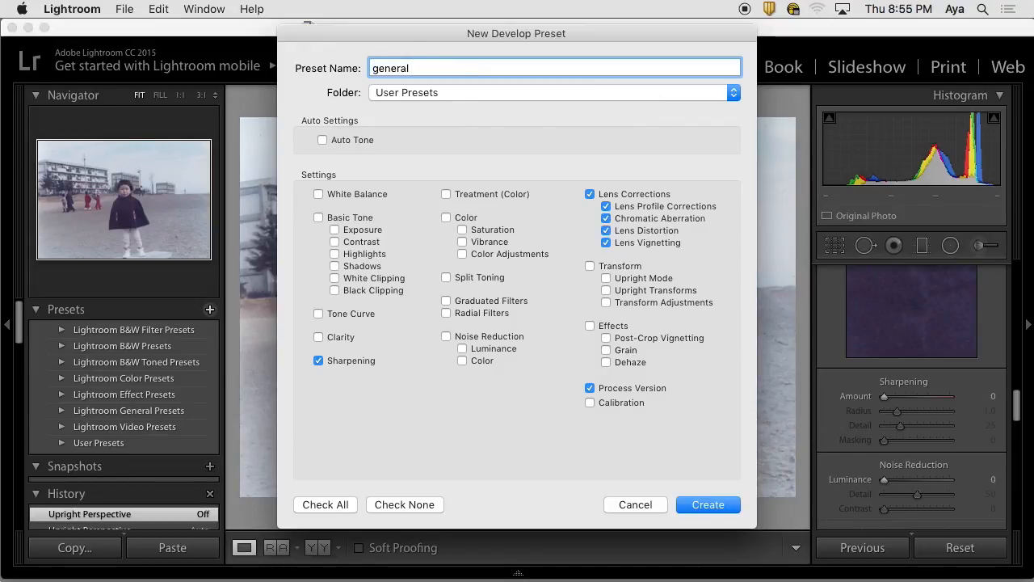
pyautogui.click(556, 68)
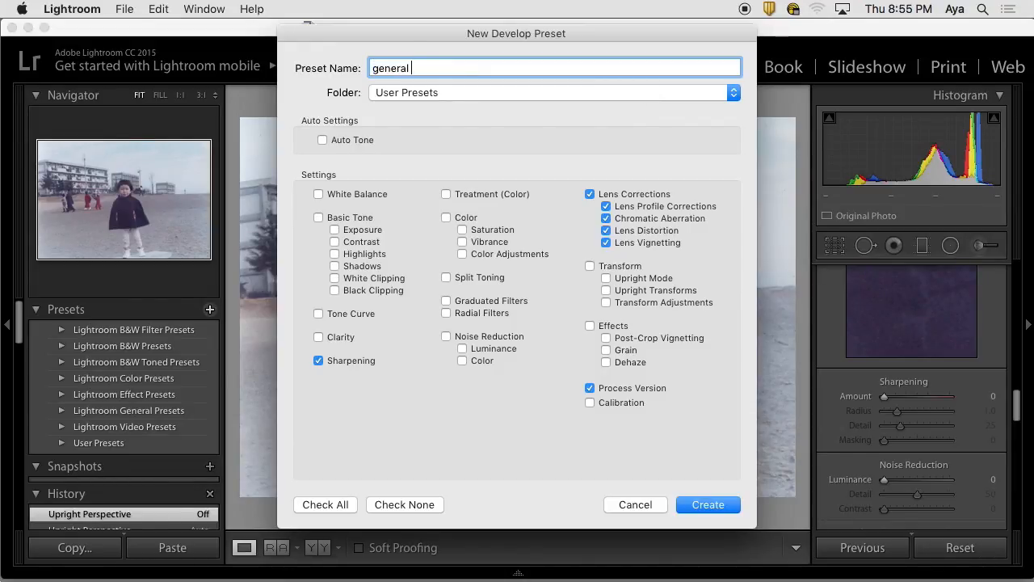
pyautogui.write('impo')
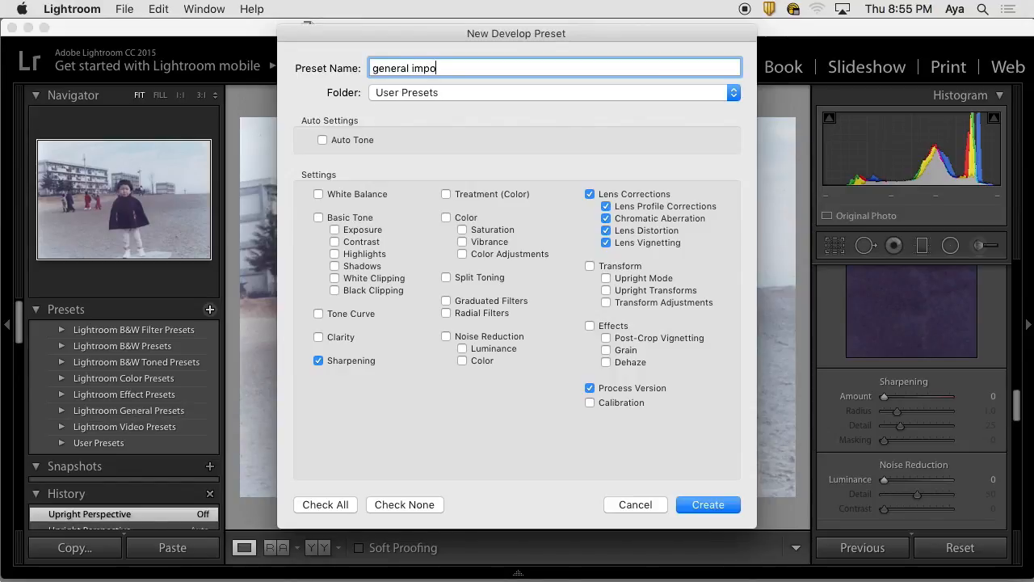
pyautogui.write('rt')
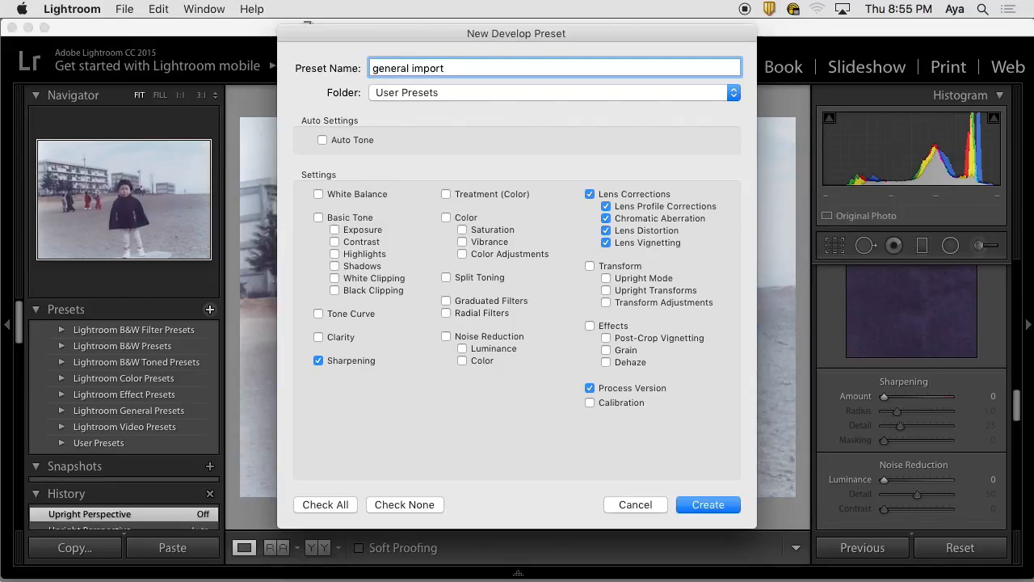
pyautogui.write('scann')
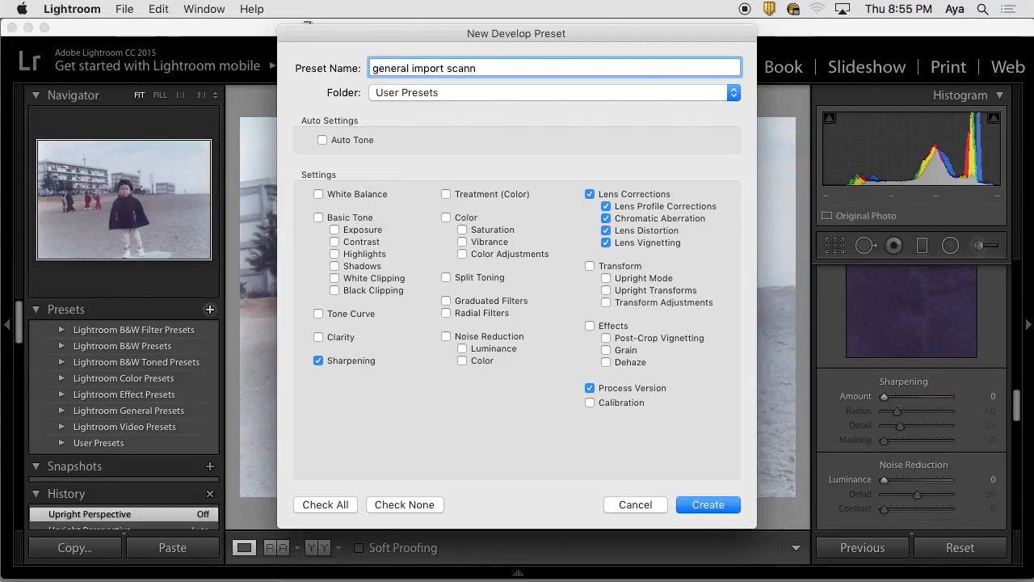
pyautogui.write('ed image')
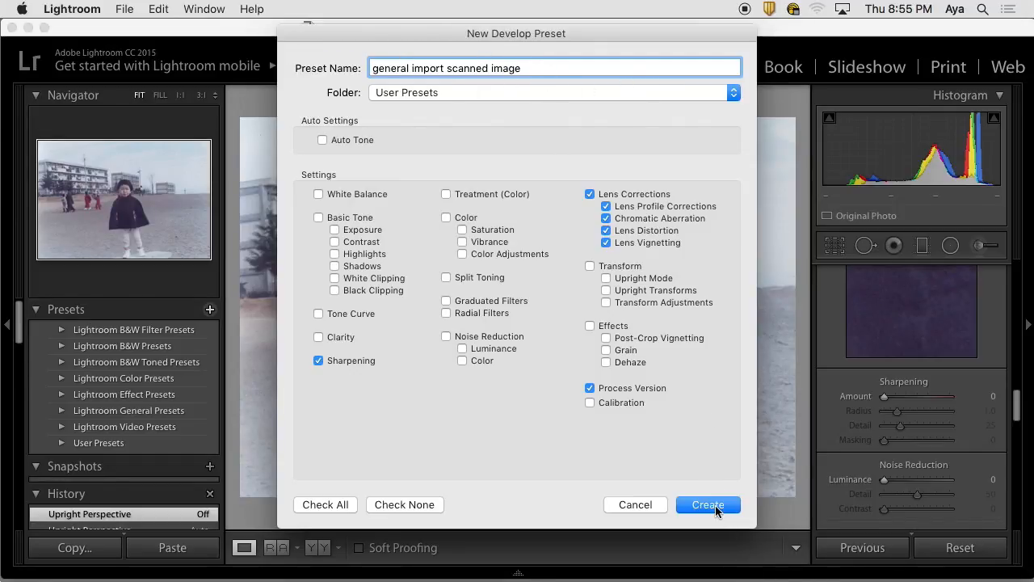
pyautogui.click(708, 505)
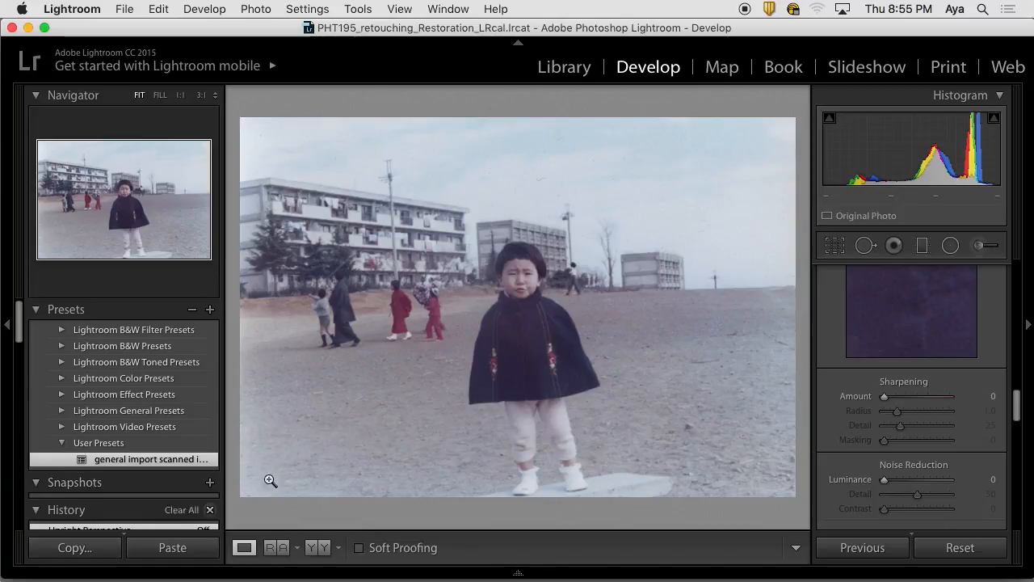
# Switch to Library and bring up the Import window's Develop Settings preset list.
pyautogui.click(564, 66)
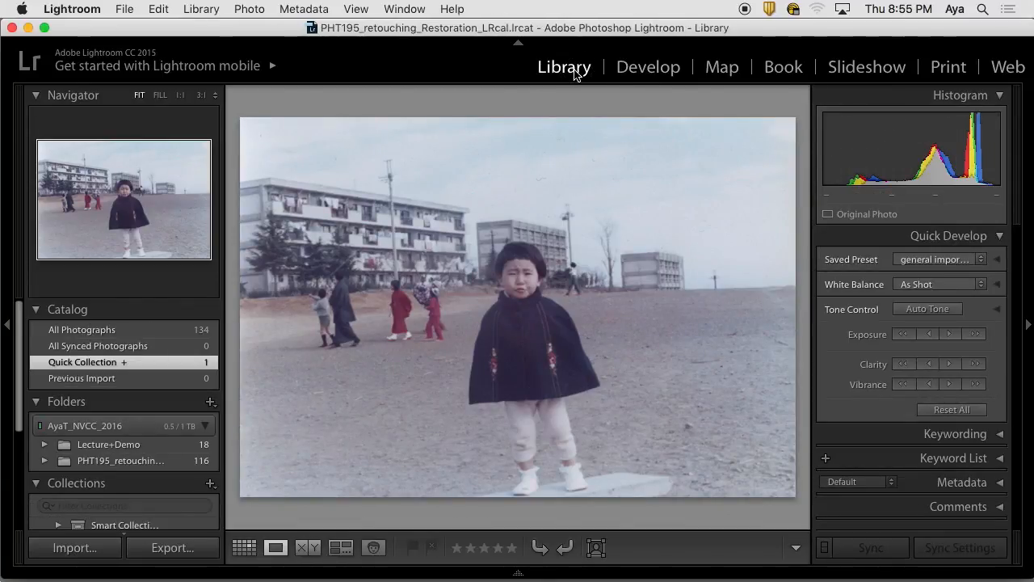
pyautogui.click(75, 546)
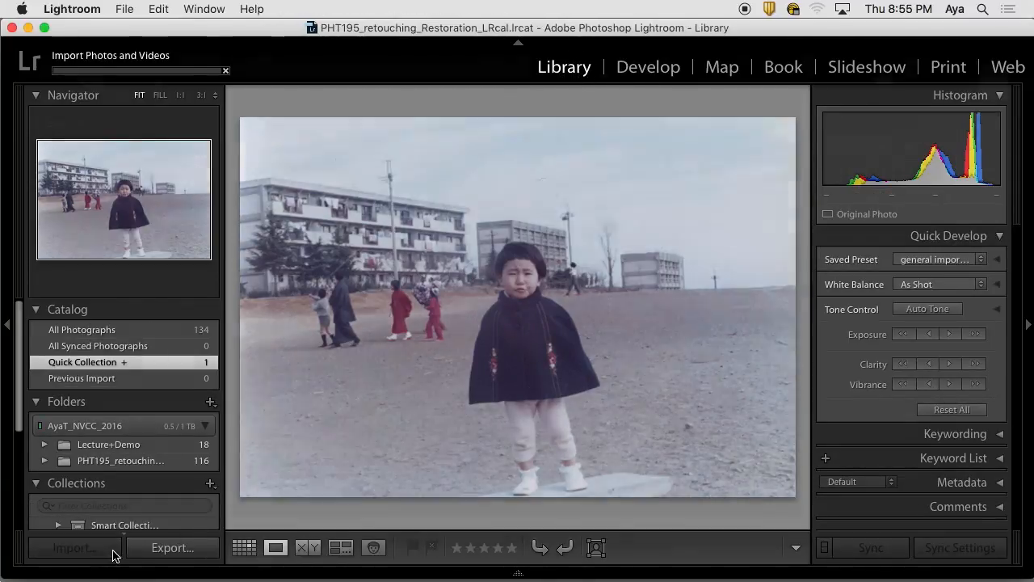
pyautogui.click(71, 548)
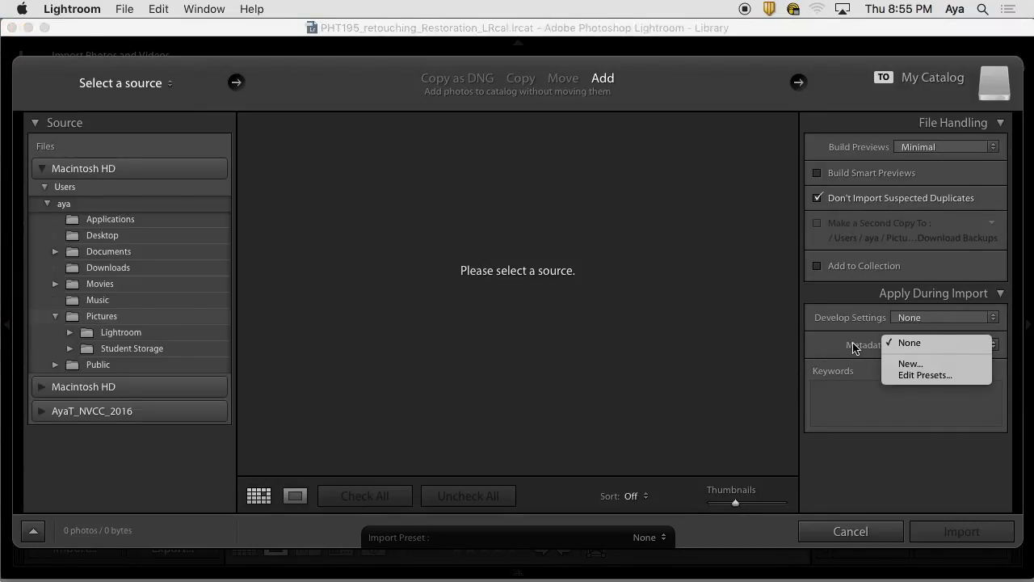
pyautogui.click(941, 317)
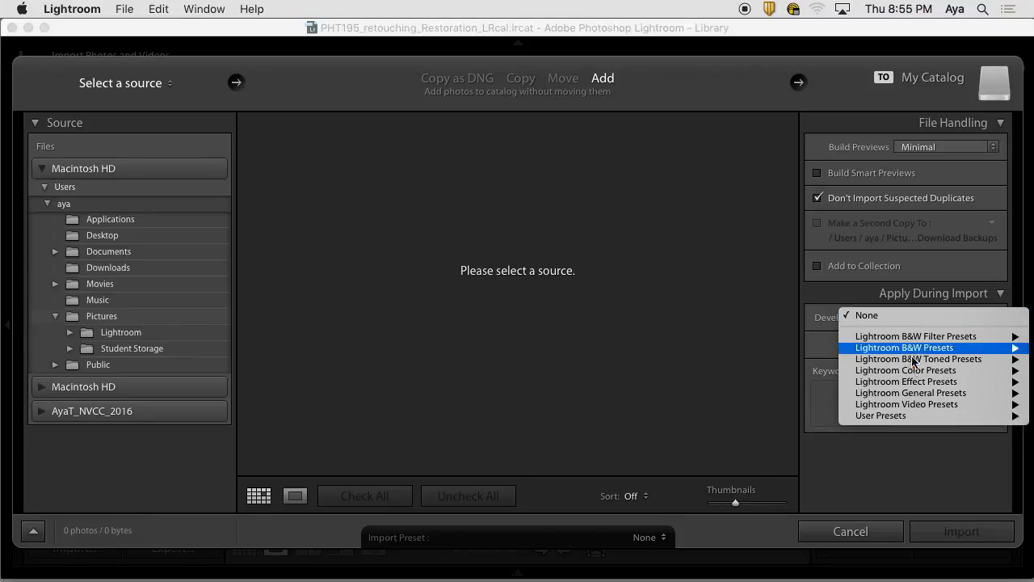
pyautogui.moveTo(881, 415)
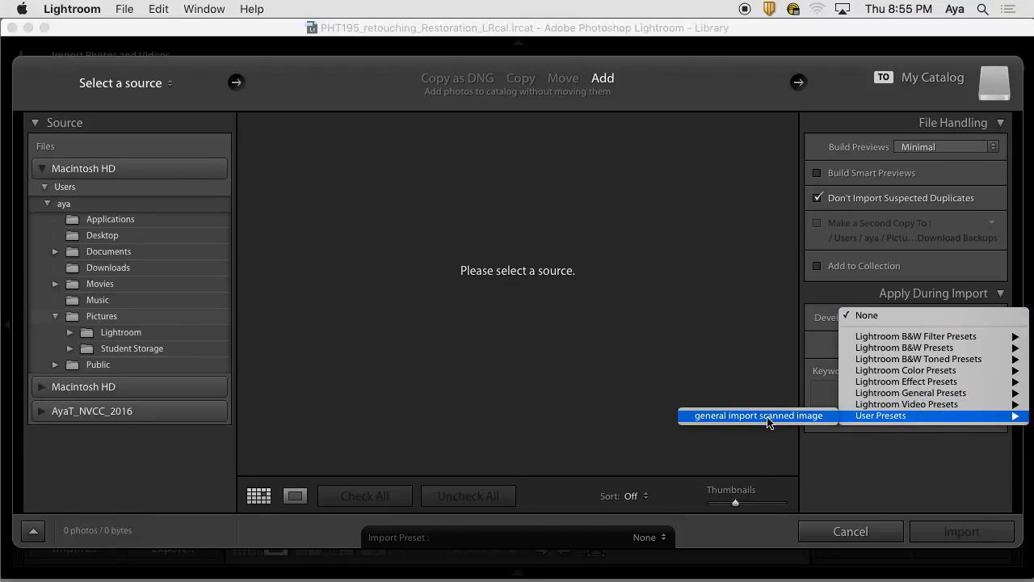
pyautogui.moveTo(776, 420)
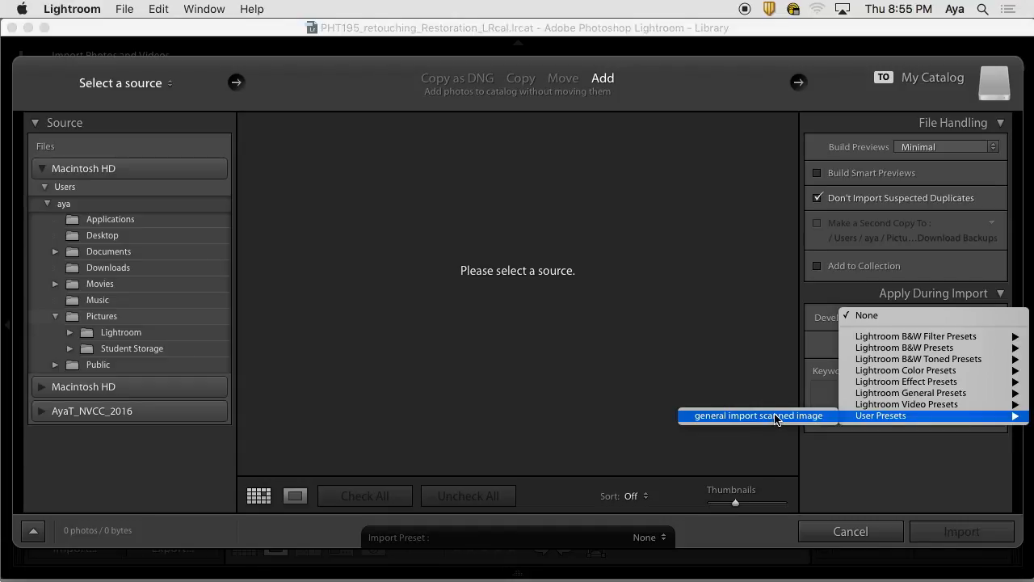
# Choose the 'general import scanned image' preset for import, then cancel without importing.
pyautogui.click(757, 413)
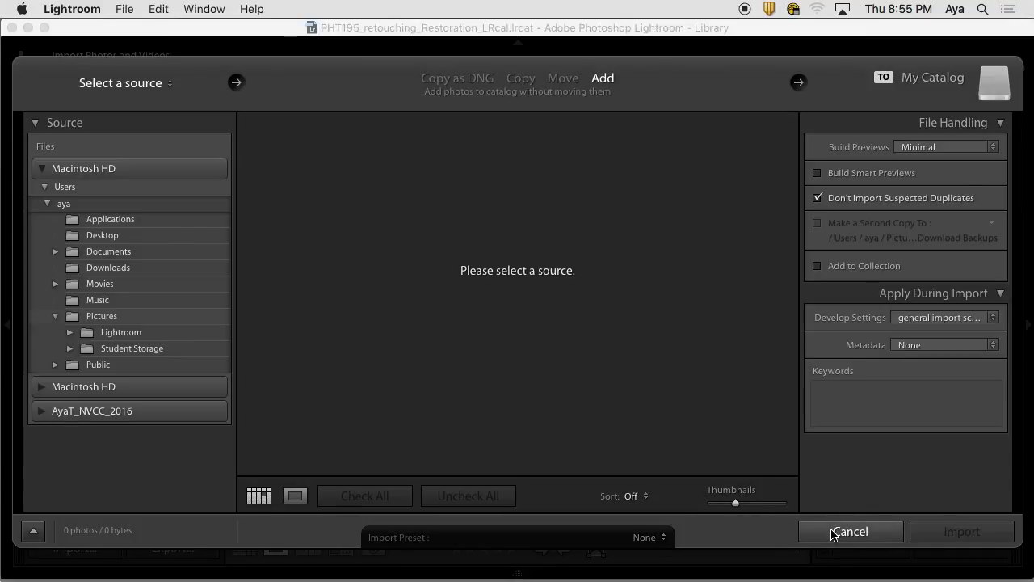
pyautogui.click(850, 531)
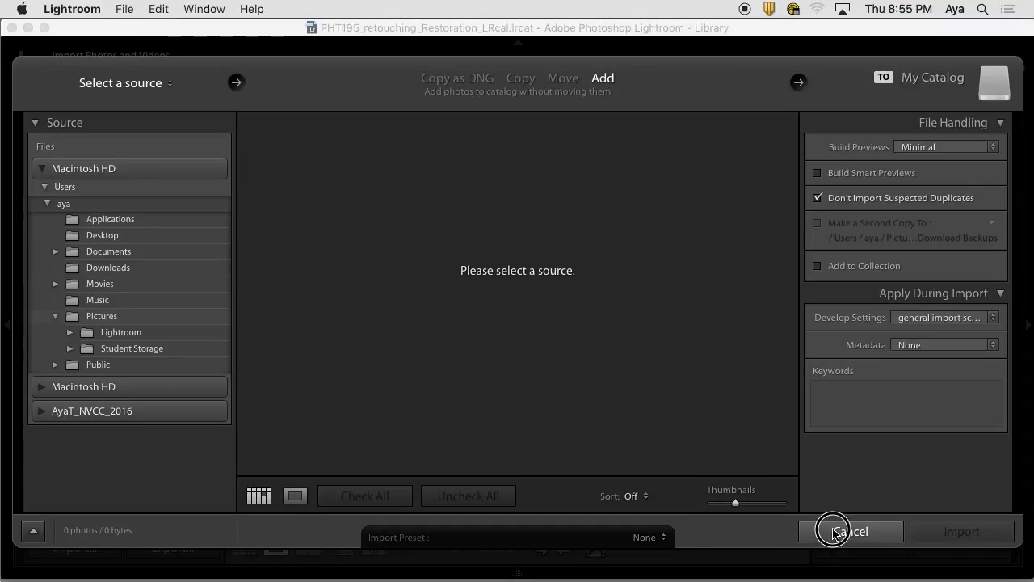
pyautogui.click(850, 530)
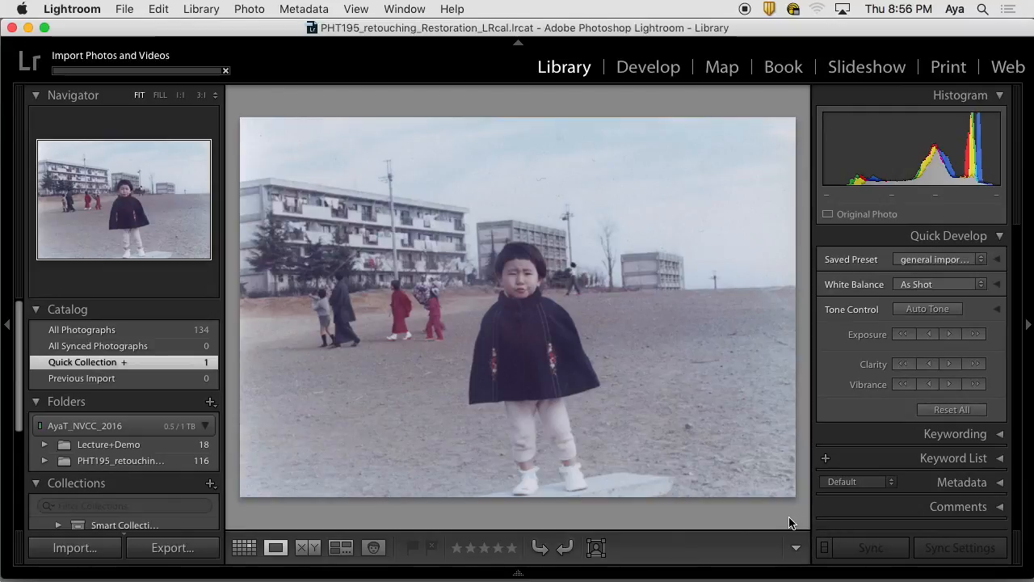
pyautogui.moveTo(1009, 340)
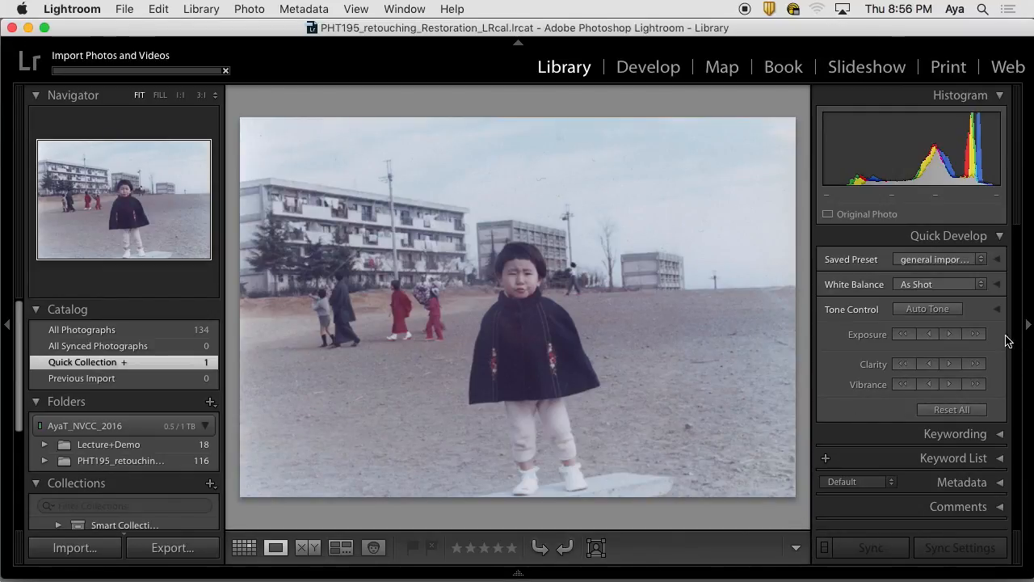
# Return to Develop and collapse Presets so the History panel of past edits shows.
pyautogui.click(649, 66)
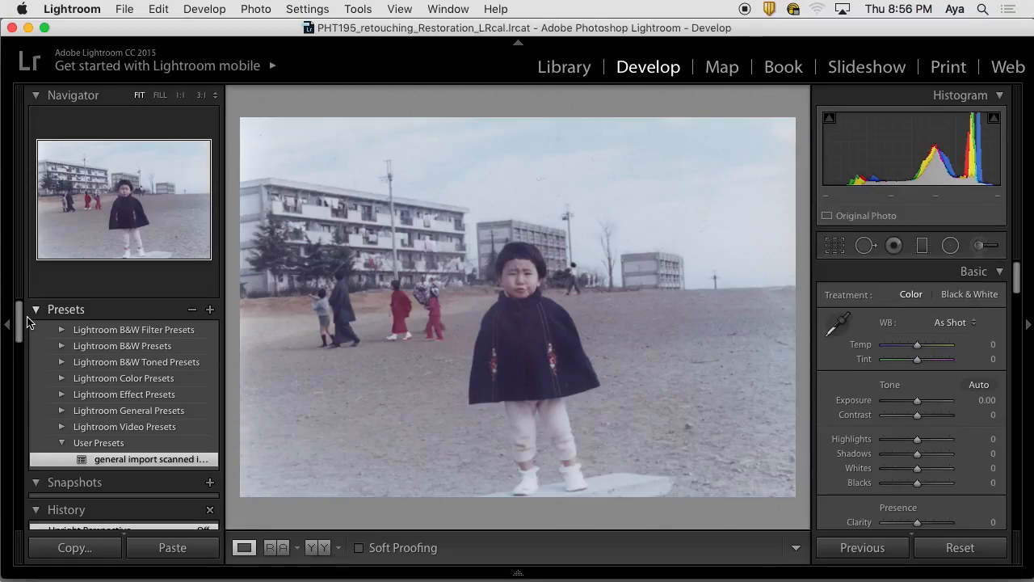
pyautogui.click(35, 309)
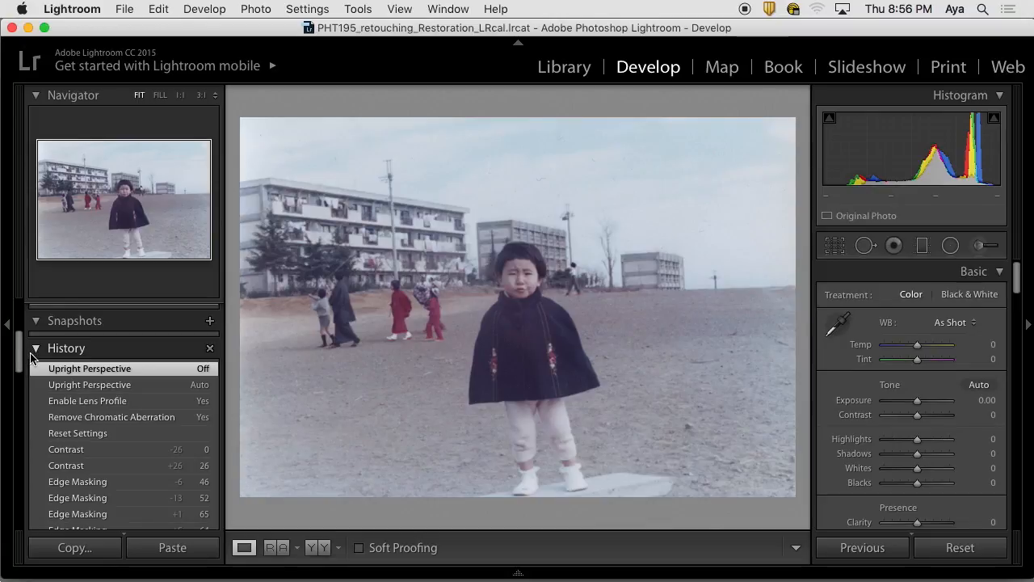
pyautogui.moveTo(330, 336)
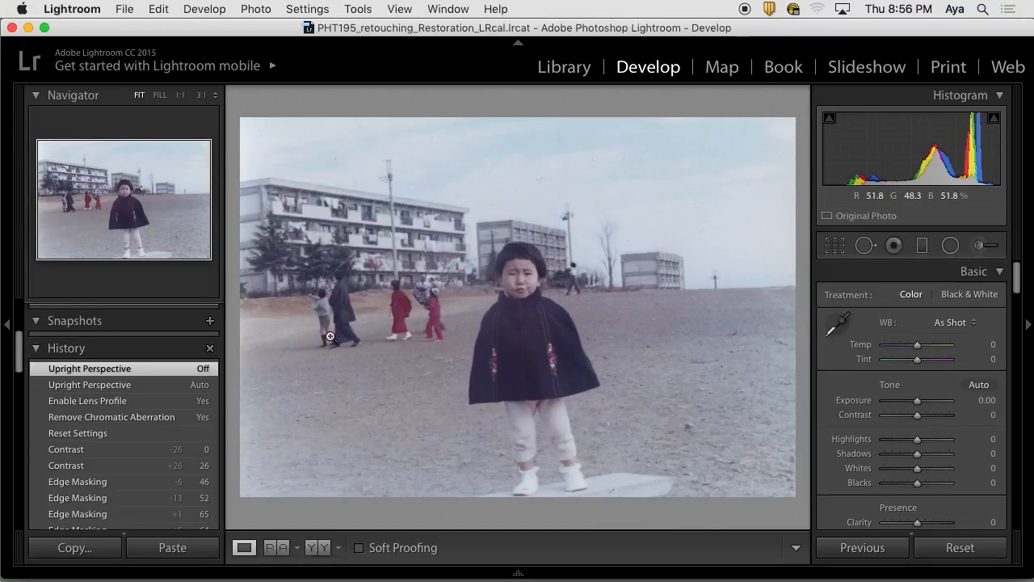
pyautogui.moveTo(343, 340)
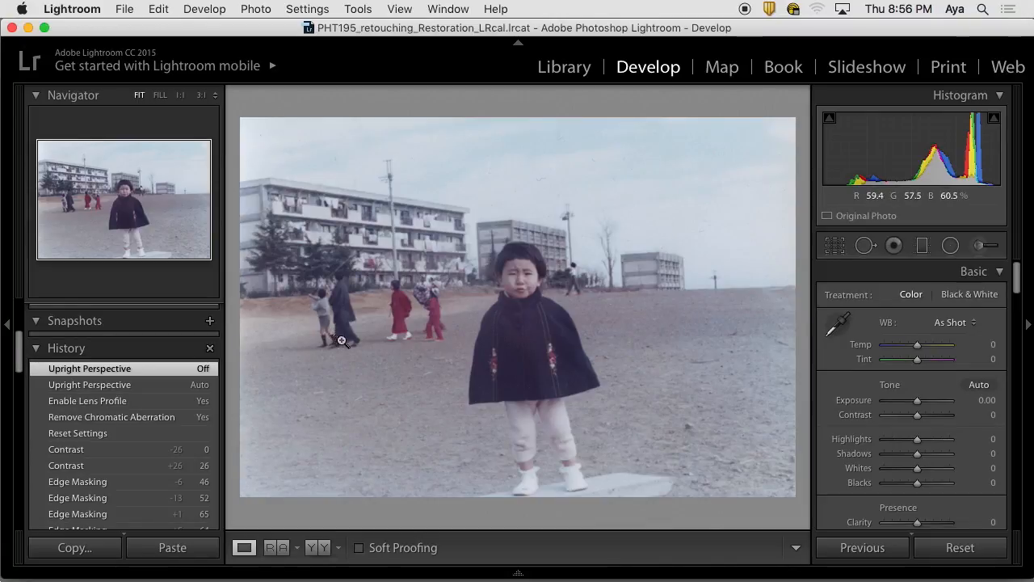
pyautogui.moveTo(529, 196)
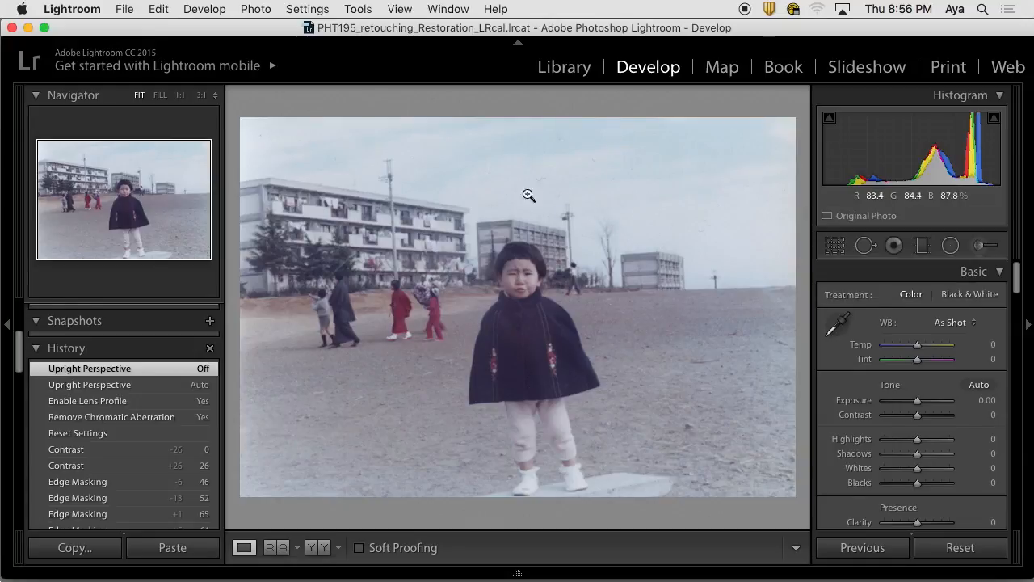
pyautogui.moveTo(508, 215)
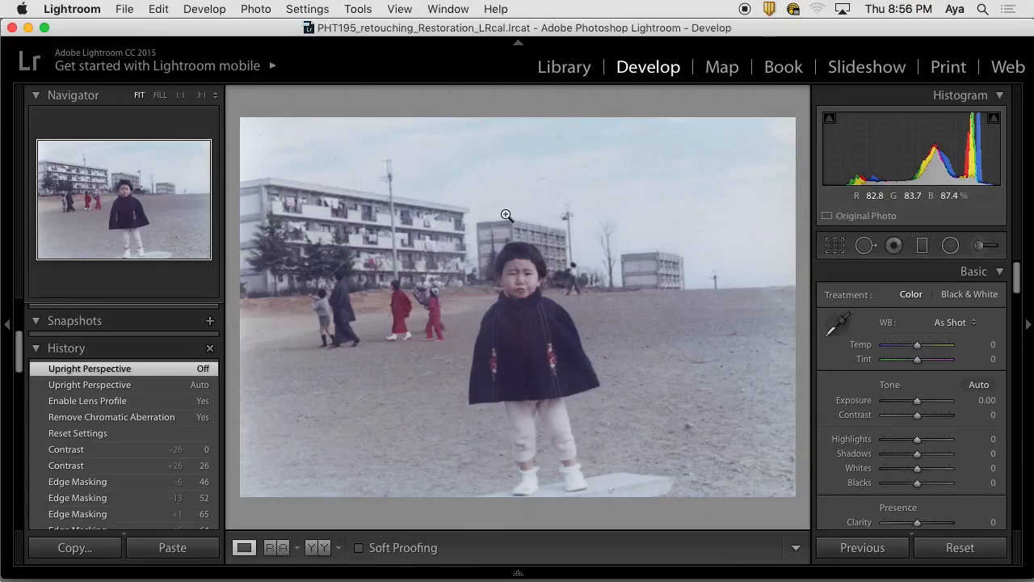
pyautogui.moveTo(540, 249)
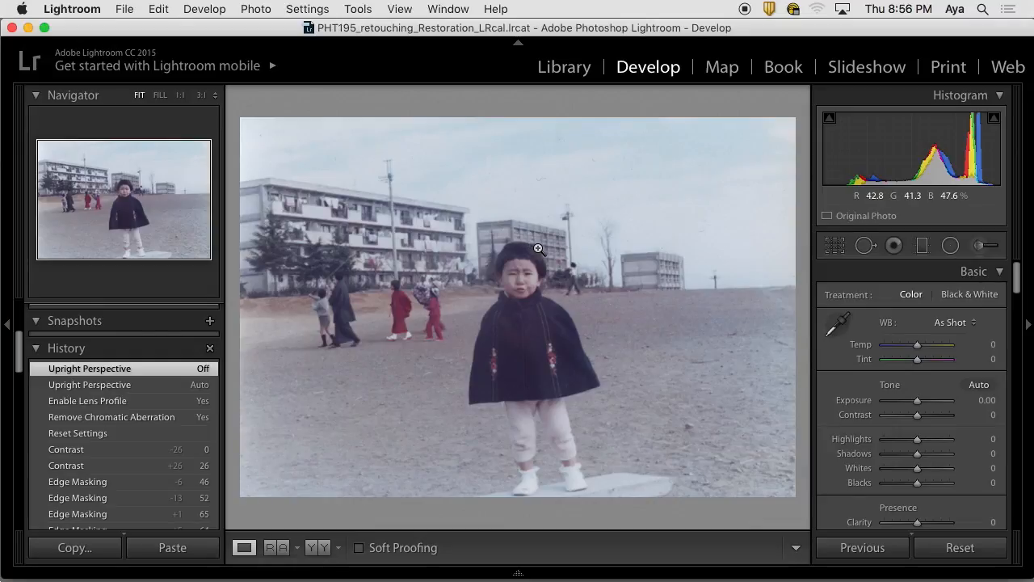
pyautogui.moveTo(543, 245)
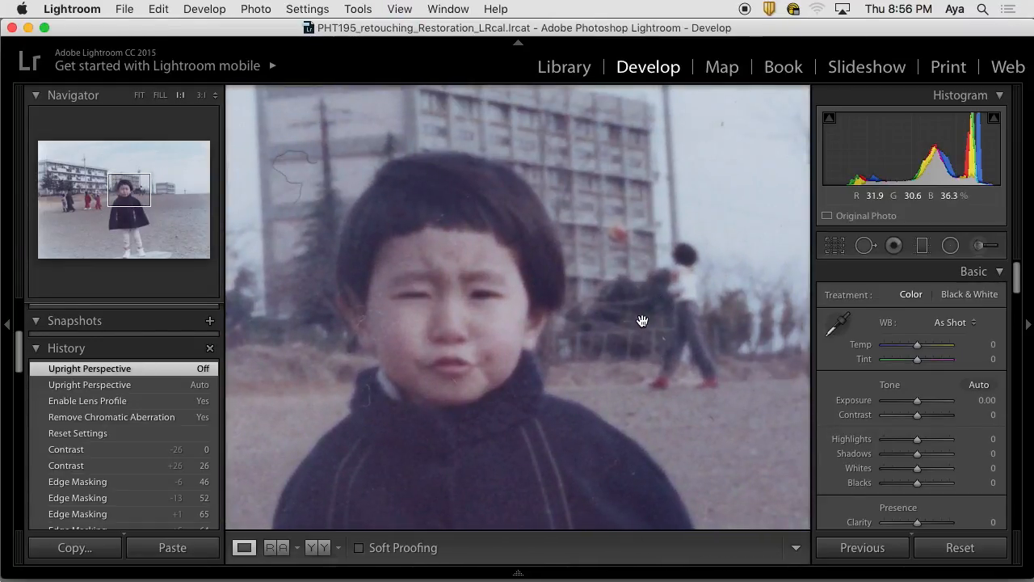
pyautogui.click(139, 94)
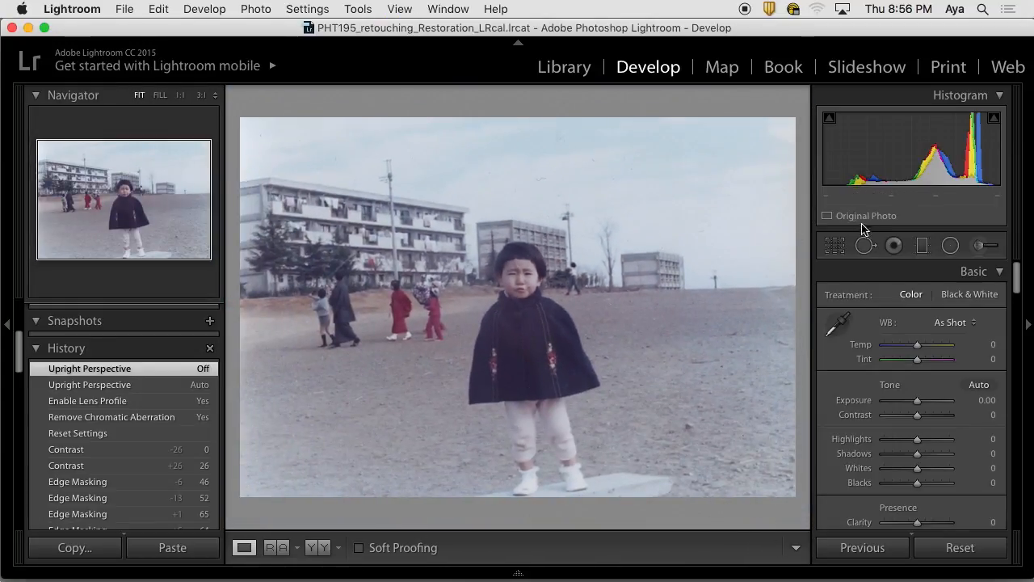
pyautogui.click(841, 324)
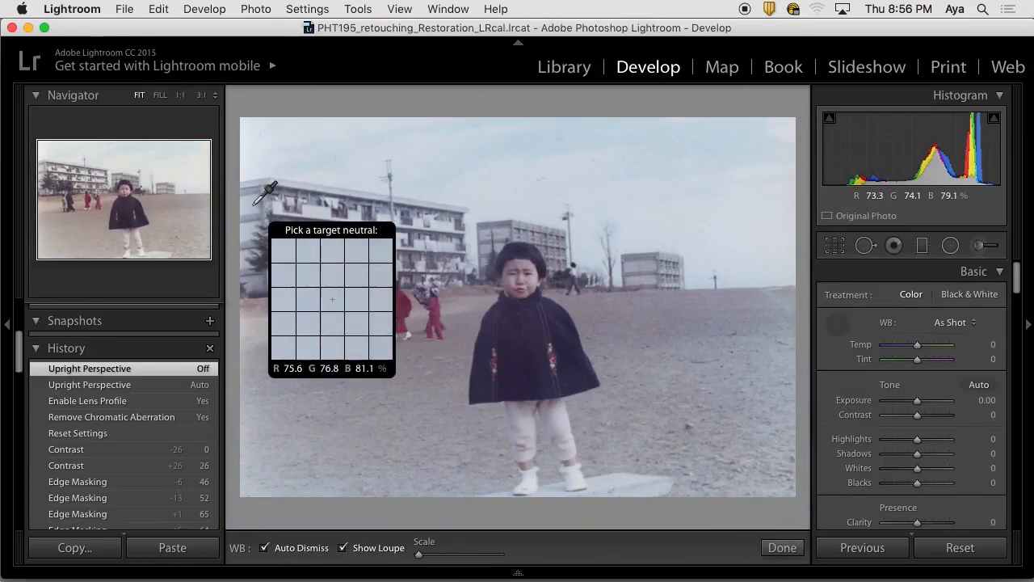
pyautogui.moveTo(291, 165)
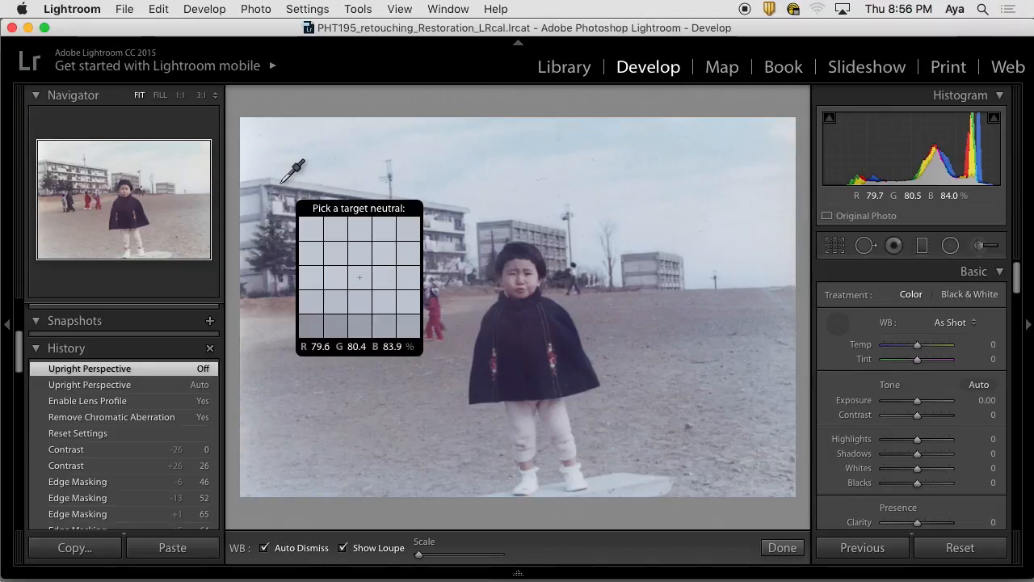
pyautogui.click(548, 275)
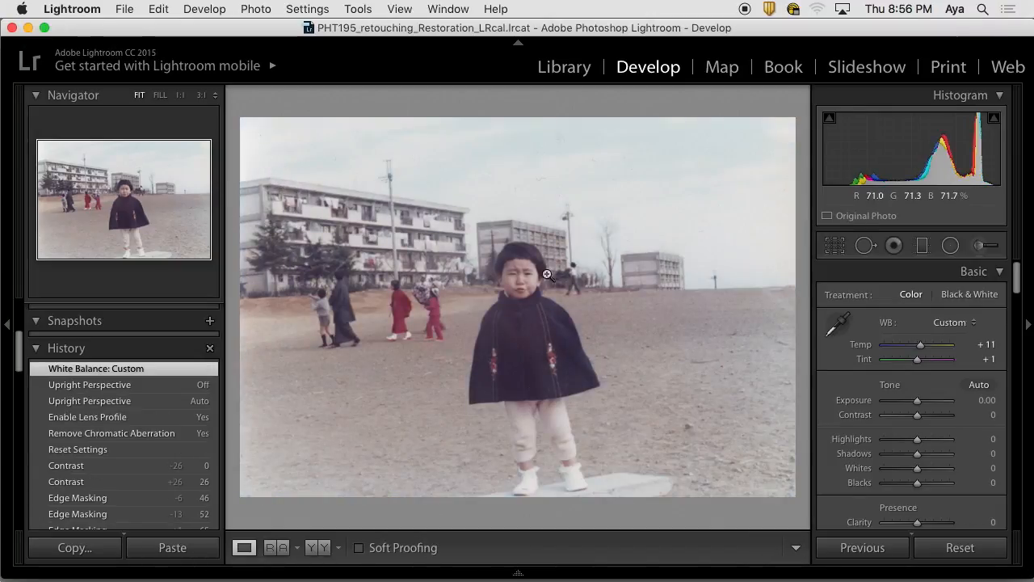
pyautogui.scroll(-3)
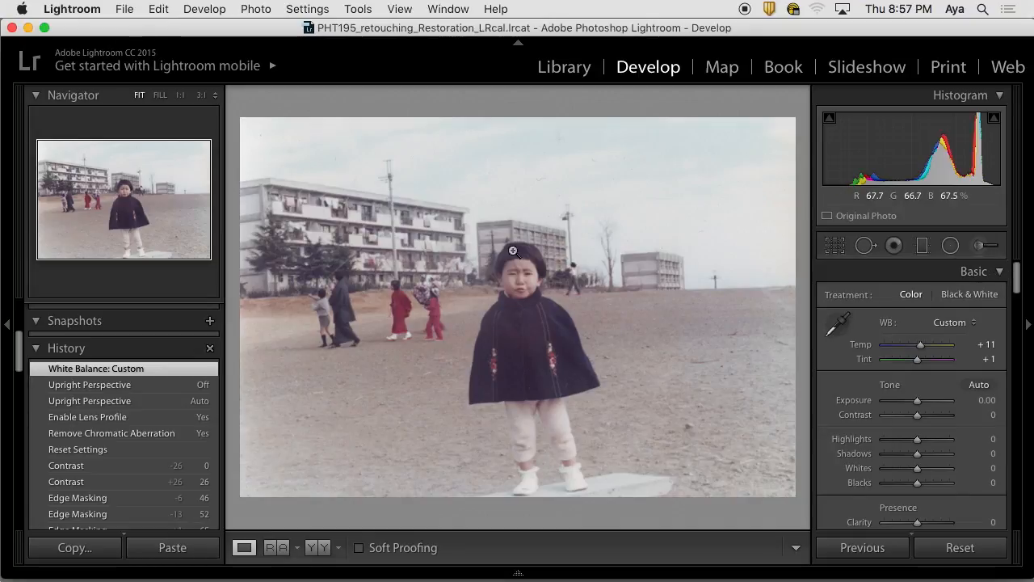
pyautogui.moveTo(947, 310)
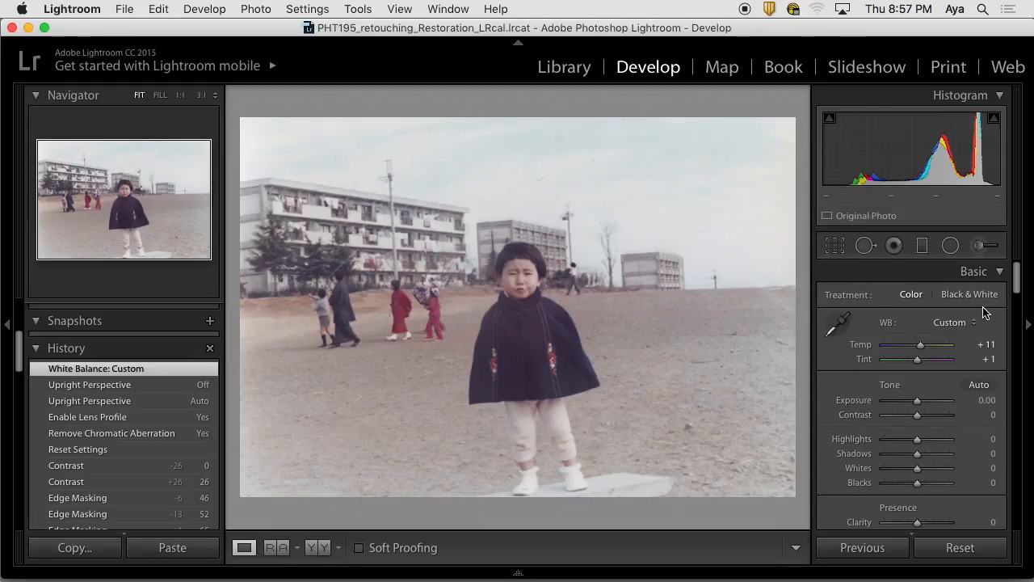
pyautogui.moveTo(872, 313)
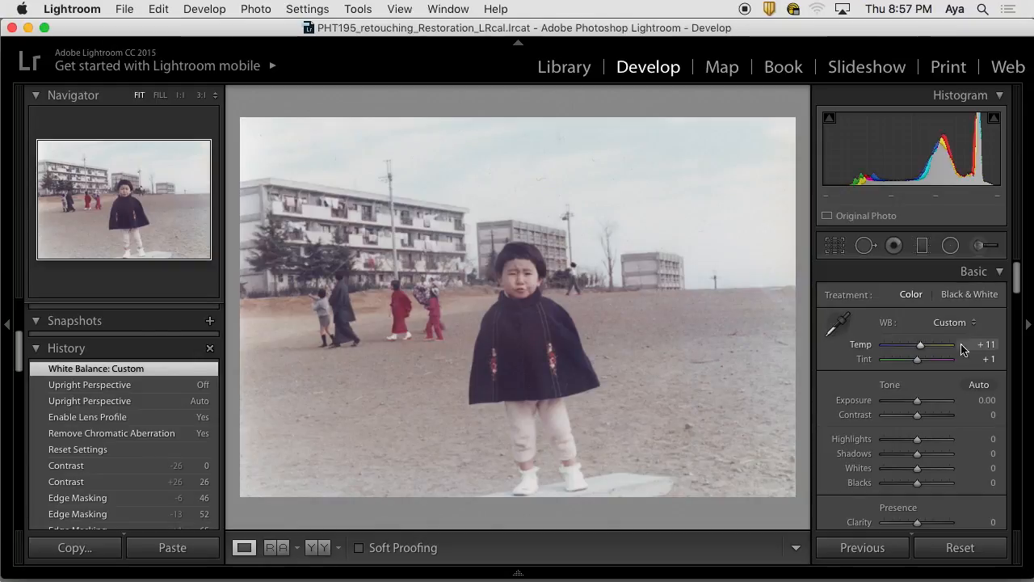
pyautogui.moveTo(1022, 287)
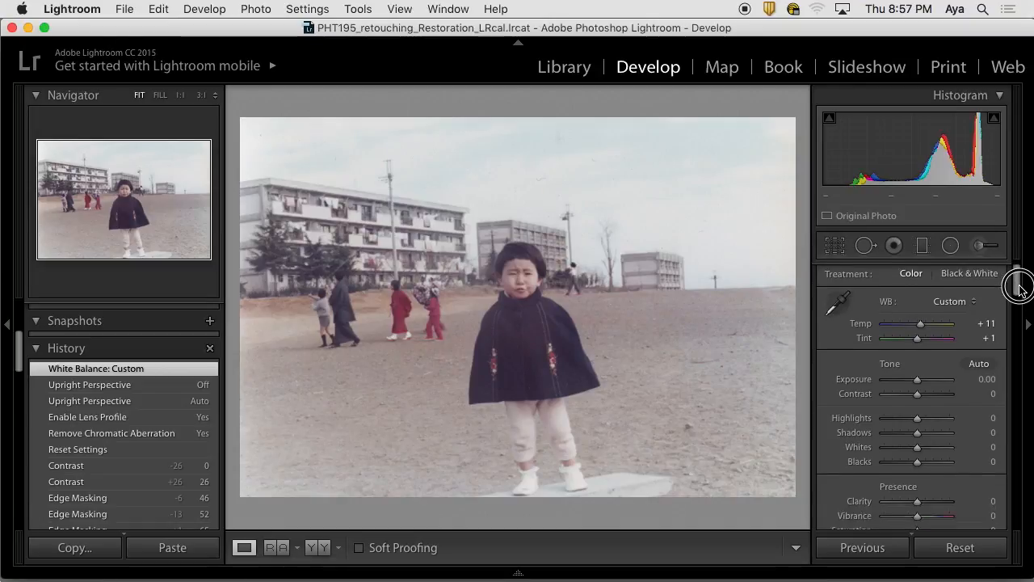
pyautogui.scroll(-3)
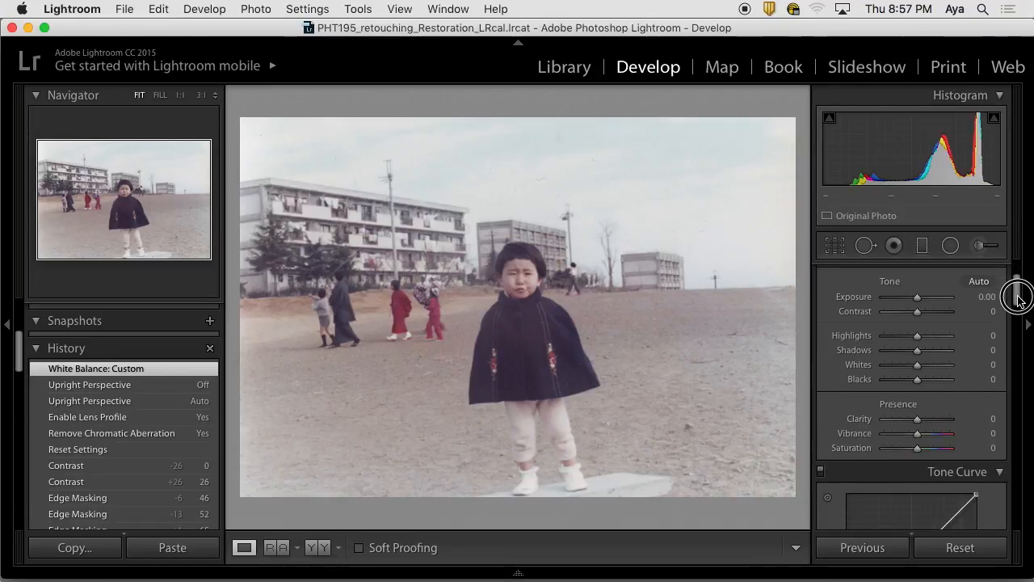
pyautogui.scroll(-3)
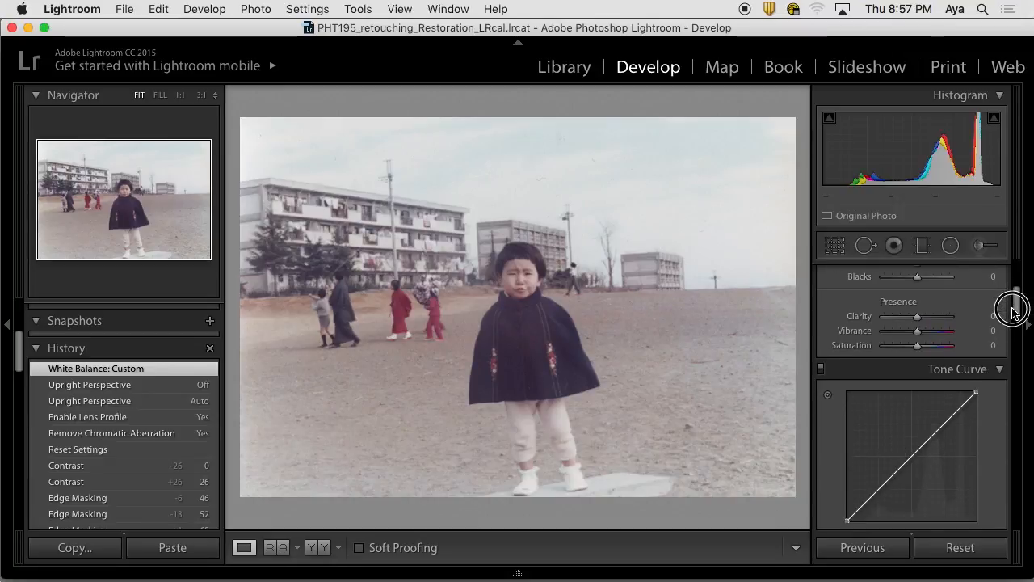
pyautogui.scroll(3)
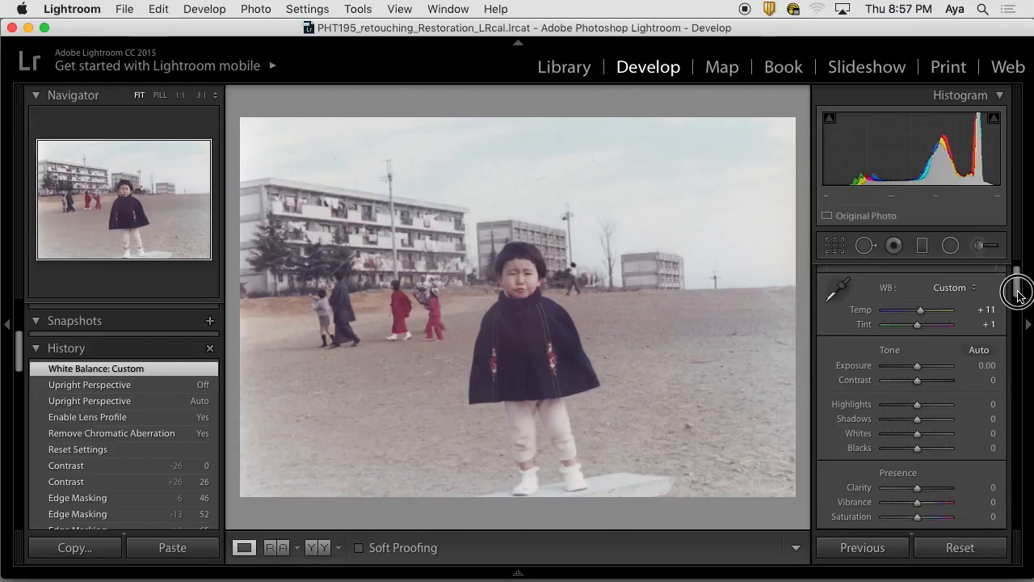
pyautogui.scroll(-3)
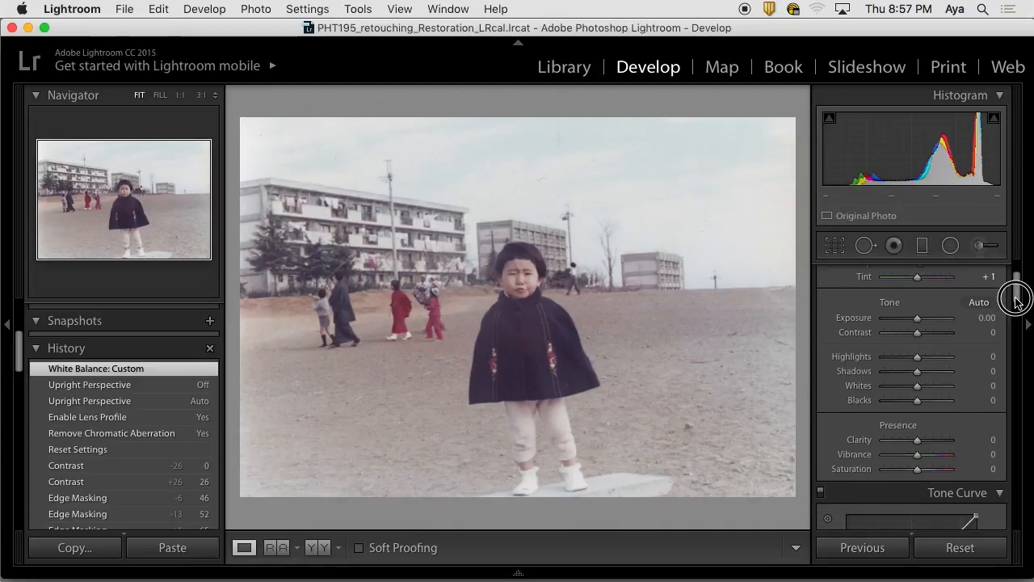
pyautogui.scroll(3)
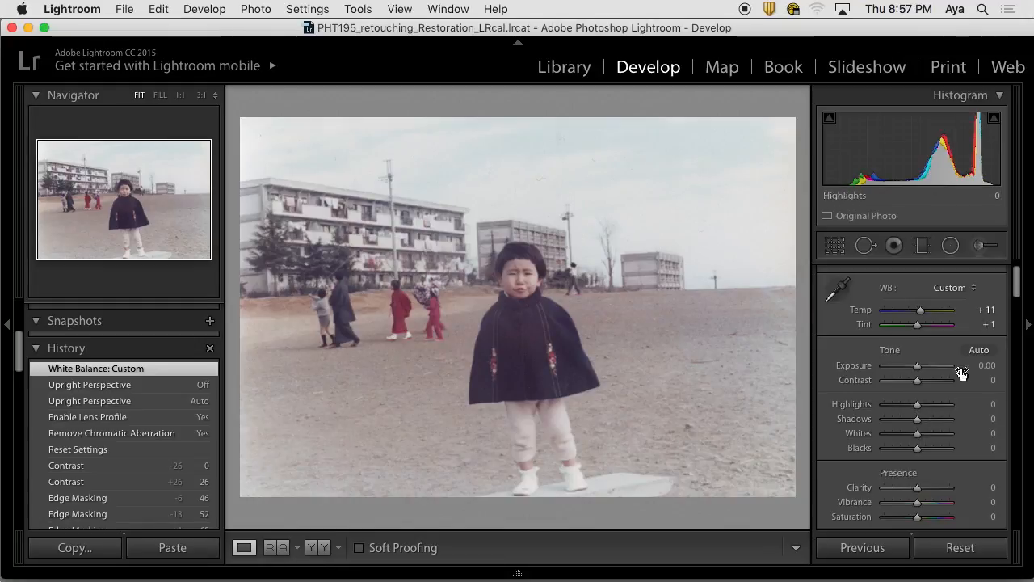
pyautogui.scroll(-3)
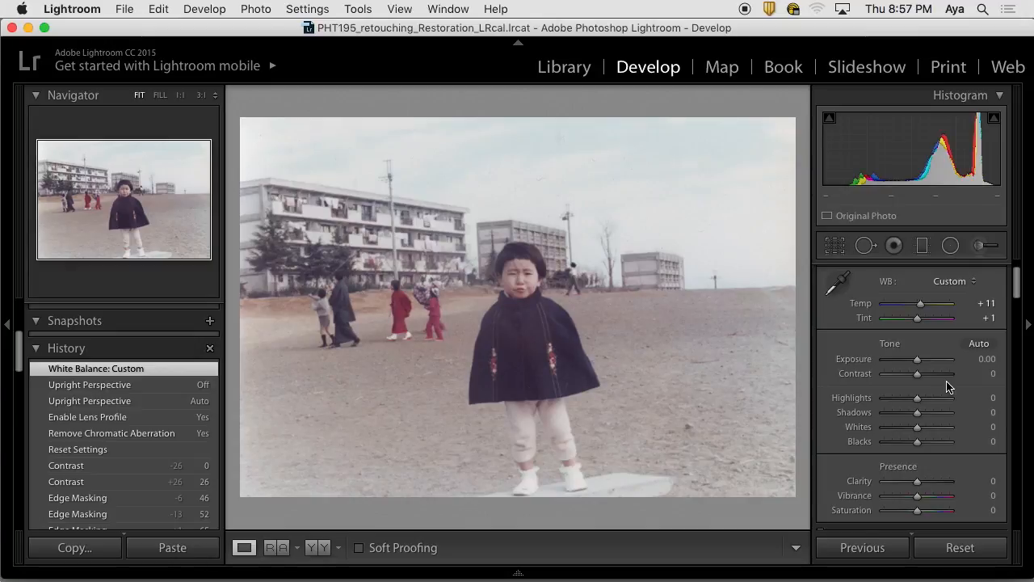
pyautogui.moveTo(1018, 312)
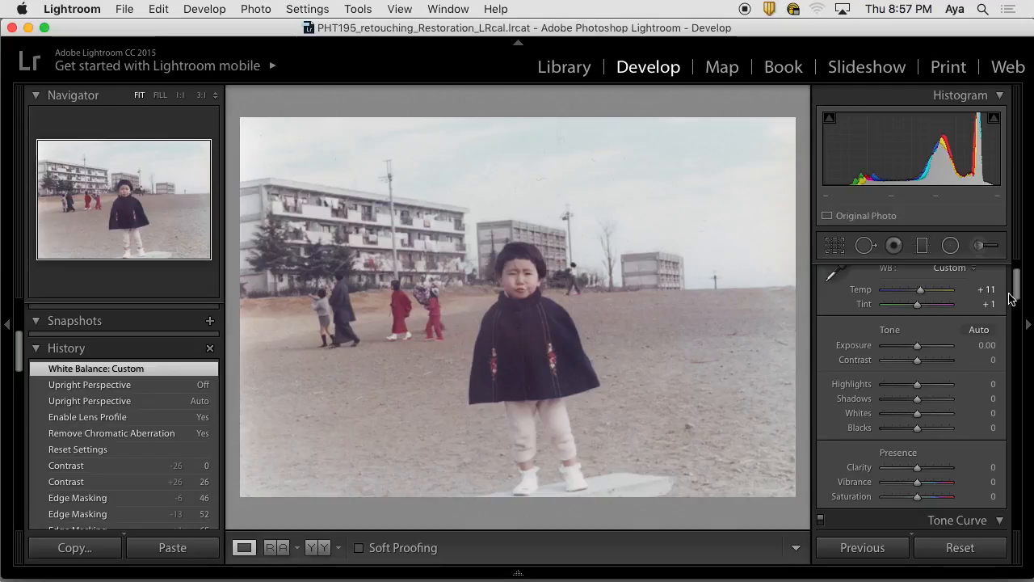
pyautogui.moveTo(1005, 311)
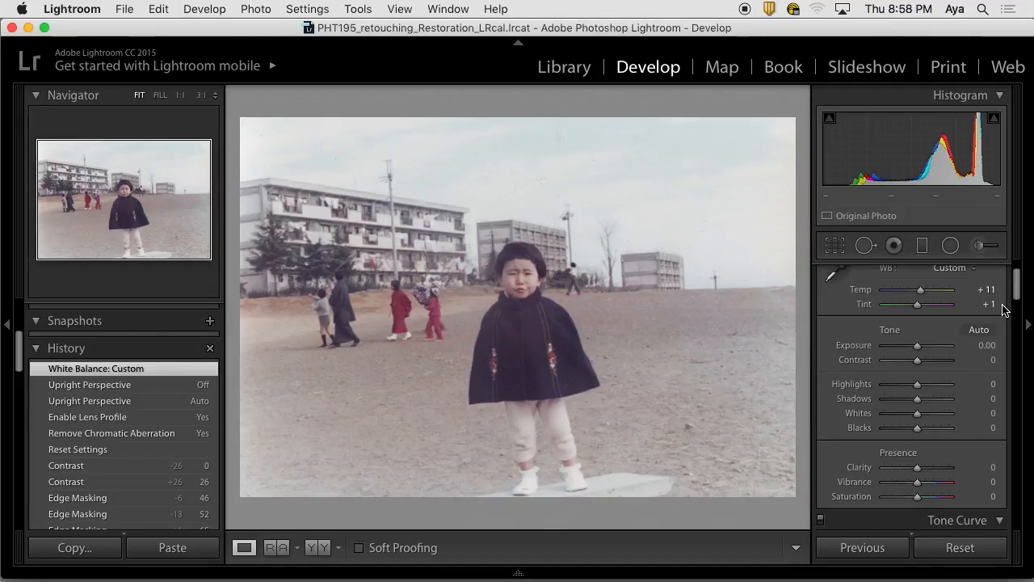
pyautogui.moveTo(600, 248)
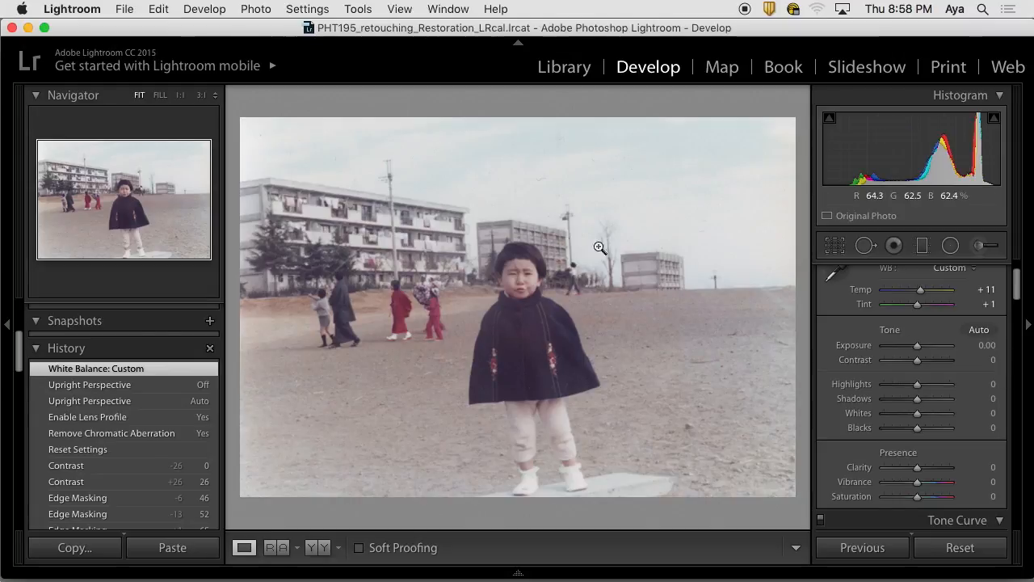
pyautogui.moveTo(472, 270)
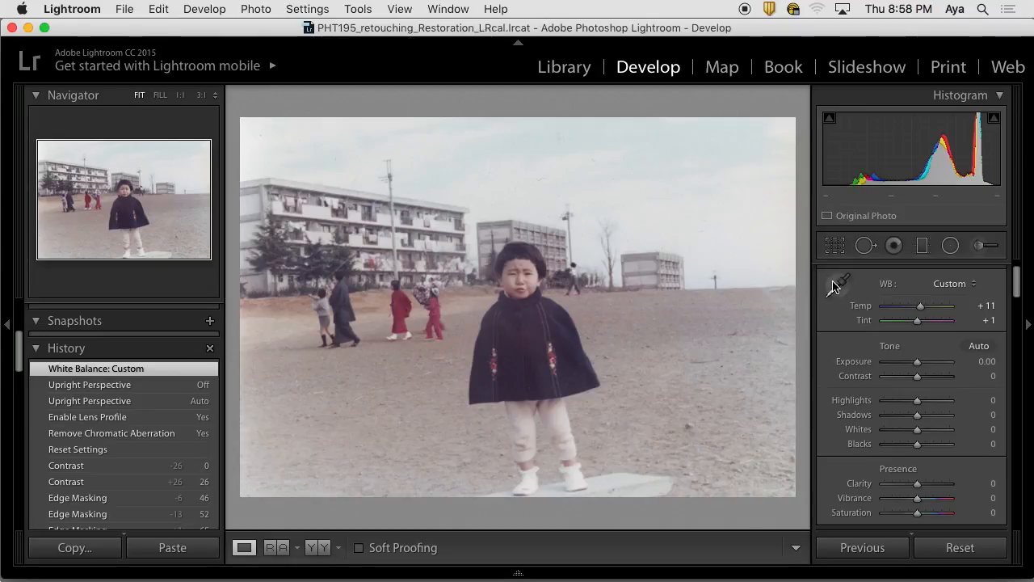
pyautogui.click(837, 284)
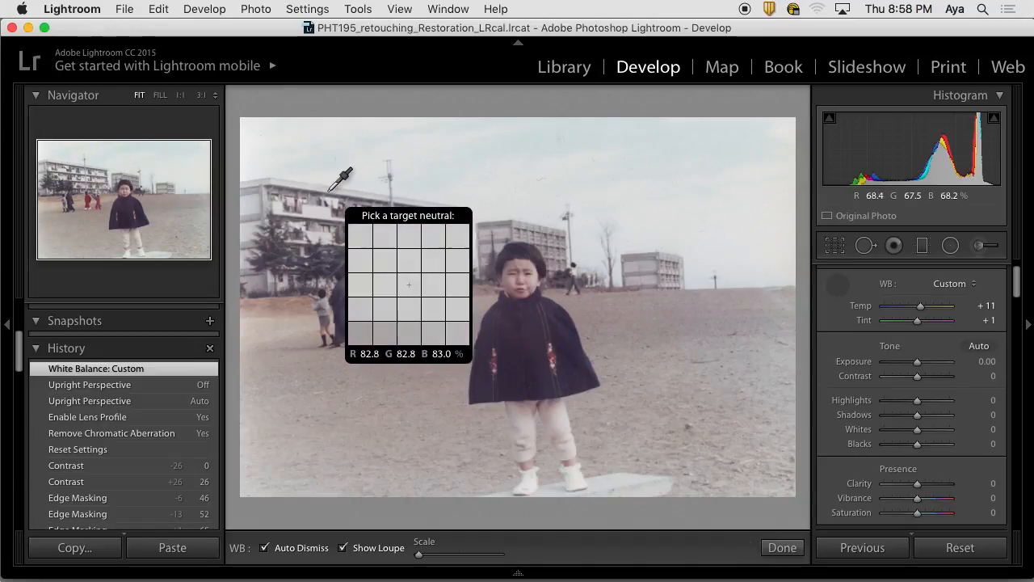
pyautogui.moveTo(408, 210)
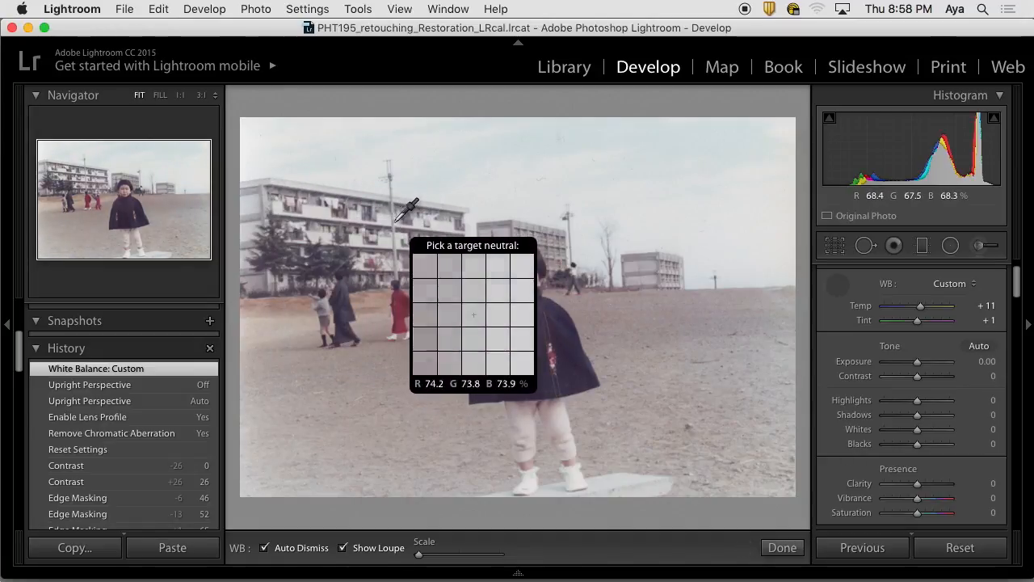
pyautogui.moveTo(408, 190)
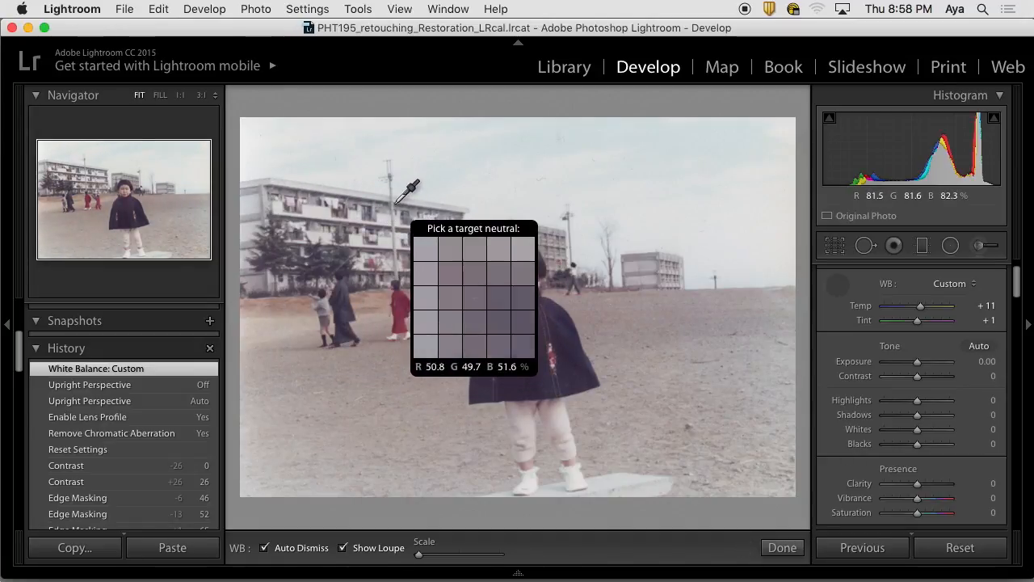
pyautogui.moveTo(396, 202)
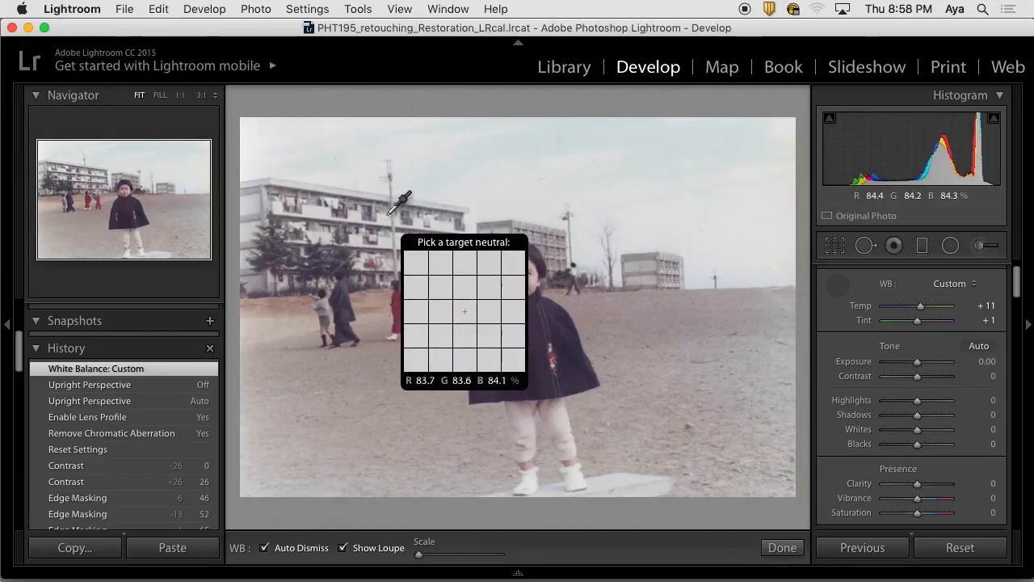
pyautogui.moveTo(433, 209)
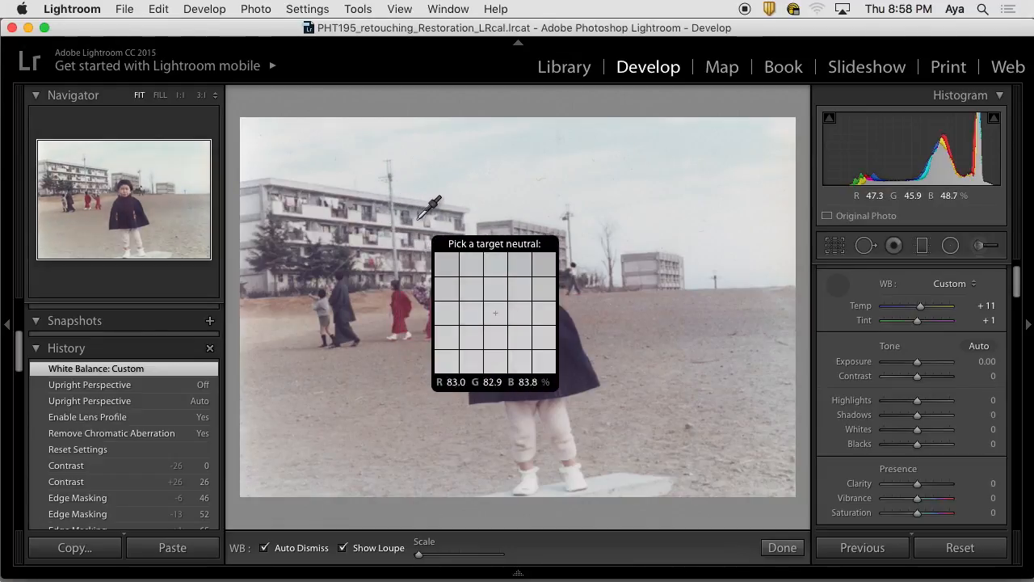
pyautogui.moveTo(304, 175)
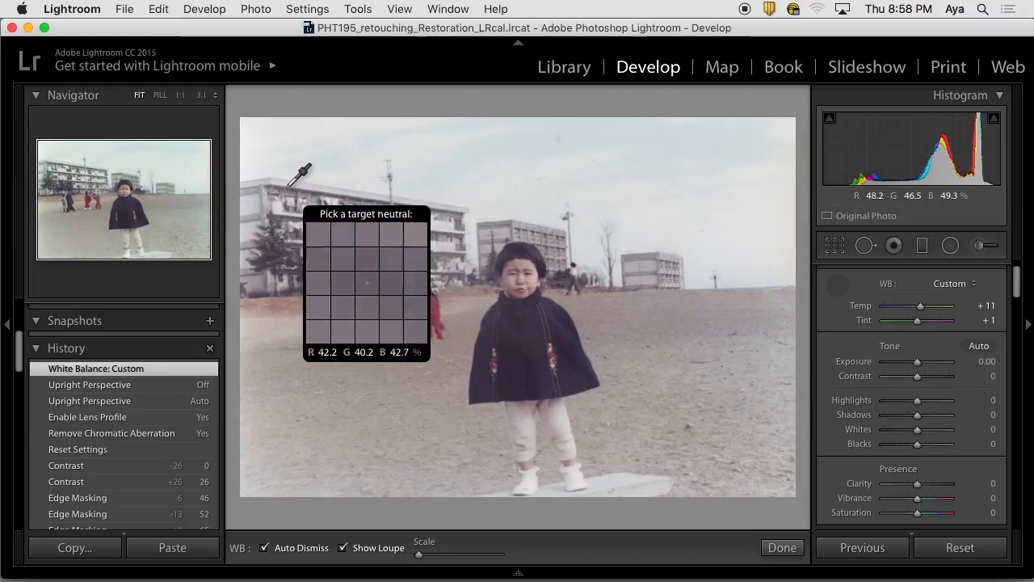
pyautogui.moveTo(291, 197)
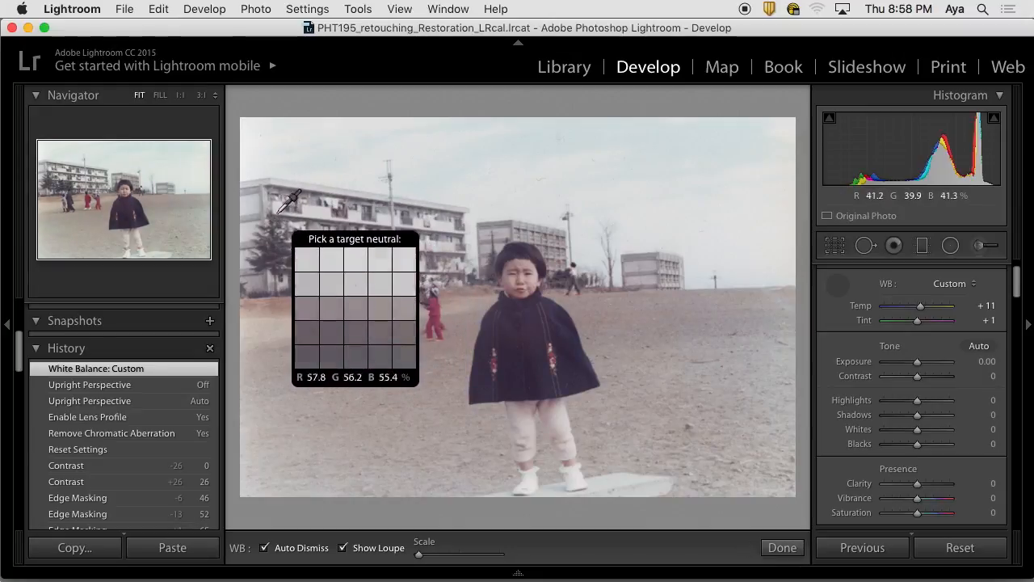
pyautogui.moveTo(596, 230)
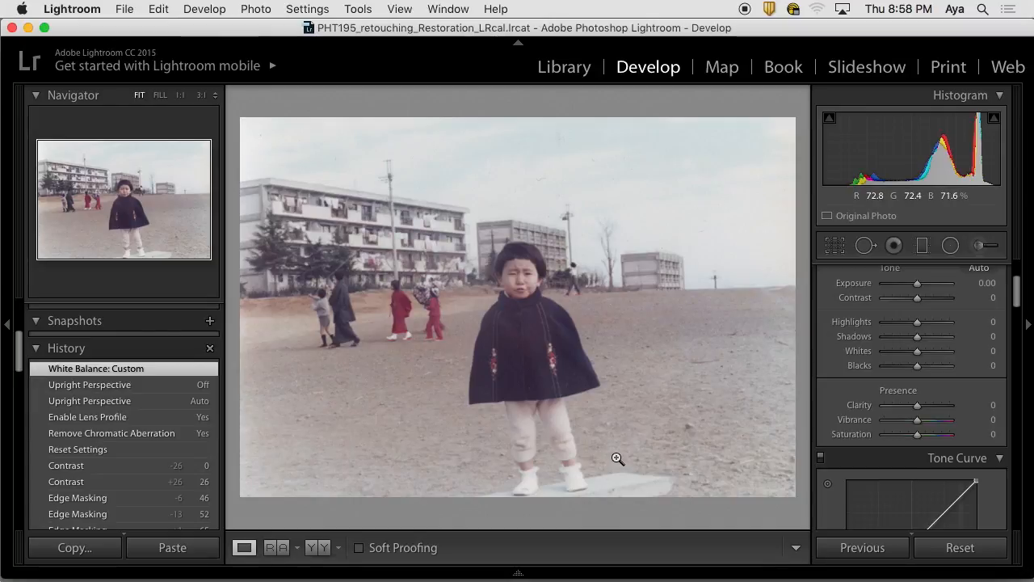
pyautogui.moveTo(999, 174)
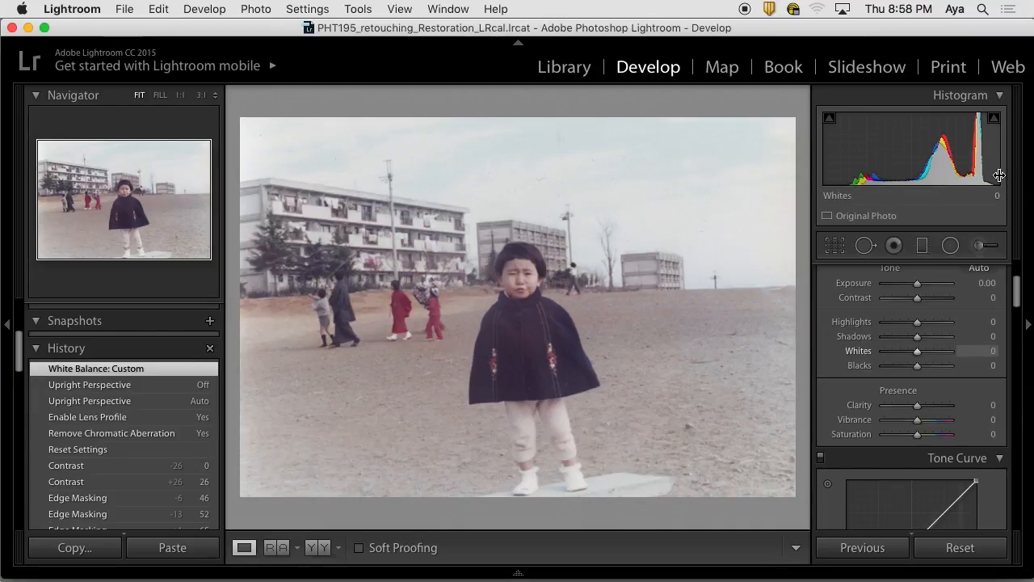
pyautogui.moveTo(983, 184)
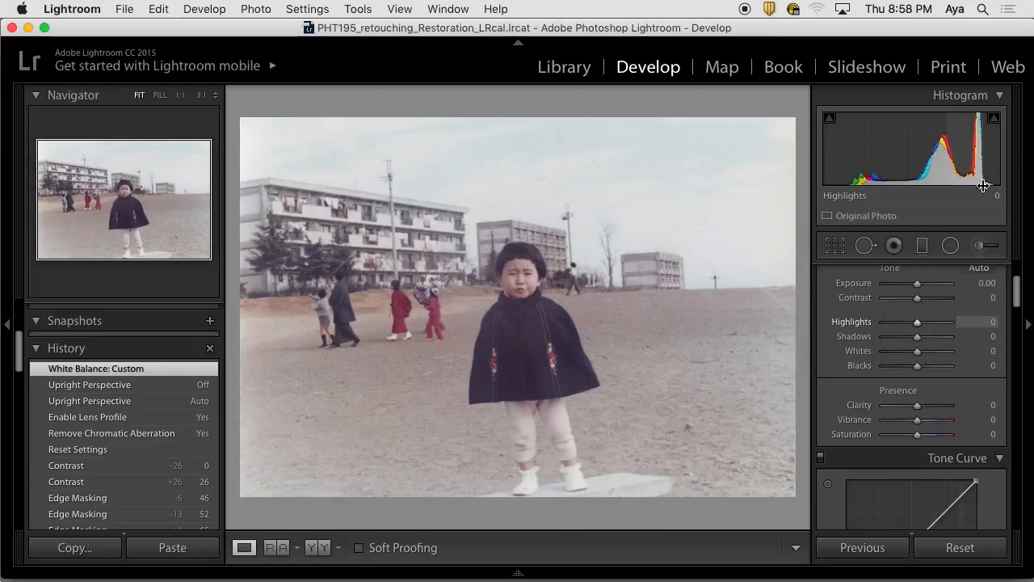
pyautogui.moveTo(446, 167)
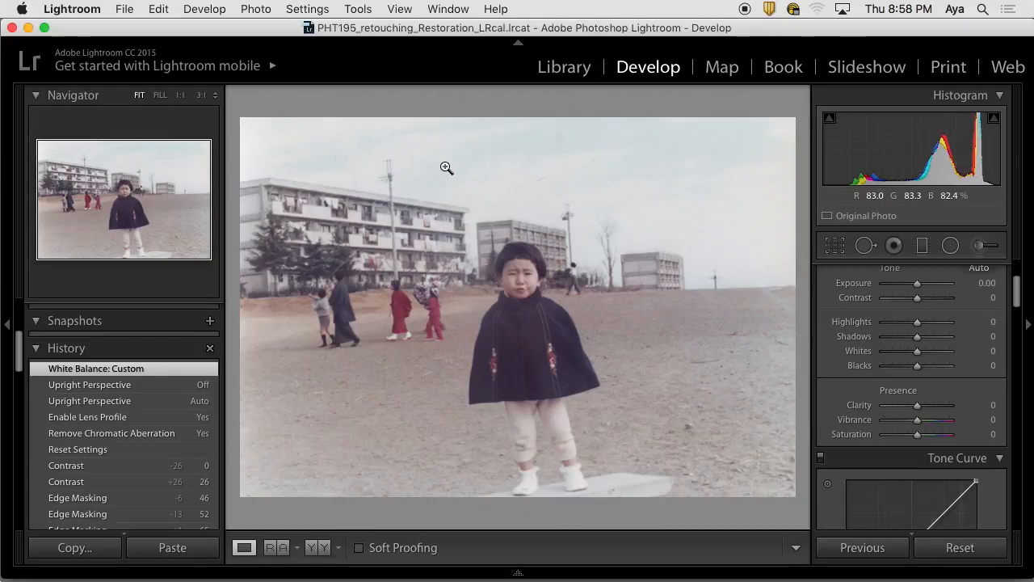
pyautogui.moveTo(928, 147)
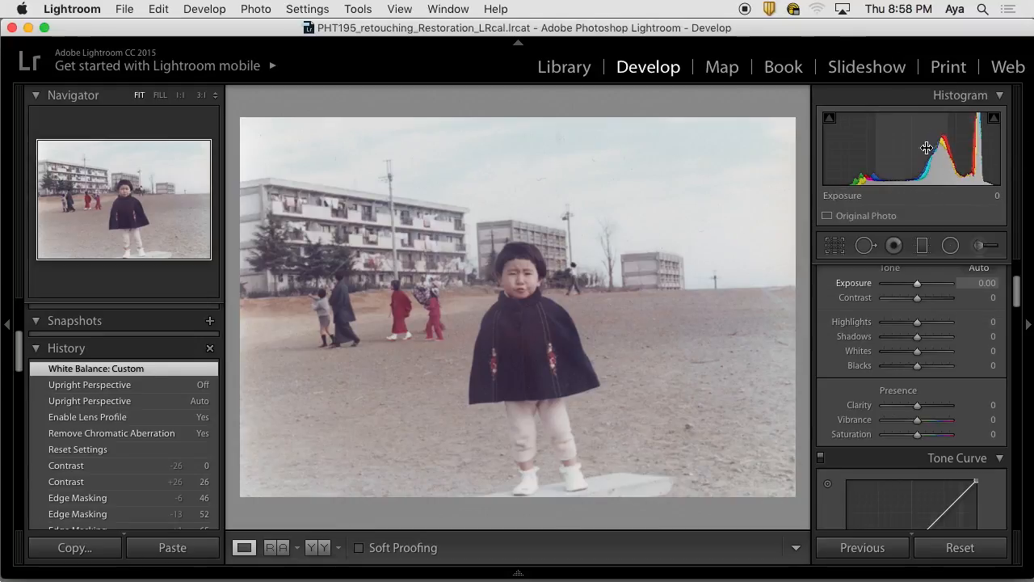
pyautogui.moveTo(421, 401)
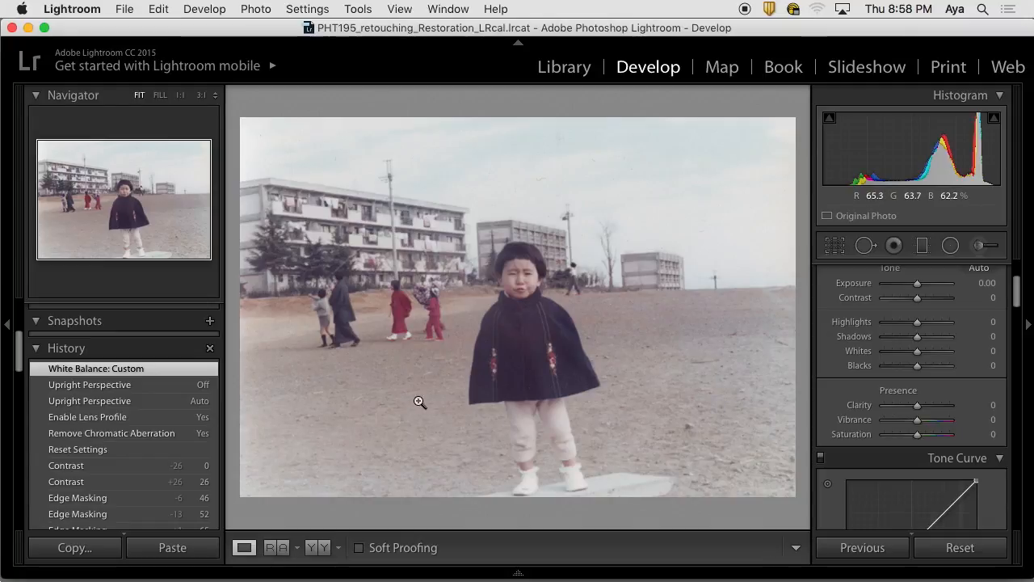
pyautogui.moveTo(637, 441)
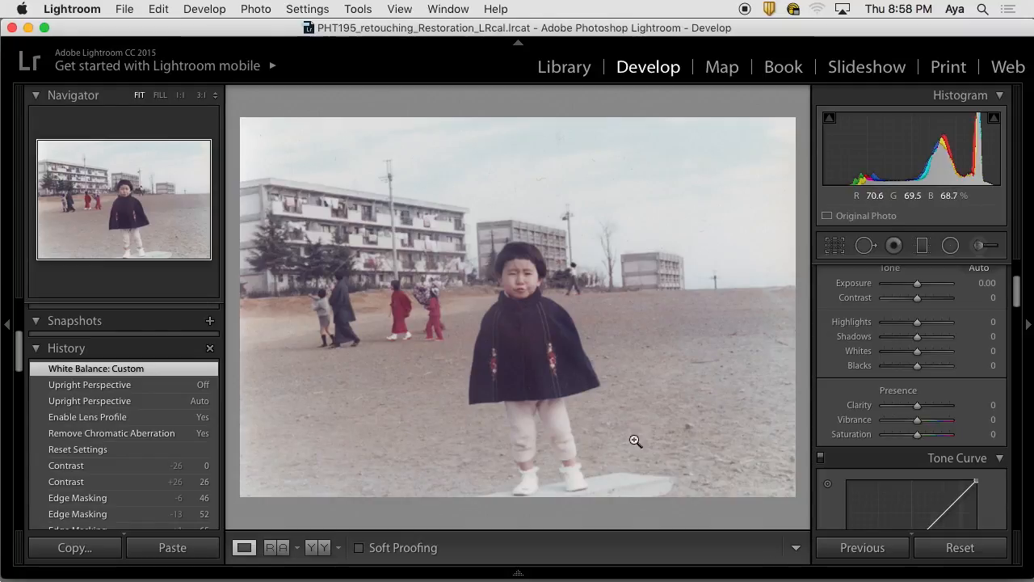
pyautogui.moveTo(827, 169)
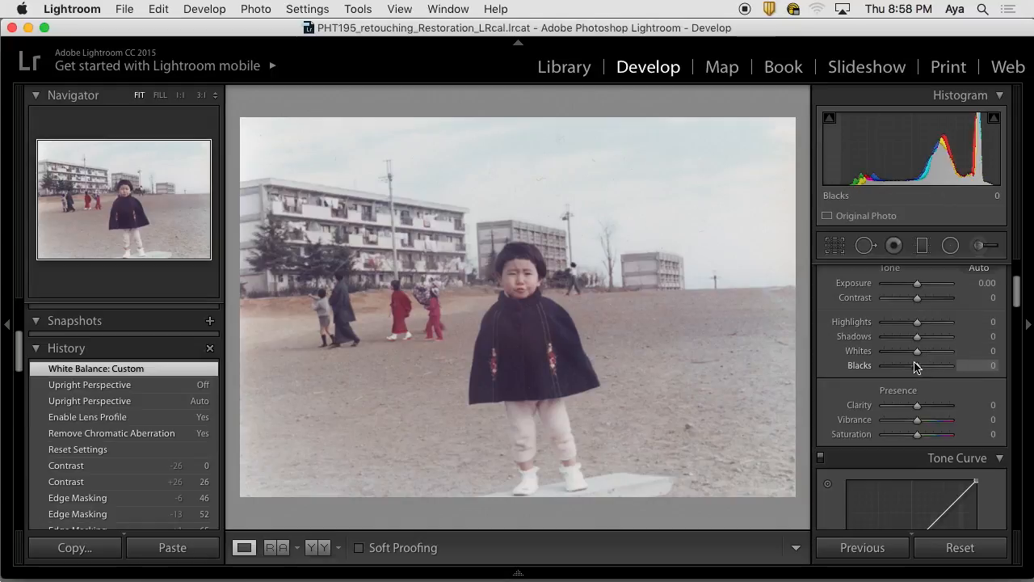
# Drag the Blacks slider down, settling at -61 for richer shadows.
pyautogui.moveTo(922, 365); pyautogui.dragTo(913, 370)
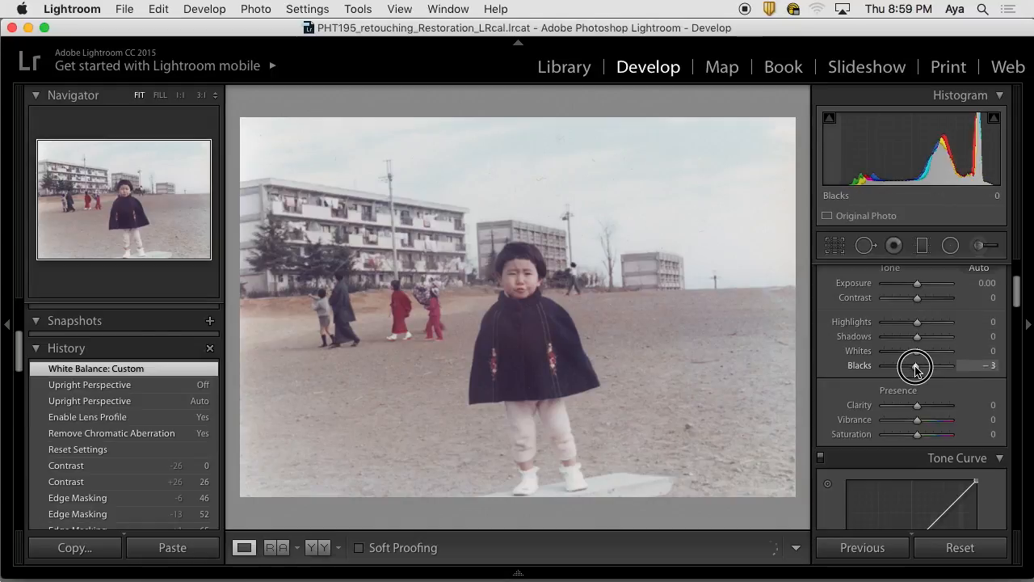
pyautogui.moveTo(915, 365); pyautogui.dragTo(897, 365)
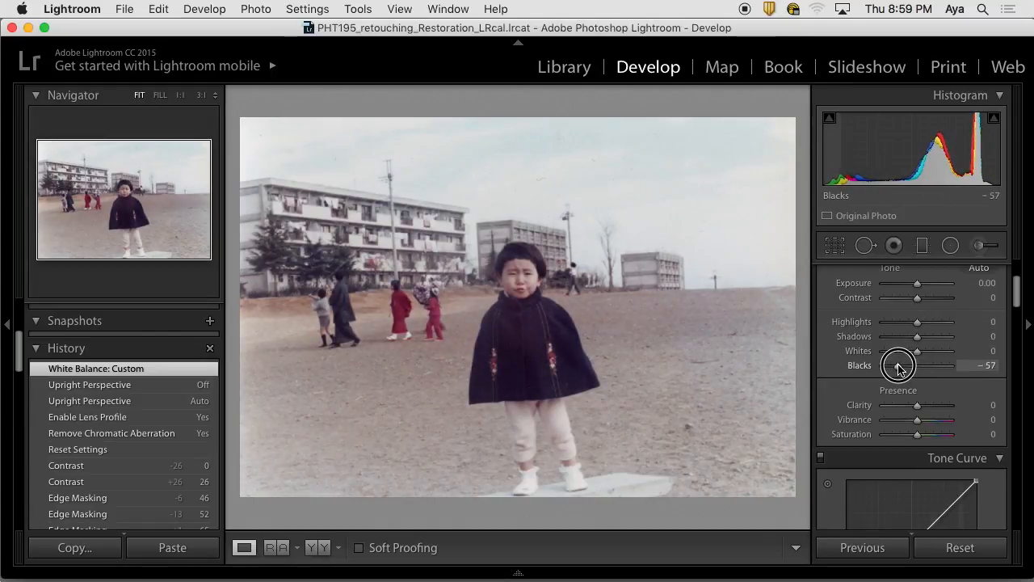
pyautogui.moveTo(918, 366); pyautogui.dragTo(914, 365)
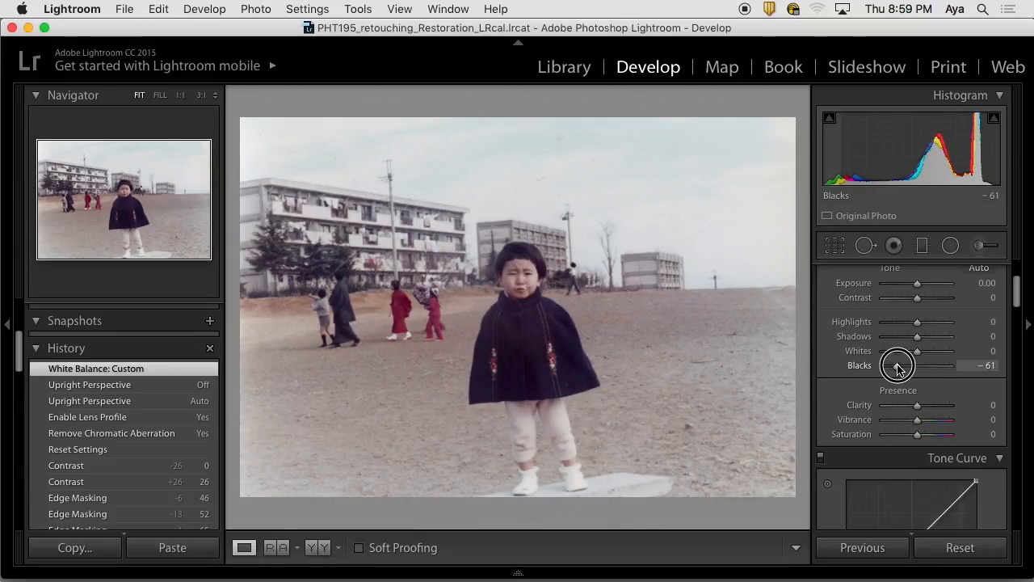
pyautogui.moveTo(902, 365); pyautogui.dragTo(904, 366)
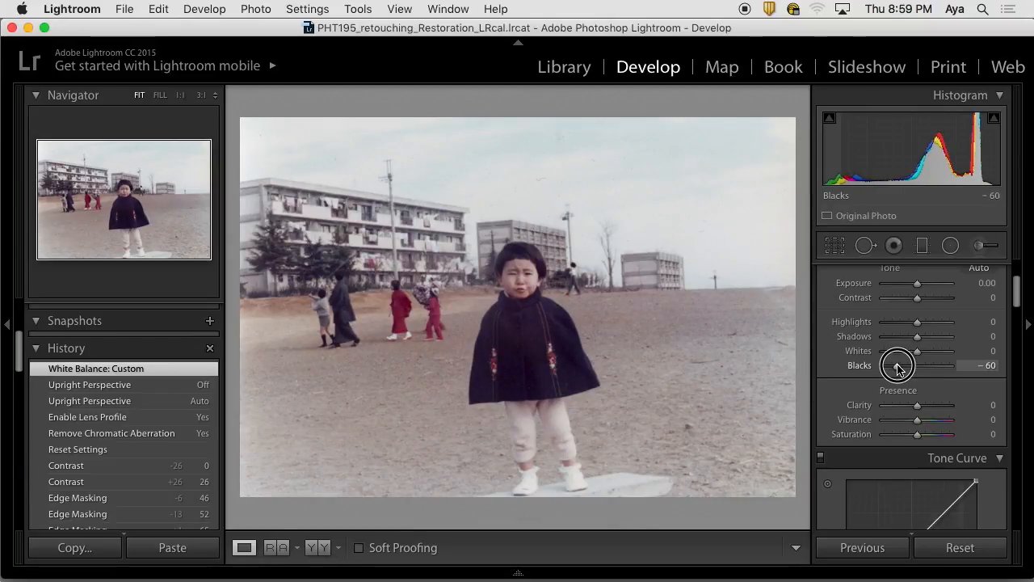
pyautogui.moveTo(918, 365); pyautogui.dragTo(915, 366)
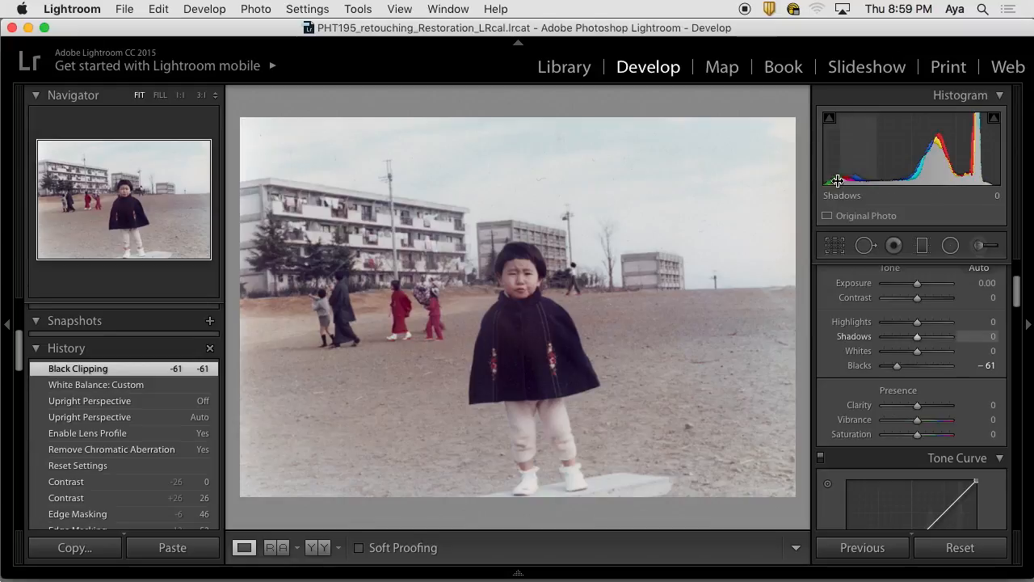
pyautogui.moveTo(824, 186)
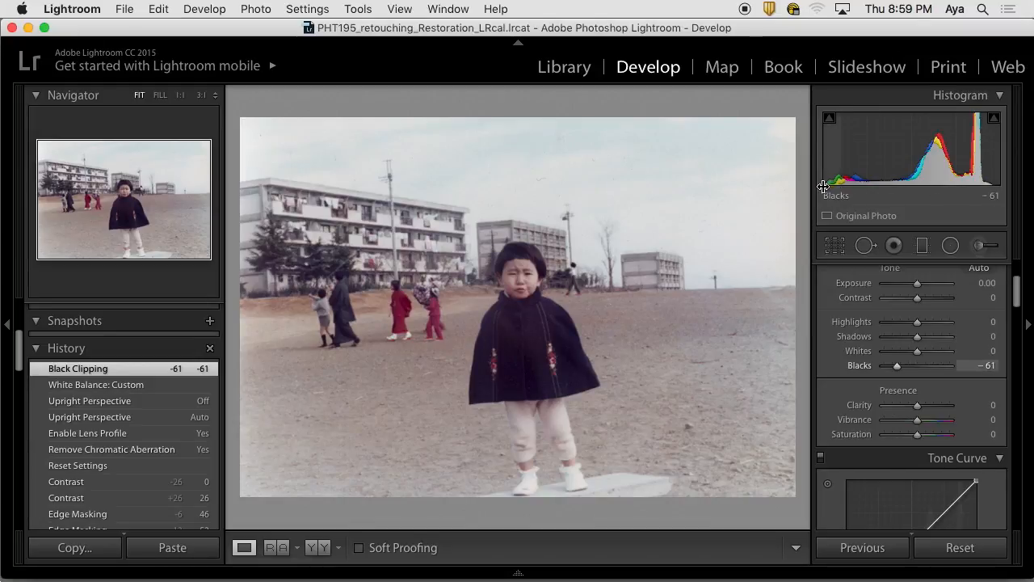
pyautogui.moveTo(837, 184)
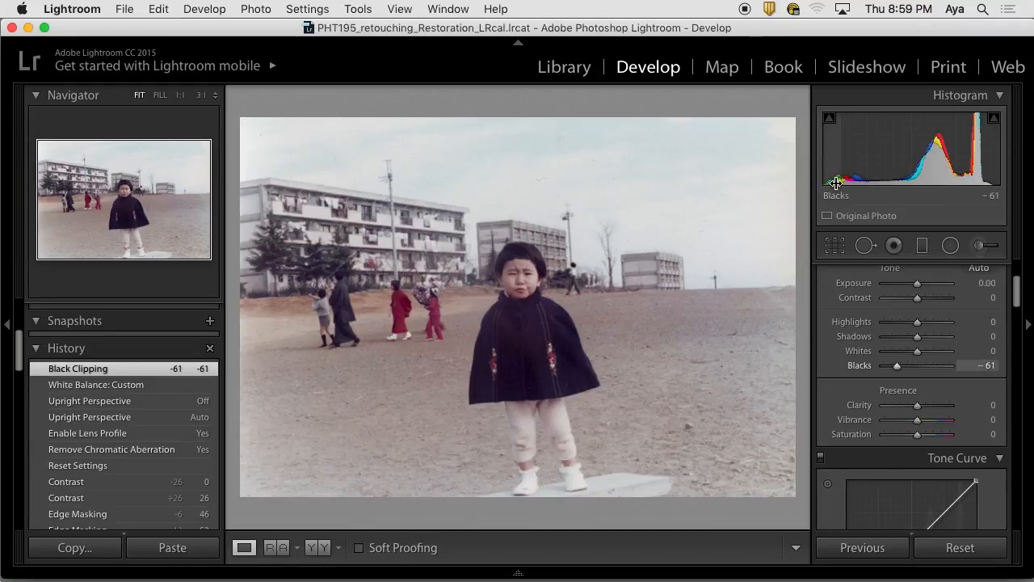
pyautogui.moveTo(611, 395)
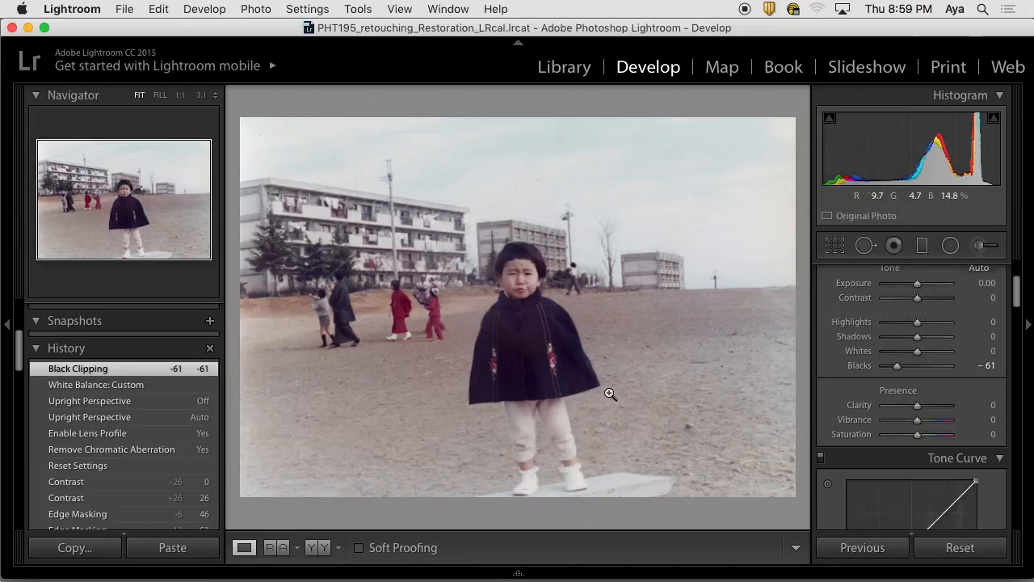
pyautogui.moveTo(269, 332)
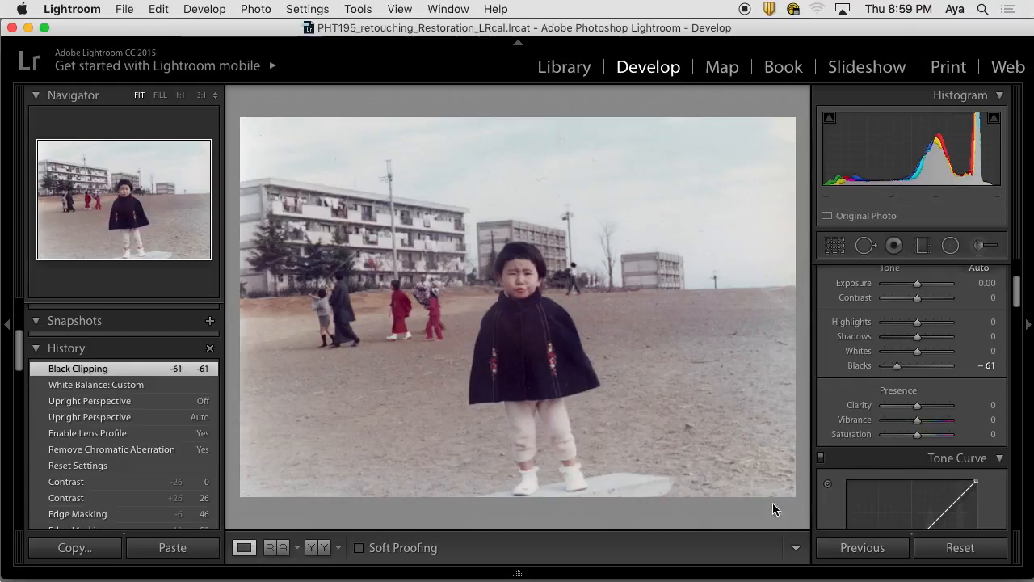
pyautogui.moveTo(291, 514)
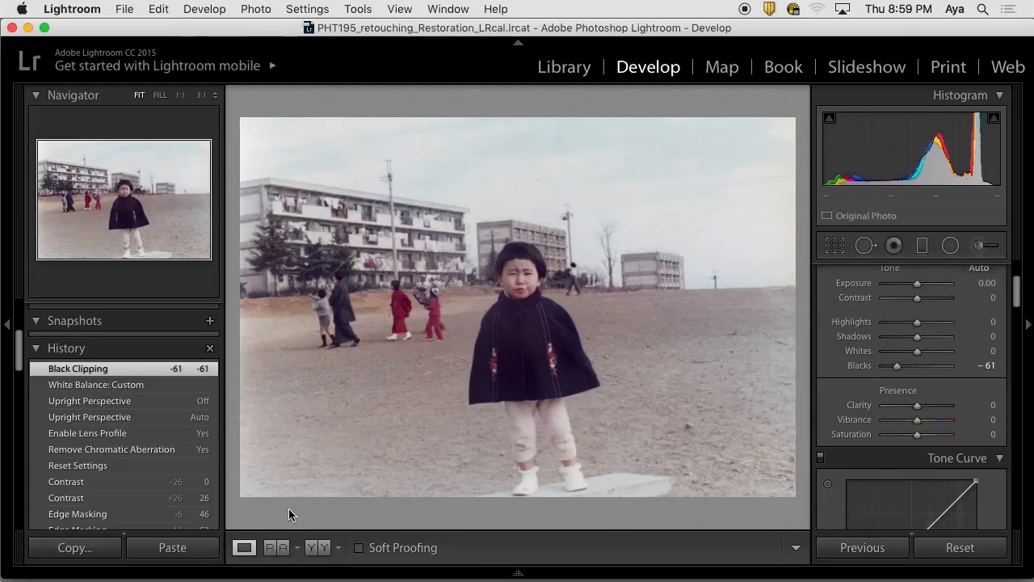
pyautogui.moveTo(988, 293)
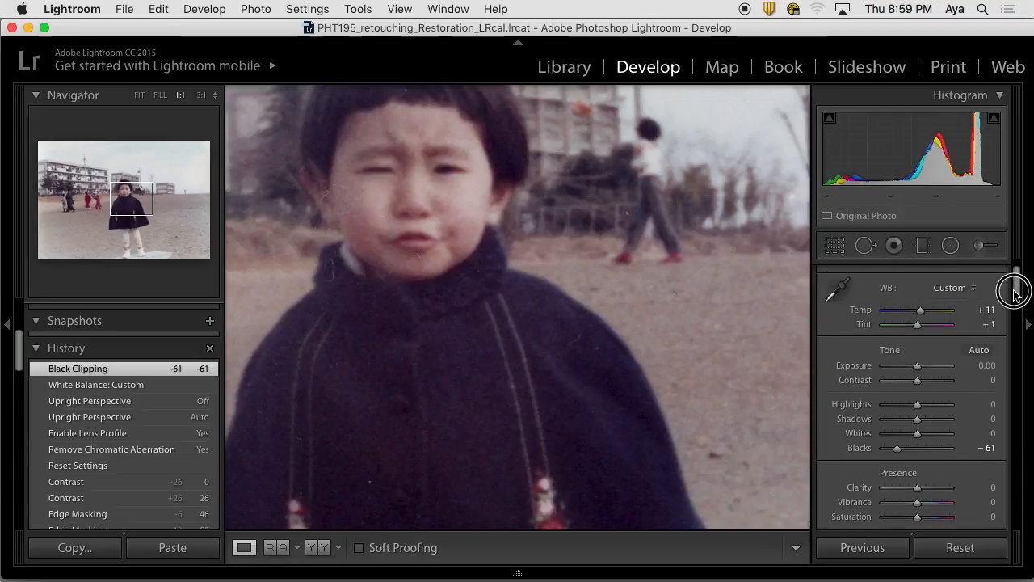
# Scroll the right panel while inspecting the child's face at 1:1.
pyautogui.scroll(-3)
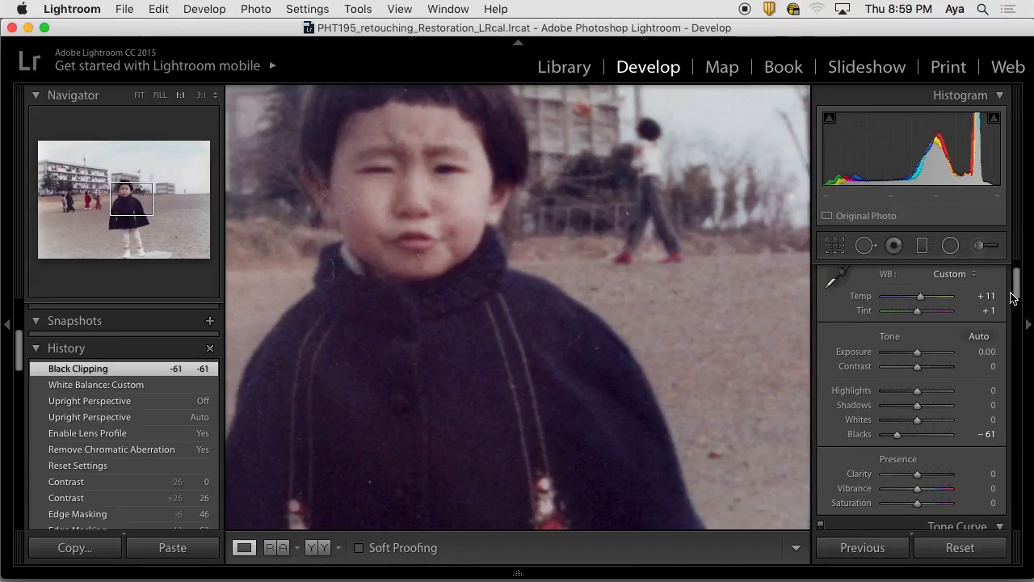
pyautogui.moveTo(679, 268)
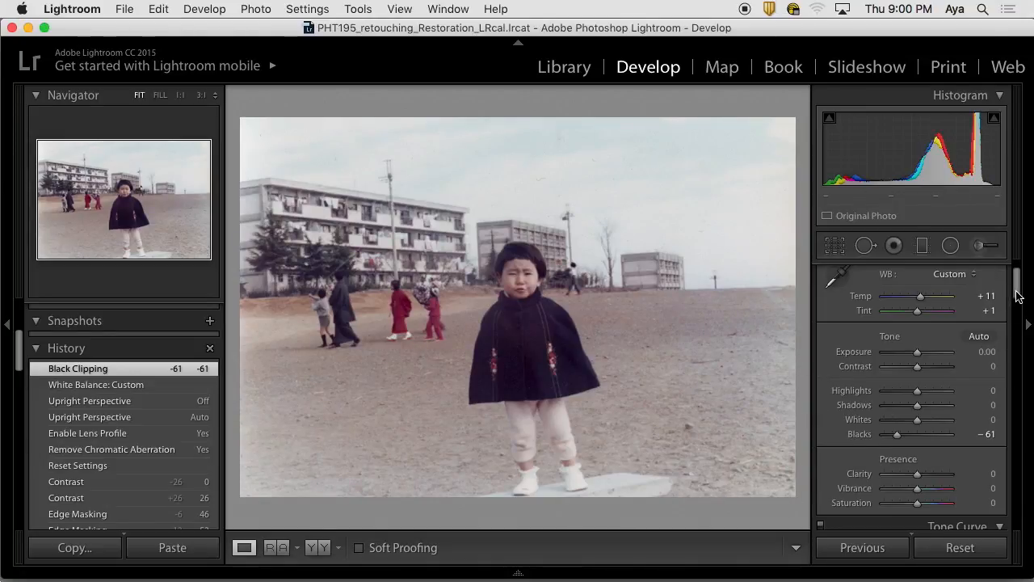
# Set Post-Crop Vignetting Amount to -14 to subtly darken the photo's edges.
pyautogui.scroll(-3)
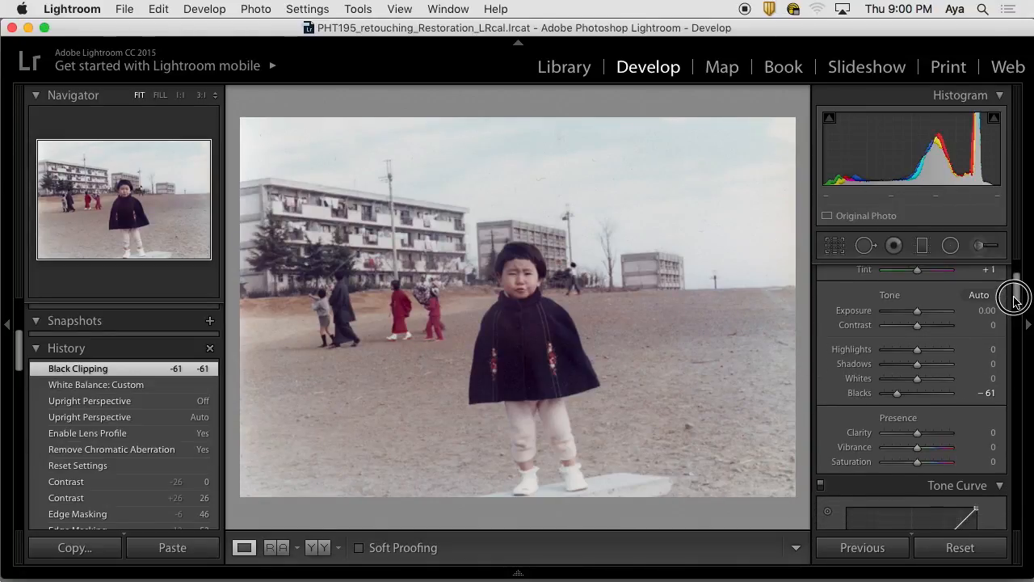
pyautogui.scroll(-3)
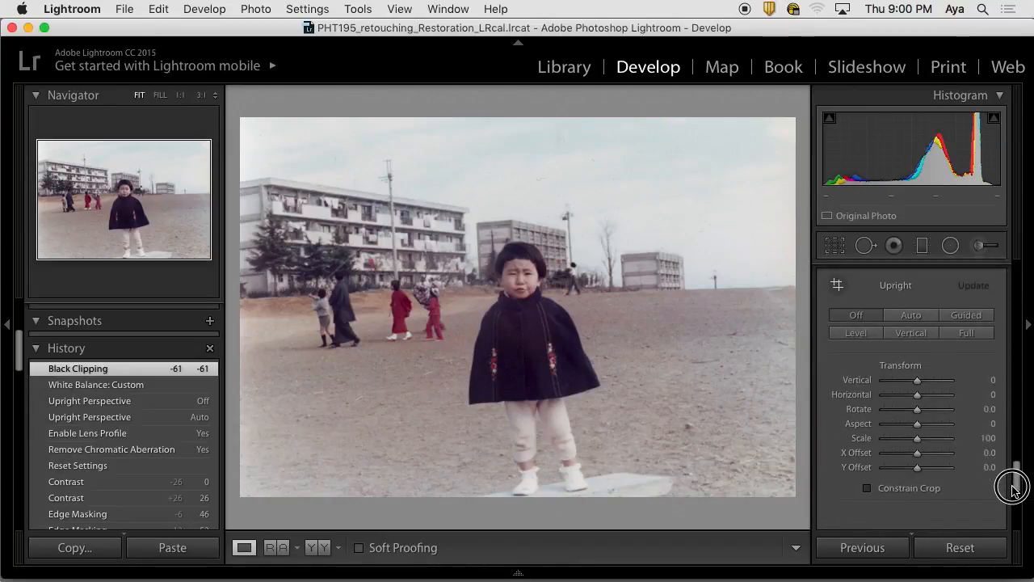
pyautogui.scroll(-3)
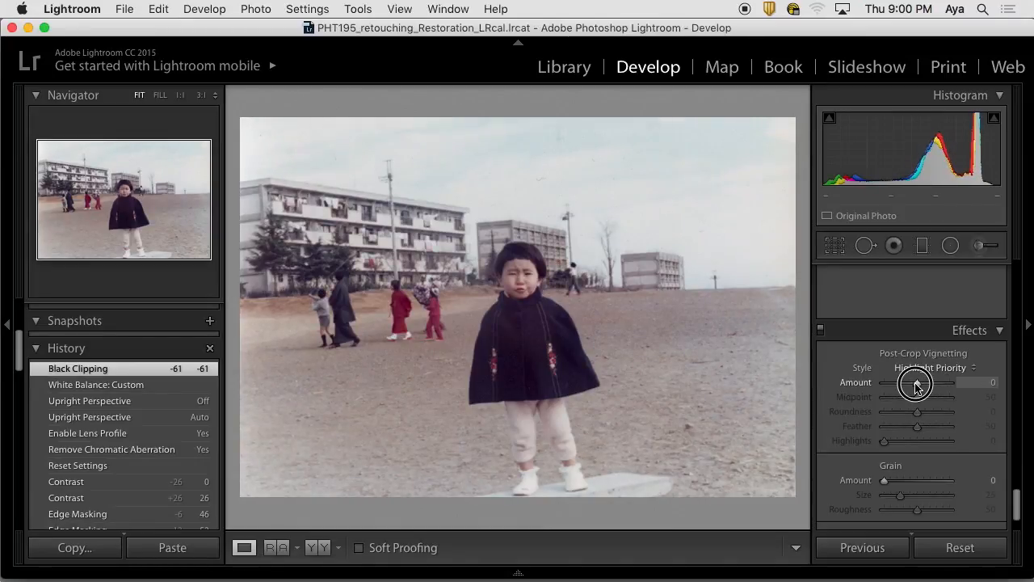
pyautogui.moveTo(897, 382); pyautogui.dragTo(921, 382)
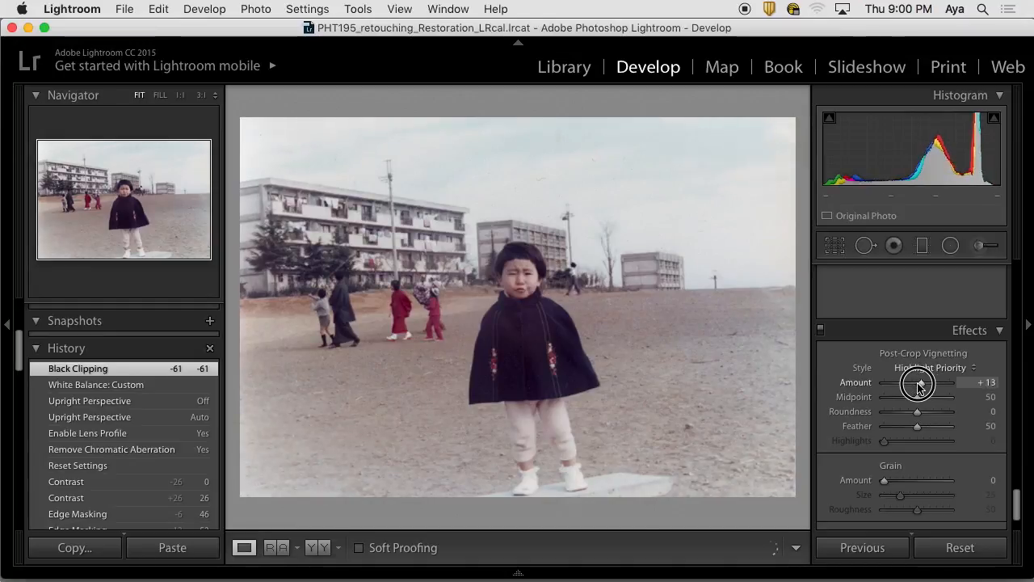
pyautogui.moveTo(922, 384); pyautogui.dragTo(889, 385)
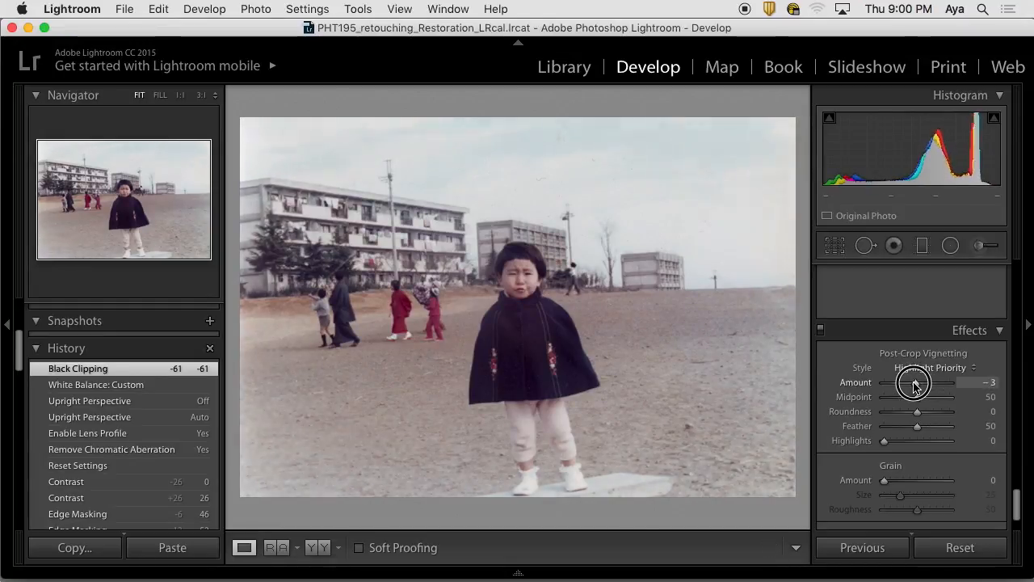
pyautogui.moveTo(914, 382); pyautogui.dragTo(905, 382)
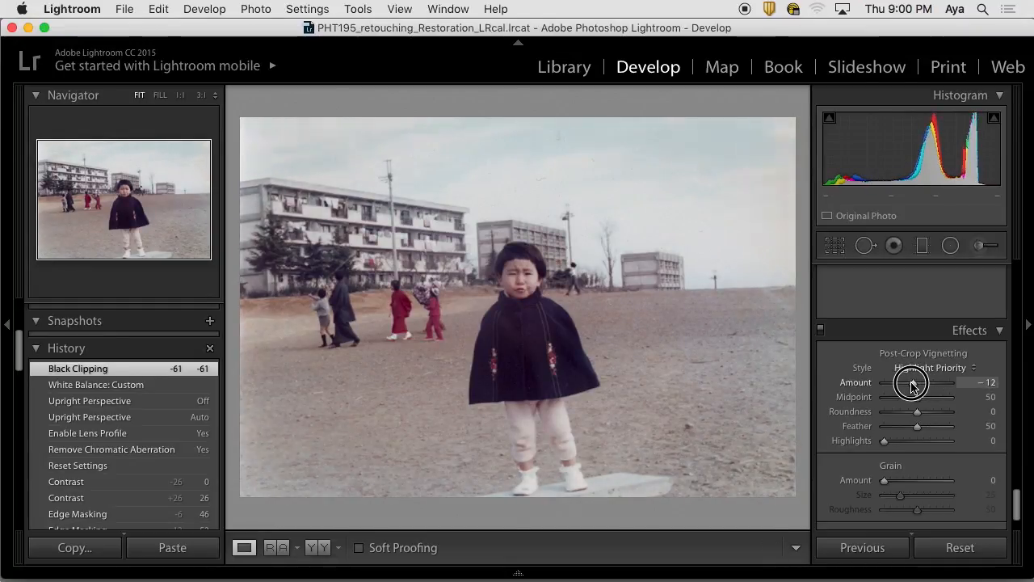
pyautogui.moveTo(913, 381); pyautogui.dragTo(908, 381)
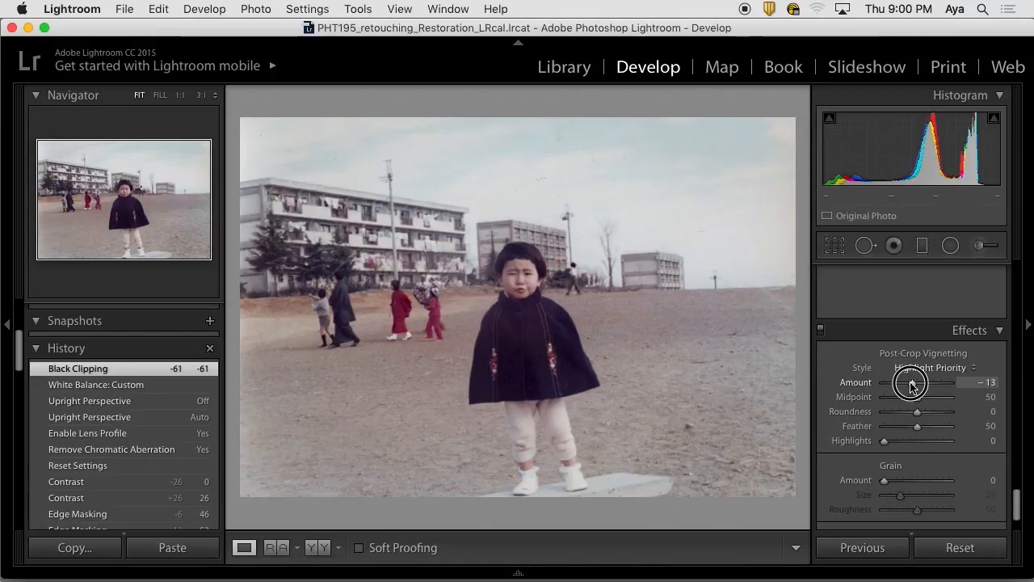
pyautogui.moveTo(912, 382); pyautogui.dragTo(909, 381)
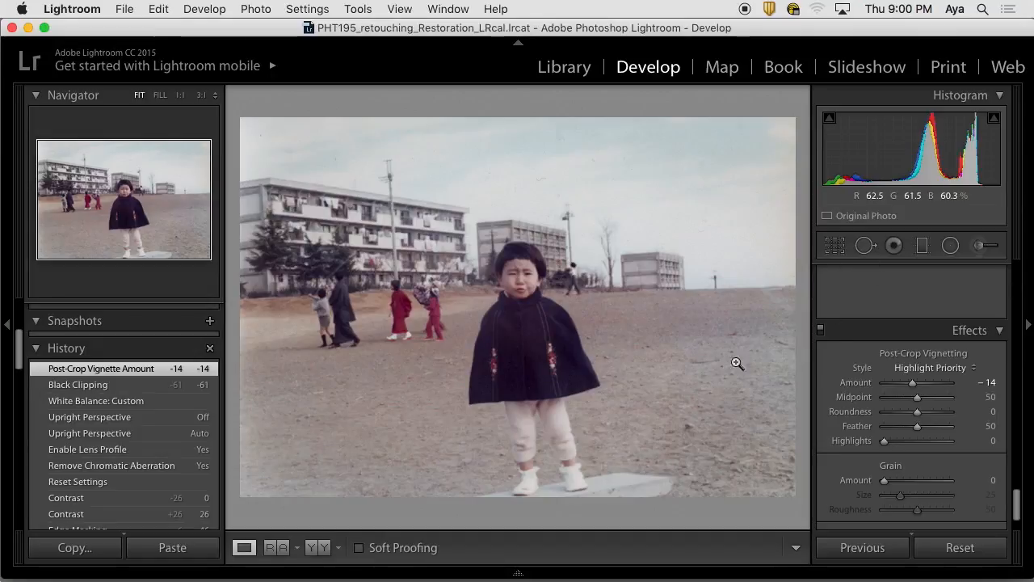
pyautogui.moveTo(397, 478)
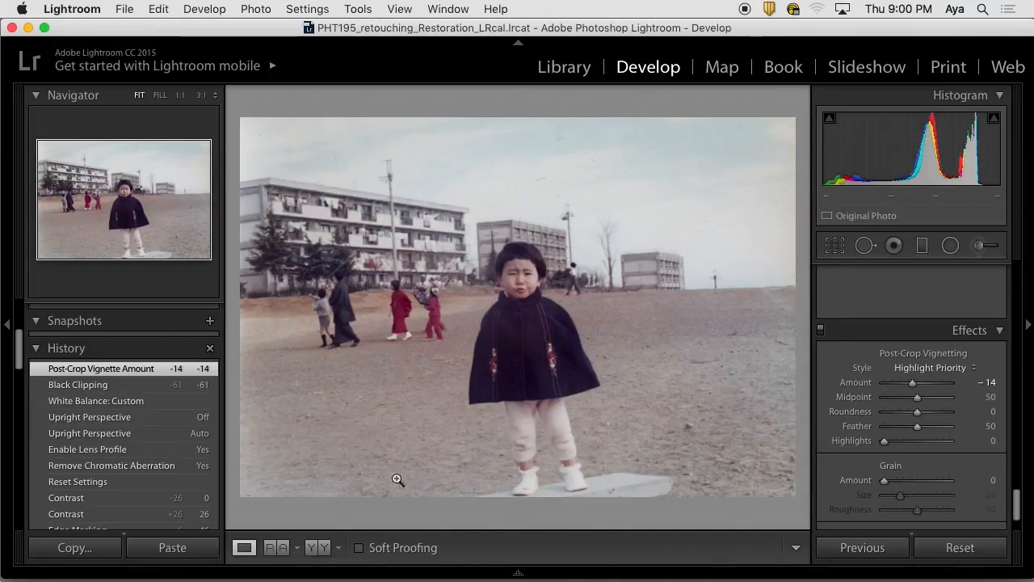
pyautogui.moveTo(1020, 511)
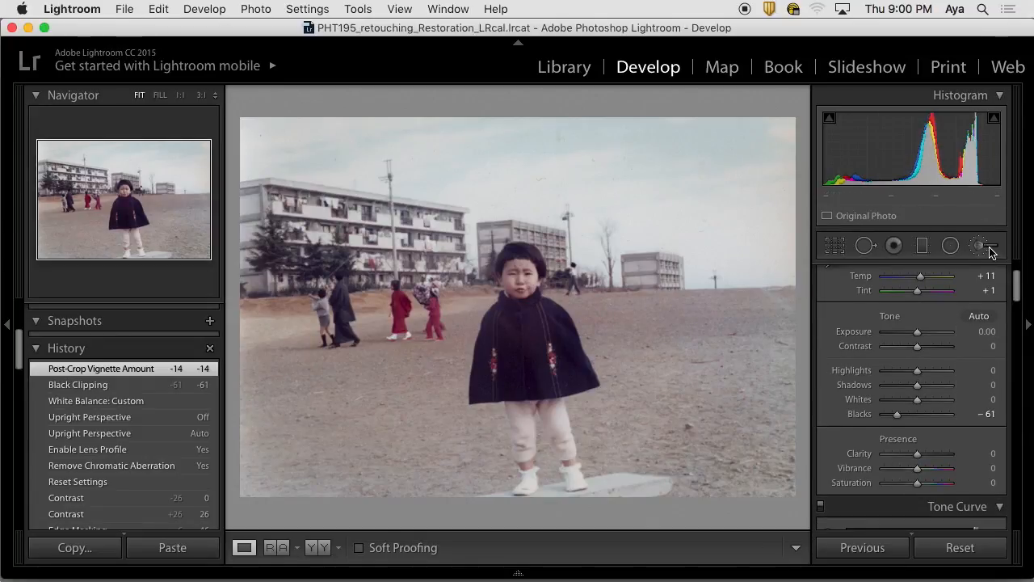
pyautogui.moveTo(909, 151)
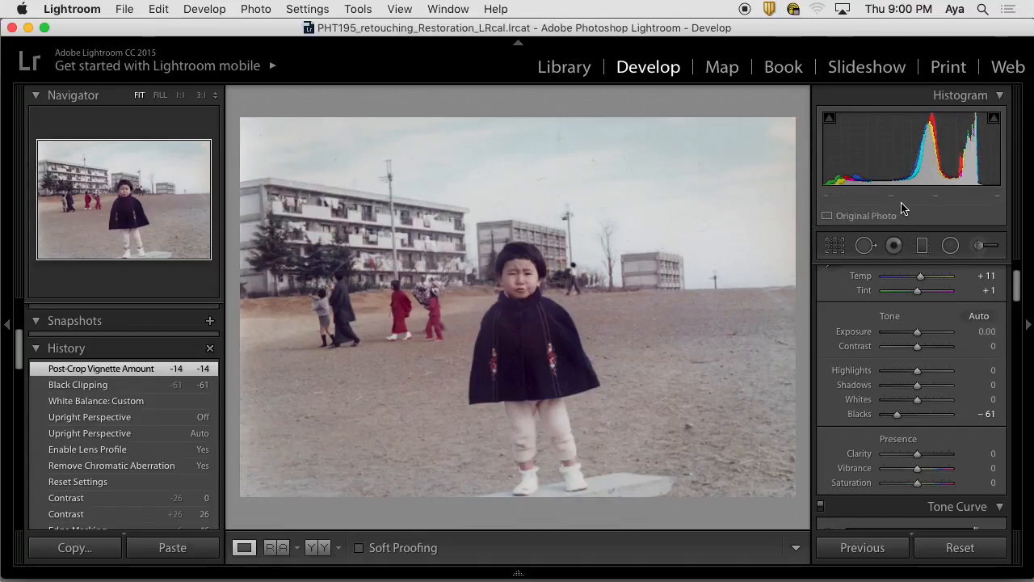
pyautogui.moveTo(758, 275)
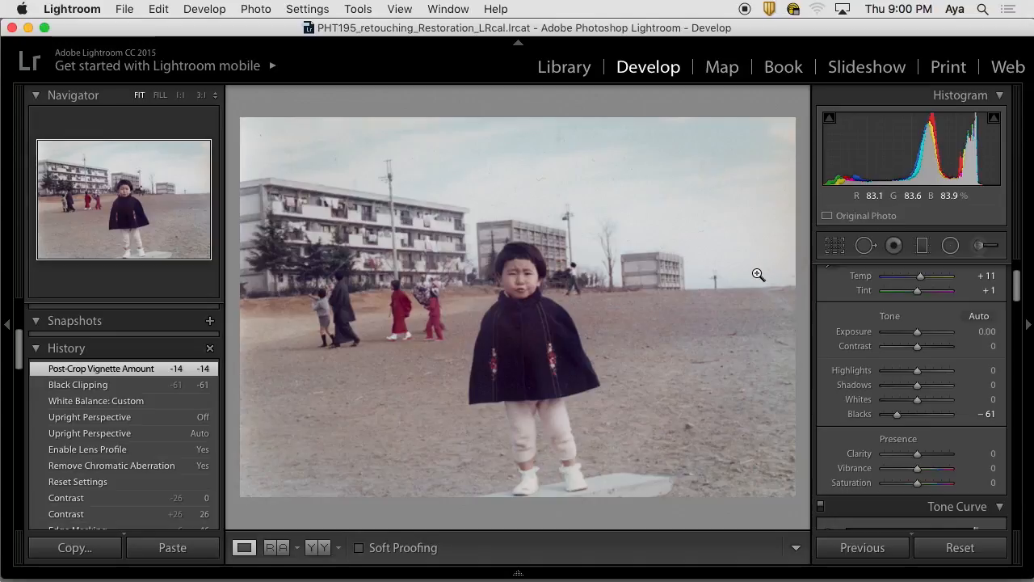
pyautogui.moveTo(779, 272)
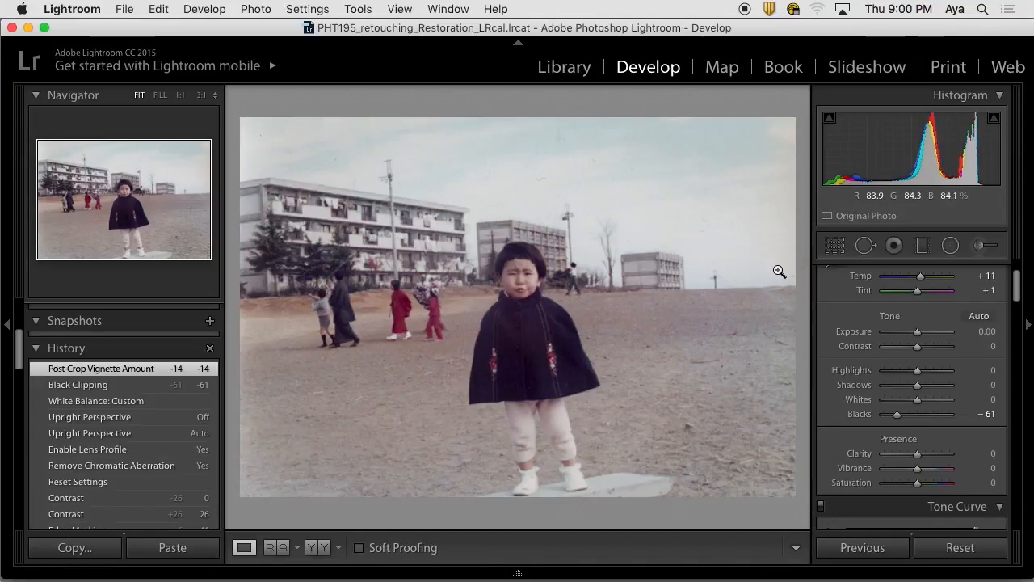
pyautogui.moveTo(521, 130)
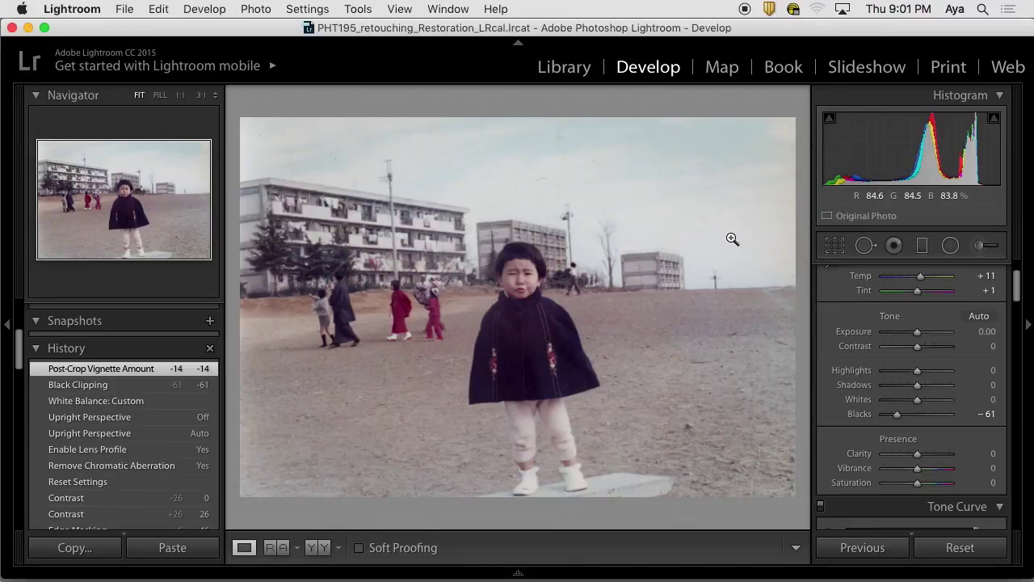
pyautogui.moveTo(314, 385)
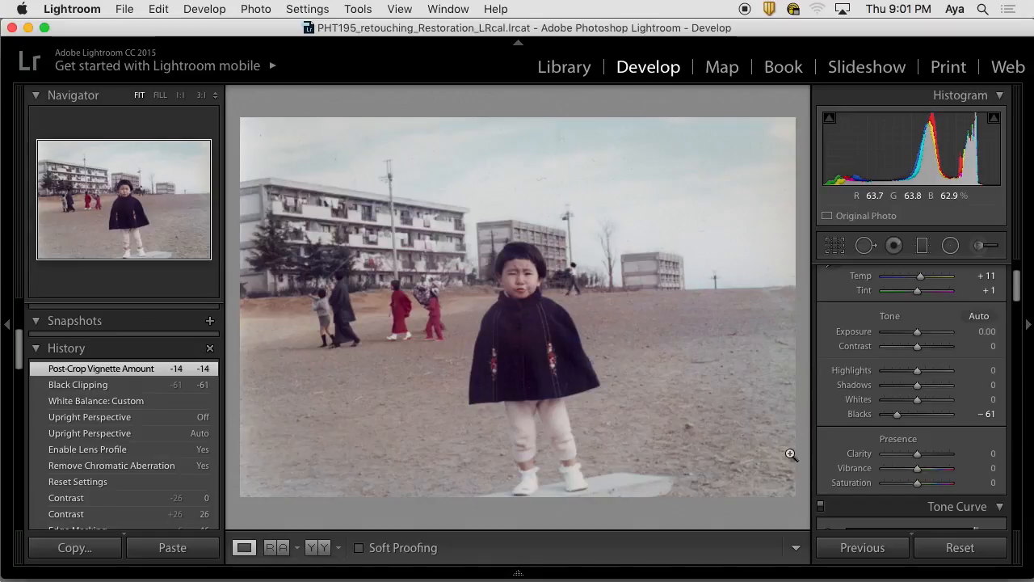
pyautogui.moveTo(252, 450)
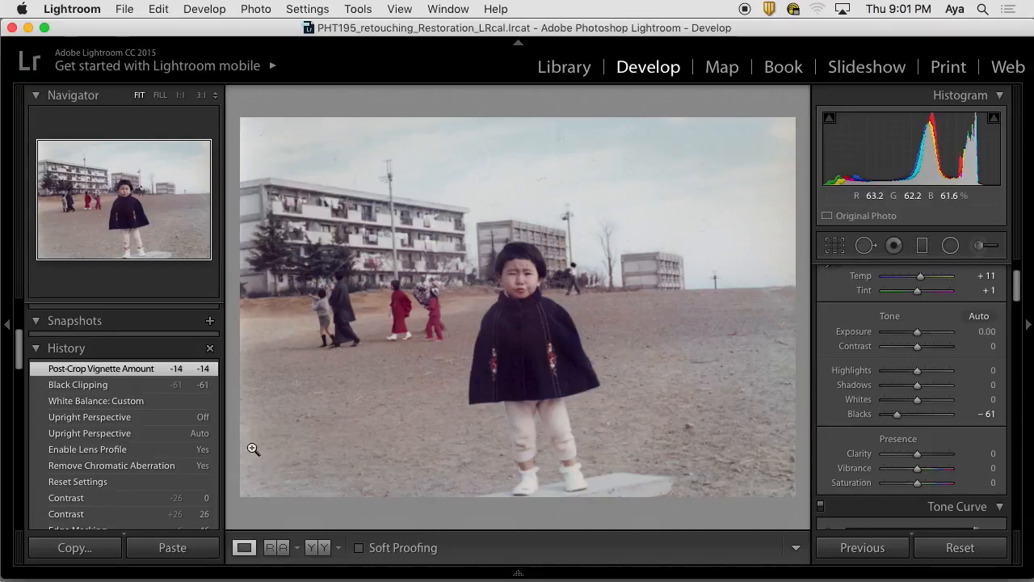
pyautogui.moveTo(246, 353)
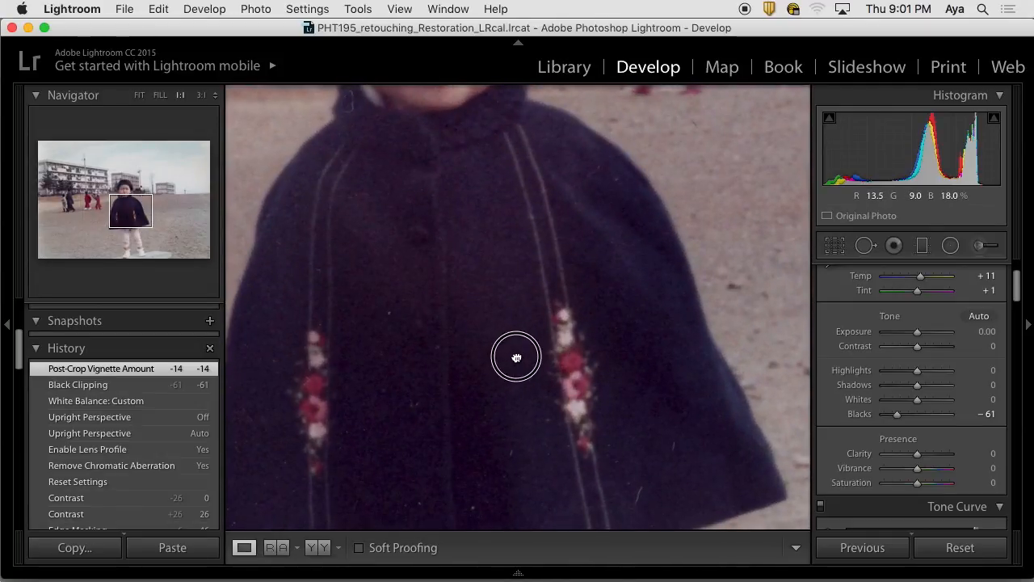
pyautogui.moveTo(518, 357); pyautogui.dragTo(591, 252)
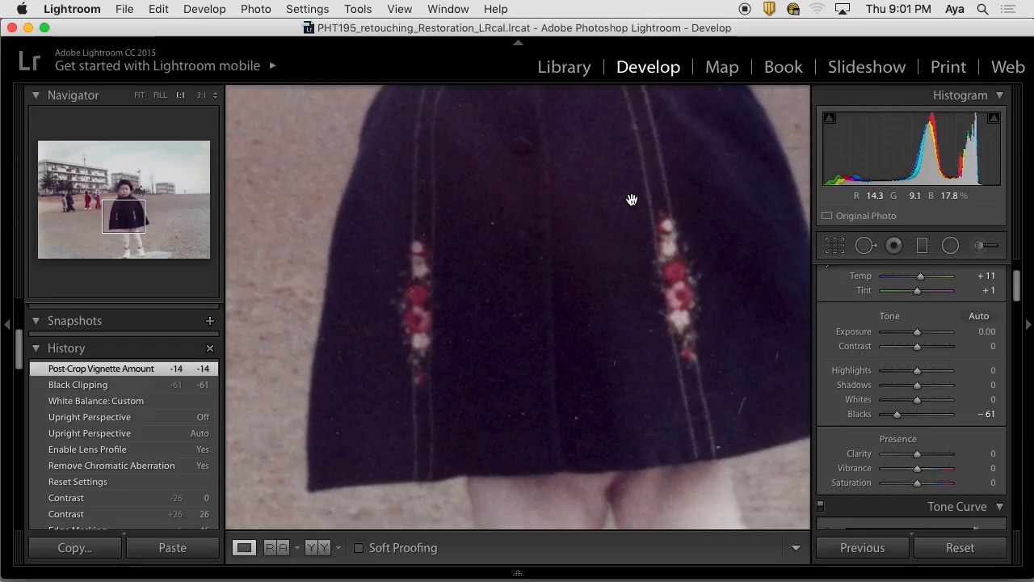
pyautogui.moveTo(548, 287)
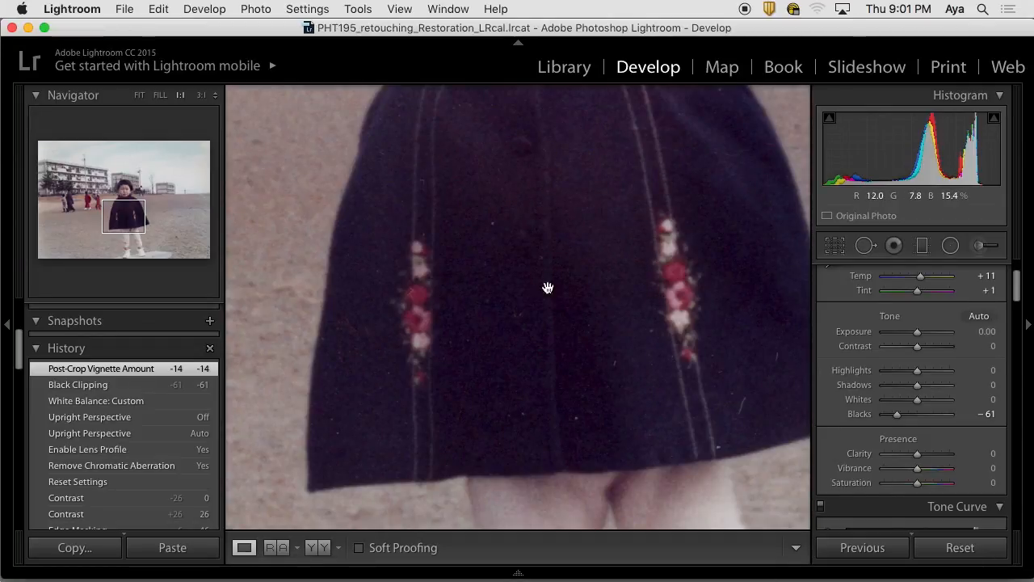
pyautogui.moveTo(595, 382)
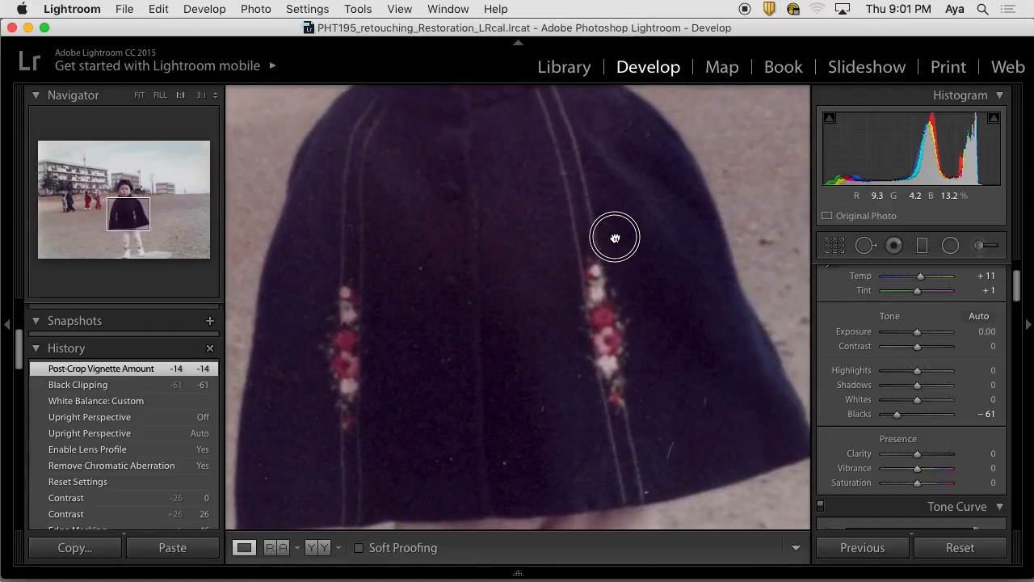
pyautogui.click(139, 94)
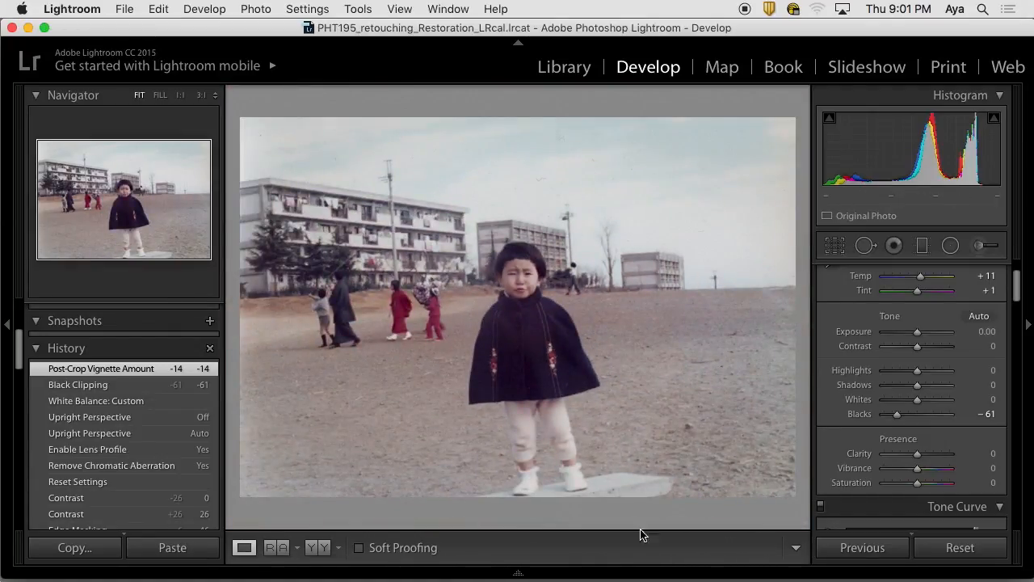
pyautogui.moveTo(747, 436)
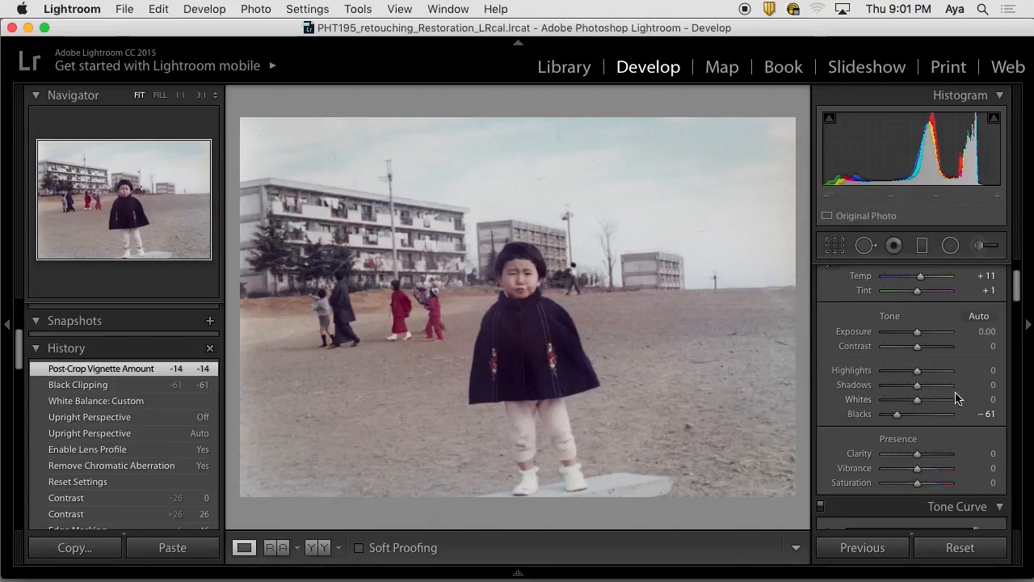
pyautogui.moveTo(1018, 298)
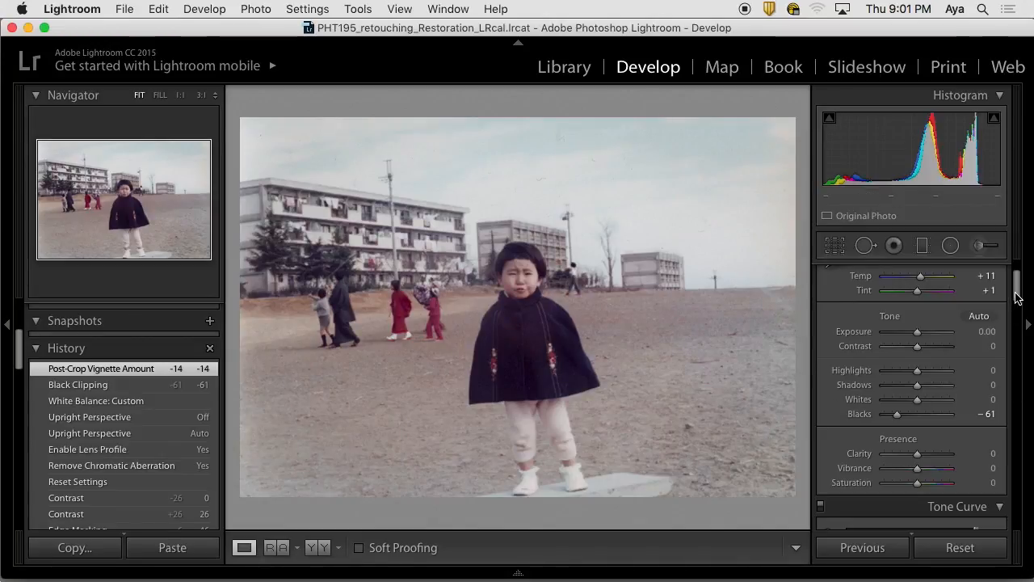
pyautogui.scroll(-3)
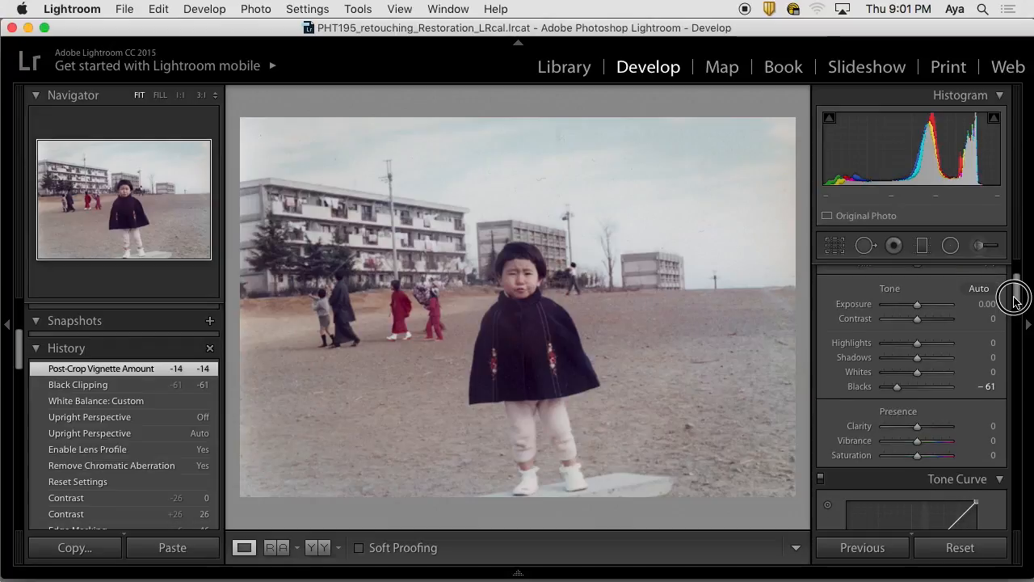
pyautogui.scroll(-3)
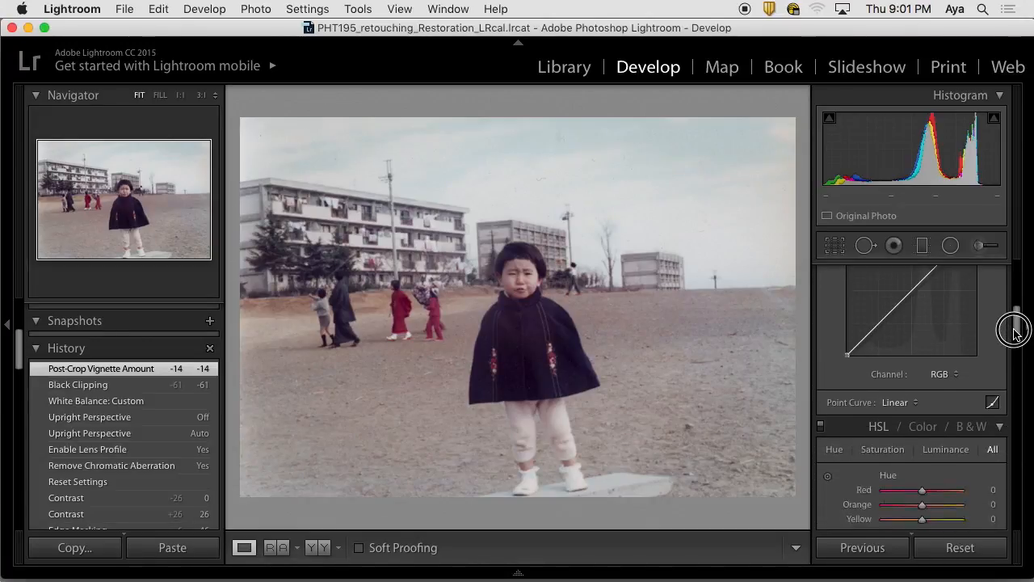
pyautogui.scroll(-3)
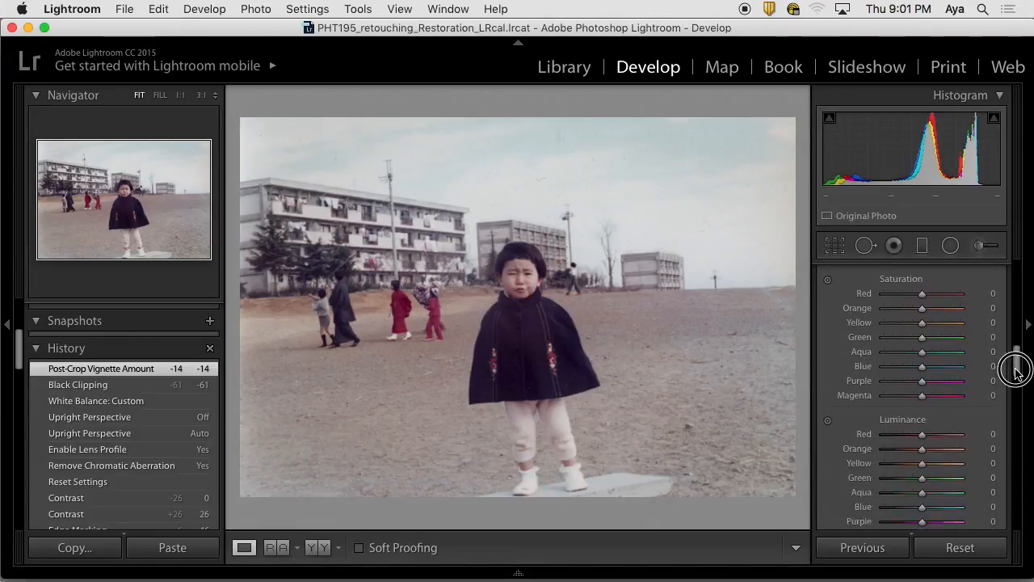
pyautogui.scroll(-3)
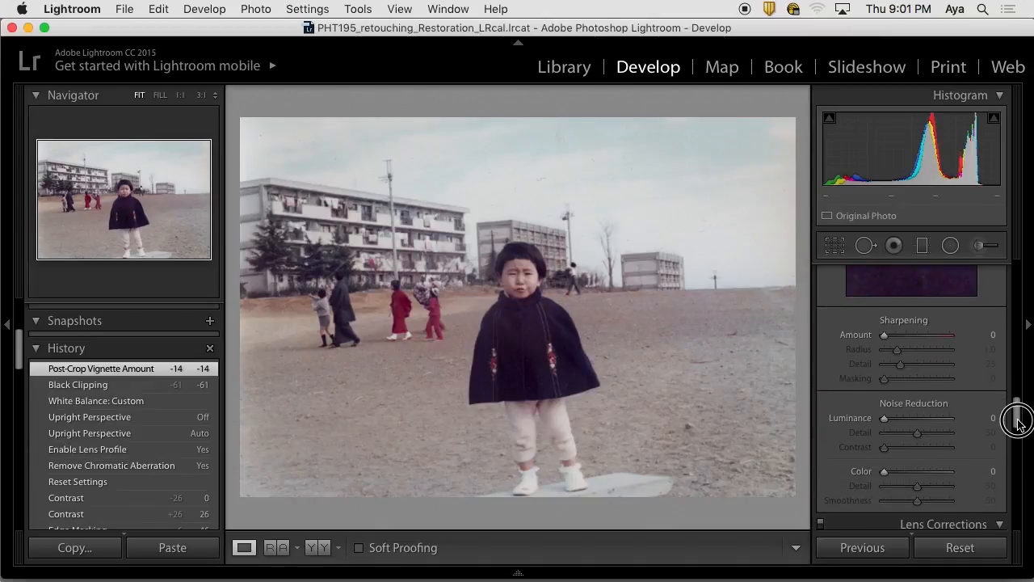
pyautogui.scroll(-3)
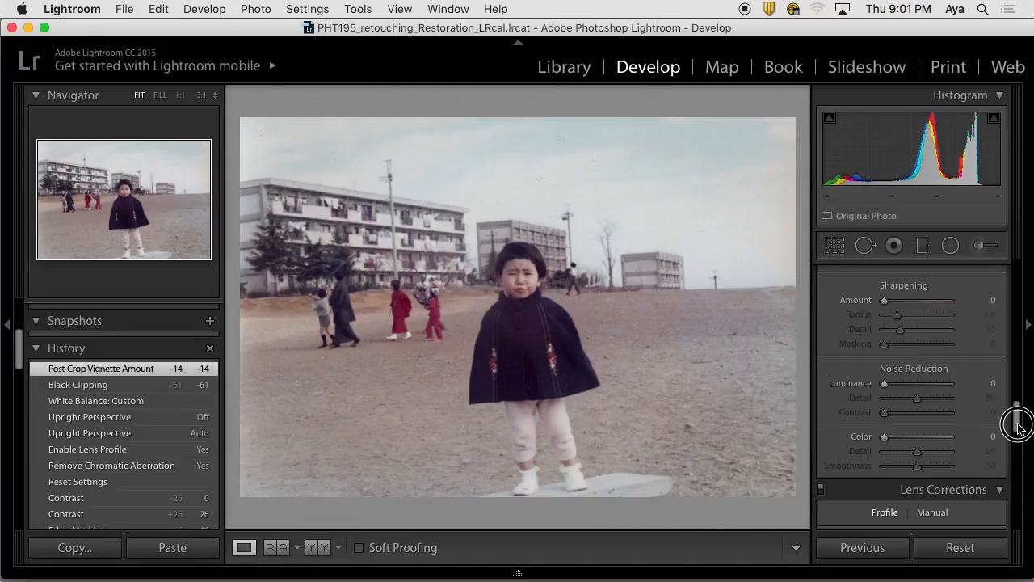
pyautogui.scroll(3)
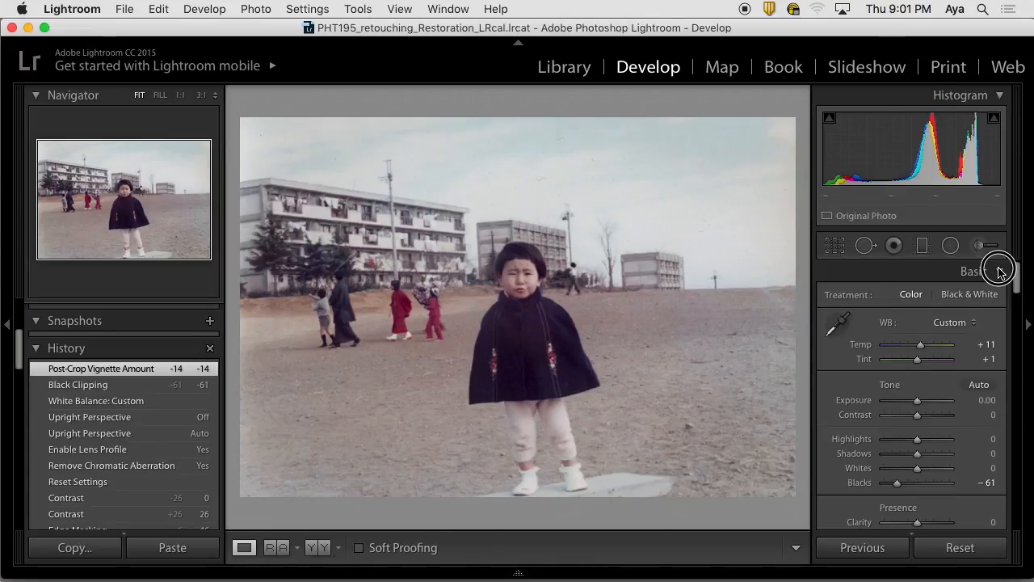
pyautogui.scroll(-3)
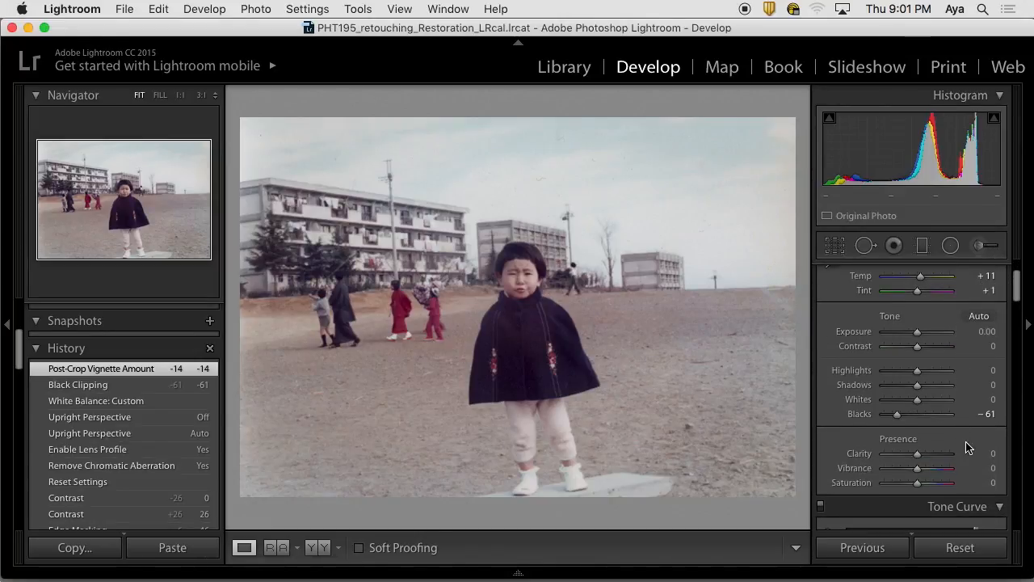
# Lift the Shadows slider back and forth, settling at +29.
pyautogui.moveTo(918, 385); pyautogui.dragTo(922, 384)
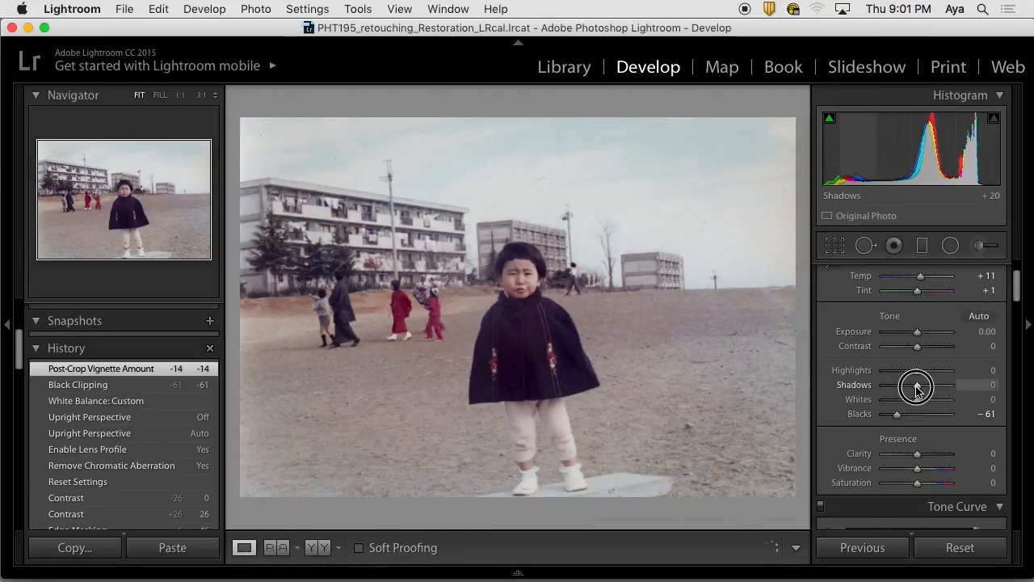
pyautogui.moveTo(918, 385); pyautogui.dragTo(930, 384)
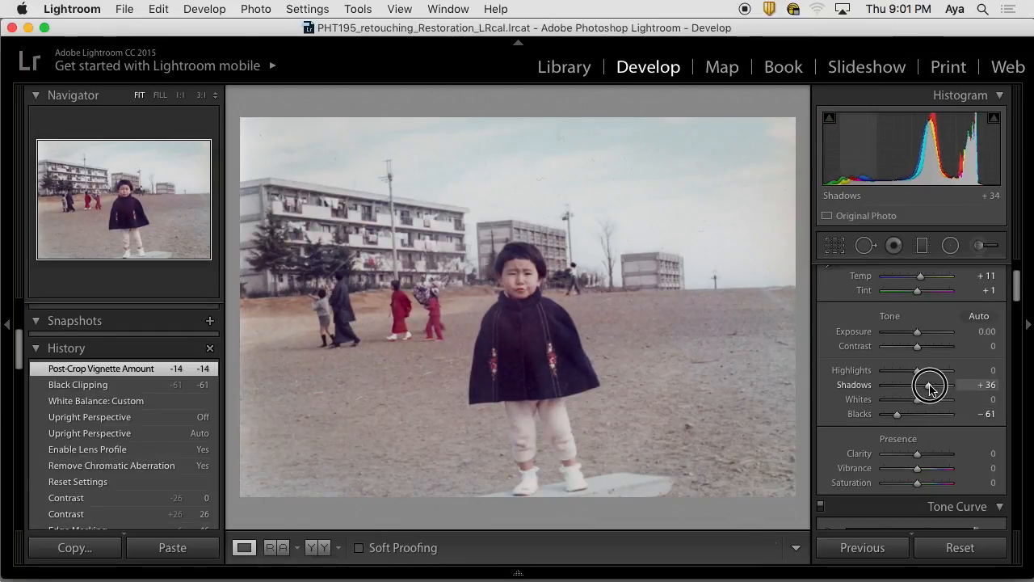
pyautogui.moveTo(935, 384); pyautogui.dragTo(925, 384)
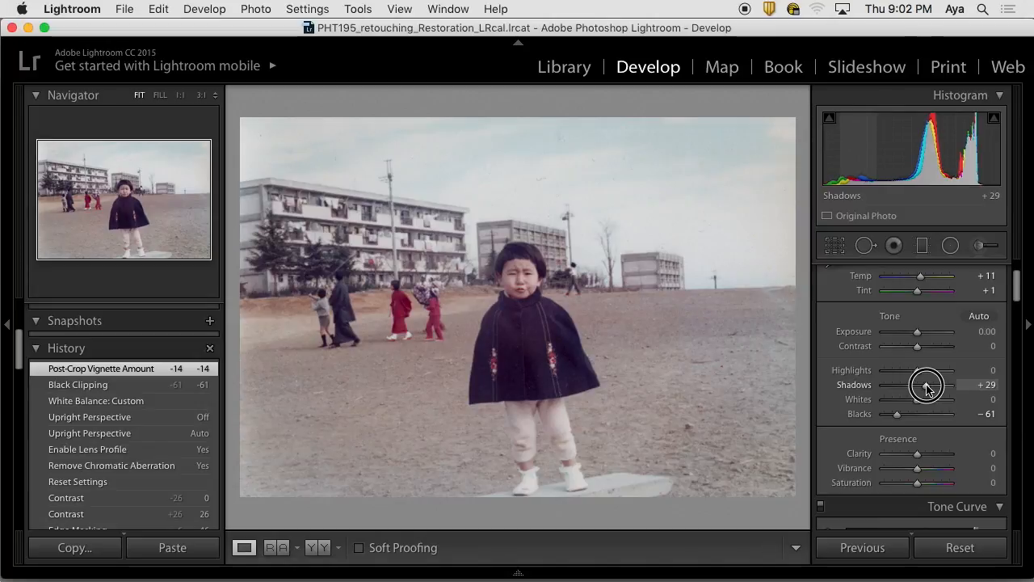
pyautogui.moveTo(927, 385); pyautogui.dragTo(929, 385)
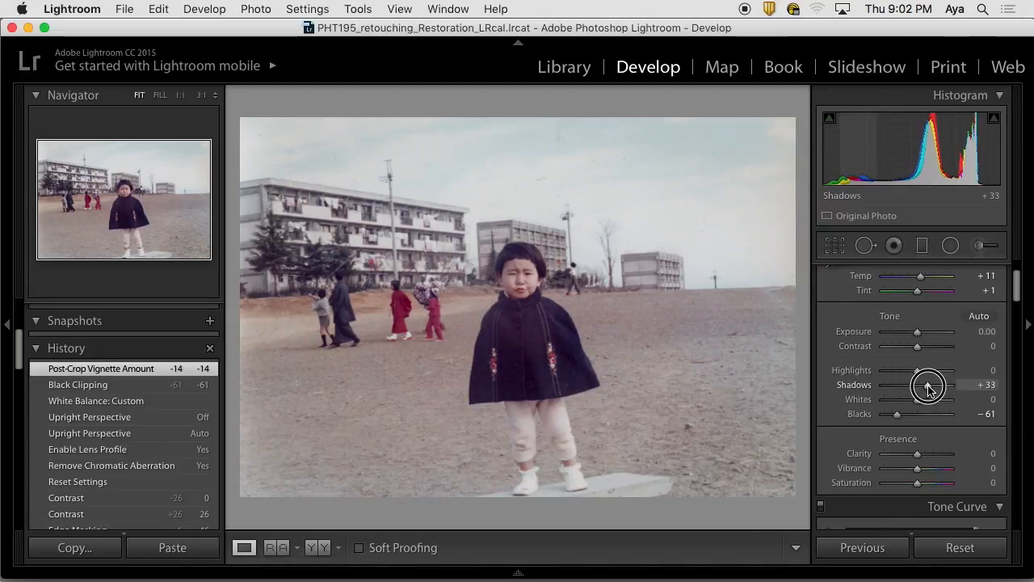
pyautogui.moveTo(928, 385); pyautogui.dragTo(925, 385)
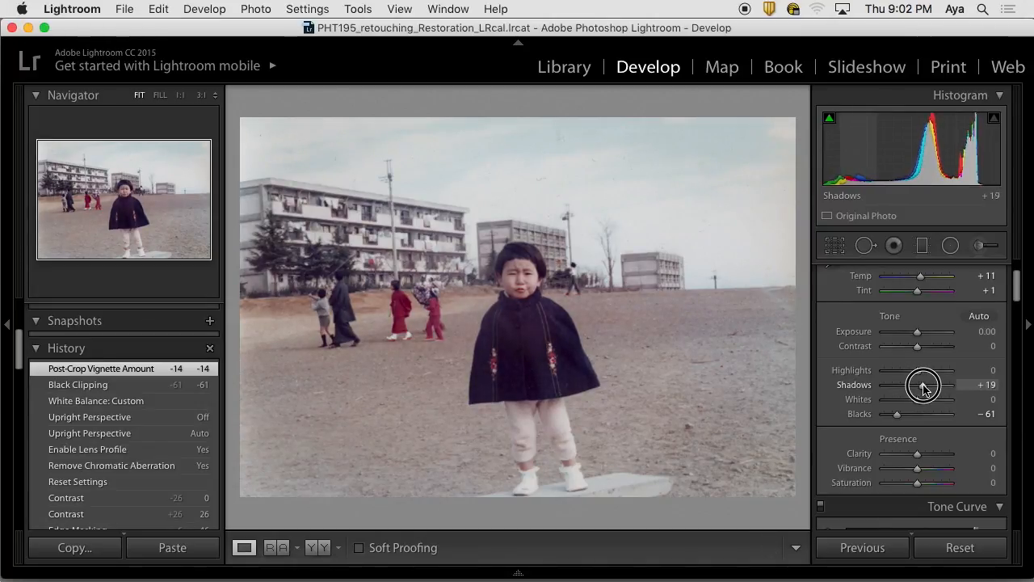
pyautogui.moveTo(919, 384); pyautogui.dragTo(930, 384)
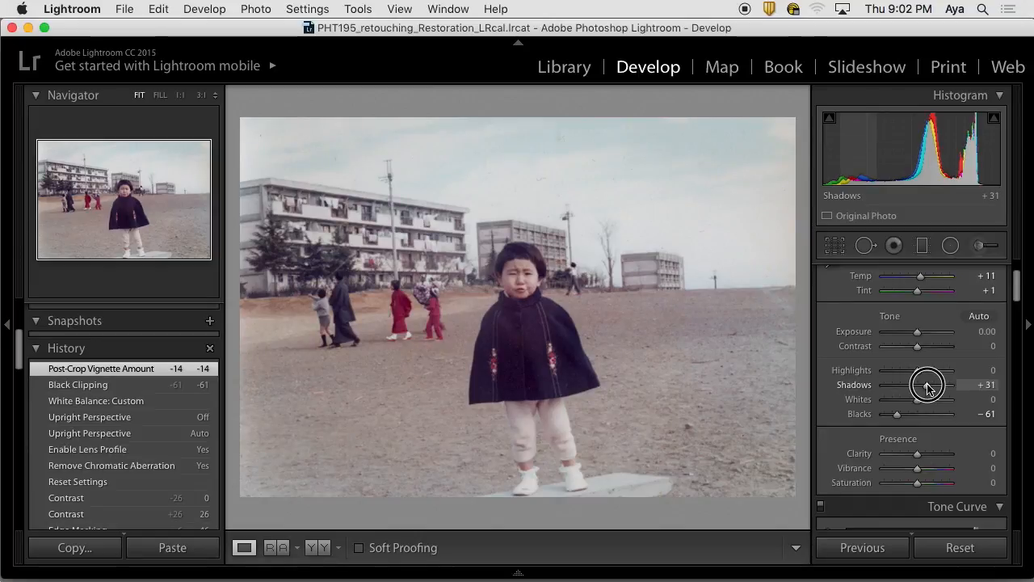
pyautogui.moveTo(928, 384); pyautogui.dragTo(925, 384)
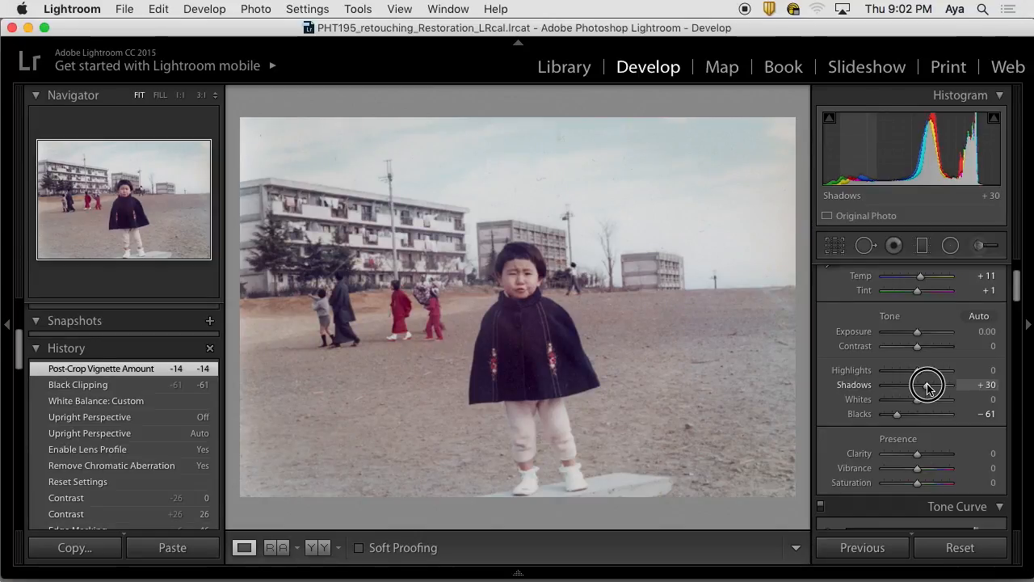
pyautogui.moveTo(928, 385); pyautogui.dragTo(921, 384)
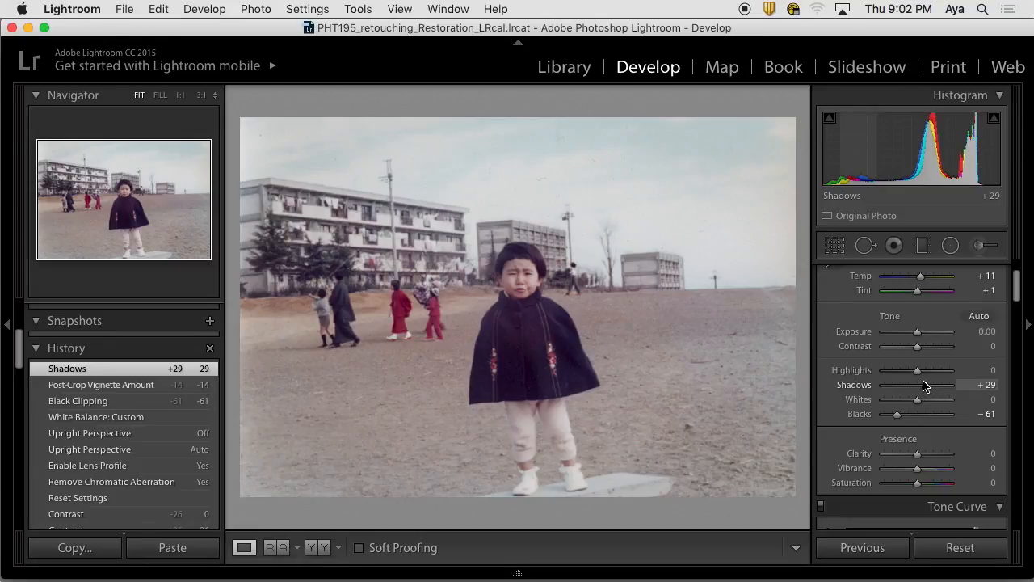
pyautogui.moveTo(938, 384)
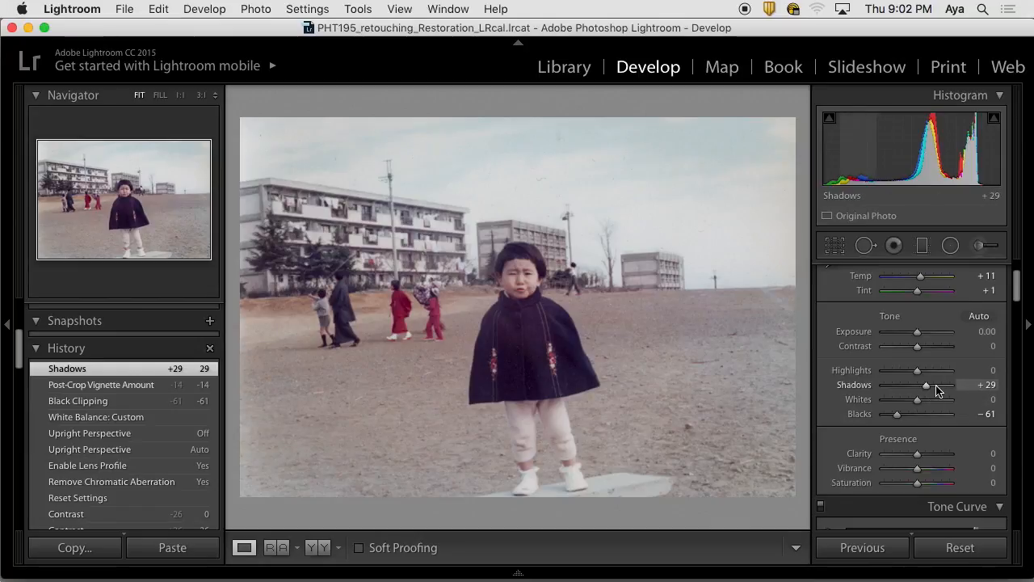
pyautogui.moveTo(938, 395)
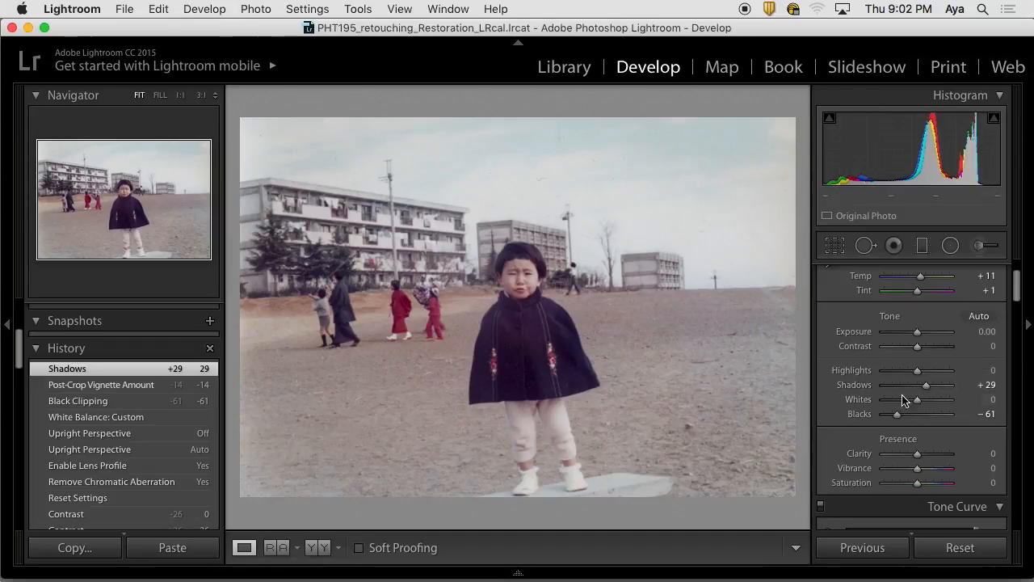
pyautogui.moveTo(918, 370)
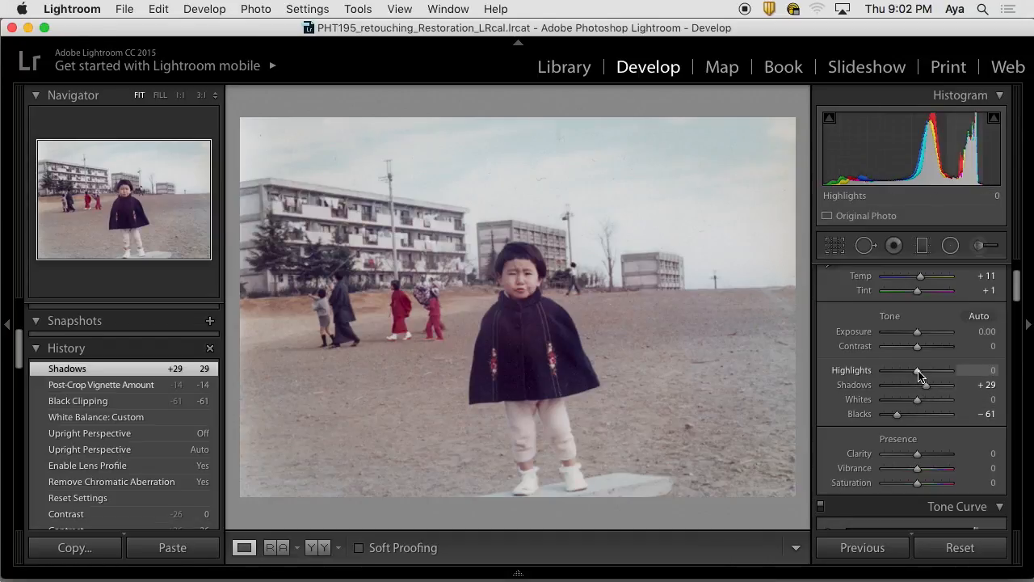
# Pull Highlights down to -17 and Whites to -9.
pyautogui.moveTo(919, 370); pyautogui.dragTo(905, 371)
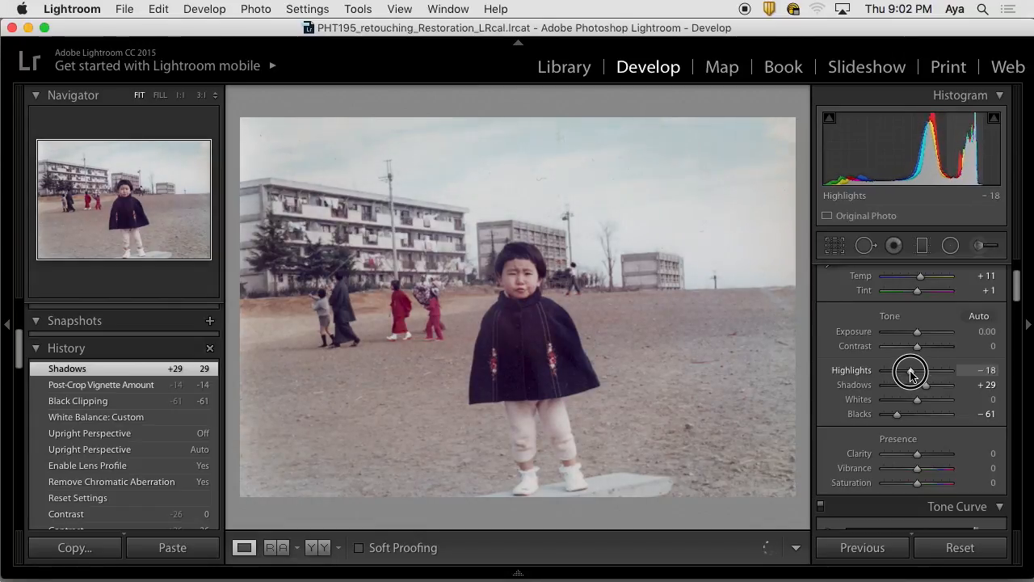
pyautogui.moveTo(918, 368); pyautogui.dragTo(906, 369)
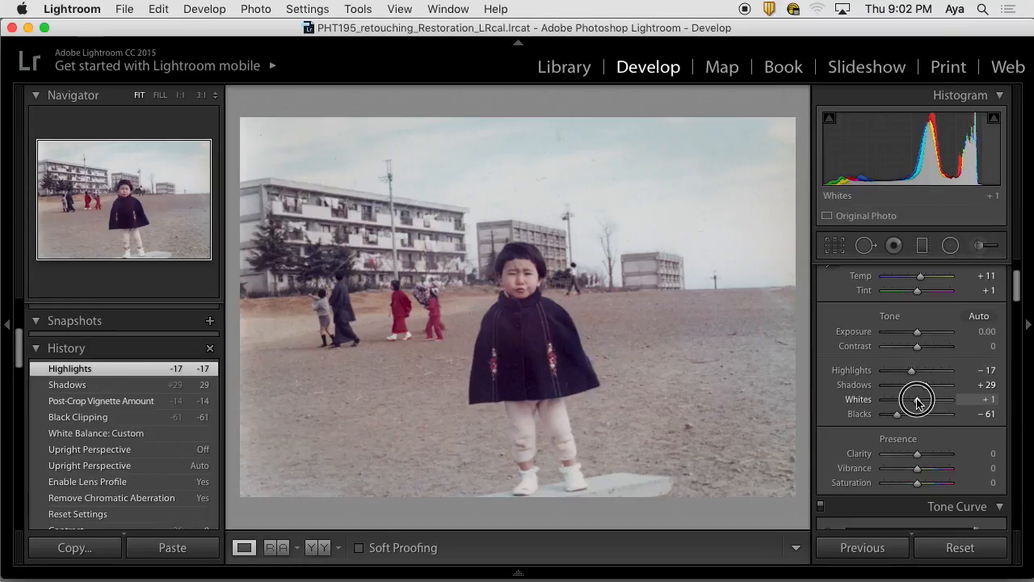
pyautogui.moveTo(918, 399); pyautogui.dragTo(914, 399)
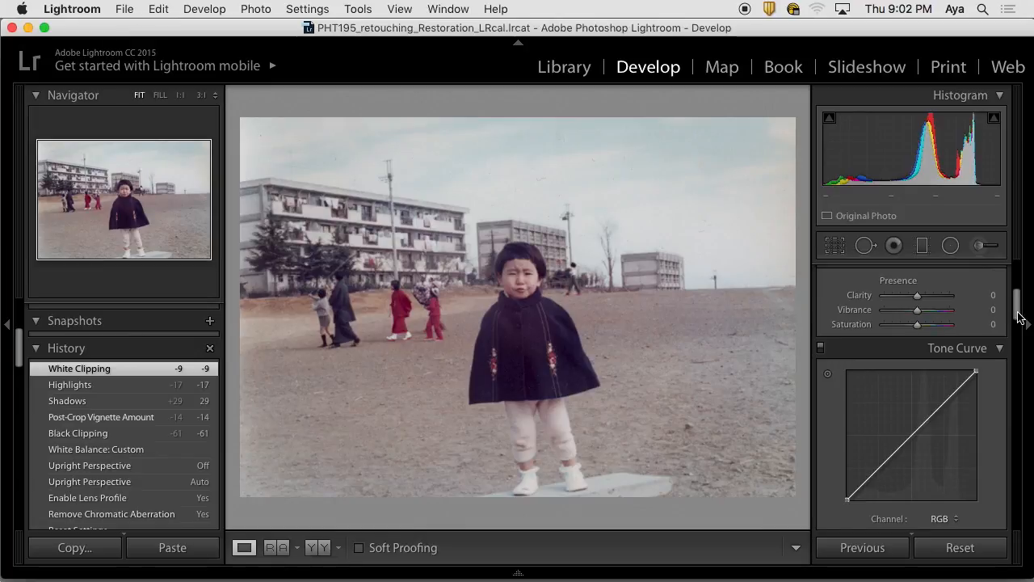
pyautogui.scroll(3)
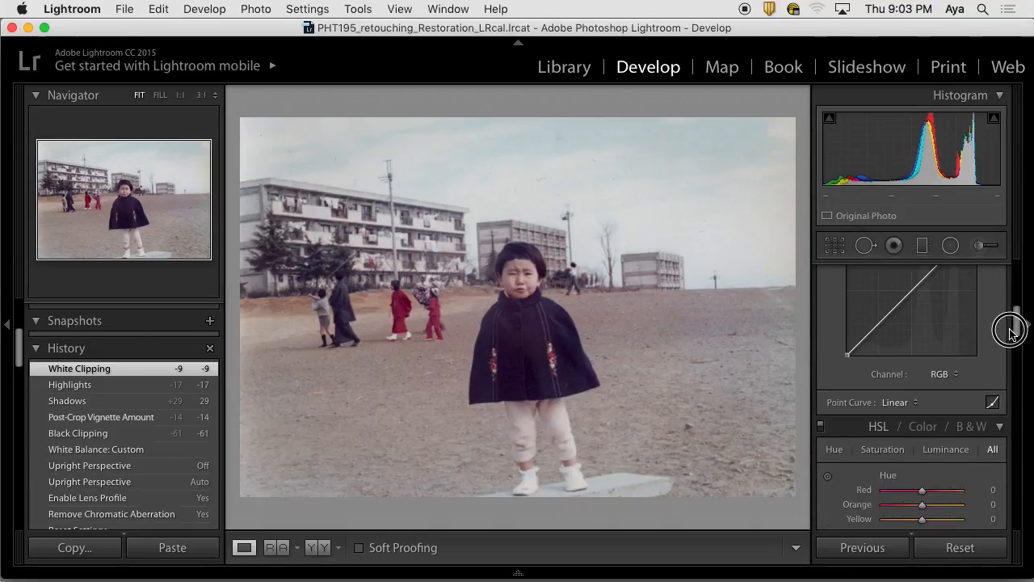
pyautogui.scroll(-3)
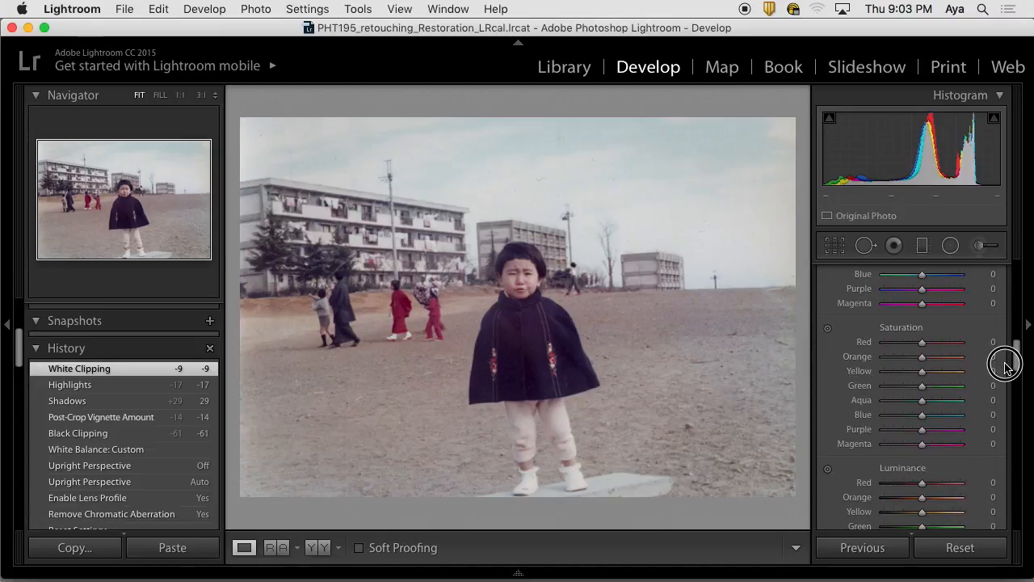
pyautogui.scroll(-3)
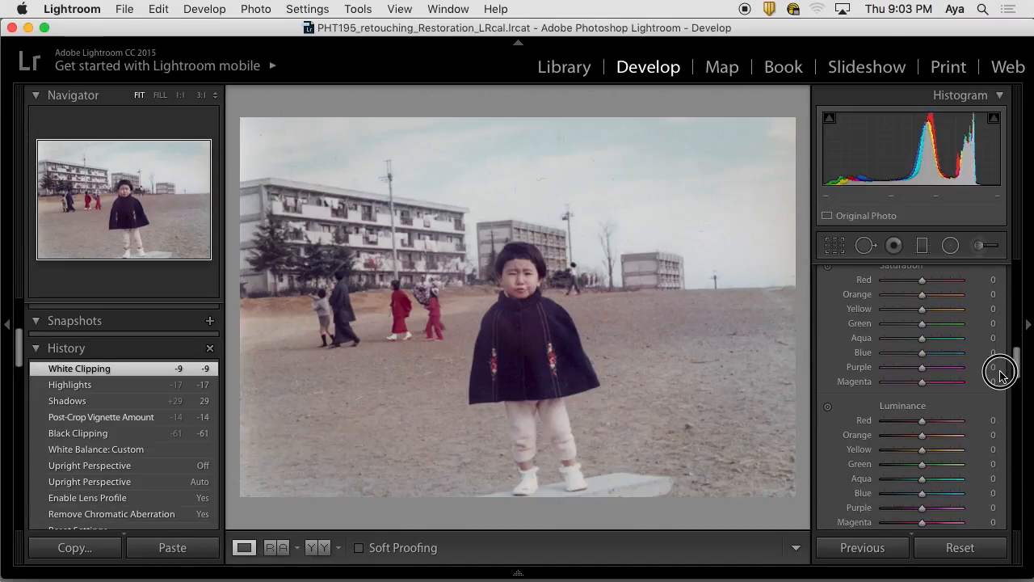
pyautogui.scroll(3)
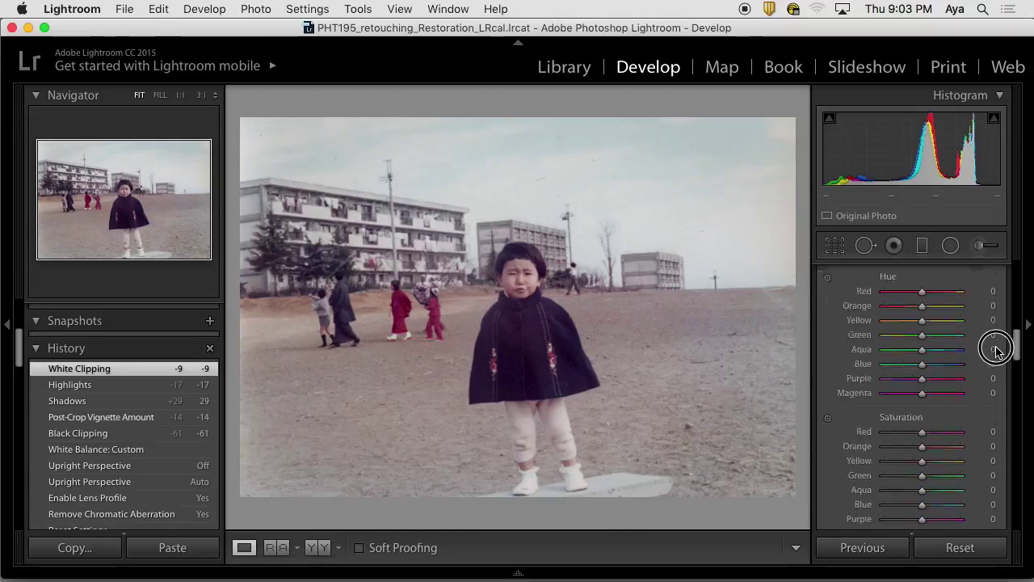
pyautogui.scroll(-3)
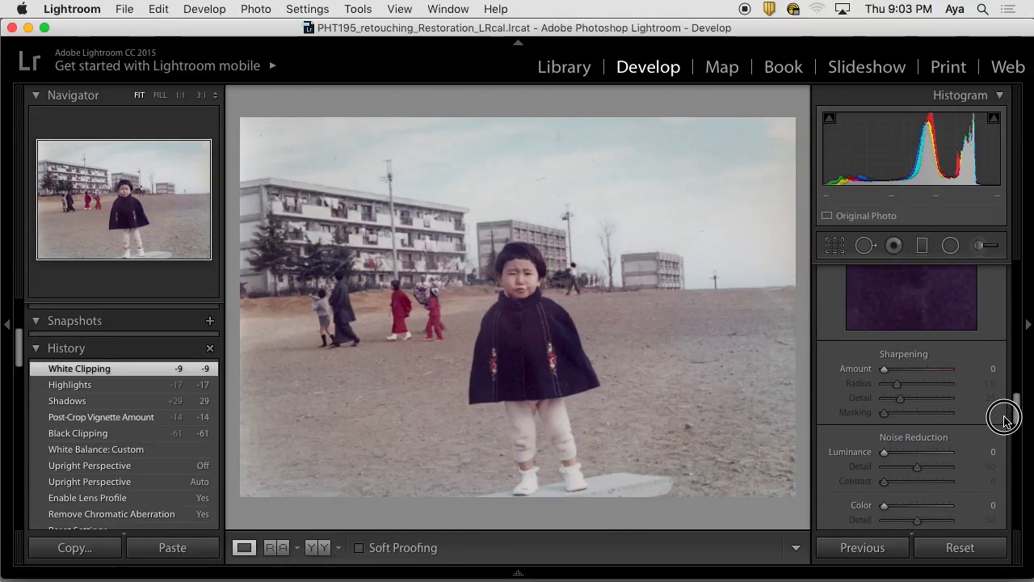
pyautogui.moveTo(897, 379)
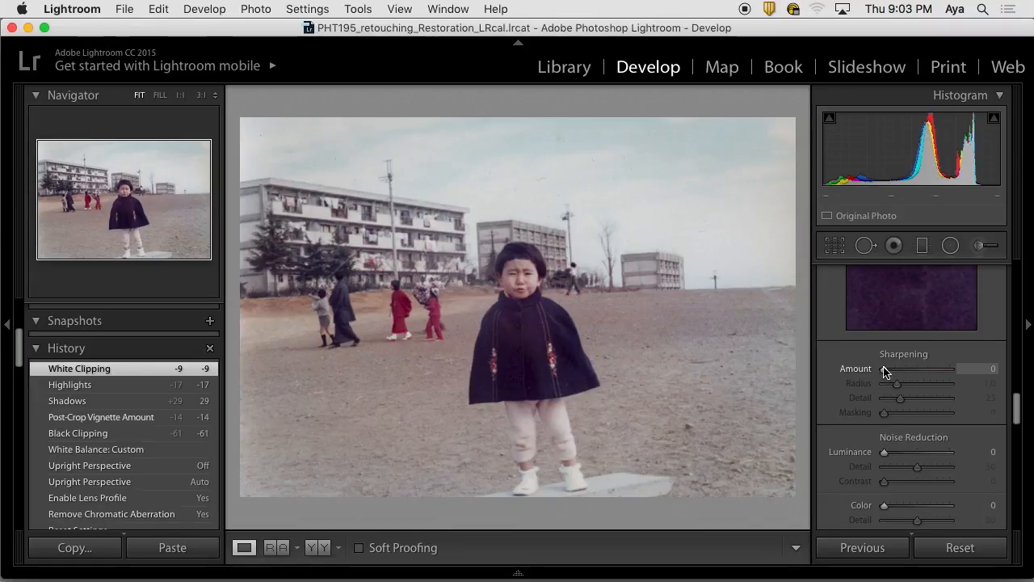
pyautogui.moveTo(873, 393)
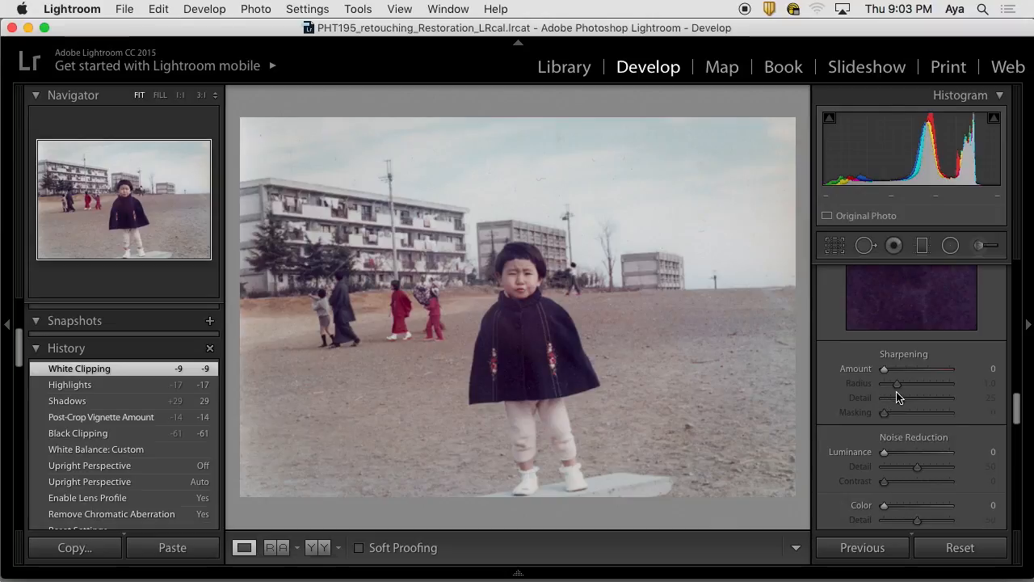
pyautogui.moveTo(766, 328)
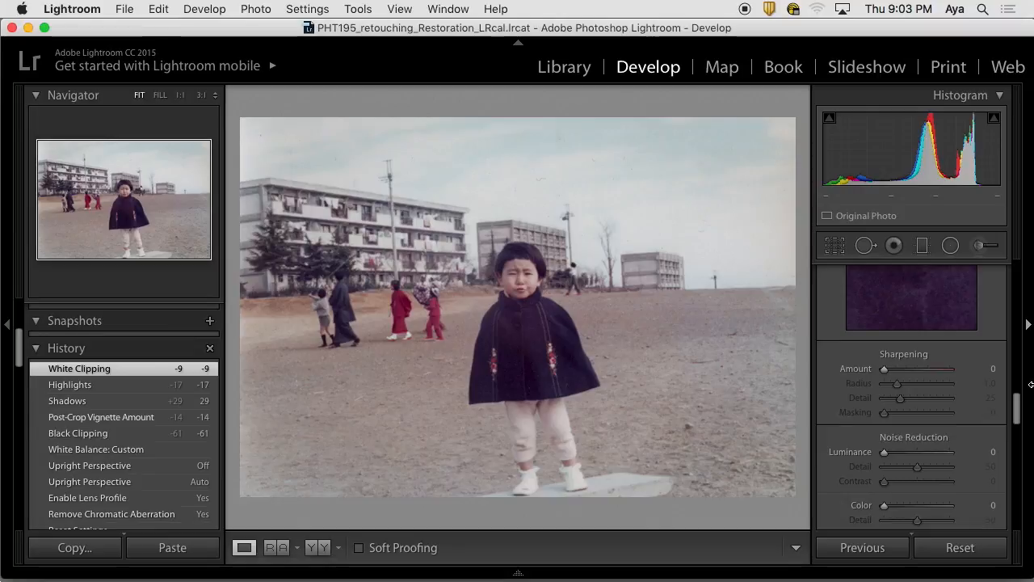
pyautogui.moveTo(1024, 390)
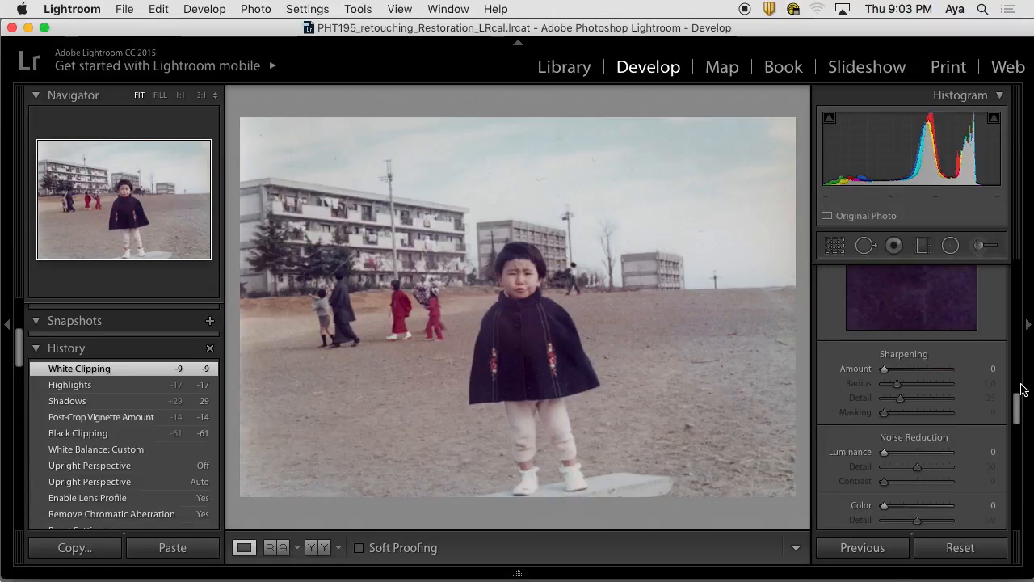
pyautogui.moveTo(989, 382)
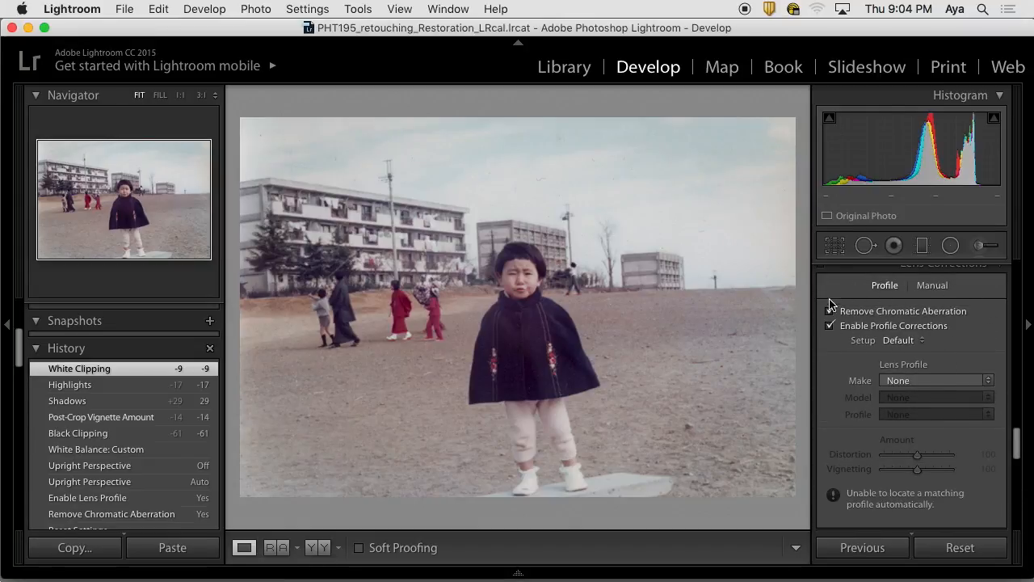
pyautogui.click(830, 310)
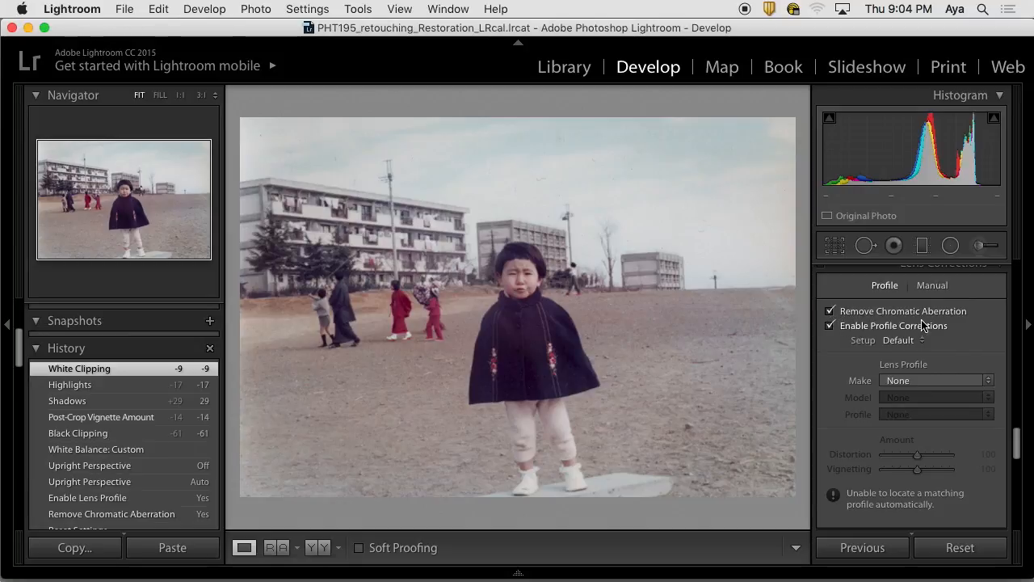
pyautogui.moveTo(950, 333)
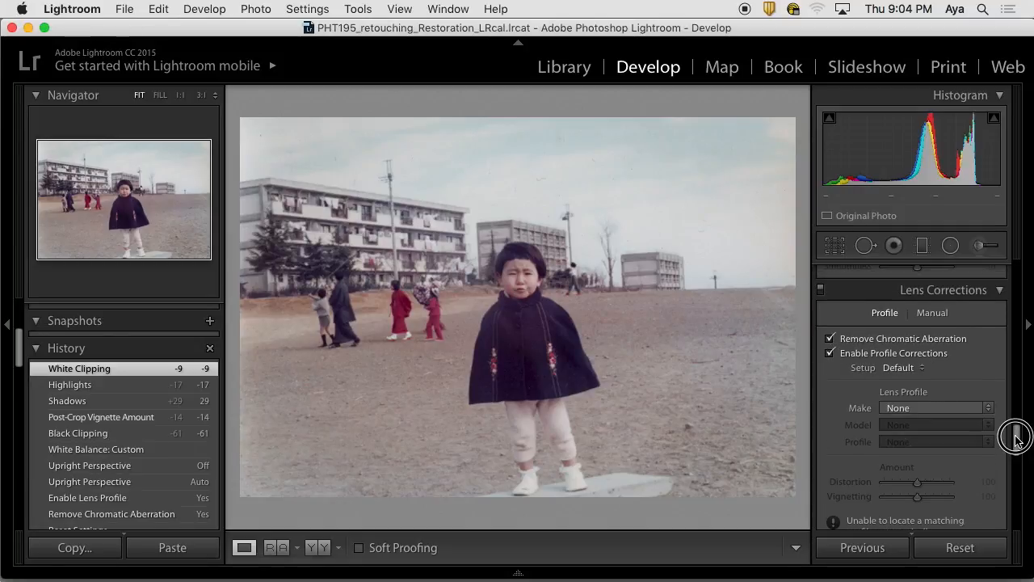
pyautogui.scroll(-3)
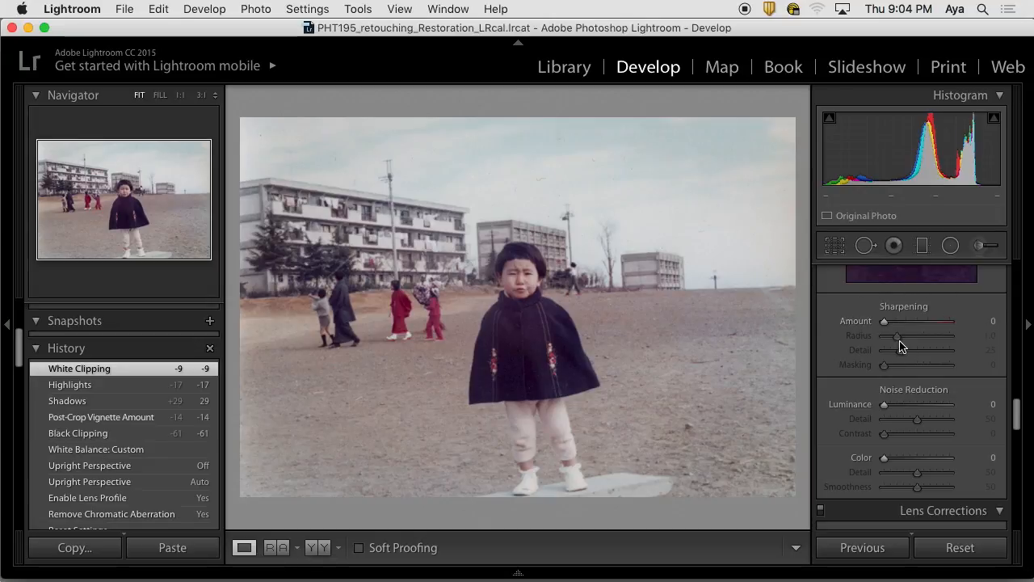
pyautogui.moveTo(902, 362)
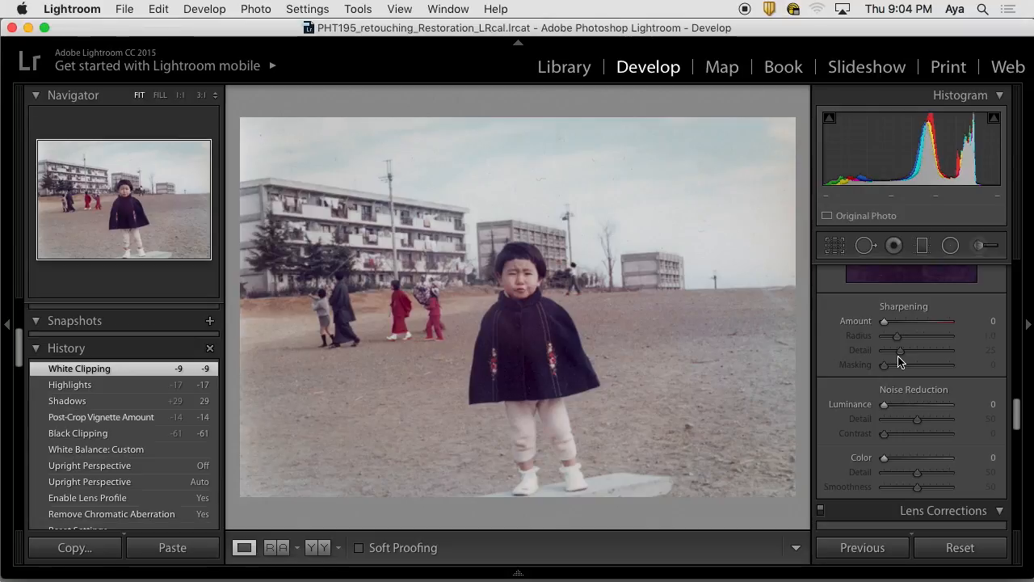
# Zoom to 1:1 on the child's face to judge fine detail.
pyautogui.click(160, 94)
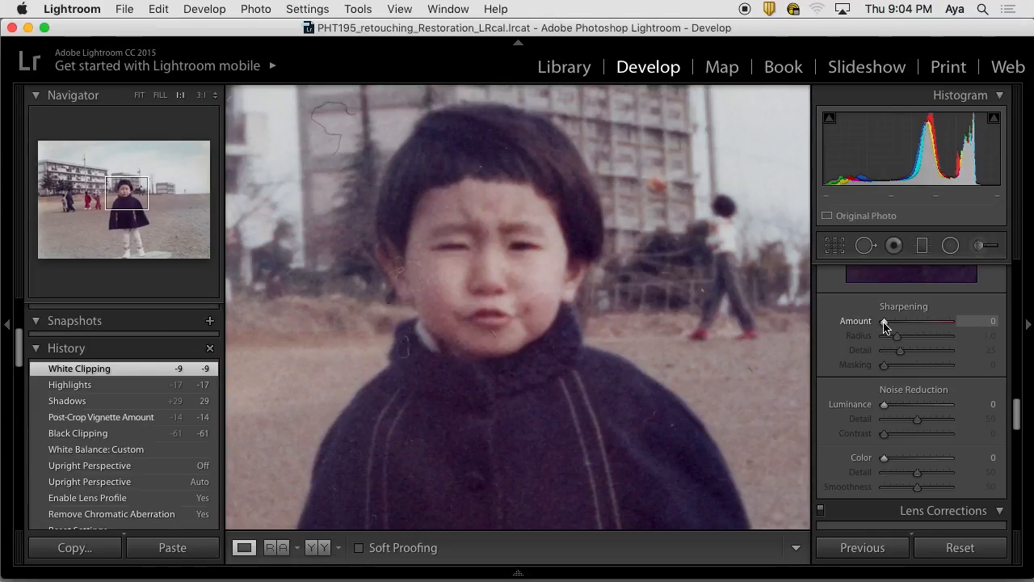
pyautogui.moveTo(888, 322)
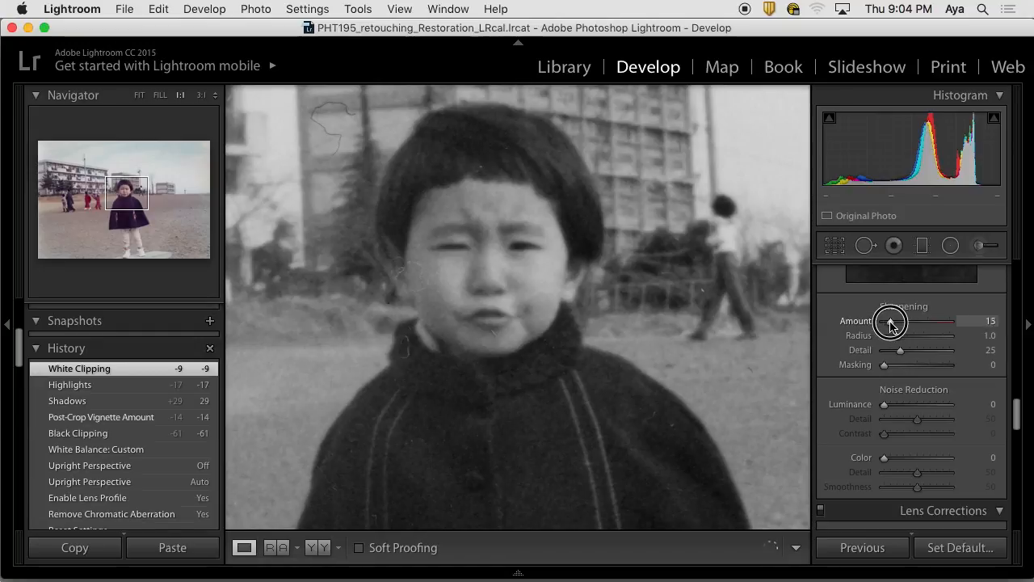
# Adjust Sharpening Amount with Alt preview, settling at 43.
pyautogui.moveTo(898, 320); pyautogui.dragTo(913, 320)
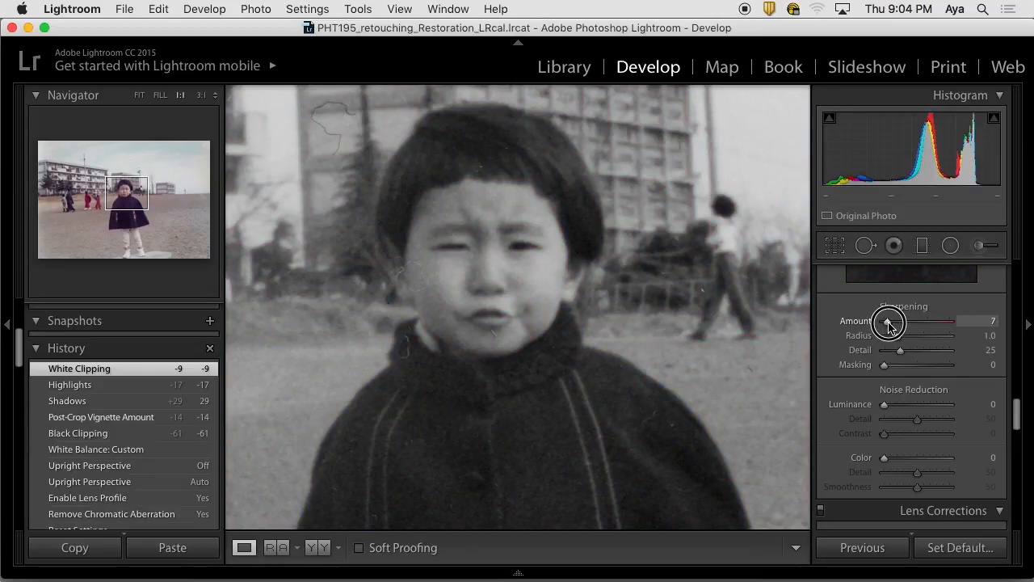
pyautogui.moveTo(876, 320); pyautogui.dragTo(893, 320)
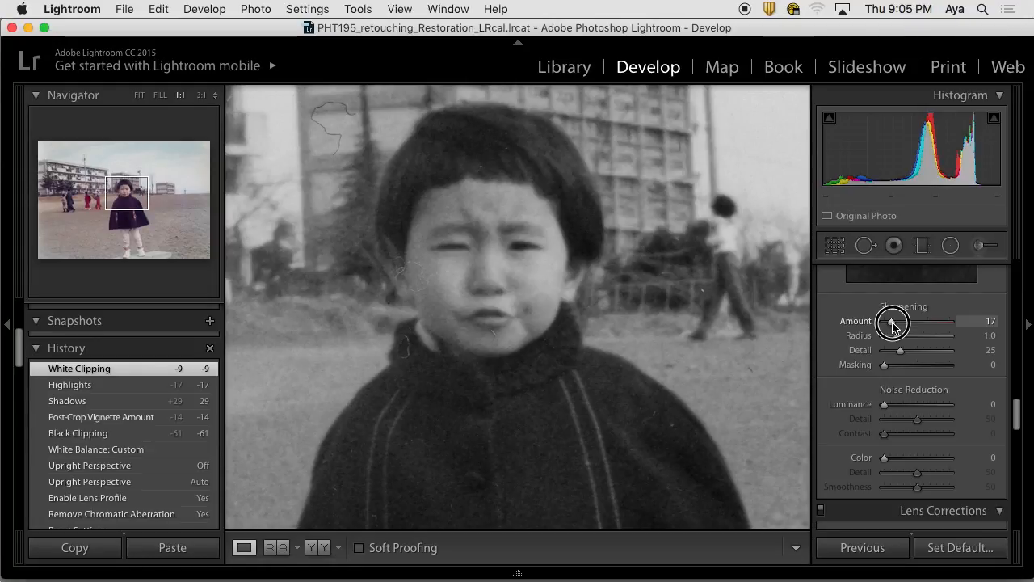
pyautogui.moveTo(892, 323); pyautogui.dragTo(898, 323)
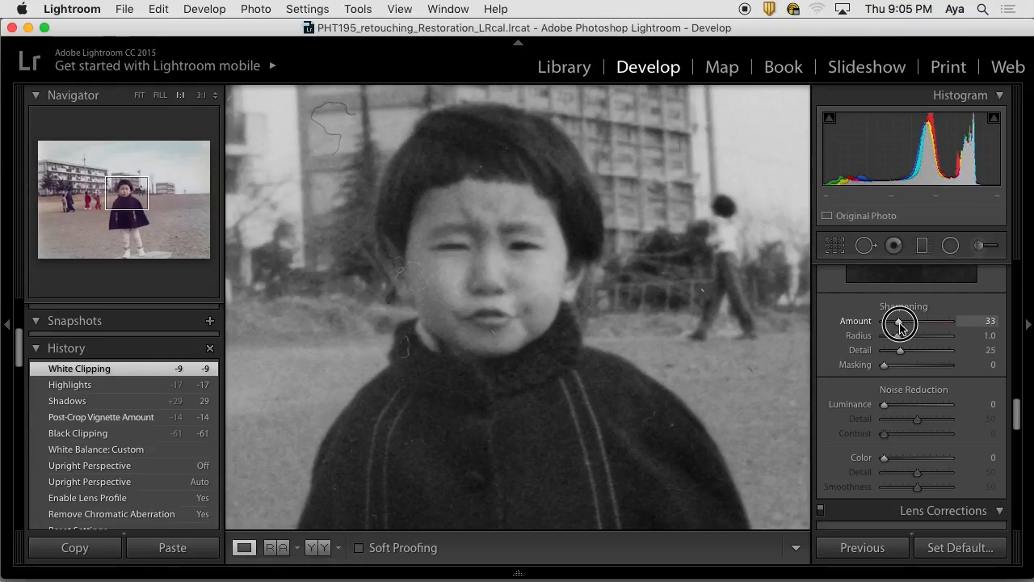
pyautogui.moveTo(899, 322); pyautogui.dragTo(905, 322)
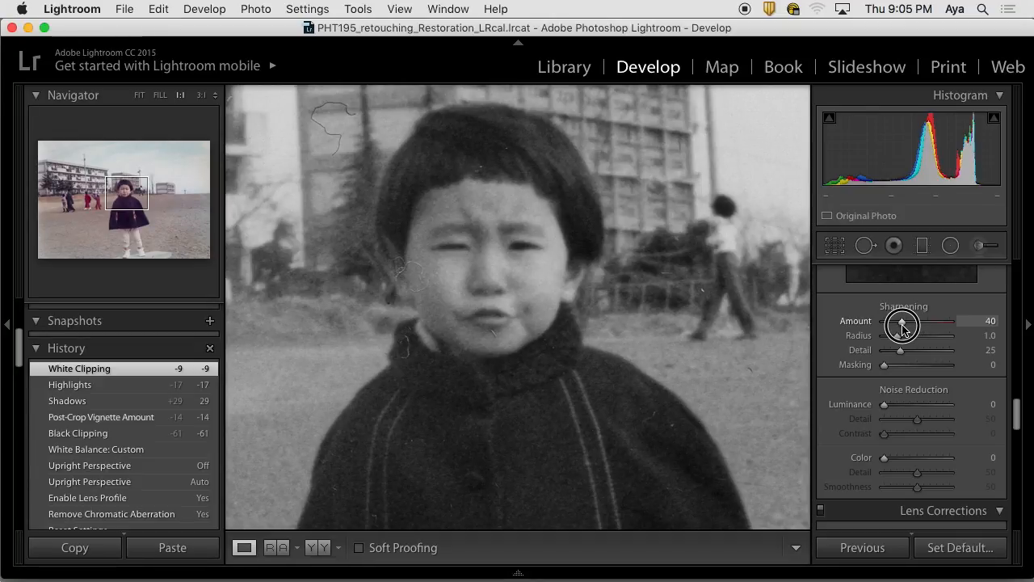
pyautogui.moveTo(902, 326); pyautogui.dragTo(908, 327)
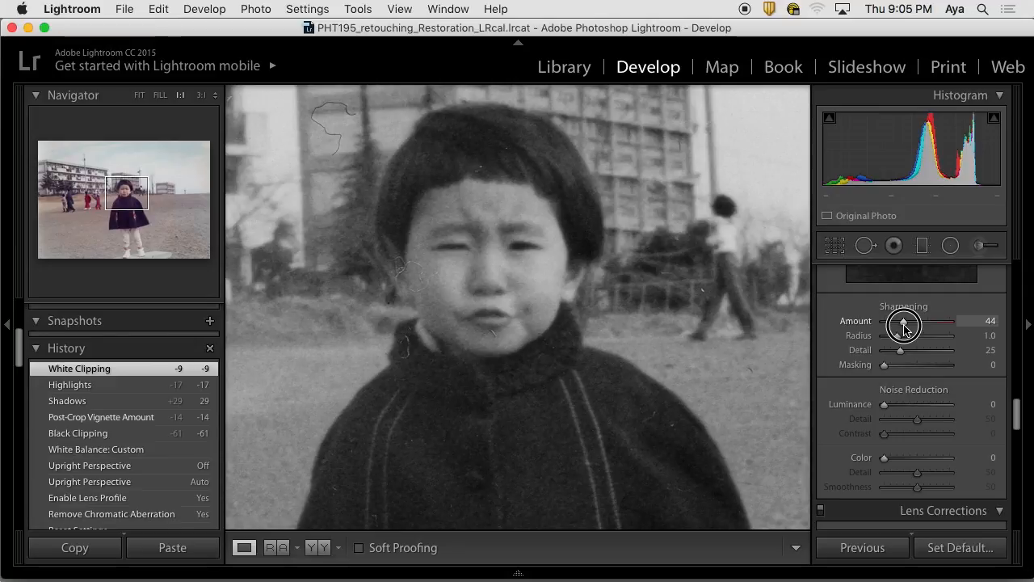
pyautogui.moveTo(902, 323); pyautogui.dragTo(905, 323)
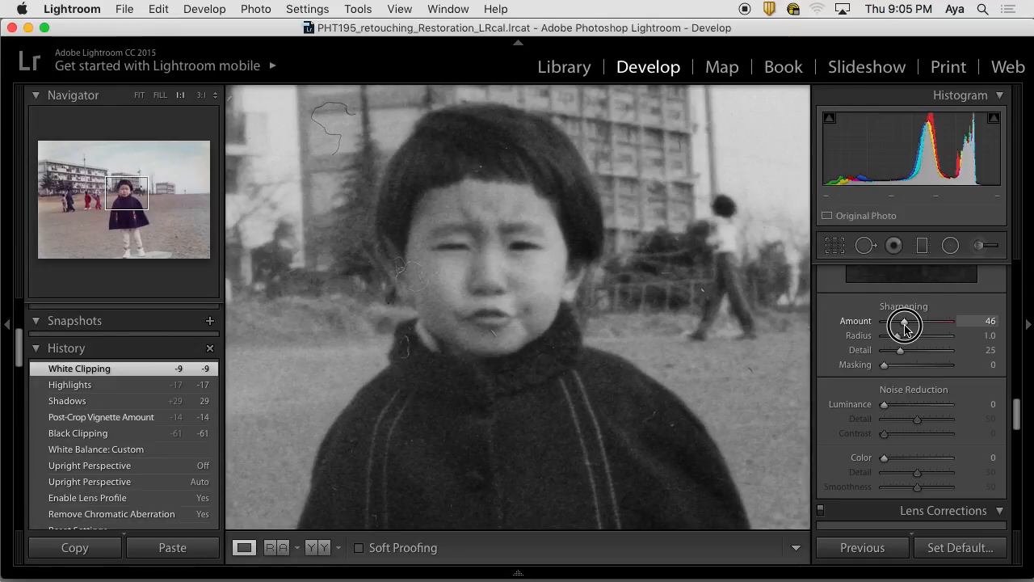
pyautogui.moveTo(909, 326); pyautogui.dragTo(901, 327)
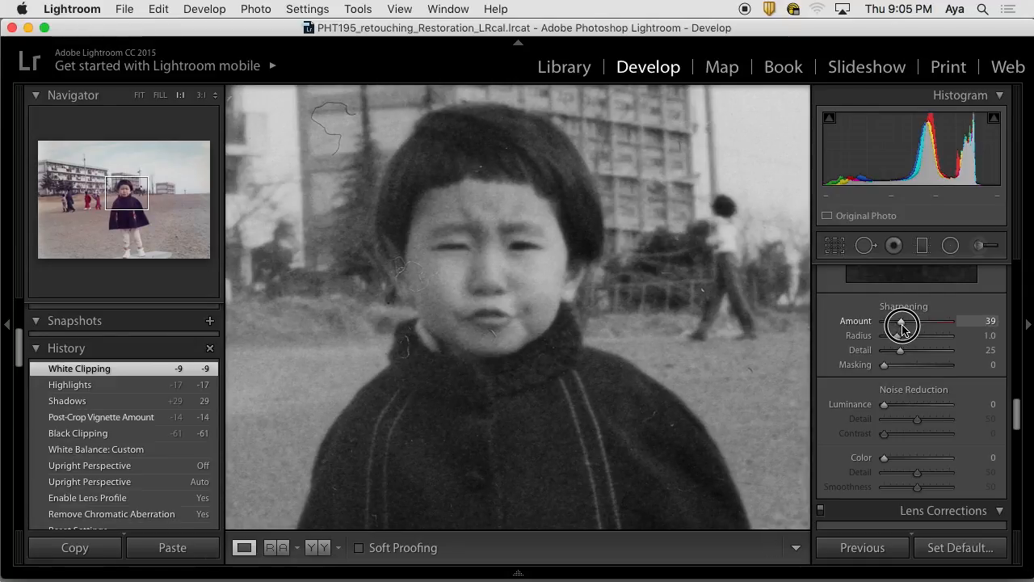
pyautogui.moveTo(899, 327); pyautogui.dragTo(908, 326)
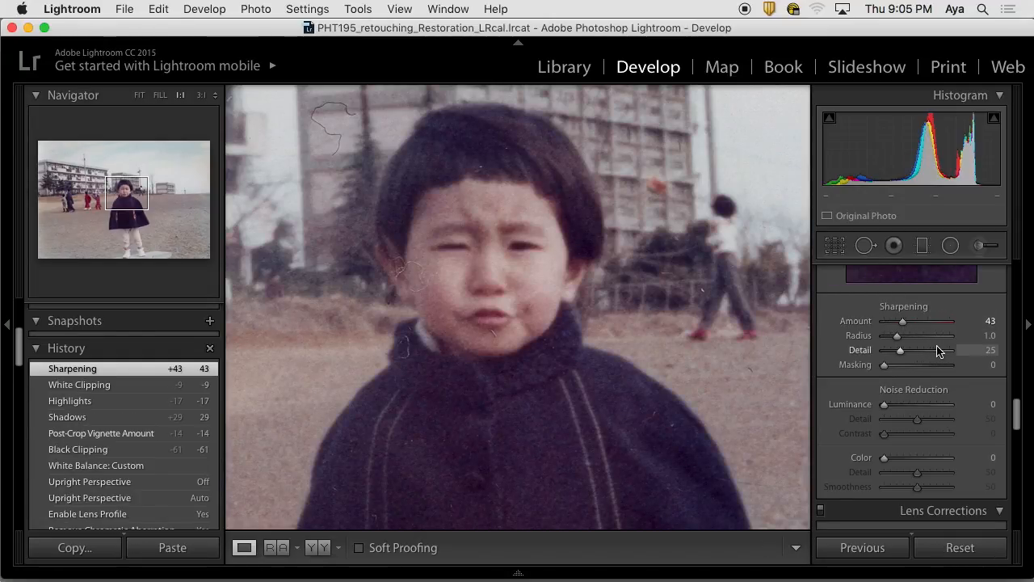
pyautogui.moveTo(902, 340)
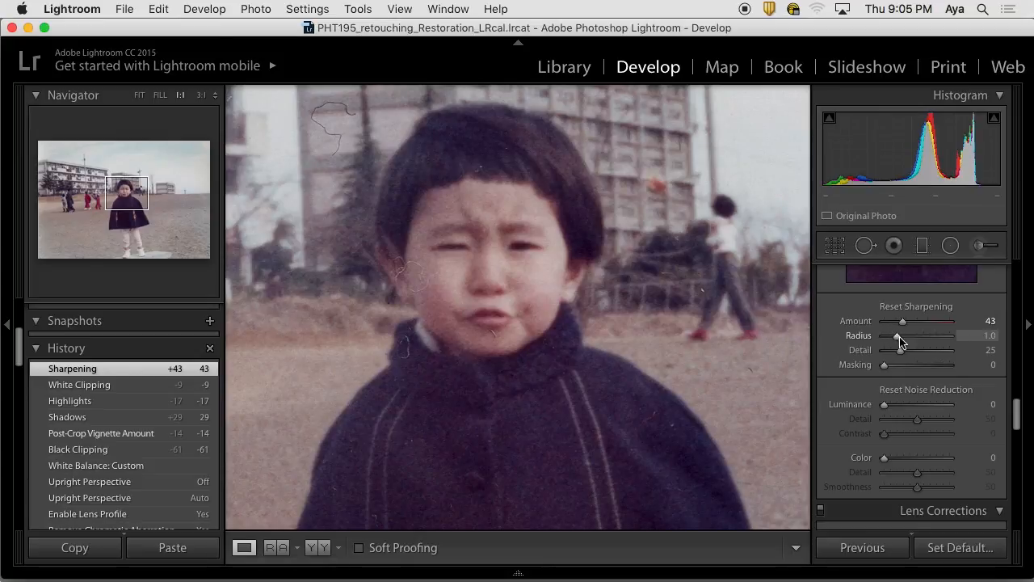
pyautogui.moveTo(892, 335)
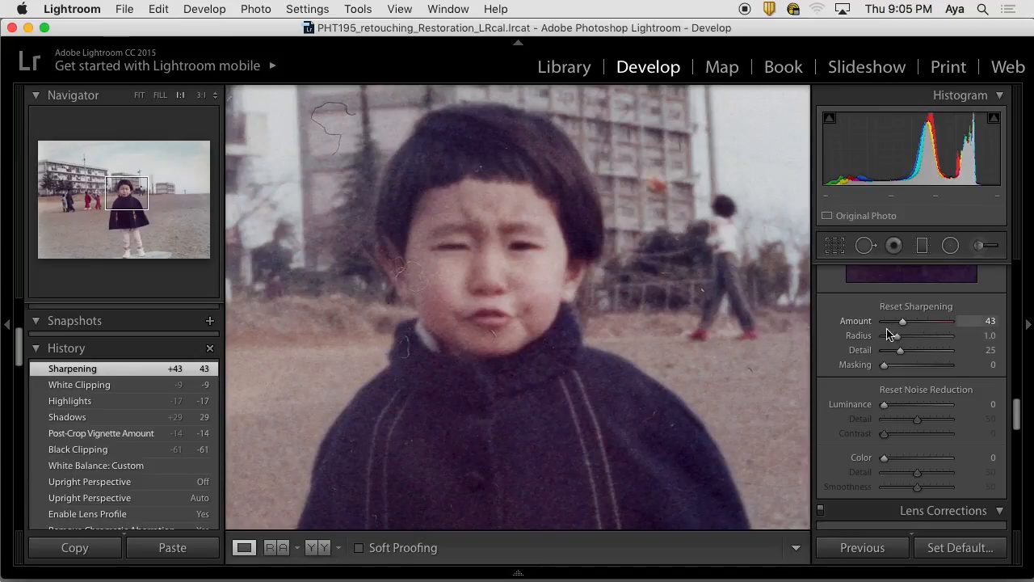
pyautogui.moveTo(899, 338)
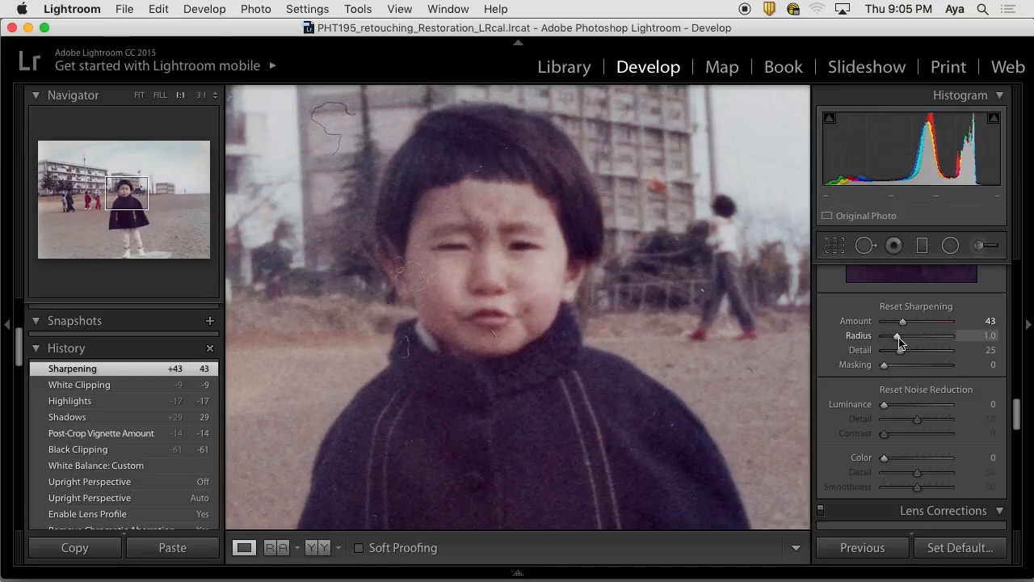
# Alt-drag Sharpening Radius from 1.0 through 1.3 up to about 2.0, previewing edges.
pyautogui.click(898, 336)
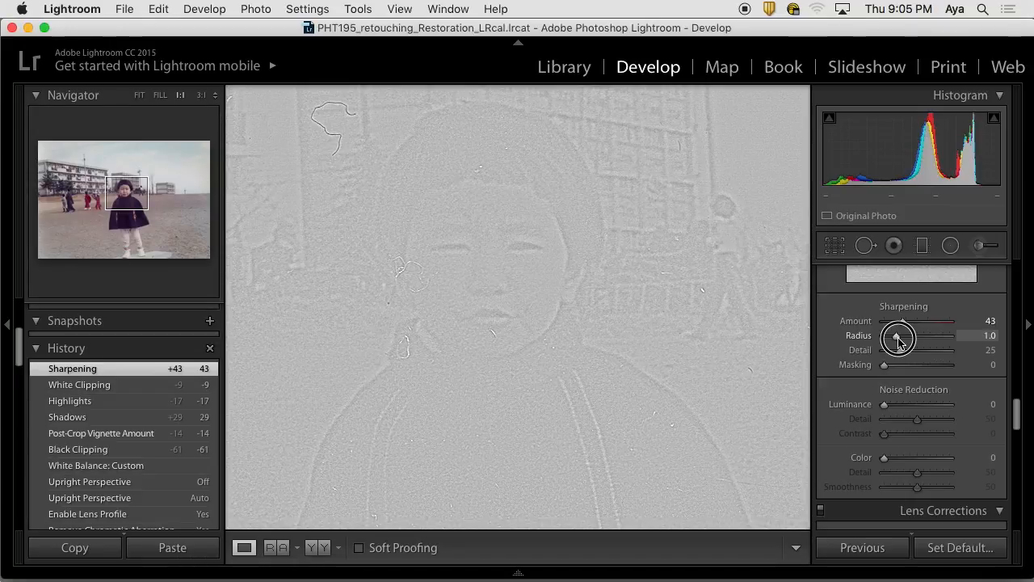
pyautogui.moveTo(897, 337); pyautogui.dragTo(902, 338)
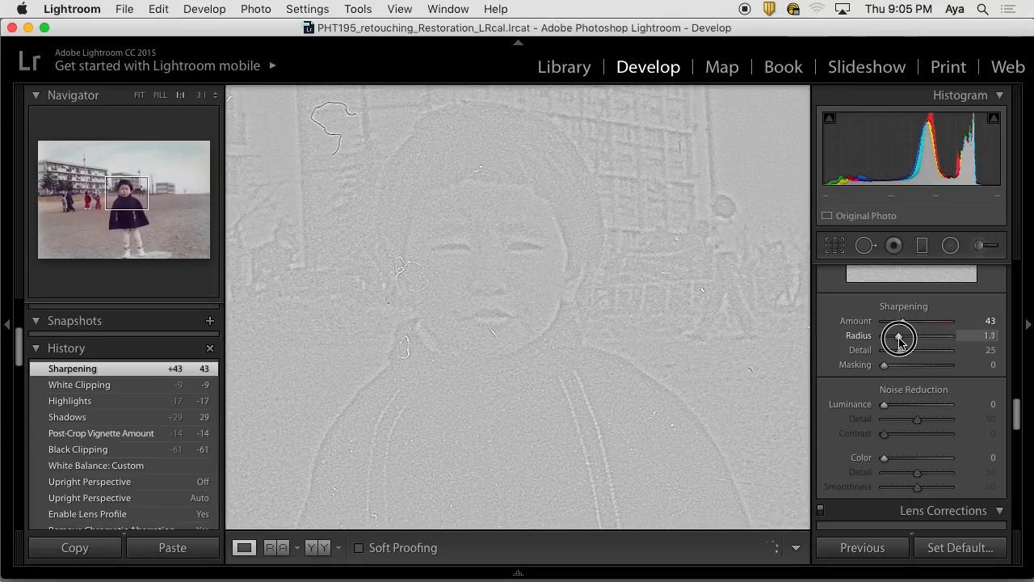
pyautogui.moveTo(897, 337); pyautogui.dragTo(905, 337)
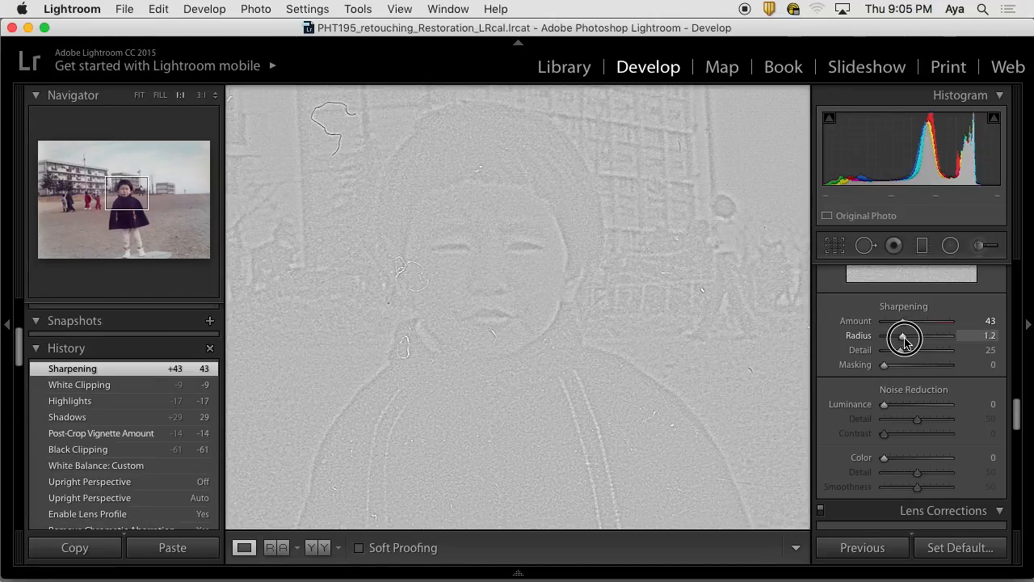
pyautogui.moveTo(905, 338); pyautogui.dragTo(908, 338)
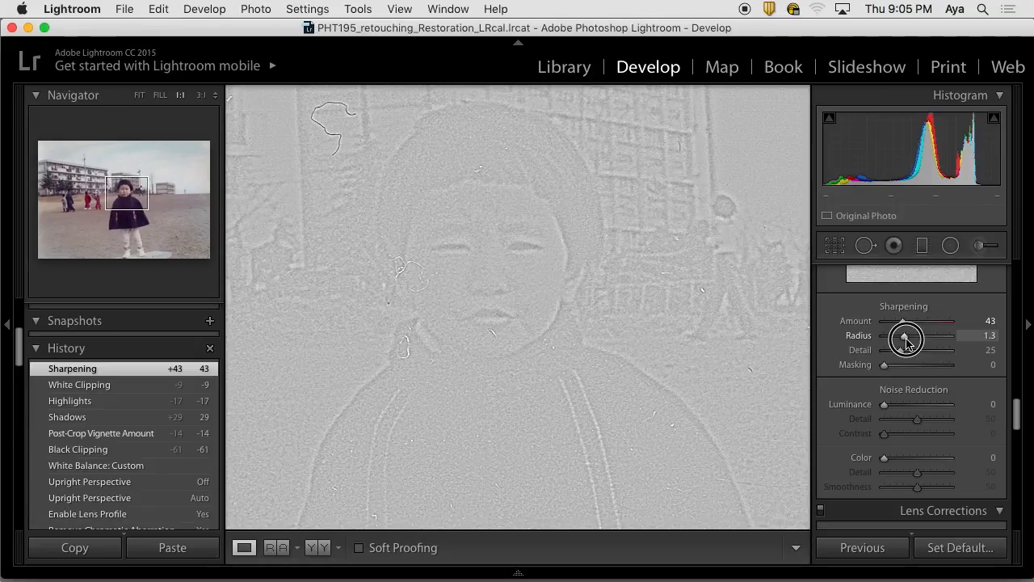
pyautogui.moveTo(905, 335); pyautogui.dragTo(978, 342)
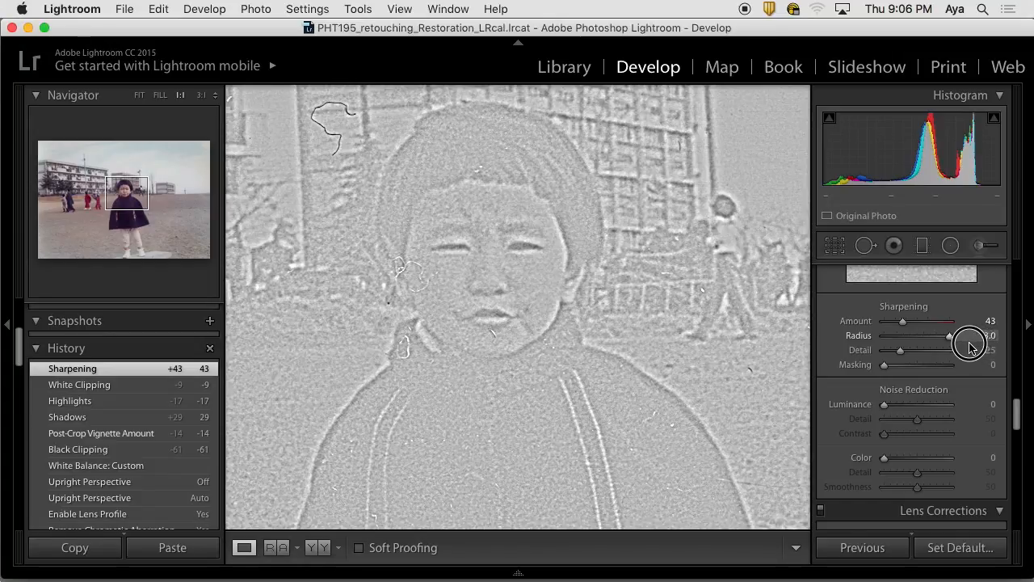
# Try Radius values 1.8, 1.2 and 1.3 before settling back at 2.0.
pyautogui.moveTo(947, 335); pyautogui.dragTo(920, 335)
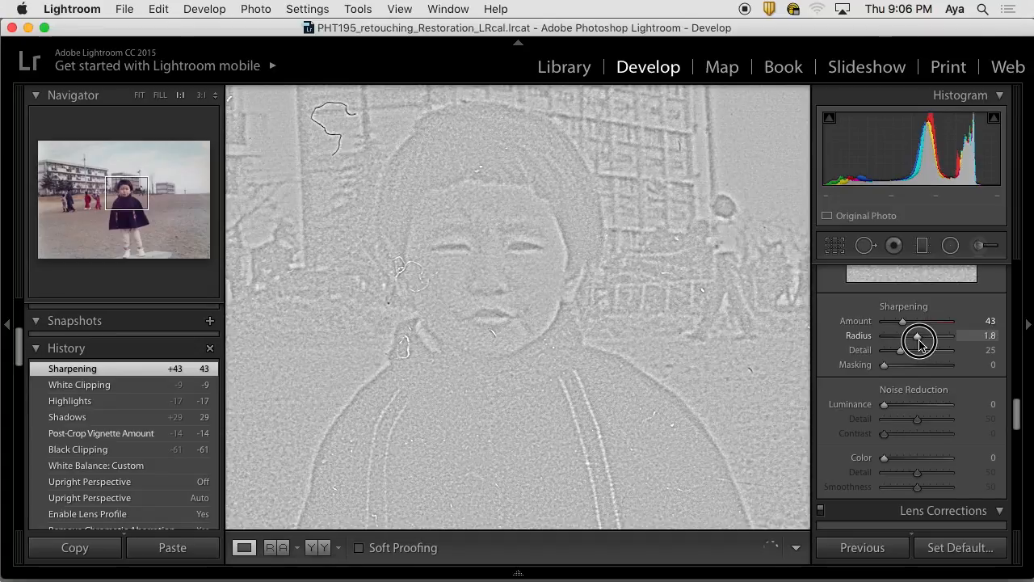
pyautogui.moveTo(918, 339); pyautogui.dragTo(904, 340)
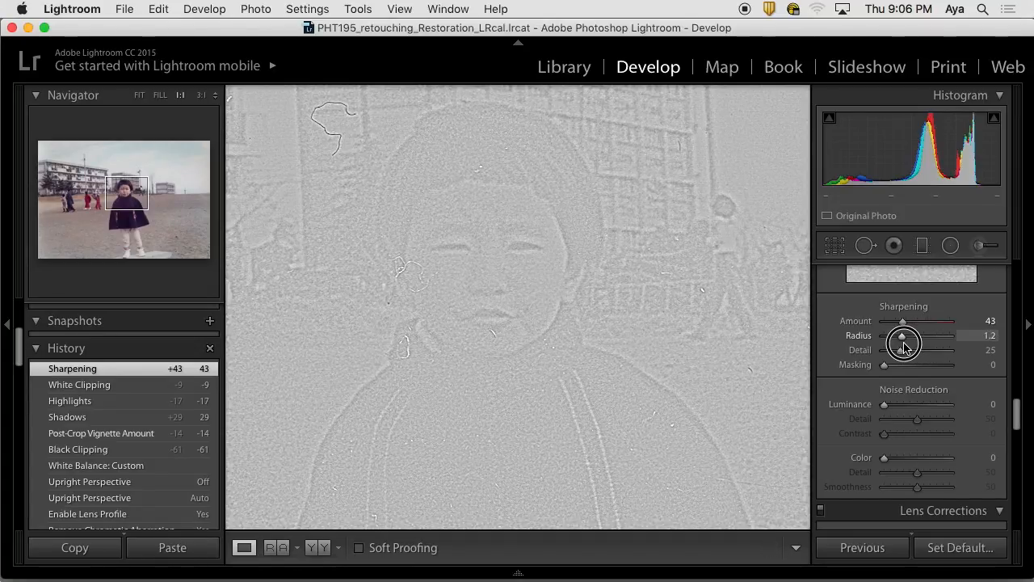
pyautogui.moveTo(899, 344); pyautogui.dragTo(905, 344)
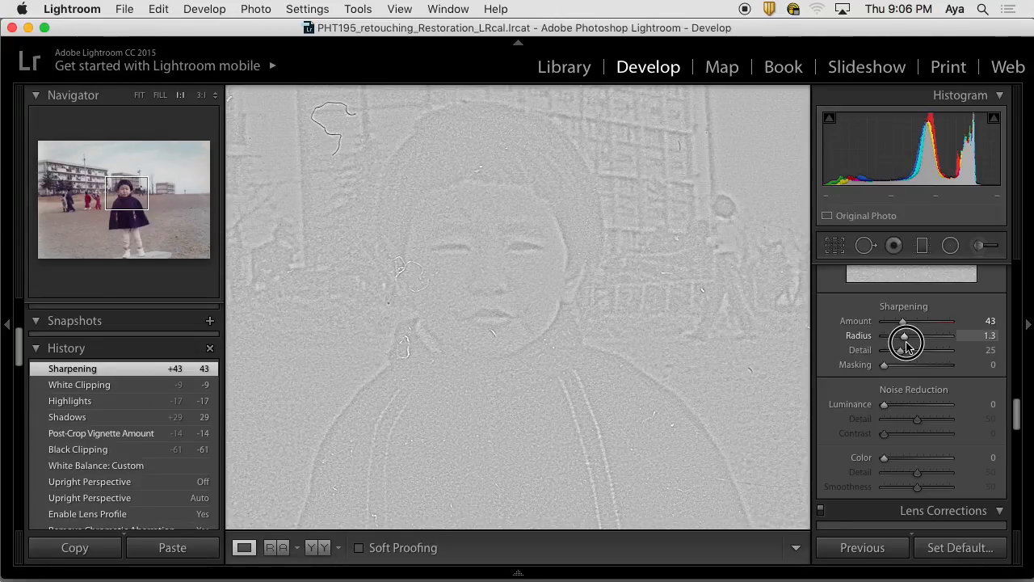
pyautogui.moveTo(905, 335); pyautogui.dragTo(902, 335)
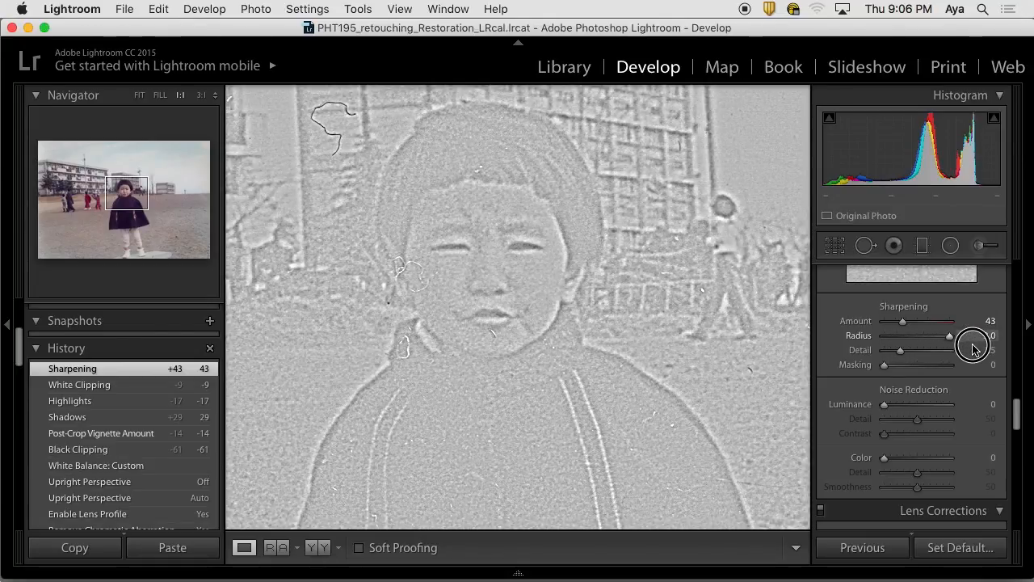
pyautogui.moveTo(950, 334); pyautogui.dragTo(973, 334)
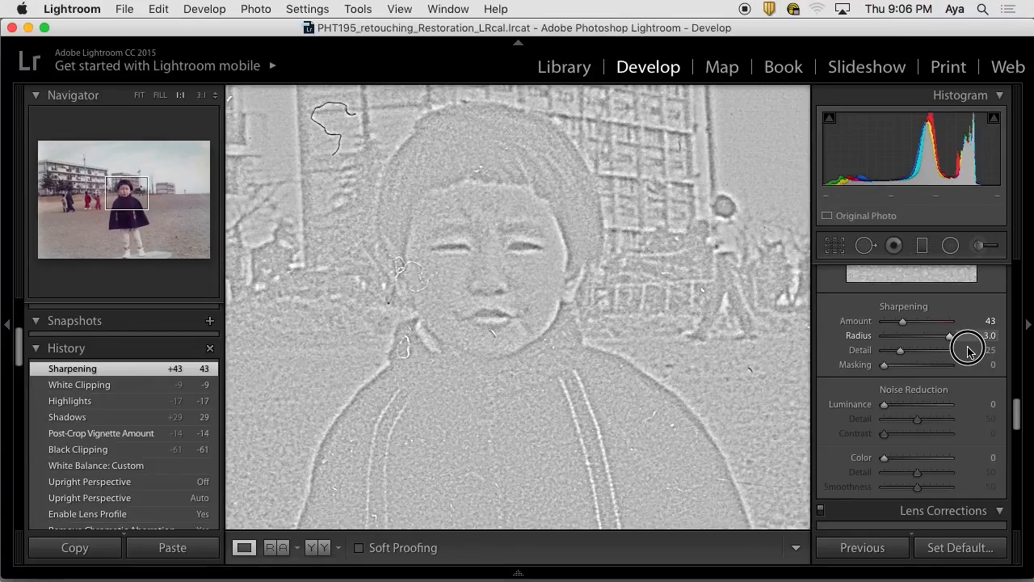
# Scrub the Sharpening Radius slider with the preview on and settle it at 1.3, Amount left at 43.
pyautogui.moveTo(947, 335); pyautogui.dragTo(947, 346)
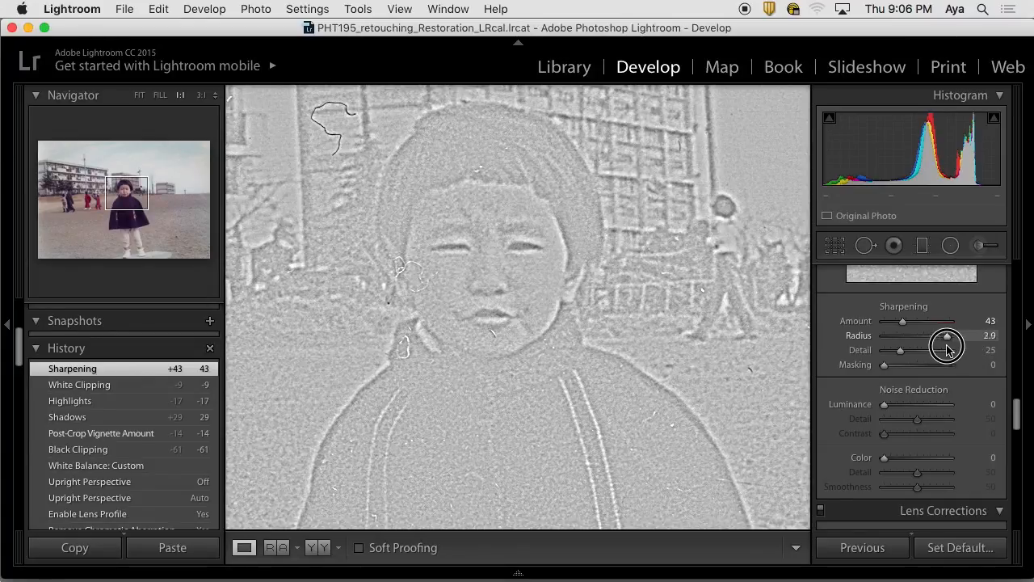
pyautogui.moveTo(947, 343); pyautogui.dragTo(961, 343)
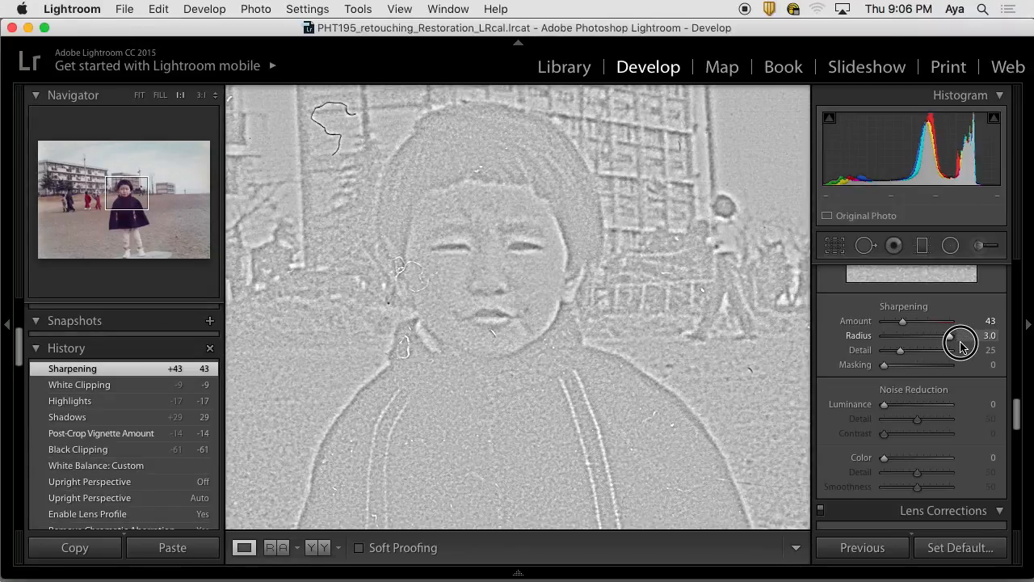
pyautogui.moveTo(946, 335); pyautogui.dragTo(889, 335)
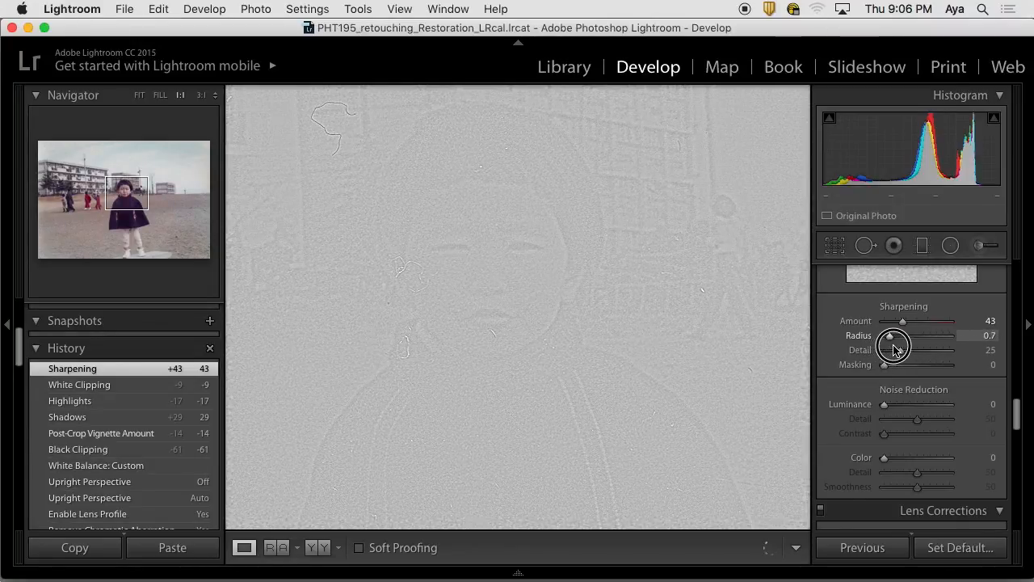
pyautogui.moveTo(892, 335); pyautogui.dragTo(905, 335)
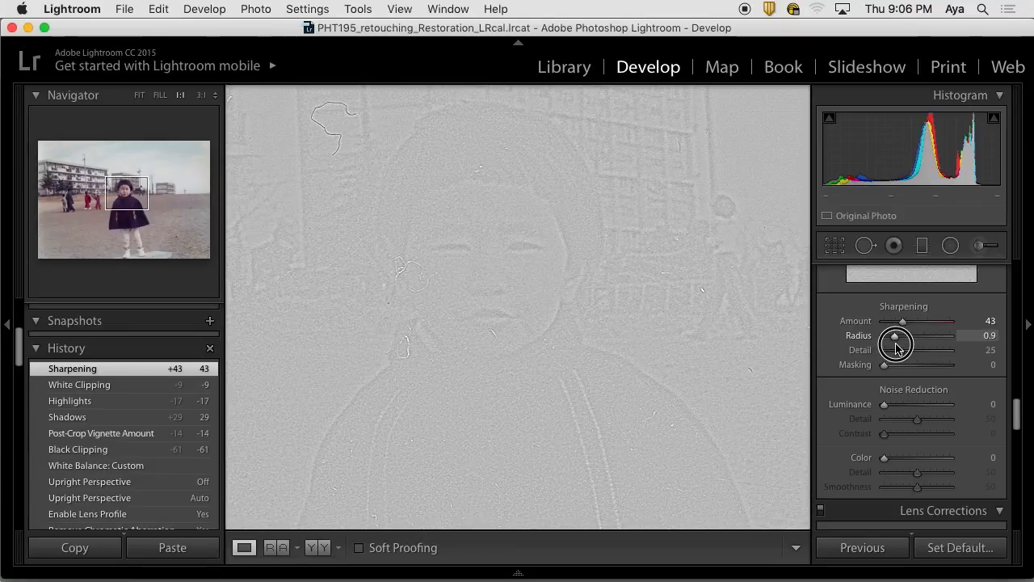
pyautogui.moveTo(896, 334); pyautogui.dragTo(944, 335)
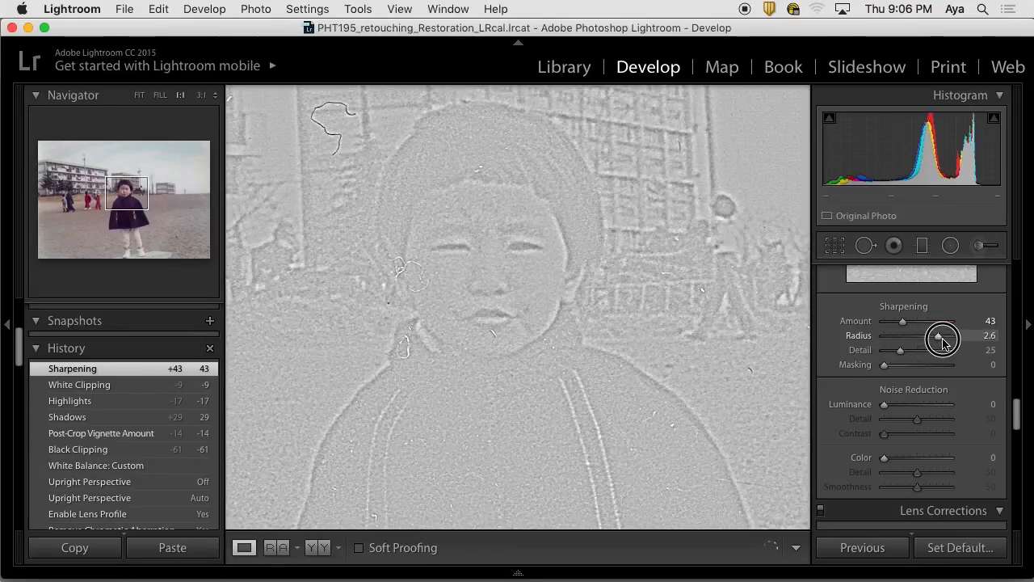
pyautogui.moveTo(941, 335); pyautogui.dragTo(968, 335)
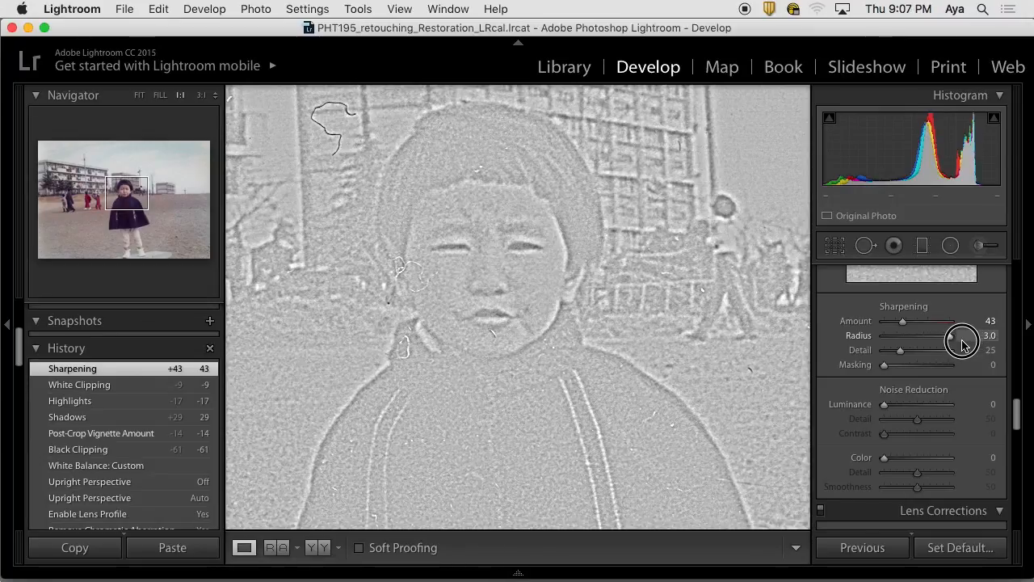
pyautogui.moveTo(962, 335); pyautogui.dragTo(935, 335)
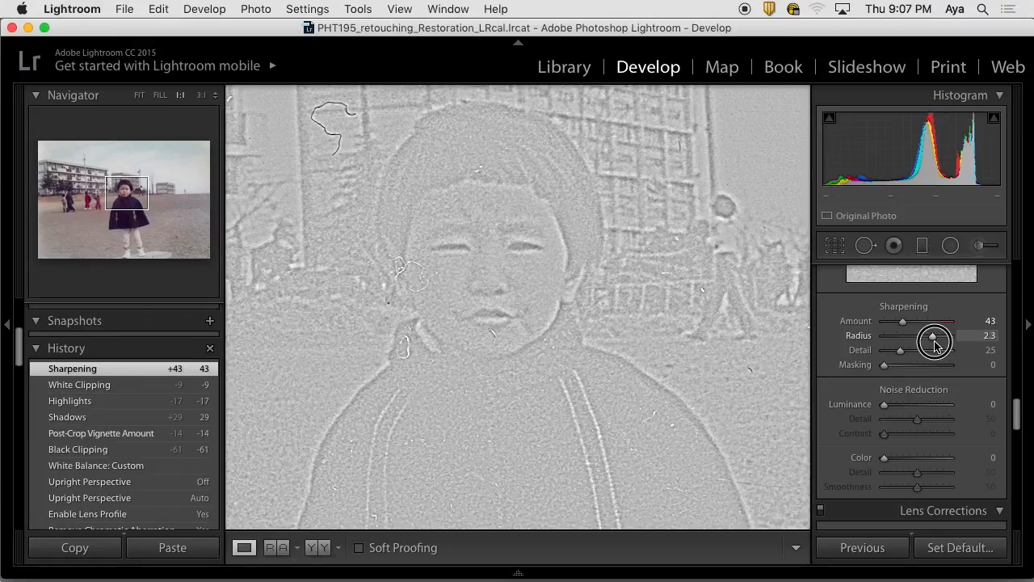
pyautogui.moveTo(935, 338); pyautogui.dragTo(928, 338)
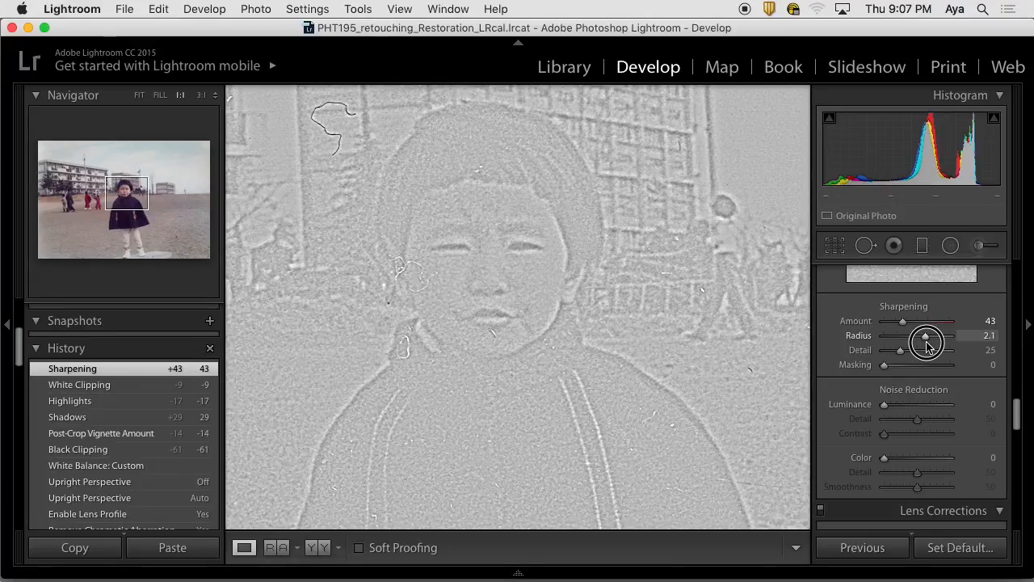
pyautogui.moveTo(928, 341); pyautogui.dragTo(898, 341)
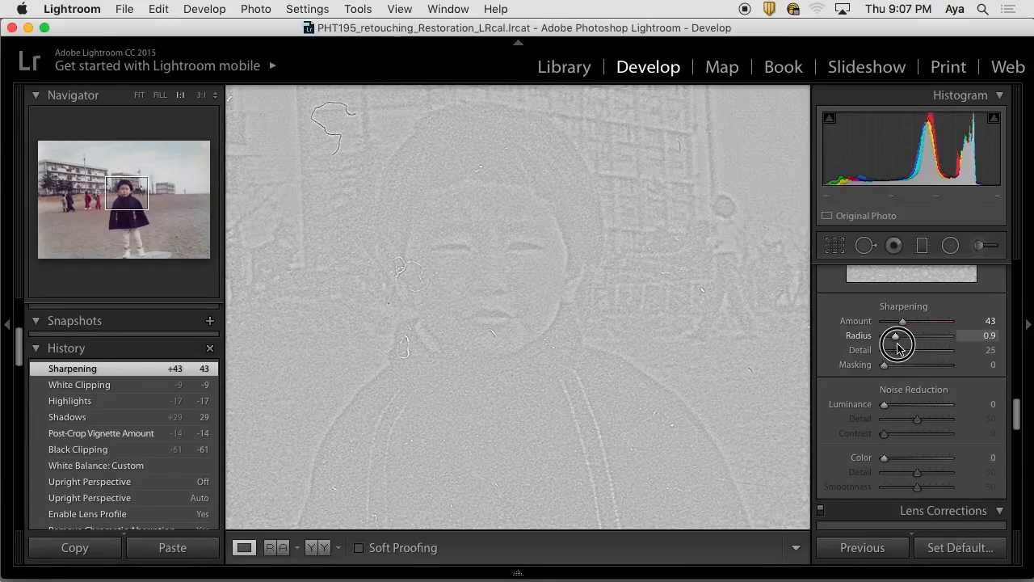
pyautogui.moveTo(902, 335); pyautogui.dragTo(896, 334)
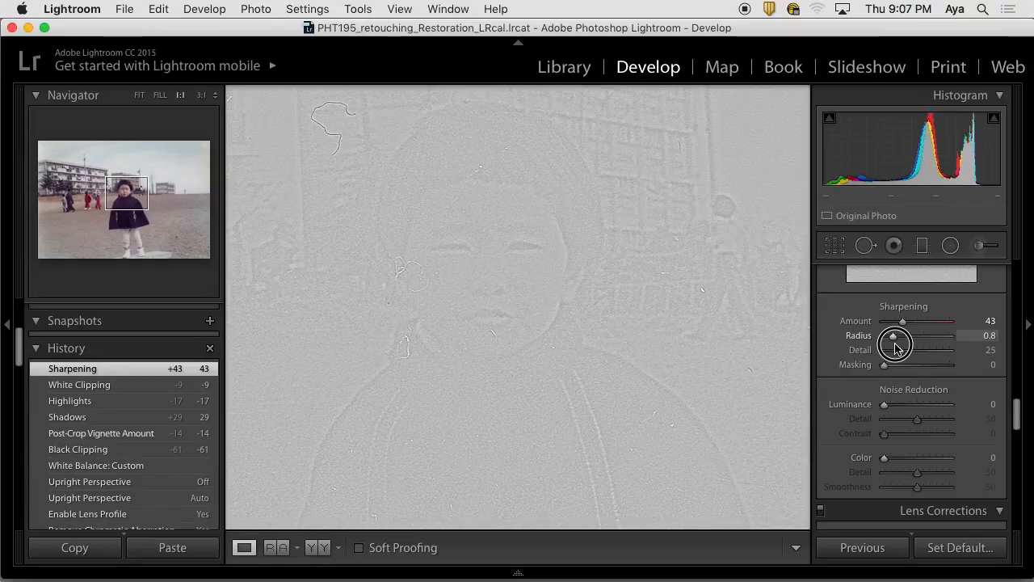
pyautogui.moveTo(897, 343); pyautogui.dragTo(921, 343)
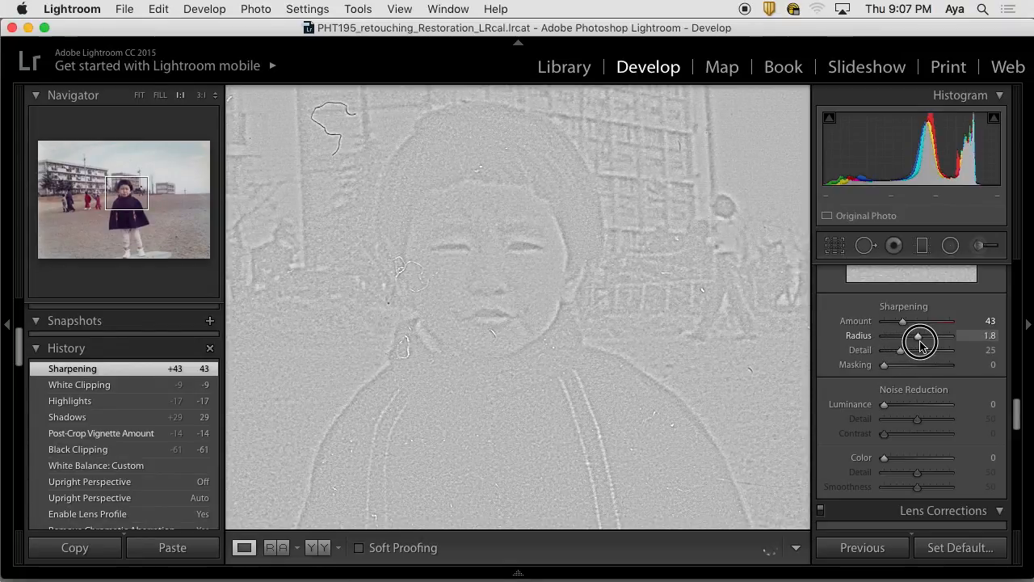
pyautogui.moveTo(918, 334); pyautogui.dragTo(925, 335)
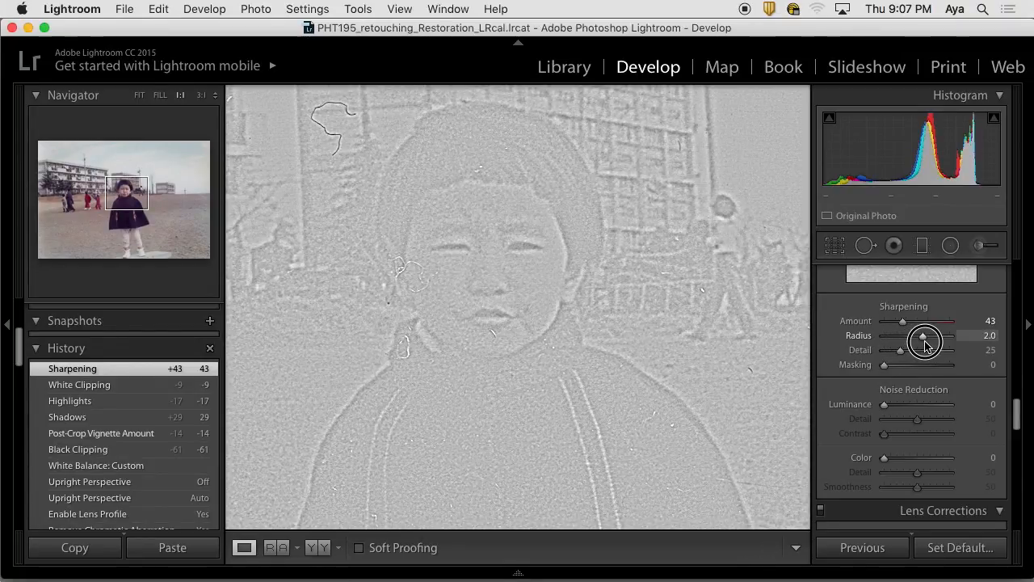
pyautogui.moveTo(924, 335); pyautogui.dragTo(970, 335)
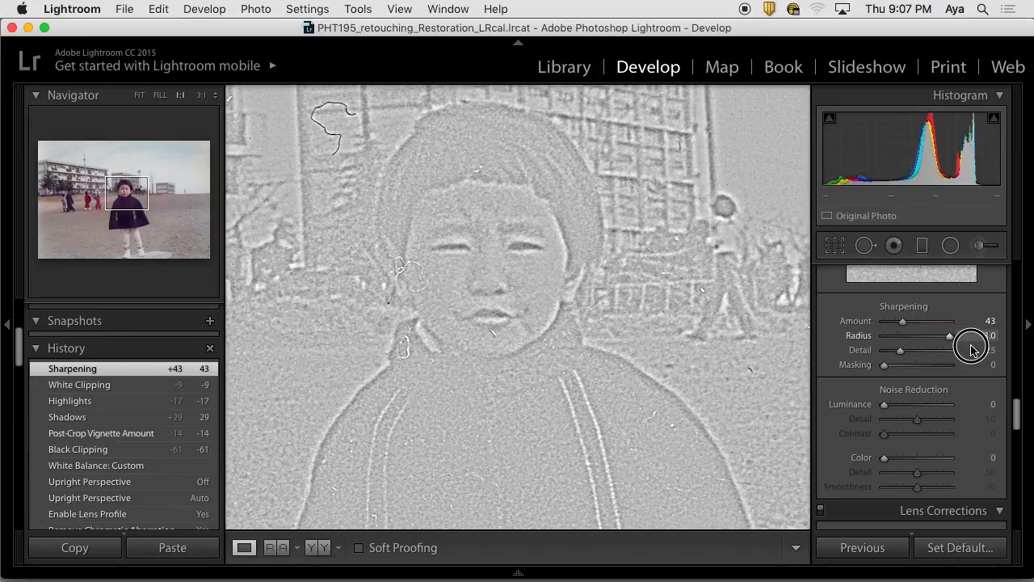
pyautogui.moveTo(951, 335); pyautogui.dragTo(923, 343)
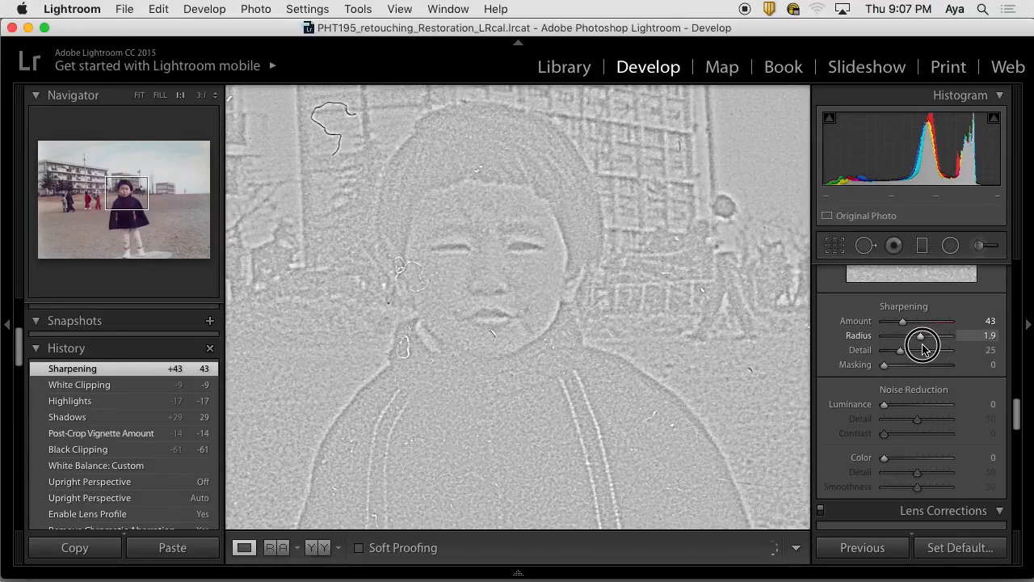
pyautogui.moveTo(923, 343); pyautogui.dragTo(907, 343)
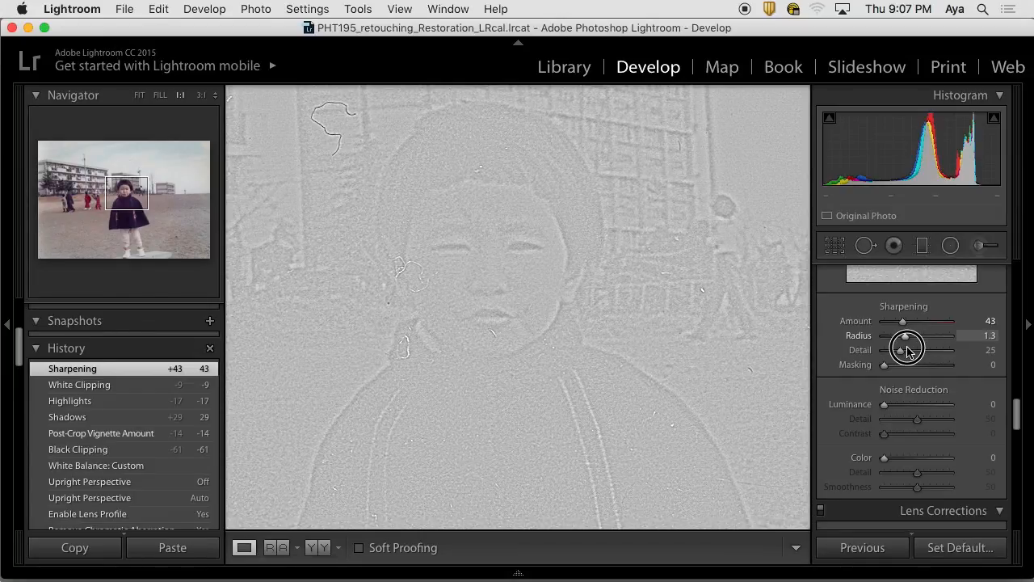
pyautogui.moveTo(905, 345); pyautogui.dragTo(905, 334)
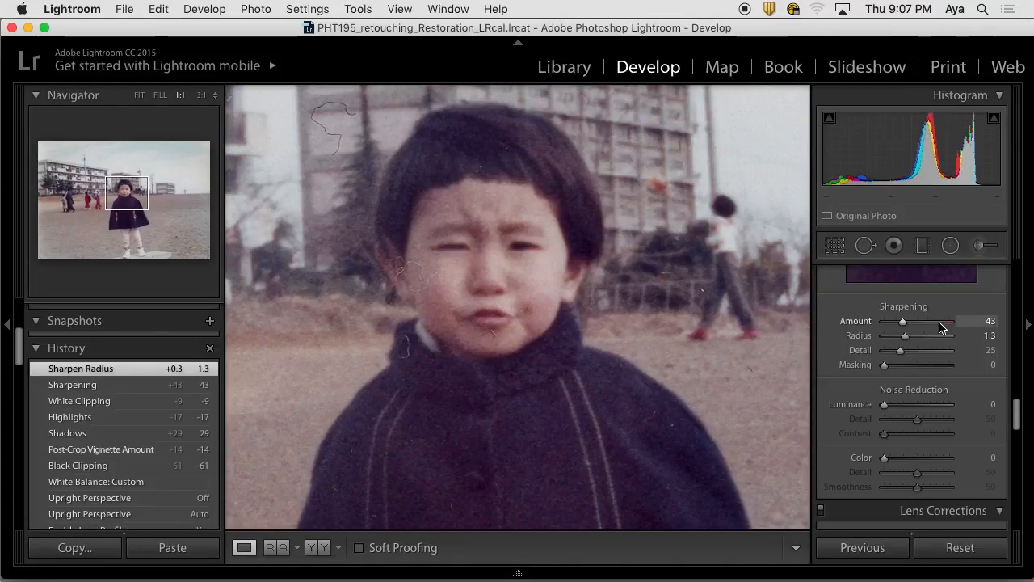
pyautogui.moveTo(954, 347)
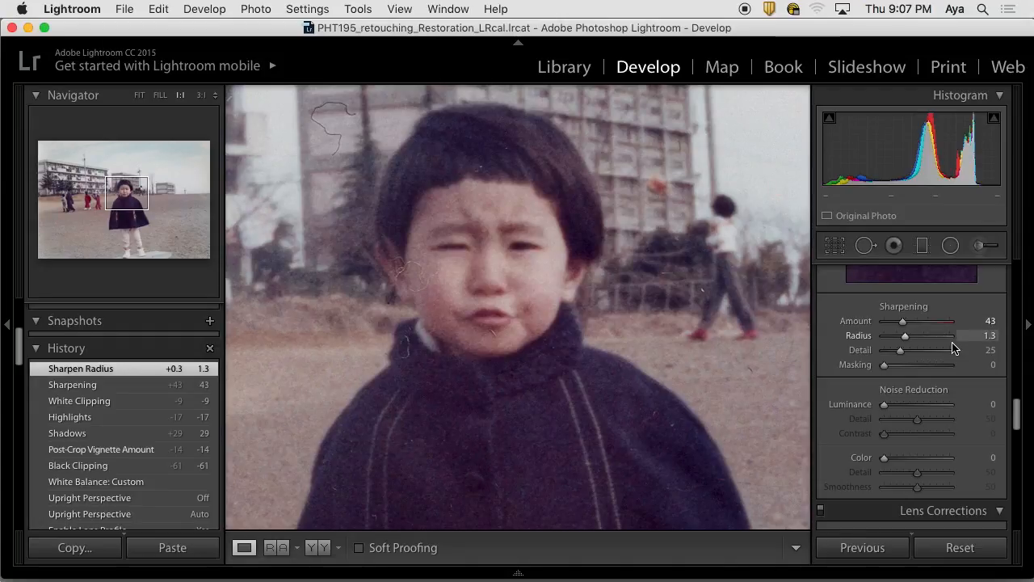
pyautogui.moveTo(973, 346)
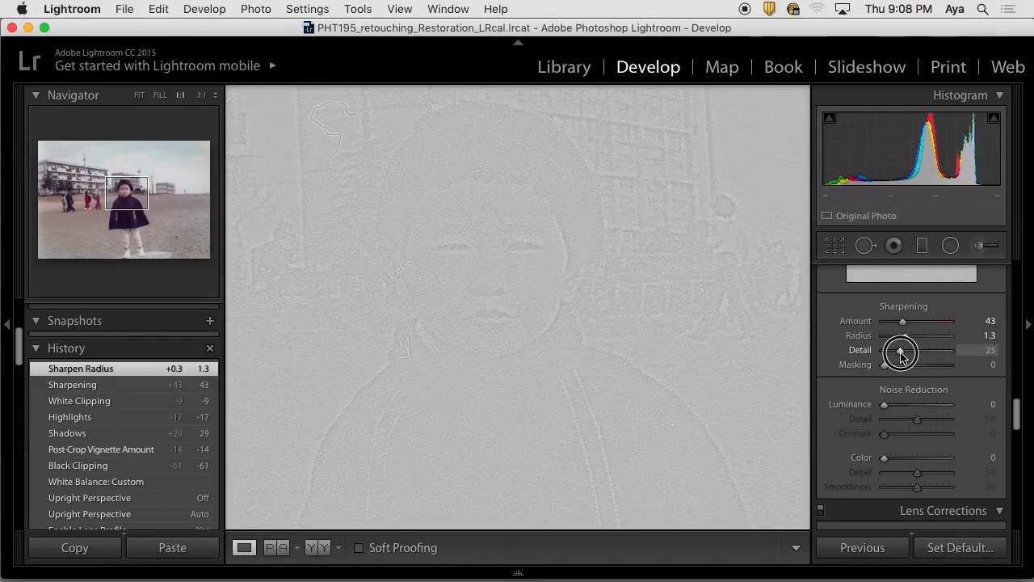
# Preview Sharpening Detail values between about 27 and 34 on the child's face.
pyautogui.moveTo(902, 349); pyautogui.dragTo(918, 349)
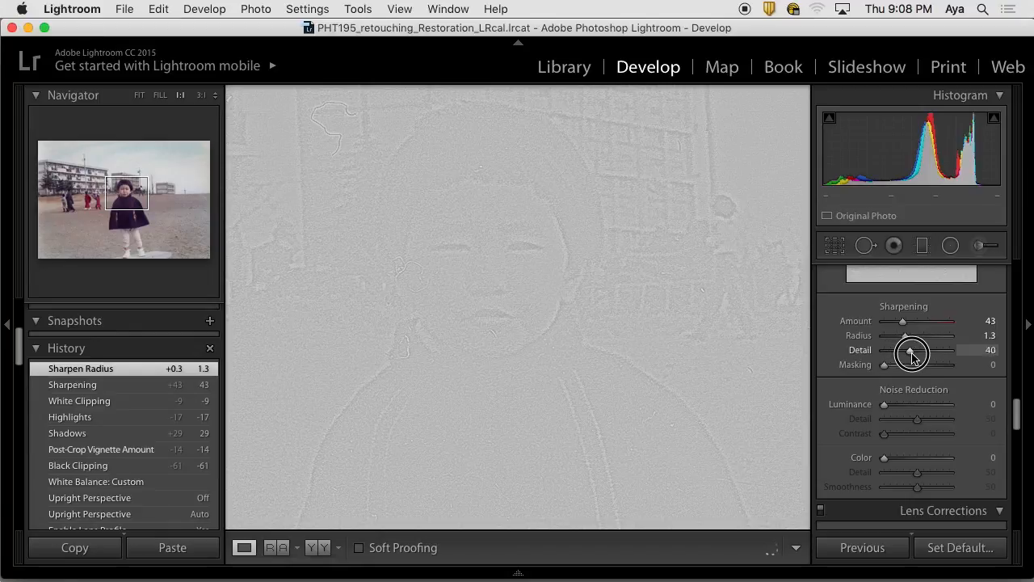
pyautogui.moveTo(911, 349); pyautogui.dragTo(887, 349)
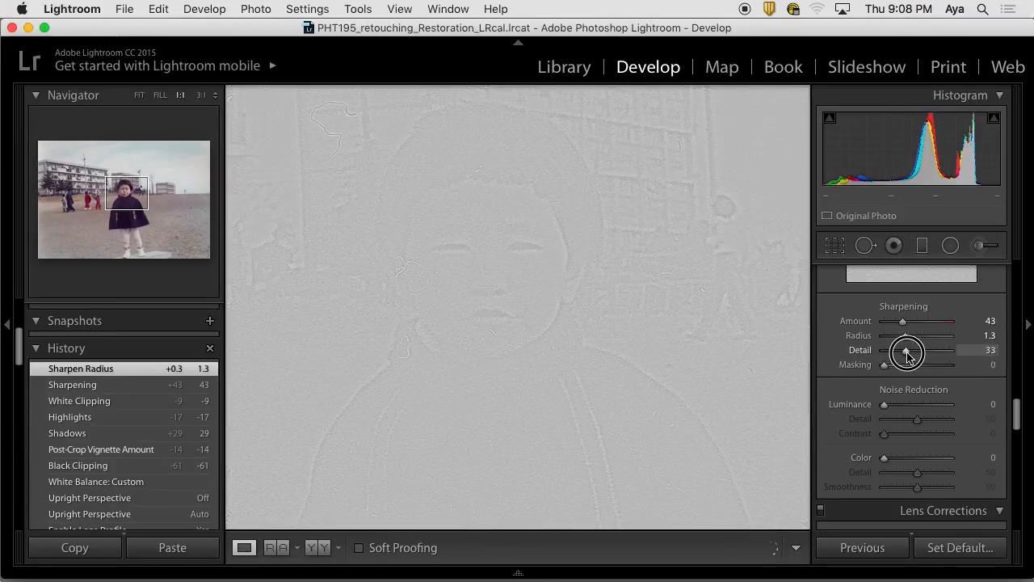
pyautogui.moveTo(913, 350); pyautogui.dragTo(903, 349)
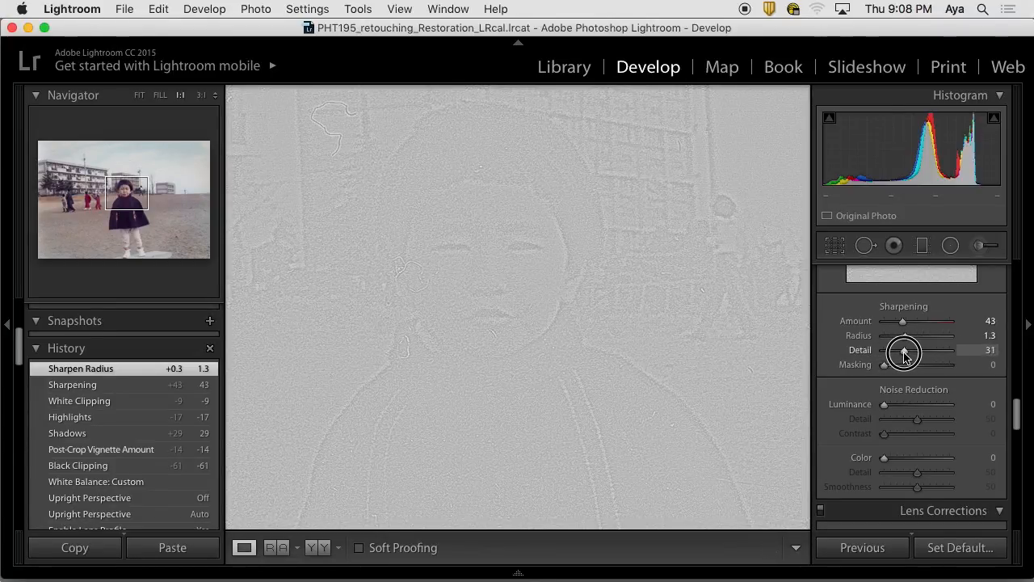
pyautogui.moveTo(902, 350); pyautogui.dragTo(907, 349)
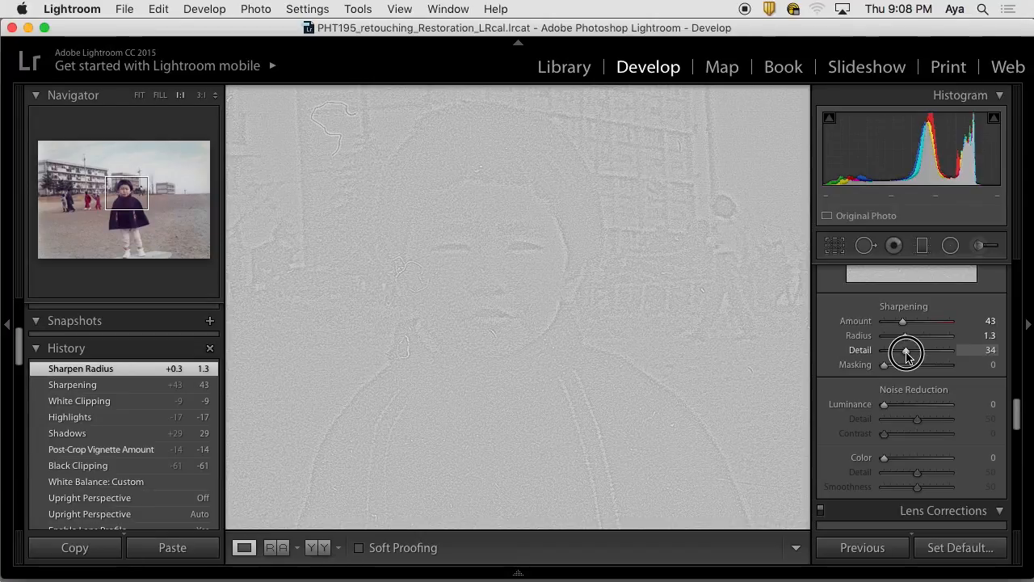
pyautogui.moveTo(906, 349); pyautogui.dragTo(903, 349)
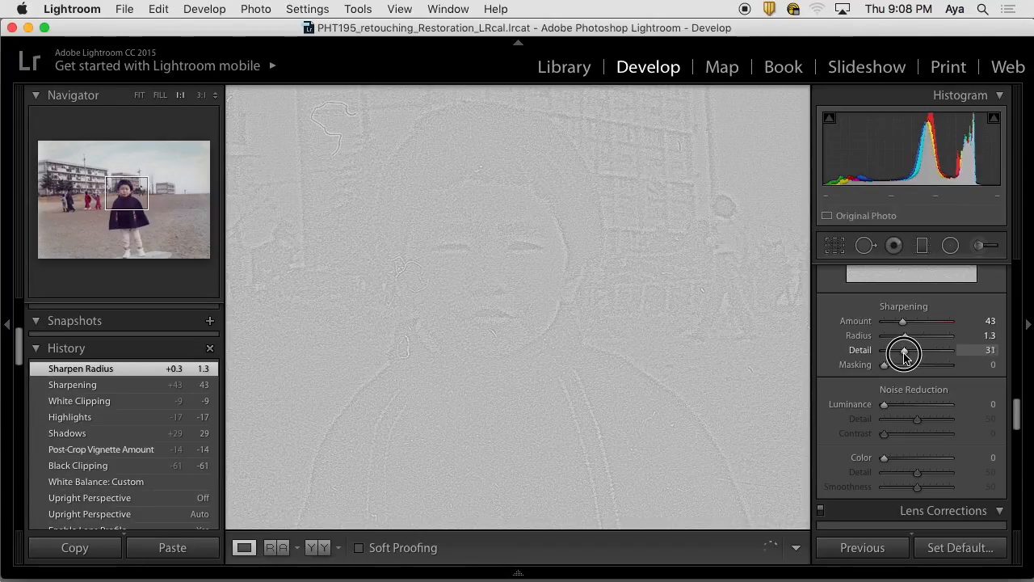
pyautogui.moveTo(905, 349); pyautogui.dragTo(898, 349)
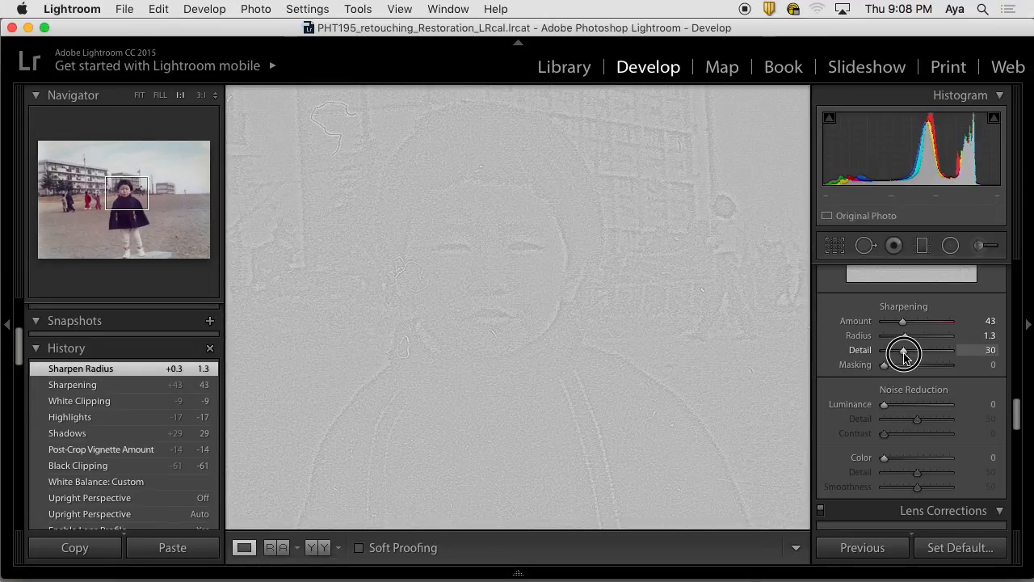
pyautogui.moveTo(919, 349); pyautogui.dragTo(902, 349)
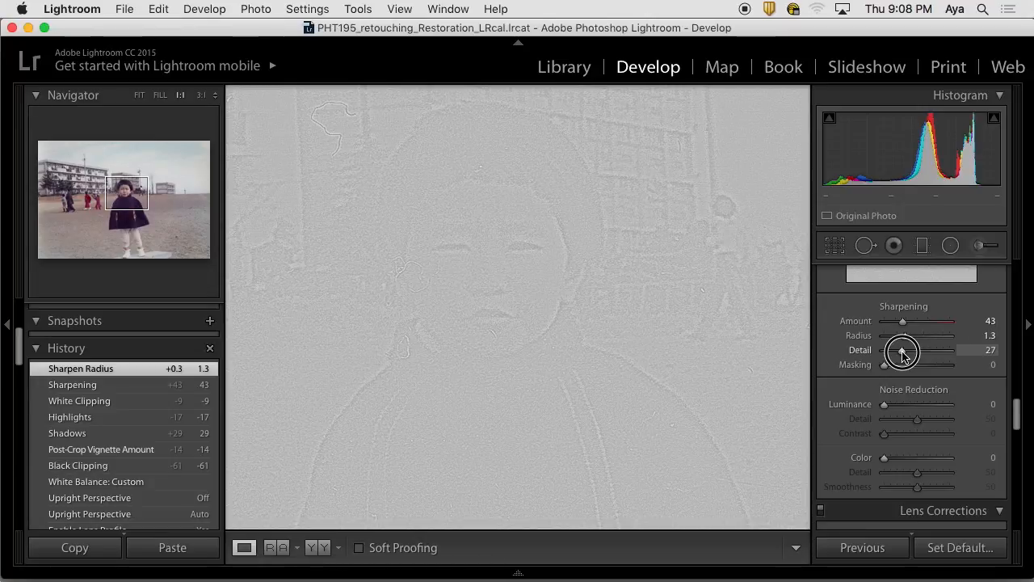
pyautogui.moveTo(897, 349); pyautogui.dragTo(909, 349)
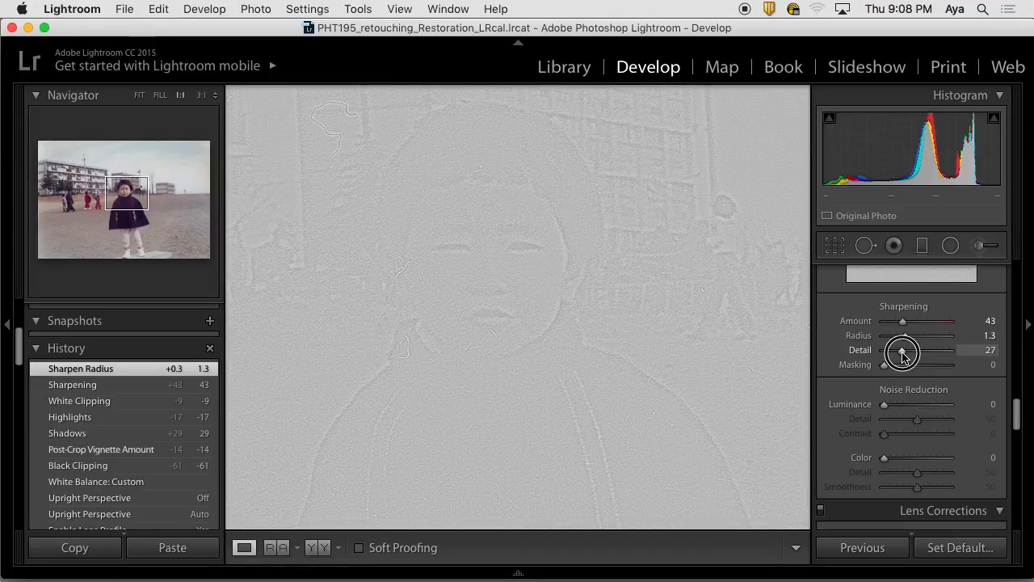
# Fine-tune Sharpening Detail around 23-34 and settle it at 29.
pyautogui.moveTo(905, 352); pyautogui.dragTo(902, 352)
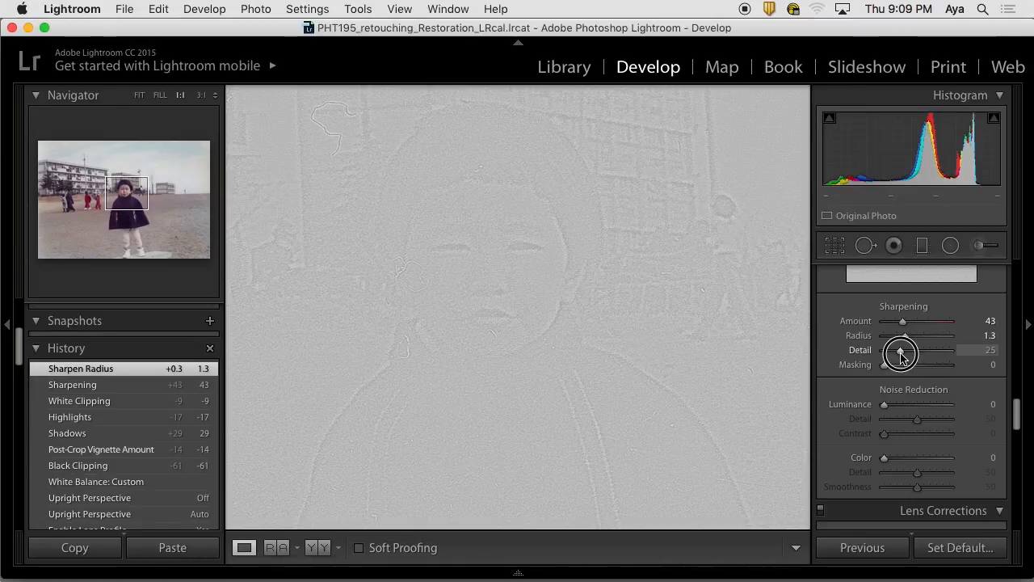
pyautogui.moveTo(899, 354); pyautogui.dragTo(905, 354)
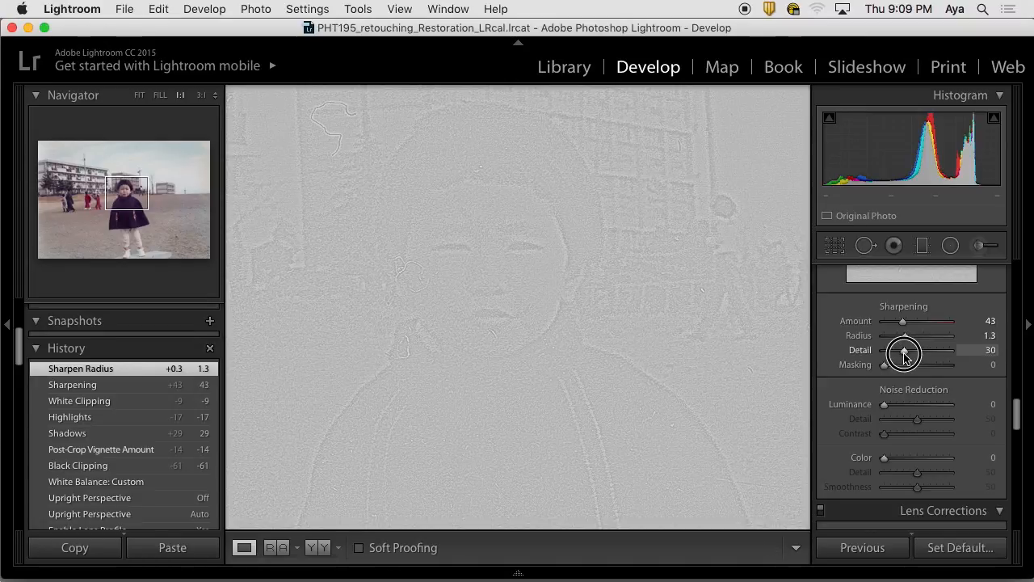
pyautogui.moveTo(905, 349); pyautogui.dragTo(908, 349)
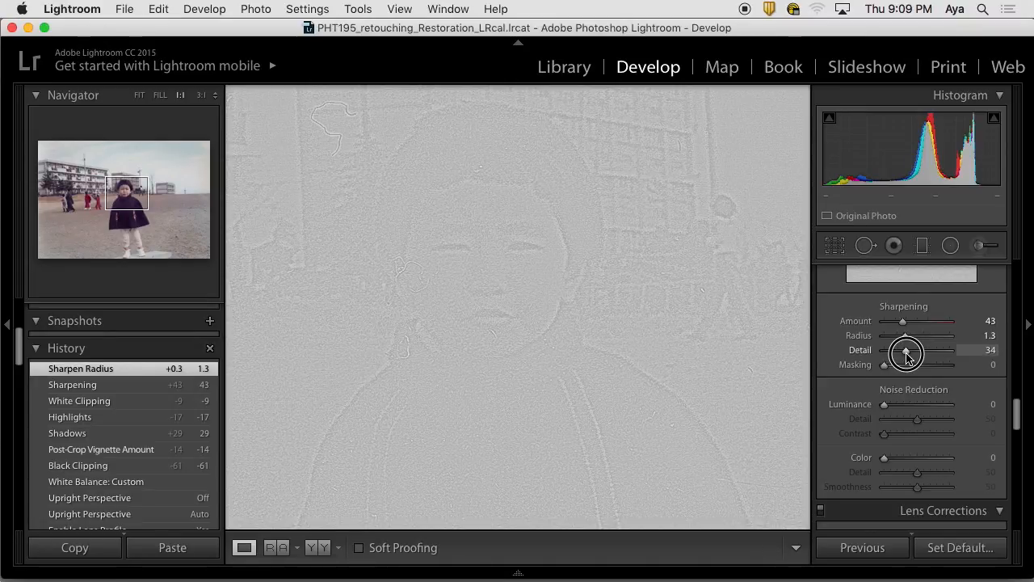
pyautogui.moveTo(905, 349); pyautogui.dragTo(903, 349)
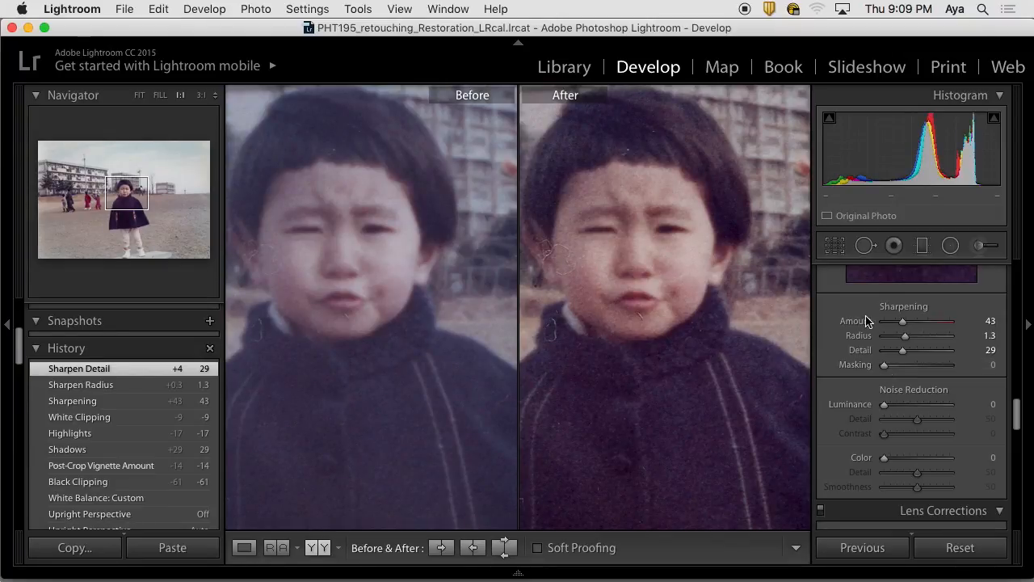
# Lower Sharpening Detail from 21 through 20 and settle it at 19.
pyautogui.moveTo(924, 349); pyautogui.dragTo(904, 349)
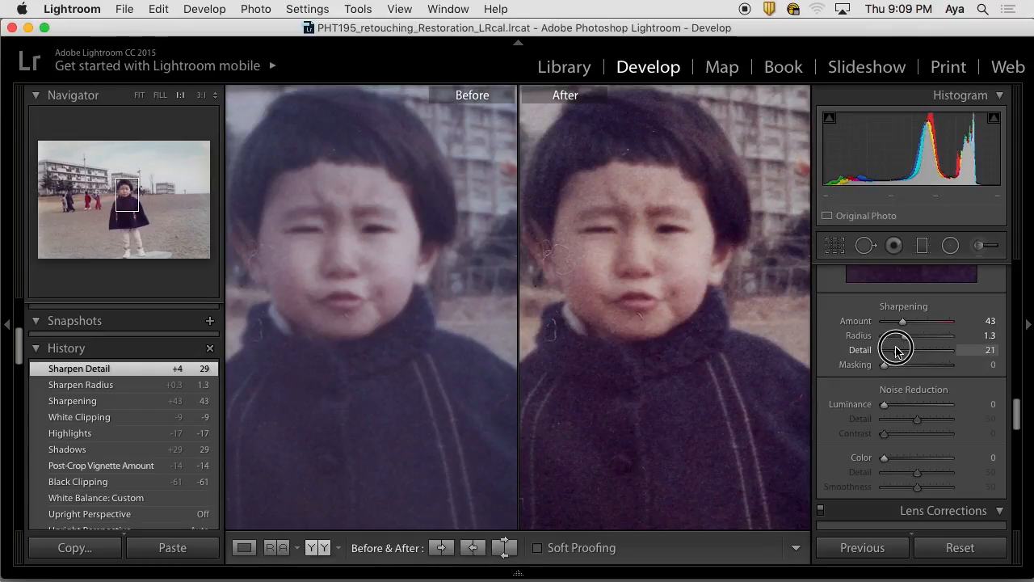
pyautogui.moveTo(902, 349); pyautogui.dragTo(895, 349)
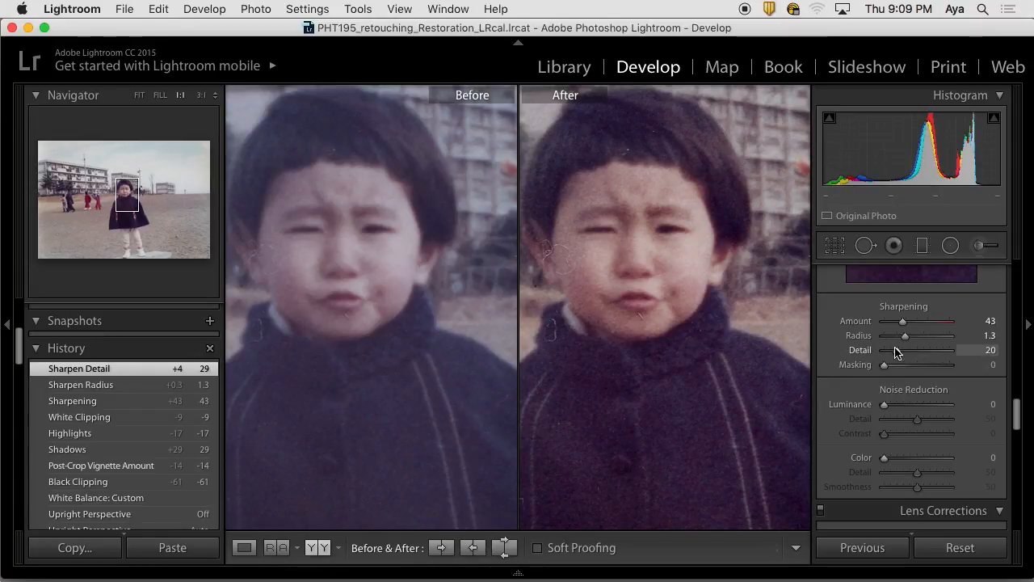
pyautogui.moveTo(918, 349); pyautogui.dragTo(898, 349)
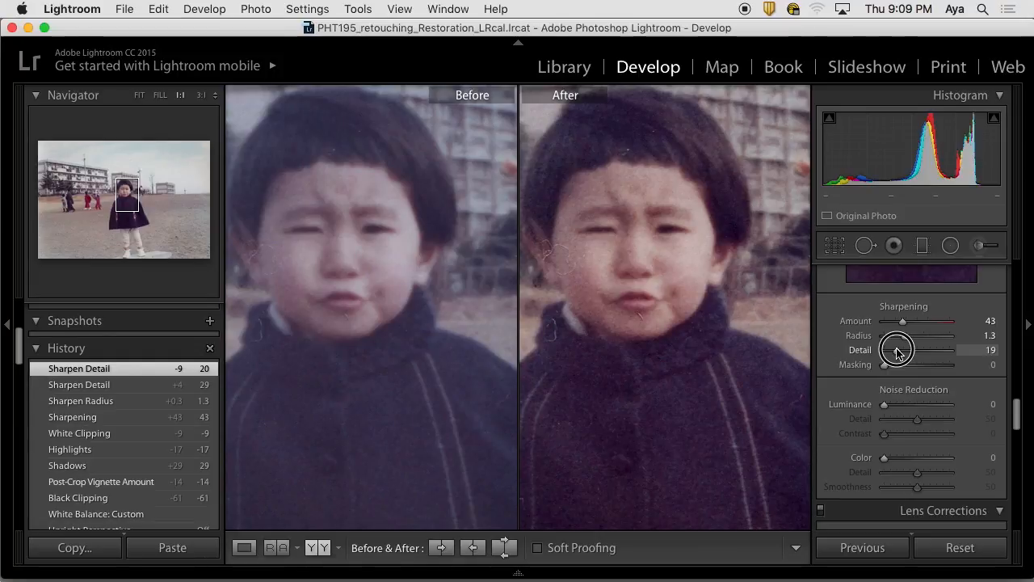
pyautogui.moveTo(899, 349); pyautogui.dragTo(905, 349)
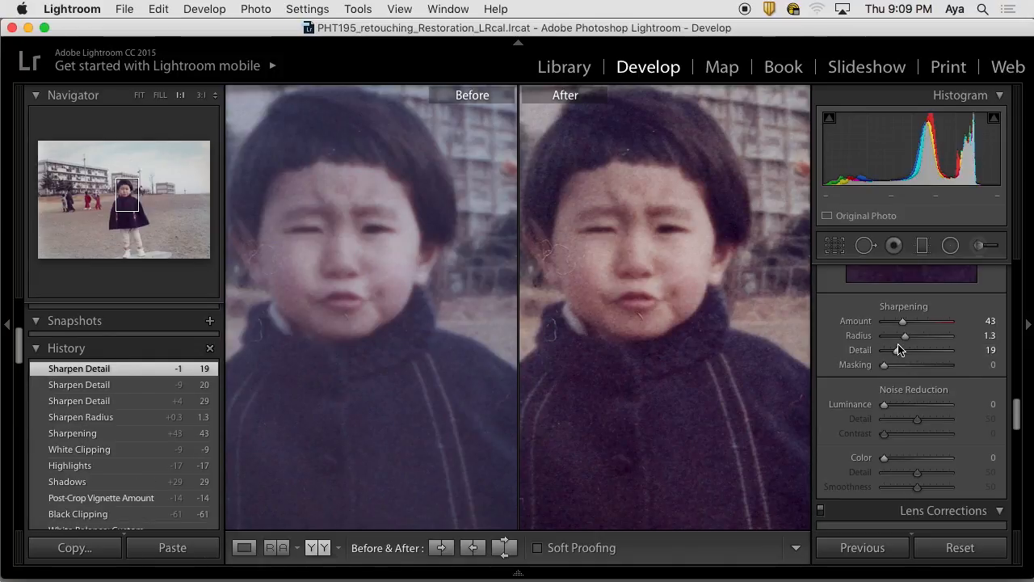
pyautogui.moveTo(879, 367)
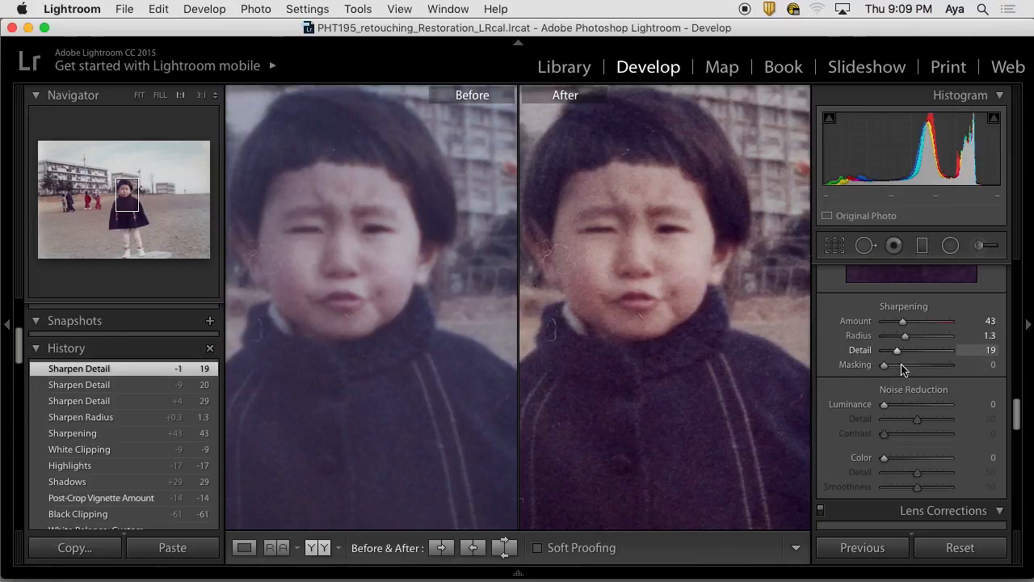
pyautogui.moveTo(591, 176)
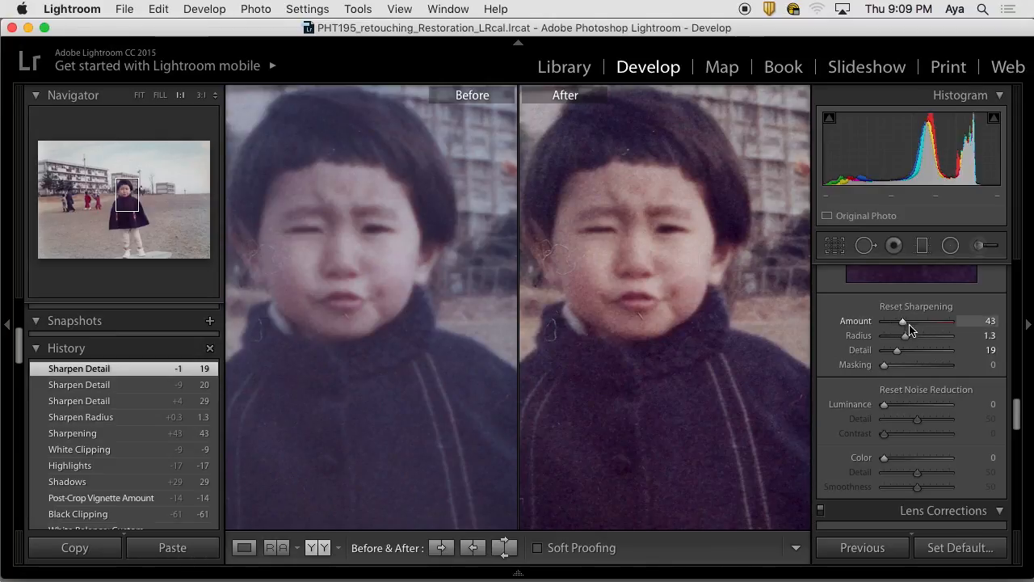
pyautogui.moveTo(888, 372)
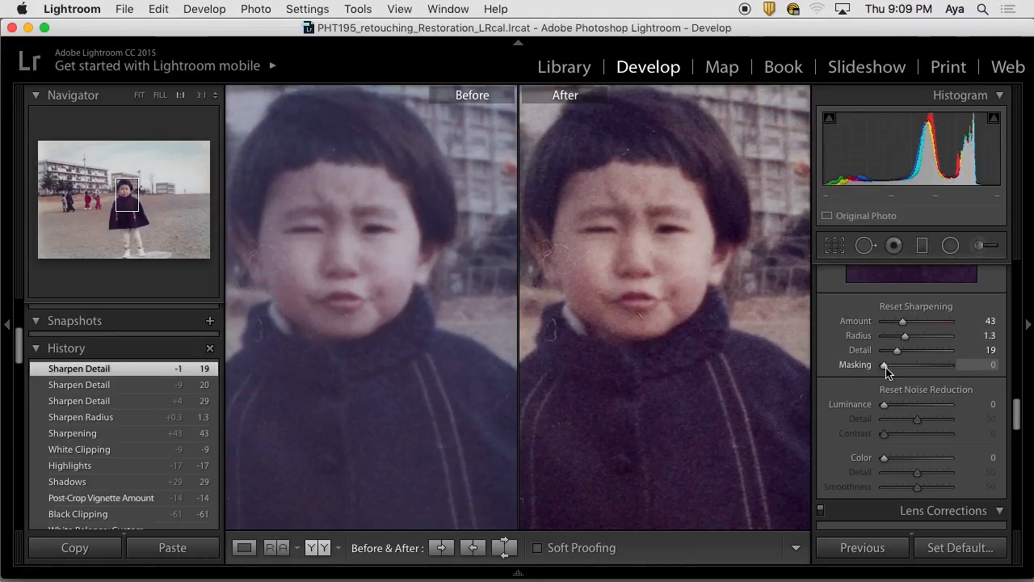
# Preview the edge mask up to full masking, set Masking to 96, then ease it back to 50.
pyautogui.moveTo(889, 365); pyautogui.dragTo(908, 365)
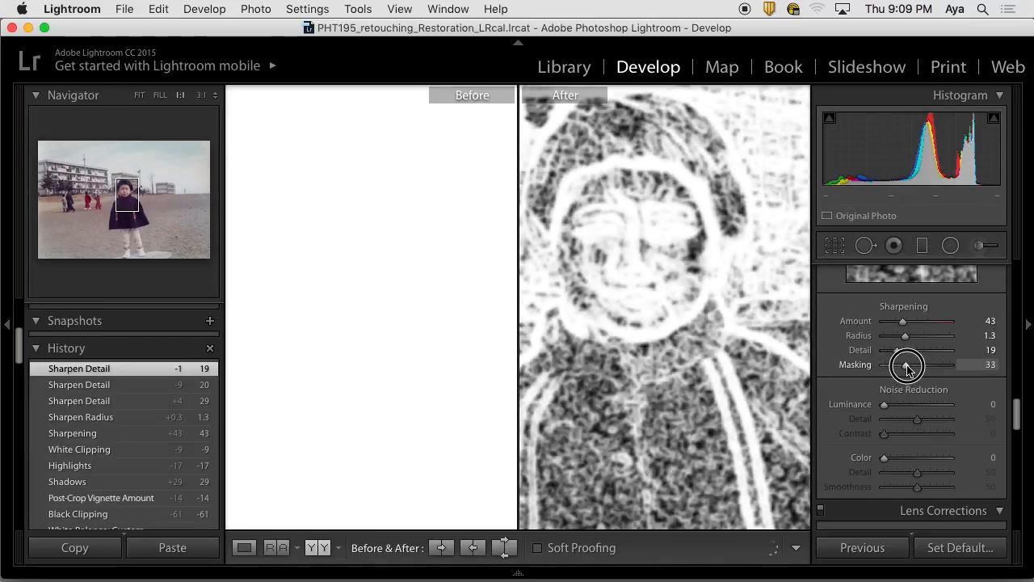
pyautogui.moveTo(907, 366); pyautogui.dragTo(957, 366)
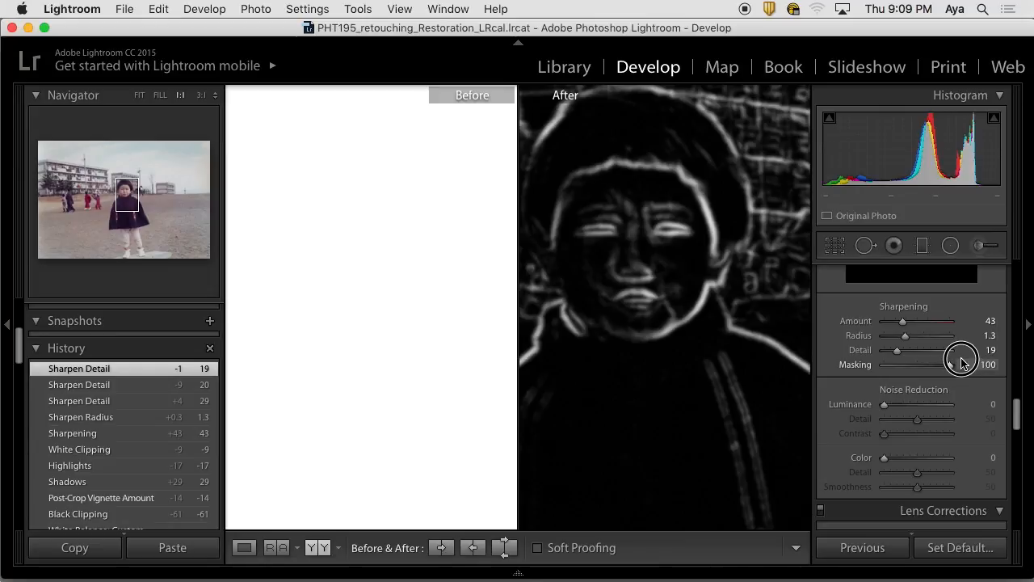
pyautogui.moveTo(984, 366); pyautogui.dragTo(881, 365)
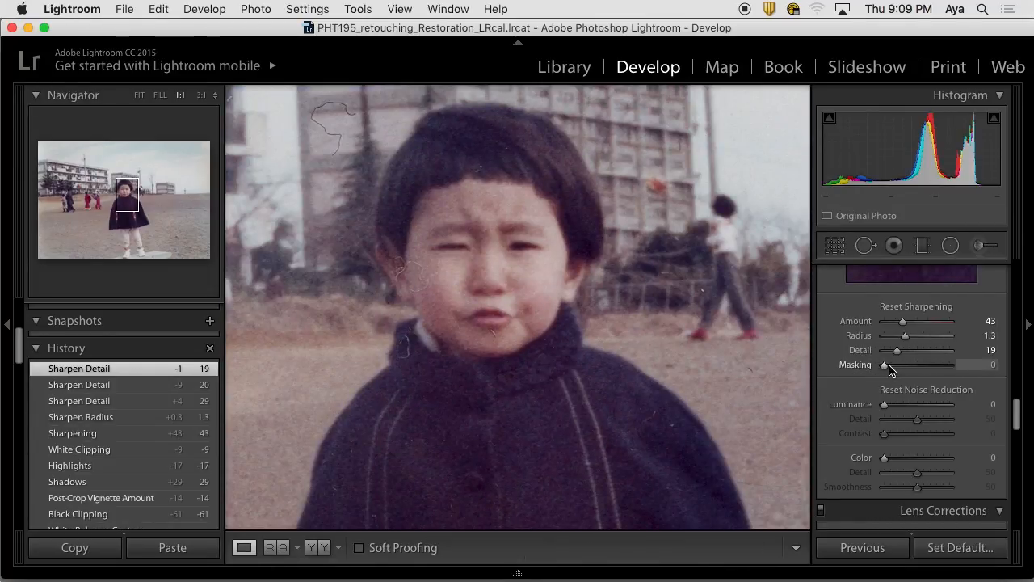
pyautogui.moveTo(891, 365); pyautogui.dragTo(957, 365)
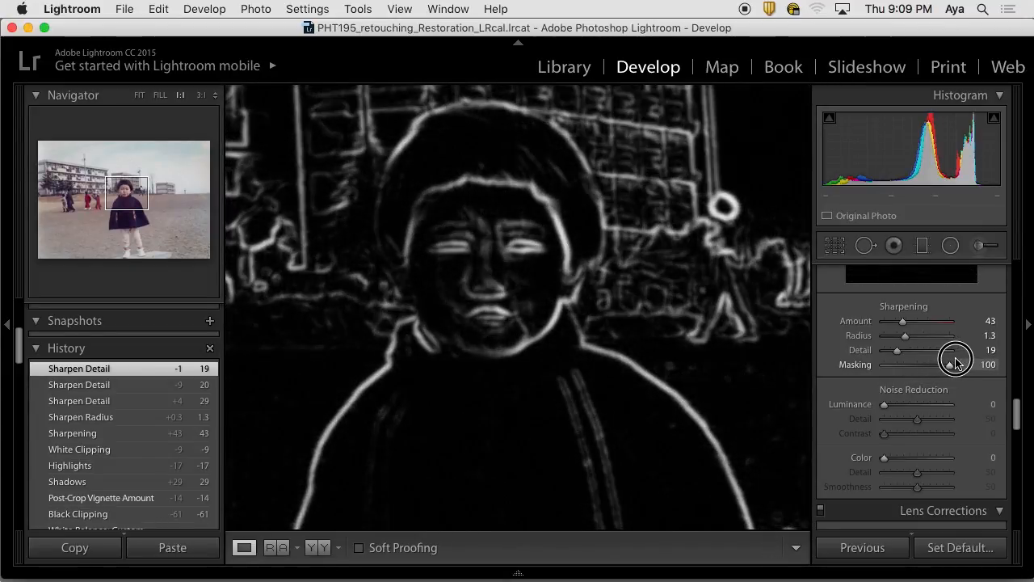
pyautogui.moveTo(961, 359)
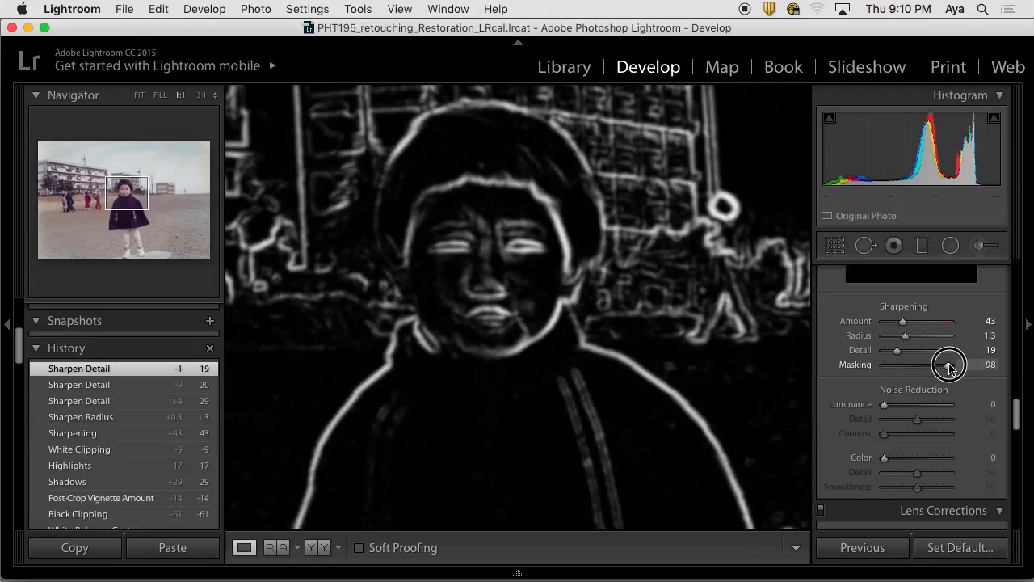
pyautogui.moveTo(953, 365); pyautogui.dragTo(949, 365)
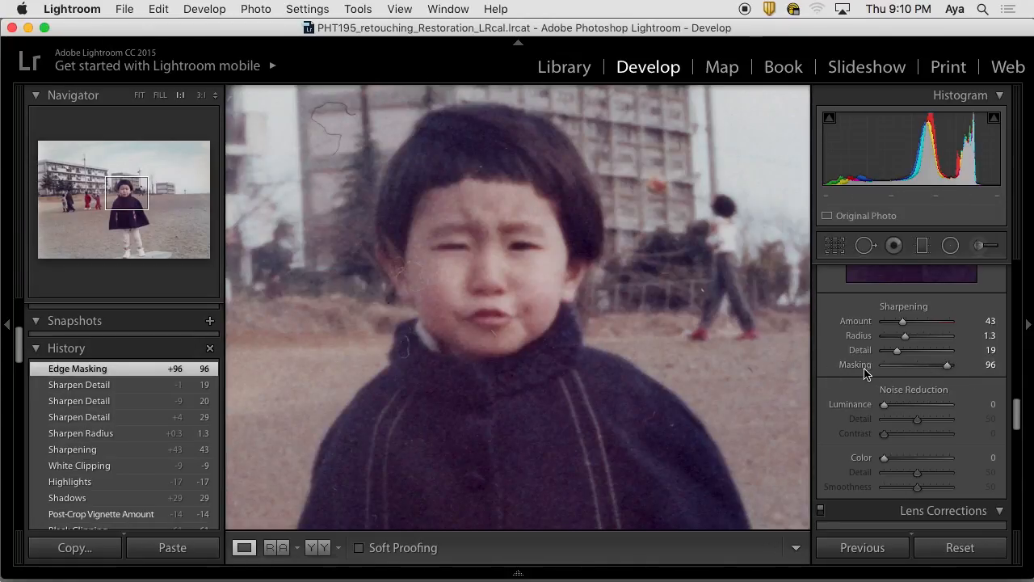
pyautogui.moveTo(929, 368)
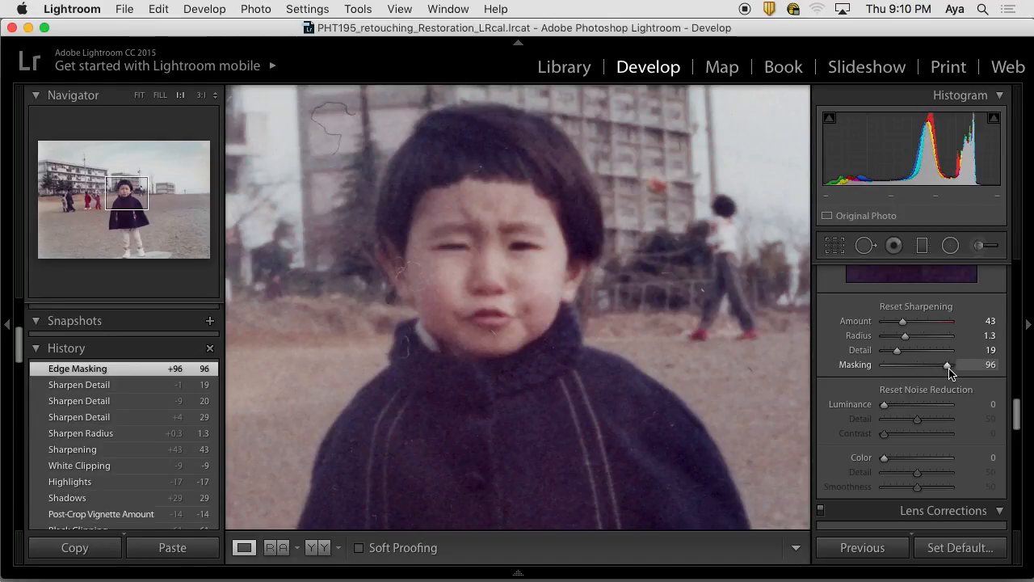
pyautogui.moveTo(948, 366); pyautogui.dragTo(918, 366)
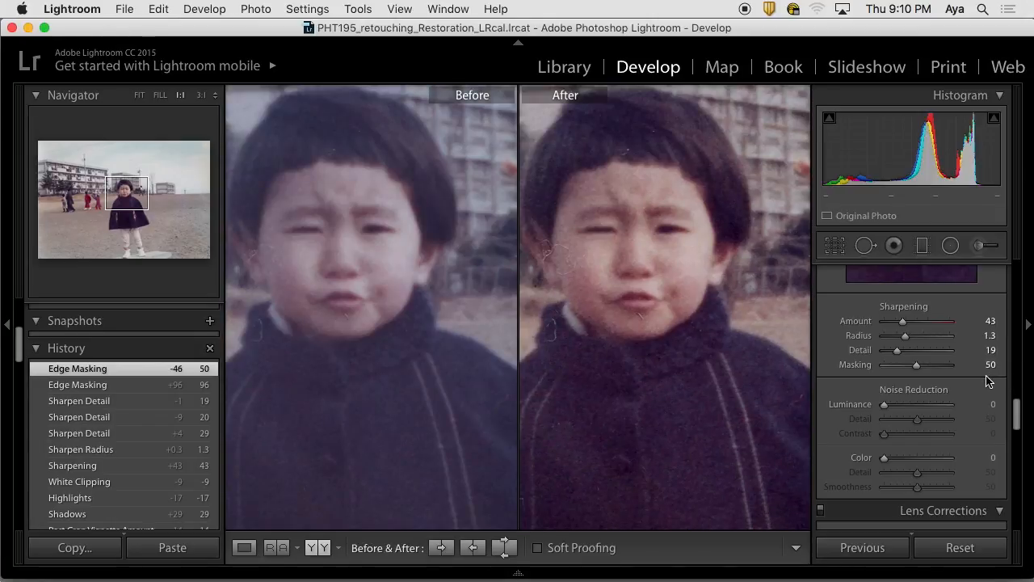
pyautogui.moveTo(962, 378)
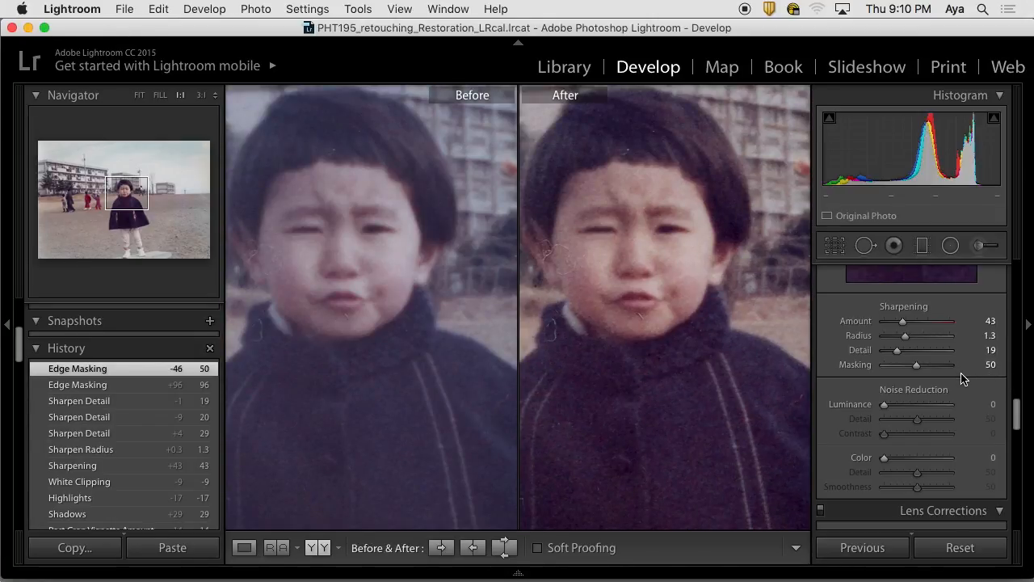
pyautogui.moveTo(821, 364)
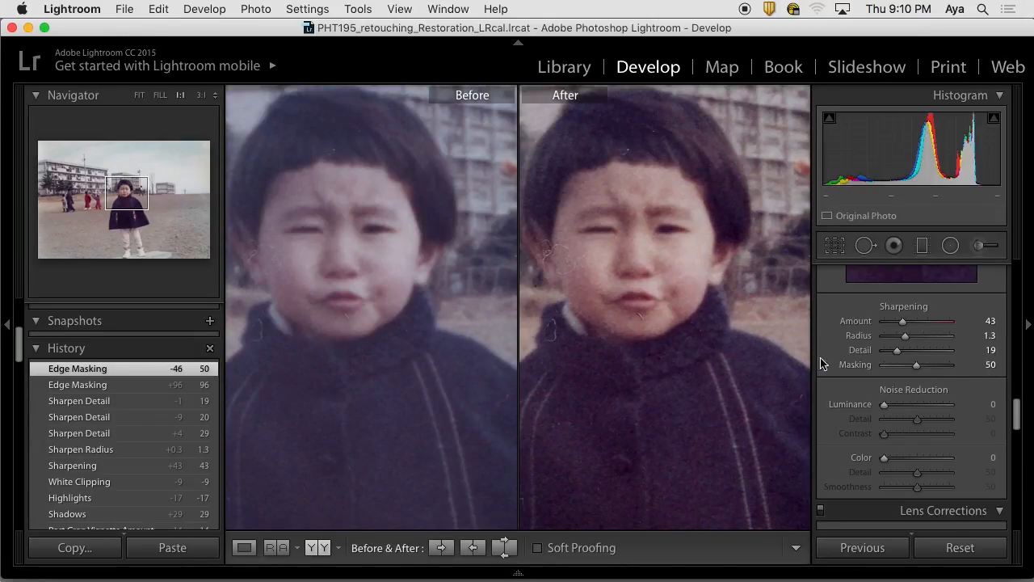
# Reset Sharpening Masking to 0, try about 38 and 47, and settle it at 34.
pyautogui.moveTo(918, 366); pyautogui.dragTo(885, 365)
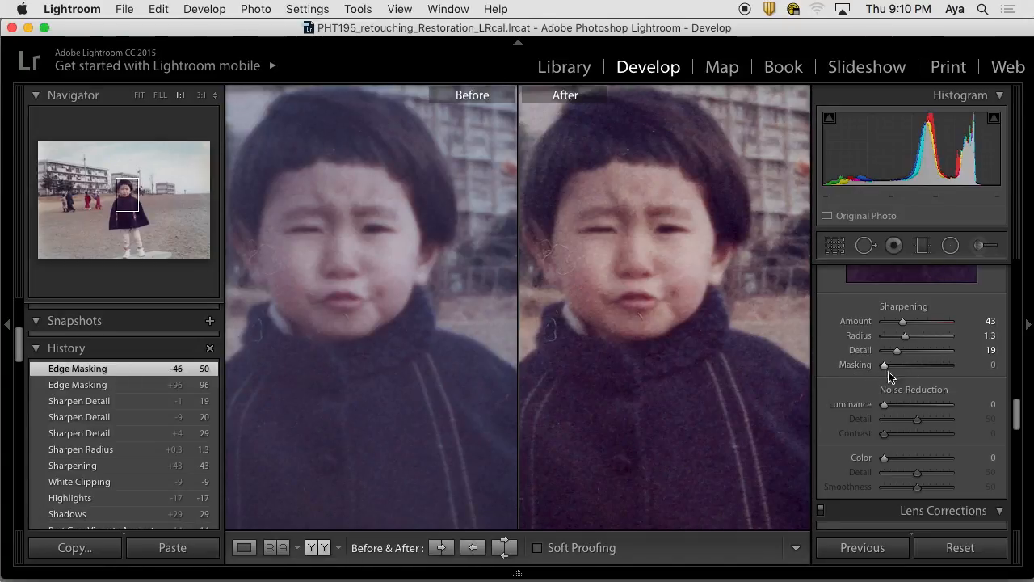
pyautogui.moveTo(884, 365); pyautogui.dragTo(913, 366)
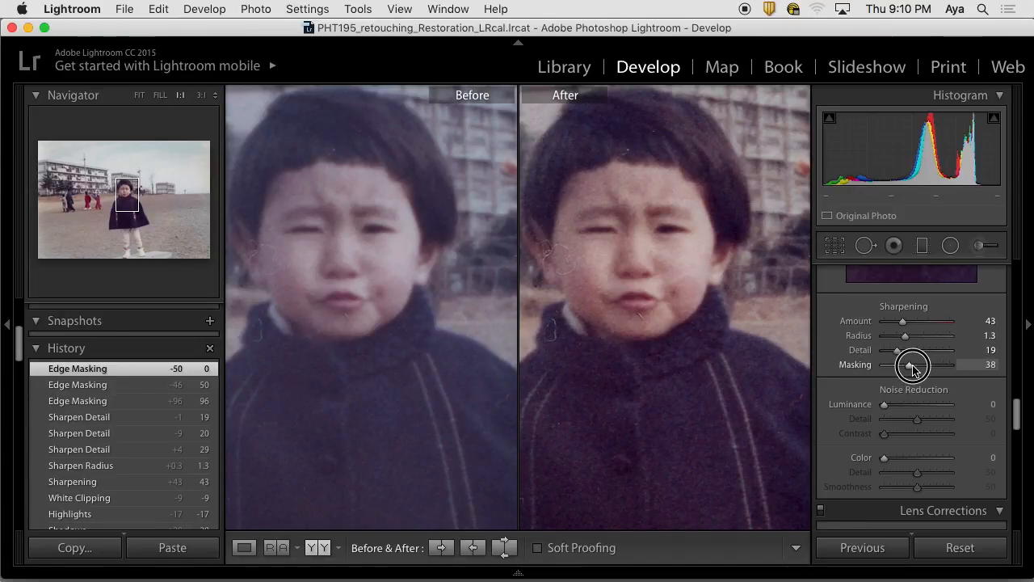
pyautogui.moveTo(897, 365); pyautogui.dragTo(918, 366)
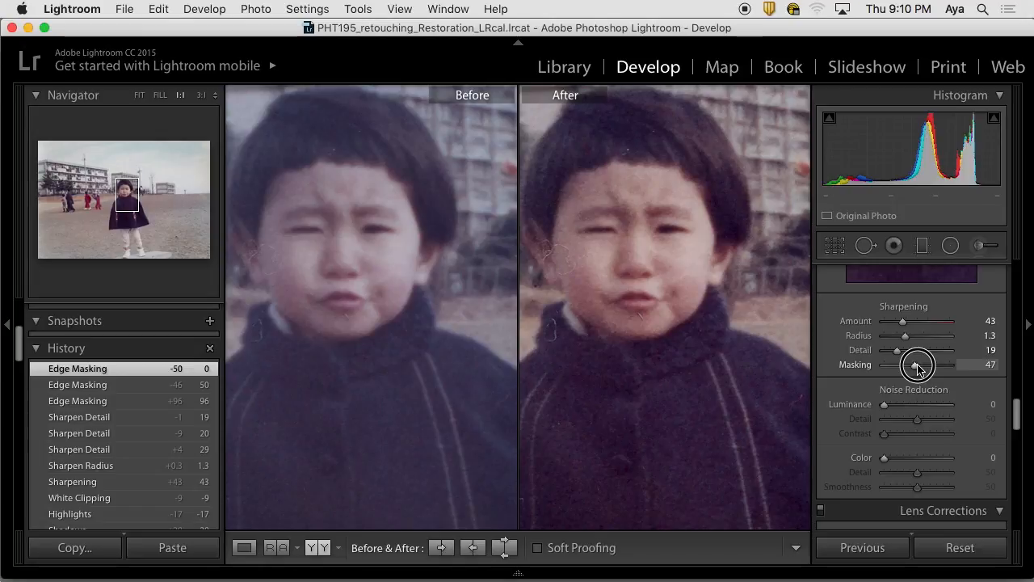
pyautogui.moveTo(918, 365); pyautogui.dragTo(966, 365)
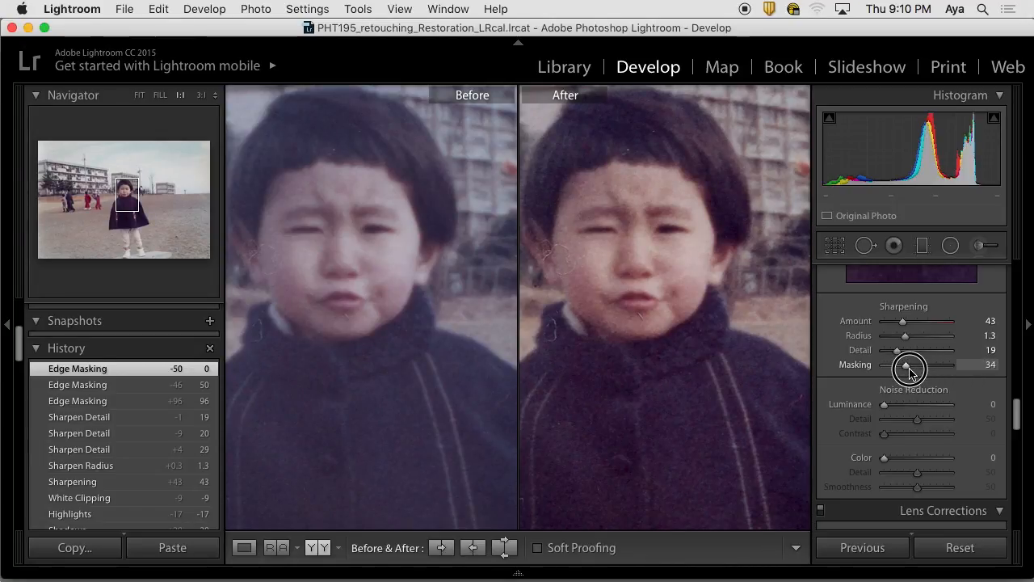
pyautogui.moveTo(889, 365); pyautogui.dragTo(908, 365)
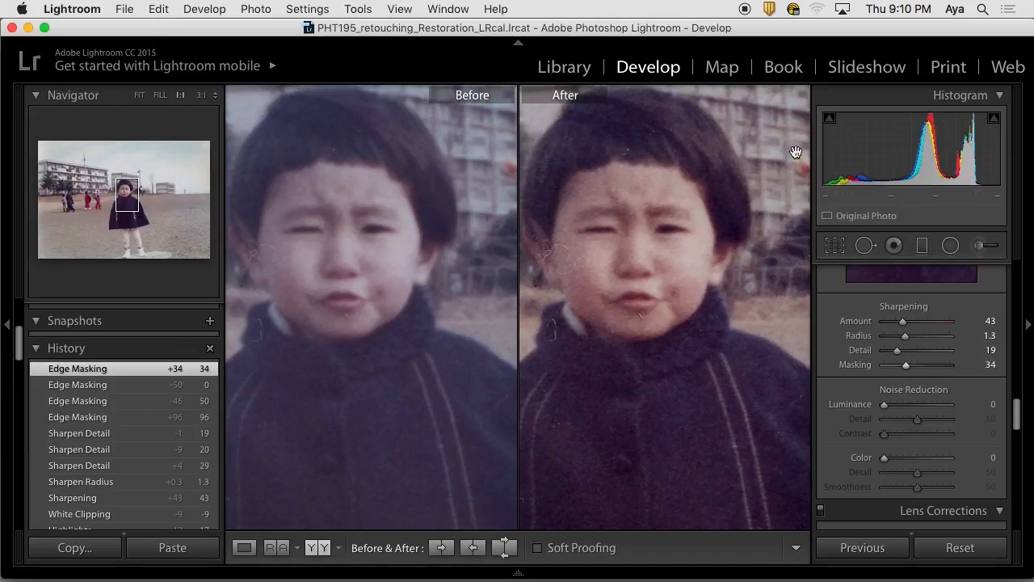
pyautogui.moveTo(989, 438)
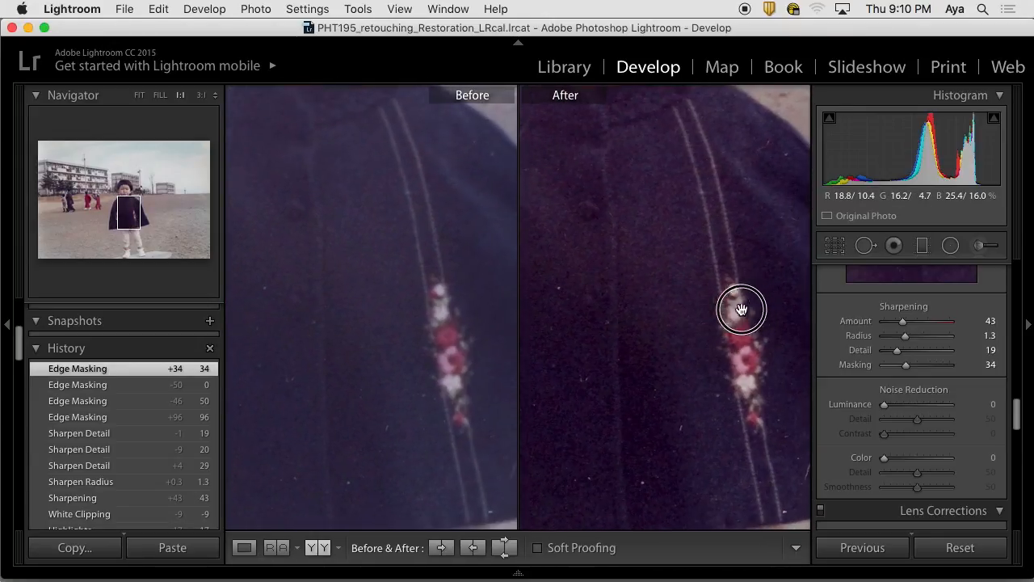
pyautogui.moveTo(742, 310); pyautogui.dragTo(679, 291)
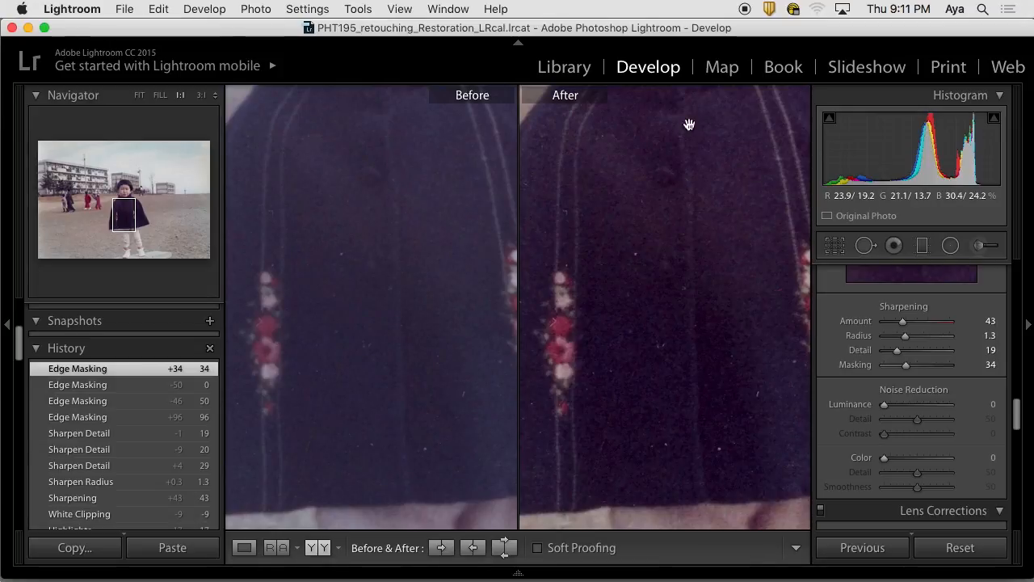
pyautogui.moveTo(743, 459)
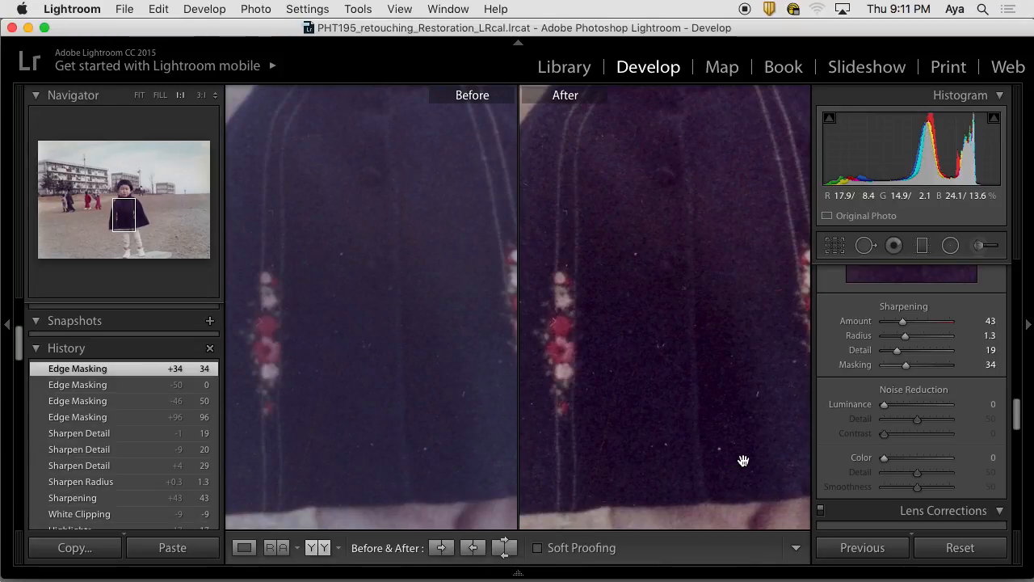
pyautogui.moveTo(760, 483)
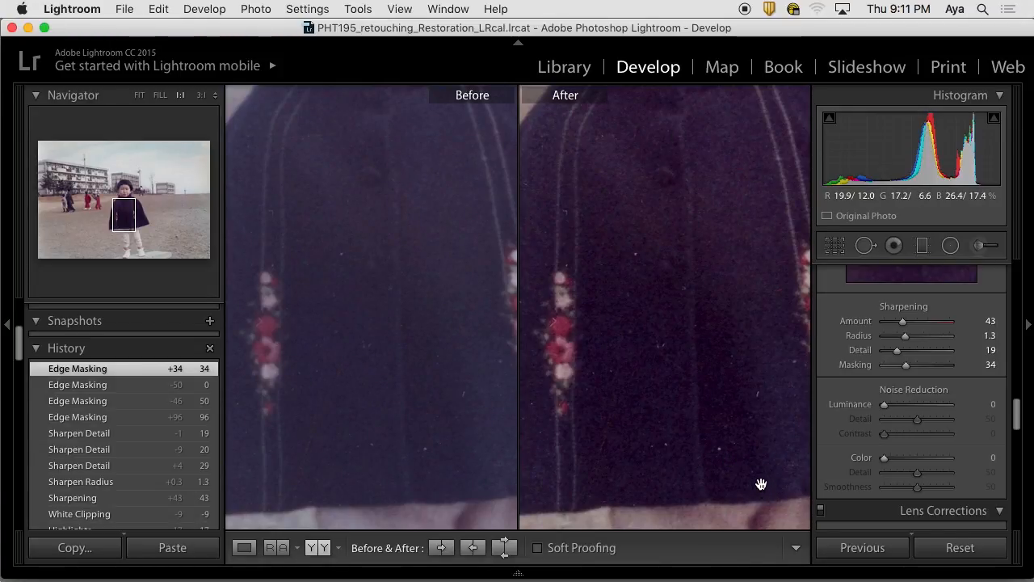
pyautogui.moveTo(714, 310)
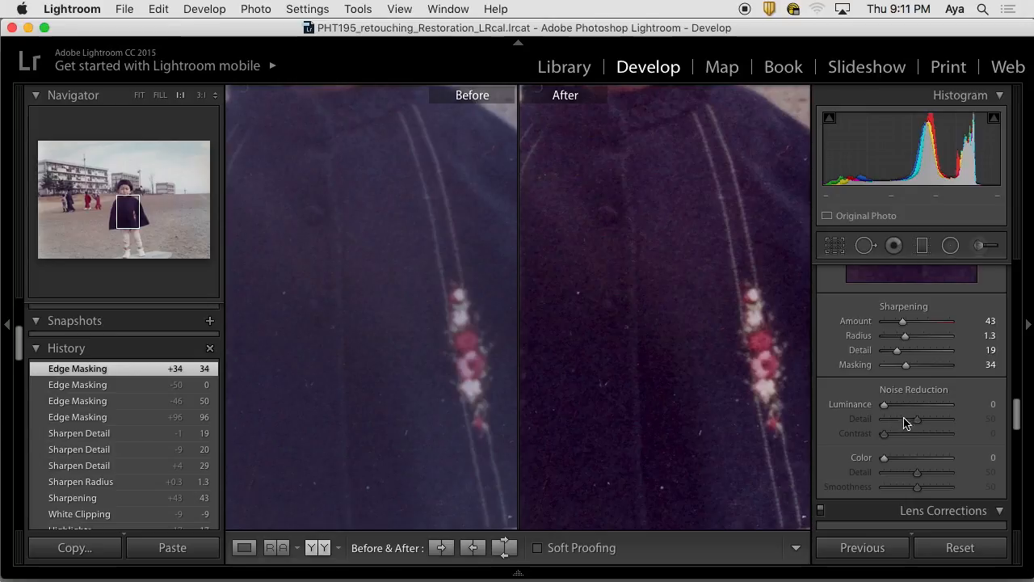
pyautogui.moveTo(886, 394)
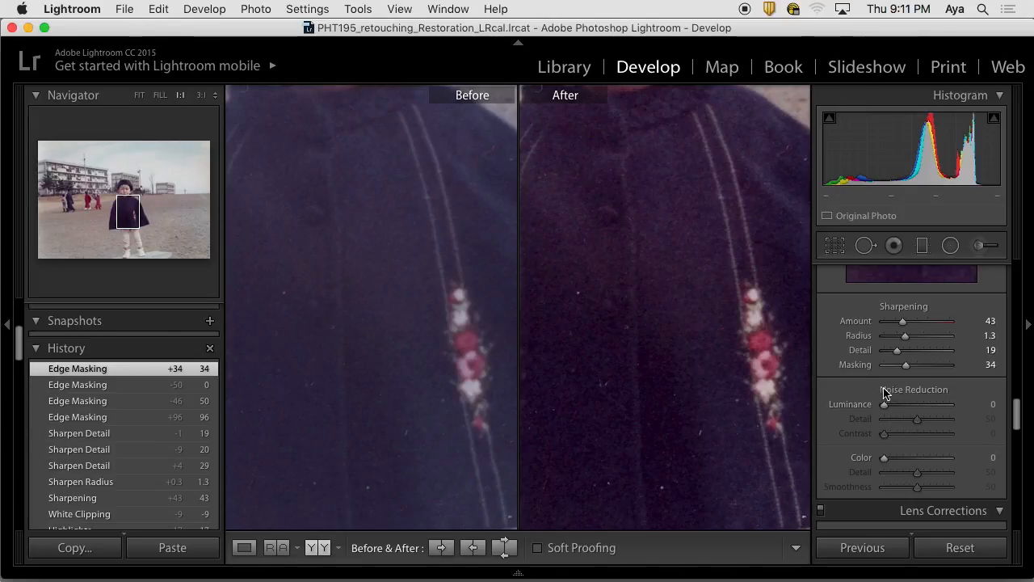
pyautogui.moveTo(896, 399)
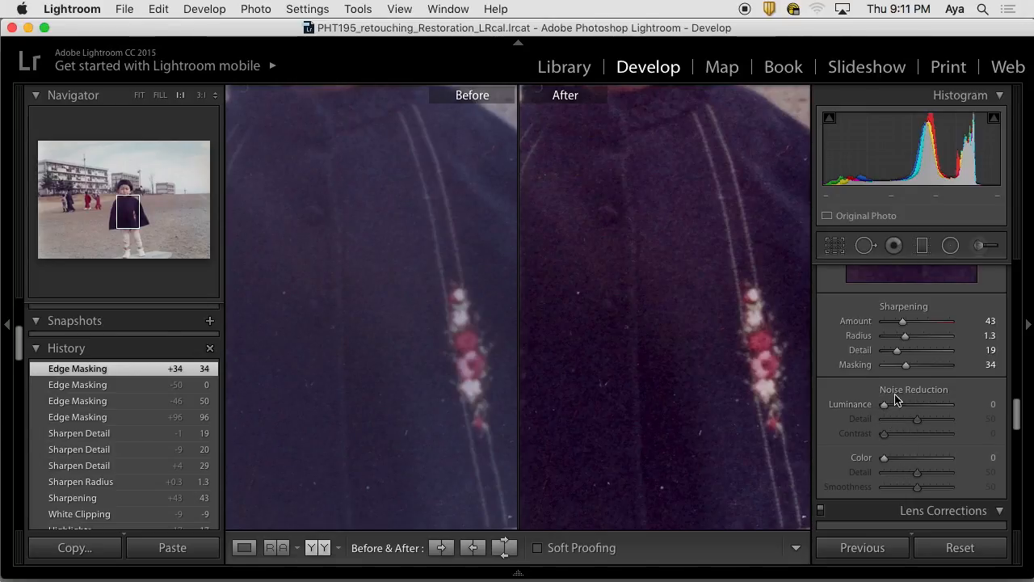
pyautogui.moveTo(892, 408)
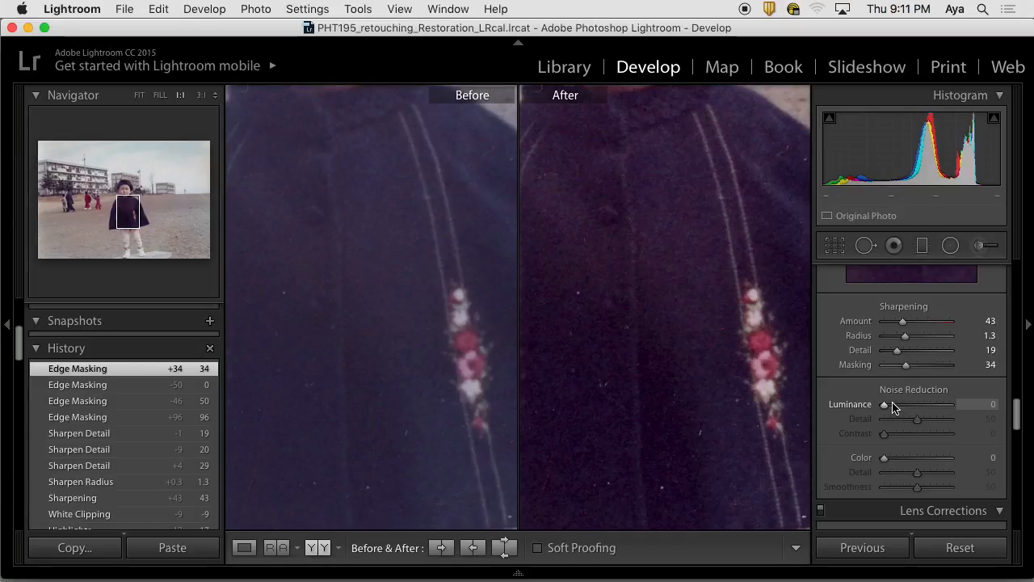
pyautogui.moveTo(895, 402)
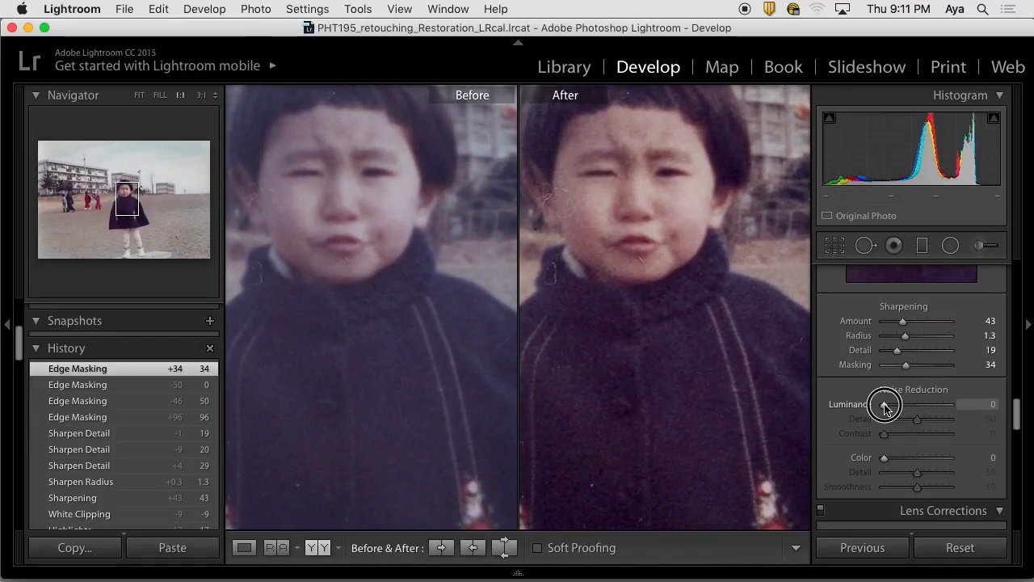
# Apply luminance noise reduction and settle it around 31.
pyautogui.moveTo(882, 405); pyautogui.dragTo(905, 404)
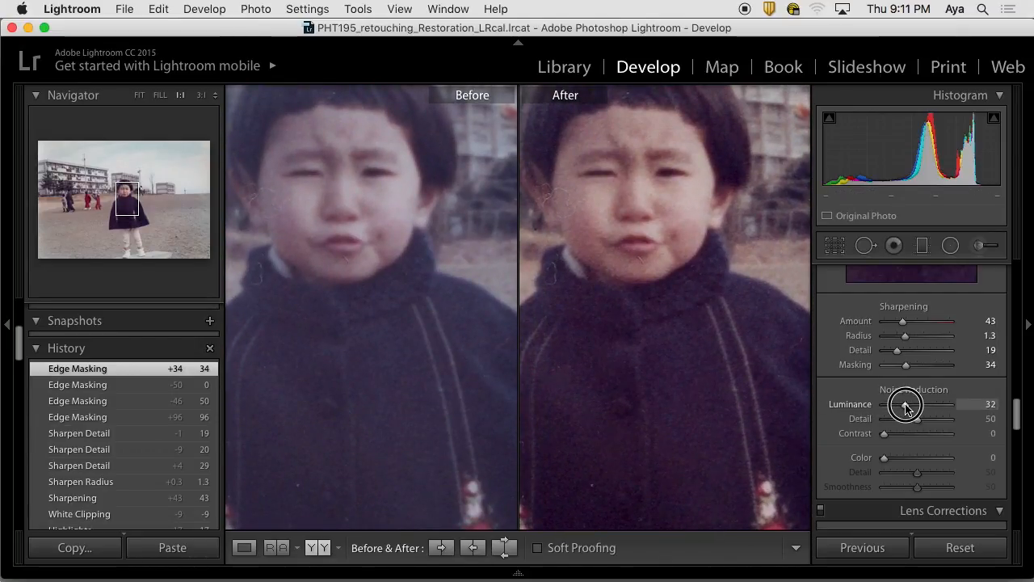
pyautogui.moveTo(941, 404); pyautogui.dragTo(929, 404)
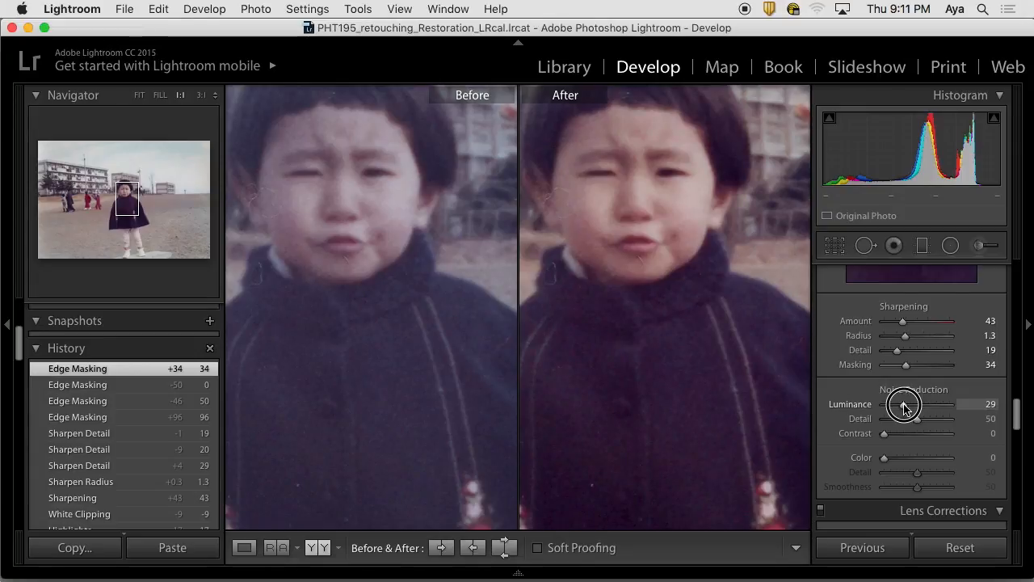
pyautogui.moveTo(903, 404); pyautogui.dragTo(909, 404)
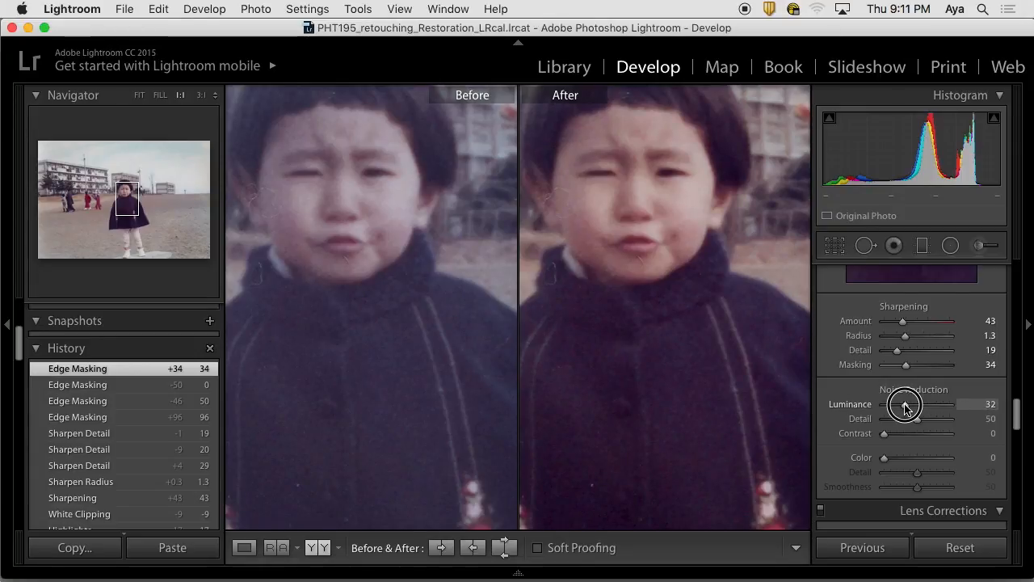
pyautogui.moveTo(906, 404); pyautogui.dragTo(904, 405)
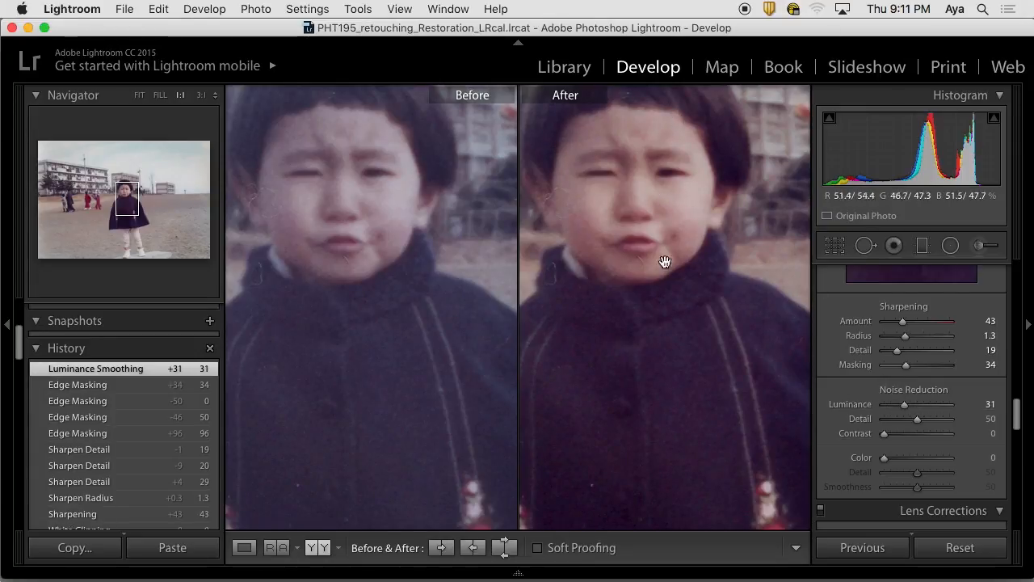
pyautogui.moveTo(892, 426)
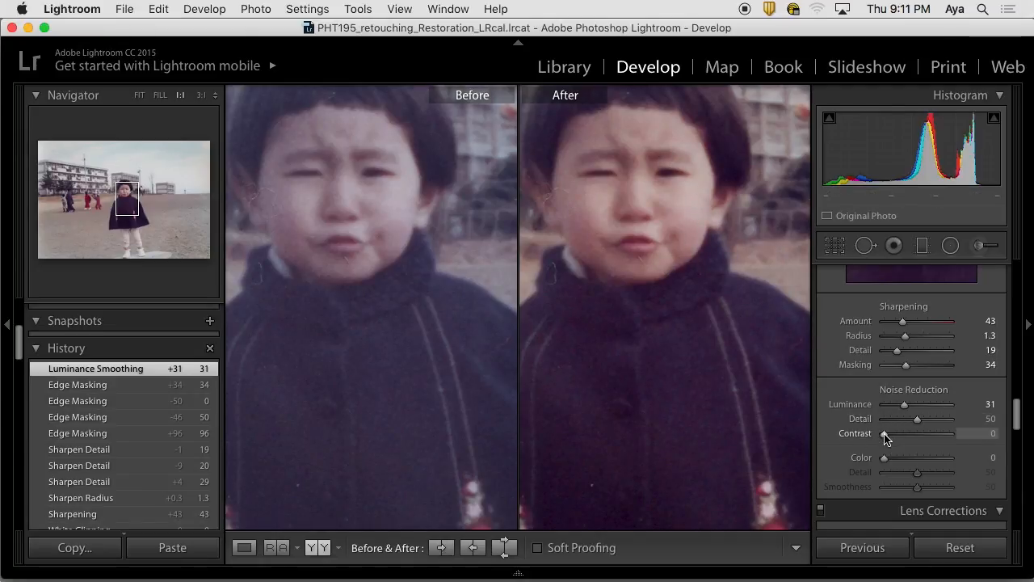
# Raise noise reduction Contrast to about 91 and ease it back to 66.
pyautogui.moveTo(886, 433); pyautogui.dragTo(946, 433)
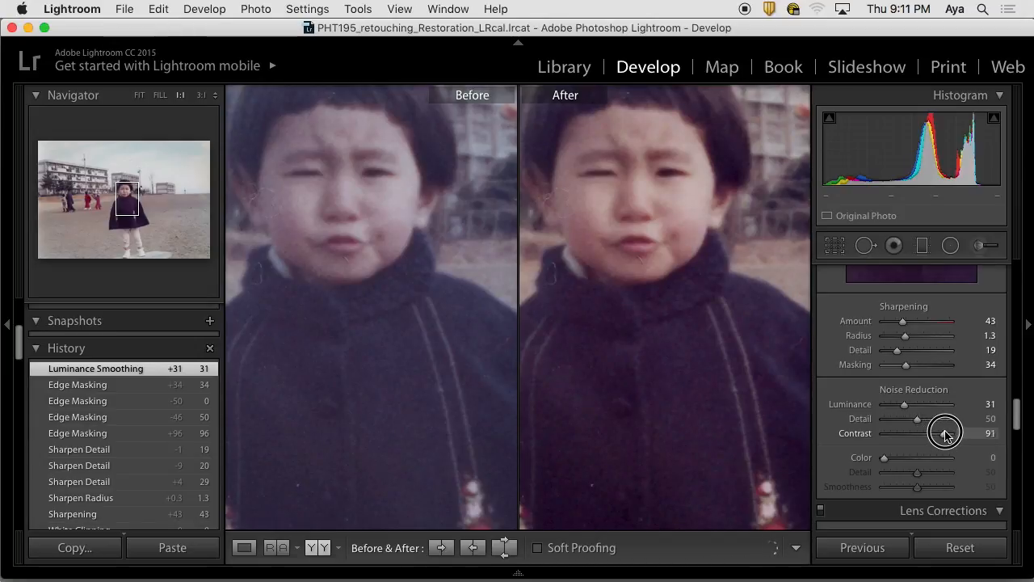
pyautogui.moveTo(946, 434); pyautogui.dragTo(938, 433)
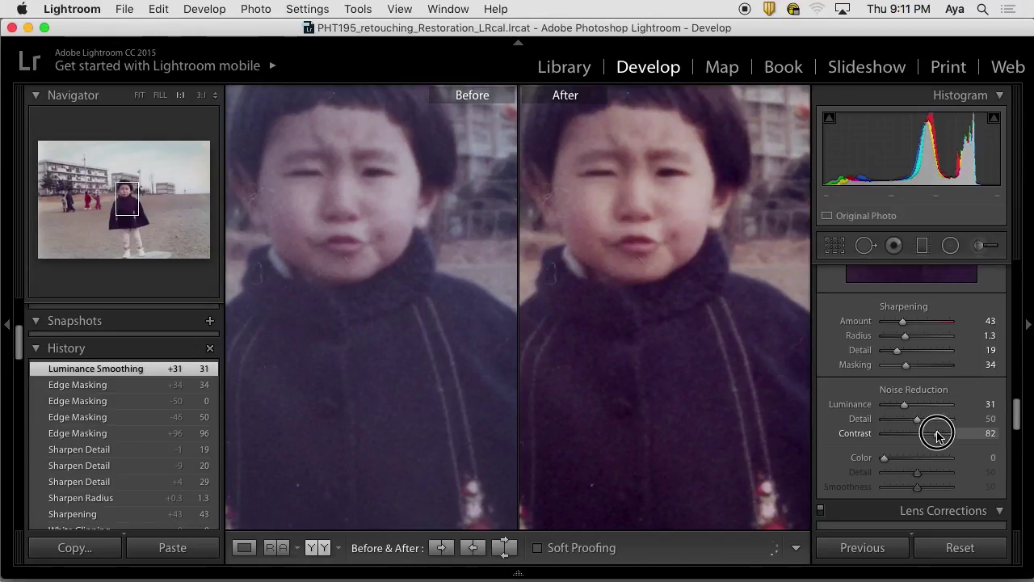
pyautogui.moveTo(938, 433); pyautogui.dragTo(929, 433)
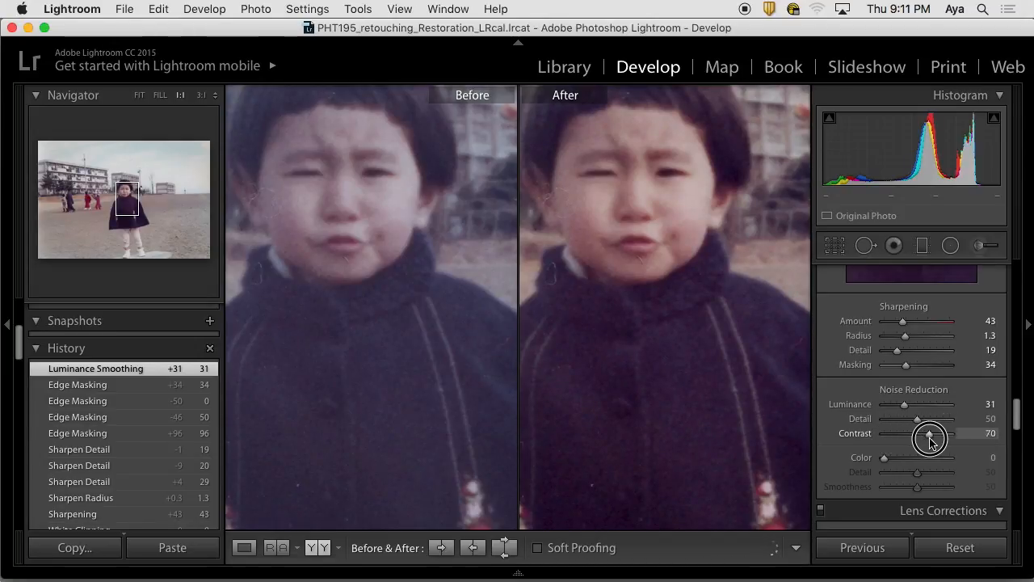
pyautogui.moveTo(929, 434); pyautogui.dragTo(928, 433)
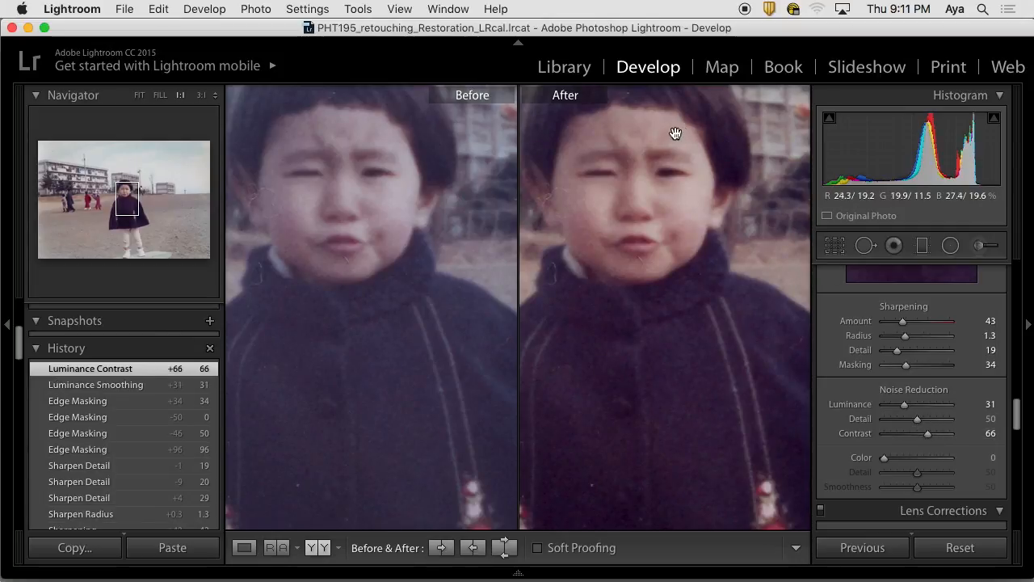
pyautogui.moveTo(717, 204)
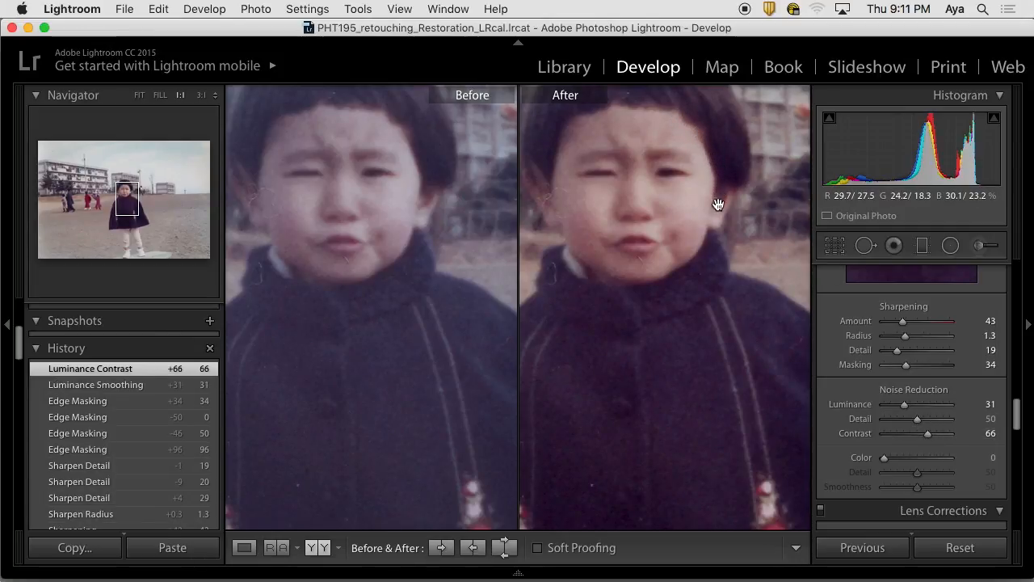
pyautogui.moveTo(621, 226)
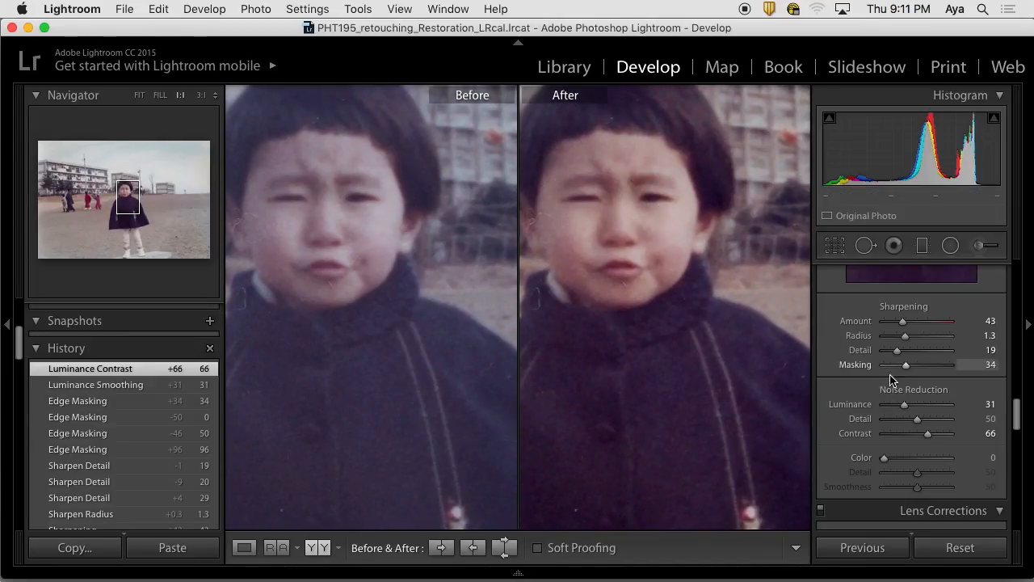
# Reset luminance noise reduction to zero, then reapply it and bring it down to about 14.
pyautogui.moveTo(904, 404); pyautogui.dragTo(876, 404)
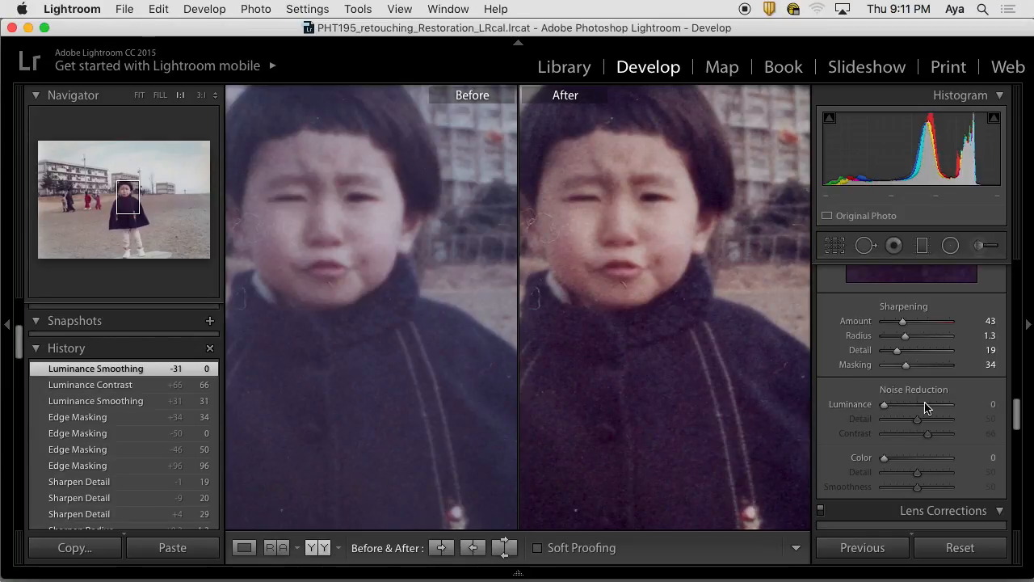
pyautogui.moveTo(918, 412)
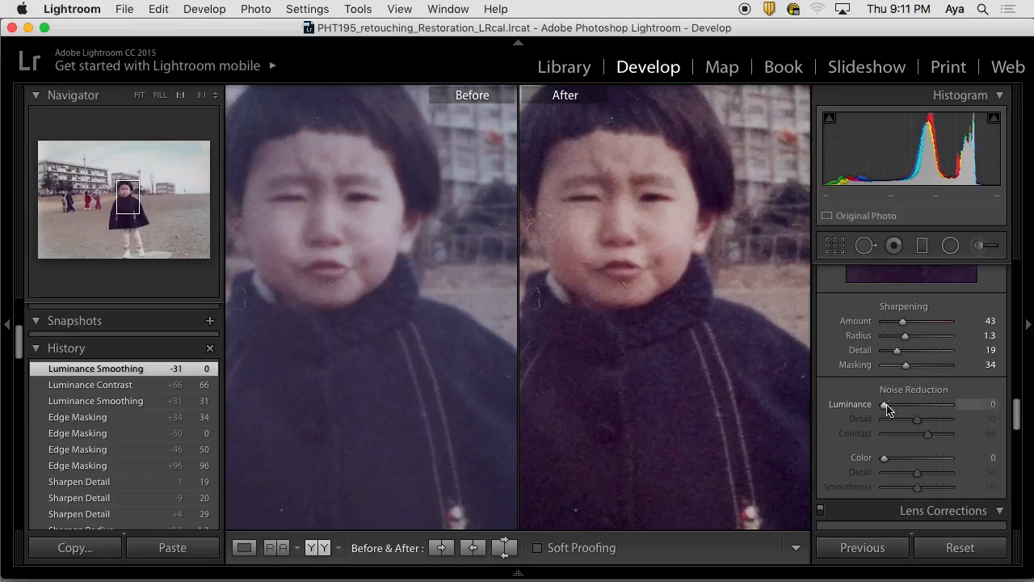
pyautogui.moveTo(884, 405); pyautogui.dragTo(904, 404)
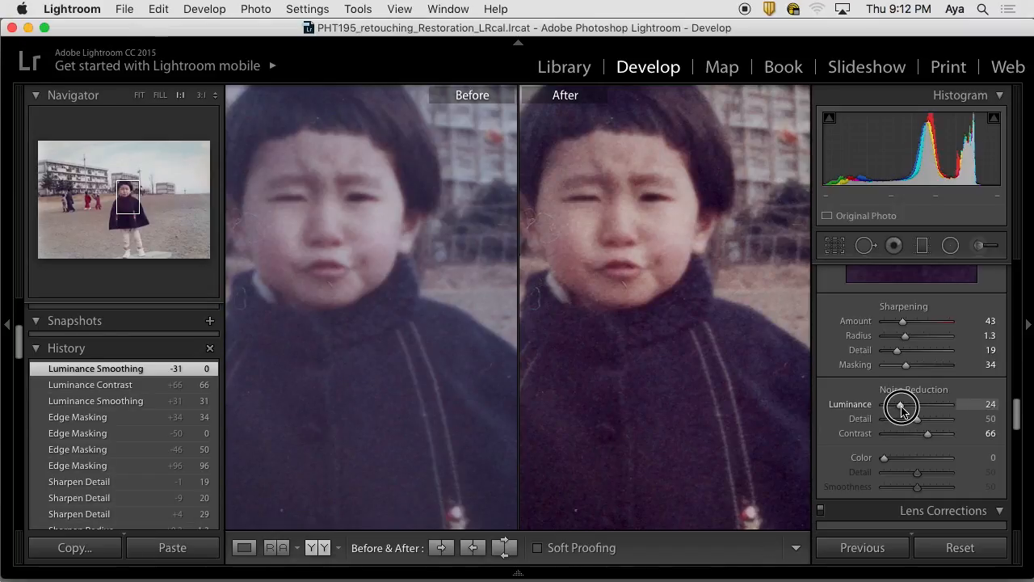
pyautogui.moveTo(905, 404); pyautogui.dragTo(899, 404)
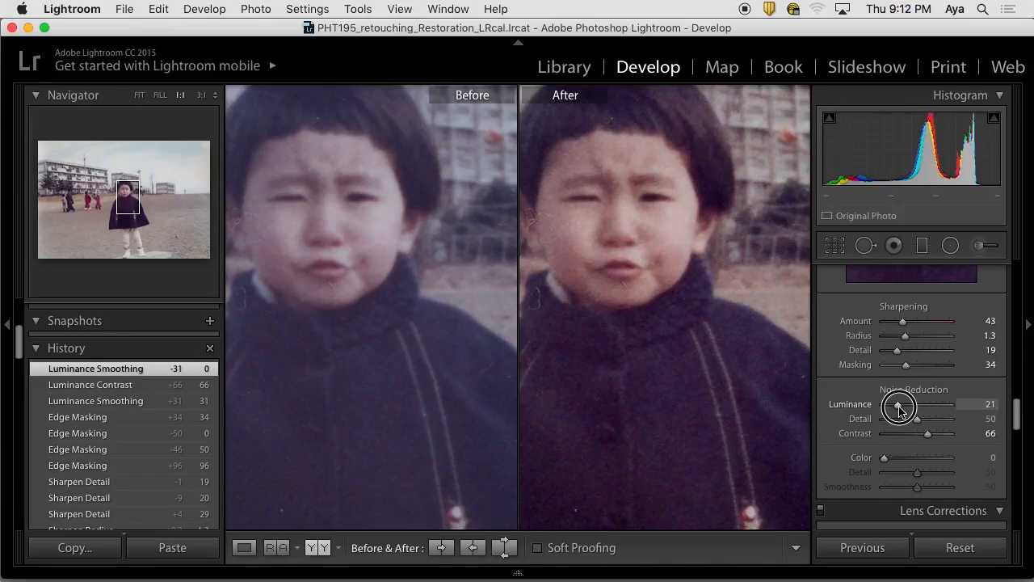
pyautogui.moveTo(899, 404); pyautogui.dragTo(896, 404)
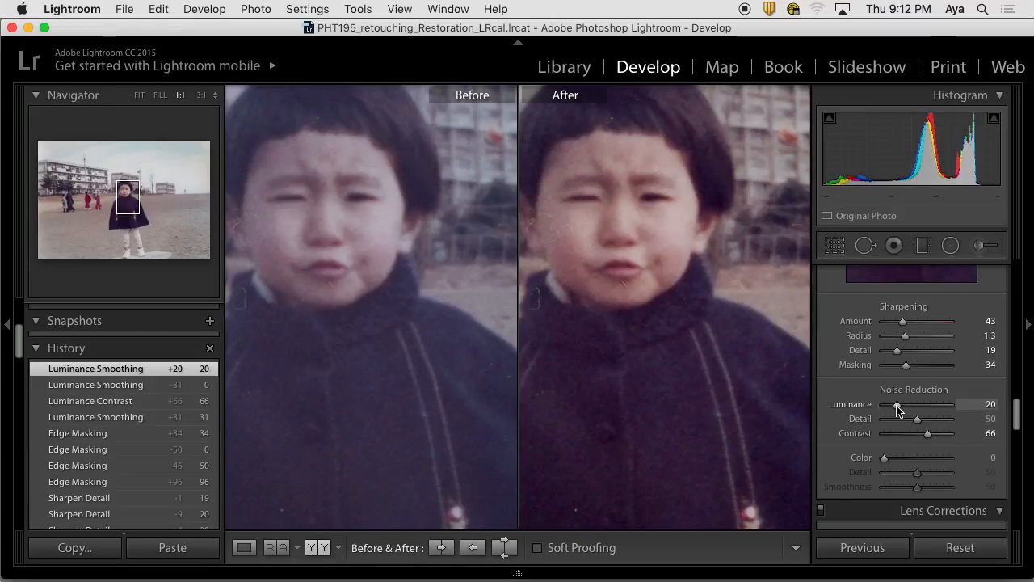
pyautogui.moveTo(904, 404); pyautogui.dragTo(896, 404)
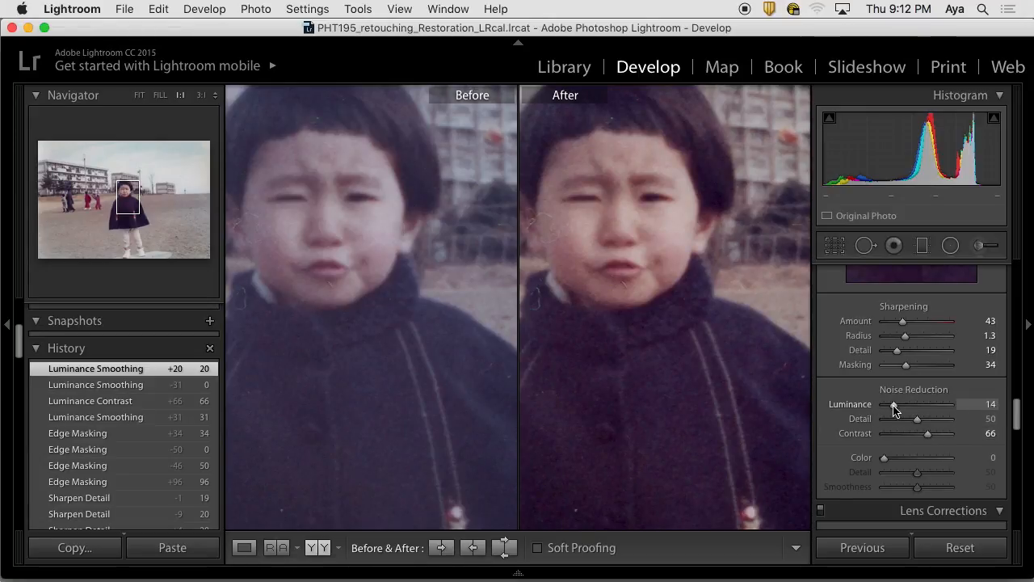
pyautogui.moveTo(928, 434); pyautogui.dragTo(923, 434)
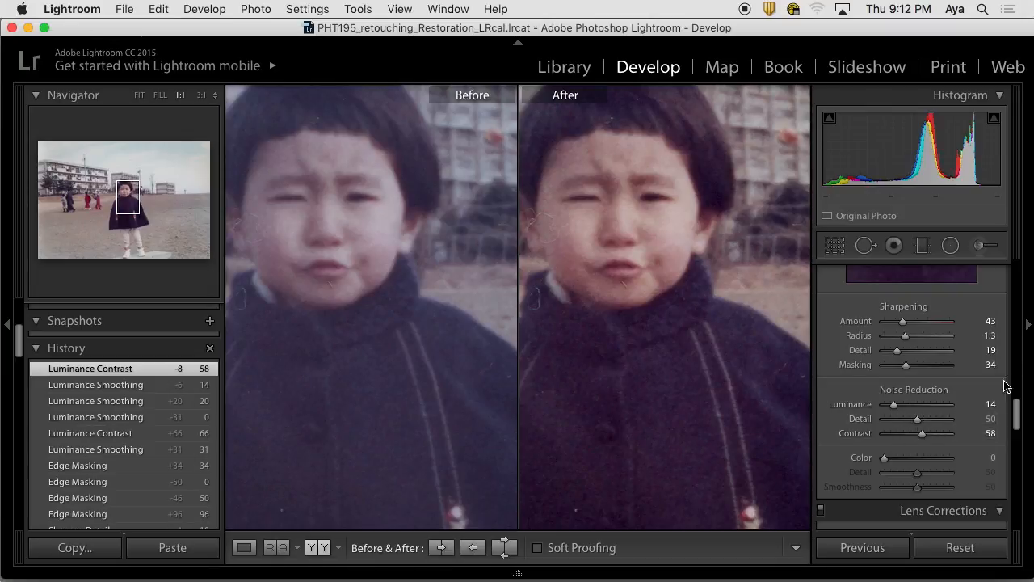
pyautogui.moveTo(918, 419)
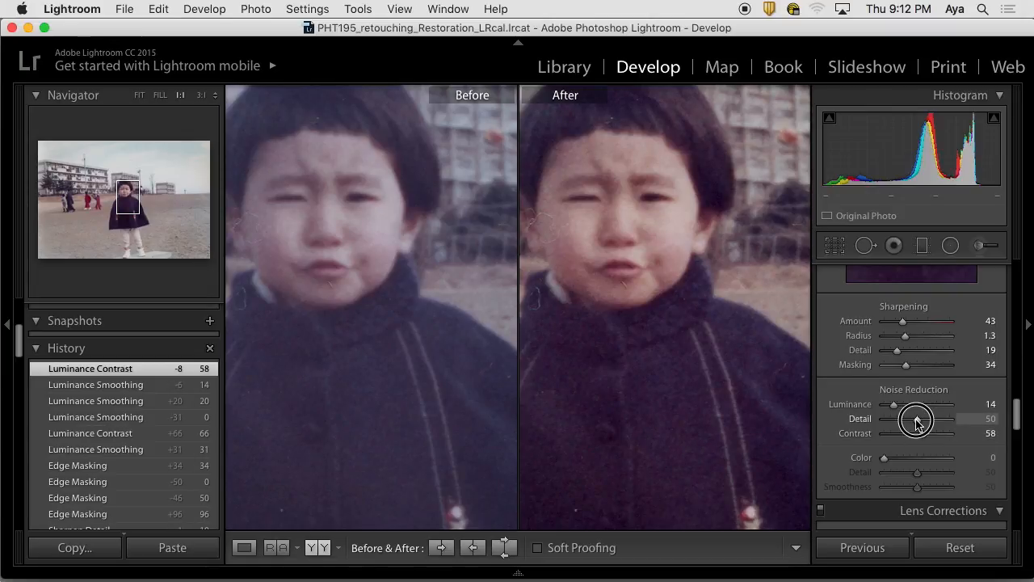
# Compare very low and very high luminance Detail, keep it at 50 with Contrast at 58.
pyautogui.moveTo(918, 429); pyautogui.dragTo(886, 428)
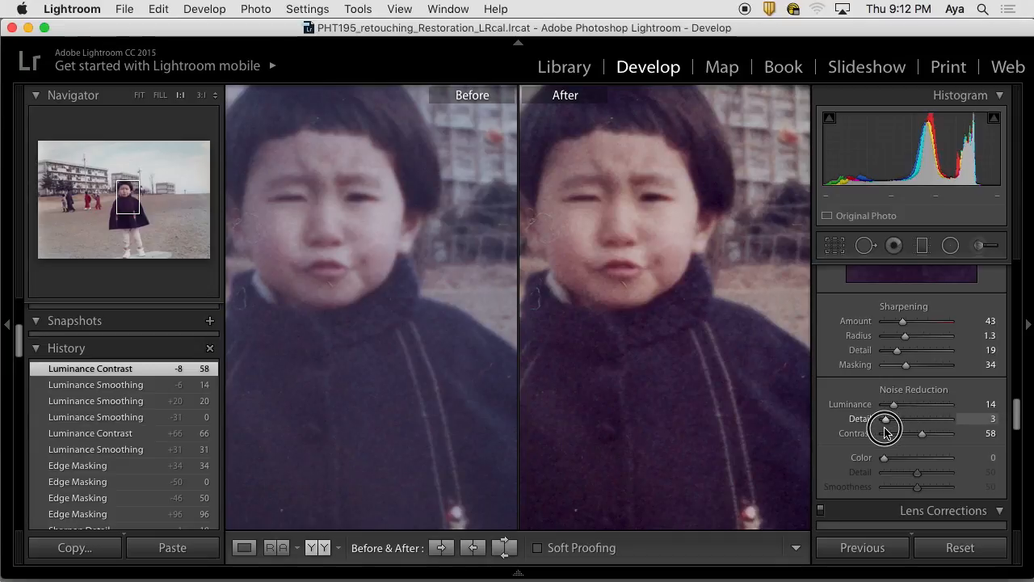
pyautogui.moveTo(908, 419); pyautogui.dragTo(967, 418)
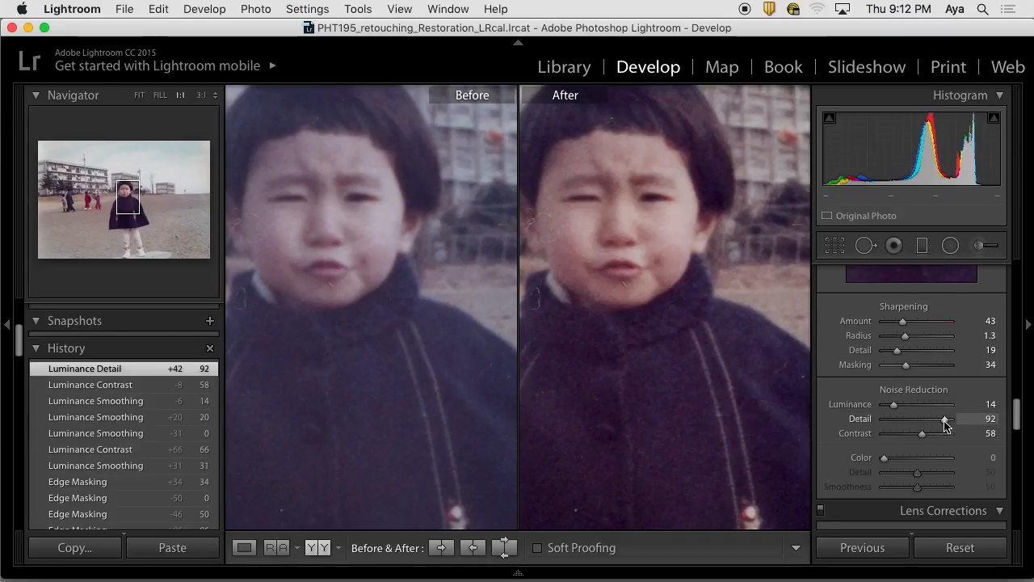
pyautogui.moveTo(967, 419); pyautogui.dragTo(921, 419)
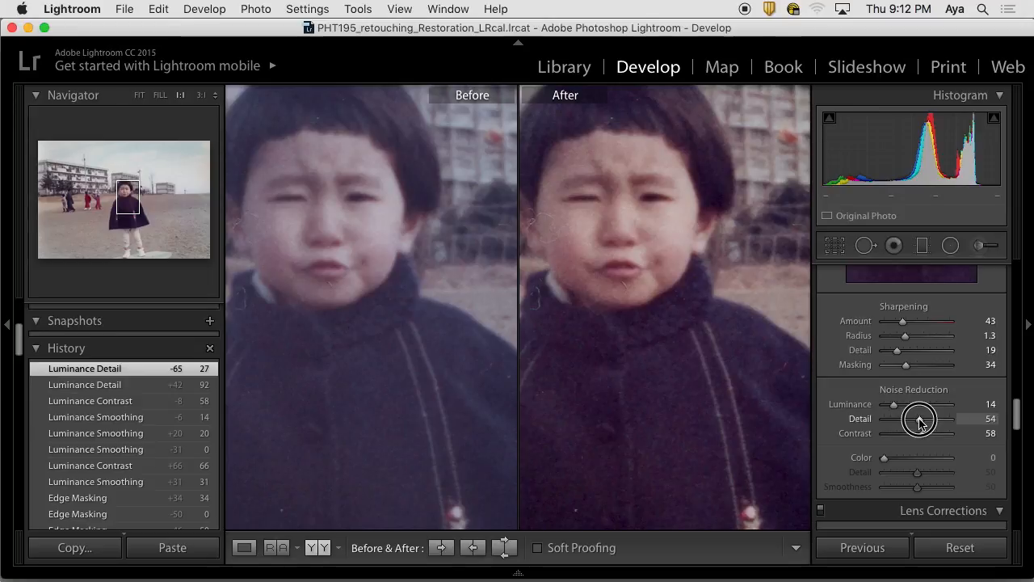
pyautogui.moveTo(924, 419); pyautogui.dragTo(918, 418)
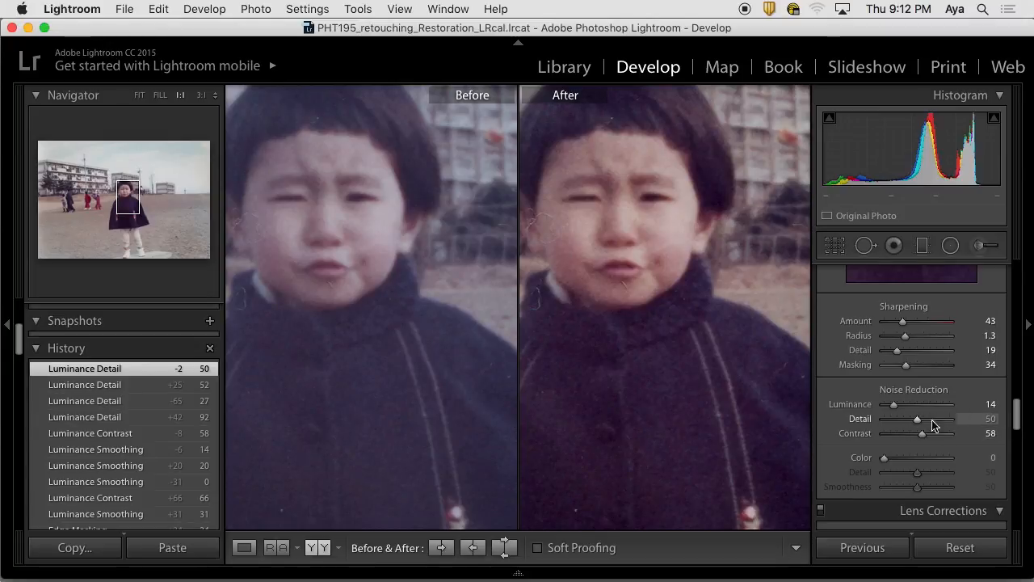
pyautogui.moveTo(922, 421)
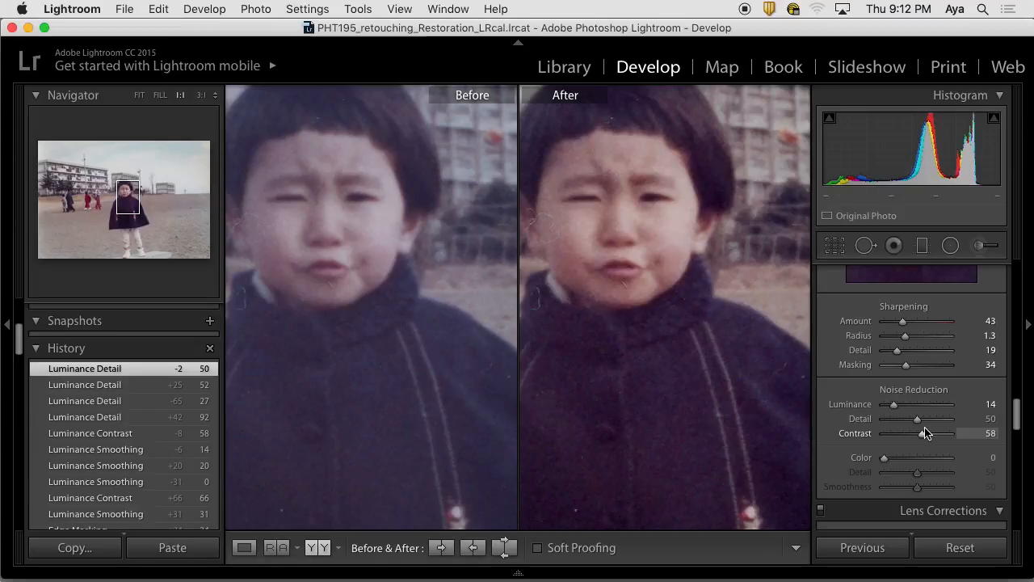
pyautogui.moveTo(923, 436)
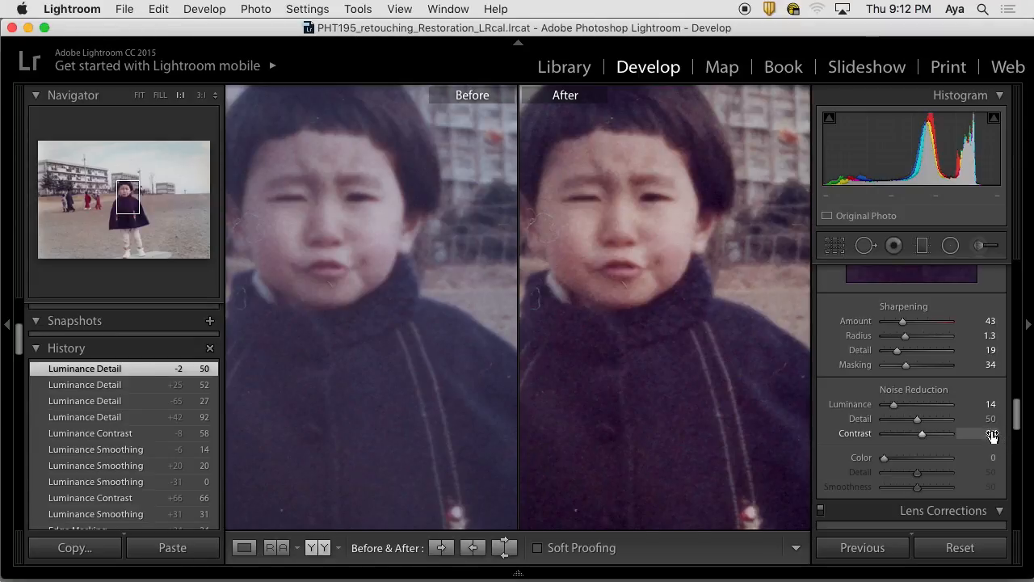
pyautogui.moveTo(921, 433); pyautogui.dragTo(923, 433)
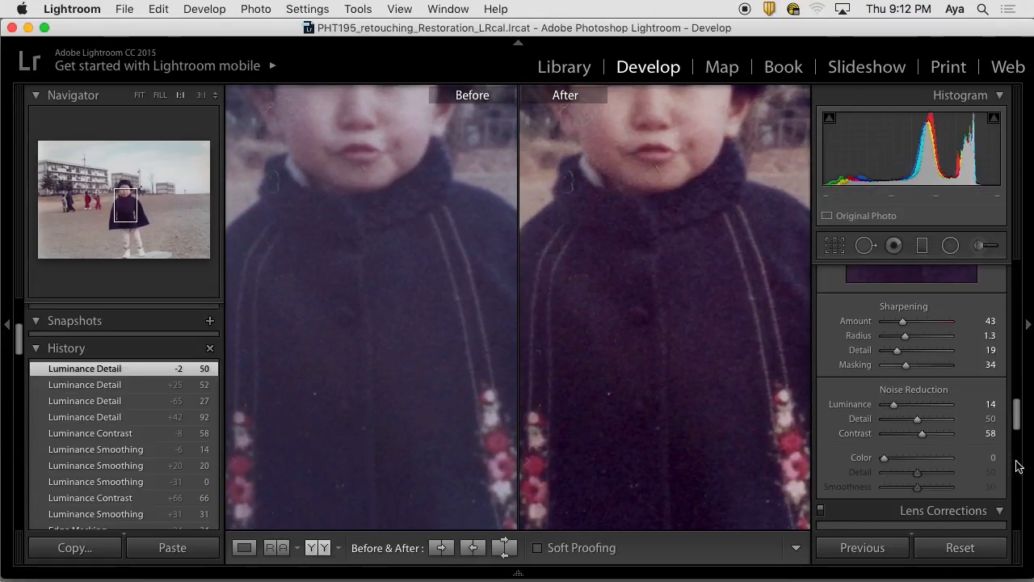
# Set Color noise reduction to 43 while checking the zoomed coat, then pan across it.
pyautogui.scroll(-3)
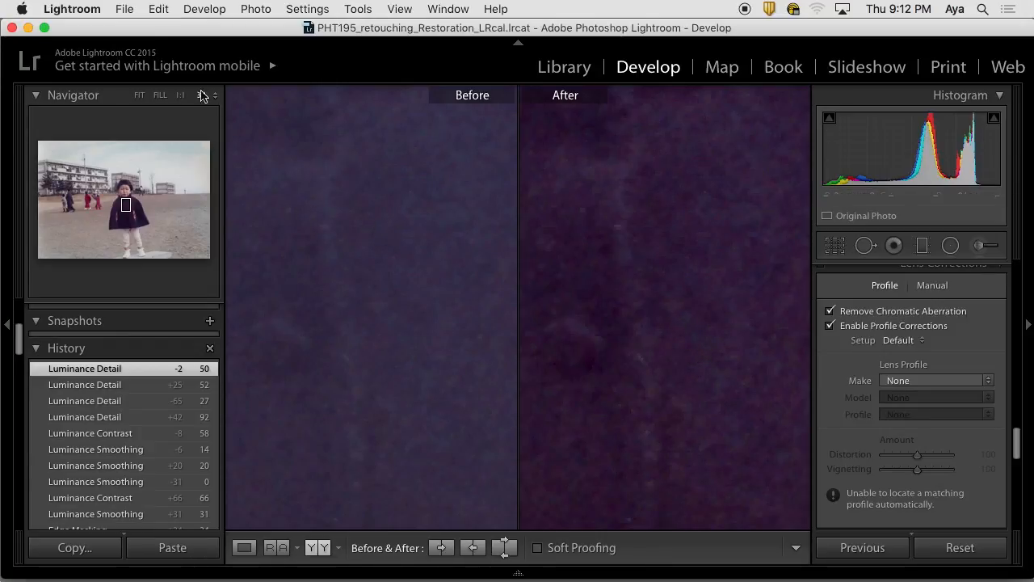
pyautogui.click(200, 94)
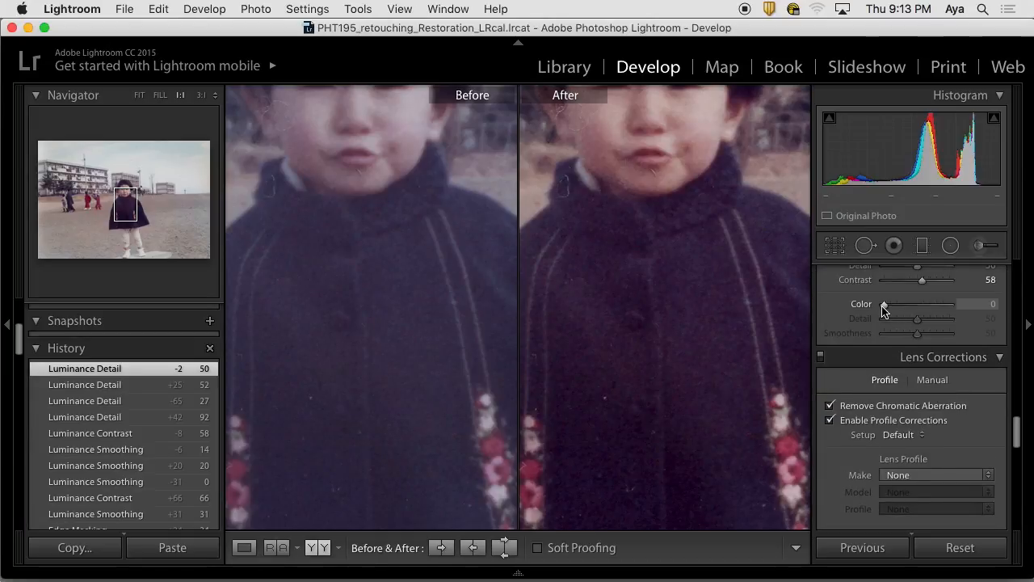
pyautogui.moveTo(884, 305); pyautogui.dragTo(913, 305)
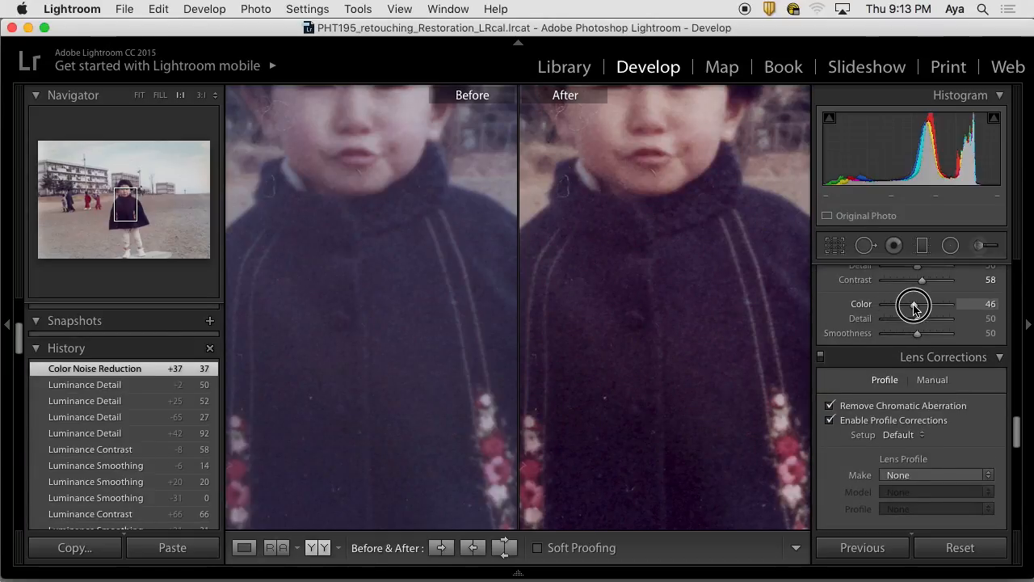
pyautogui.moveTo(918, 310); pyautogui.dragTo(912, 310)
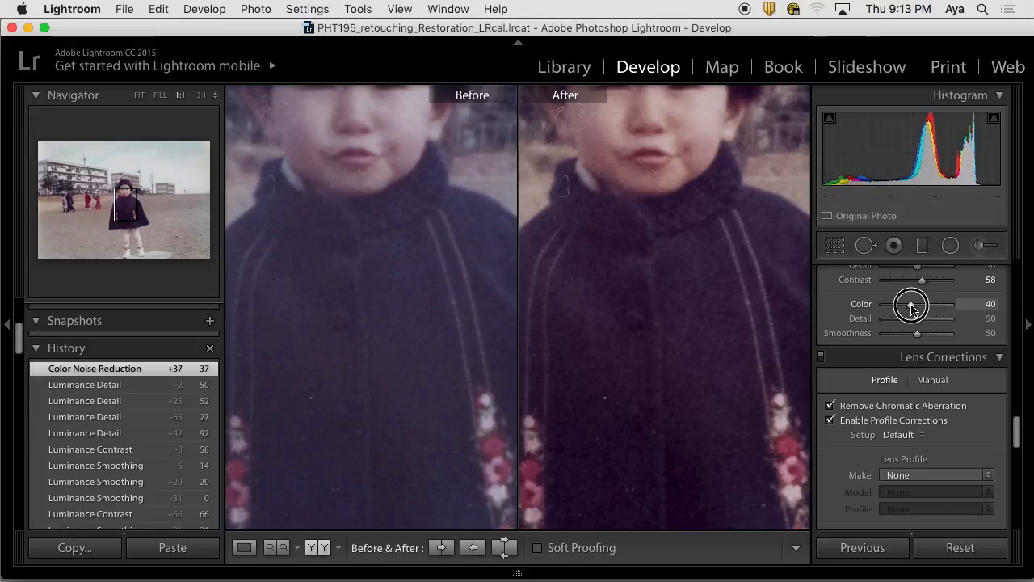
pyautogui.moveTo(911, 304); pyautogui.dragTo(918, 304)
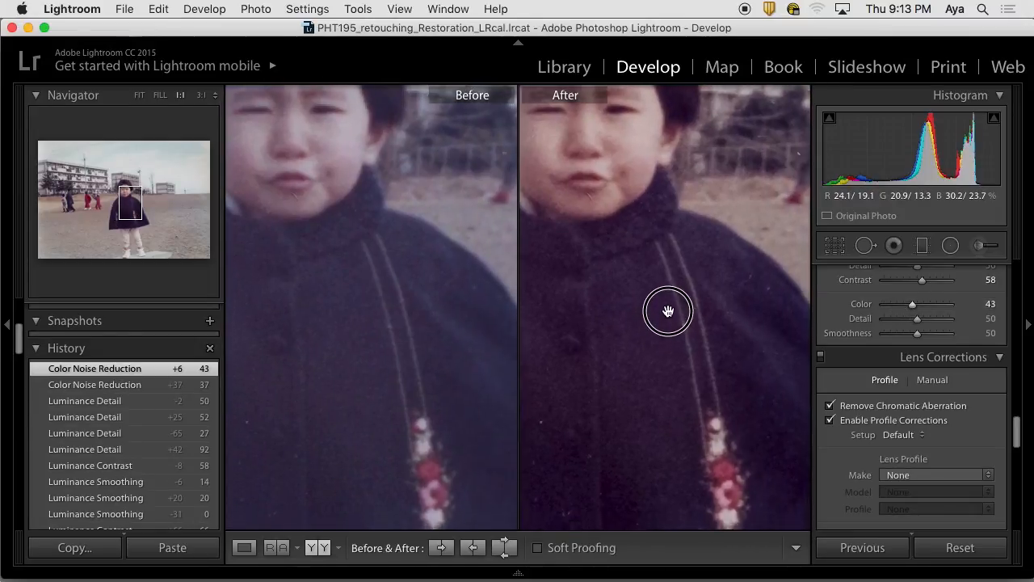
pyautogui.moveTo(669, 311); pyautogui.dragTo(700, 294)
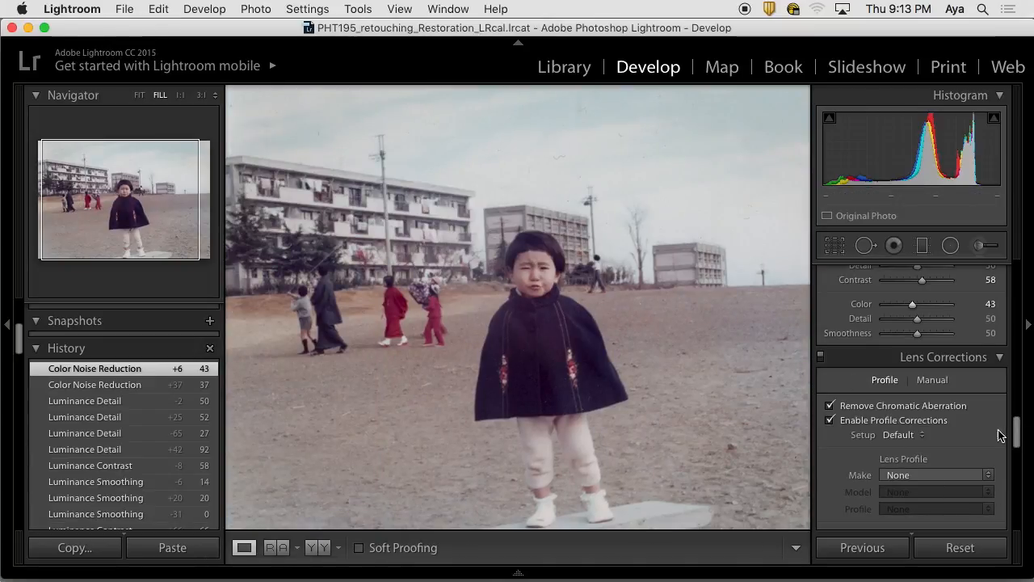
pyautogui.scroll(-3)
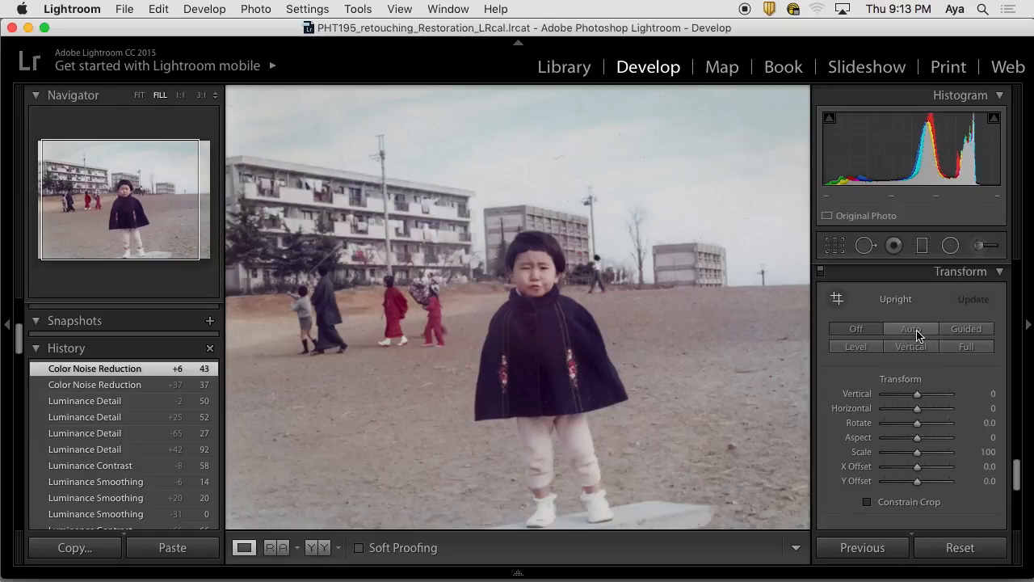
pyautogui.click(912, 328)
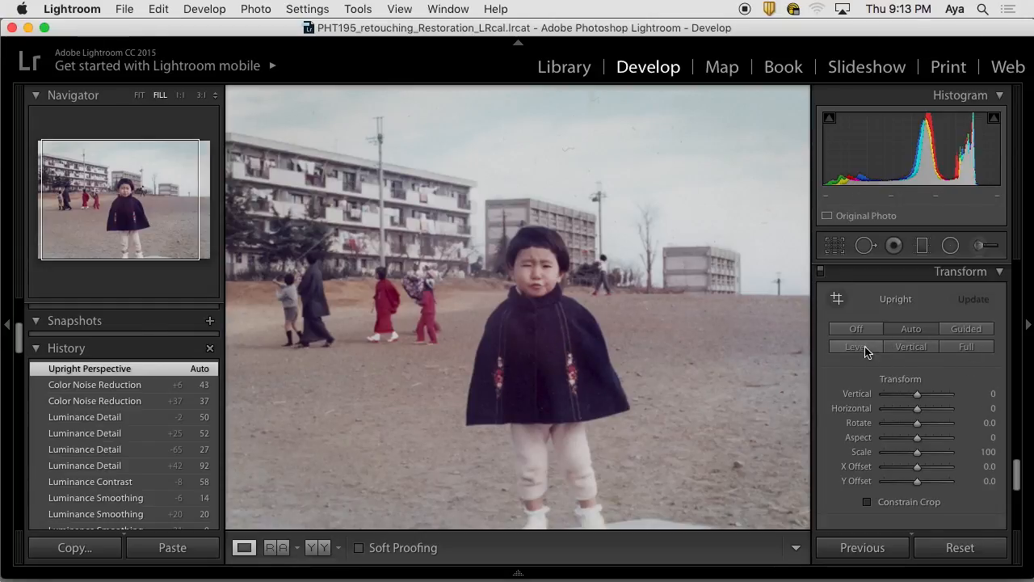
pyautogui.click(967, 328)
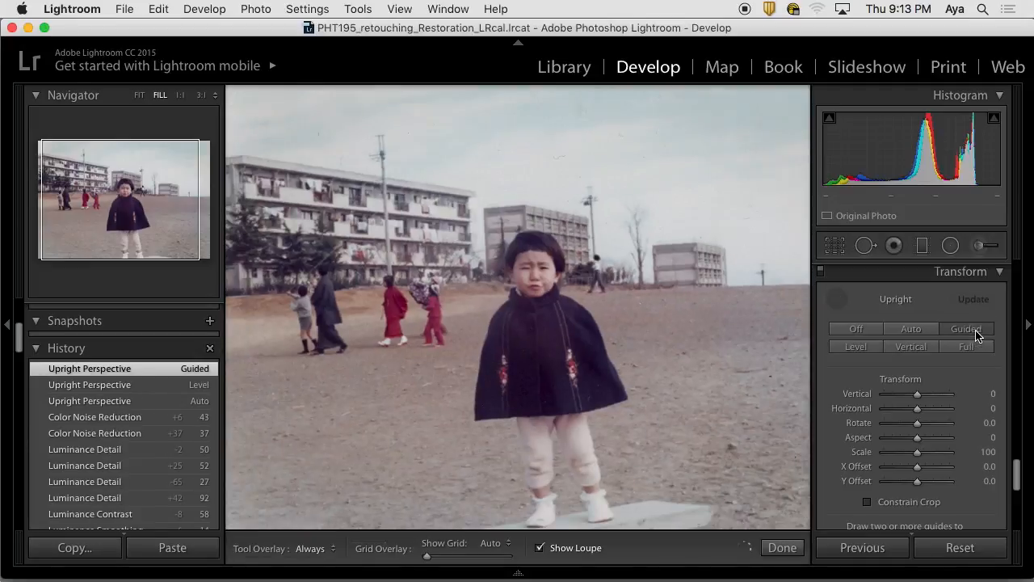
pyautogui.click(911, 346)
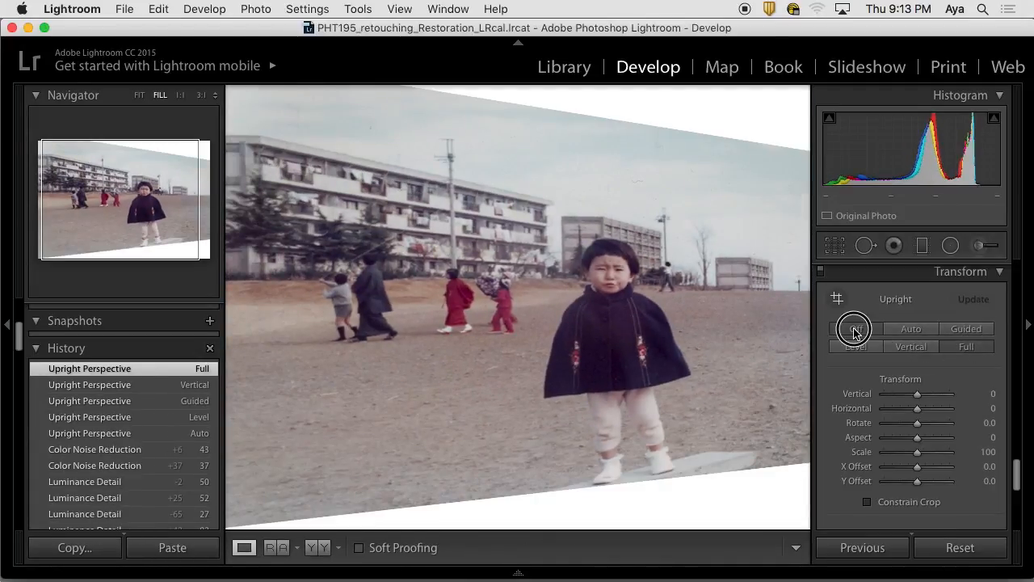
pyautogui.click(855, 328)
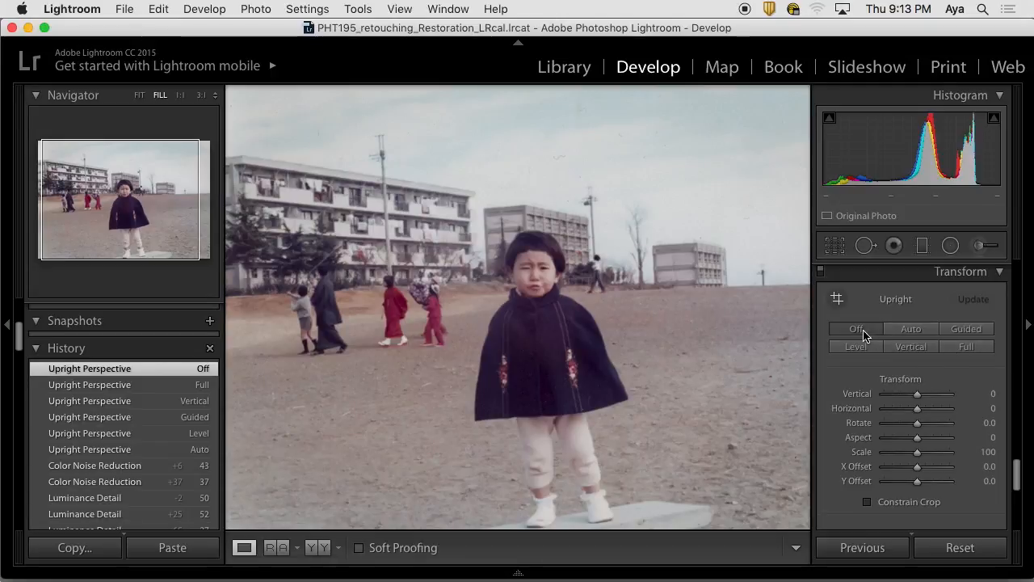
pyautogui.moveTo(628, 527)
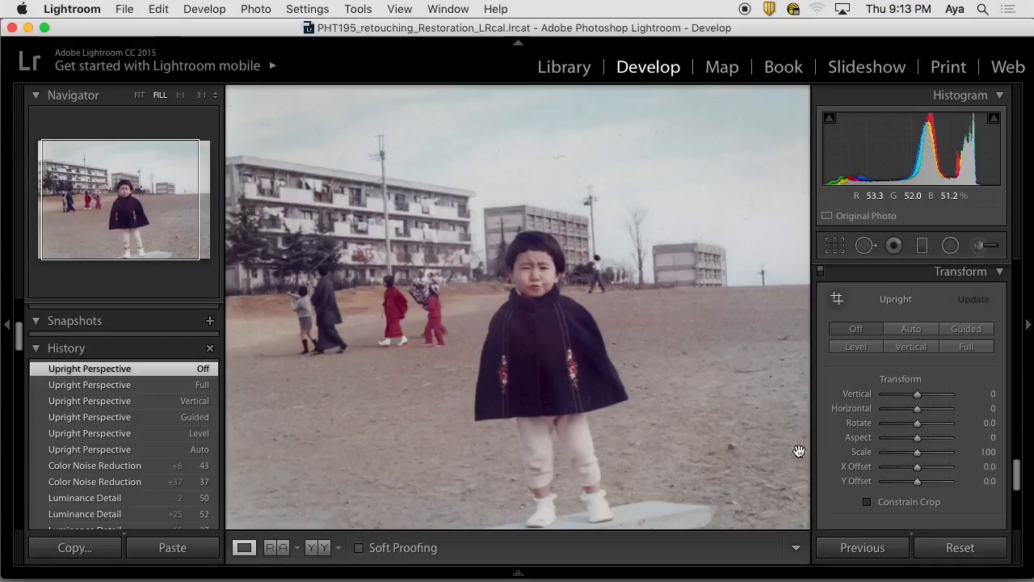
pyautogui.moveTo(741, 514)
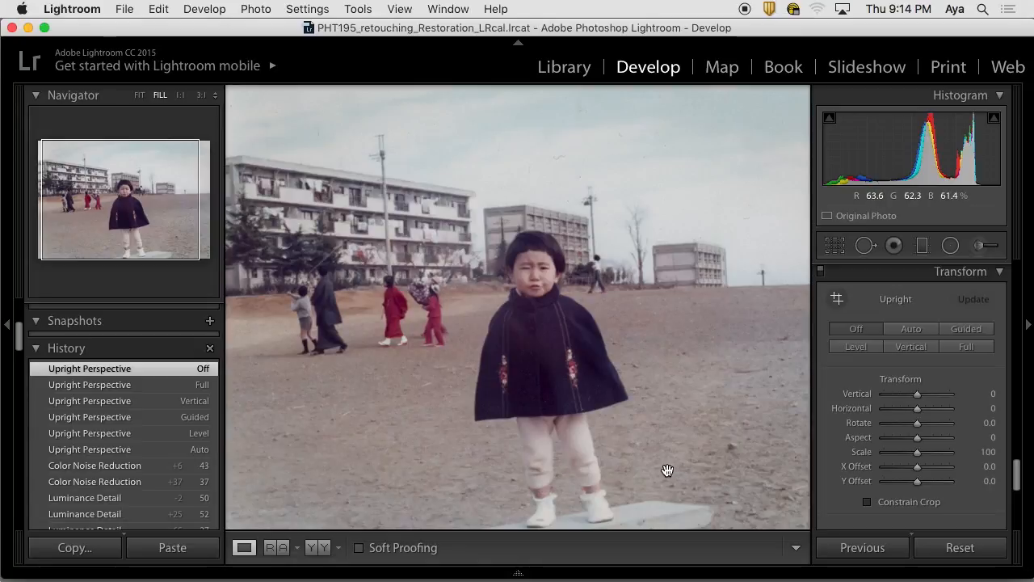
pyautogui.moveTo(604, 389)
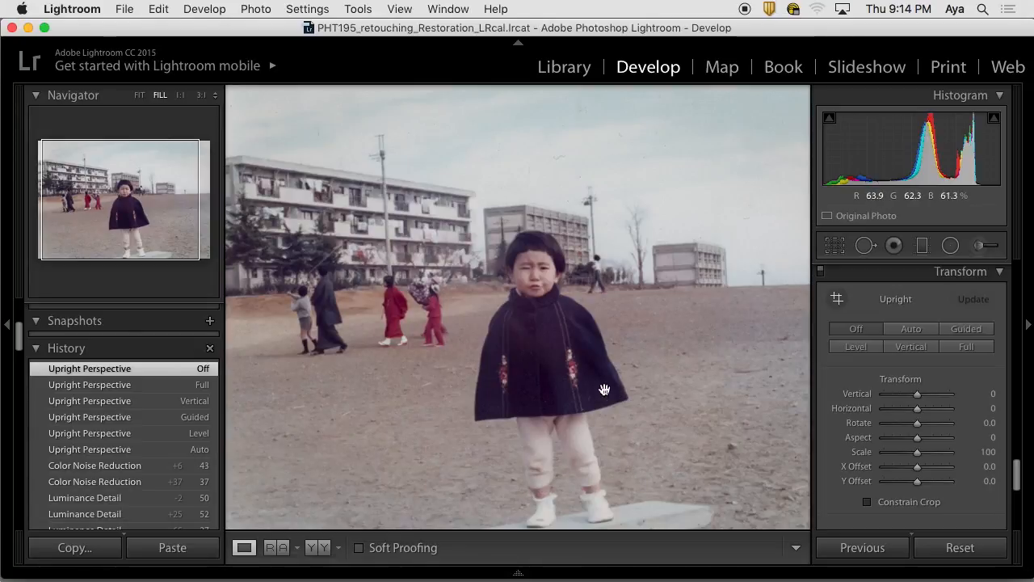
pyautogui.click(139, 94)
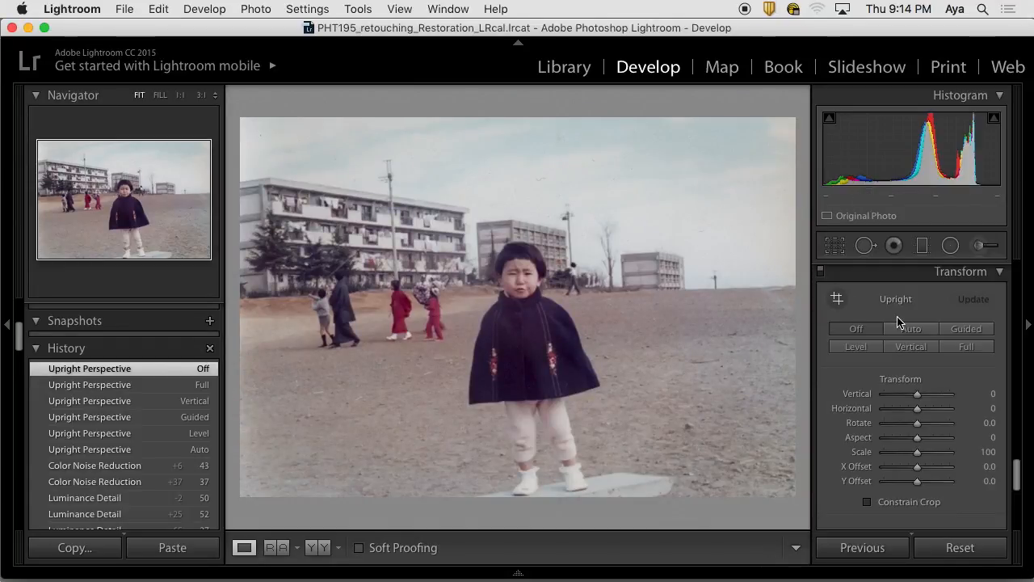
pyautogui.moveTo(863, 272)
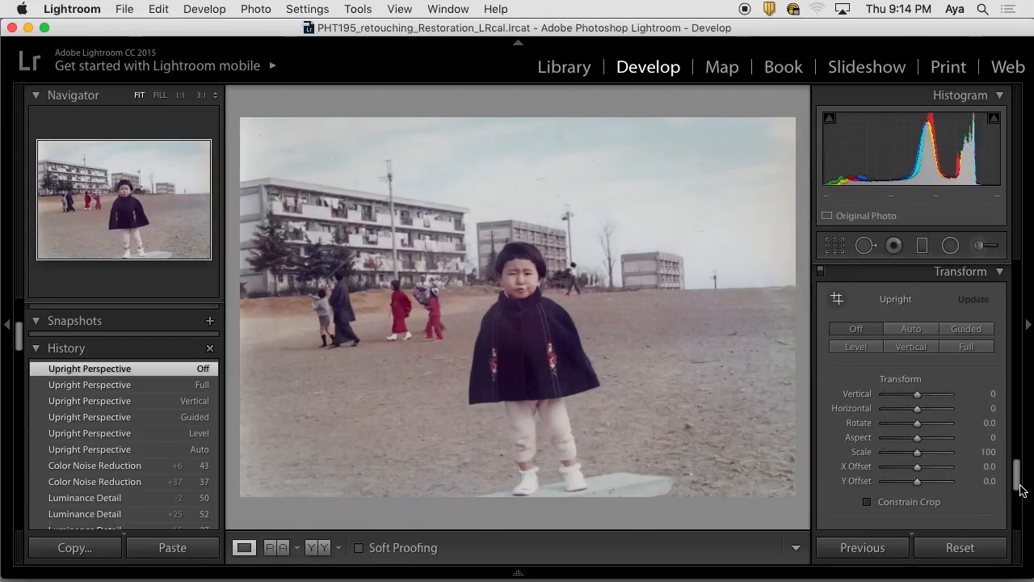
pyautogui.scroll(-3)
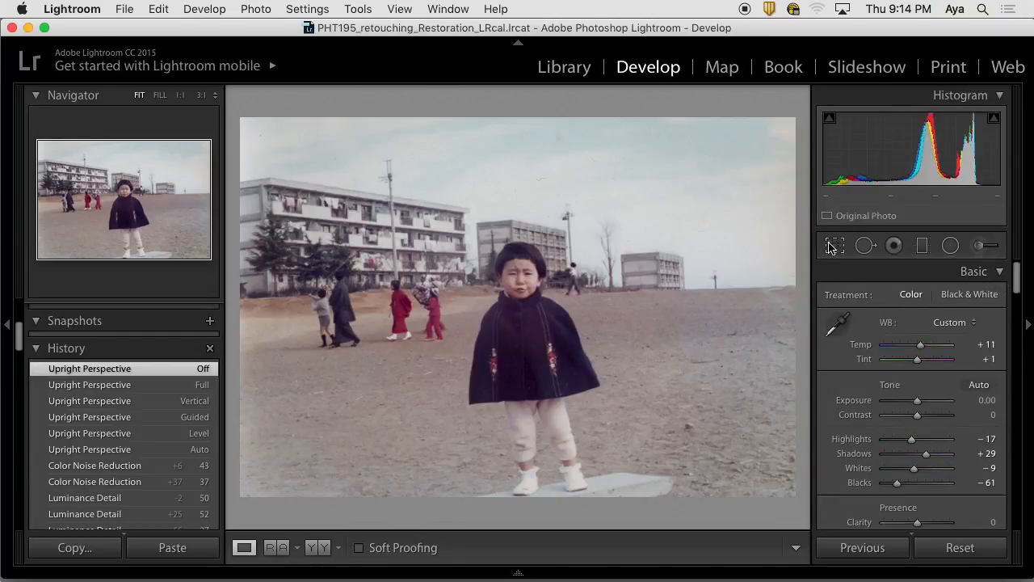
# Straighten the photo by the auto 1.18° angle and apply the crop.
pyautogui.click(834, 246)
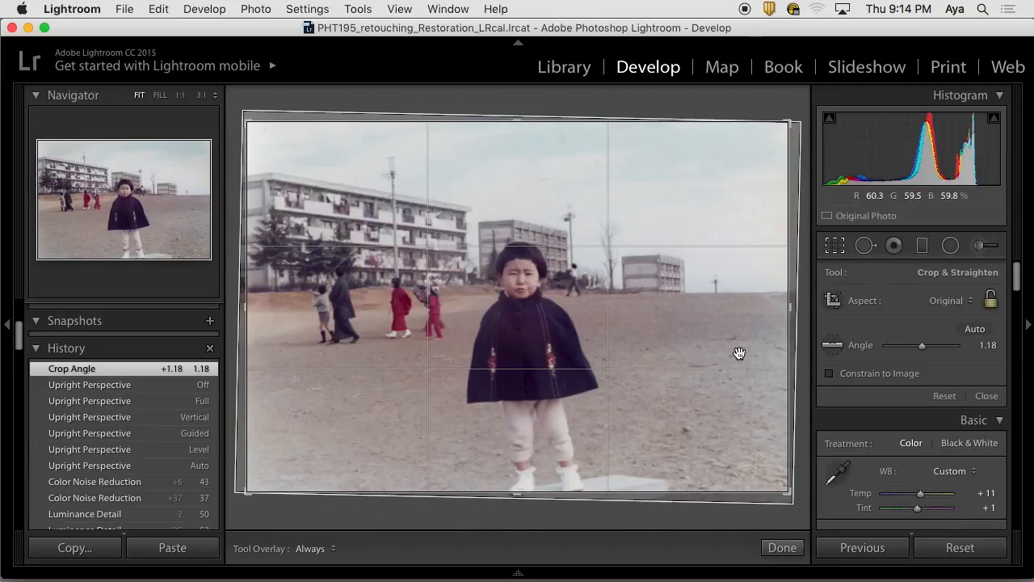
pyautogui.click(782, 547)
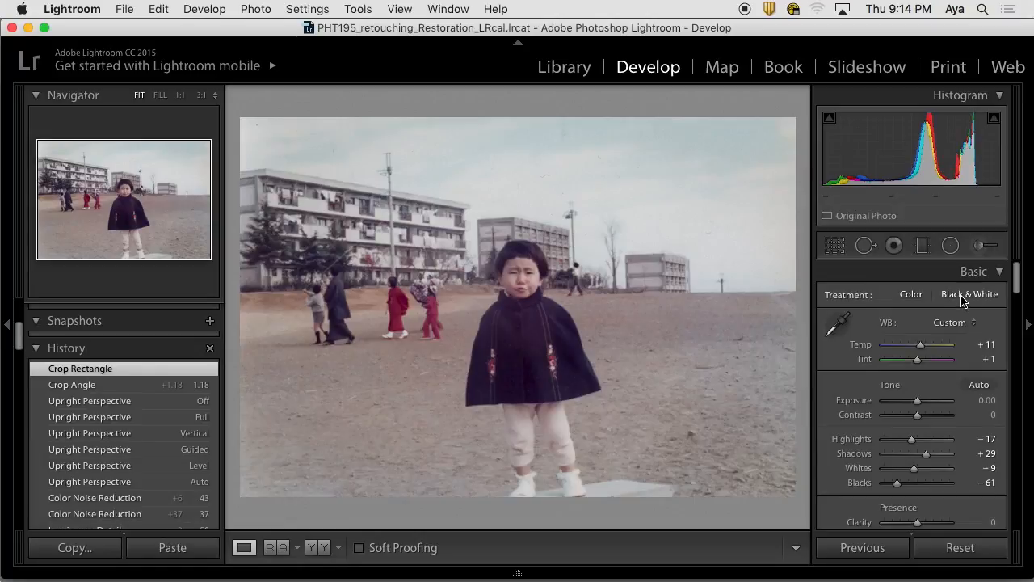
pyautogui.moveTo(569, 133)
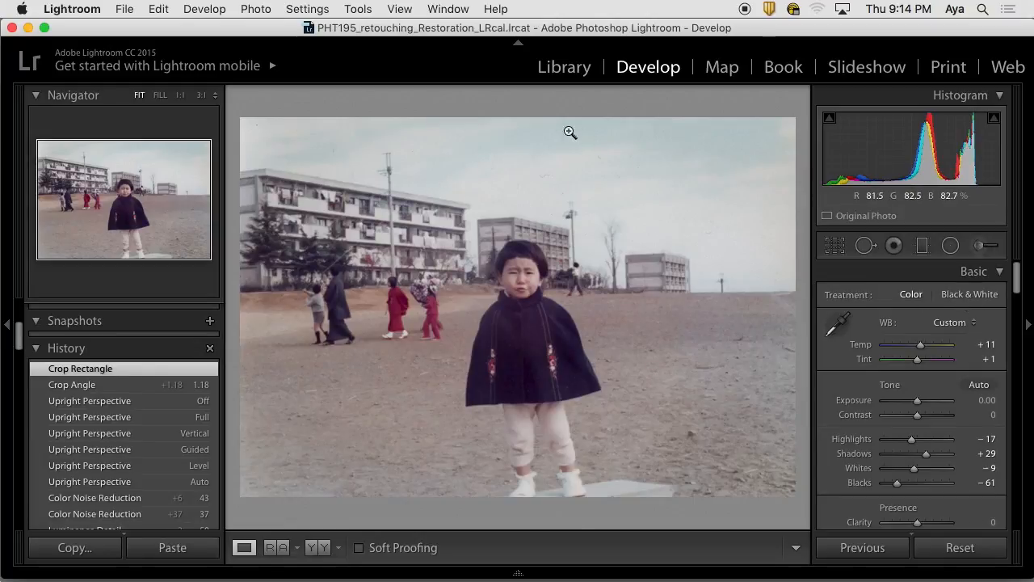
pyautogui.moveTo(562, 171)
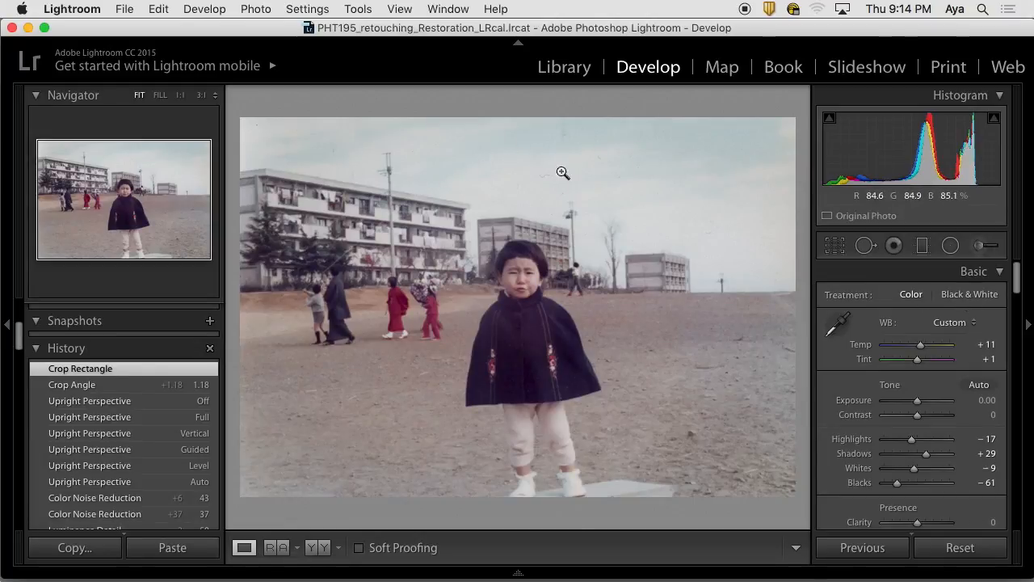
pyautogui.moveTo(624, 232)
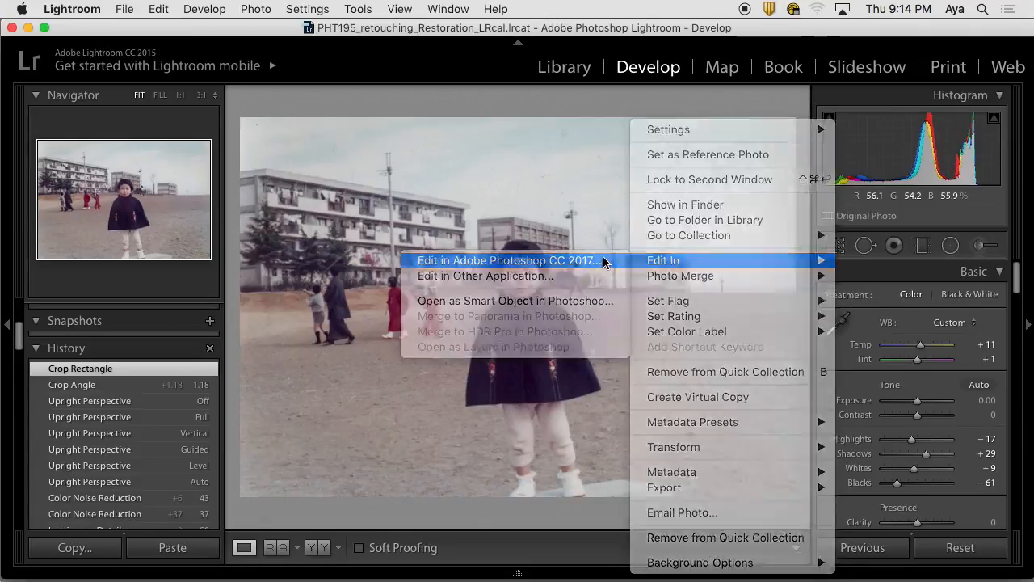
# Edit a copy of the photo with Lightroom adjustments in Photoshop CC 2017.
pyautogui.click(508, 261)
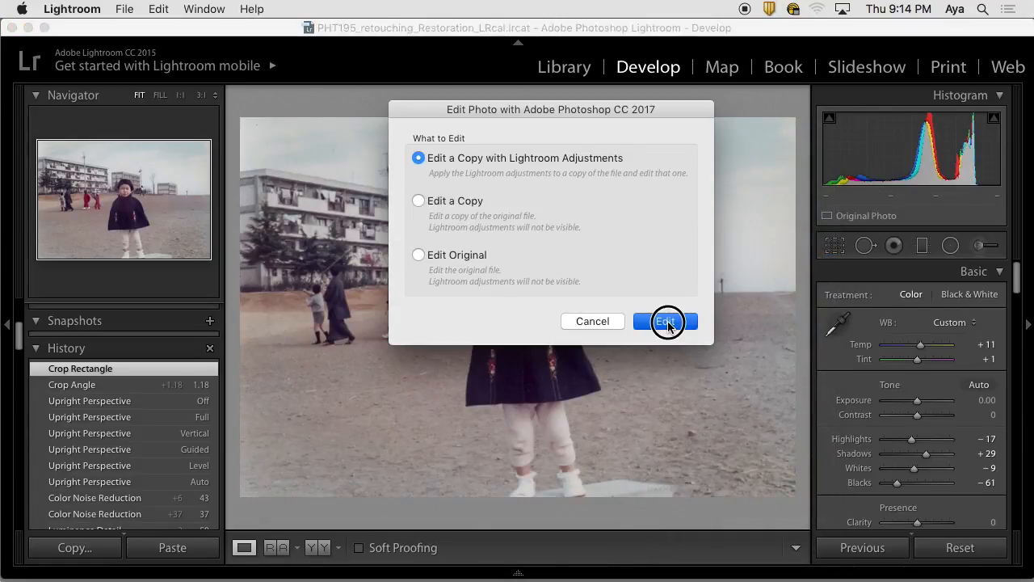
pyautogui.click(665, 320)
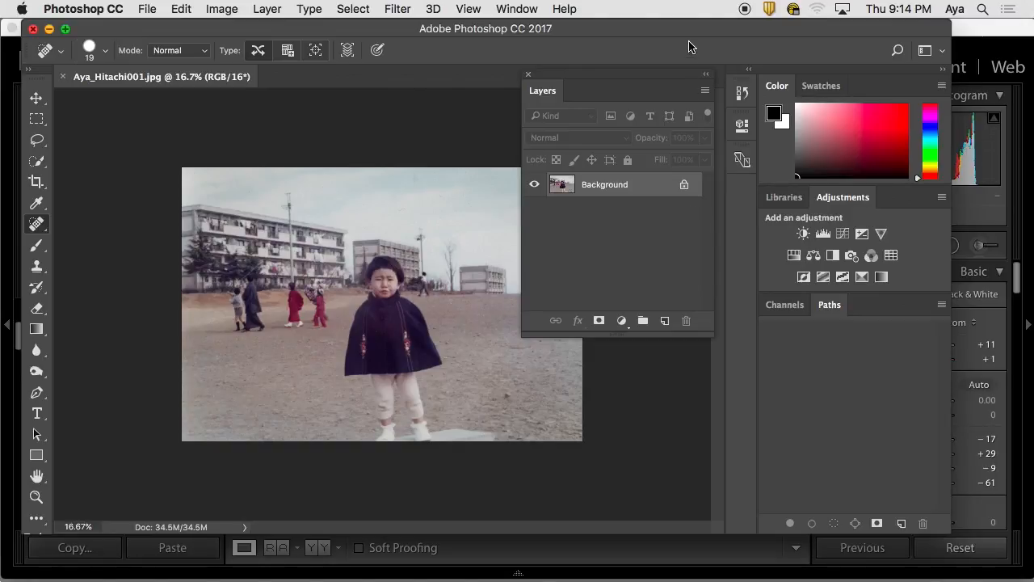
pyautogui.moveTo(601, 78)
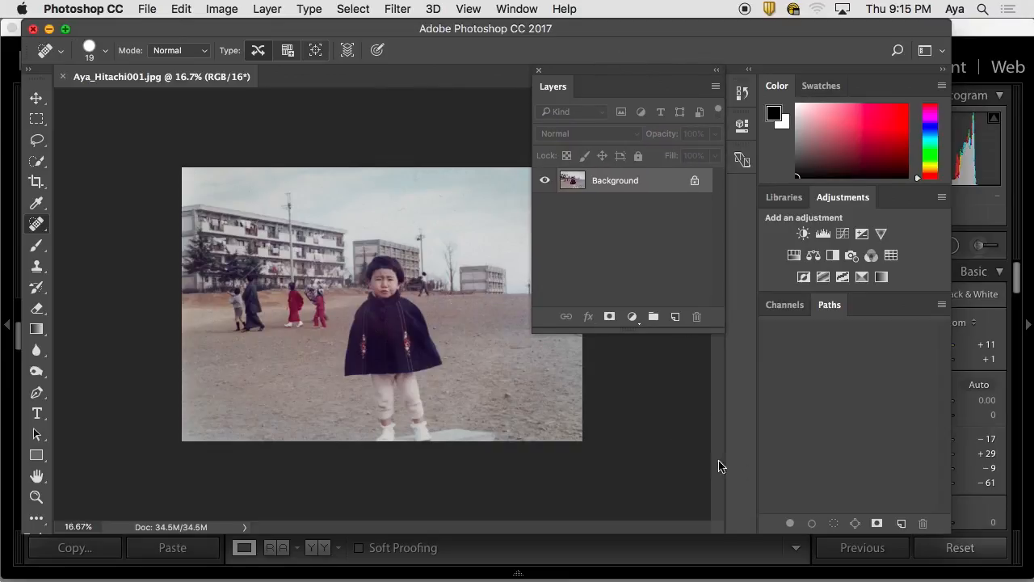
pyautogui.moveTo(805, 333)
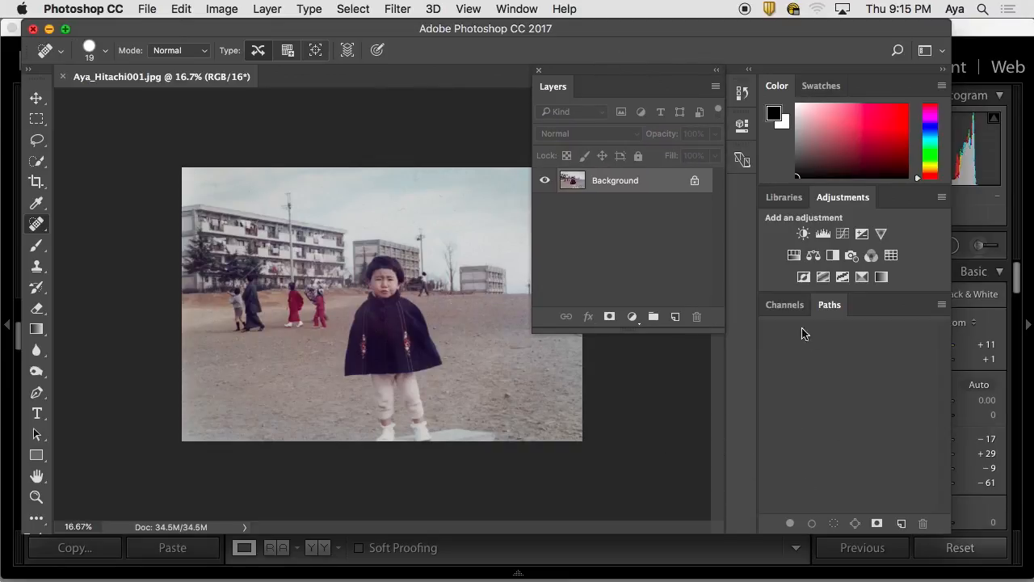
pyautogui.moveTo(553, 87); pyautogui.dragTo(815, 310)
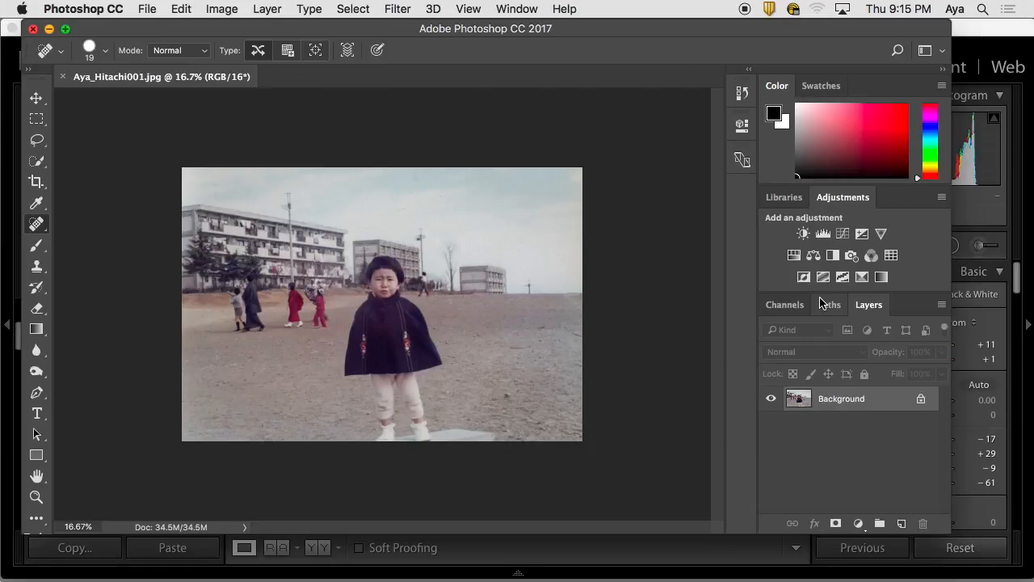
pyautogui.moveTo(828, 315)
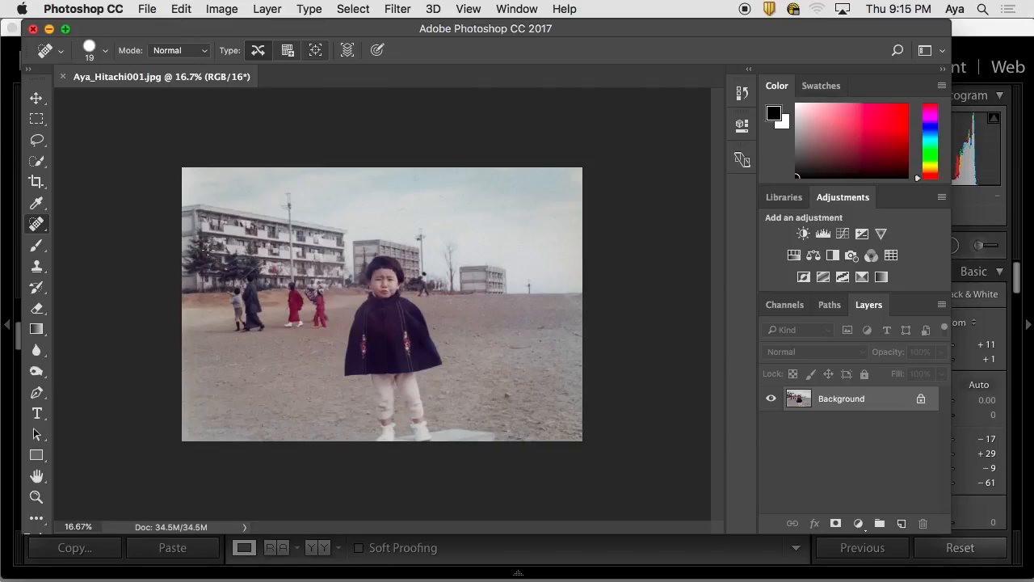
pyautogui.moveTo(408, 498)
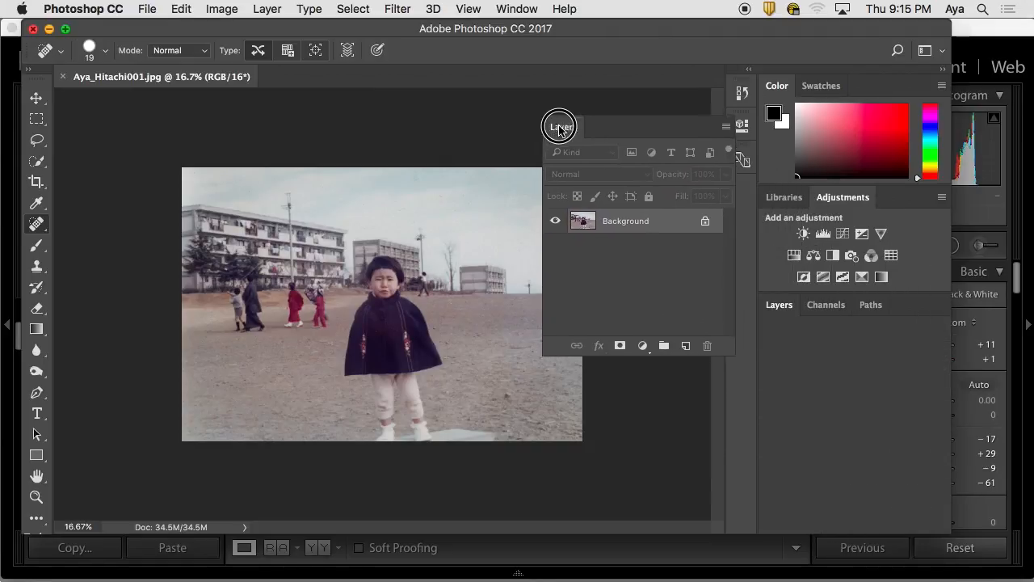
pyautogui.moveTo(561, 126); pyautogui.dragTo(540, 87)
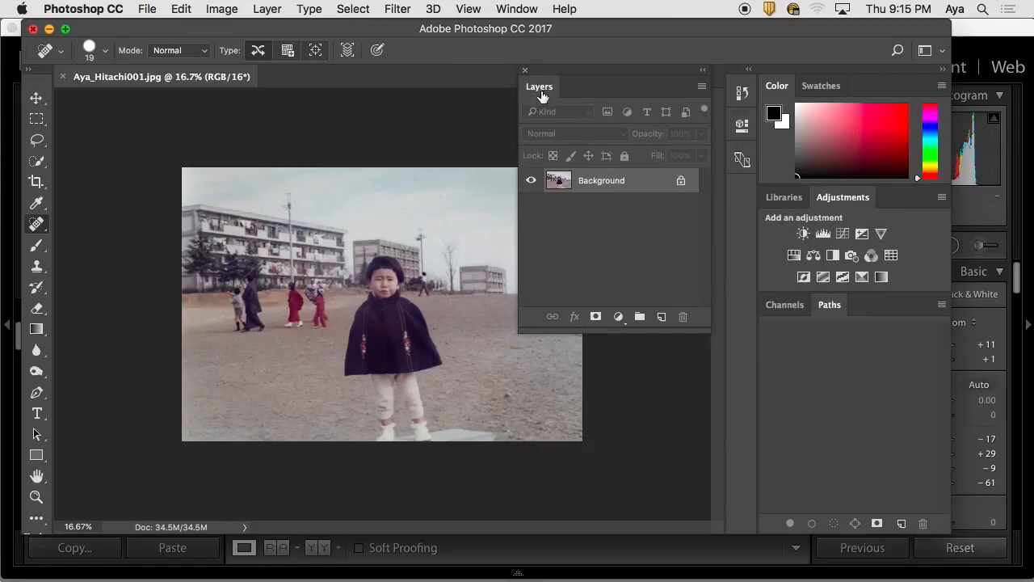
pyautogui.moveTo(663, 315)
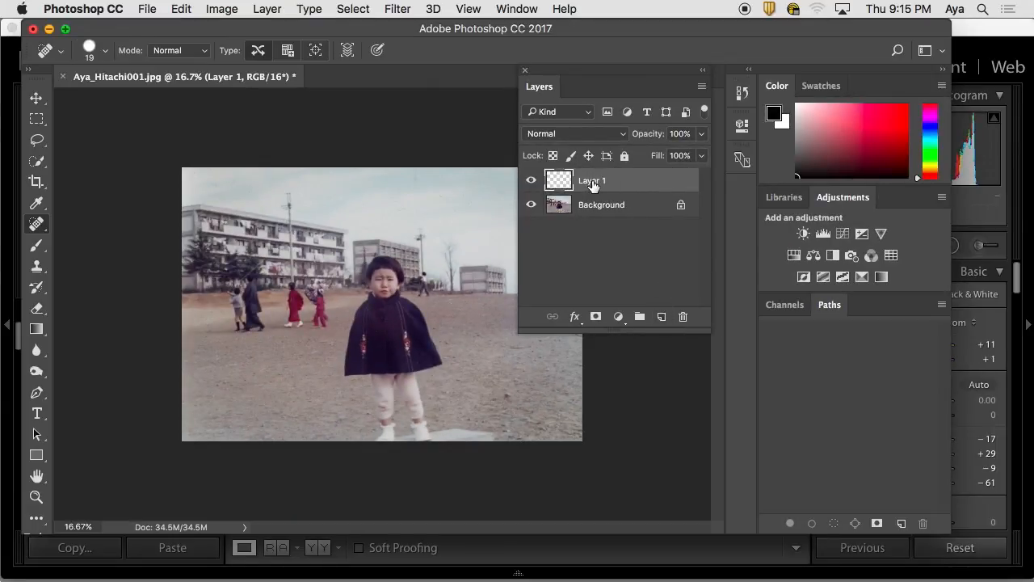
# Rename the new Layer 1 to 'tonal adjustment'.
pyautogui.doubleClick(591, 181)
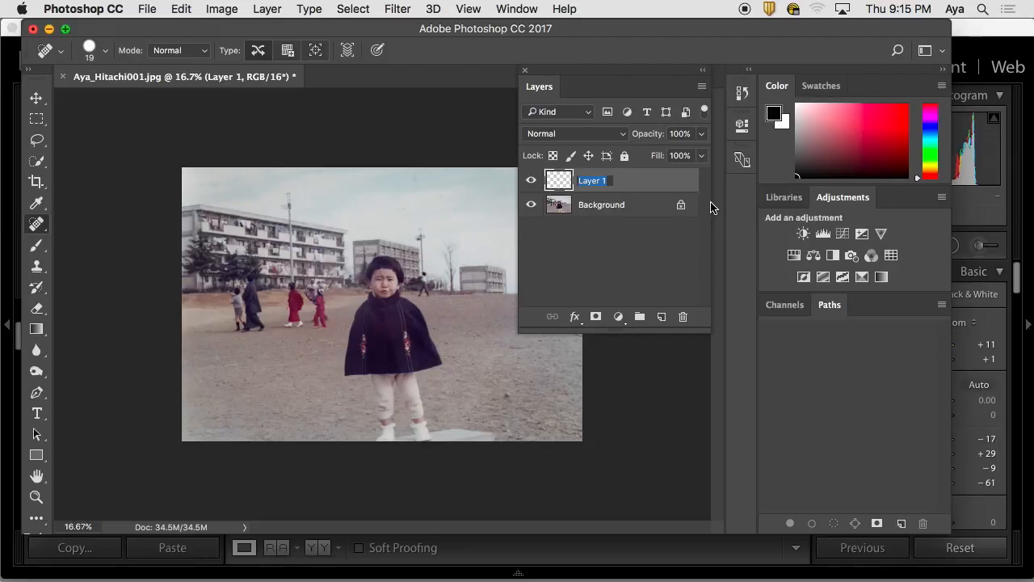
pyautogui.write('tonal adjustment')
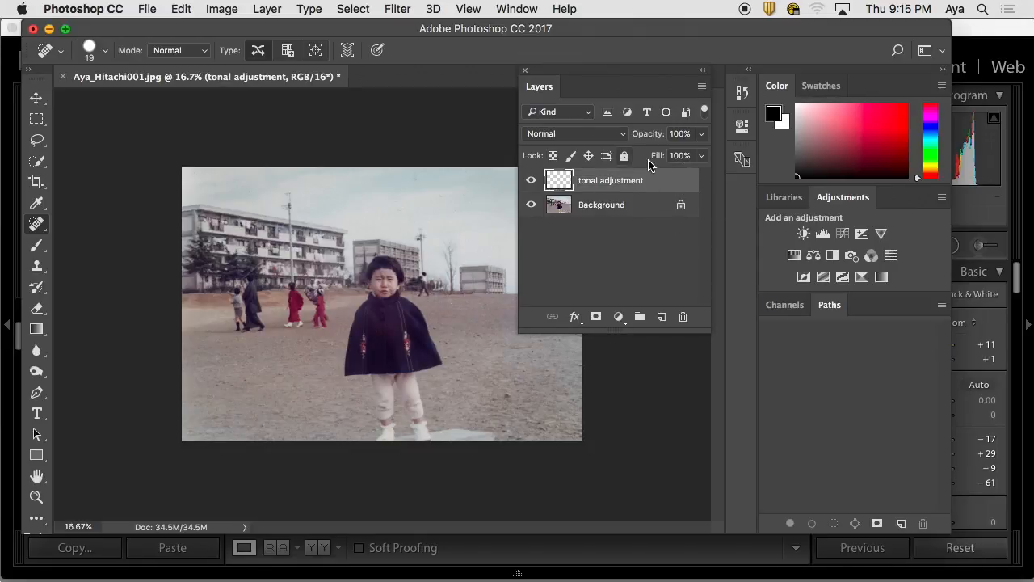
pyautogui.moveTo(627, 176)
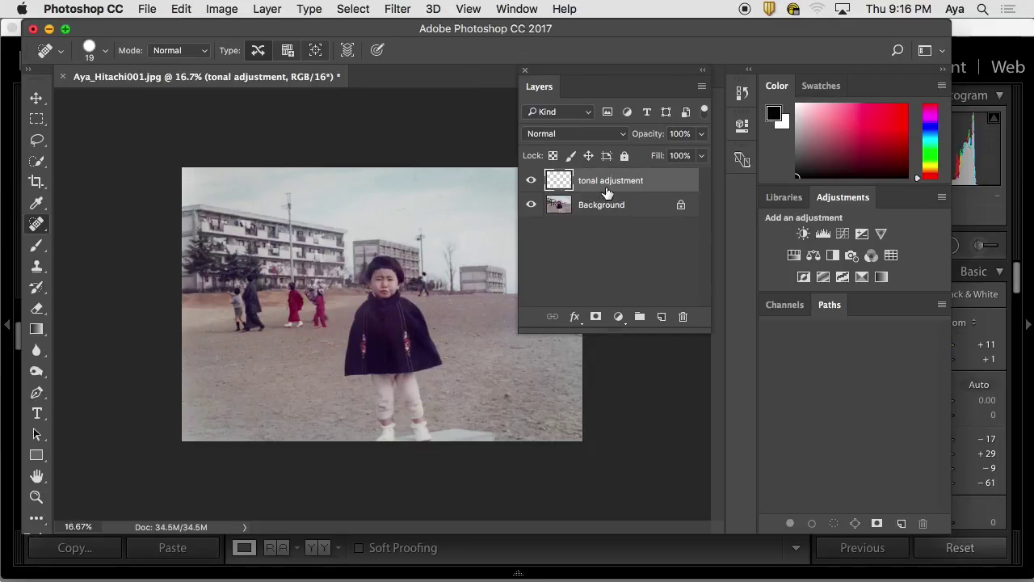
pyautogui.moveTo(585, 184)
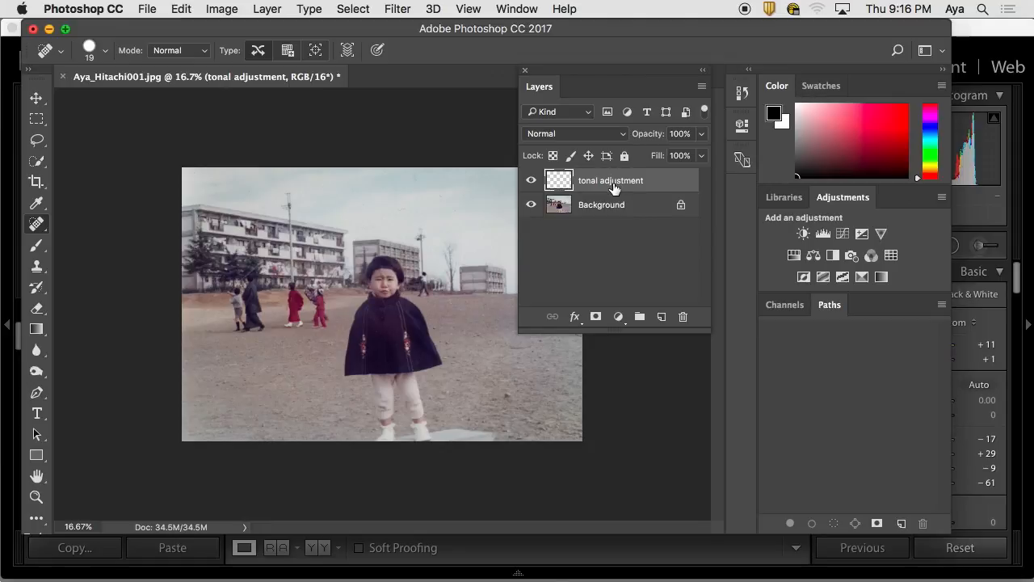
pyautogui.moveTo(599, 191)
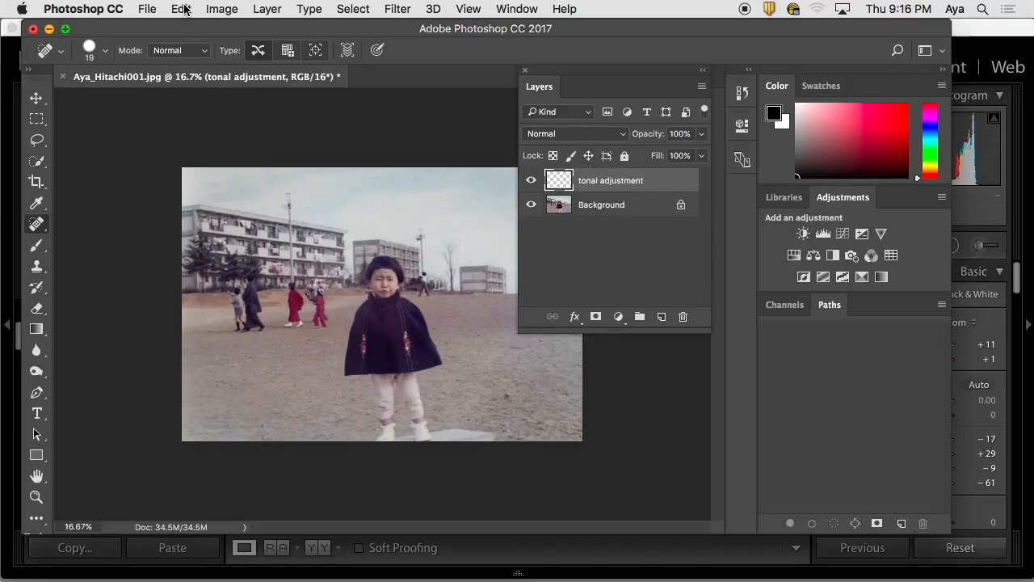
# Fill the tonal adjustment layer with 50% Gray, Normal mode, 100% opacity via Edit > Fill.
pyautogui.click(181, 10)
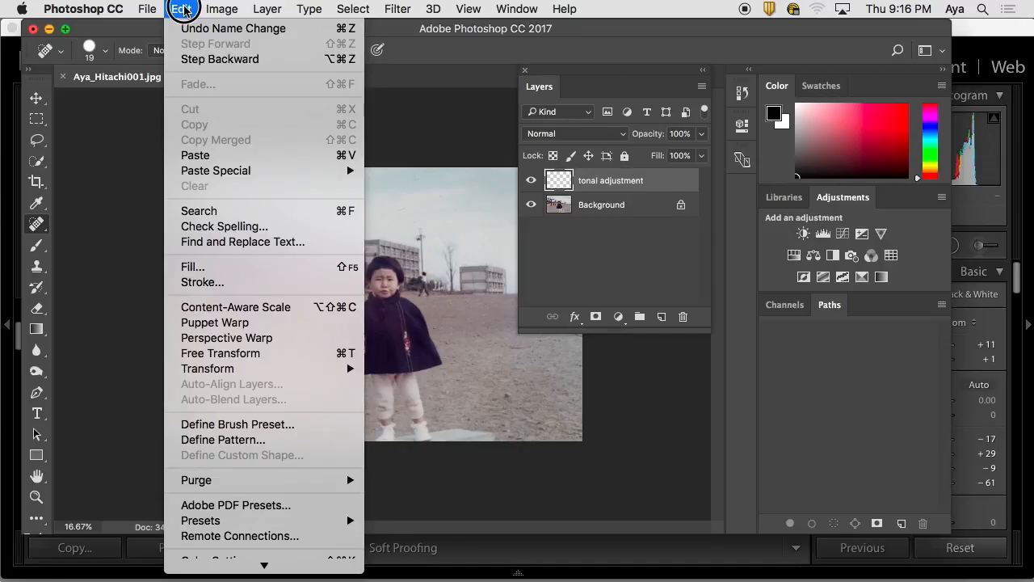
pyautogui.moveTo(234, 267)
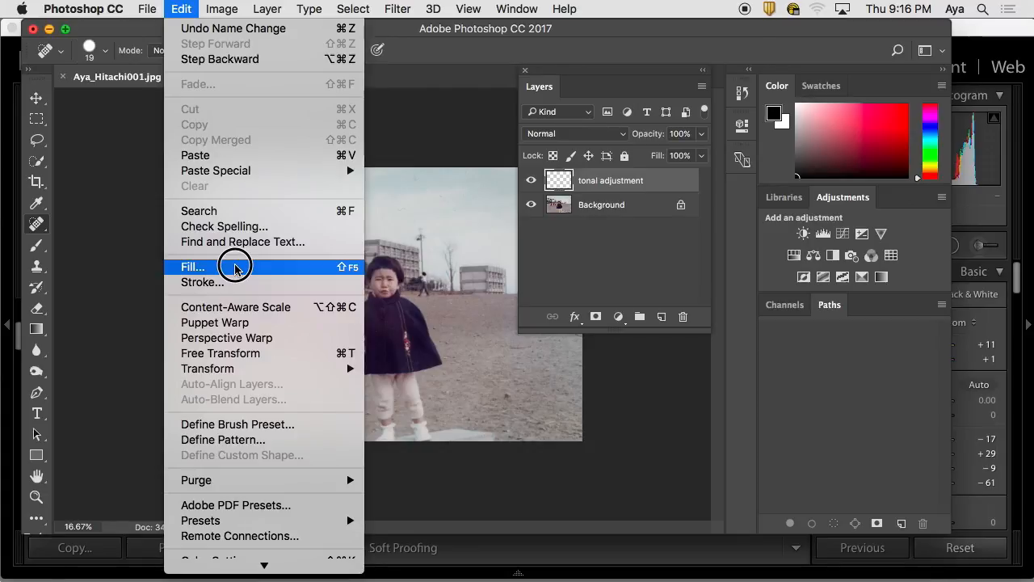
pyautogui.click(192, 267)
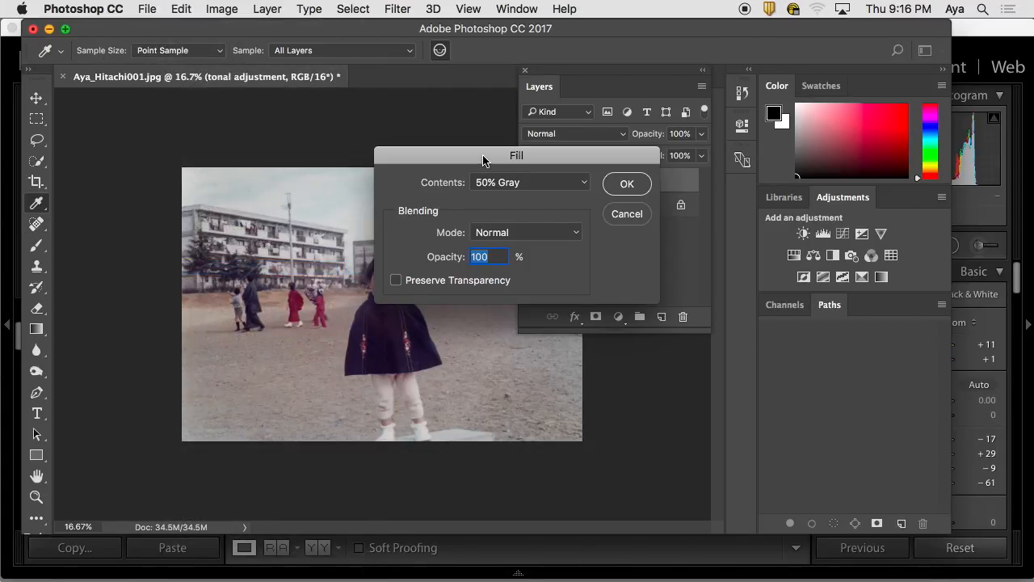
pyautogui.click(530, 181)
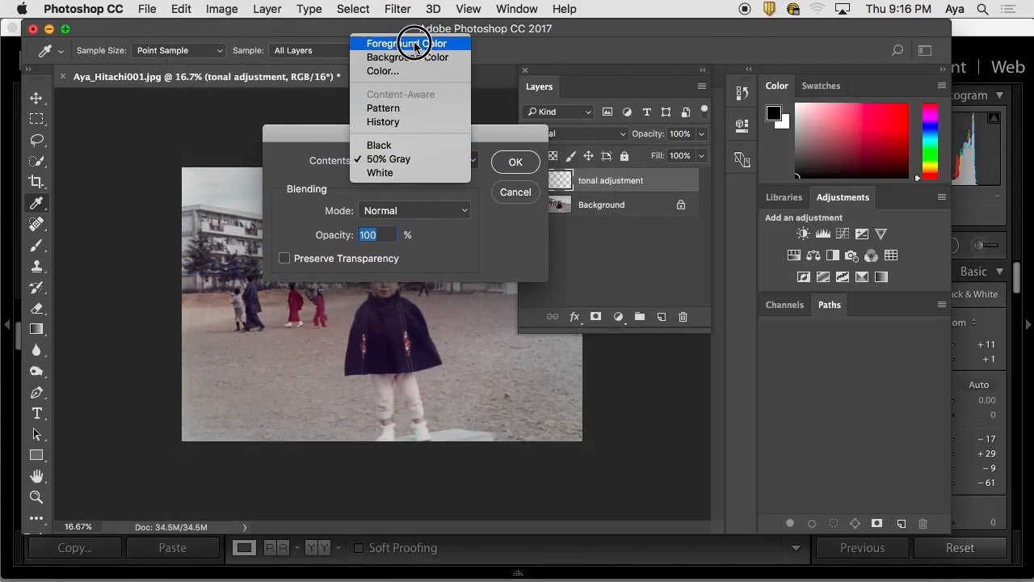
pyautogui.moveTo(407, 59)
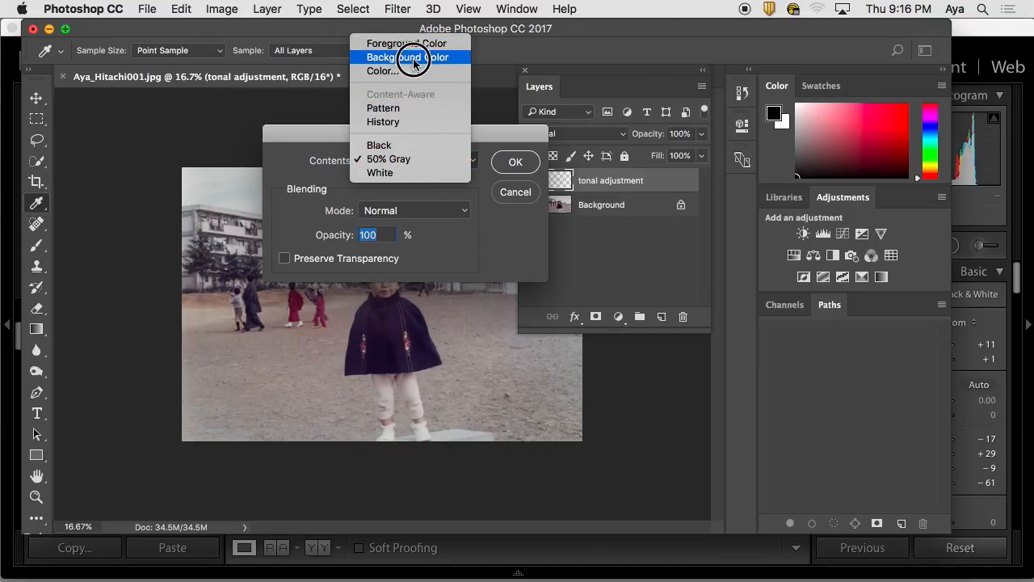
pyautogui.moveTo(422, 84)
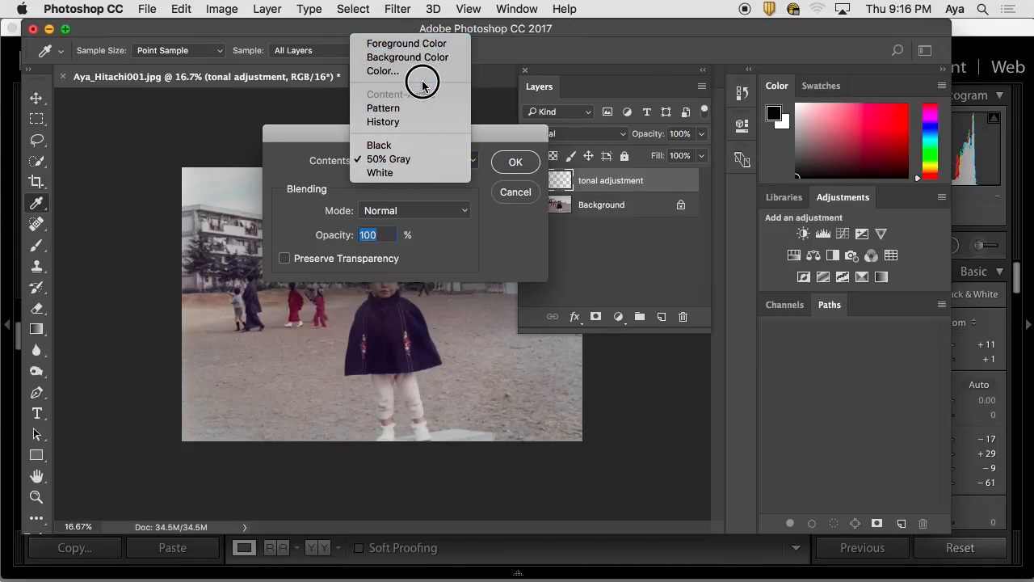
pyautogui.moveTo(383, 106)
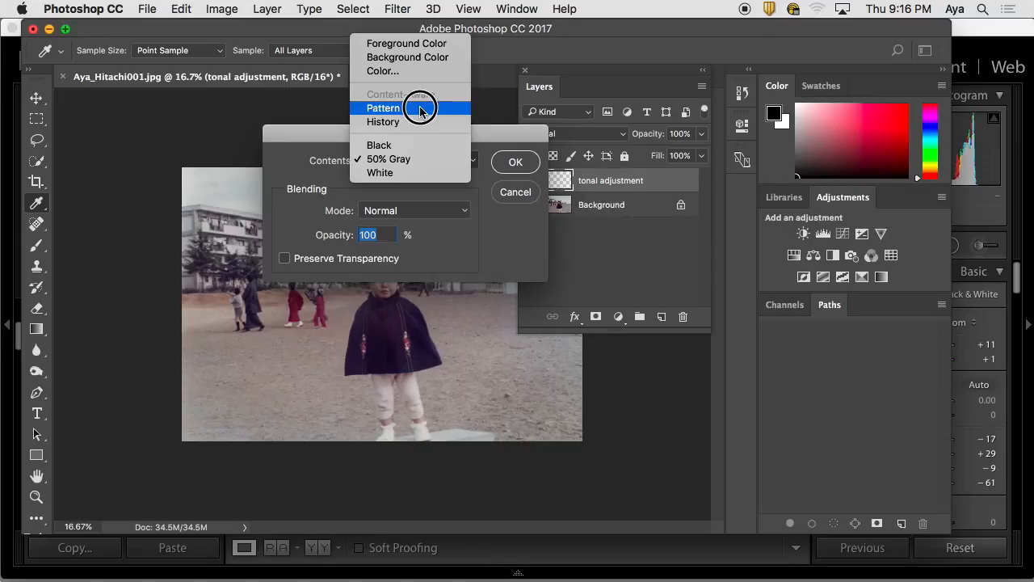
pyautogui.moveTo(418, 146)
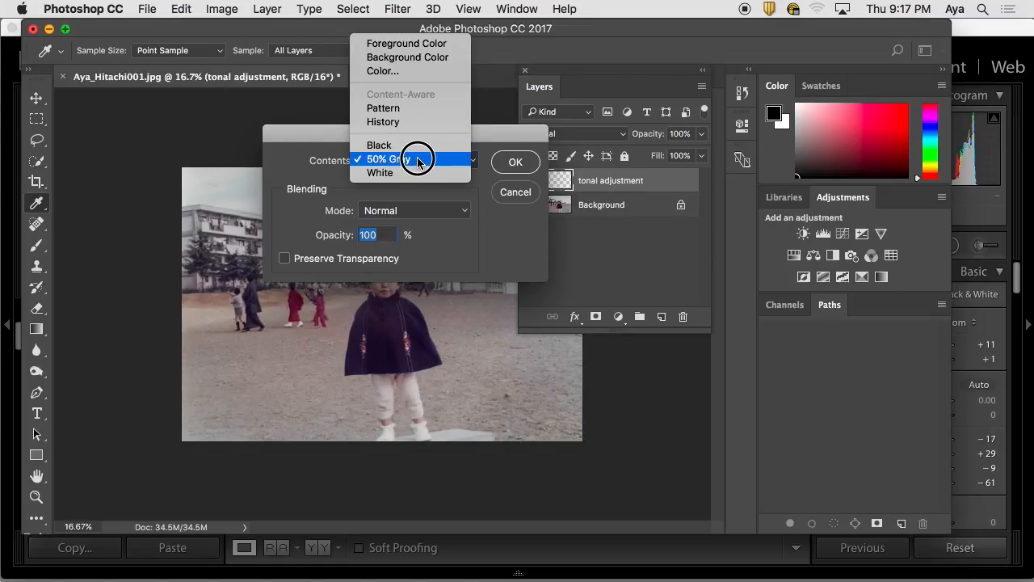
pyautogui.click(414, 159)
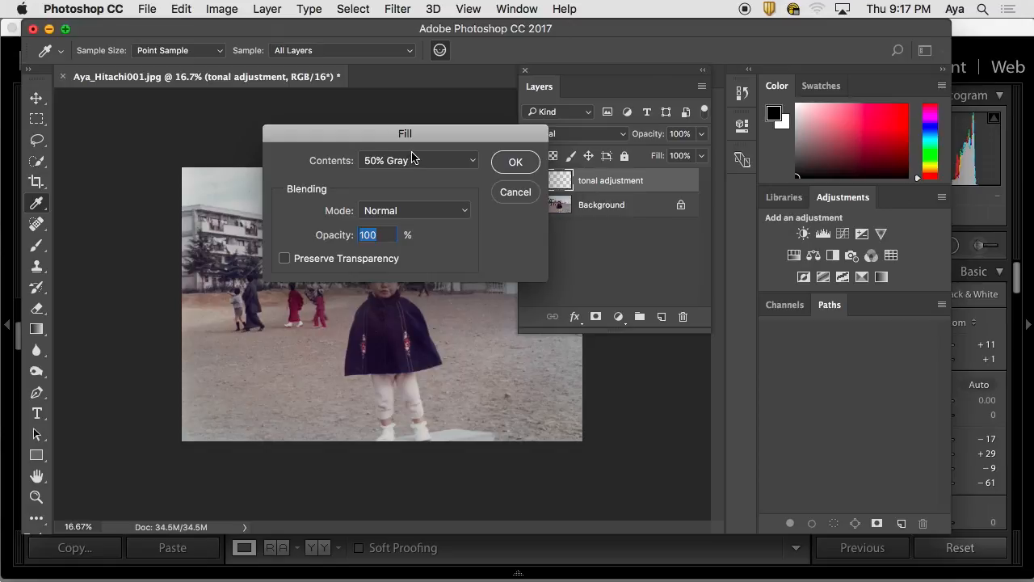
pyautogui.click(515, 161)
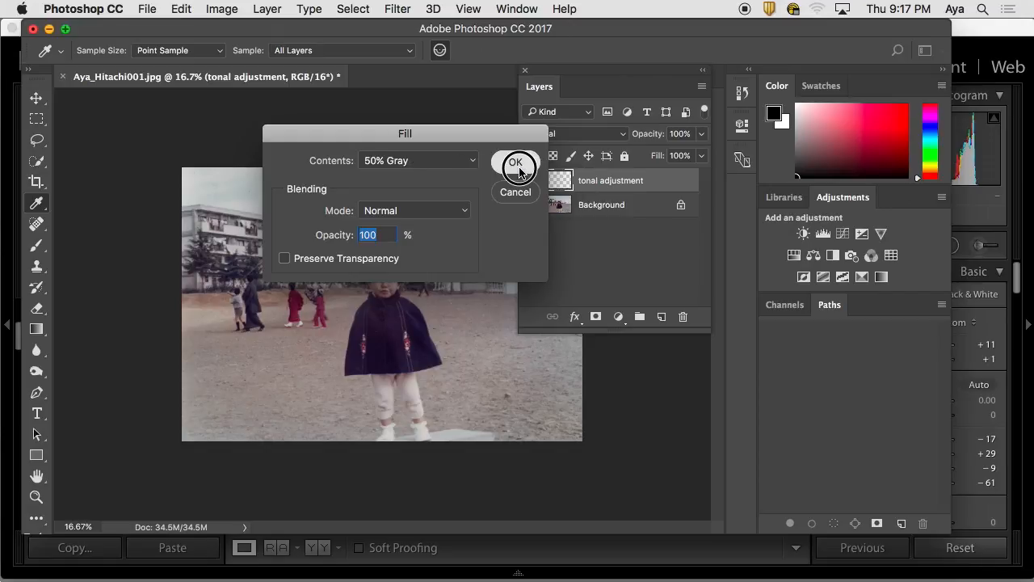
pyautogui.click(515, 162)
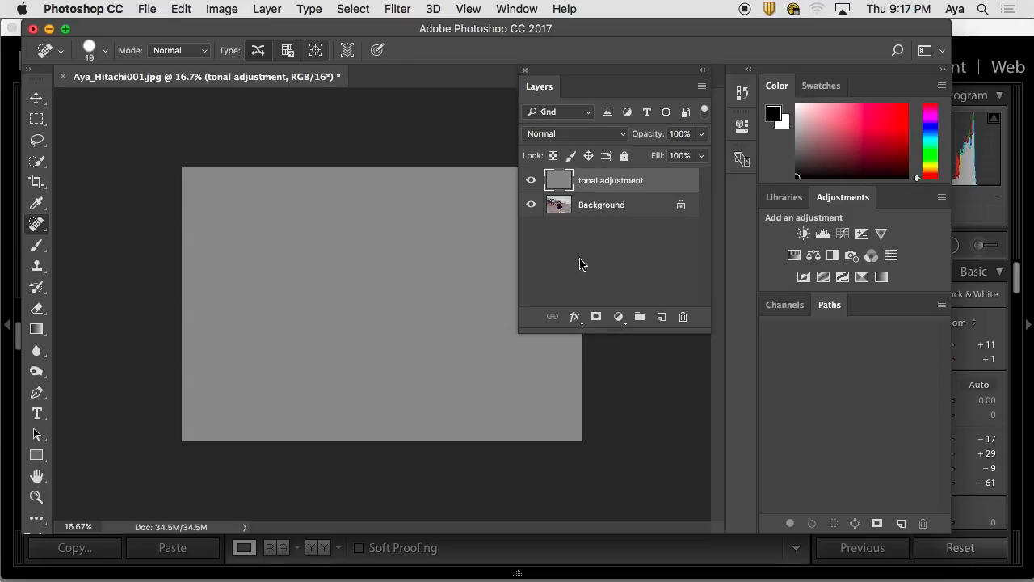
pyautogui.moveTo(532, 142)
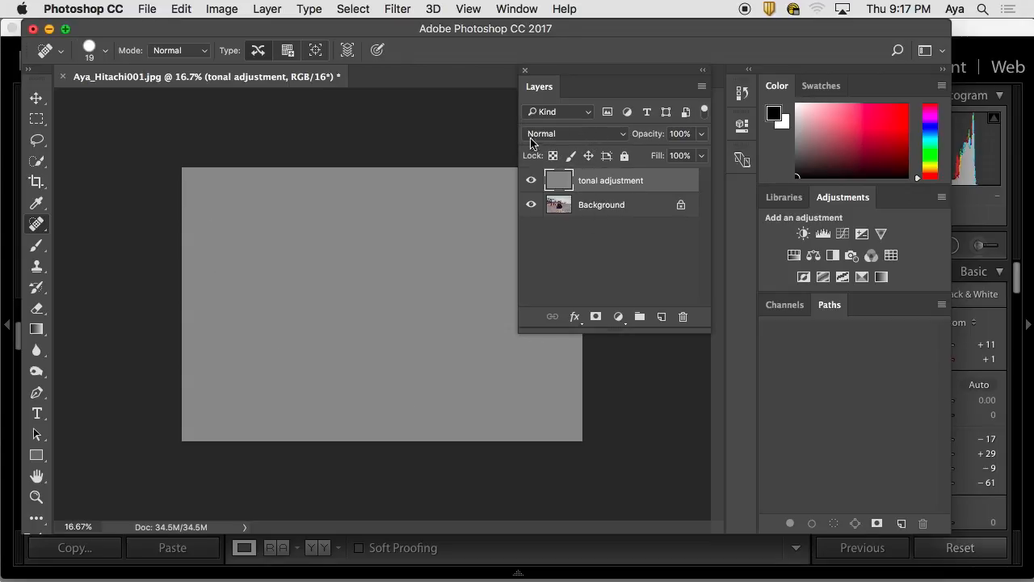
# Set the gray tonal adjustment layer's blend mode to Overlay so the photo shows through.
pyautogui.click(575, 133)
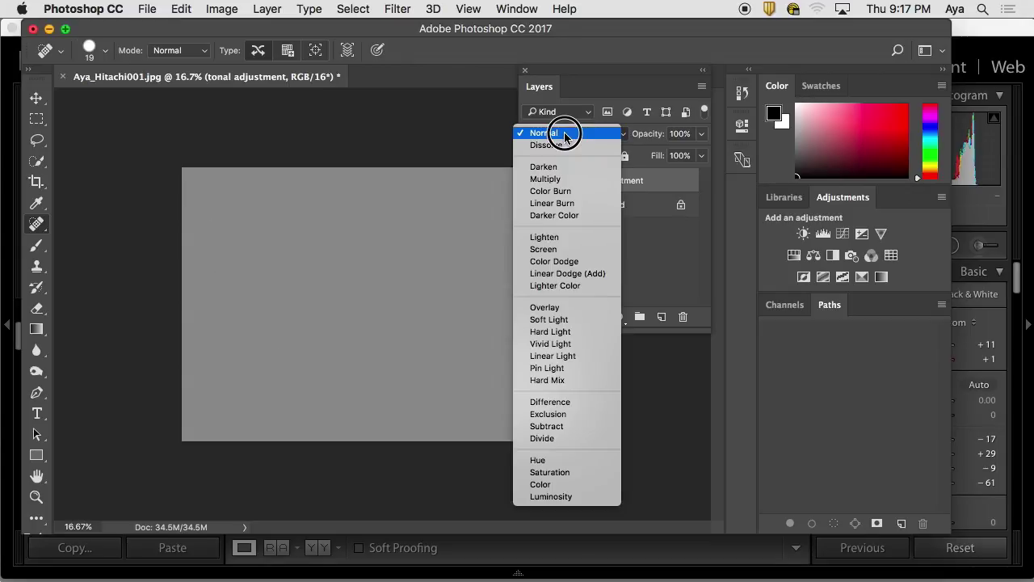
pyautogui.moveTo(569, 285)
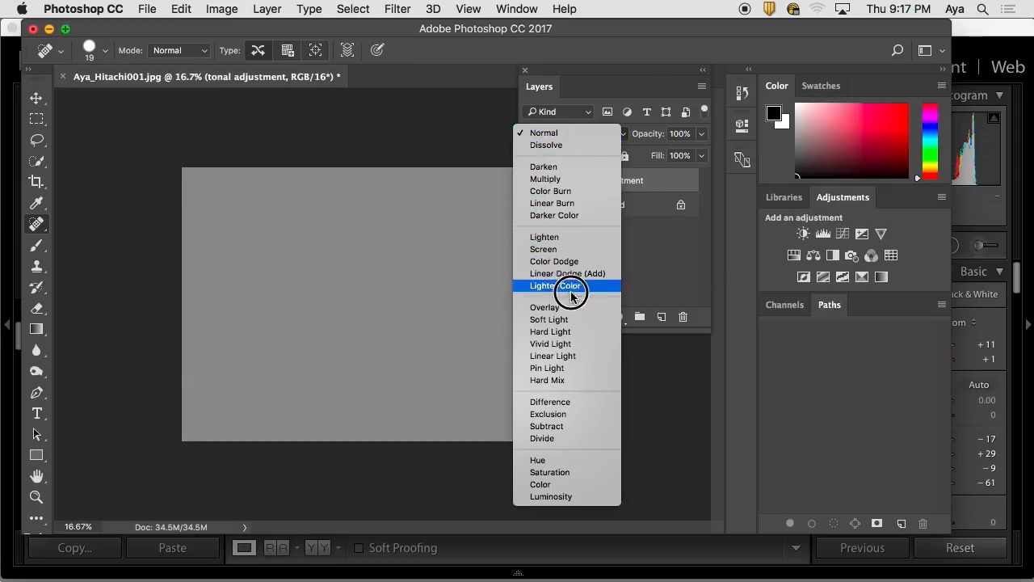
pyautogui.moveTo(569, 308)
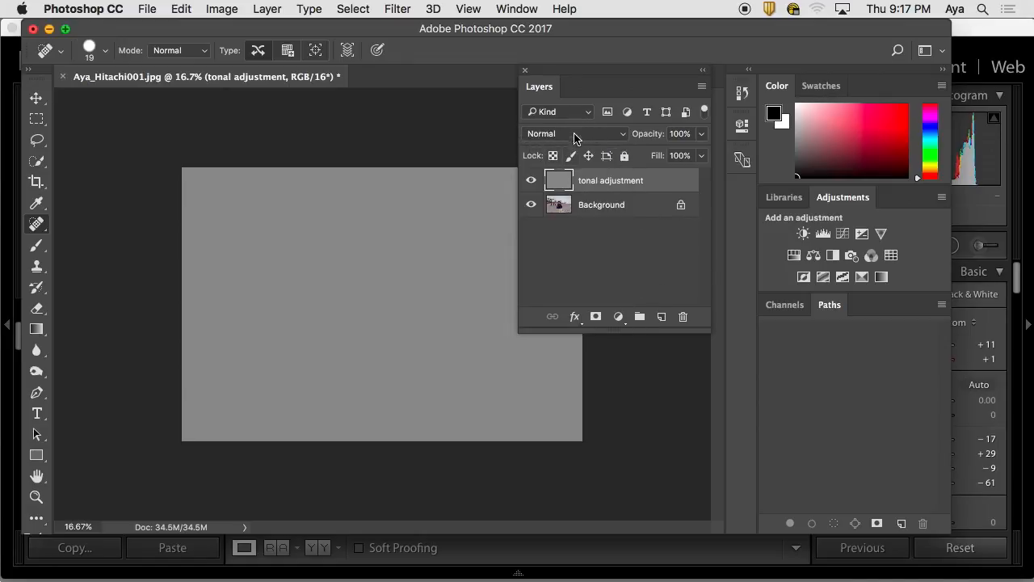
pyautogui.moveTo(559, 136)
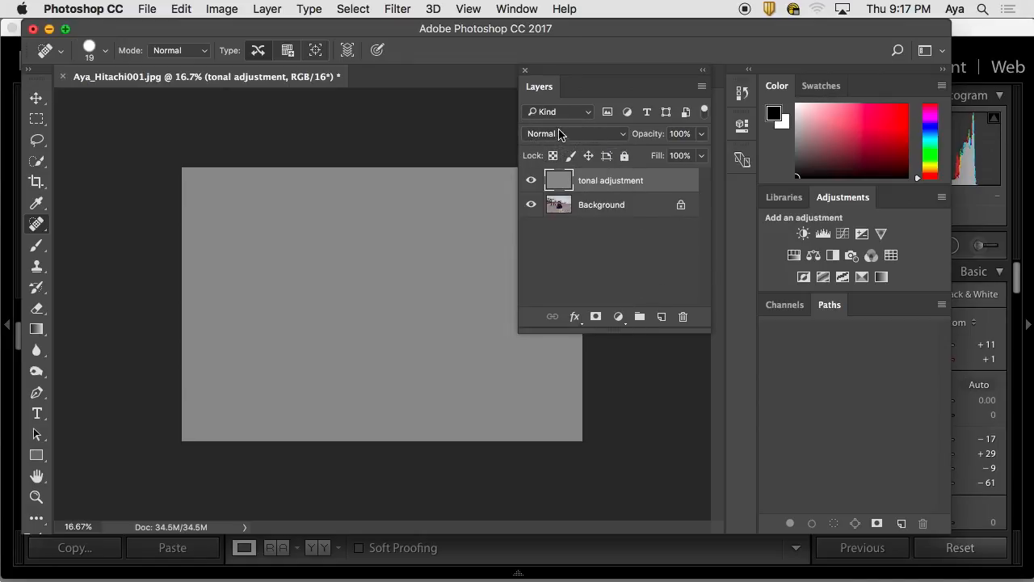
pyautogui.click(574, 133)
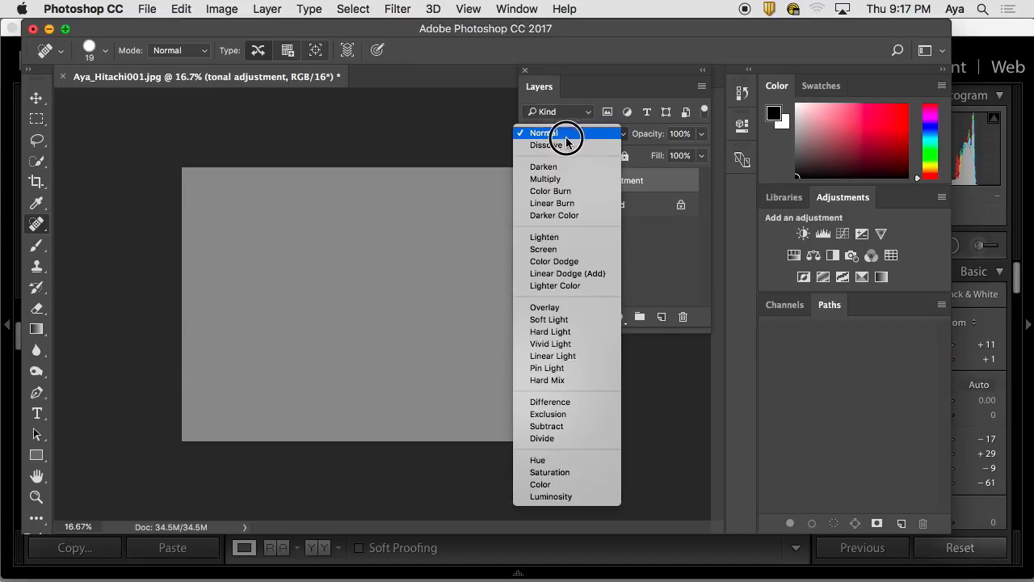
pyautogui.moveTo(565, 307)
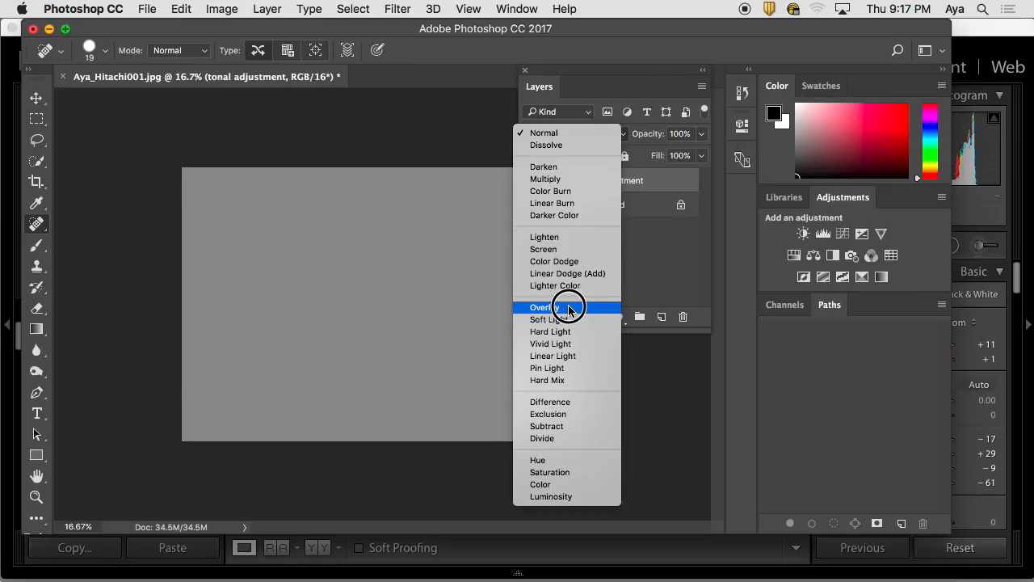
pyautogui.moveTo(639, 203)
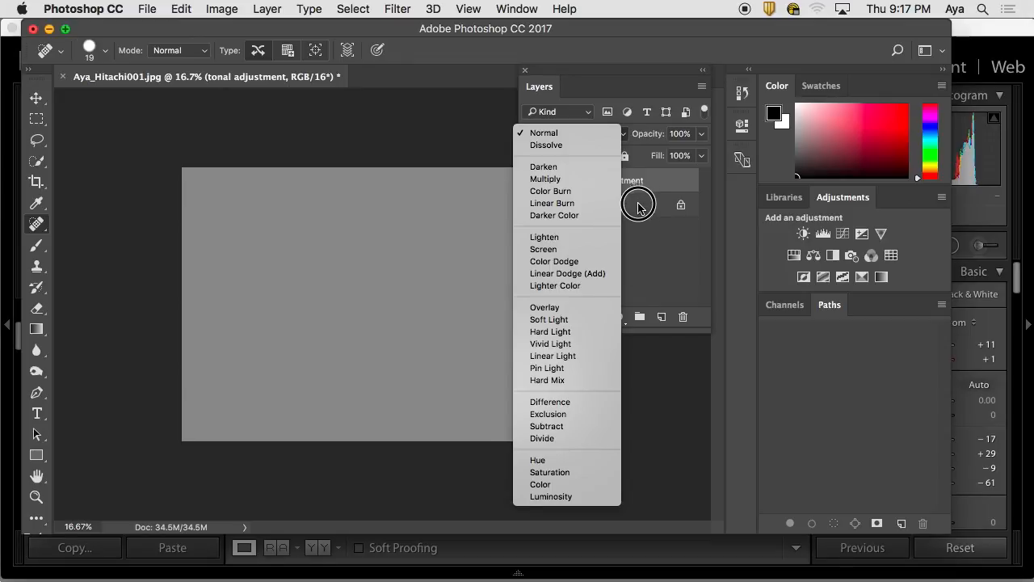
pyautogui.moveTo(565, 190)
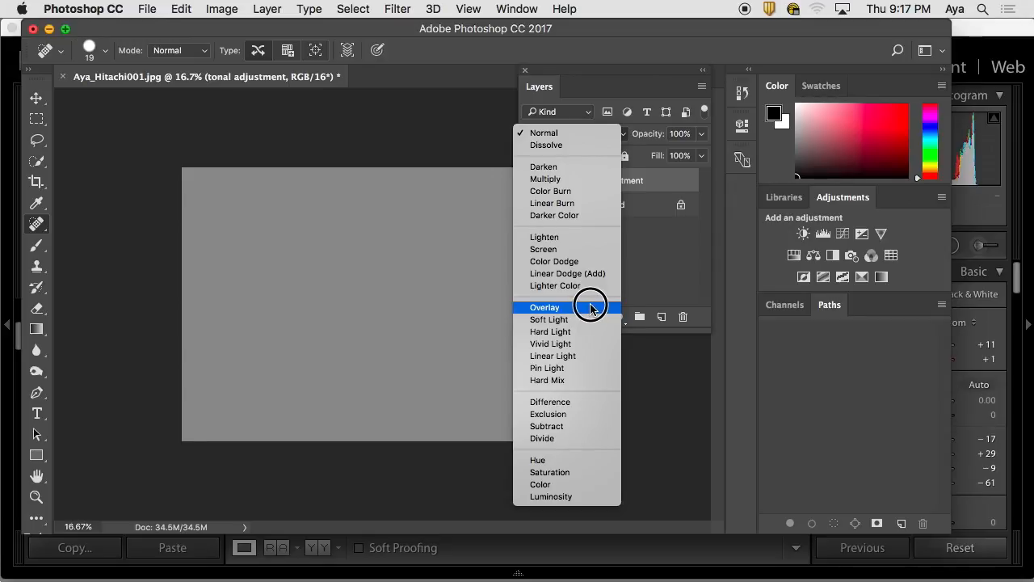
pyautogui.click(544, 308)
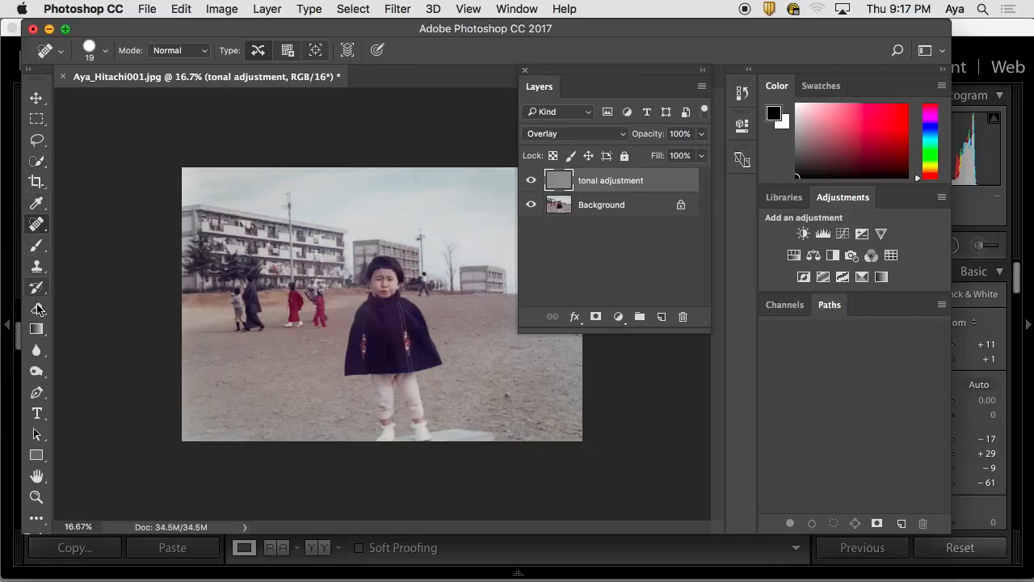
pyautogui.click(35, 371)
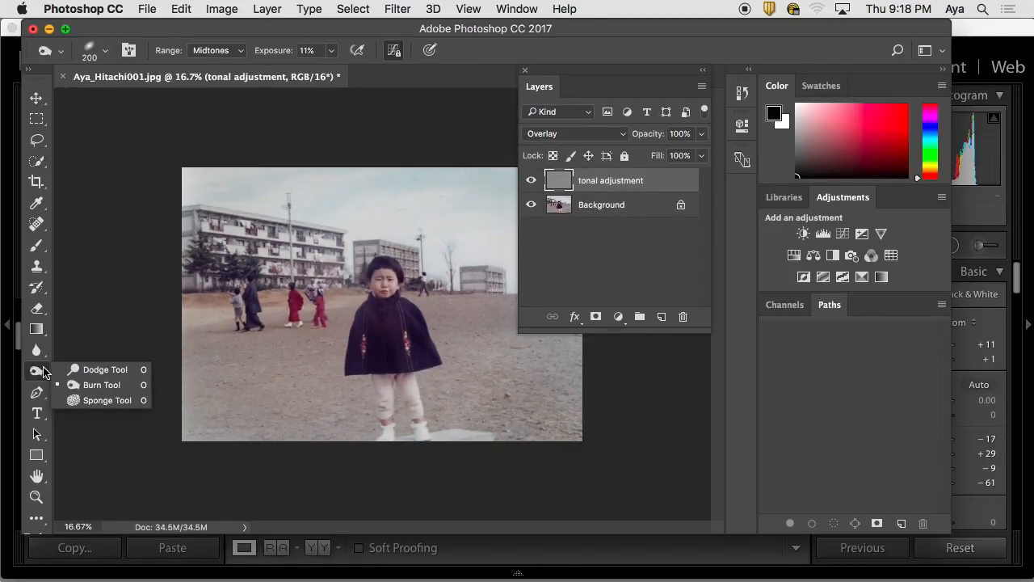
pyautogui.moveTo(34, 378)
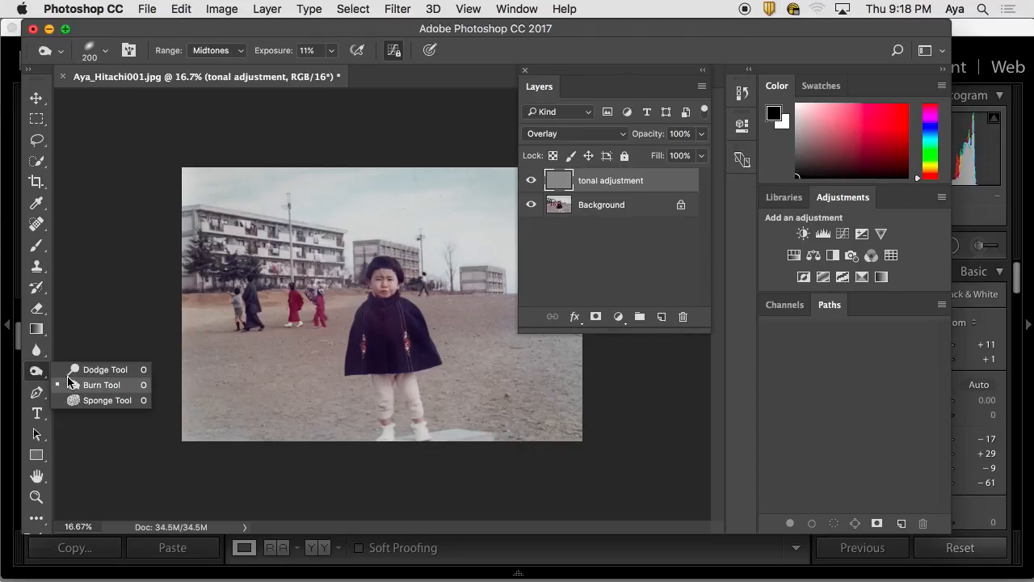
# Try the Burn and Sponge tools, then return to the Dodge Tool at Midtones, 11% exposure.
pyautogui.click(105, 369)
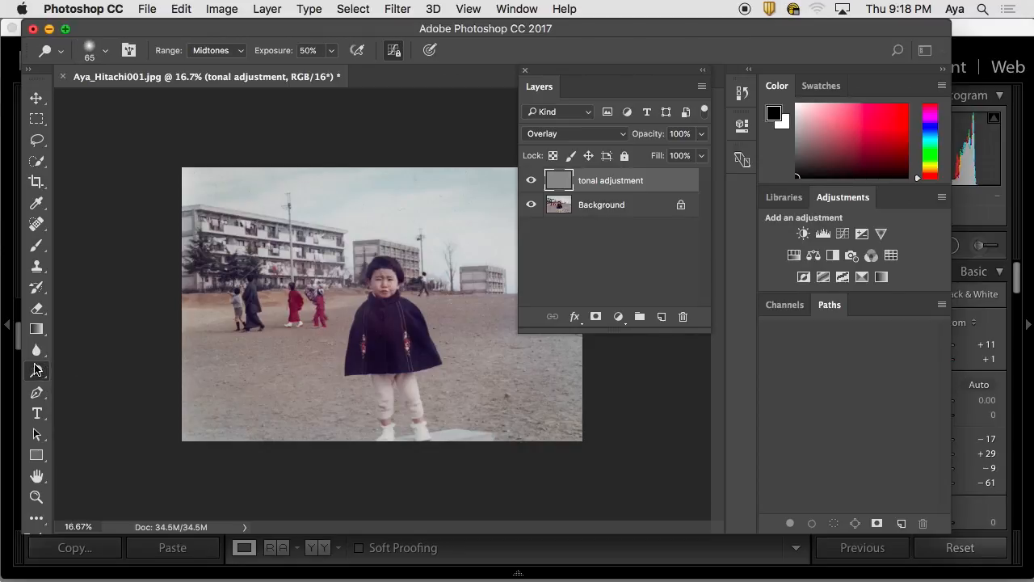
pyautogui.moveTo(35, 369)
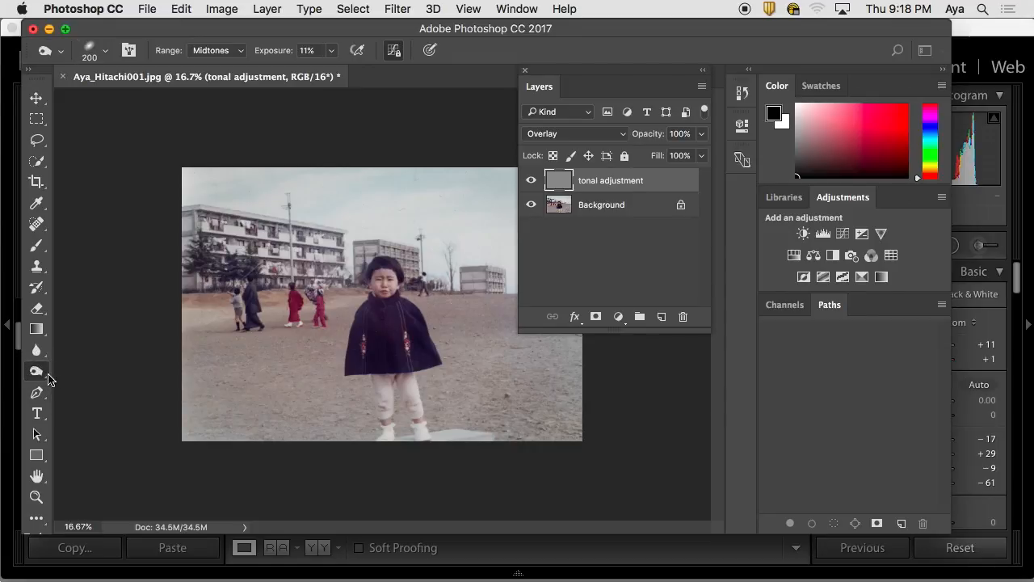
pyautogui.click(36, 370)
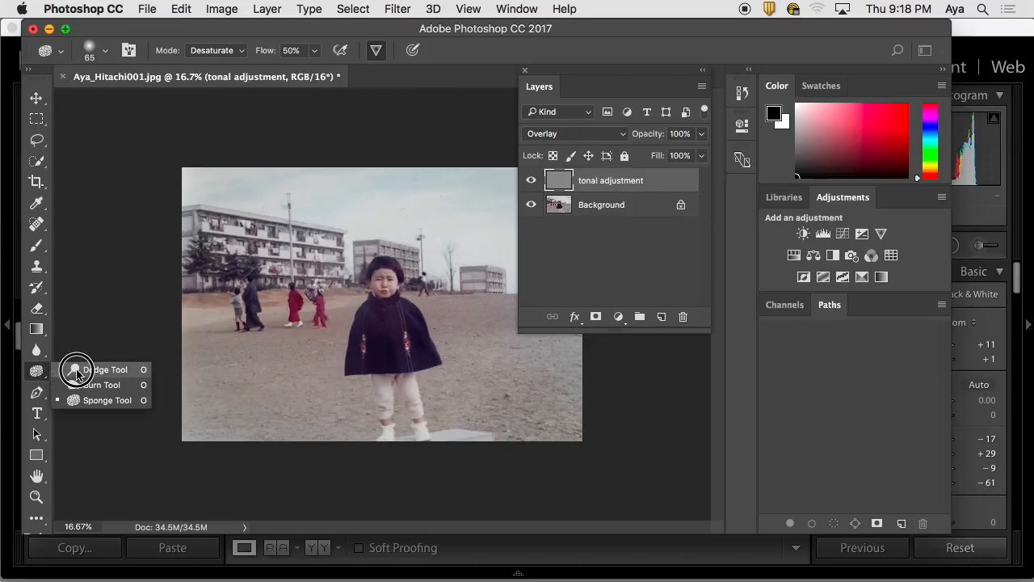
pyautogui.moveTo(89, 384)
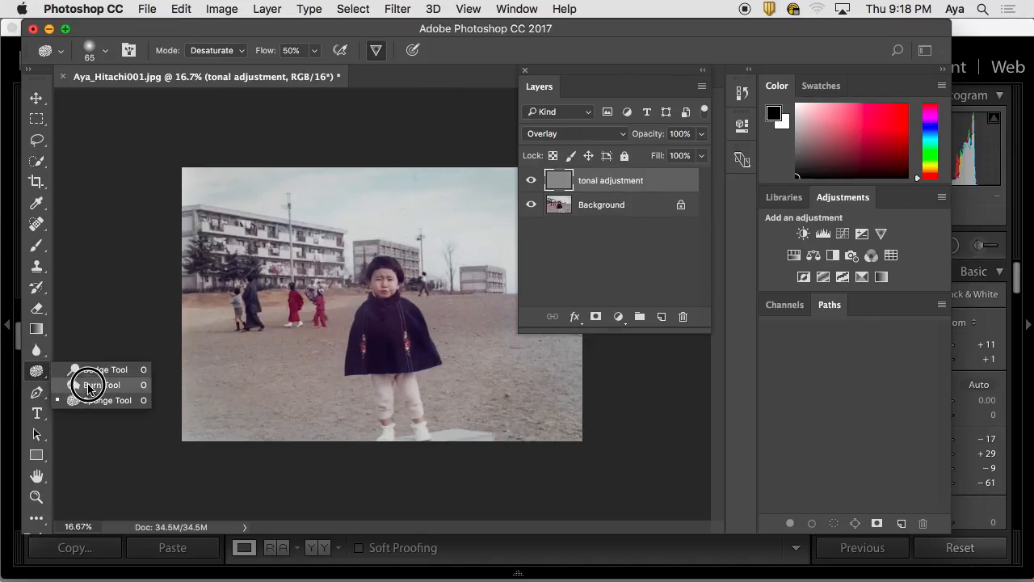
pyautogui.moveTo(93, 368)
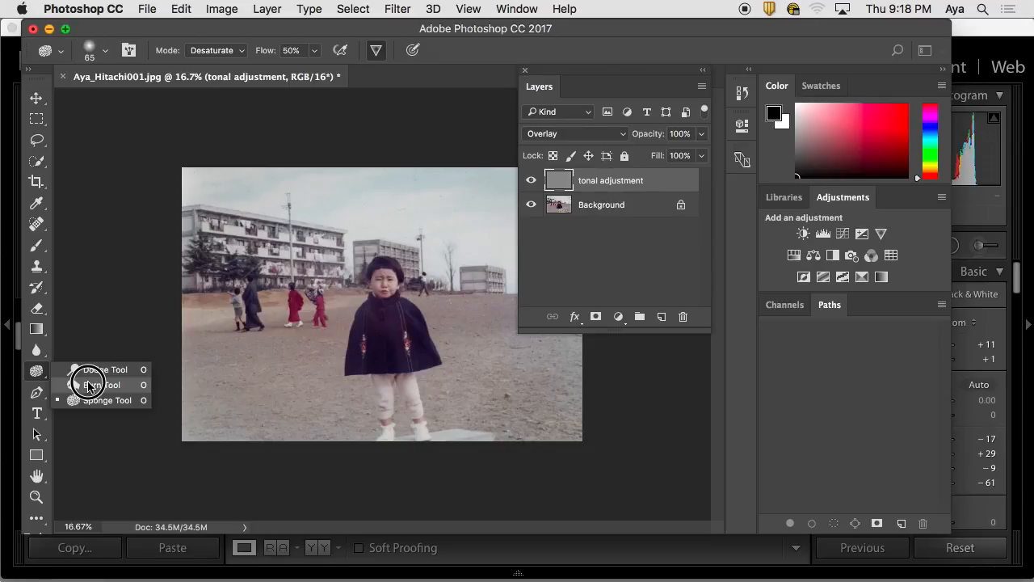
pyautogui.click(104, 369)
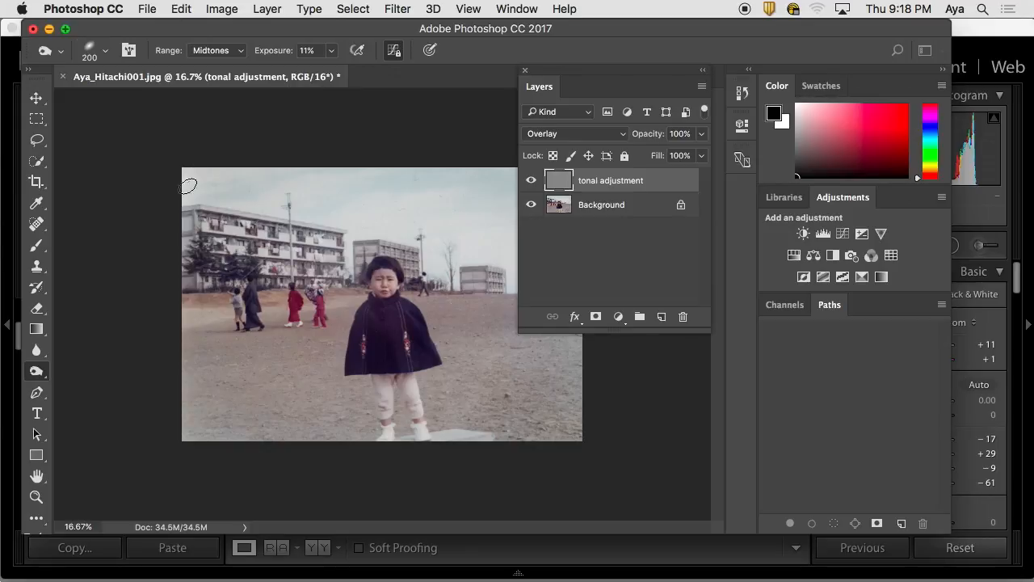
pyautogui.moveTo(565, 258)
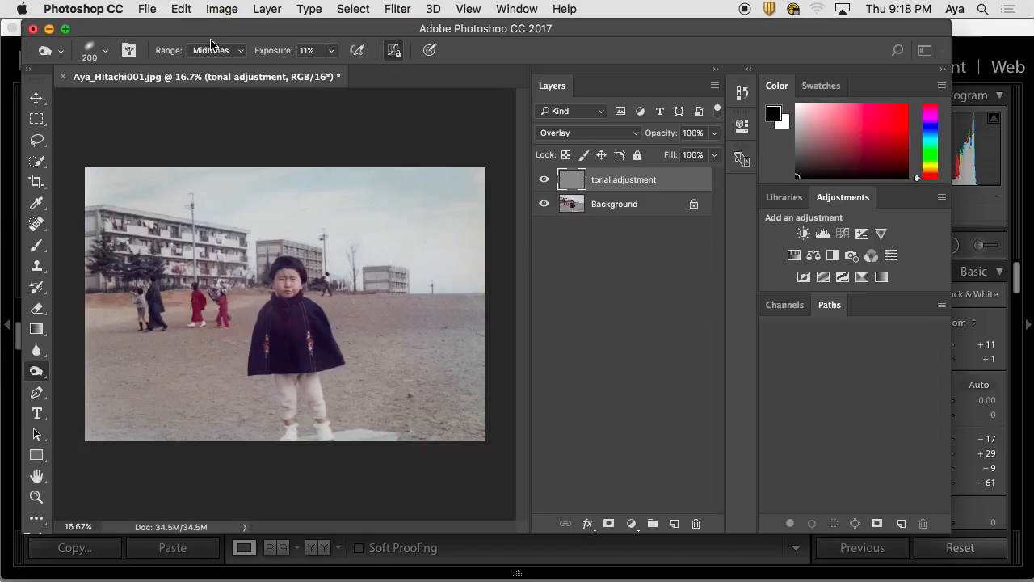
pyautogui.moveTo(204, 71)
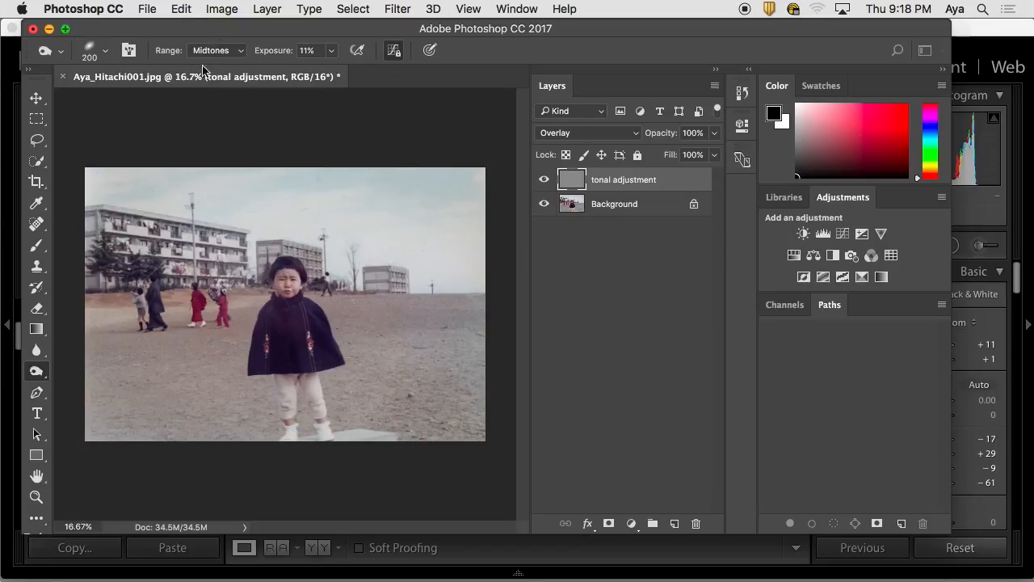
pyautogui.moveTo(217, 45)
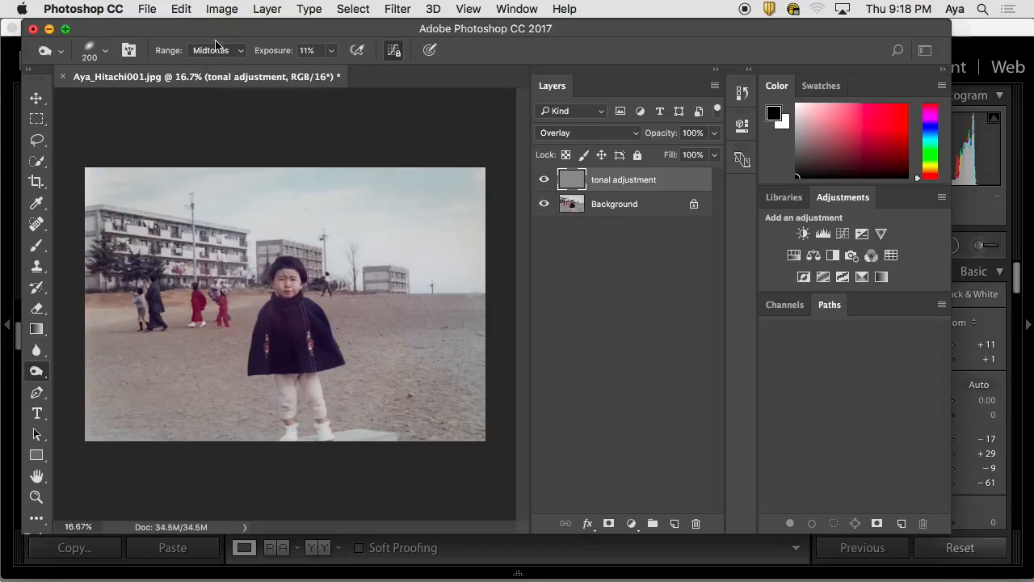
pyautogui.click(213, 50)
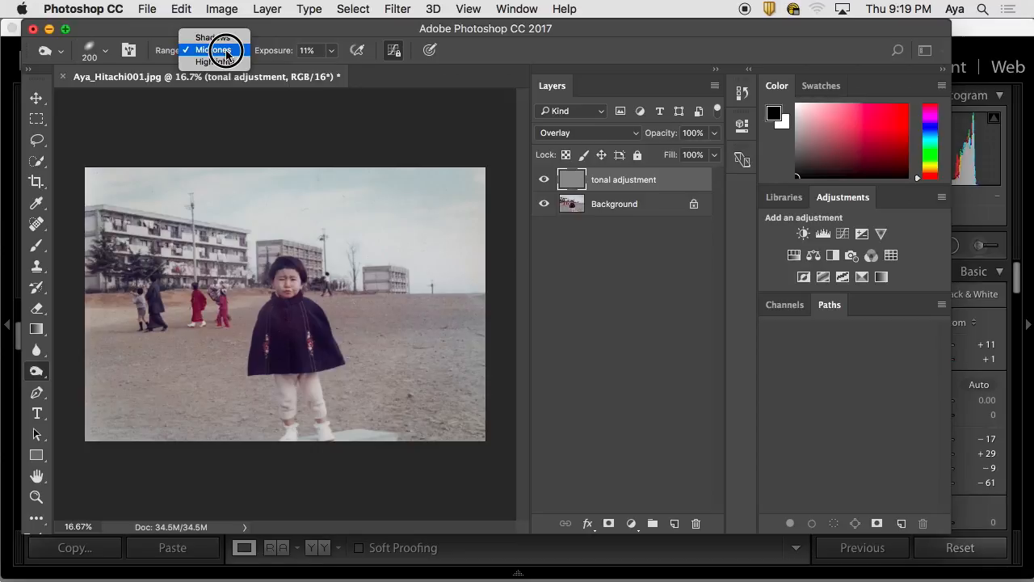
pyautogui.moveTo(214, 39)
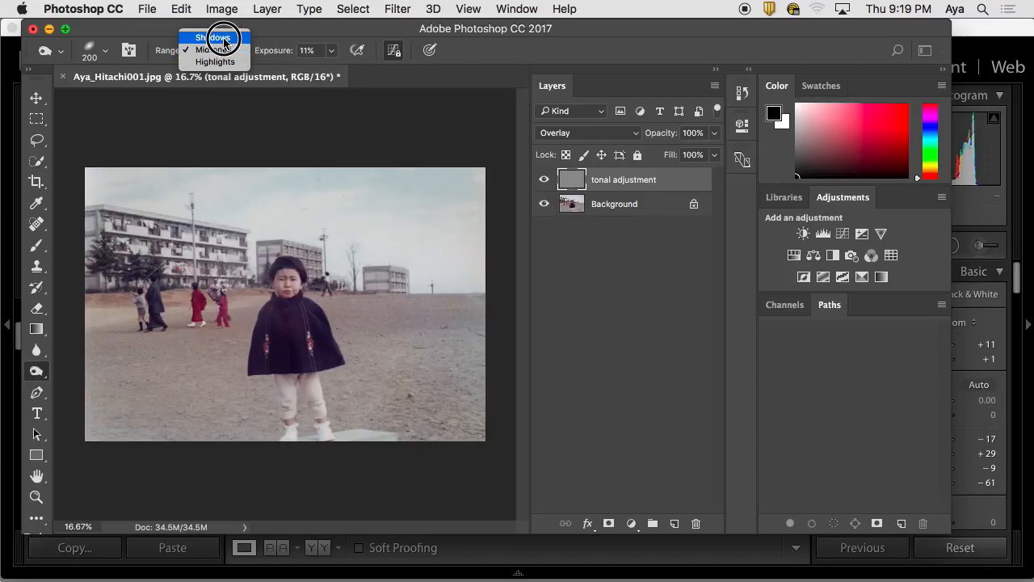
pyautogui.click(215, 48)
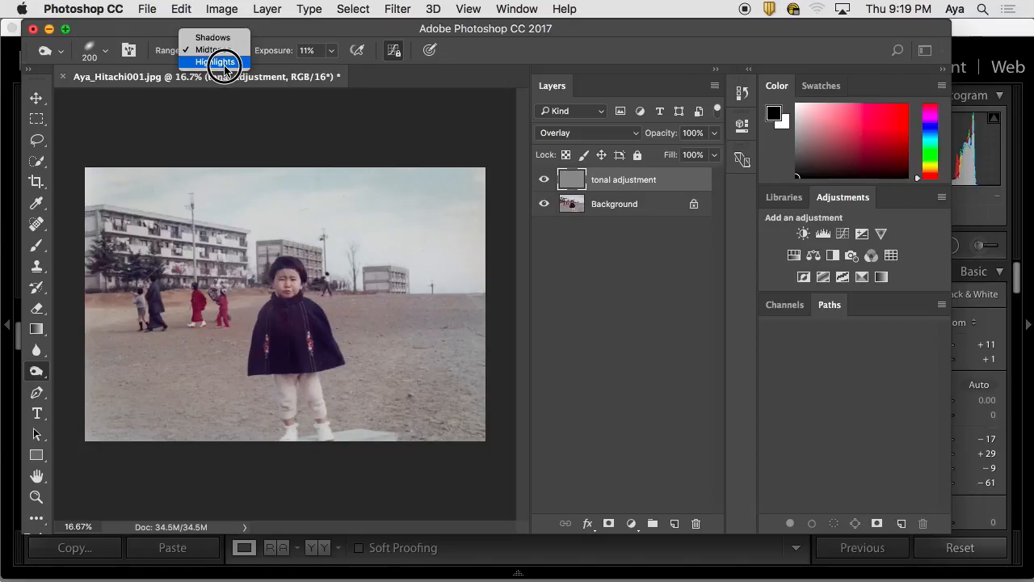
pyautogui.click(214, 48)
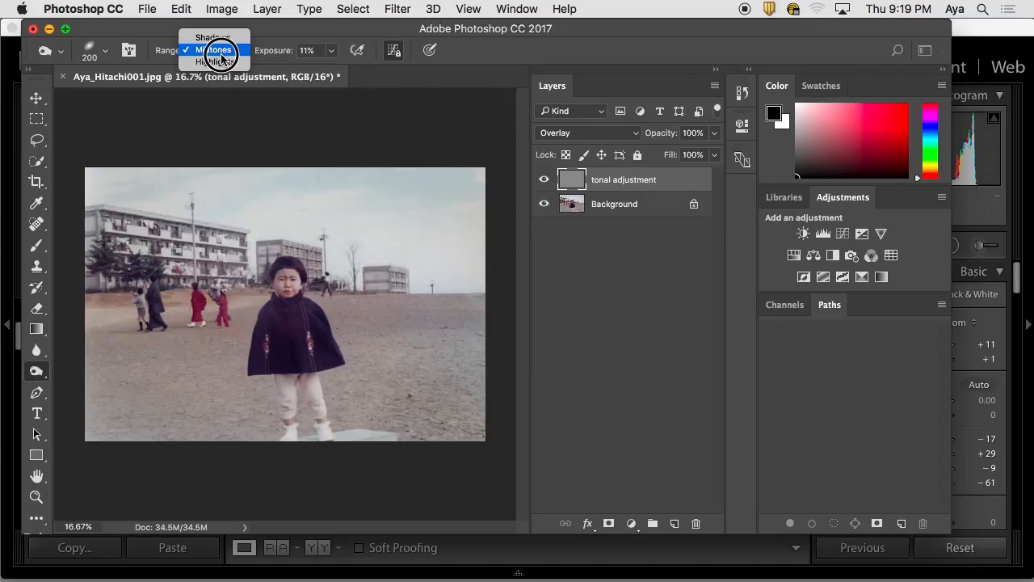
pyautogui.click(210, 48)
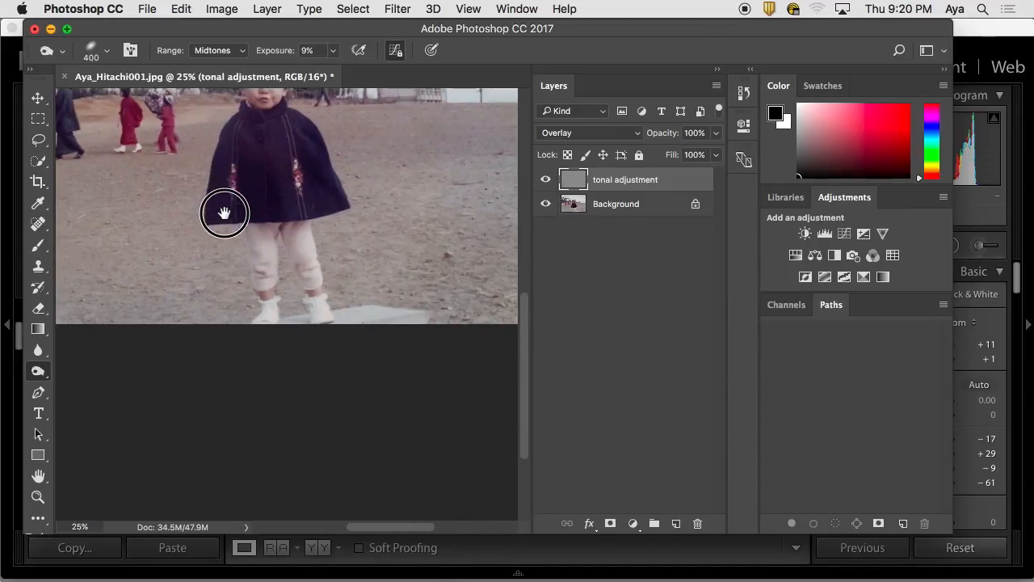
pyautogui.moveTo(224, 214); pyautogui.dragTo(313, 321)
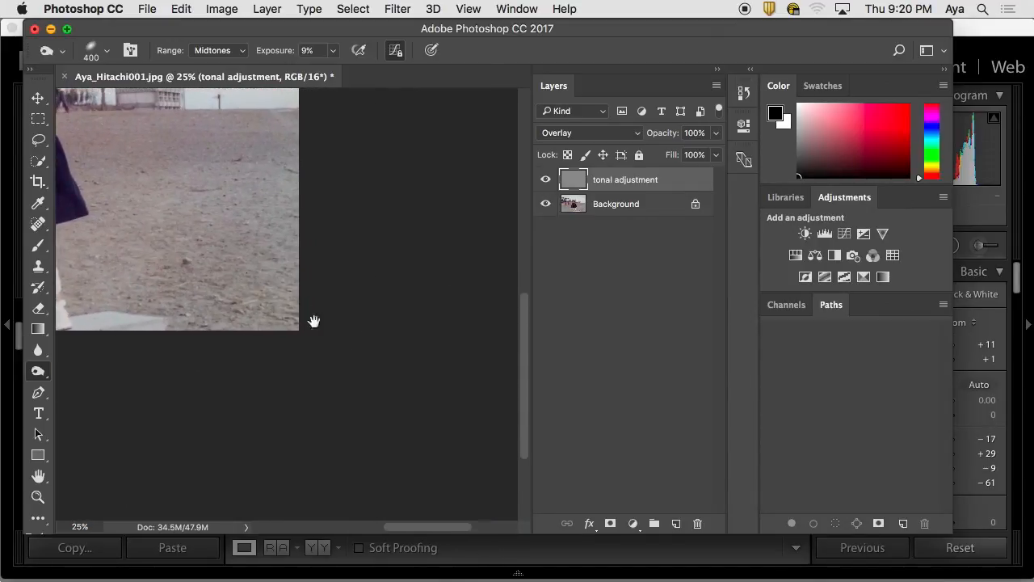
pyautogui.click(271, 310)
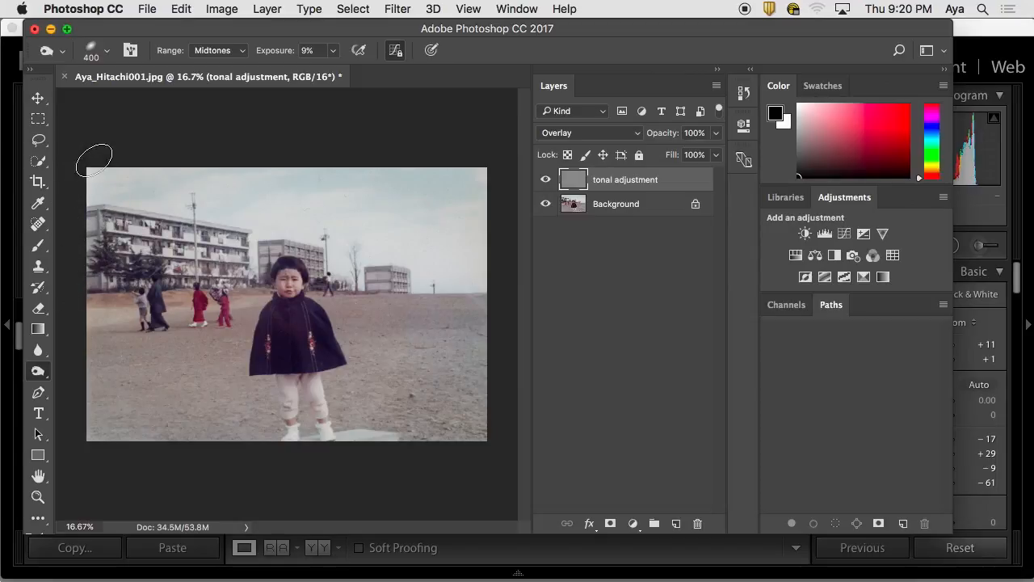
pyautogui.moveTo(362, 459)
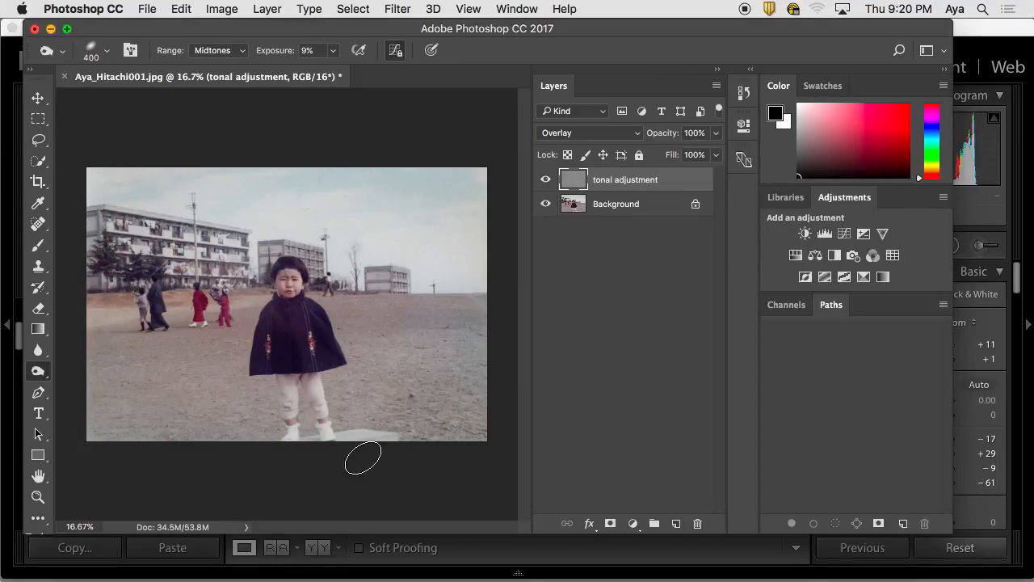
pyautogui.moveTo(485, 208)
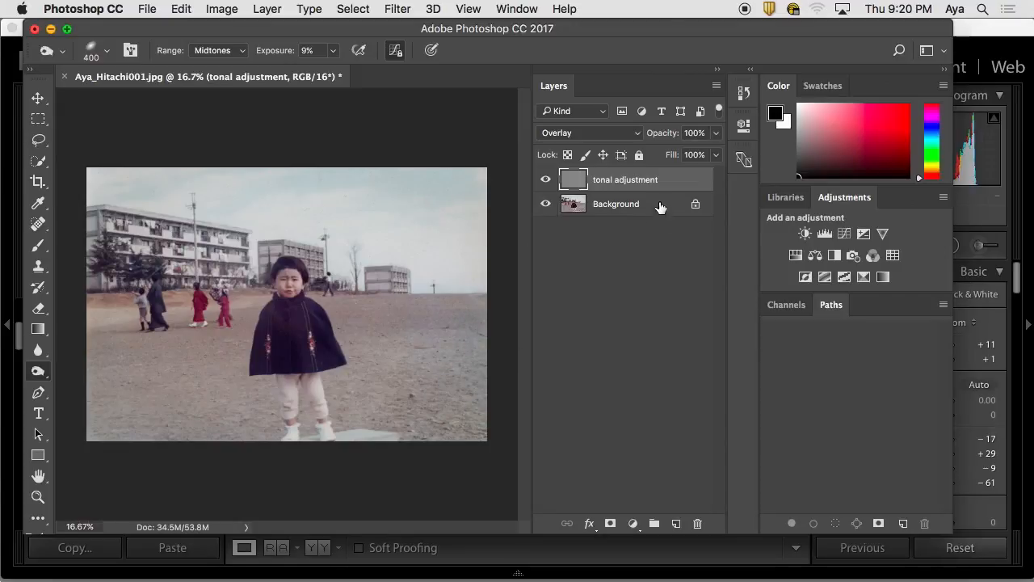
pyautogui.click(546, 179)
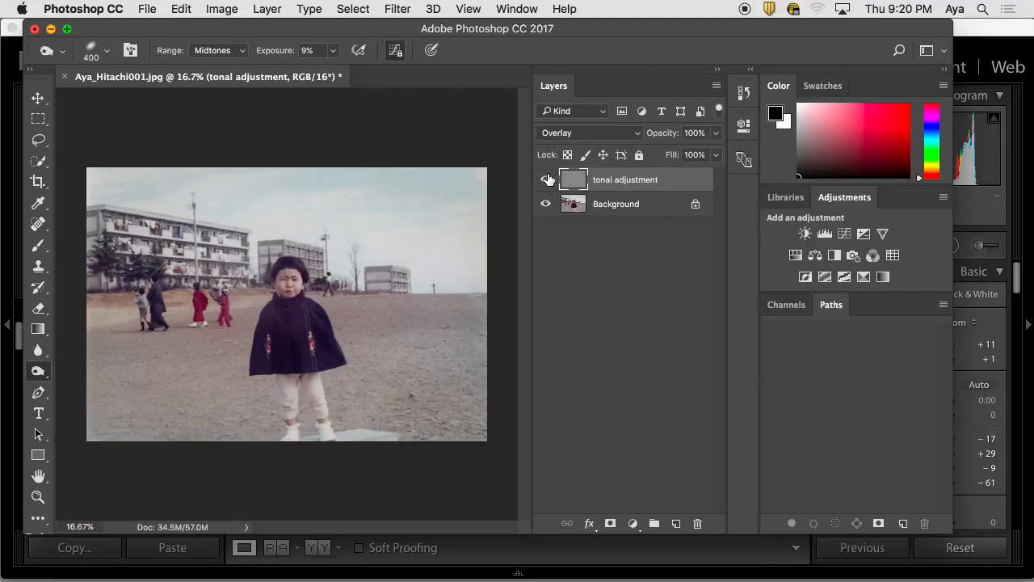
pyautogui.click(546, 180)
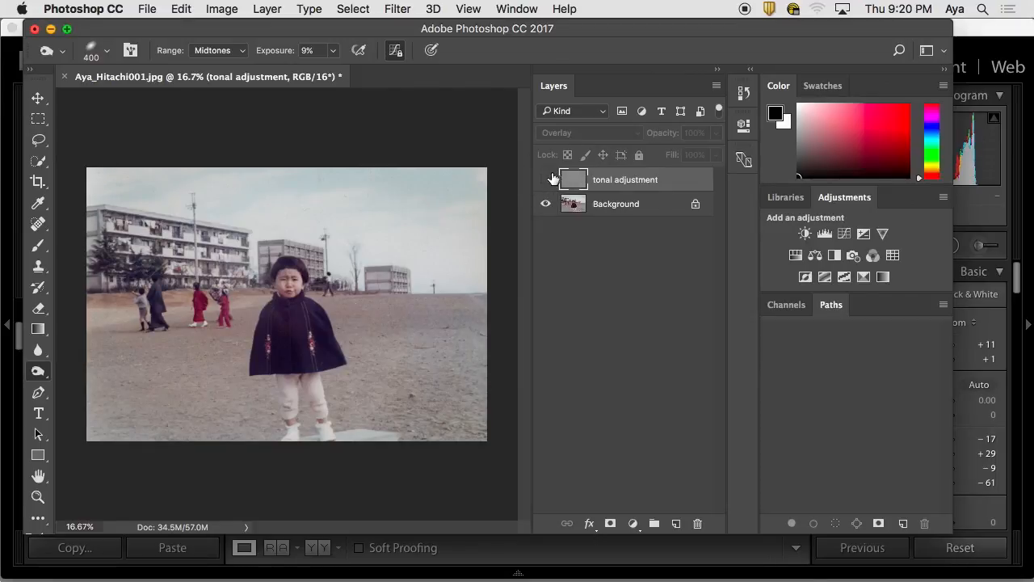
pyautogui.click(546, 178)
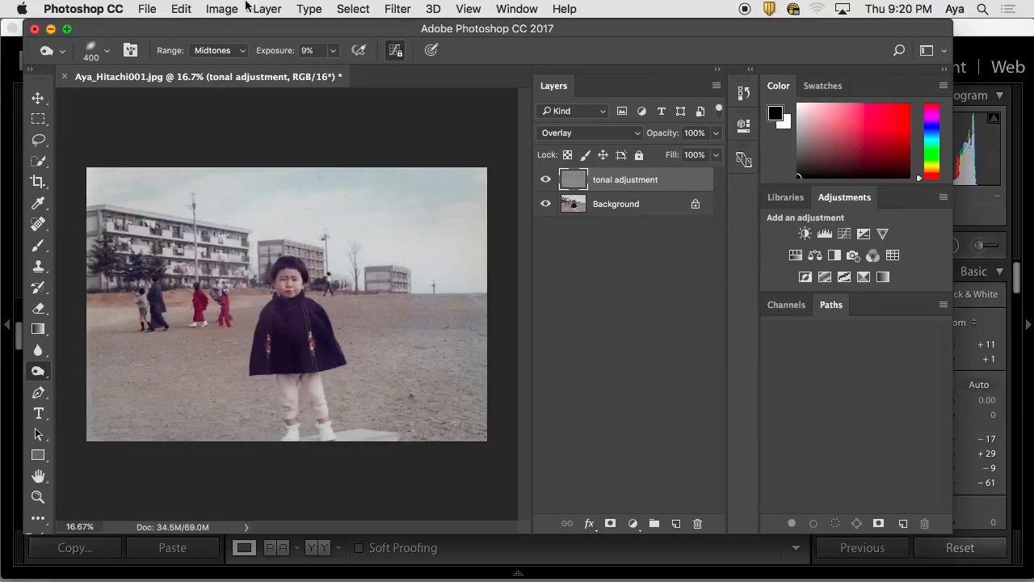
# Enlarge the dodge brush to 500 pixels at 0% hardness in the brush preset picker.
pyautogui.click(106, 50)
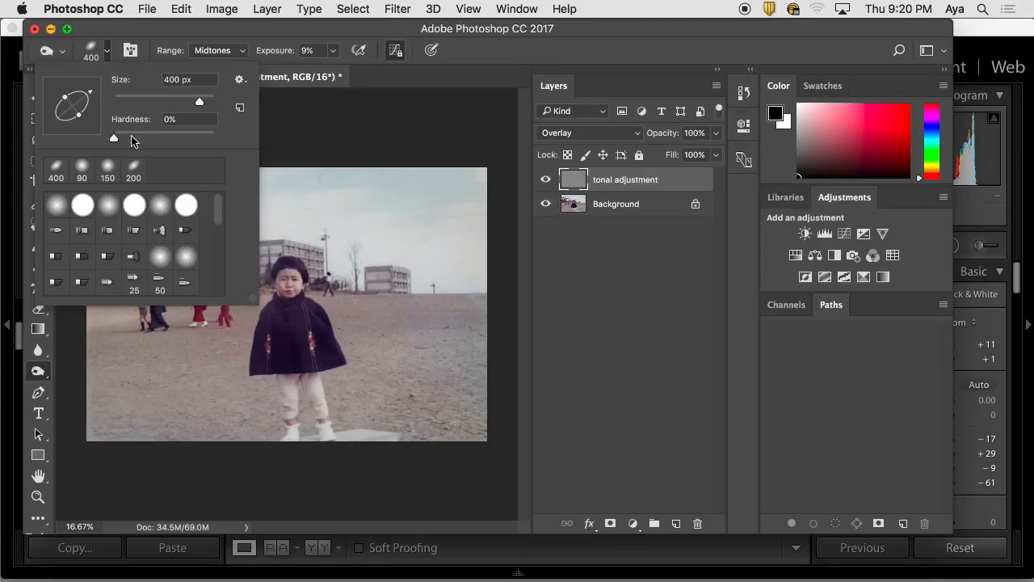
pyautogui.moveTo(320, 45)
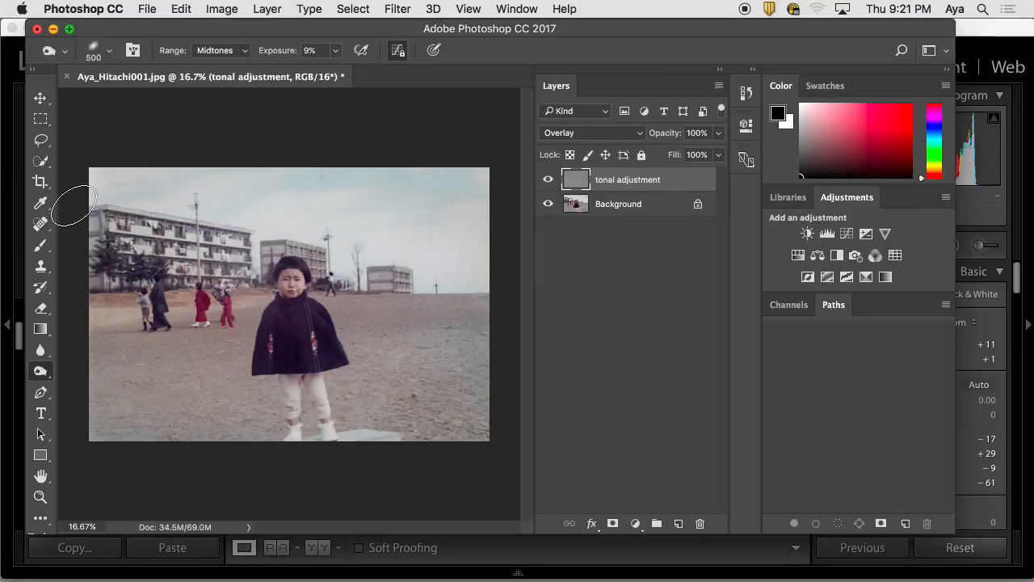
pyautogui.moveTo(81, 202)
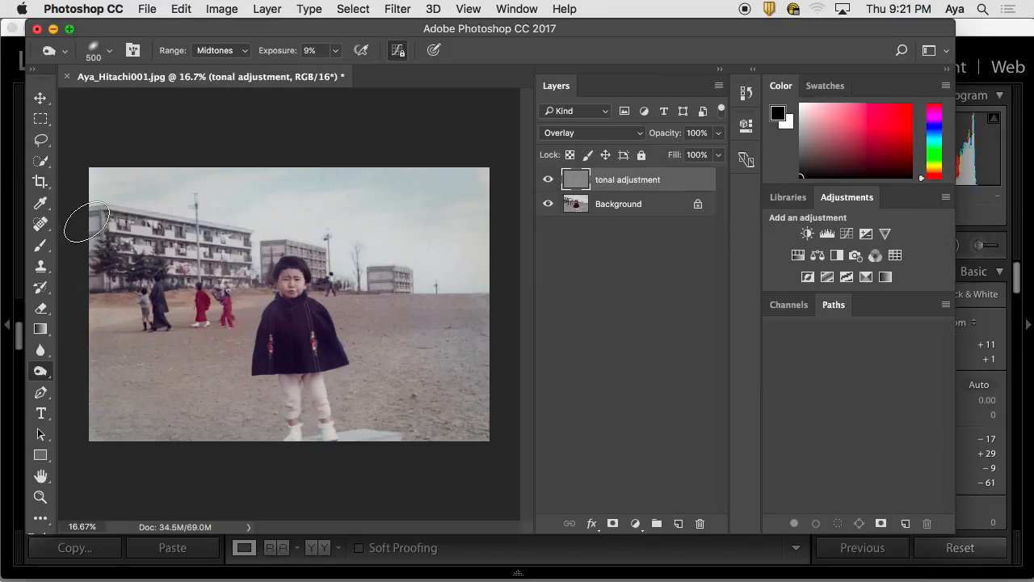
pyautogui.moveTo(142, 198)
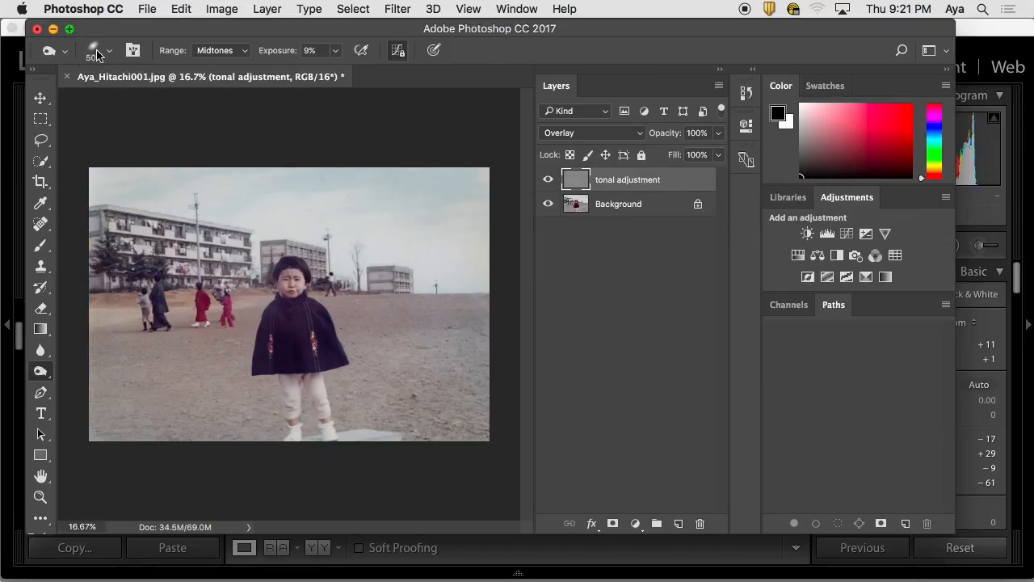
pyautogui.click(110, 50)
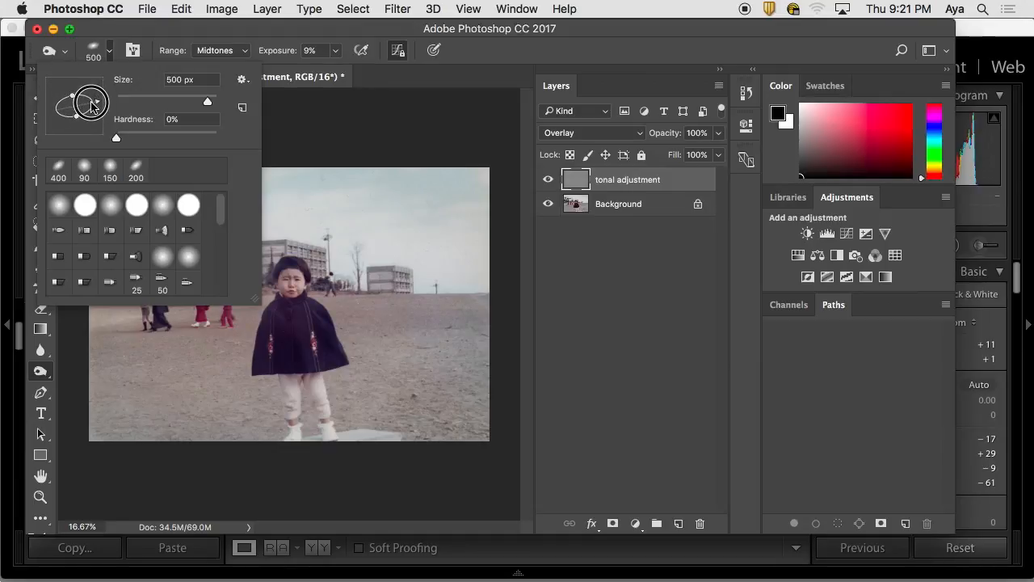
pyautogui.moveTo(65, 132)
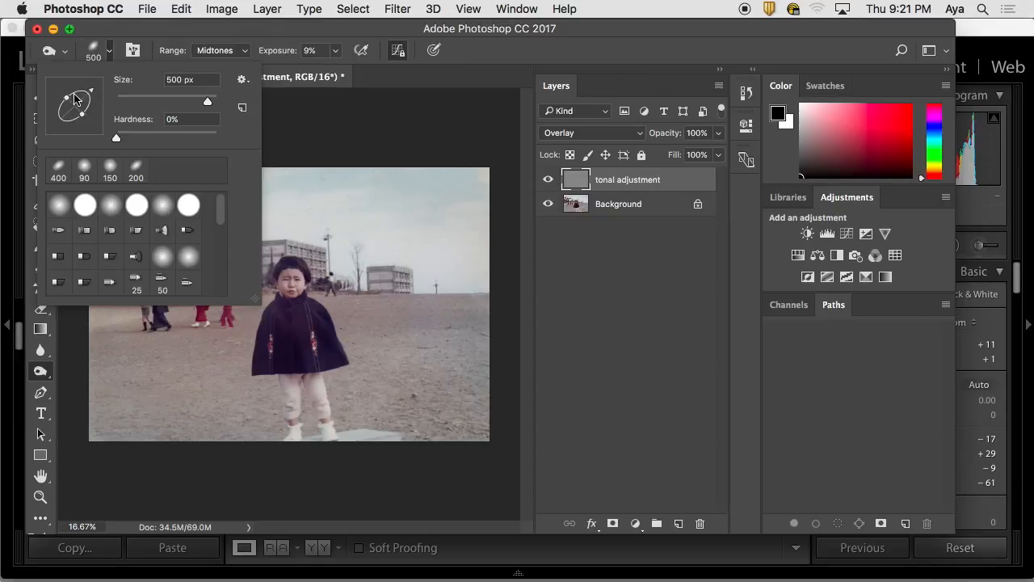
pyautogui.moveTo(281, 80)
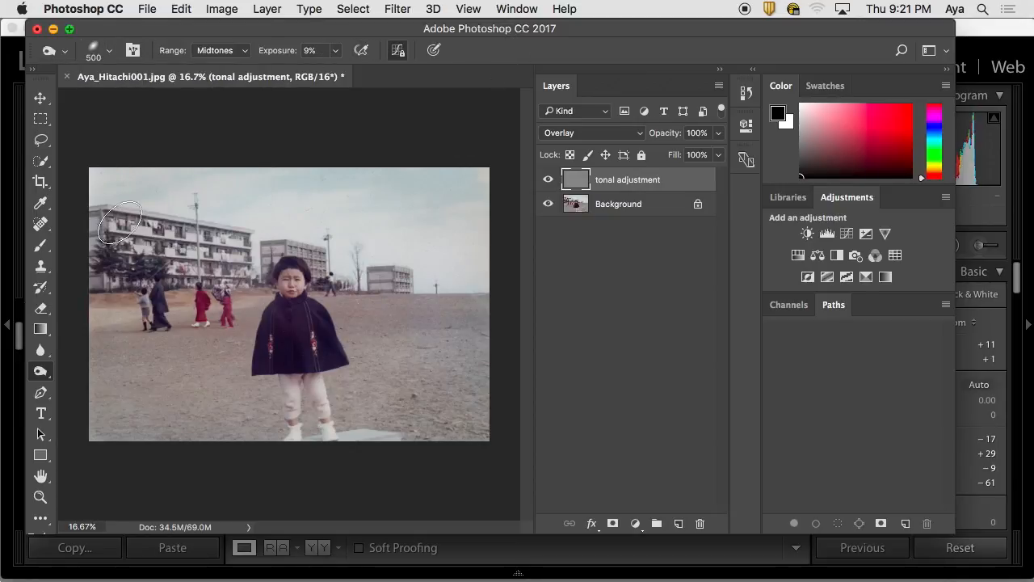
pyautogui.moveTo(100, 358)
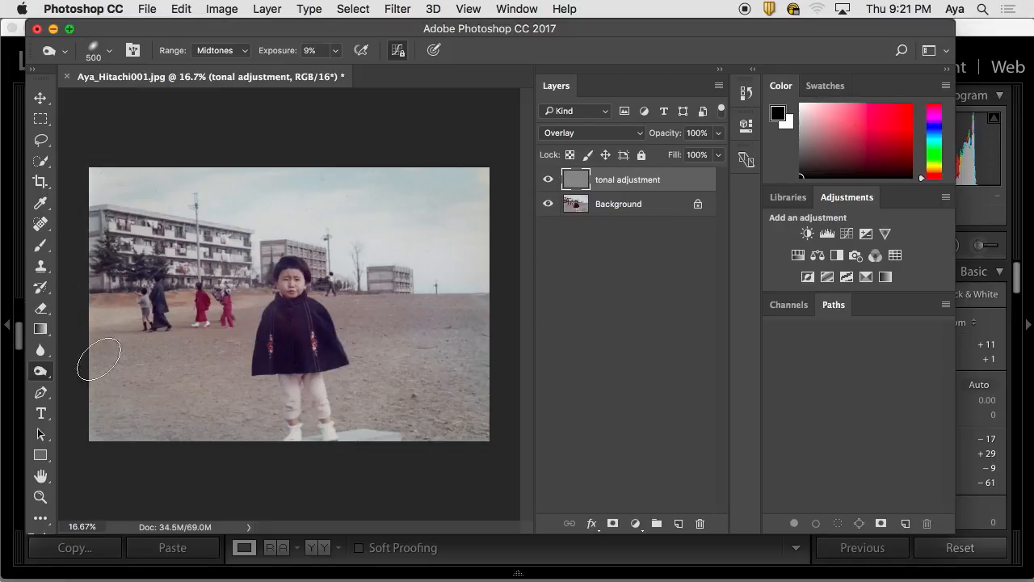
pyautogui.moveTo(510, 243)
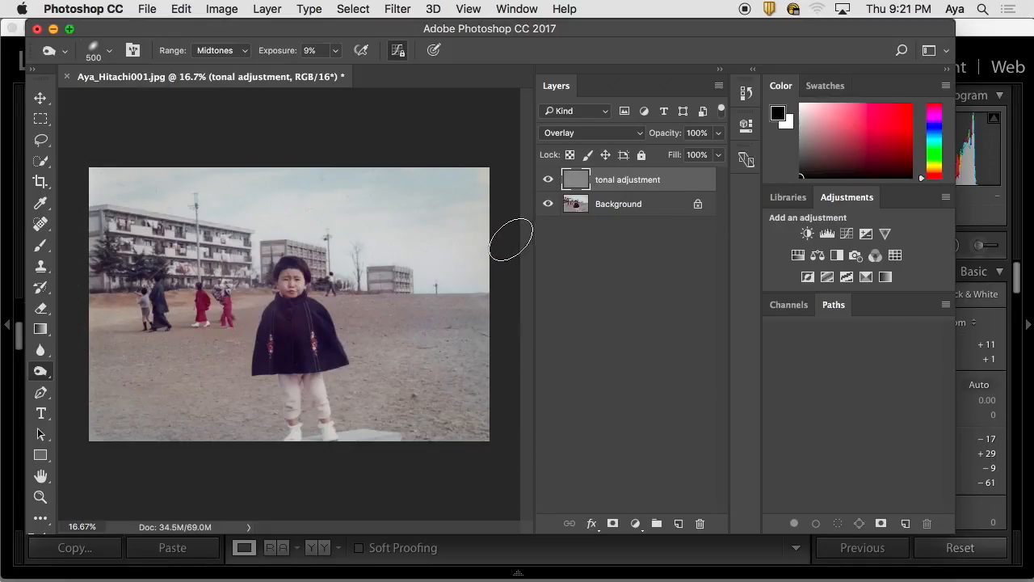
pyautogui.moveTo(358, 243)
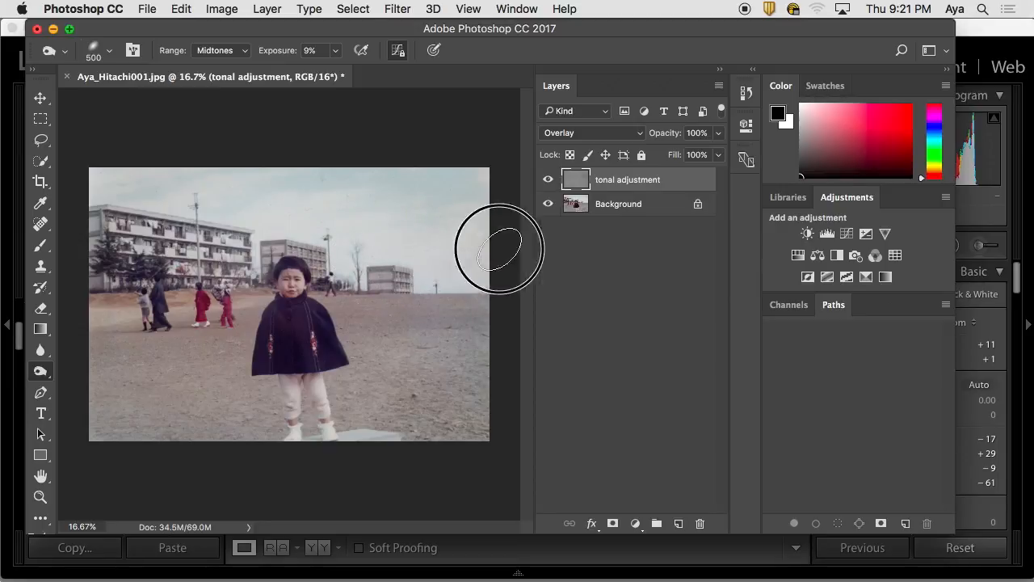
pyautogui.moveTo(353, 211)
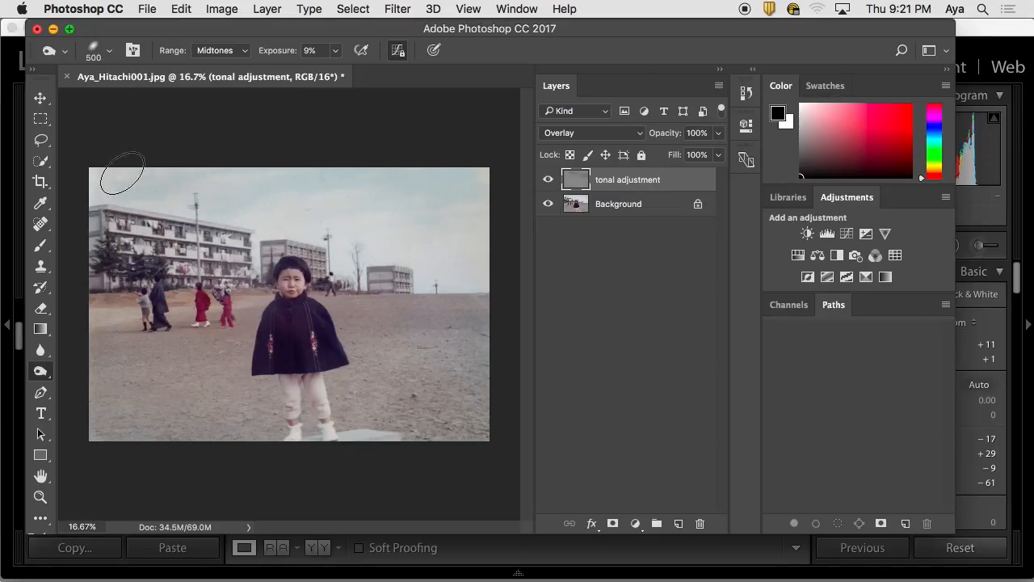
pyautogui.moveTo(330, 197)
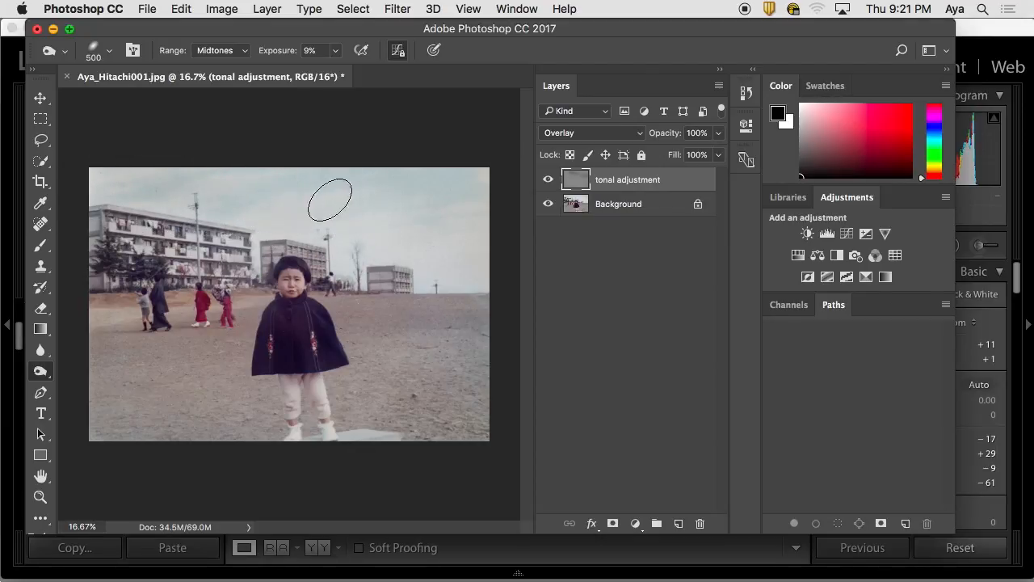
pyautogui.moveTo(413, 223)
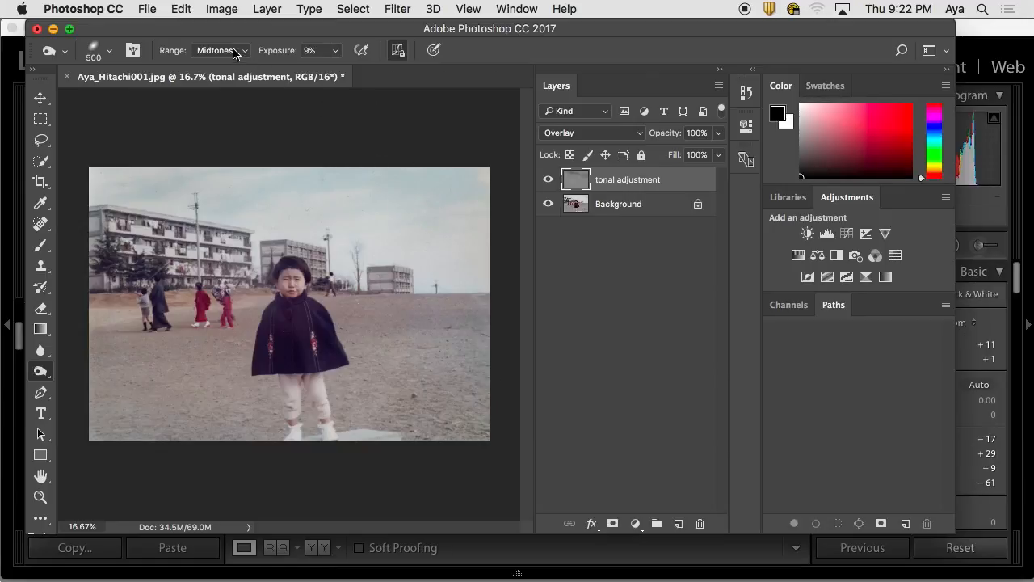
# Set the Dodge tool Range to Highlights, then hide the tonal adjustment layer to compare.
pyautogui.click(218, 50)
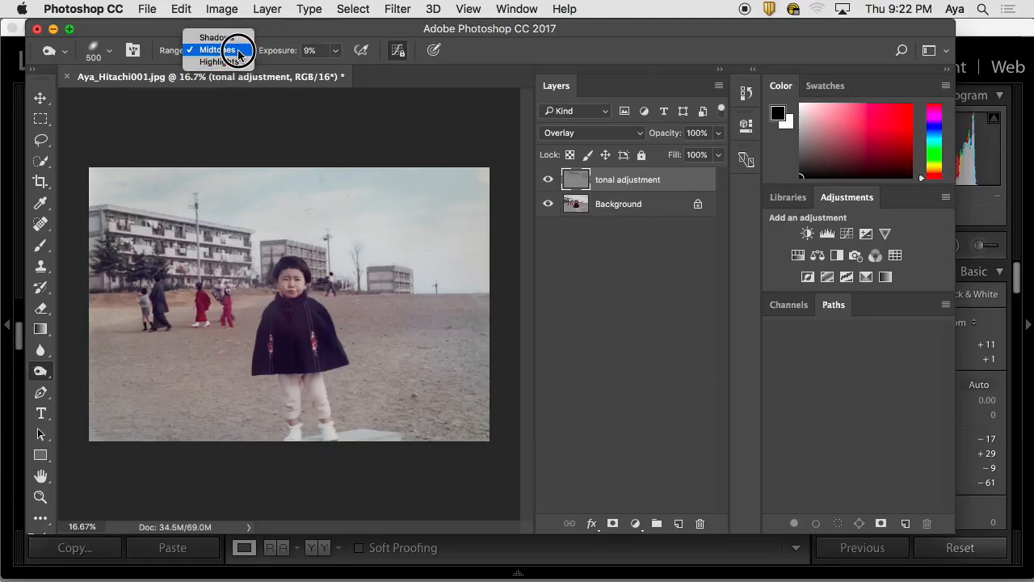
pyautogui.click(216, 62)
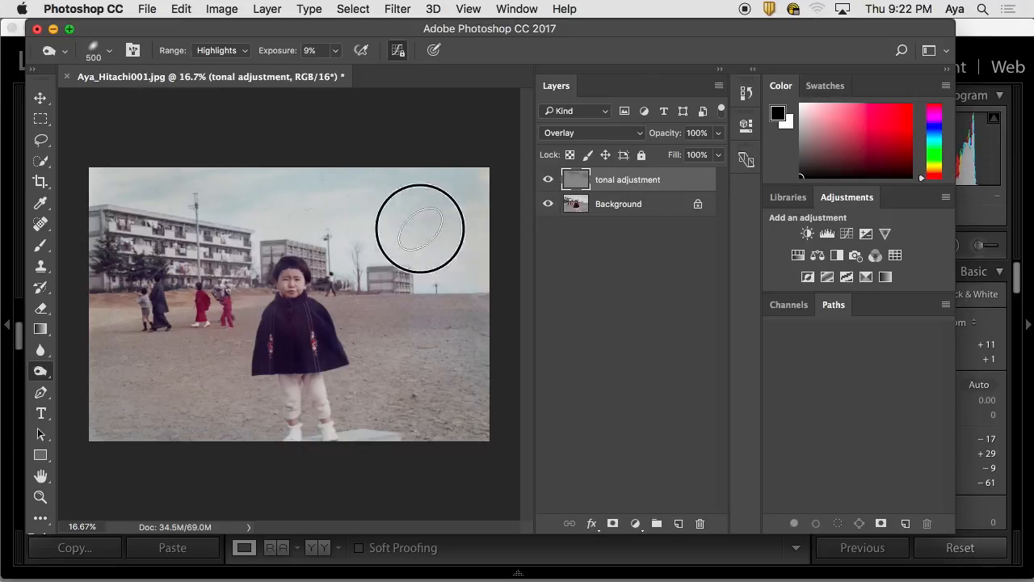
pyautogui.moveTo(388, 223)
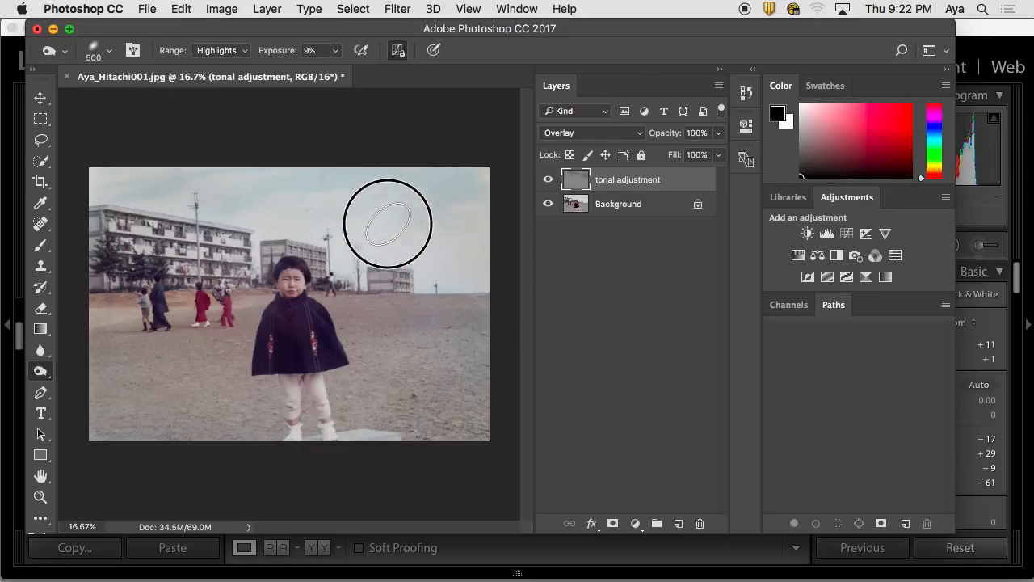
pyautogui.moveTo(404, 236)
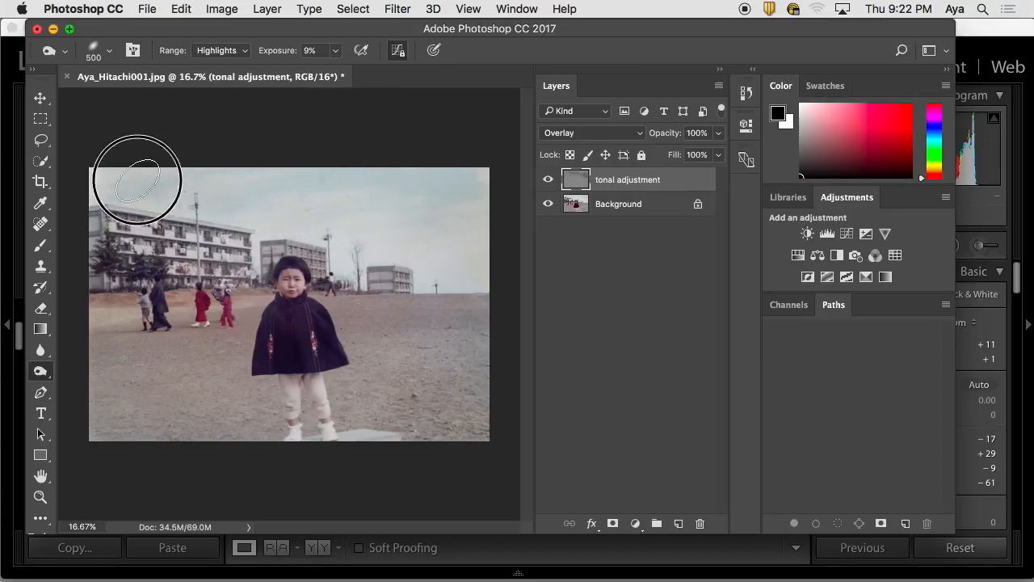
pyautogui.moveTo(742, 210)
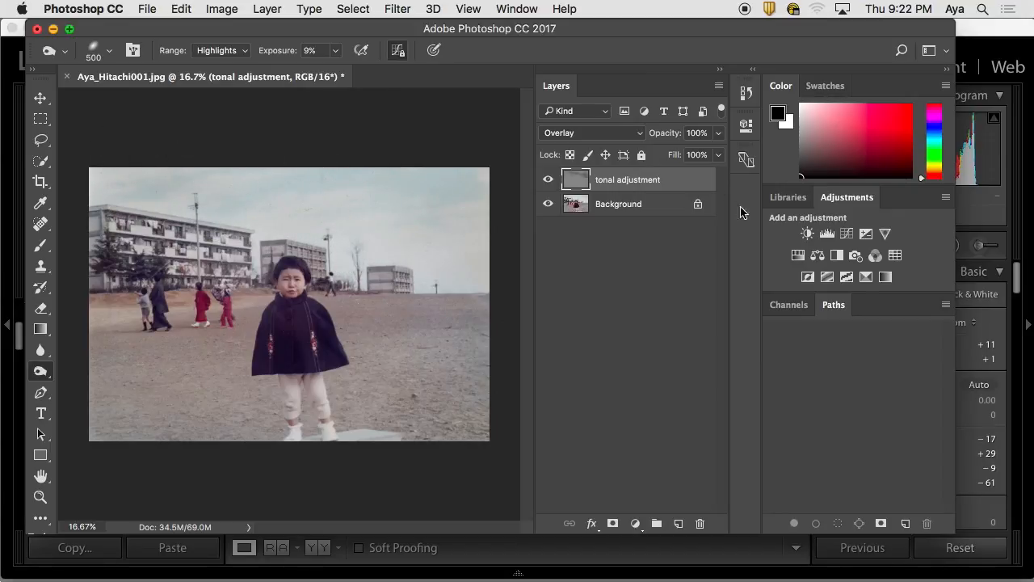
pyautogui.click(548, 180)
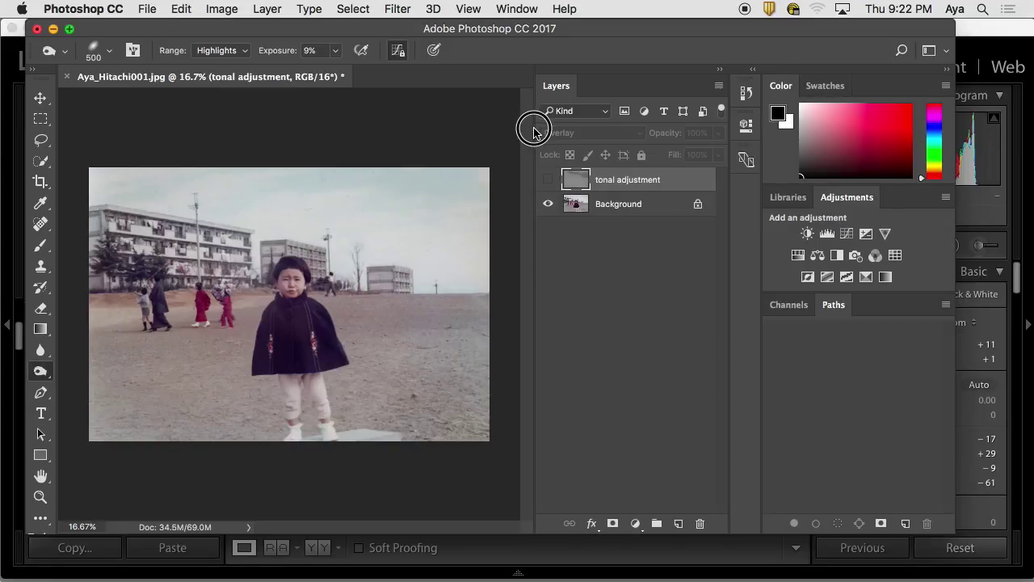
pyautogui.moveTo(633, 155)
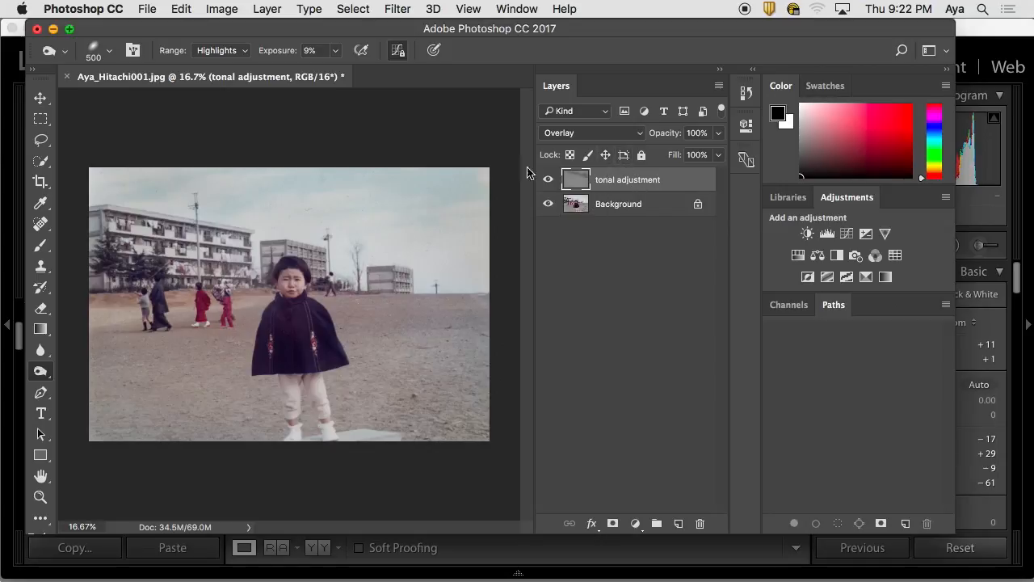
pyautogui.moveTo(595, 181)
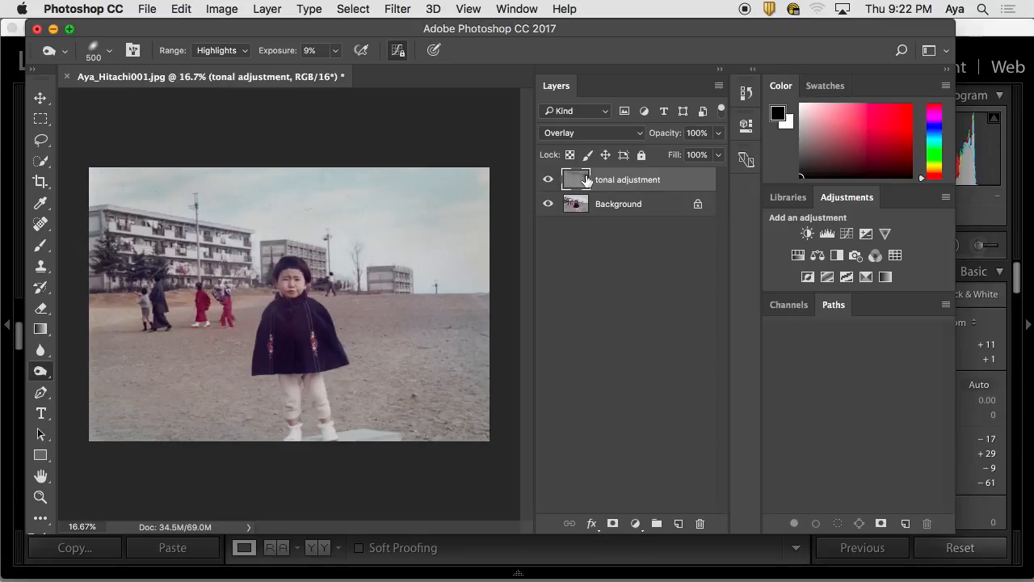
# View the tonal adjustment layer alone, lasso the sky and feather the selection by 10 pixels.
pyautogui.click(550, 204)
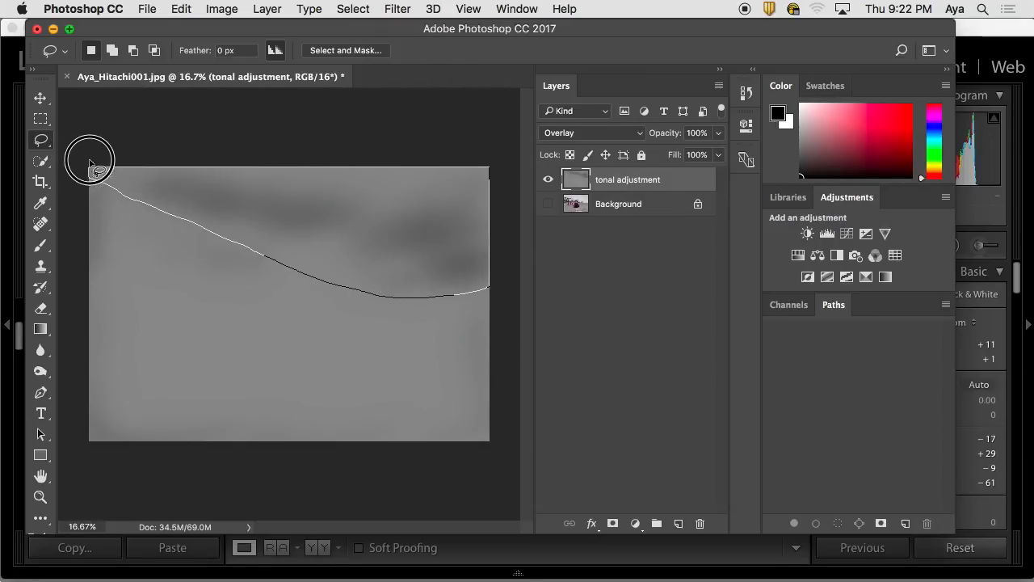
pyautogui.click(97, 165)
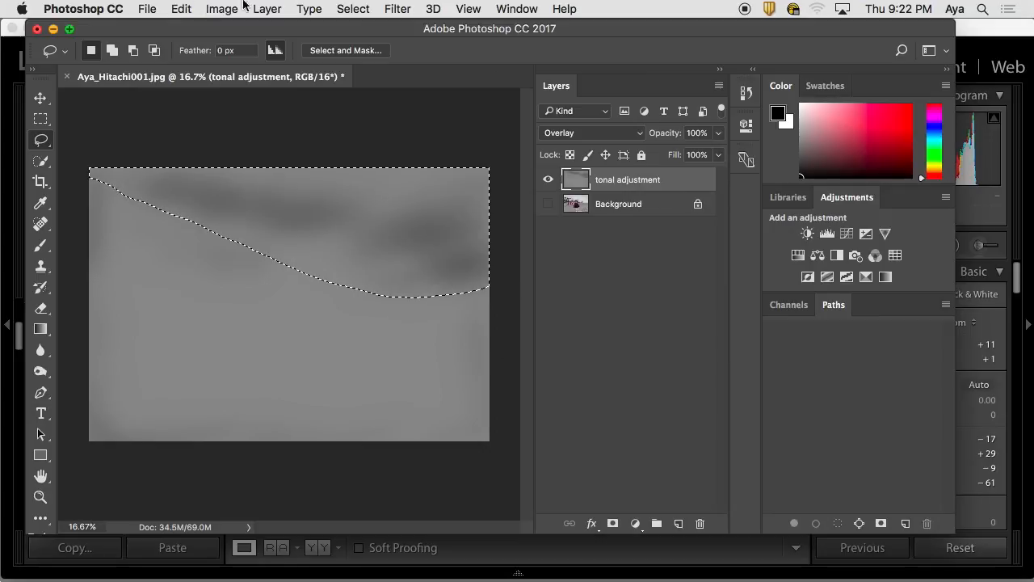
pyautogui.click(352, 10)
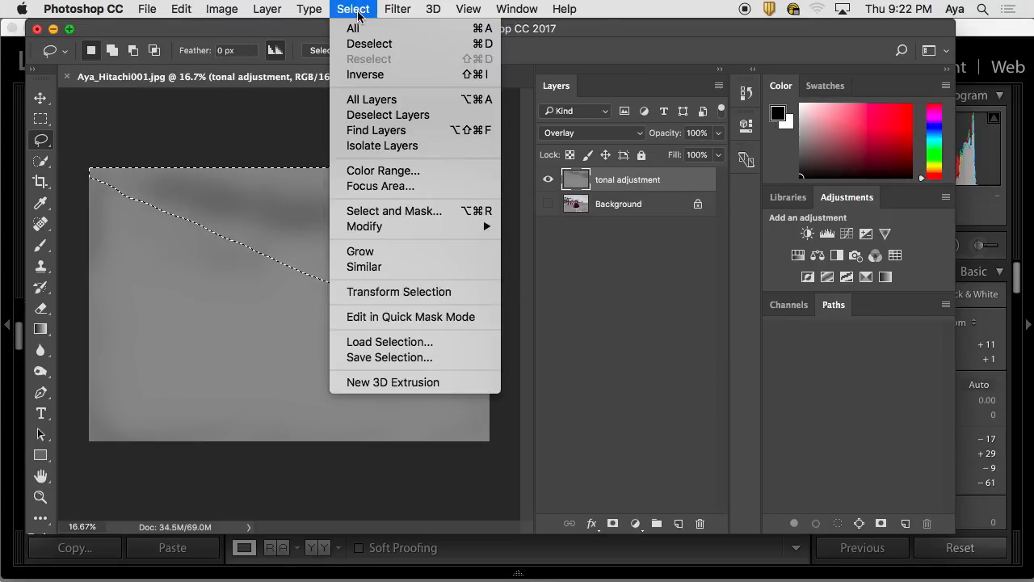
pyautogui.moveTo(365, 226)
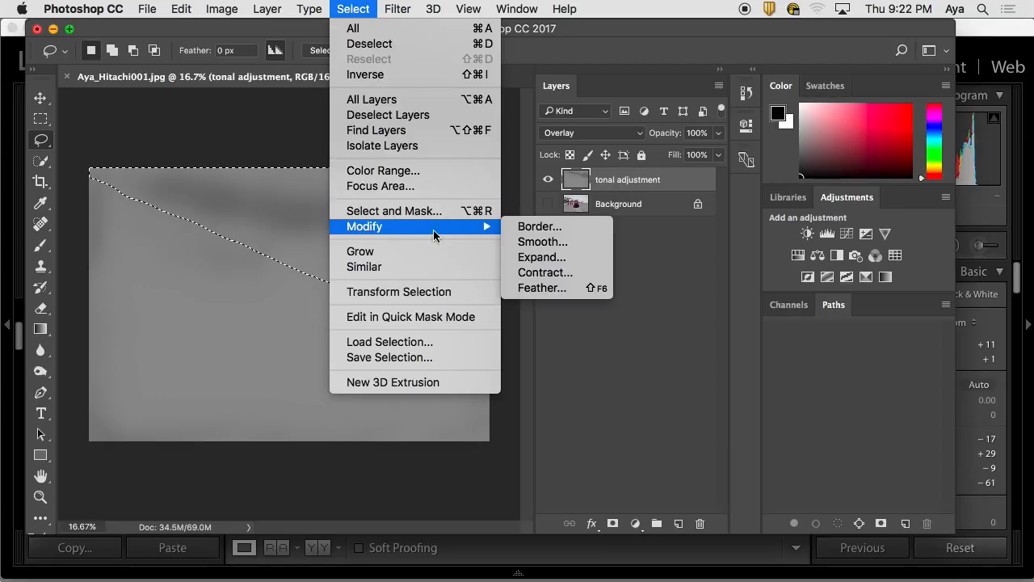
pyautogui.click(542, 288)
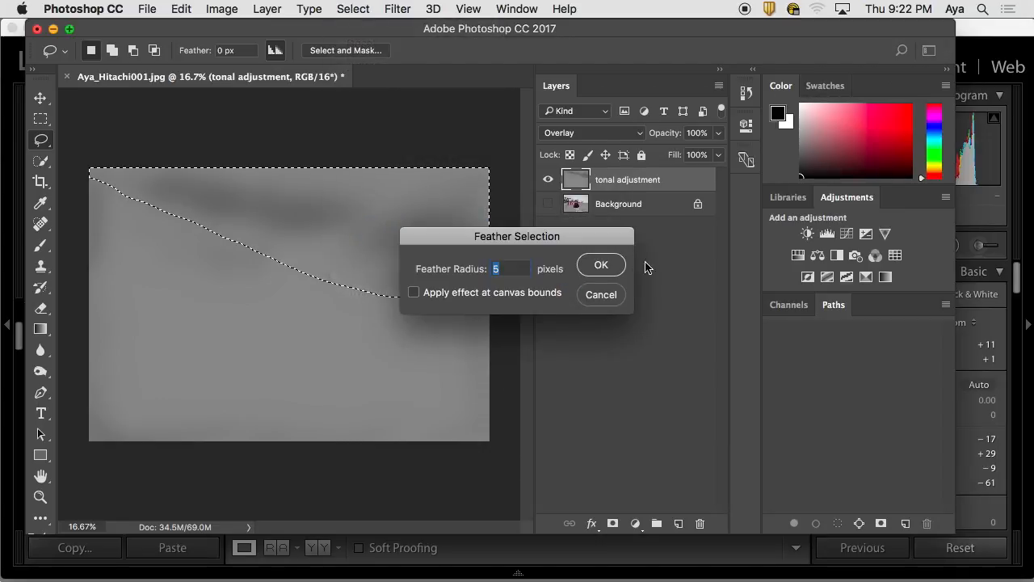
pyautogui.write('10')
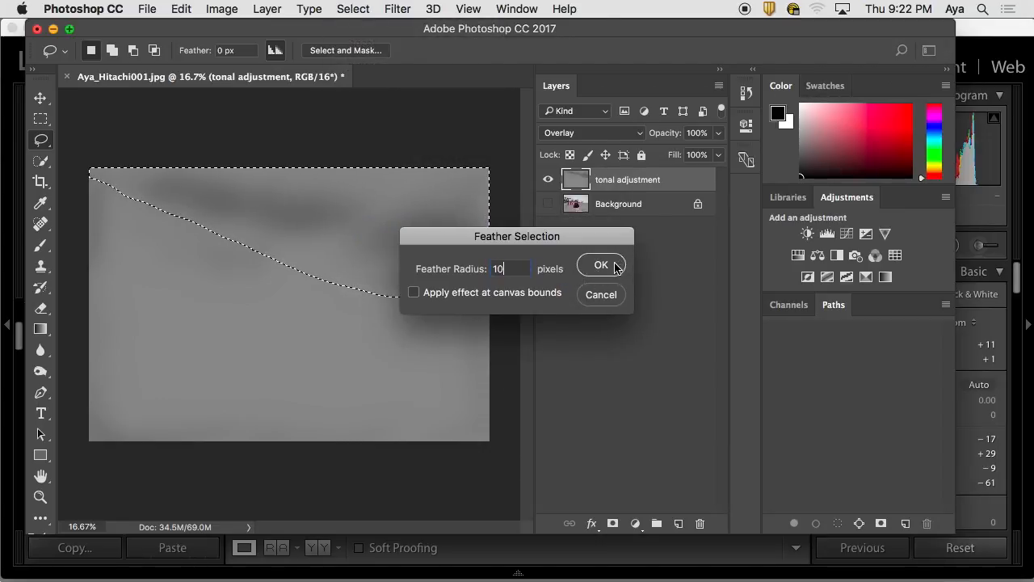
pyautogui.click(602, 265)
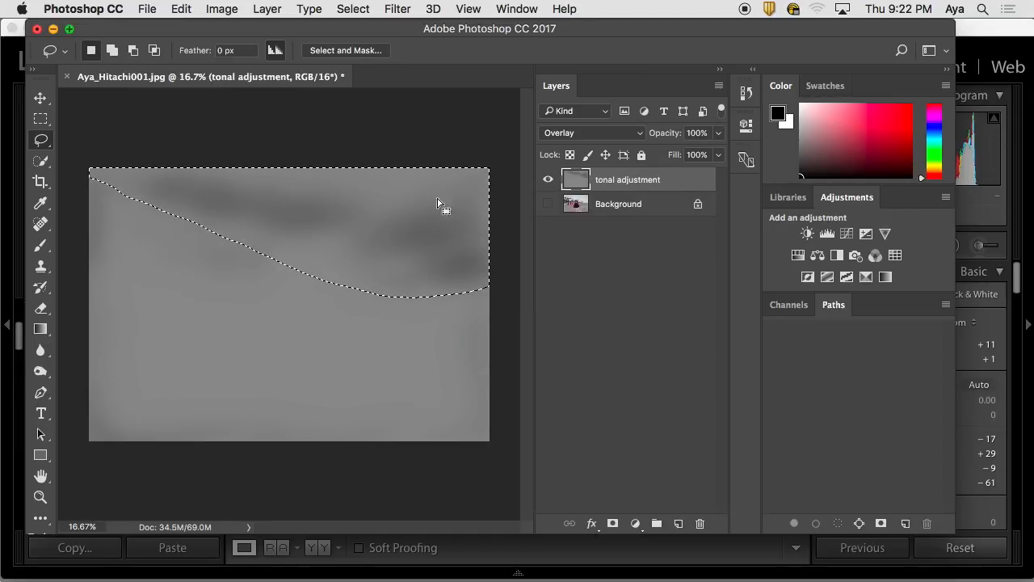
# Refill the feathered sky selection with 50% Gray via Edit > Fill.
pyautogui.click(181, 10)
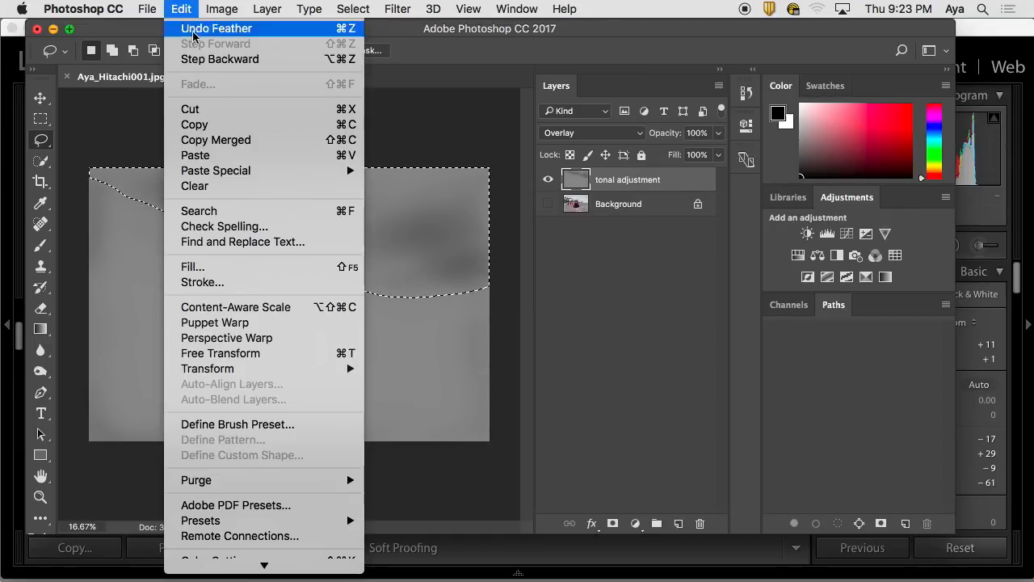
pyautogui.click(192, 265)
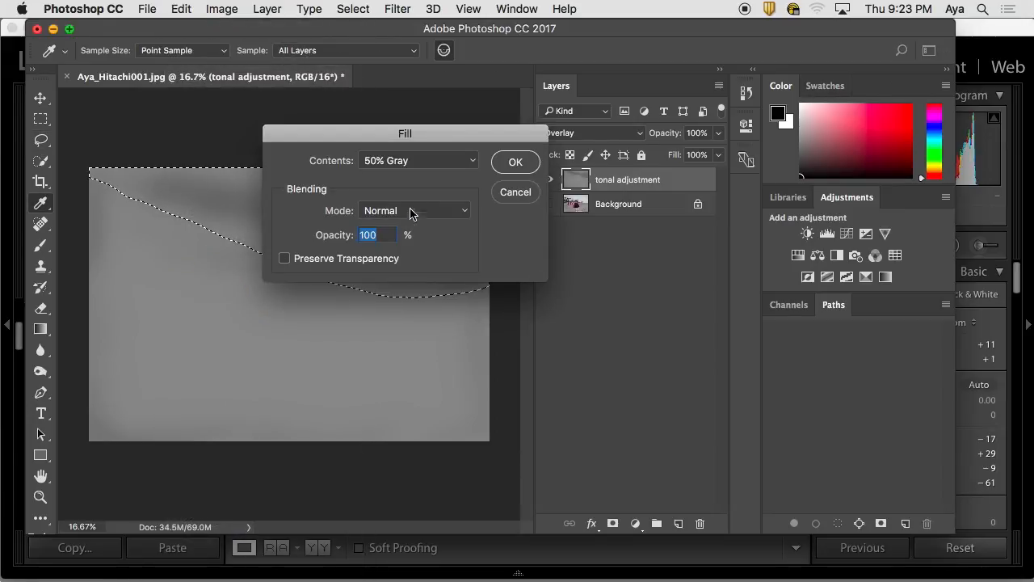
pyautogui.click(515, 162)
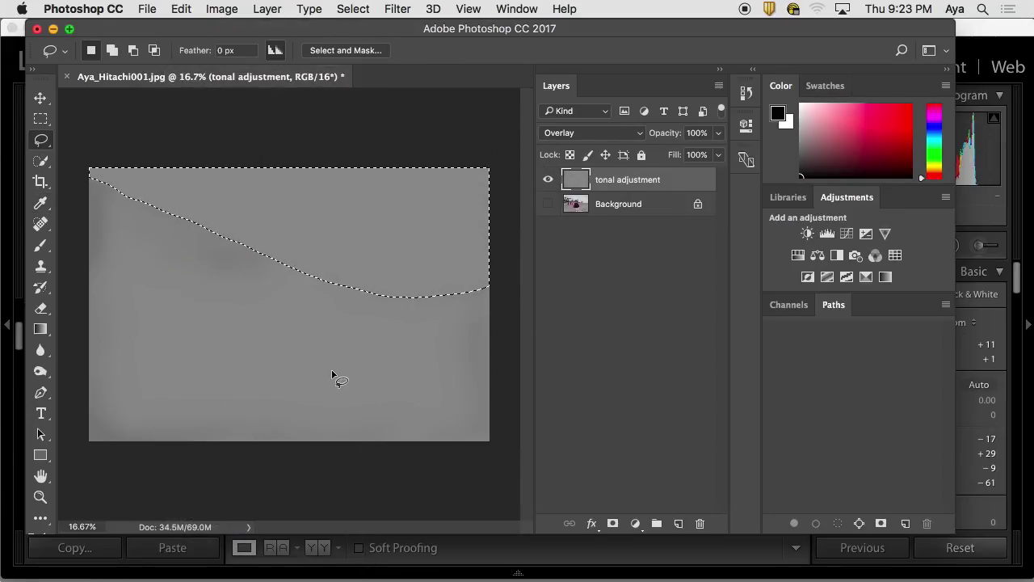
pyautogui.moveTo(138, 219)
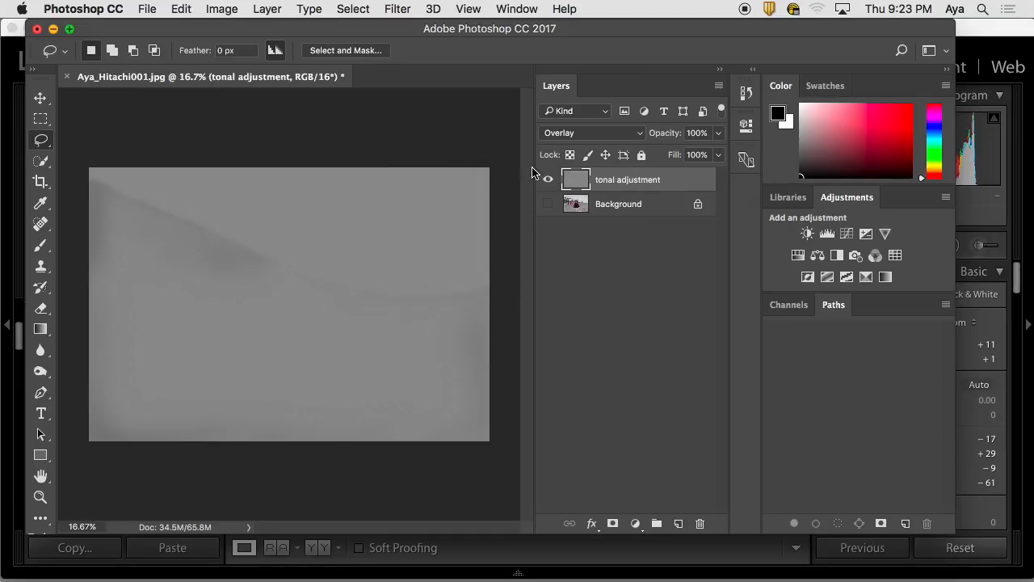
# Show then hide the Background photo layer and switch to the Brush tool at 75% opacity.
pyautogui.click(548, 178)
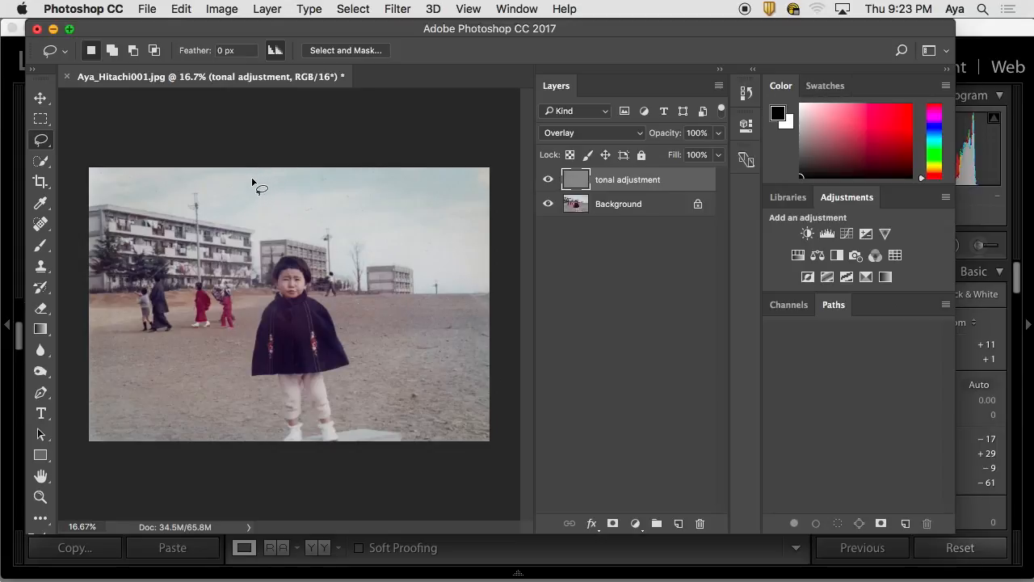
pyautogui.moveTo(250, 179)
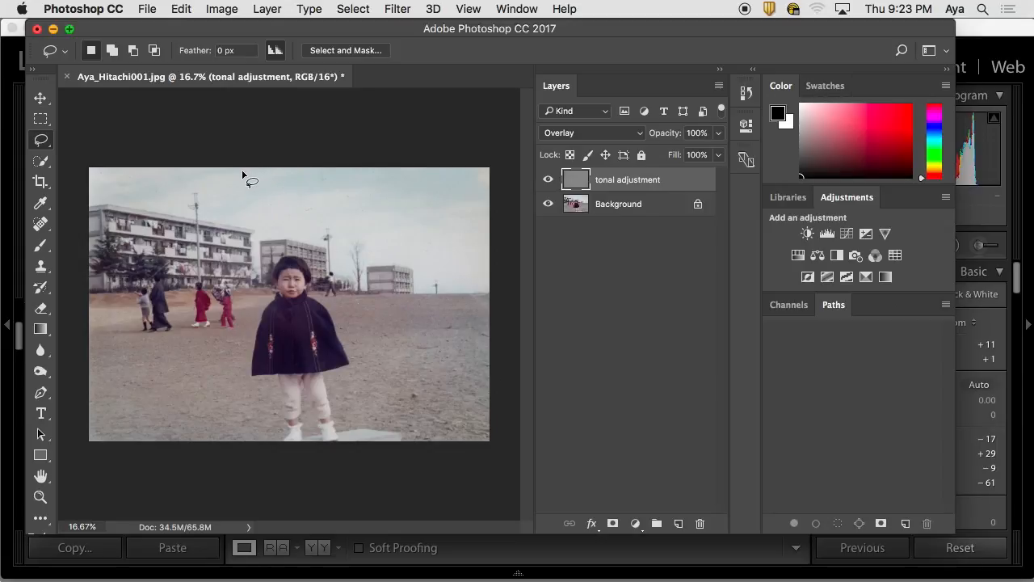
pyautogui.moveTo(268, 184)
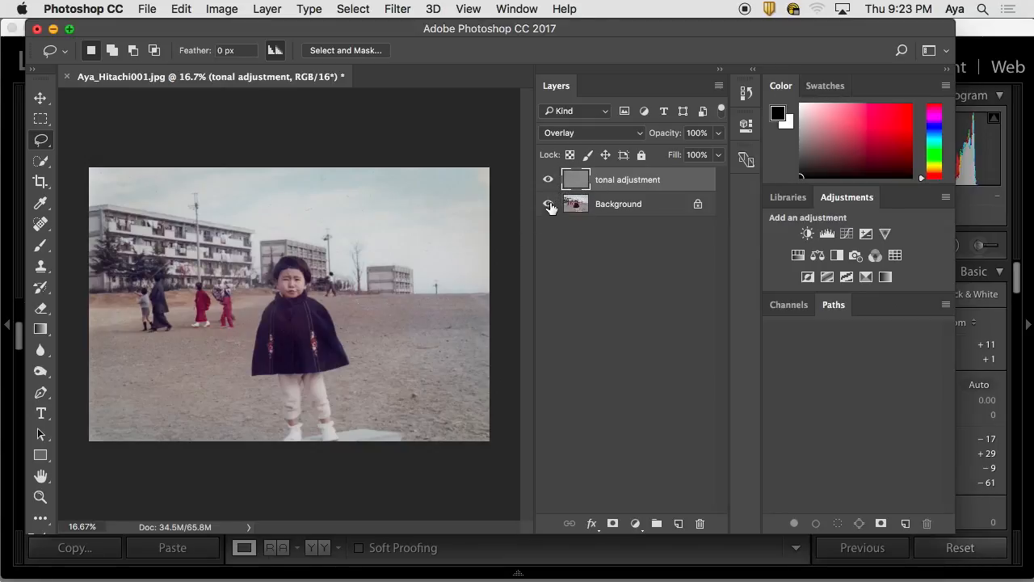
pyautogui.click(548, 204)
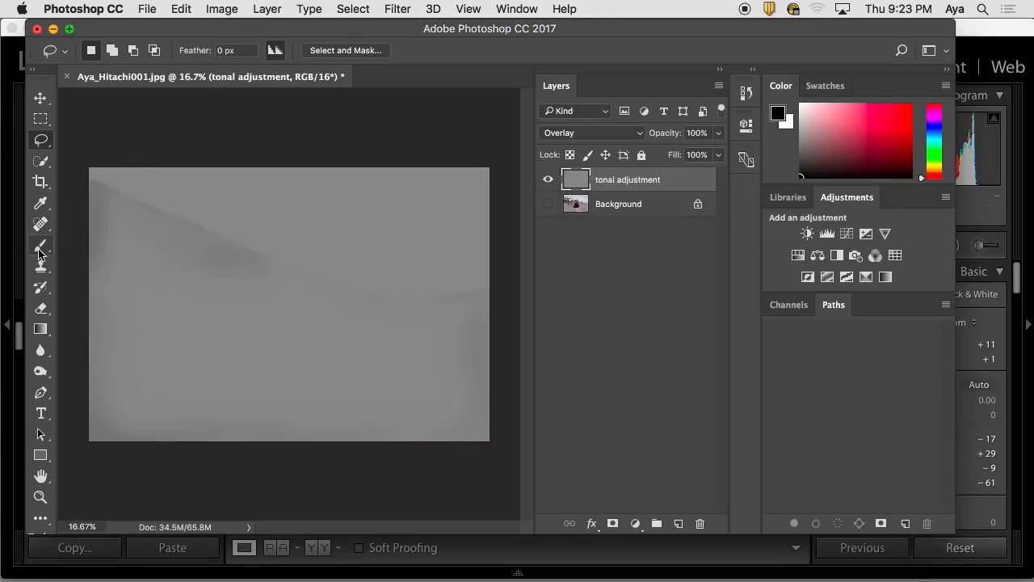
pyautogui.click(39, 246)
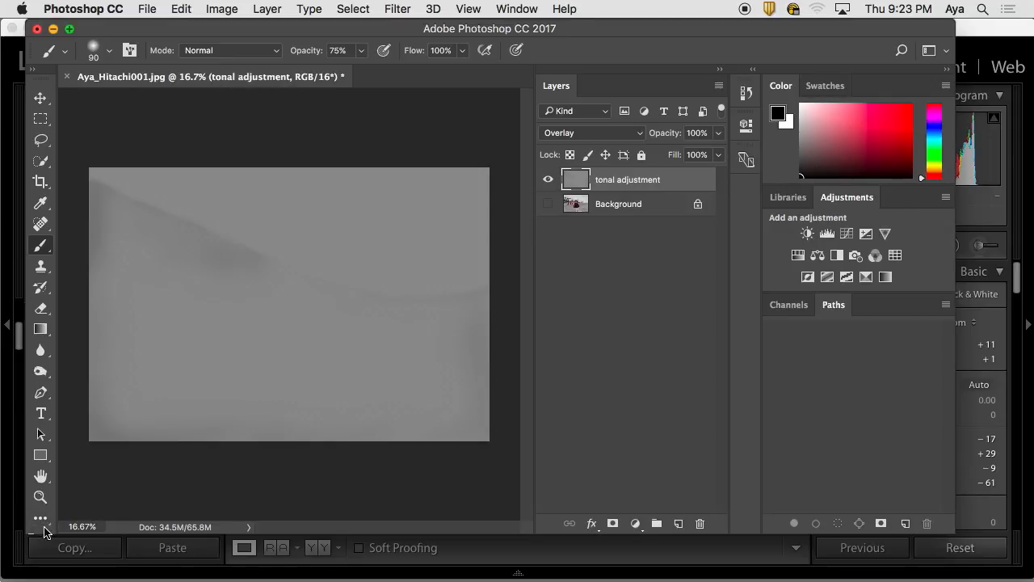
pyautogui.moveTo(135, 351)
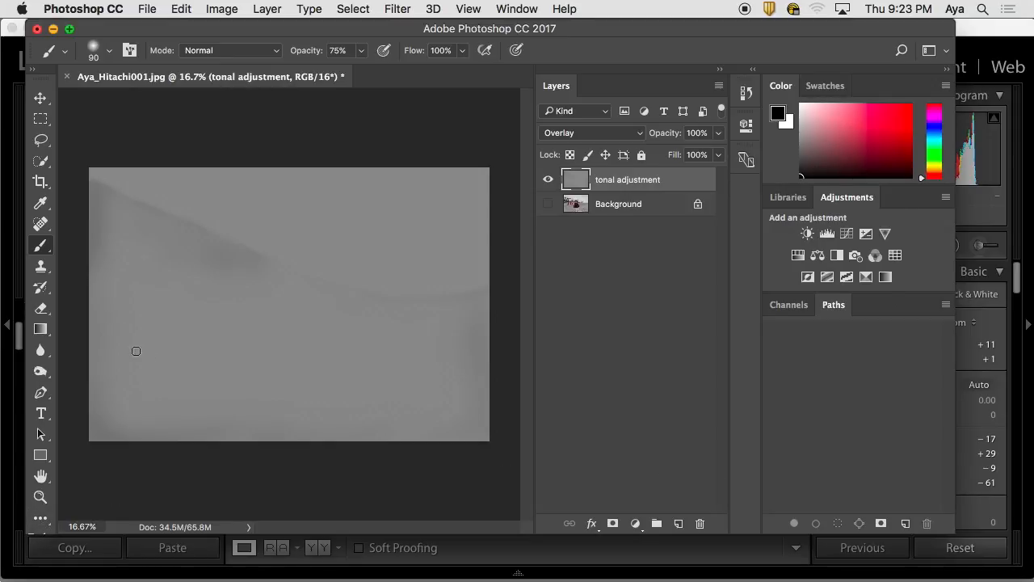
# Set the foreground colour to neutral 50% gray, RGB 128,128,128.
pyautogui.click(32, 68)
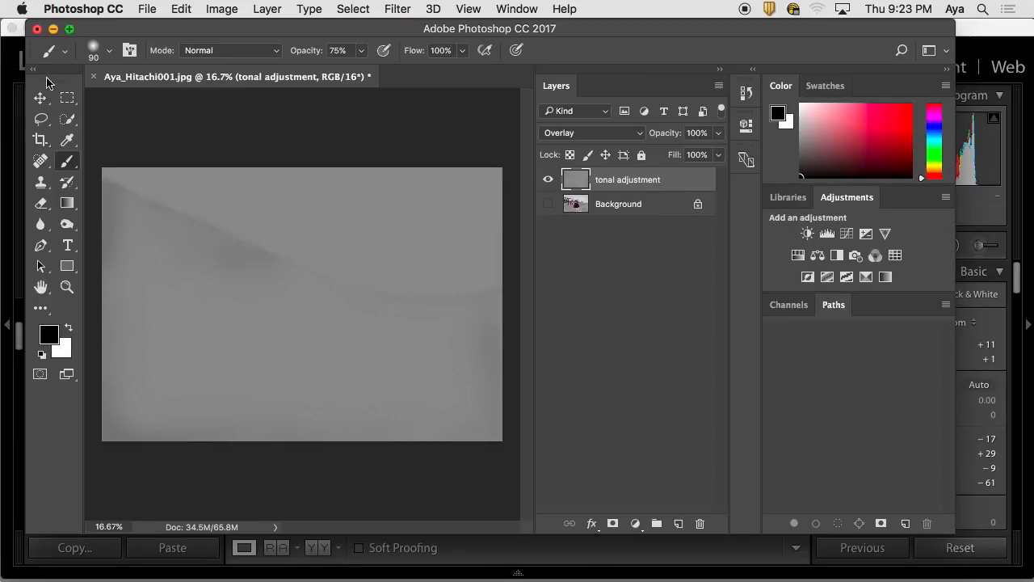
pyautogui.moveTo(65, 355)
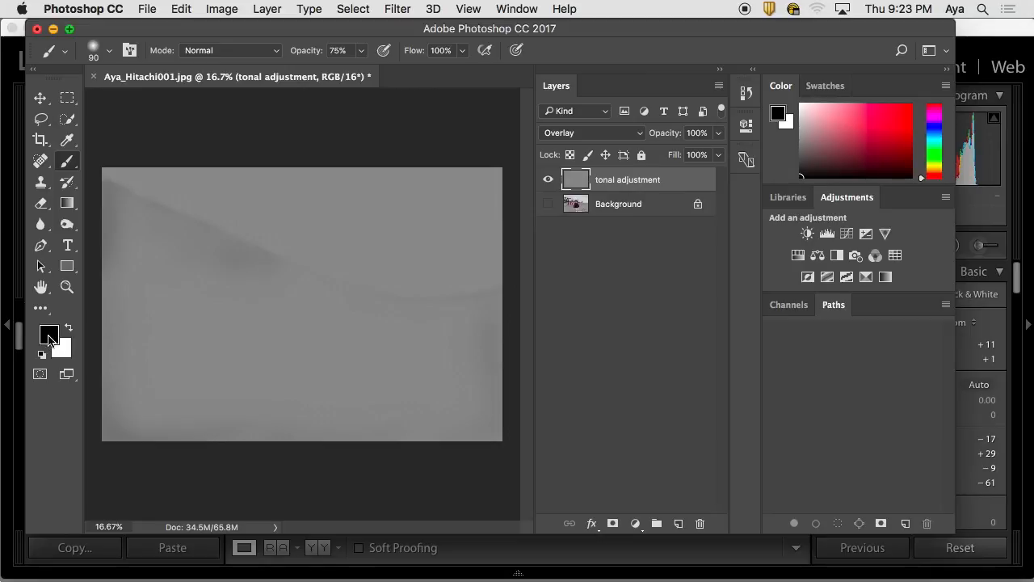
pyautogui.click(49, 334)
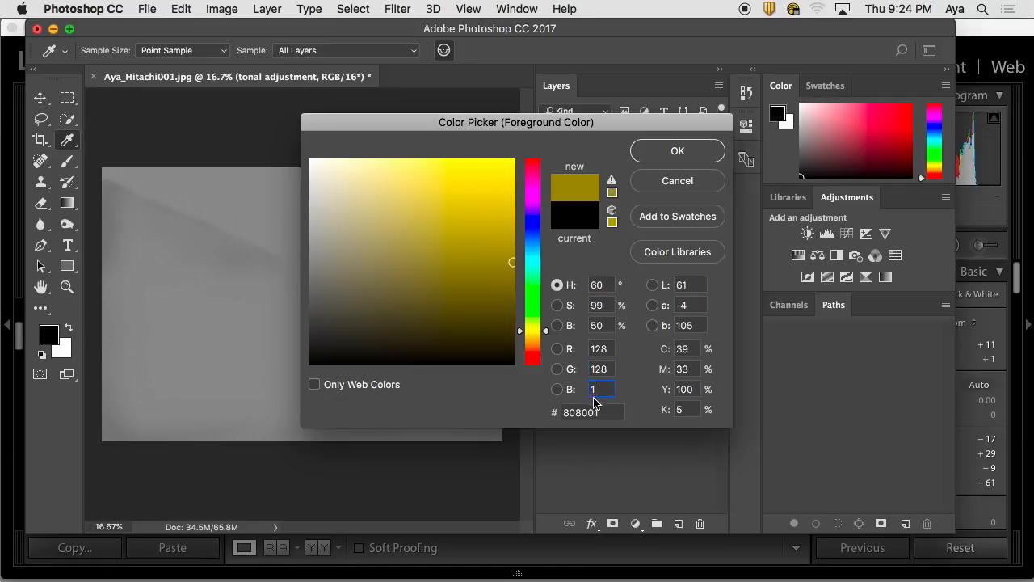
pyautogui.write('128')
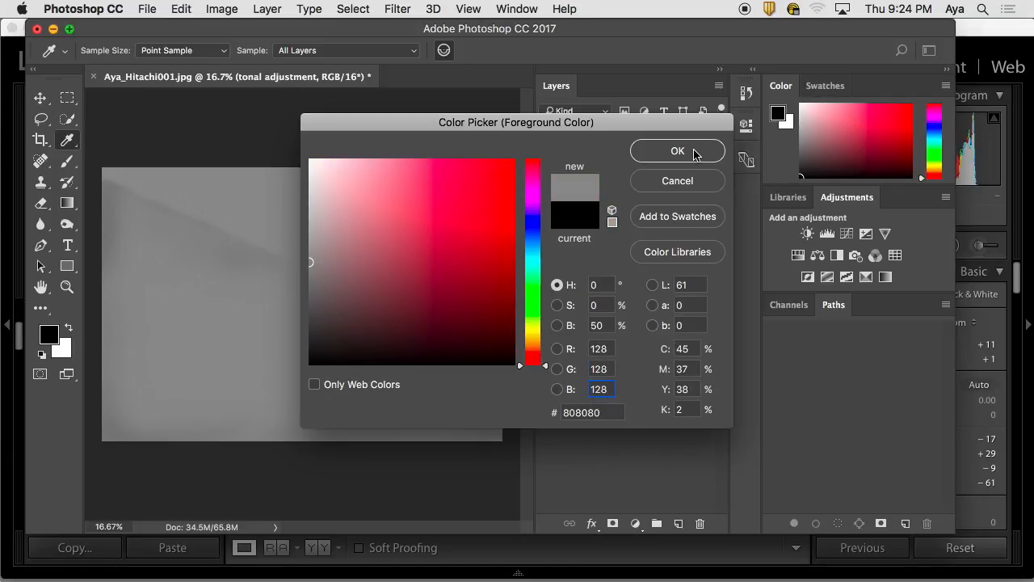
pyautogui.click(677, 150)
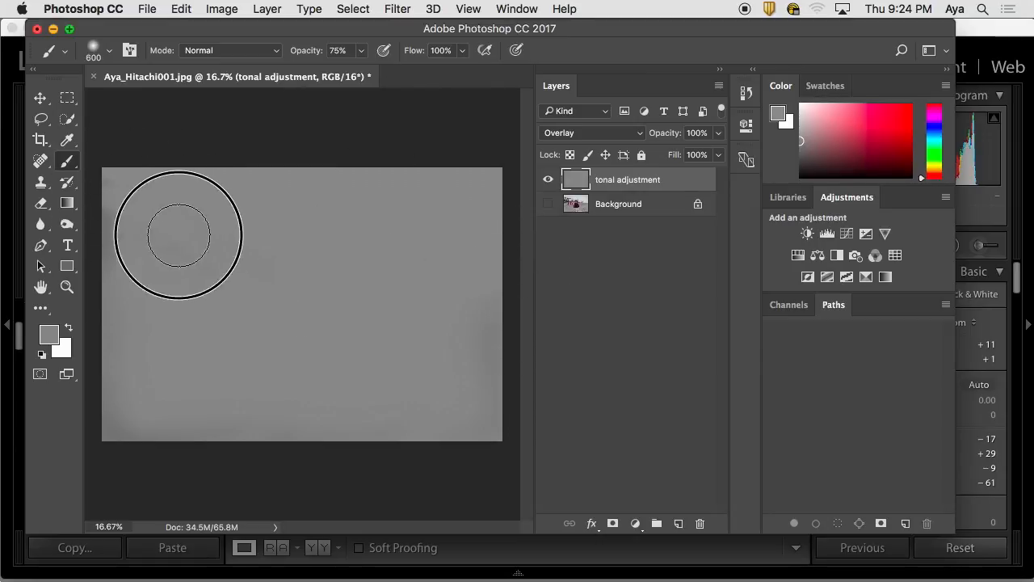
# Paint neutral gray over the overlay's dark marks, then reopen the foreground colour picker.
pyautogui.moveTo(177, 235); pyautogui.dragTo(143, 404)
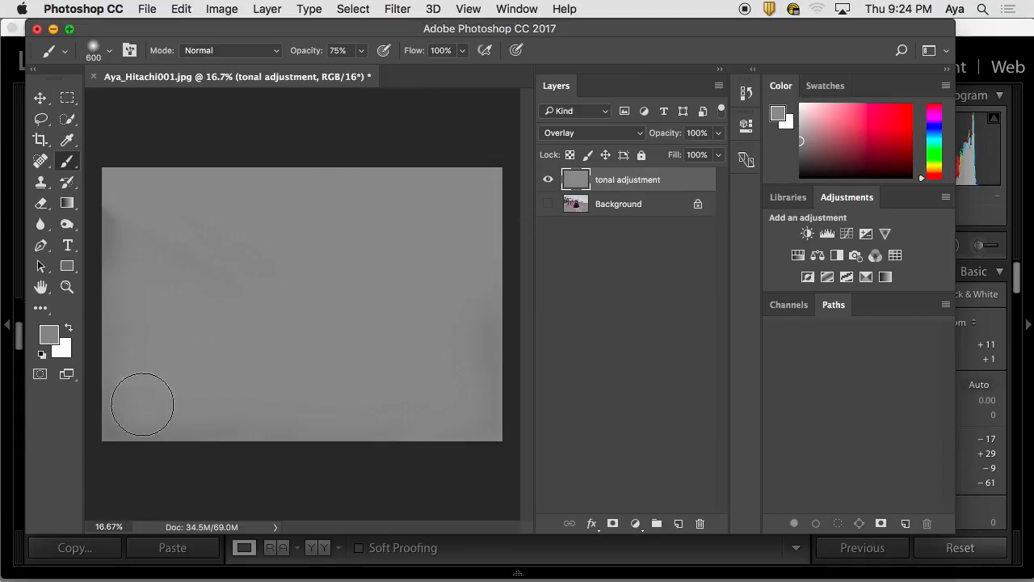
pyautogui.moveTo(117, 204)
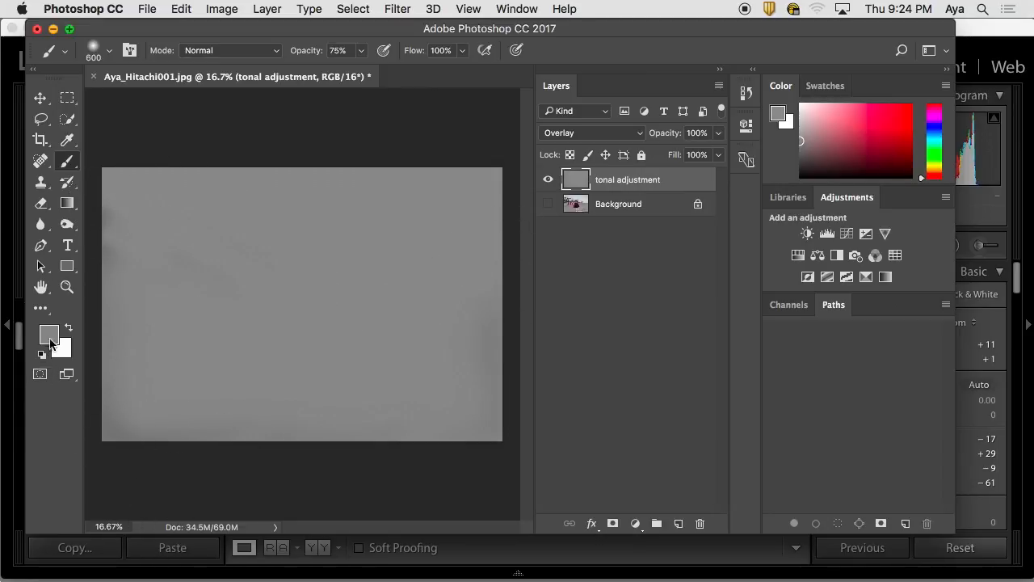
pyautogui.click(48, 335)
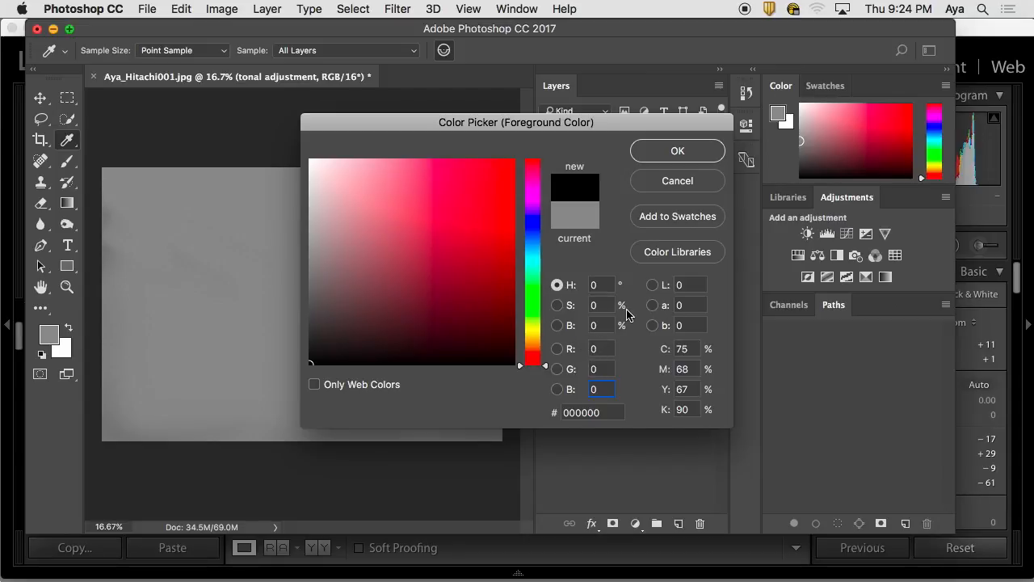
pyautogui.moveTo(677, 235)
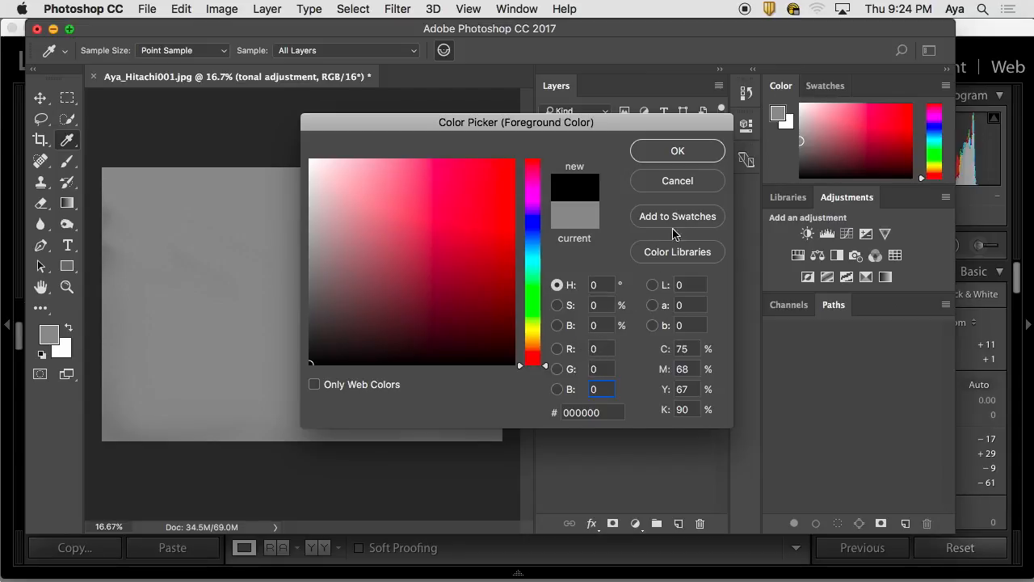
pyautogui.moveTo(685, 240)
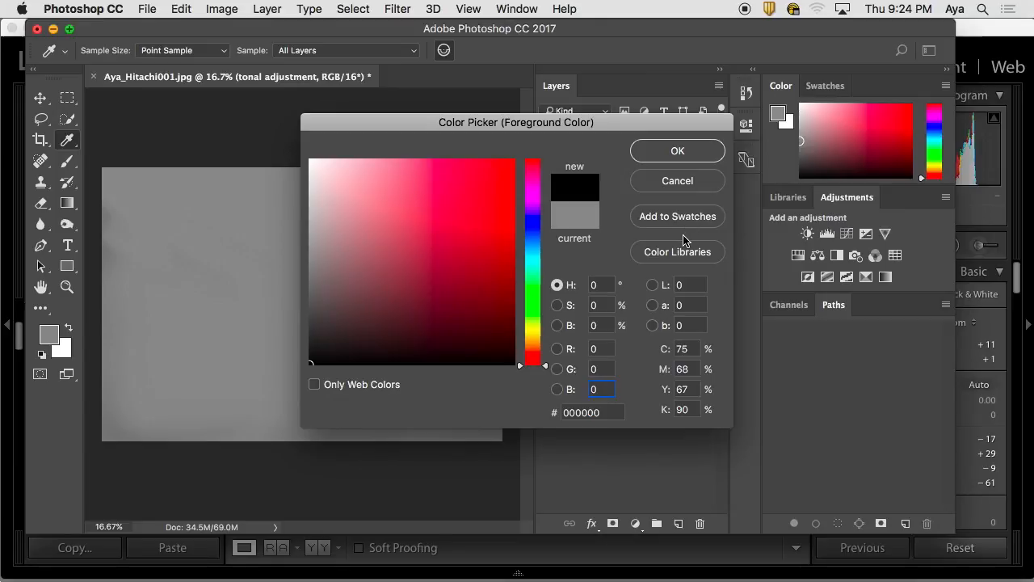
pyautogui.moveTo(694, 184)
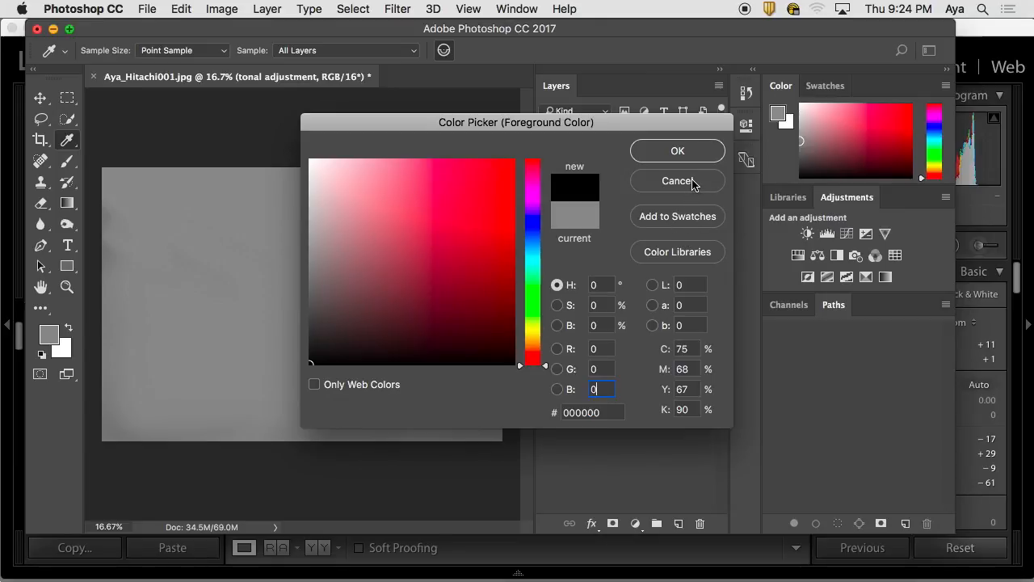
pyautogui.click(678, 181)
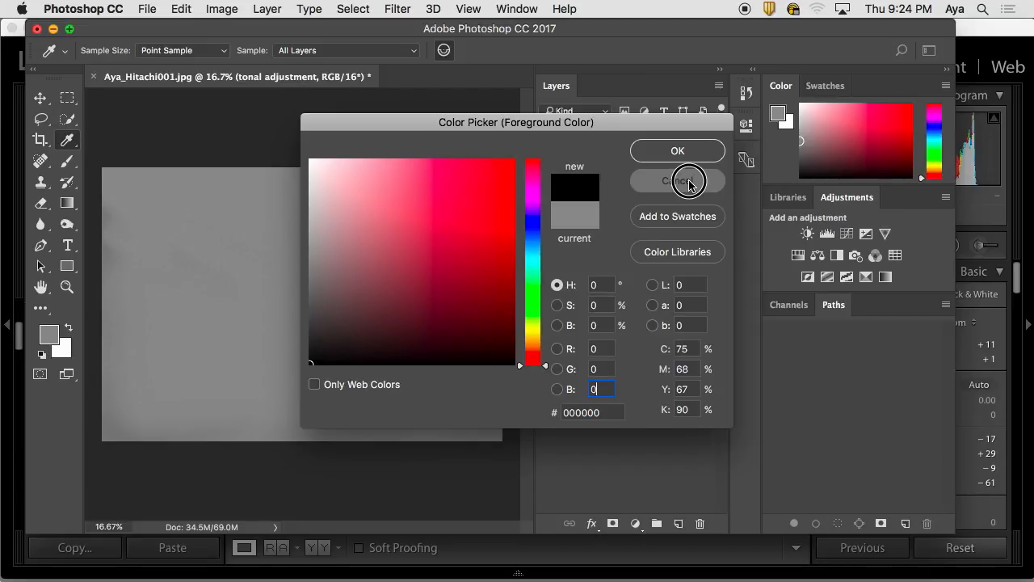
pyautogui.moveTo(689, 181)
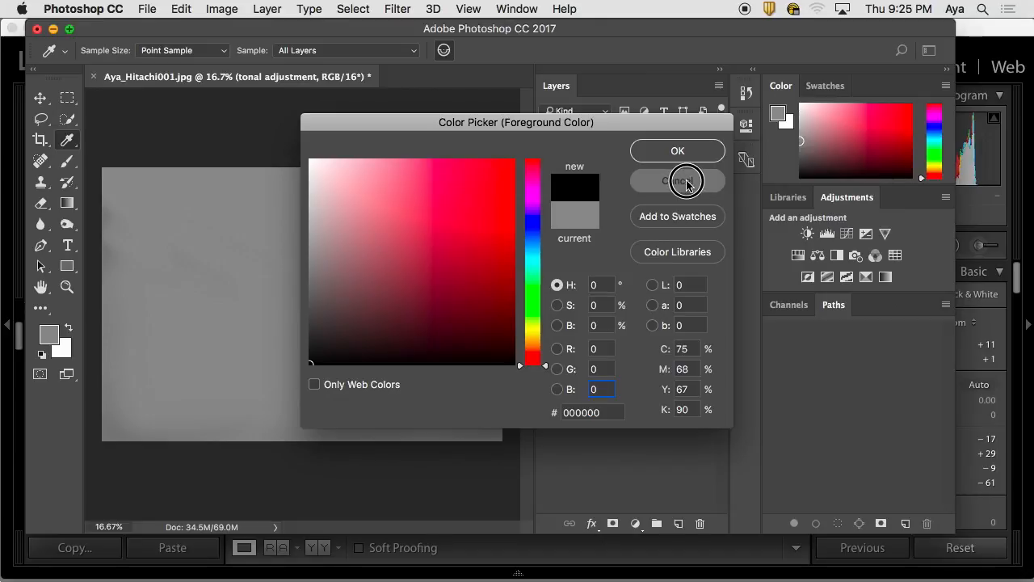
pyautogui.moveTo(684, 172)
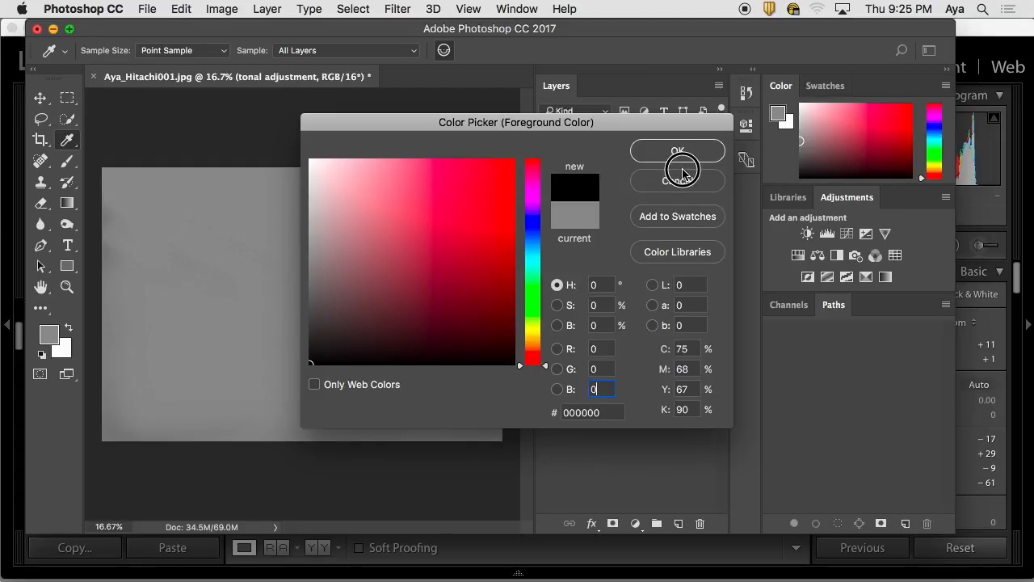
# Show the Background layer again and save the retouched document as a PSD with default format options.
pyautogui.click(677, 152)
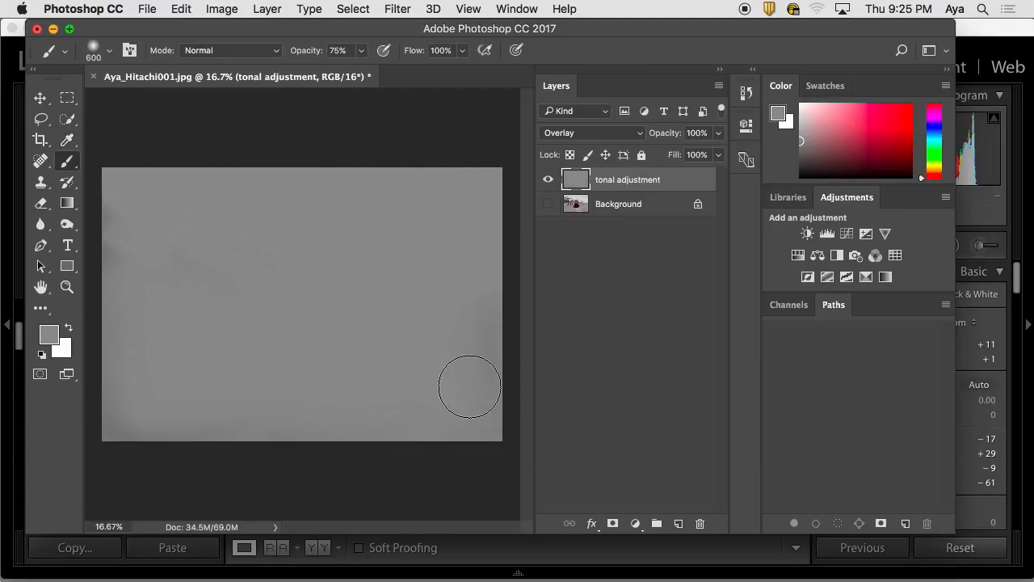
pyautogui.moveTo(109, 227)
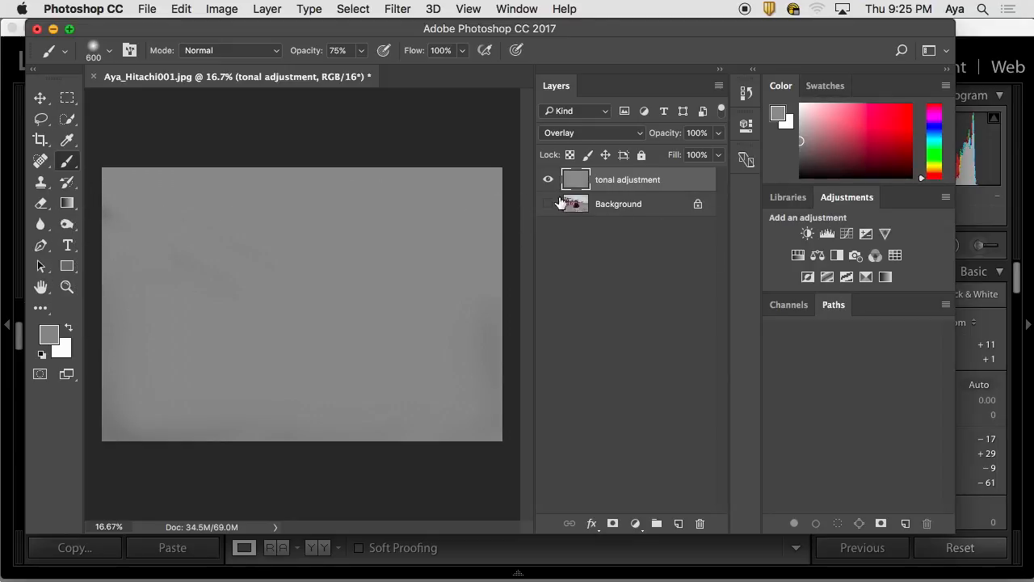
pyautogui.click(548, 204)
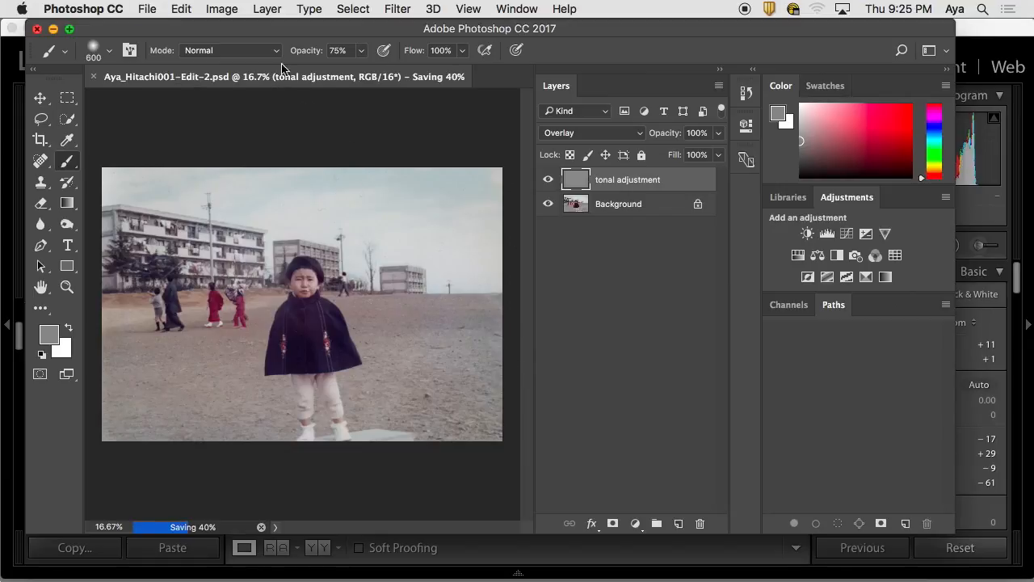
pyautogui.click(147, 10)
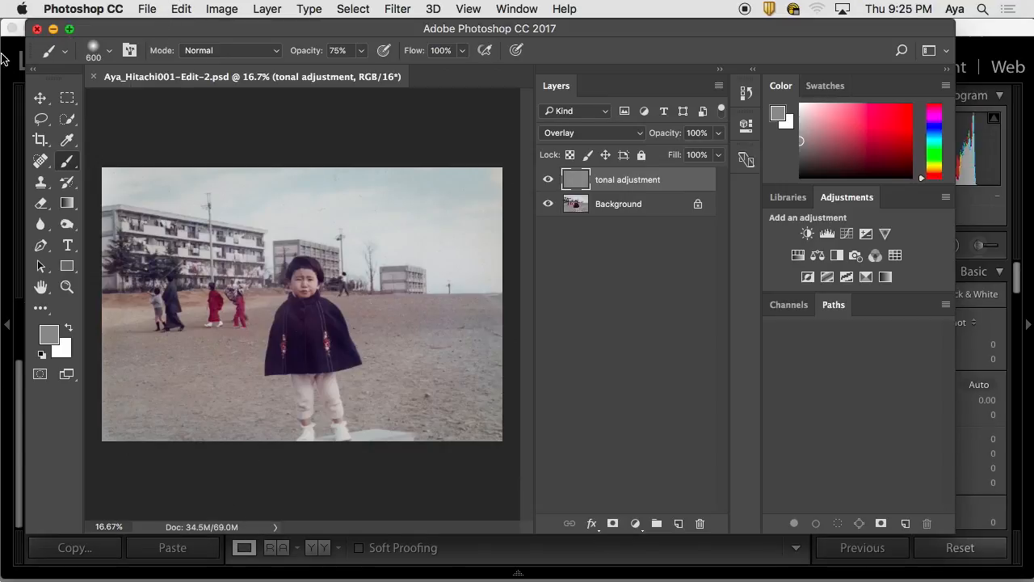
pyautogui.click(147, 9)
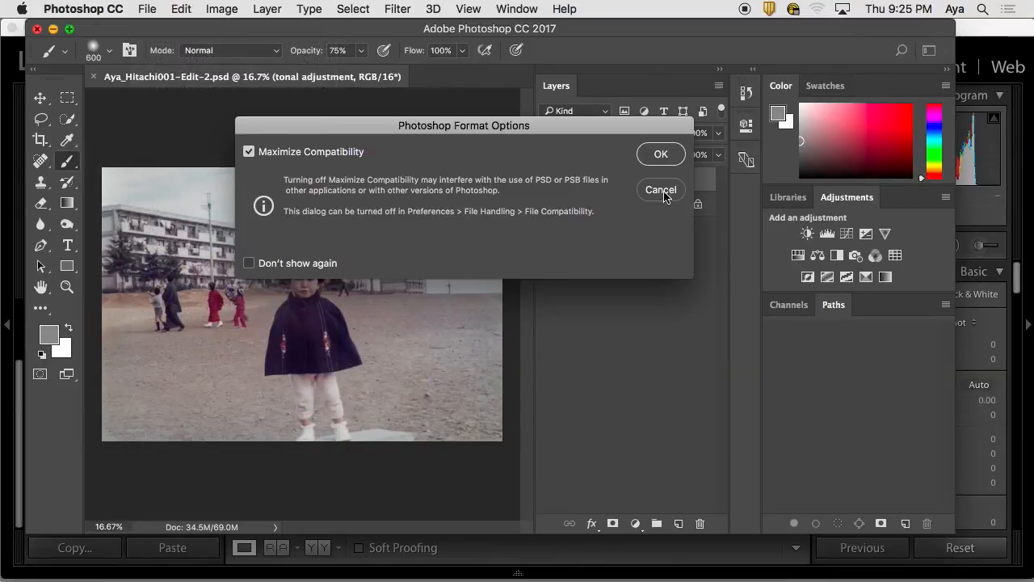
pyautogui.click(660, 153)
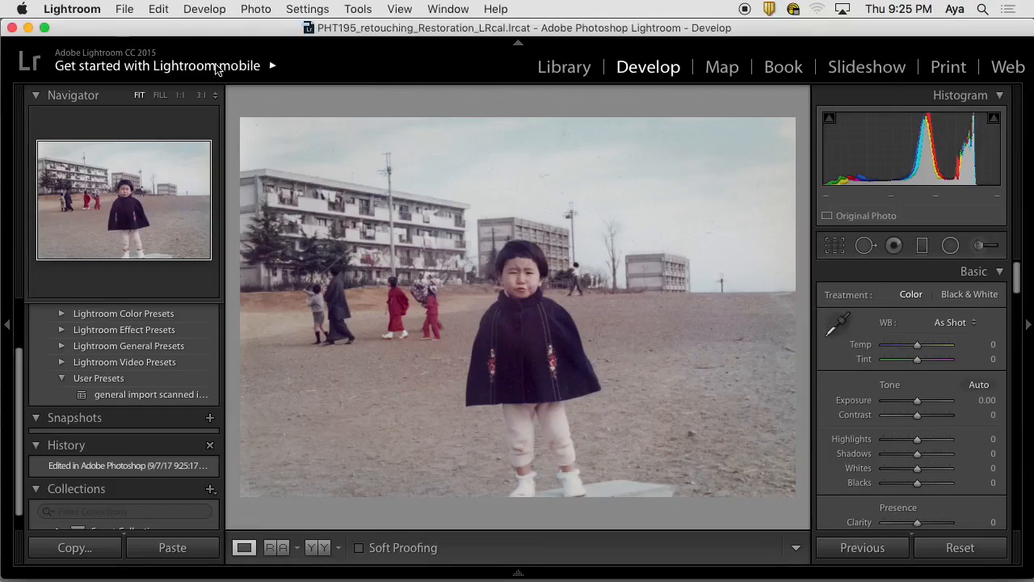
pyautogui.moveTo(631, 98)
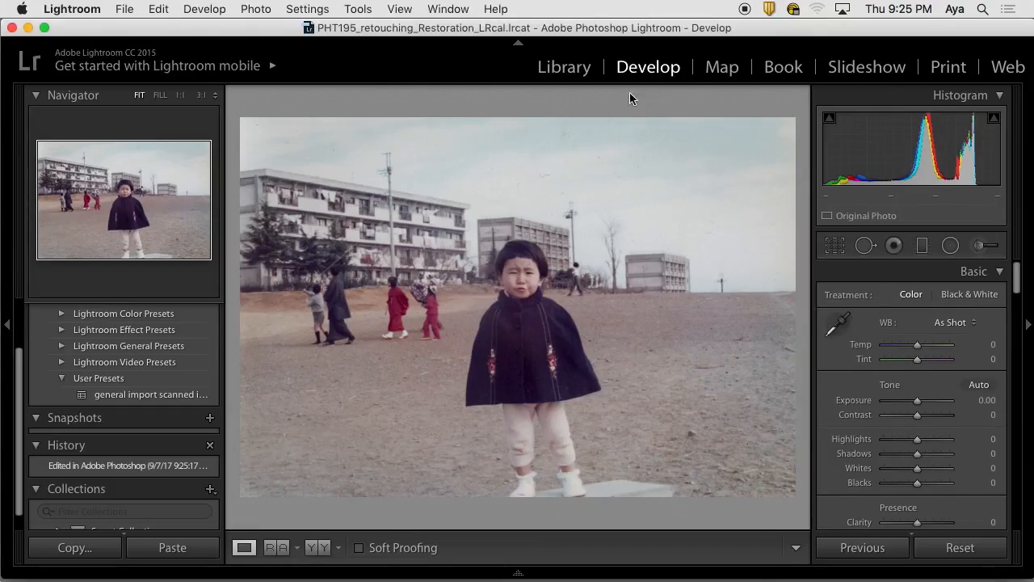
# In the Library grid compare the original JPG and Edit-2 PSD, then reopen the PSD copy in Develop.
pyautogui.click(564, 66)
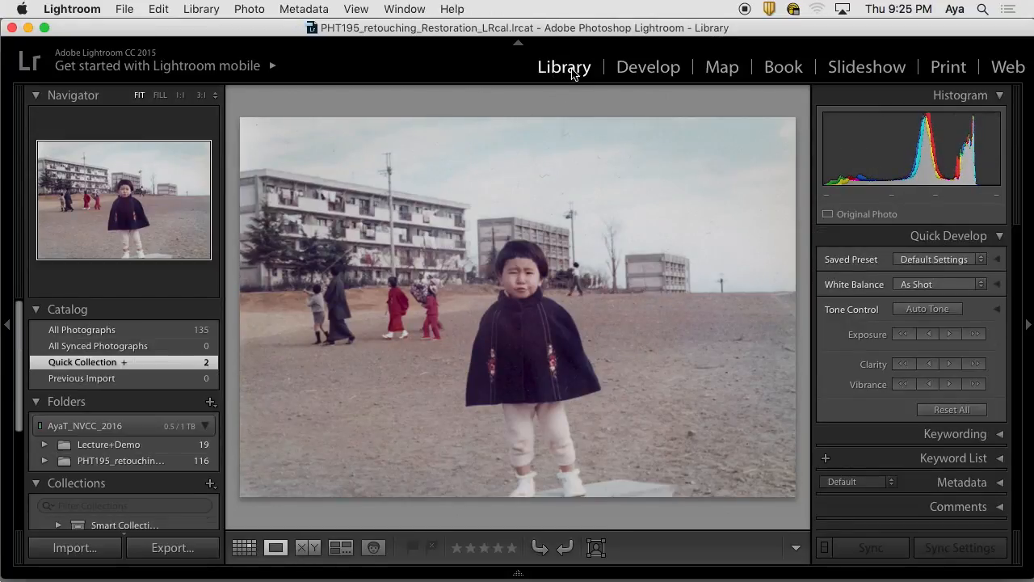
pyautogui.moveTo(194, 368)
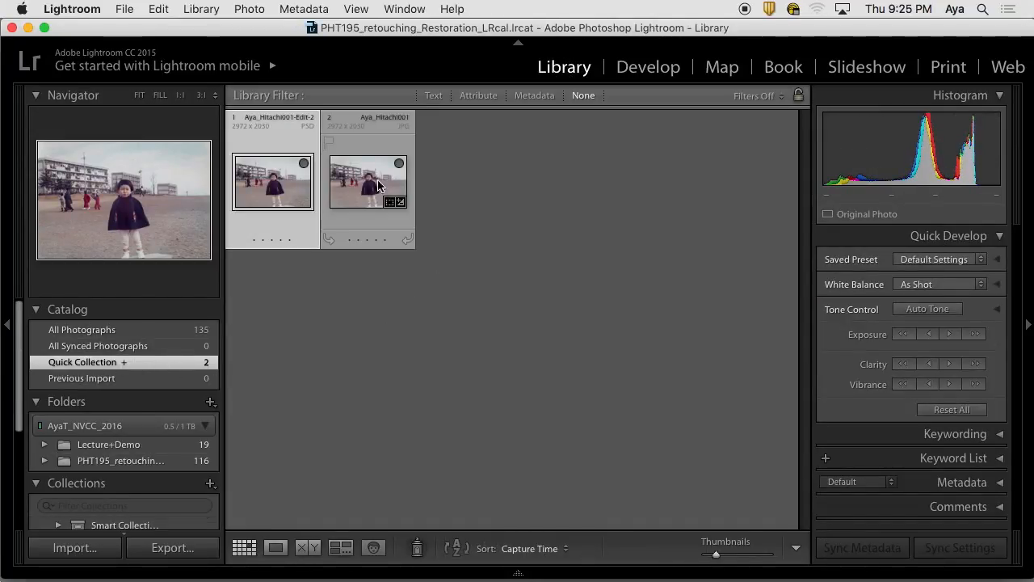
pyautogui.click(369, 181)
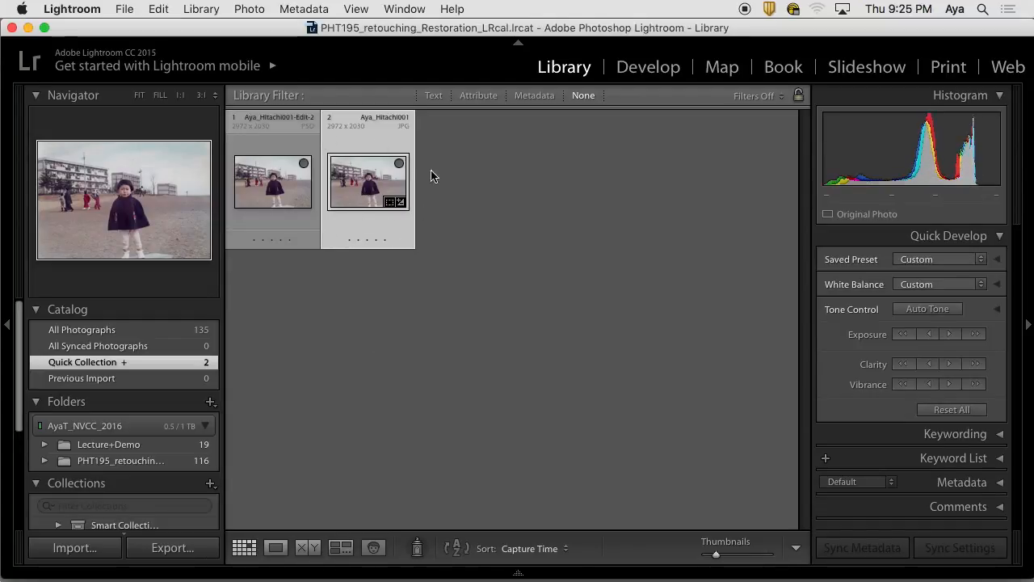
pyautogui.click(272, 181)
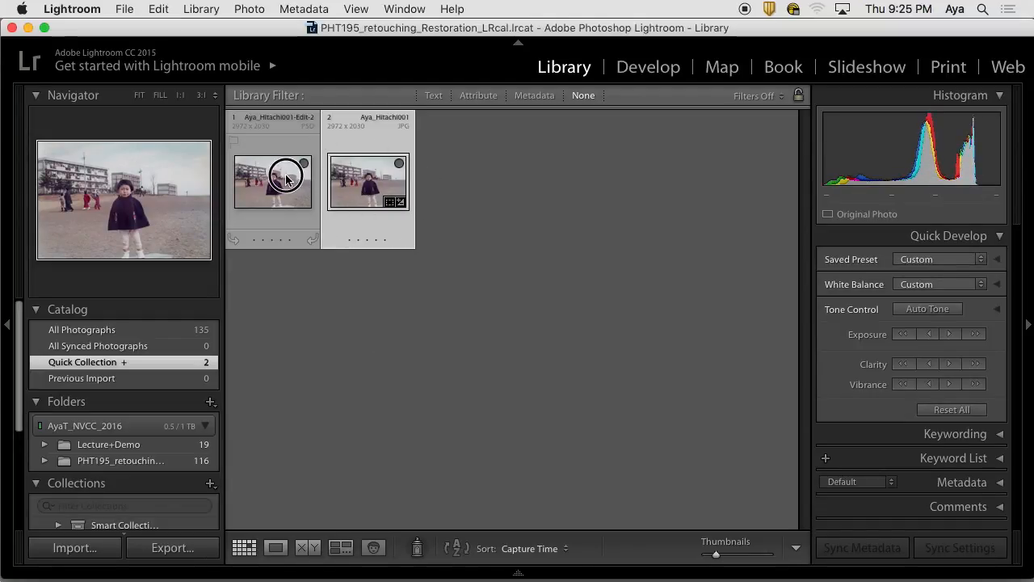
pyautogui.click(272, 181)
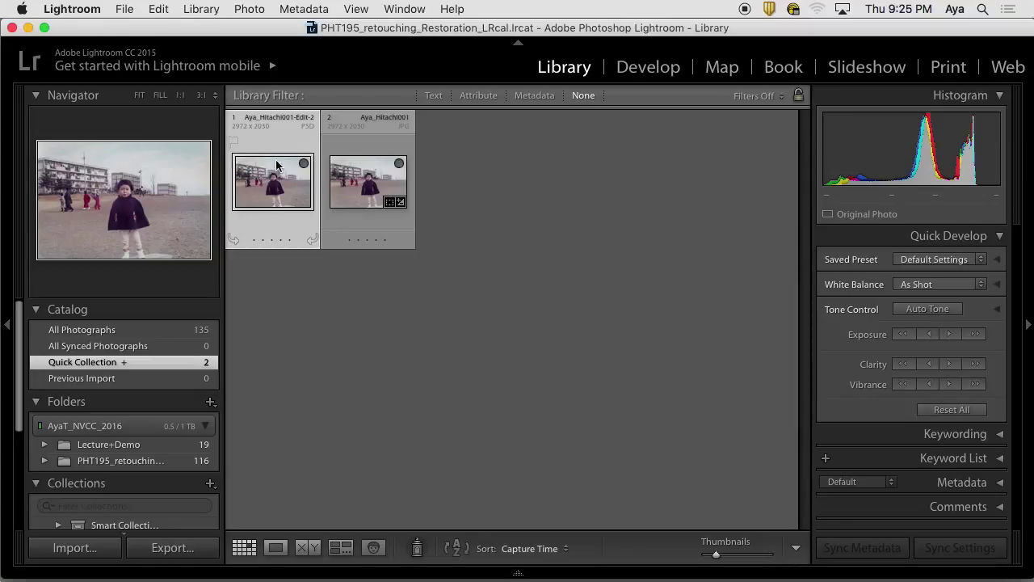
pyautogui.moveTo(292, 193)
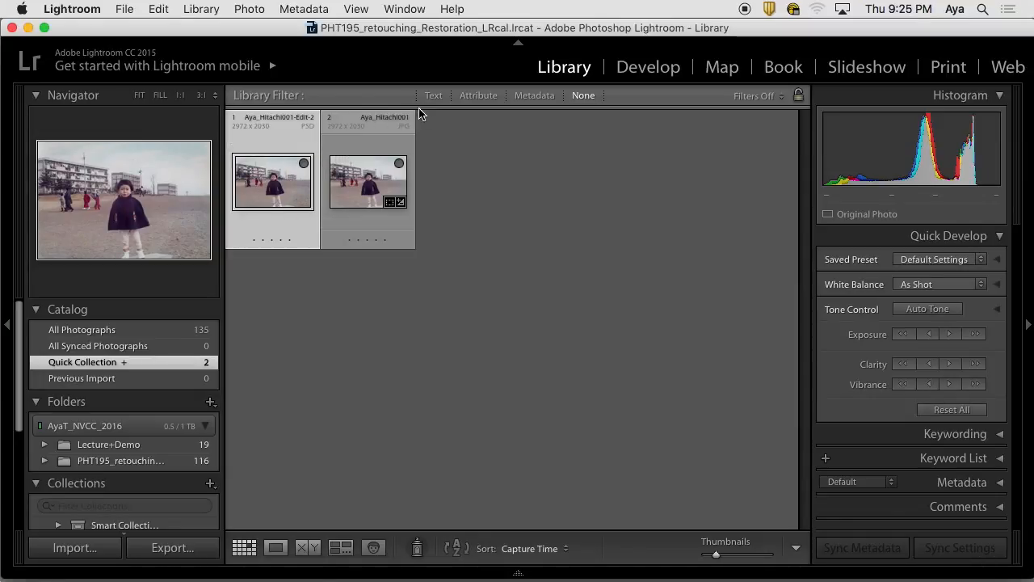
pyautogui.moveTo(420, 100)
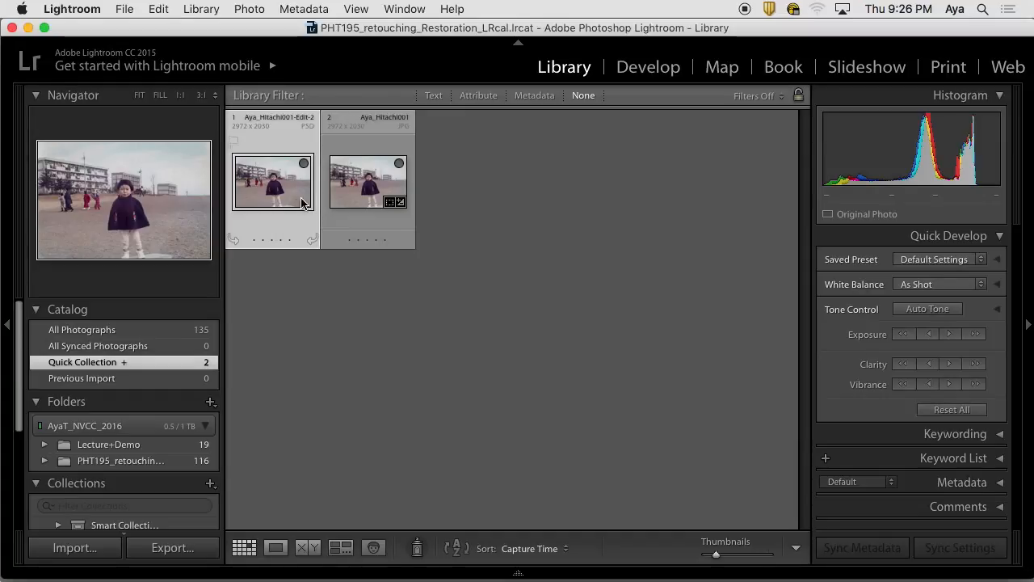
pyautogui.moveTo(291, 170)
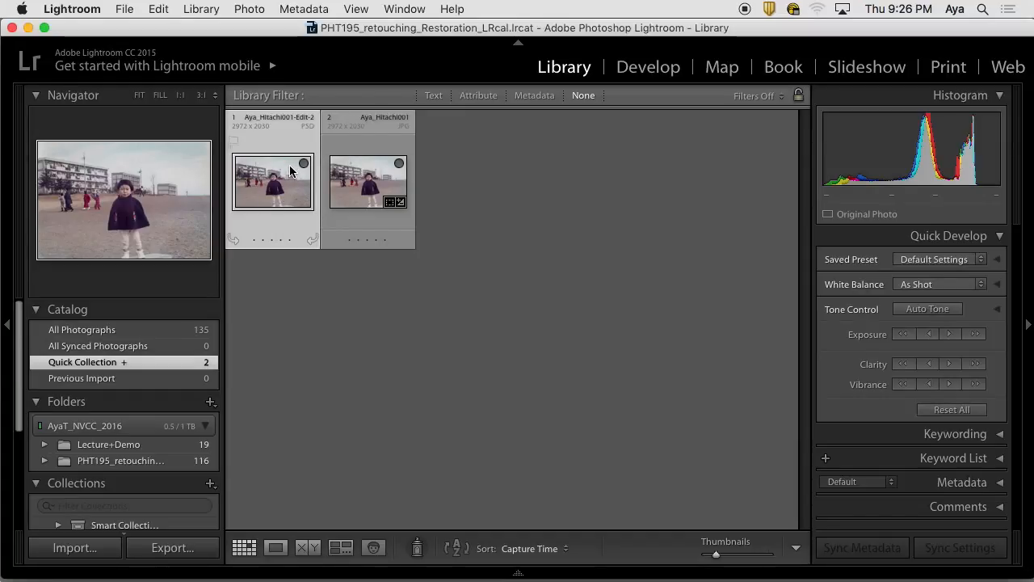
pyautogui.moveTo(278, 200)
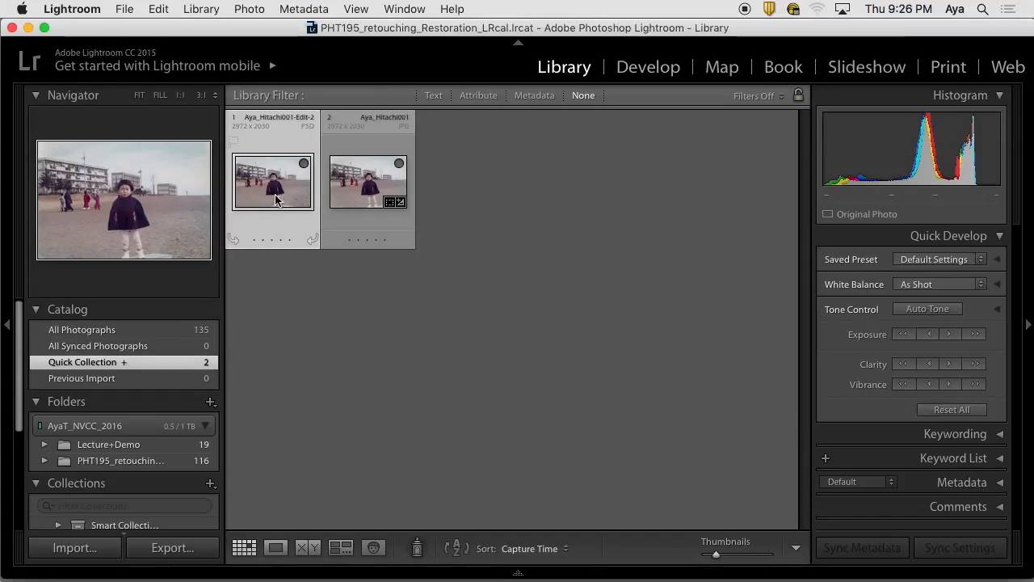
pyautogui.click(648, 66)
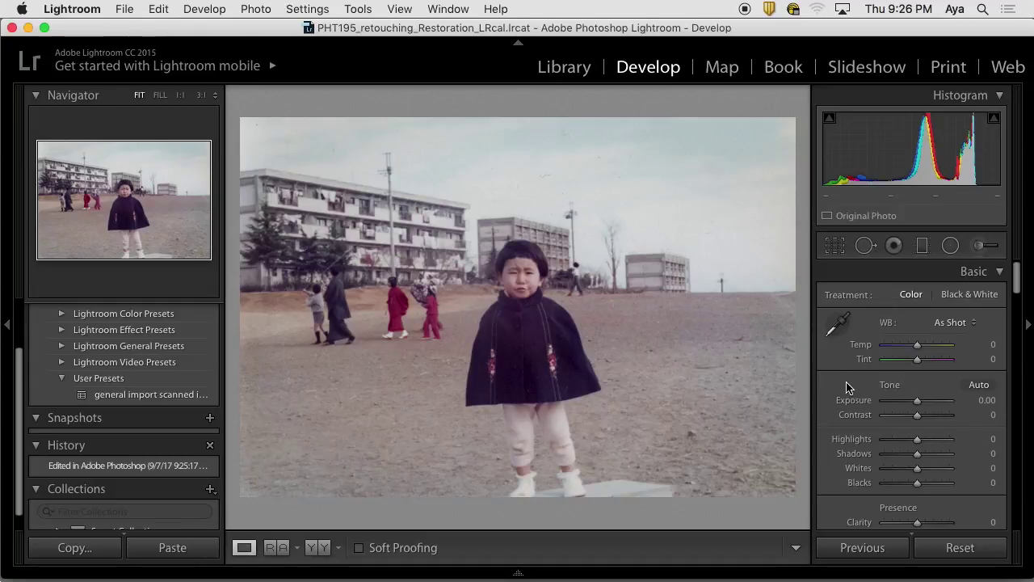
pyautogui.moveTo(825, 370)
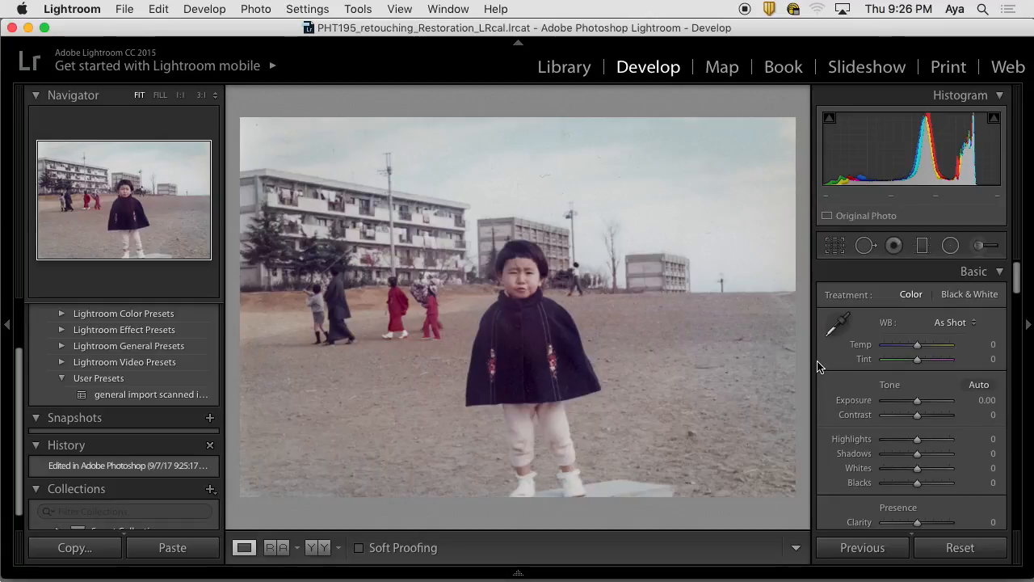
pyautogui.moveTo(646, 278)
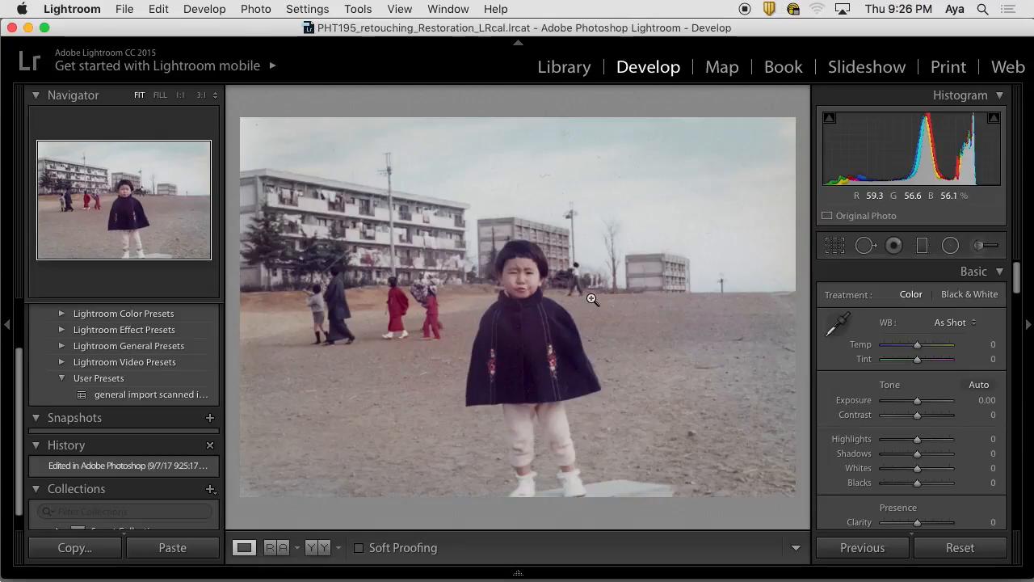
pyautogui.moveTo(566, 302)
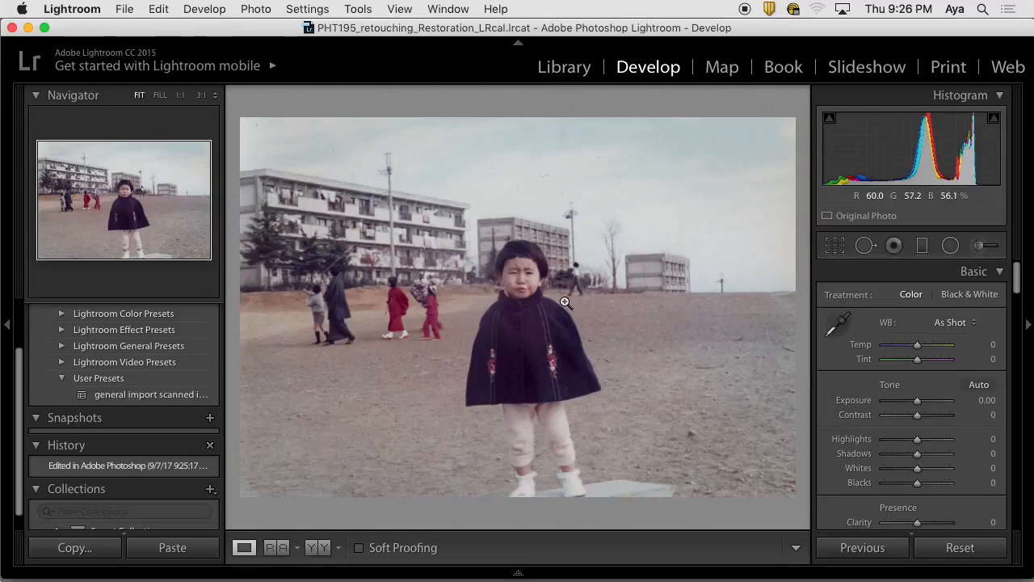
pyautogui.rightClick(566, 304)
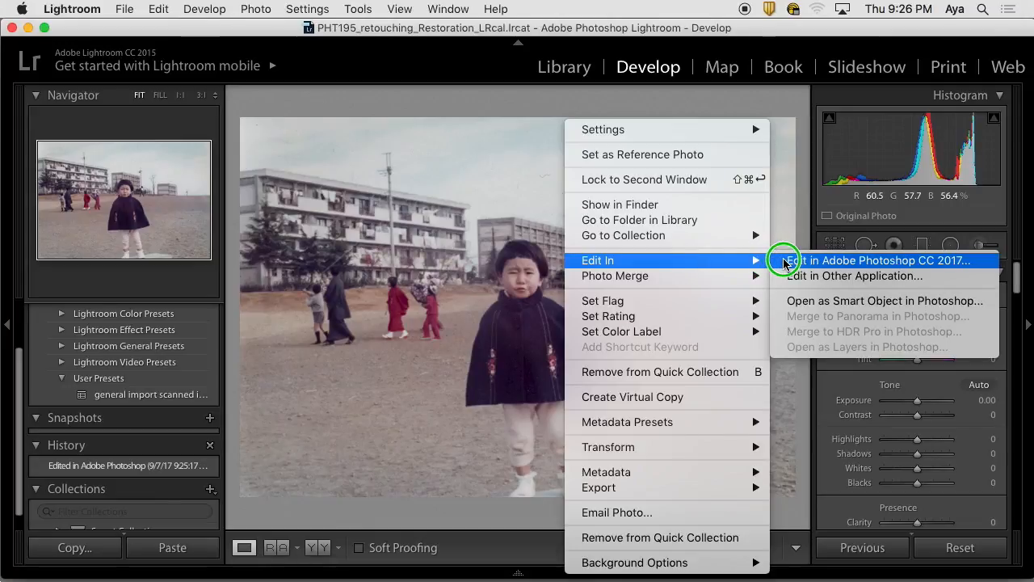
pyautogui.click(884, 259)
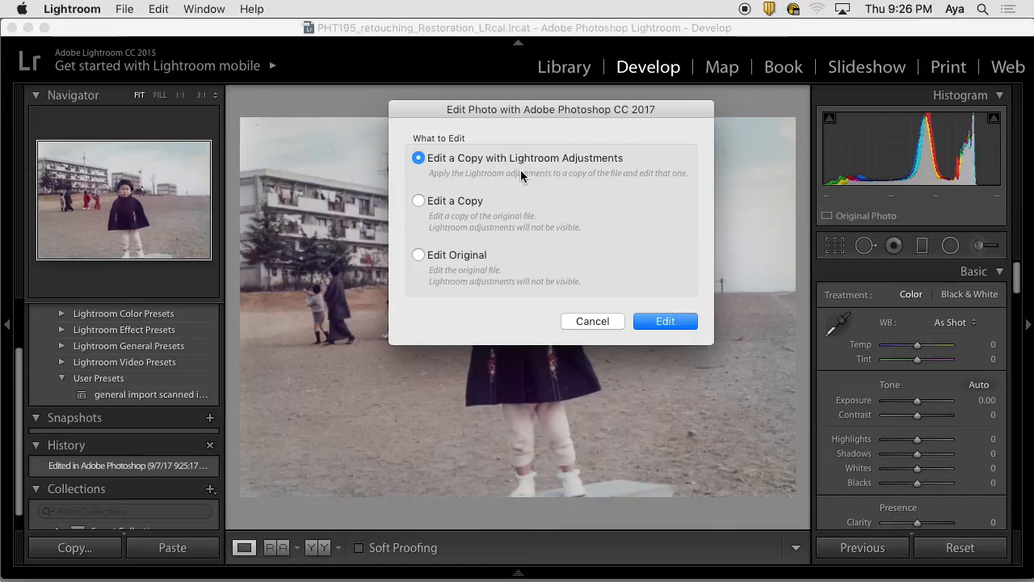
pyautogui.moveTo(606, 171)
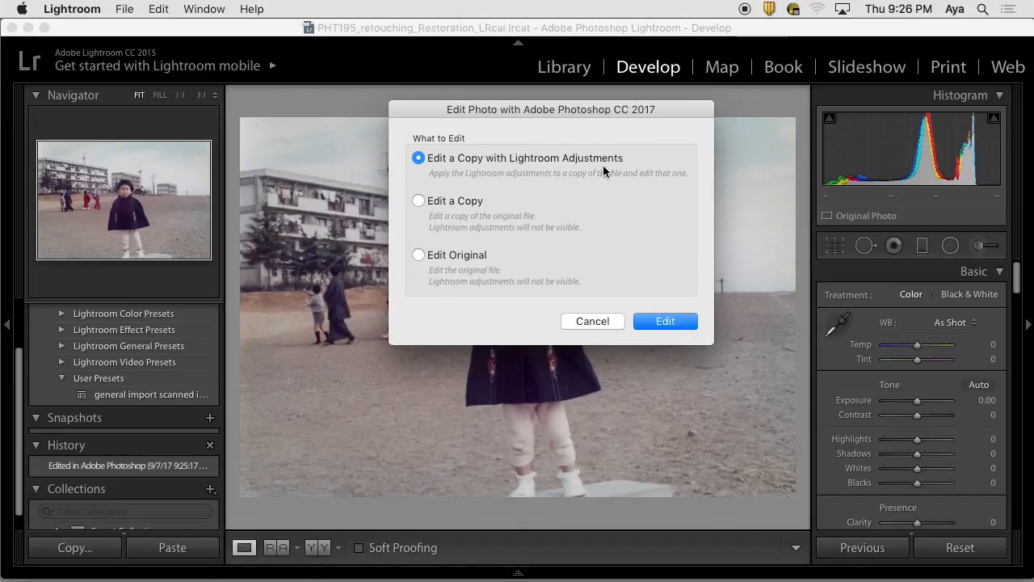
pyautogui.moveTo(623, 160)
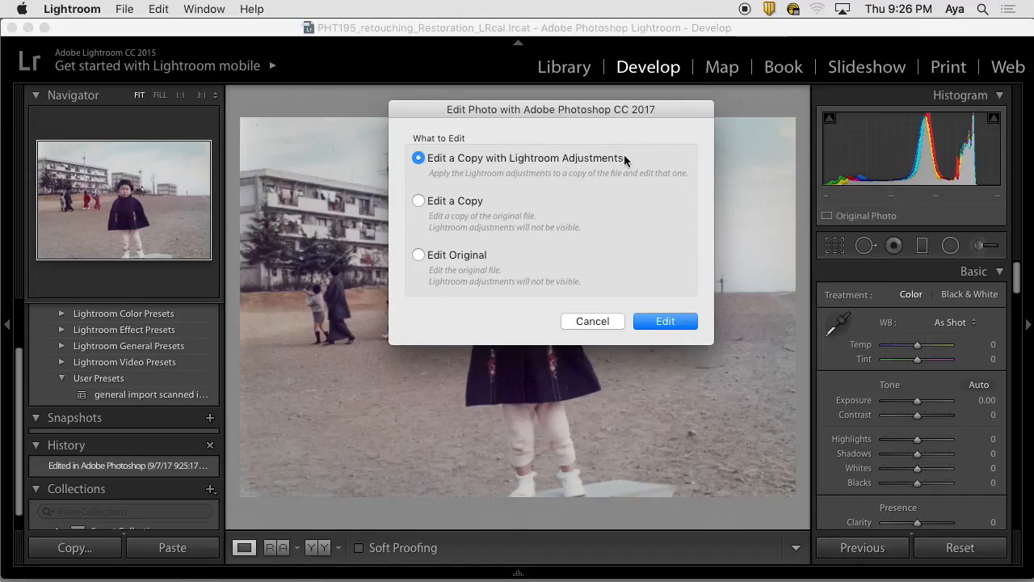
pyautogui.moveTo(493, 265)
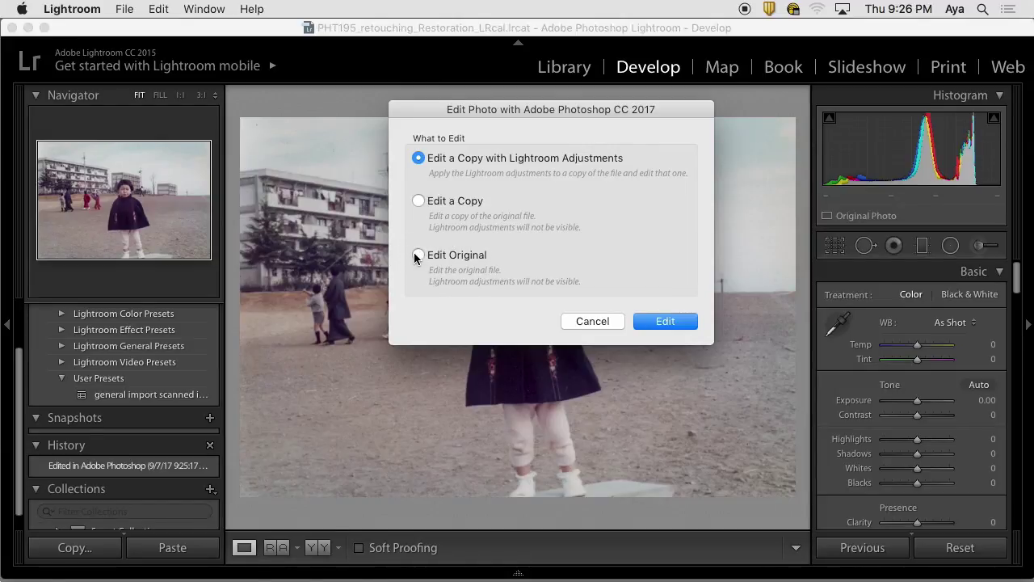
pyautogui.click(418, 256)
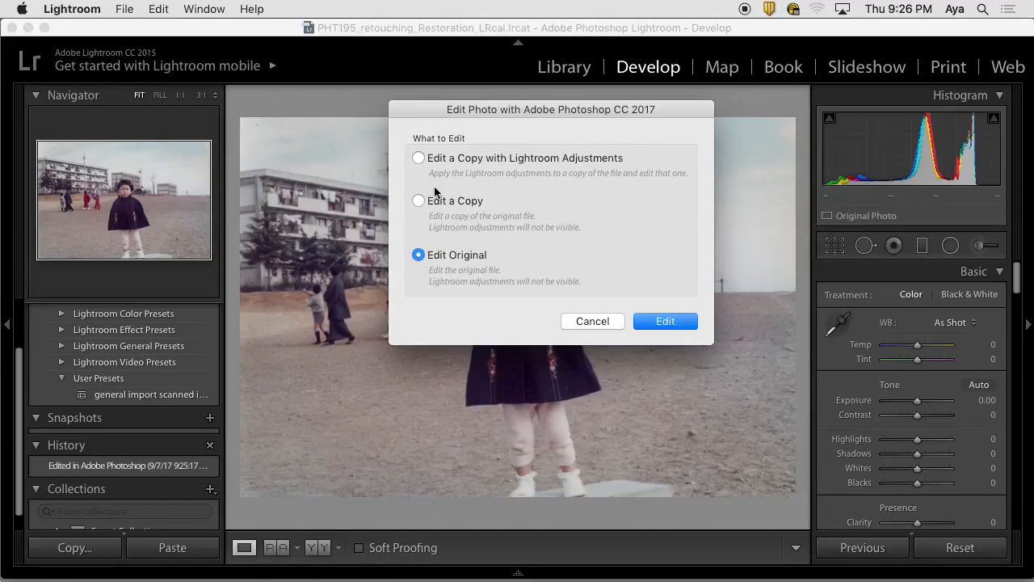
pyautogui.moveTo(429, 202)
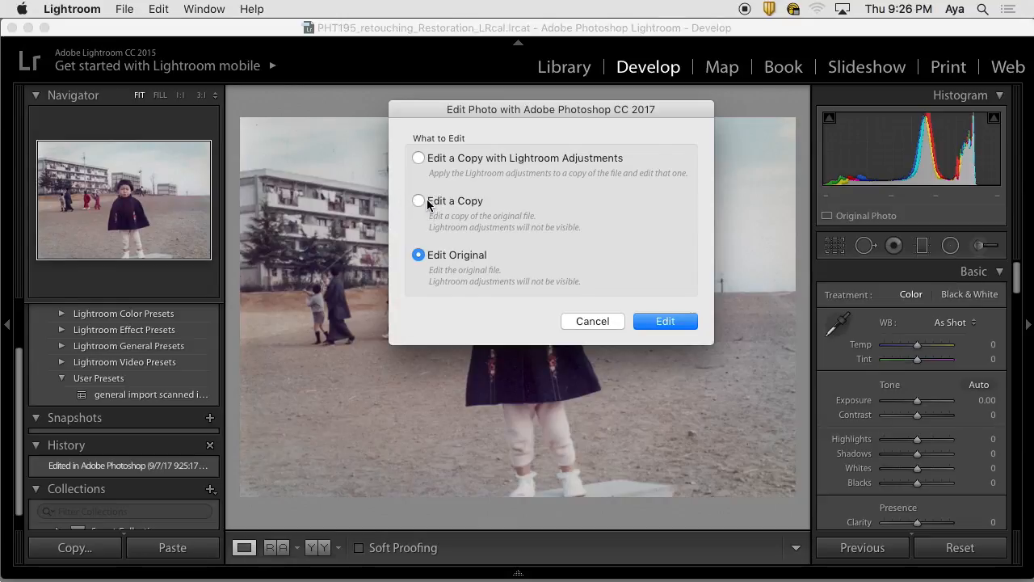
pyautogui.moveTo(440, 256)
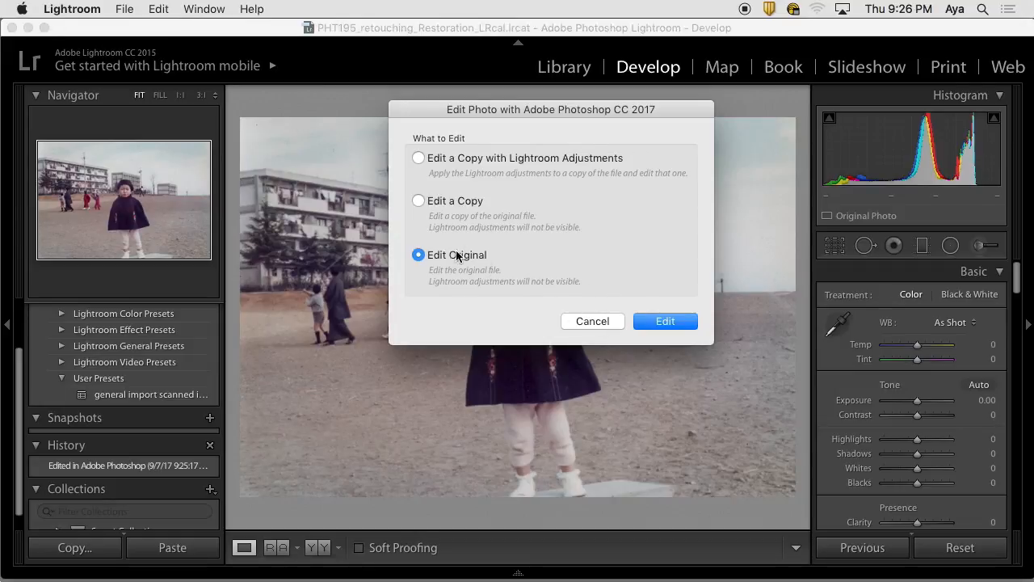
pyautogui.moveTo(542, 291)
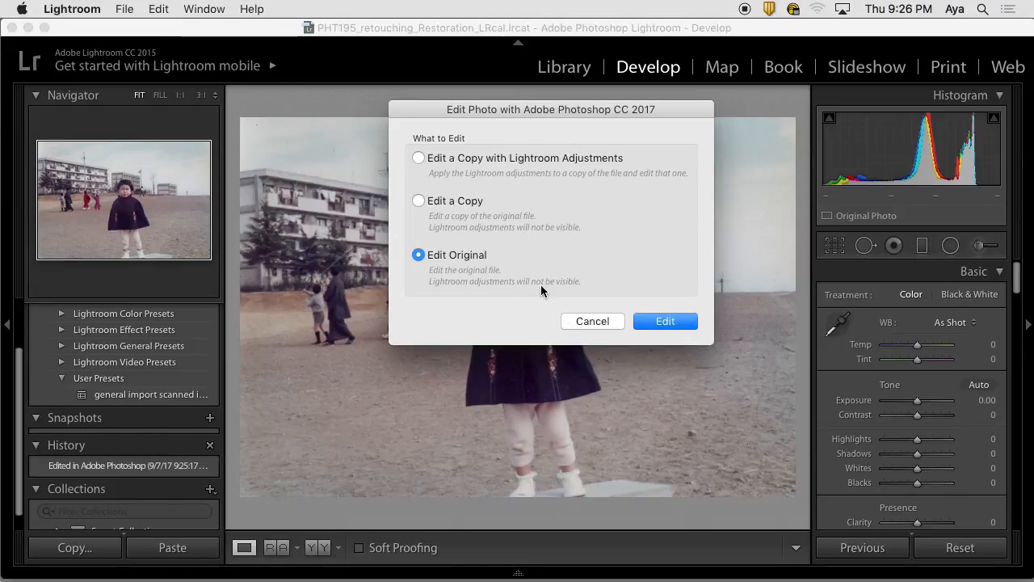
pyautogui.click(666, 320)
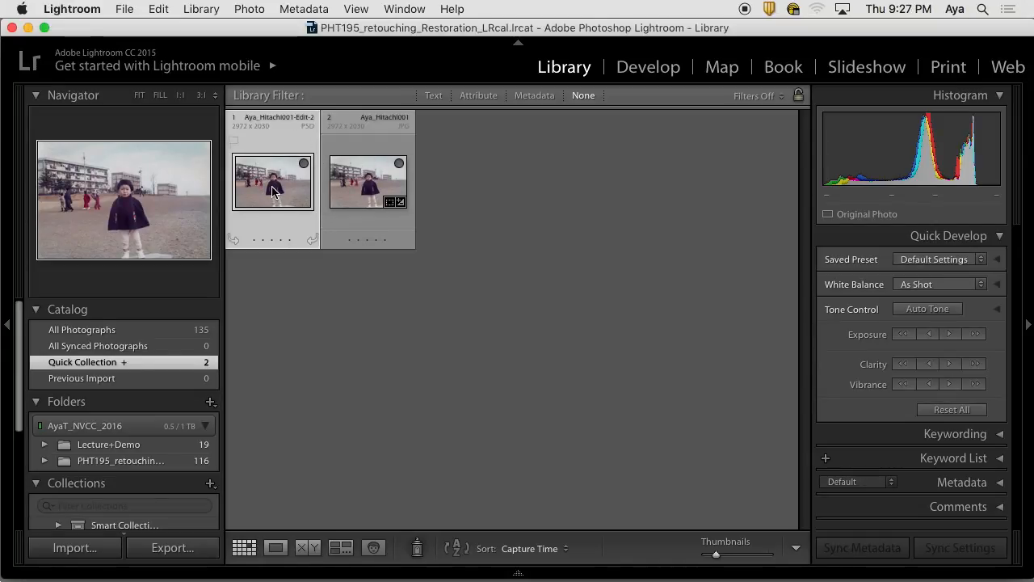
pyautogui.moveTo(268, 194)
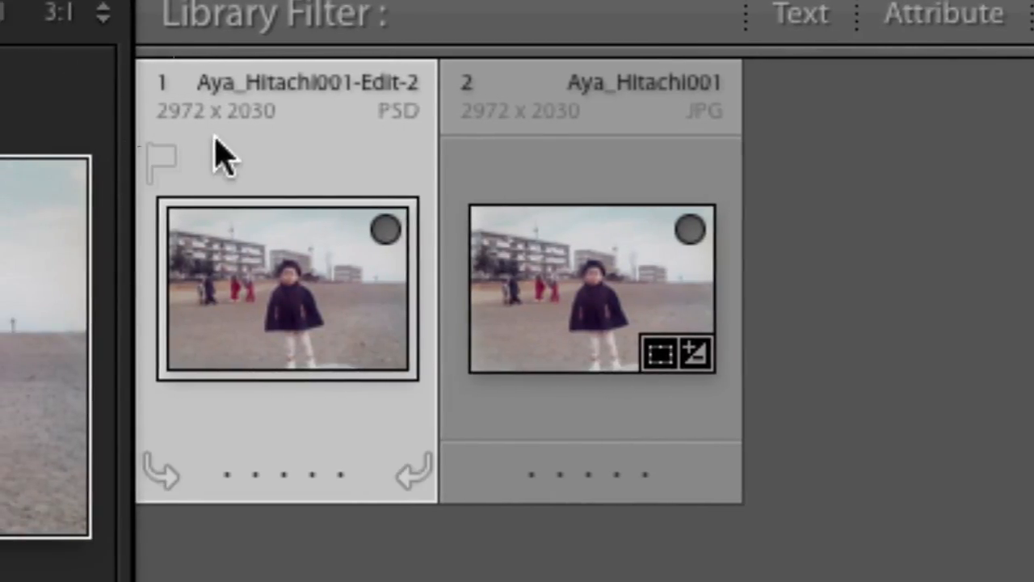
pyautogui.moveTo(246, 143)
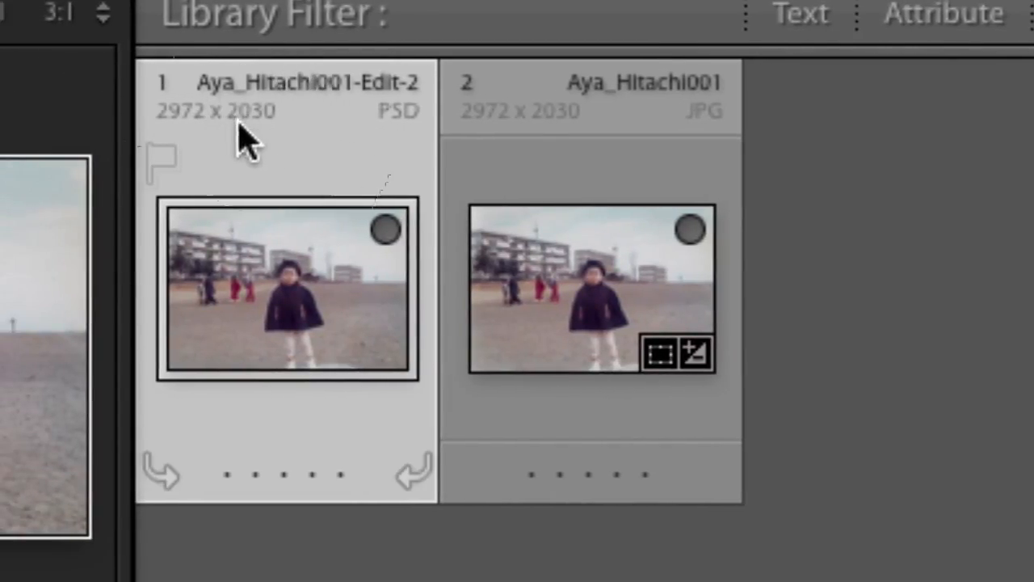
pyautogui.moveTo(417, 110)
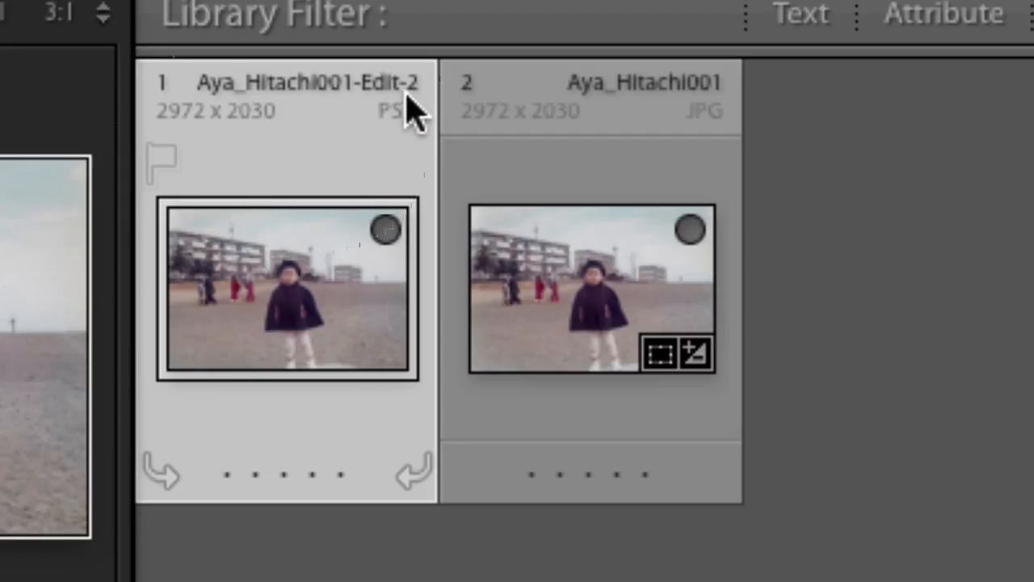
pyautogui.moveTo(396, 117)
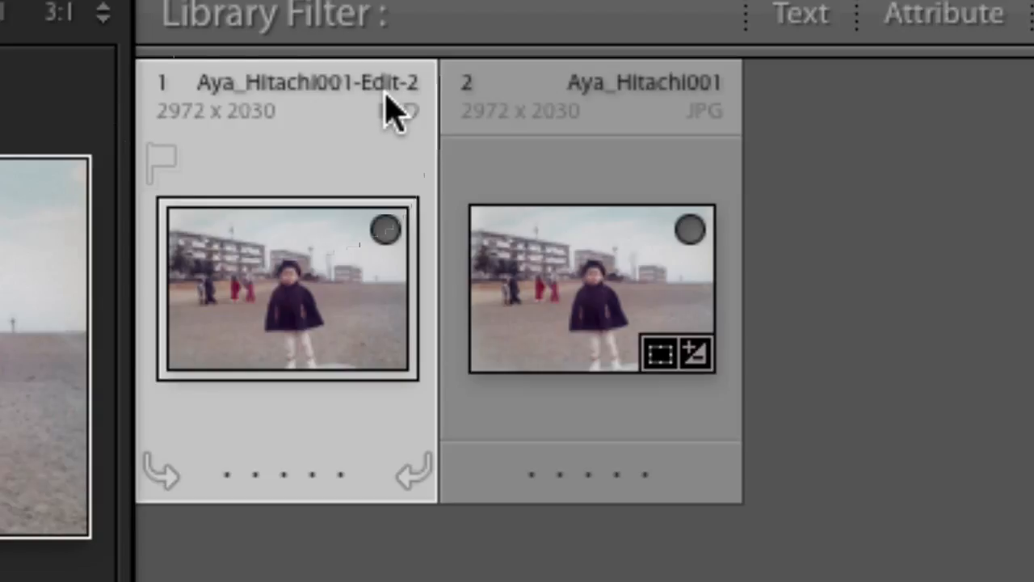
pyautogui.moveTo(372, 113)
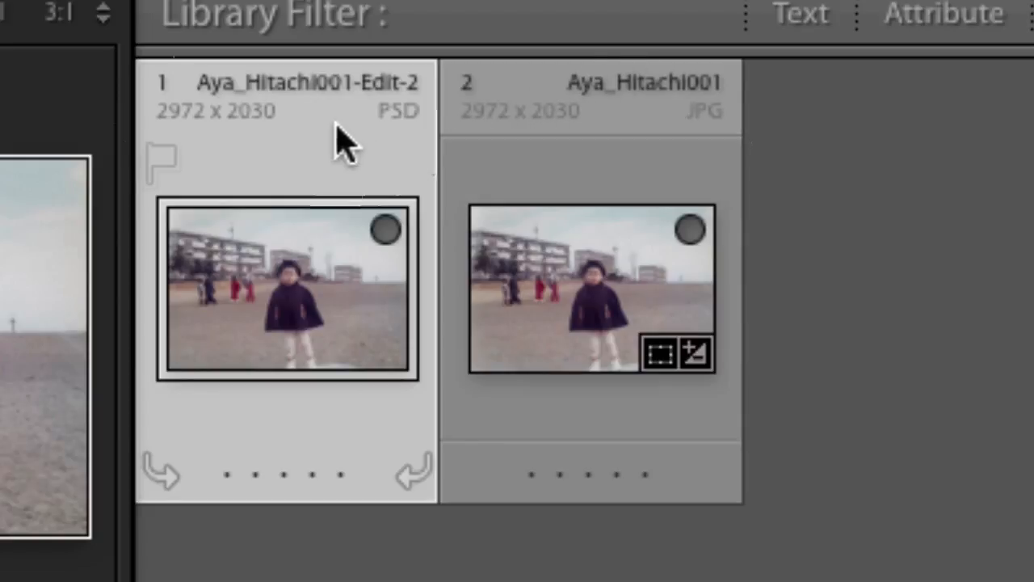
pyautogui.moveTo(262, 61)
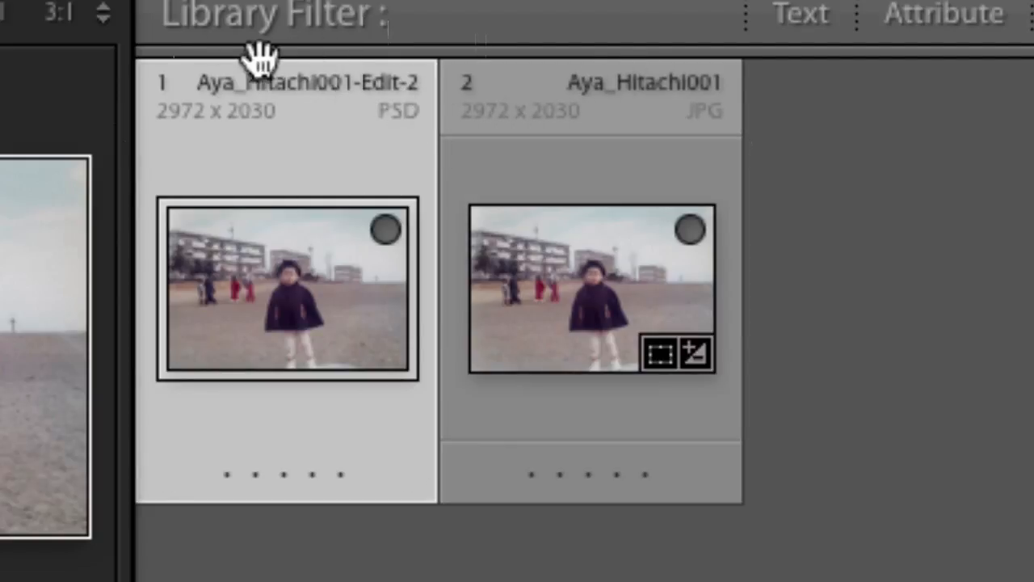
pyautogui.moveTo(235, 117)
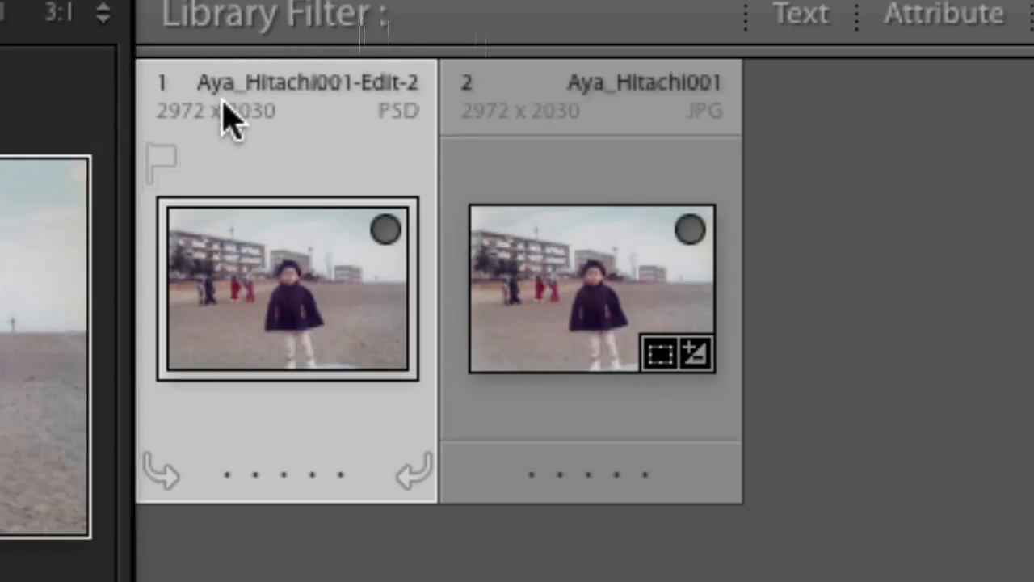
pyautogui.moveTo(364, 149)
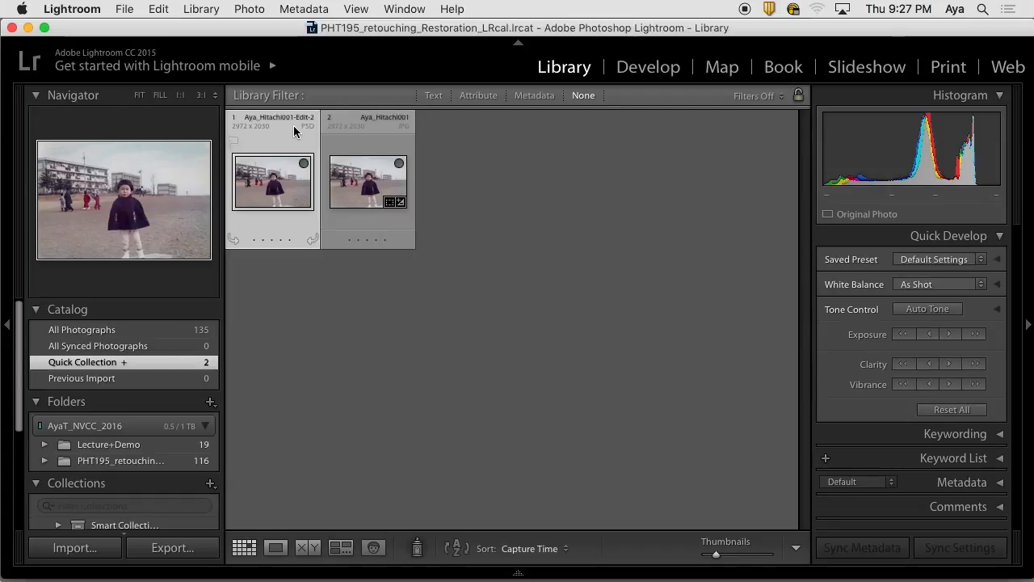
pyautogui.moveTo(257, 185)
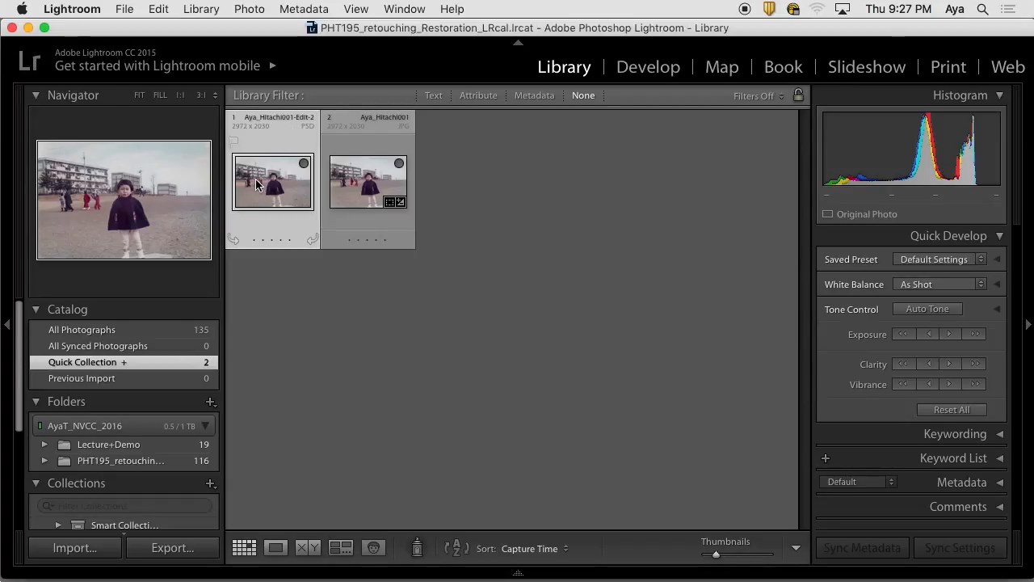
# Send the PSD from Lightroom to Photoshop CC 2017 using Edit Original, without Lightroom adjustments.
pyautogui.rightClick(271, 181)
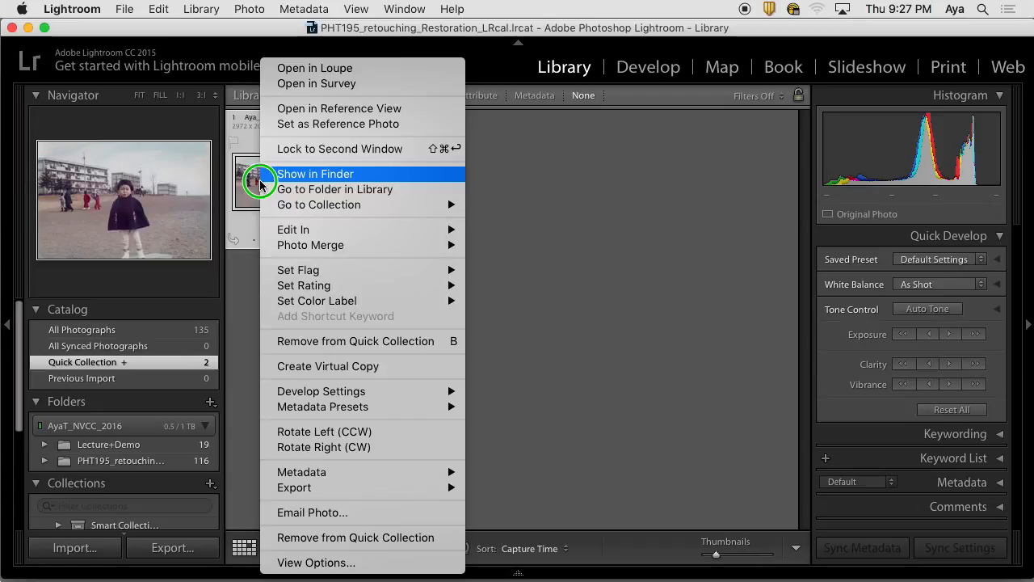
pyautogui.moveTo(493, 220)
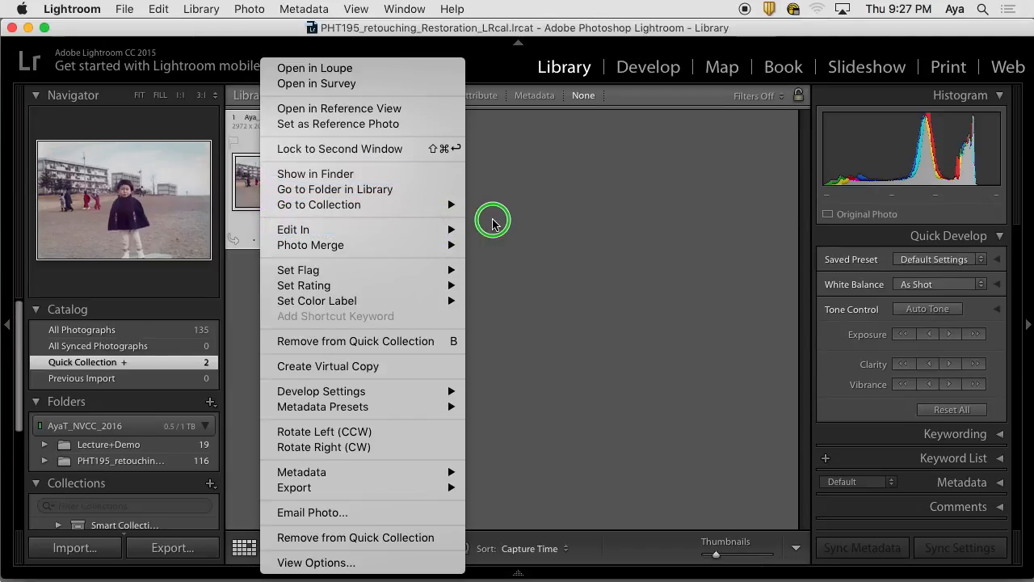
pyautogui.click(292, 230)
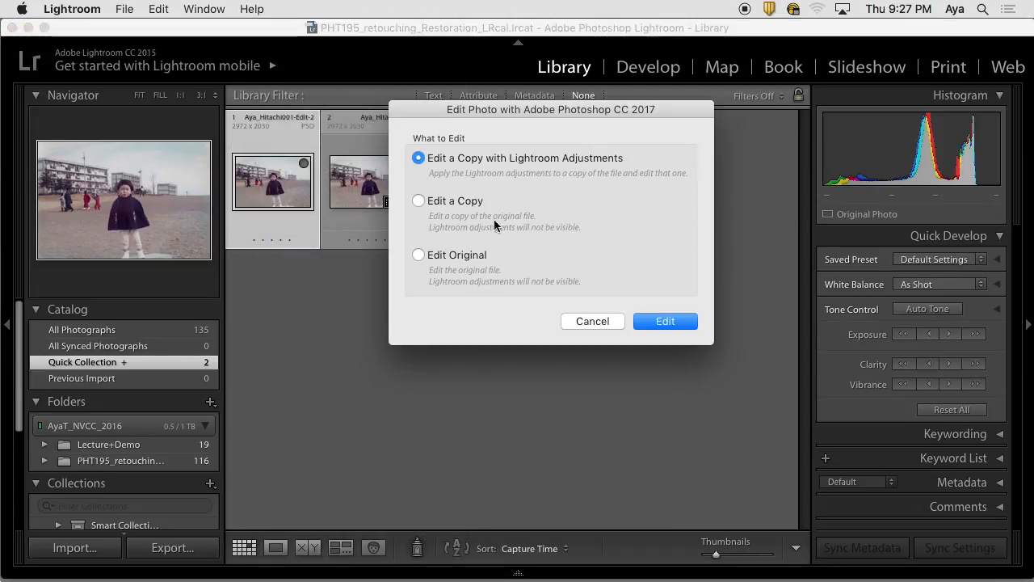
pyautogui.click(419, 255)
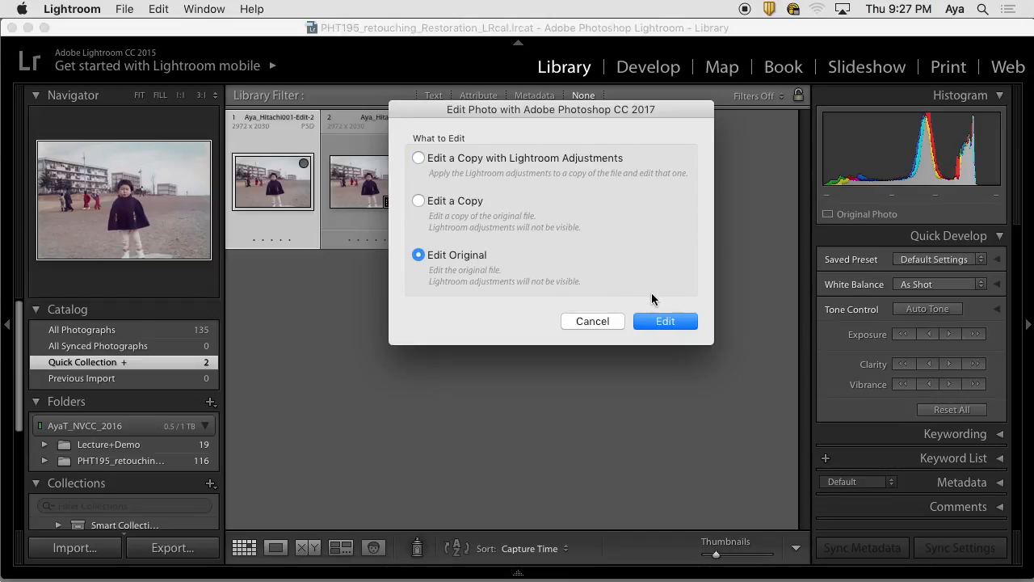
pyautogui.click(666, 320)
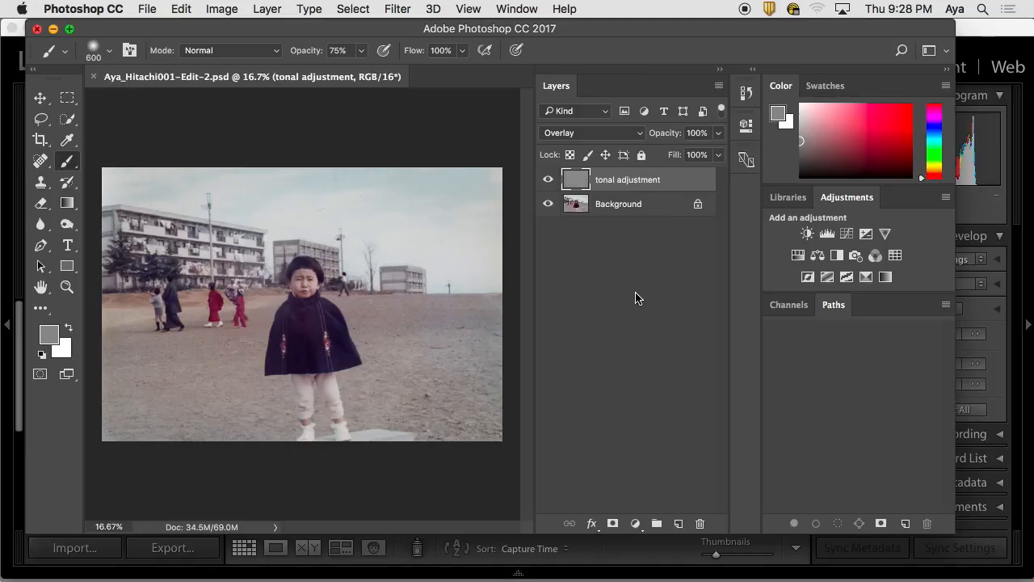
pyautogui.moveTo(650, 267)
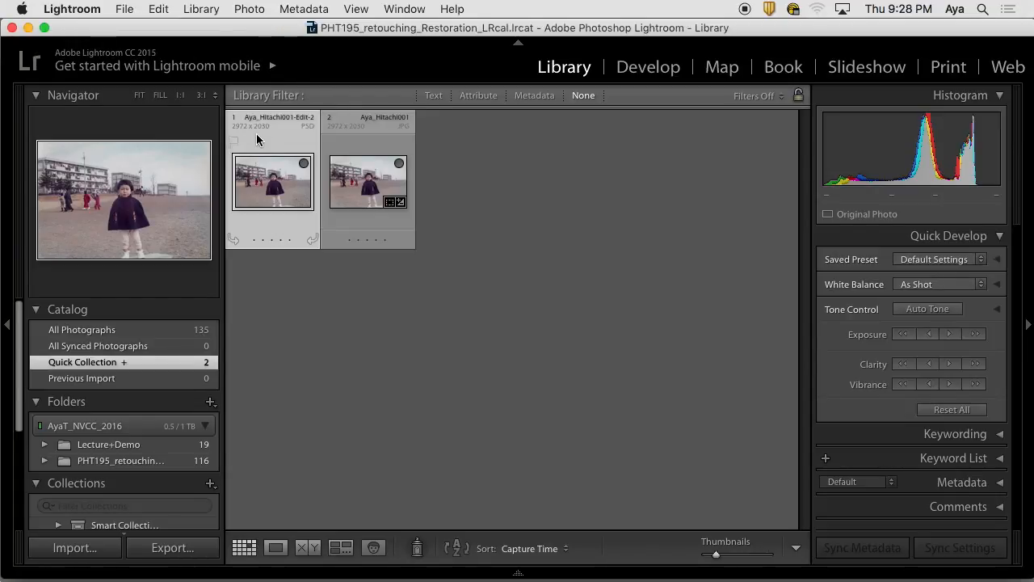
pyautogui.moveTo(255, 144)
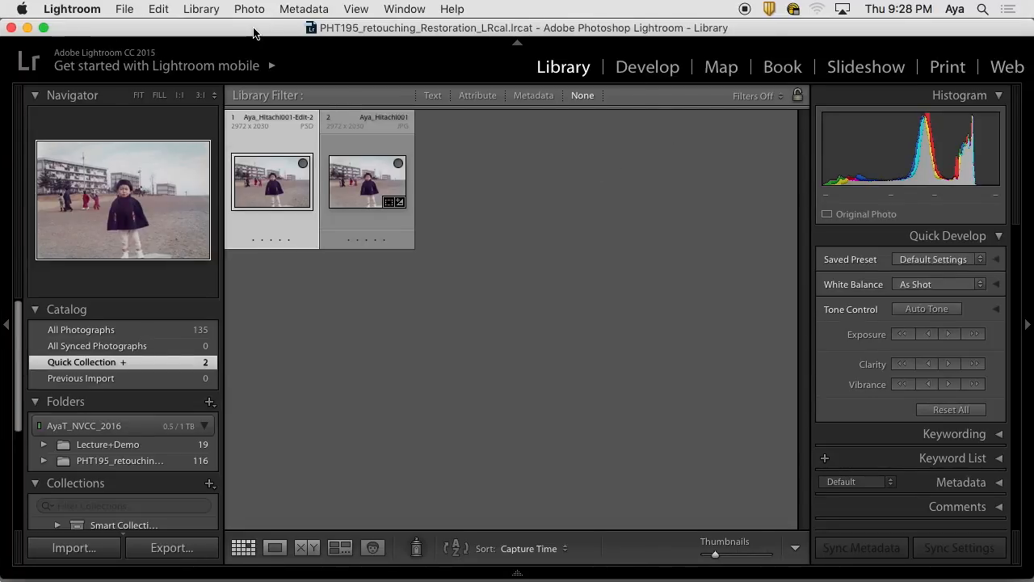
pyautogui.moveTo(262, 29)
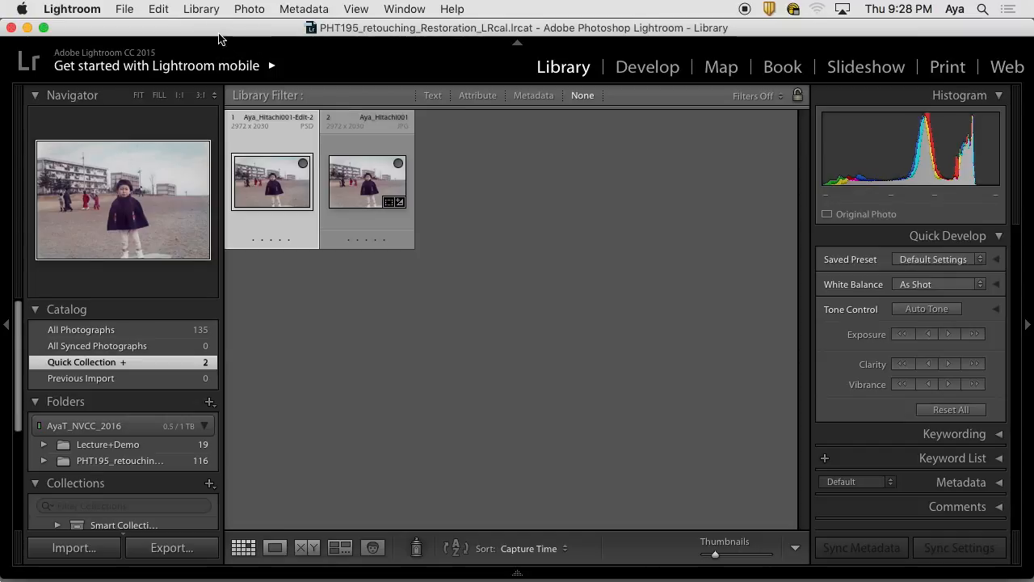
pyautogui.moveTo(252, 101)
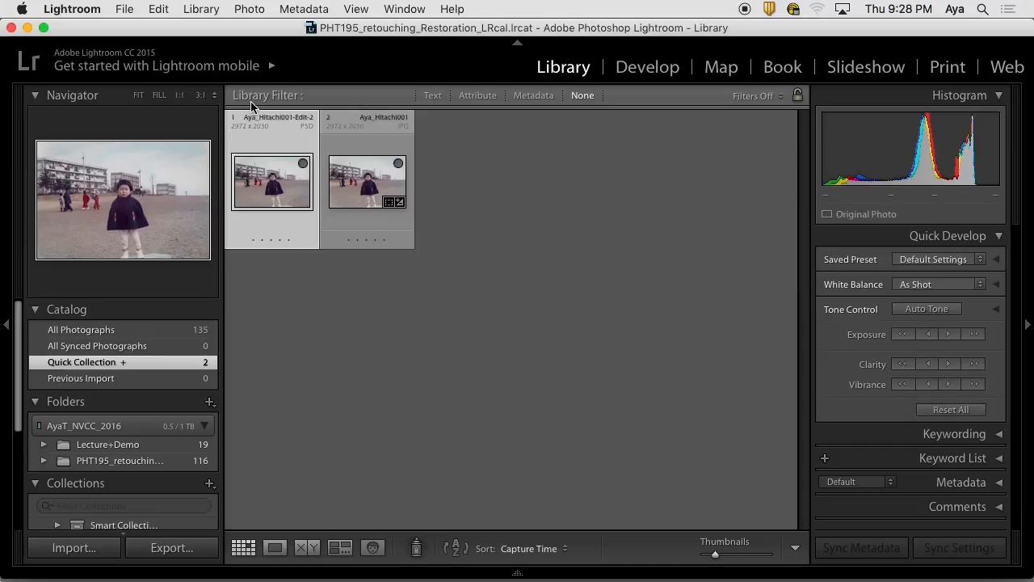
pyautogui.moveTo(388, 558)
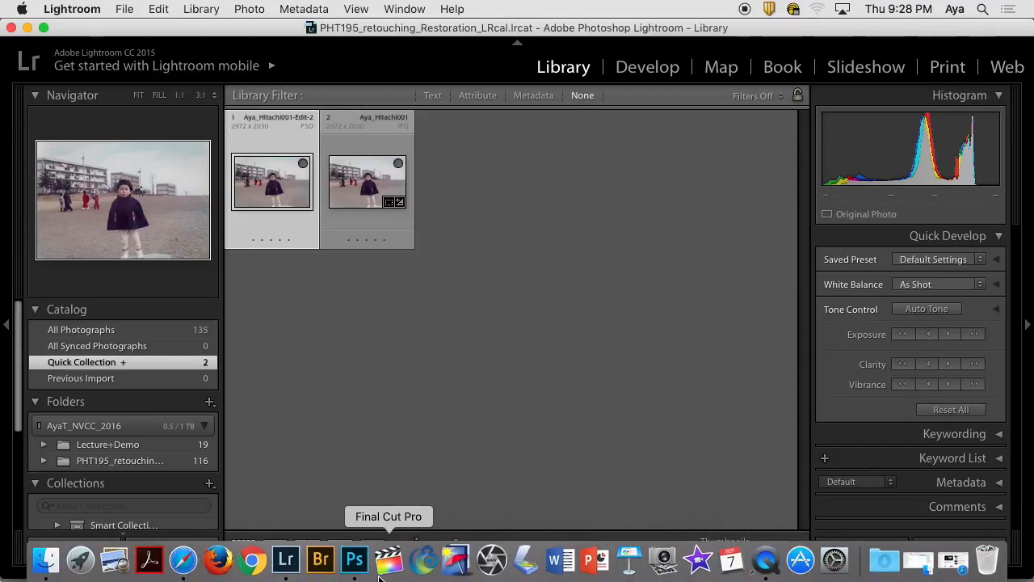
pyautogui.moveTo(354, 559)
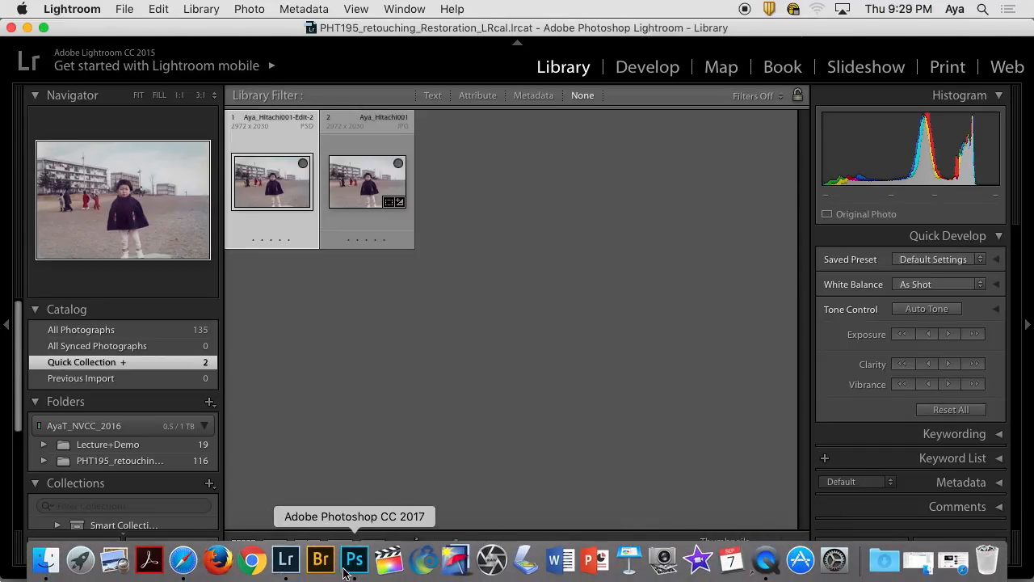
# Return to Photoshop and hide the Background layer, leaving the gray tonal adjustment overlay visible alone.
pyautogui.click(354, 559)
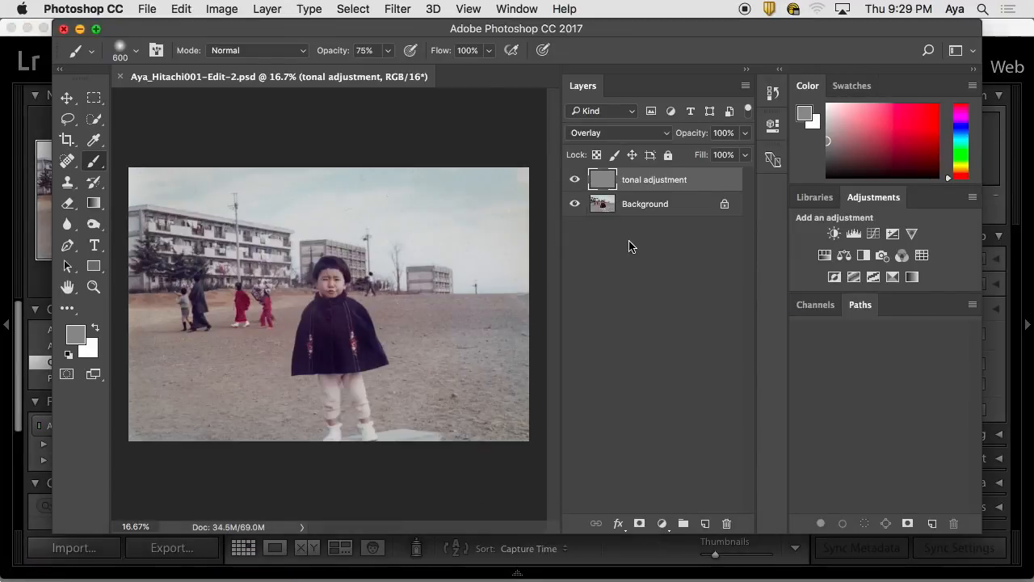
pyautogui.moveTo(654, 235)
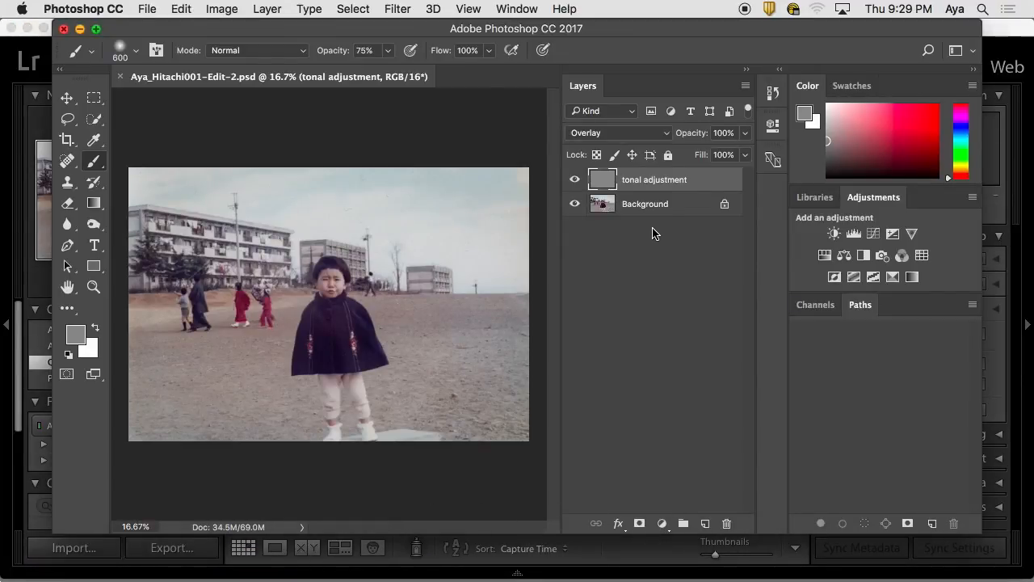
pyautogui.moveTo(669, 219)
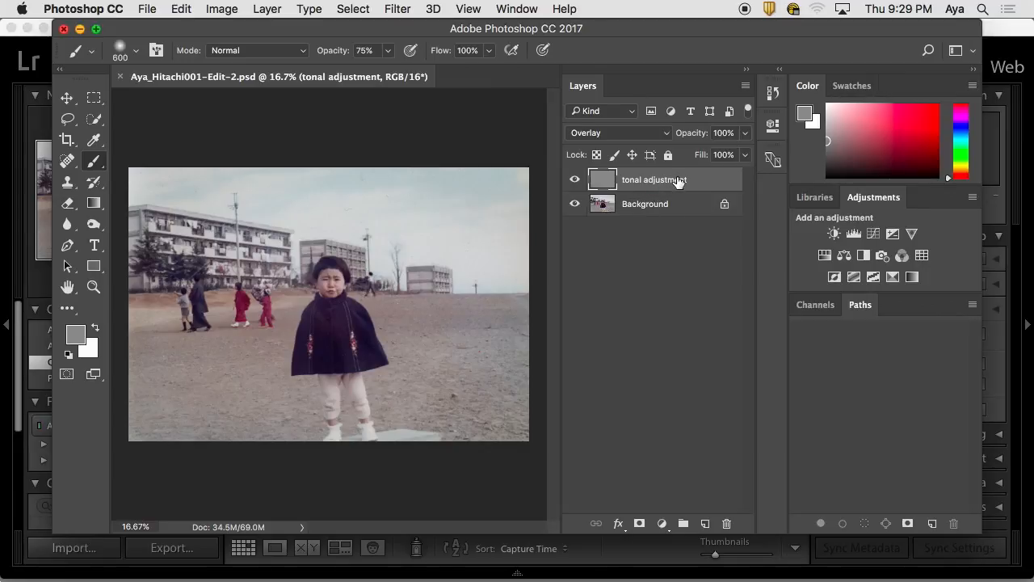
pyautogui.doubleClick(654, 180)
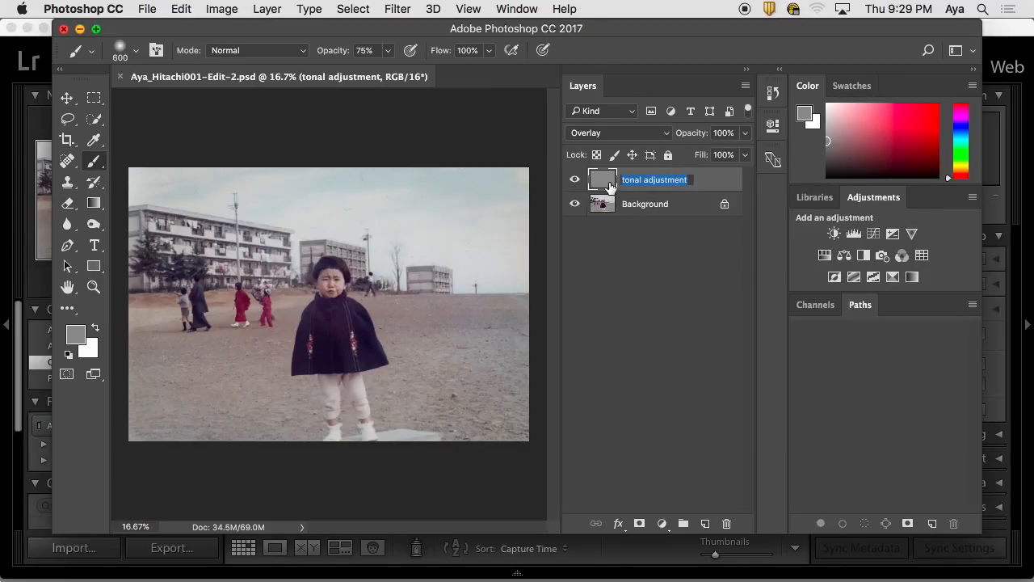
pyautogui.click(576, 203)
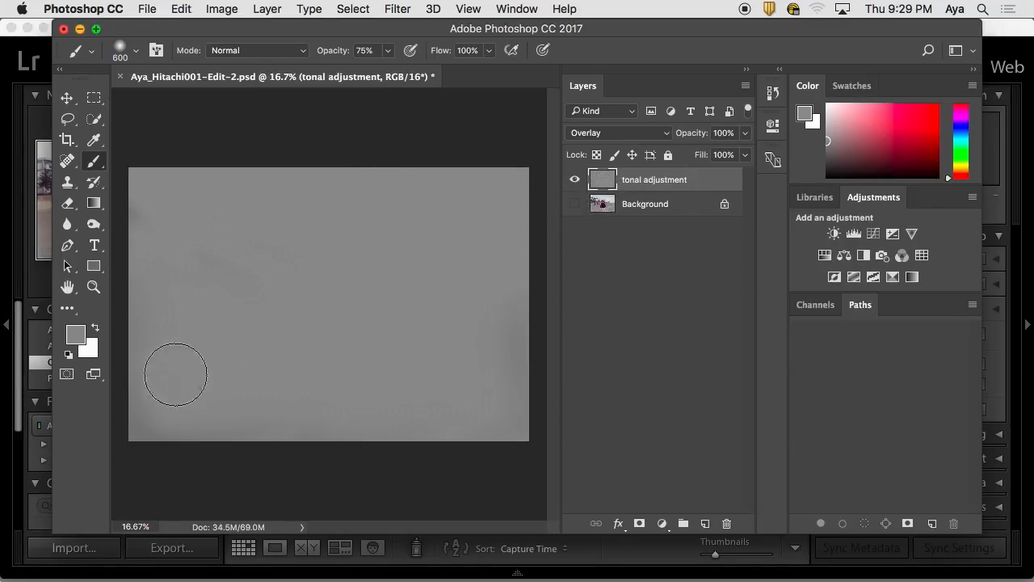
pyautogui.moveTo(340, 210)
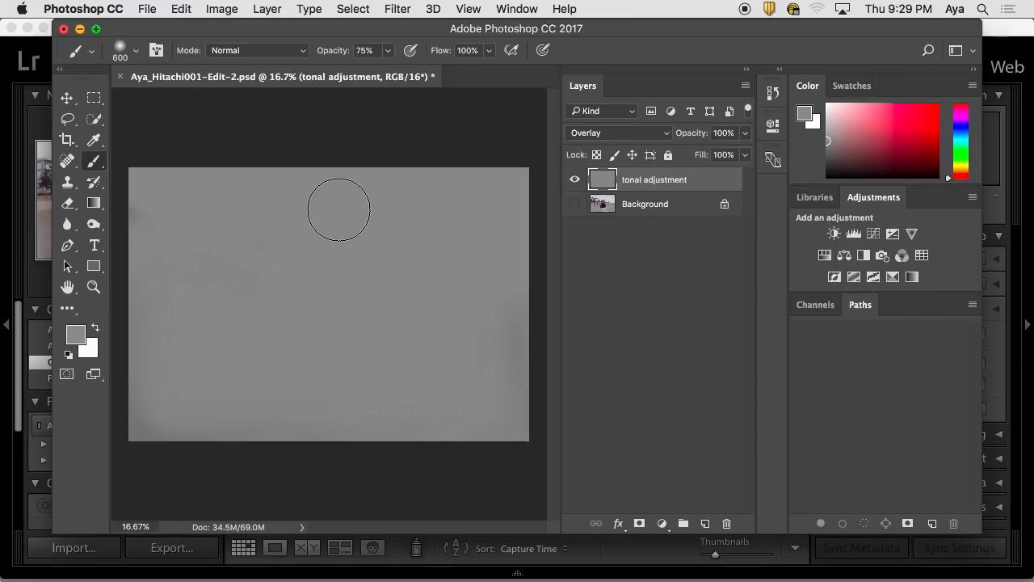
pyautogui.moveTo(222, 207)
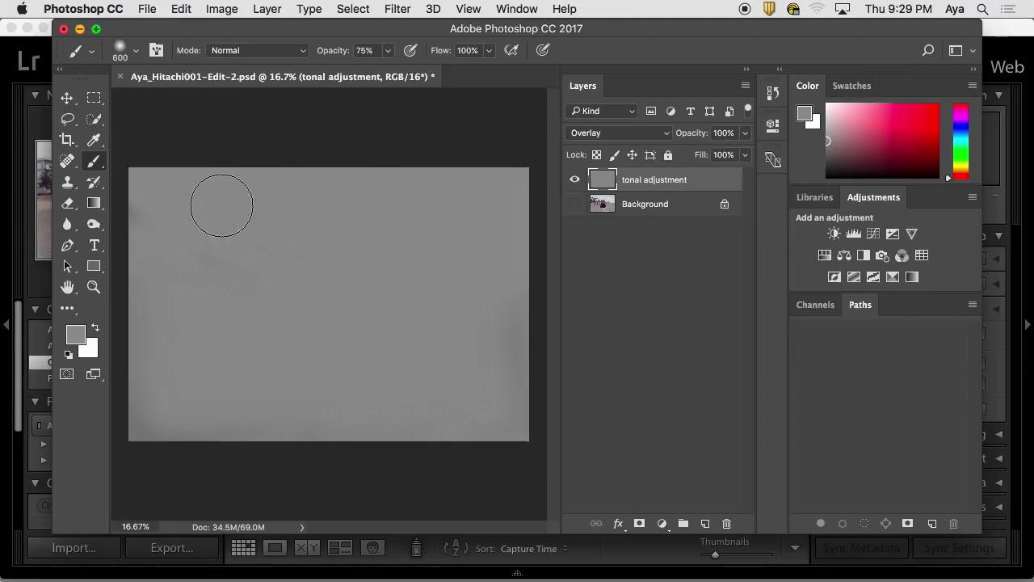
pyautogui.moveTo(298, 188)
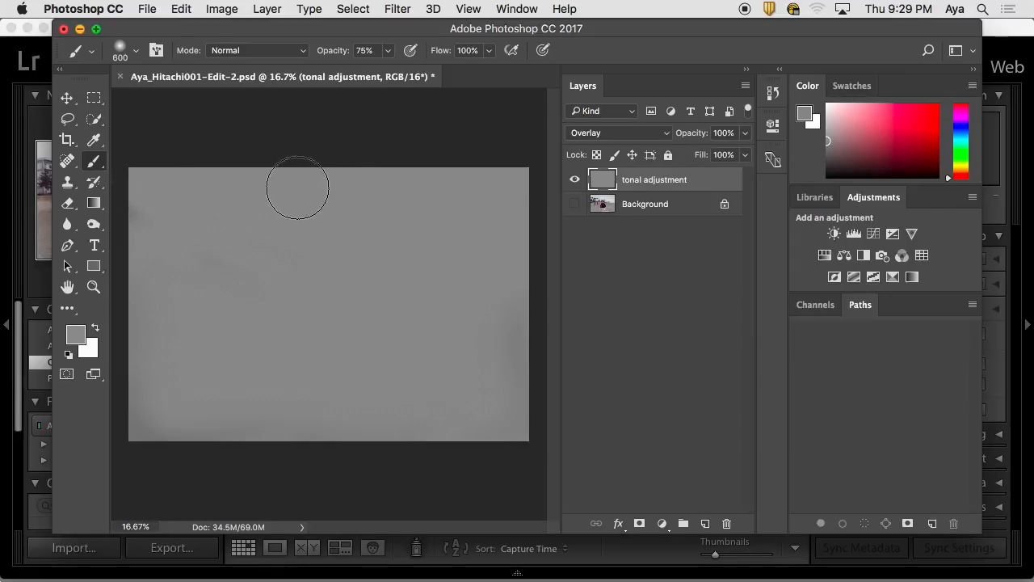
pyautogui.moveTo(285, 233)
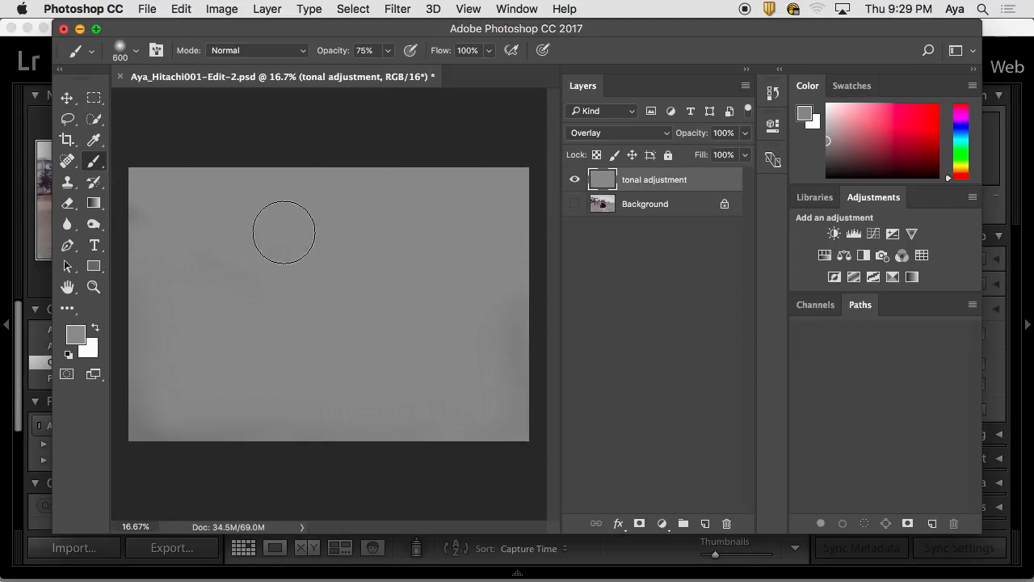
pyautogui.moveTo(462, 172)
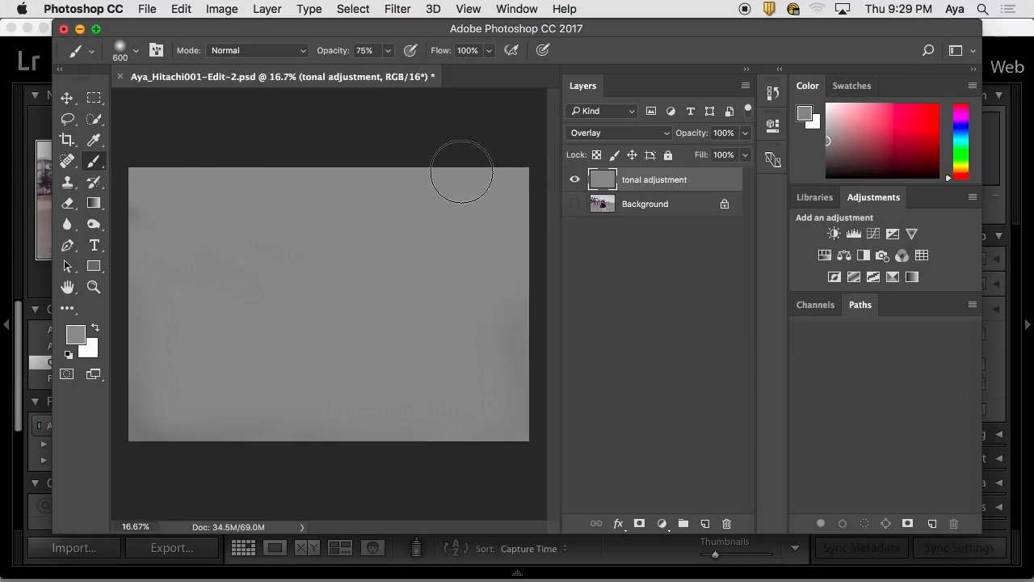
pyautogui.moveTo(161, 174)
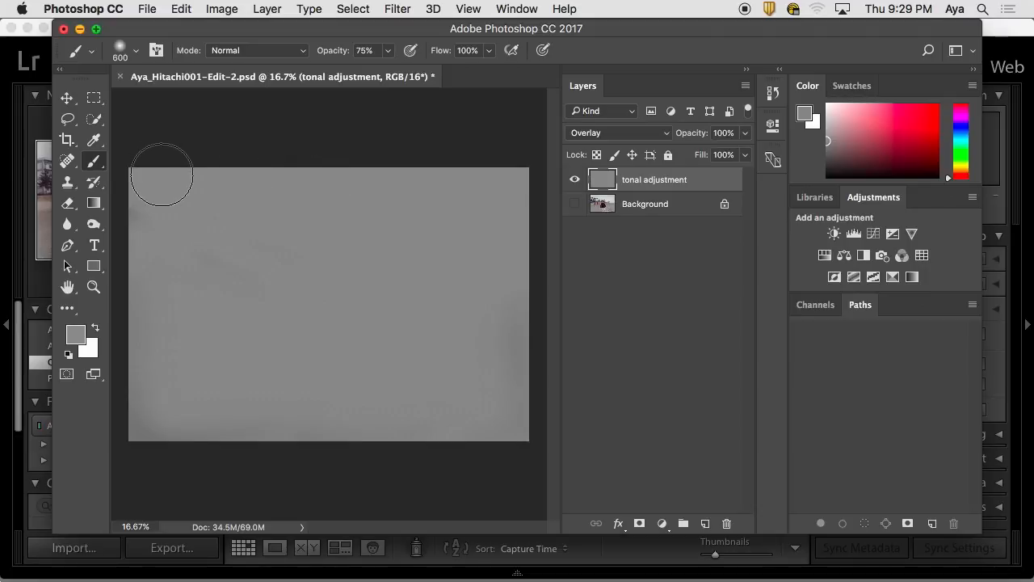
pyautogui.moveTo(193, 153)
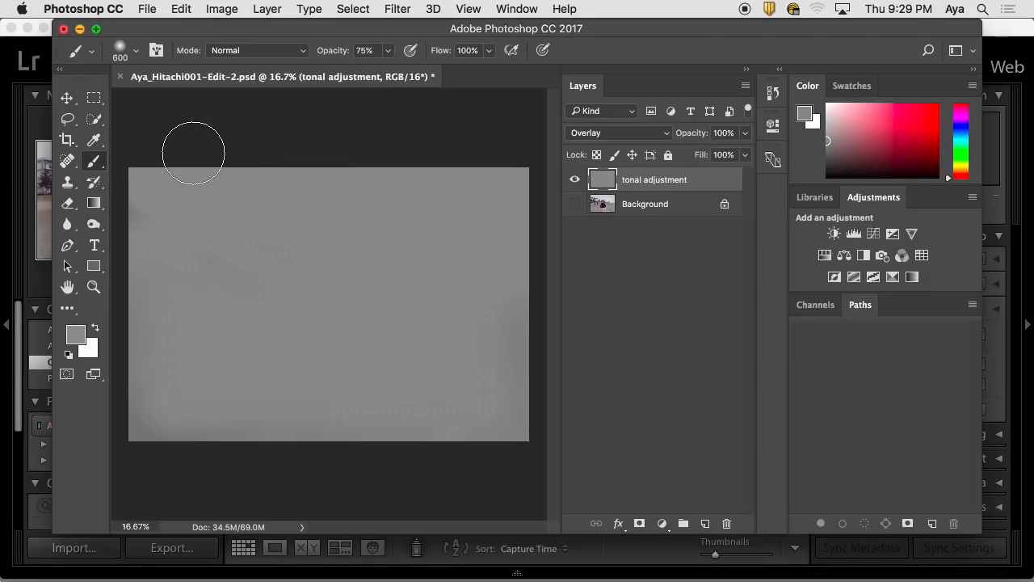
# Lasso a freehand selection bounded by a curve from the left edge to the bottom-right.
pyautogui.click(67, 120)
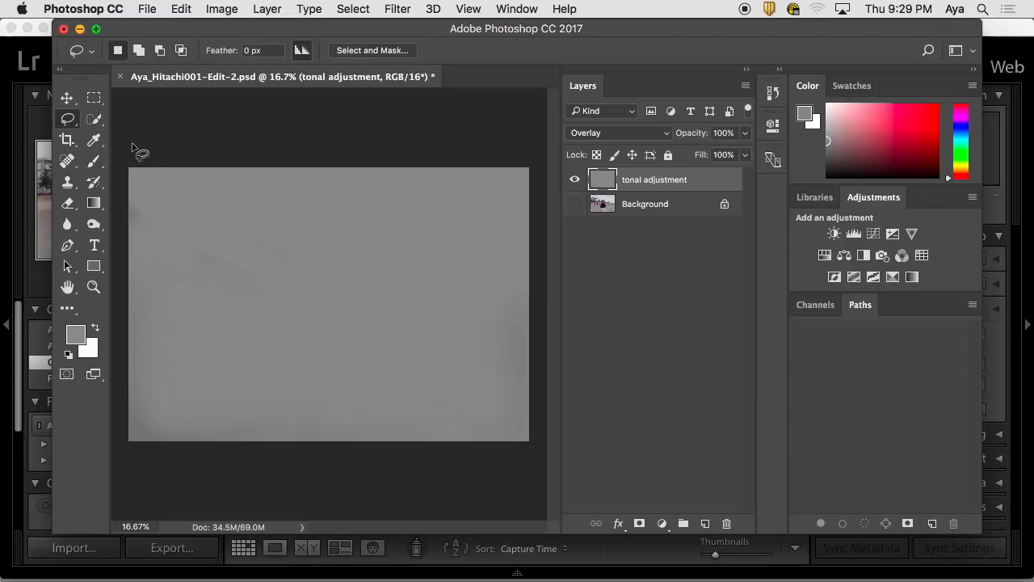
pyautogui.moveTo(136, 149); pyautogui.dragTo(364, 289)
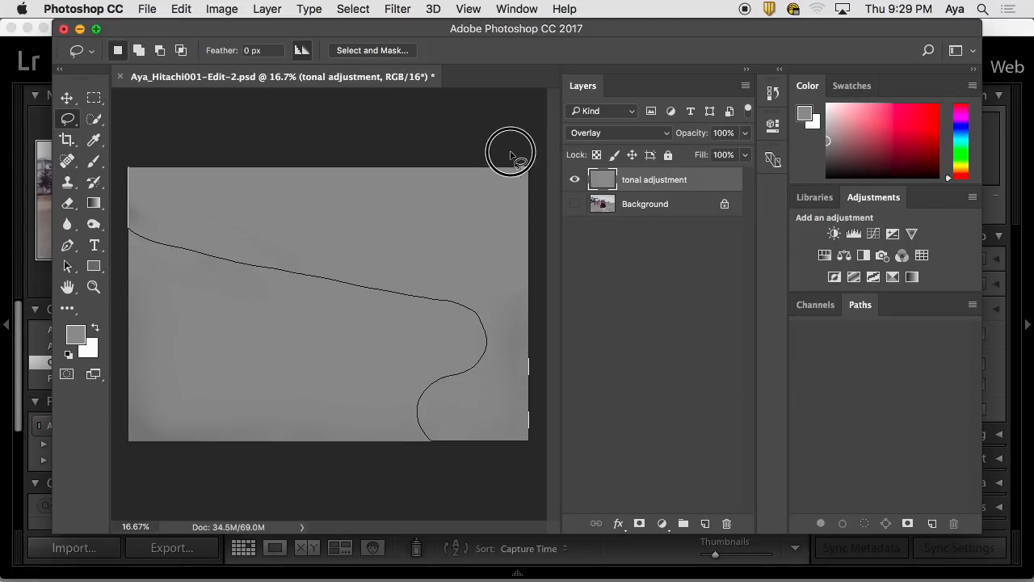
pyautogui.moveTo(130, 172)
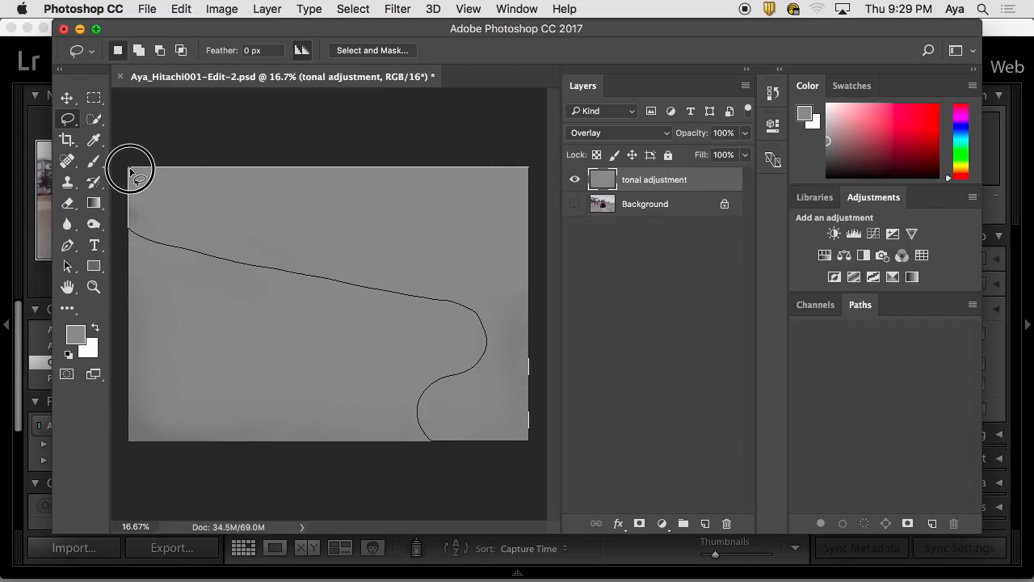
pyautogui.click(133, 168)
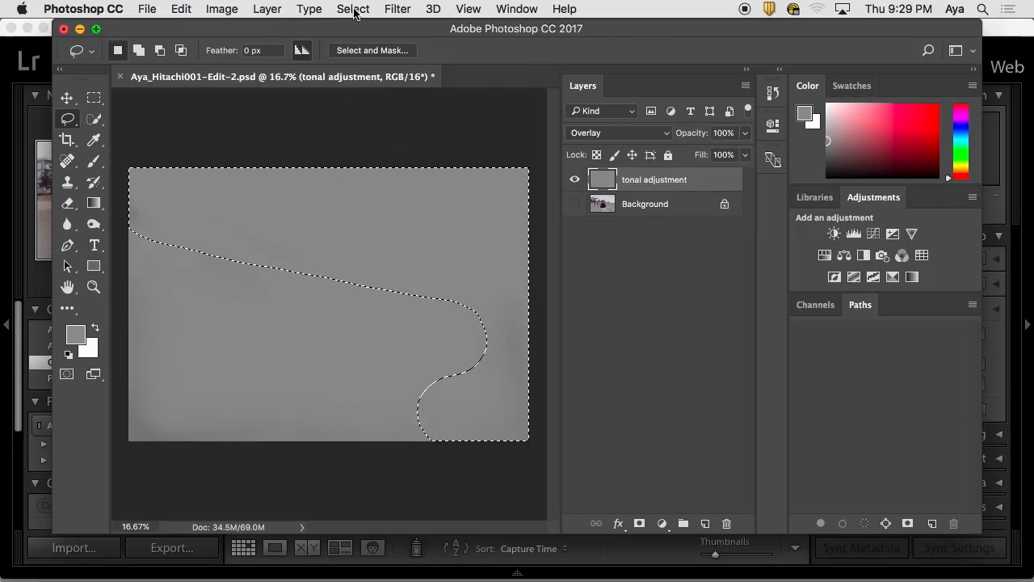
# Feather the curved selection by 10 pixels via Select > Modify > Feather.
pyautogui.click(352, 9)
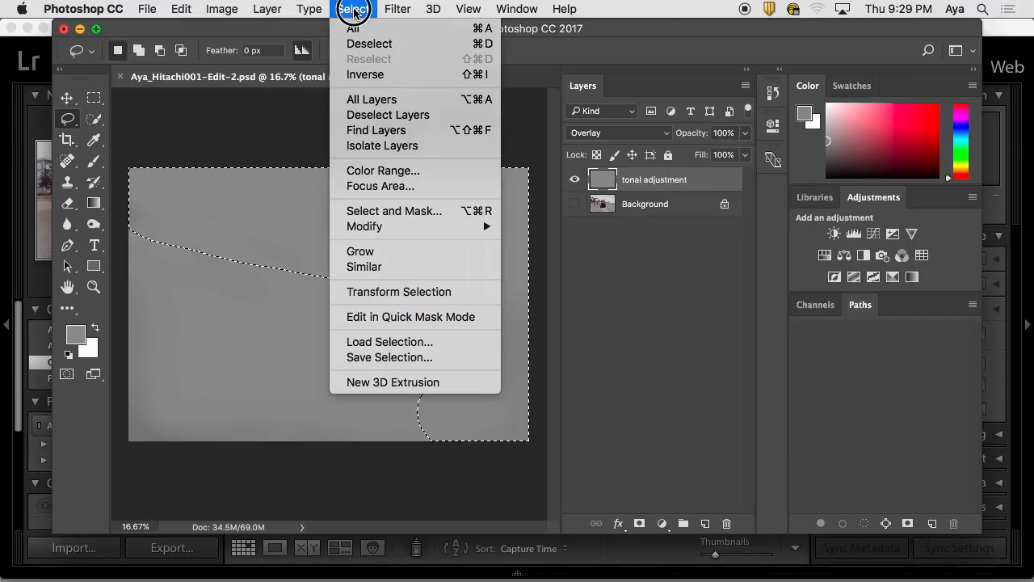
pyautogui.moveTo(365, 226)
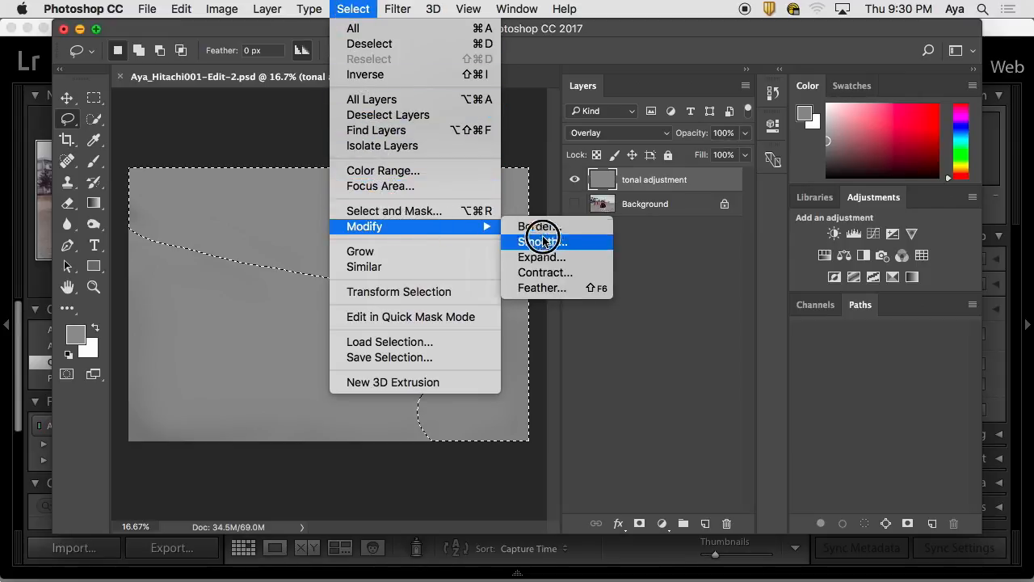
pyautogui.click(541, 288)
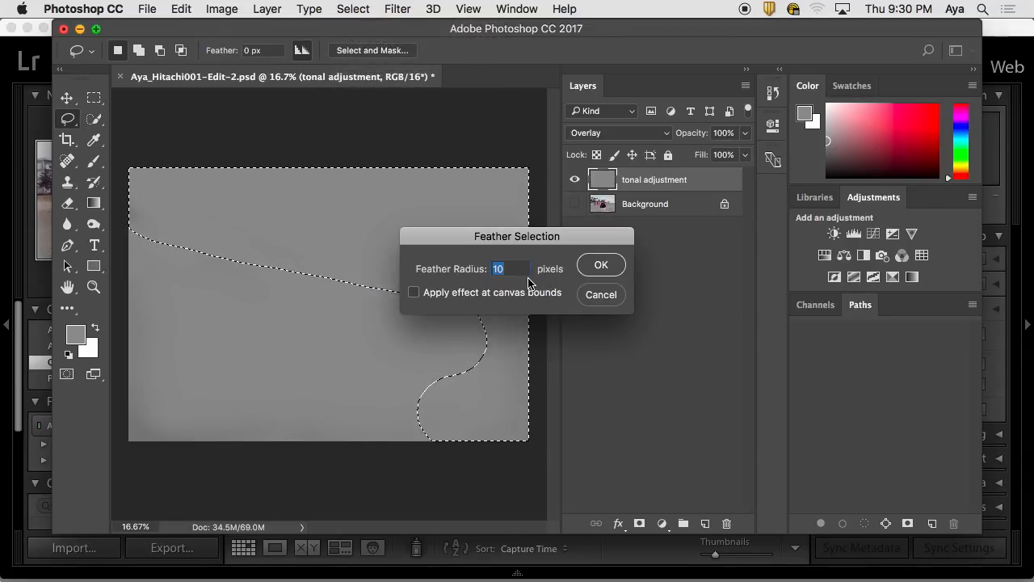
pyautogui.click(602, 265)
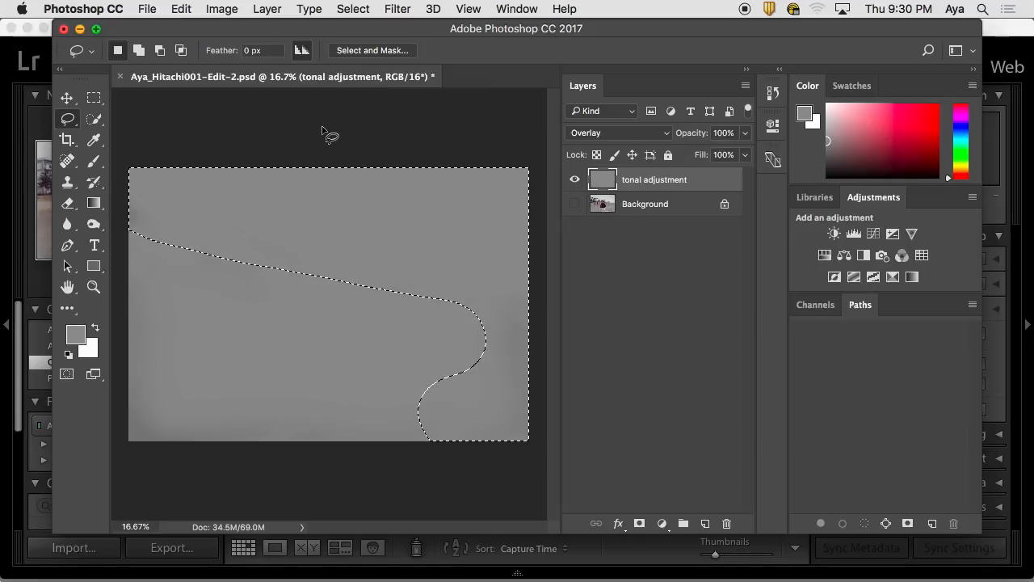
pyautogui.moveTo(417, 217)
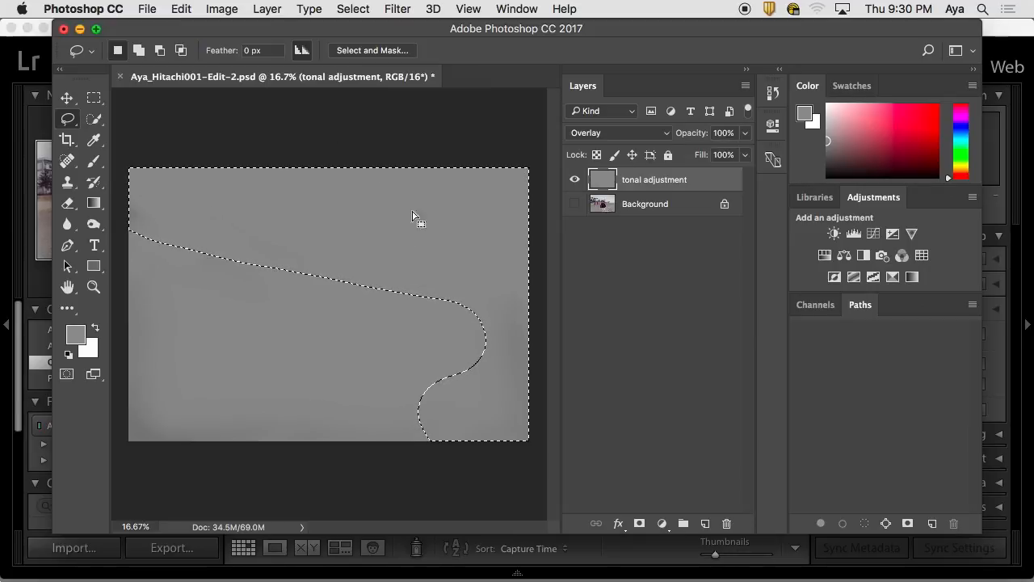
pyautogui.moveTo(191, 13)
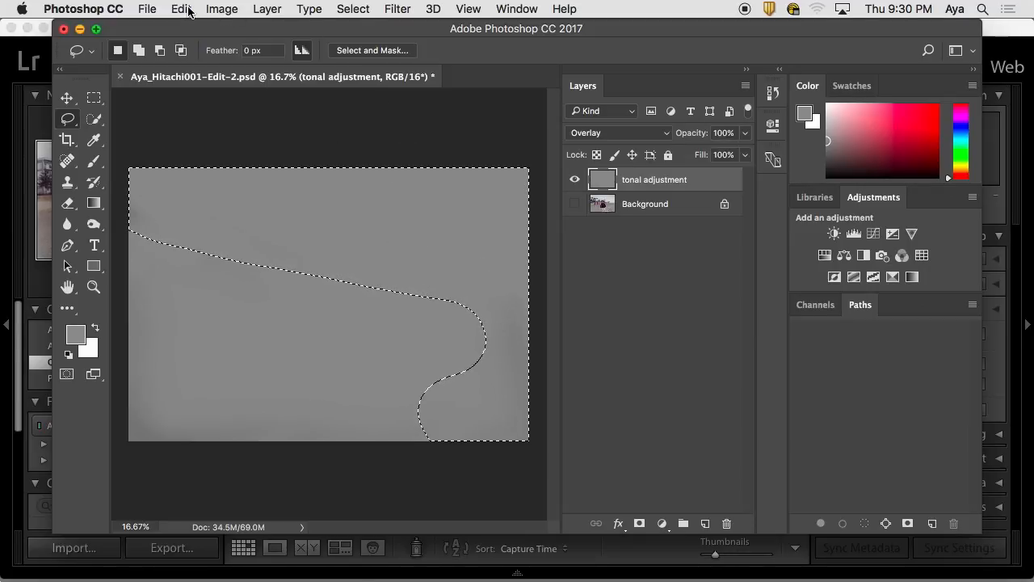
# Briefly show the Background photo to check the selection, then hide it again for the fill.
pyautogui.click(181, 10)
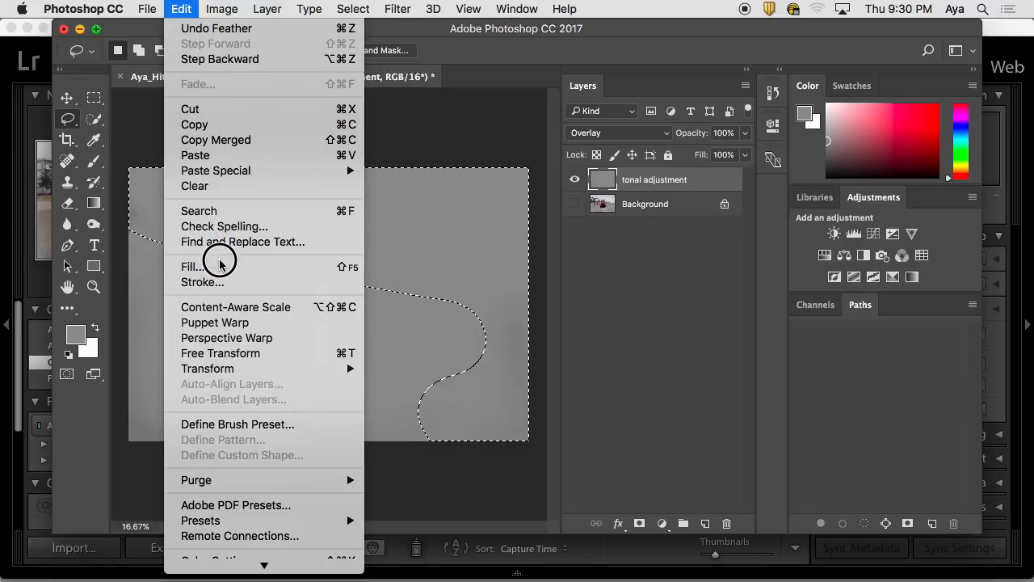
pyautogui.moveTo(430, 149)
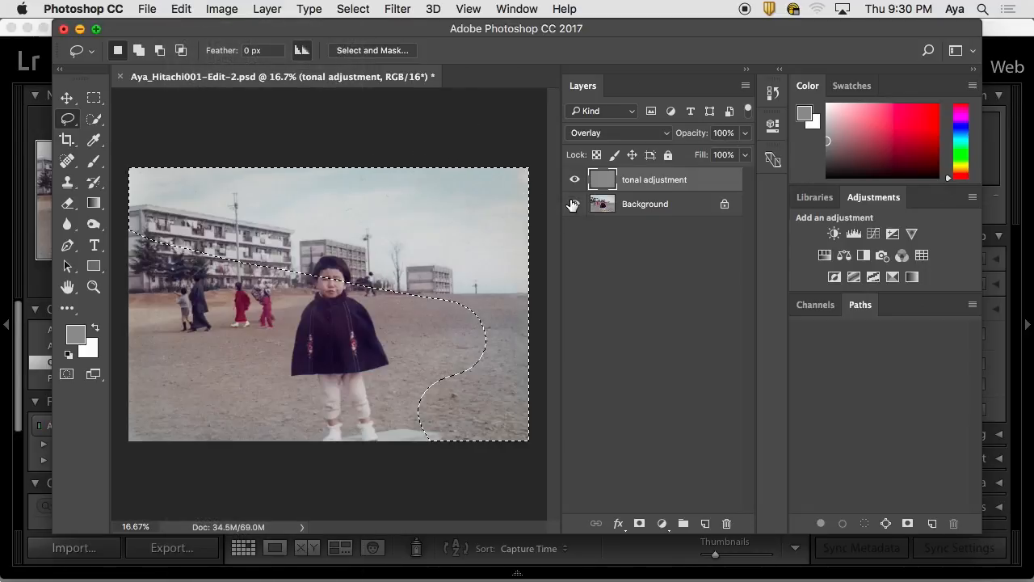
pyautogui.click(575, 204)
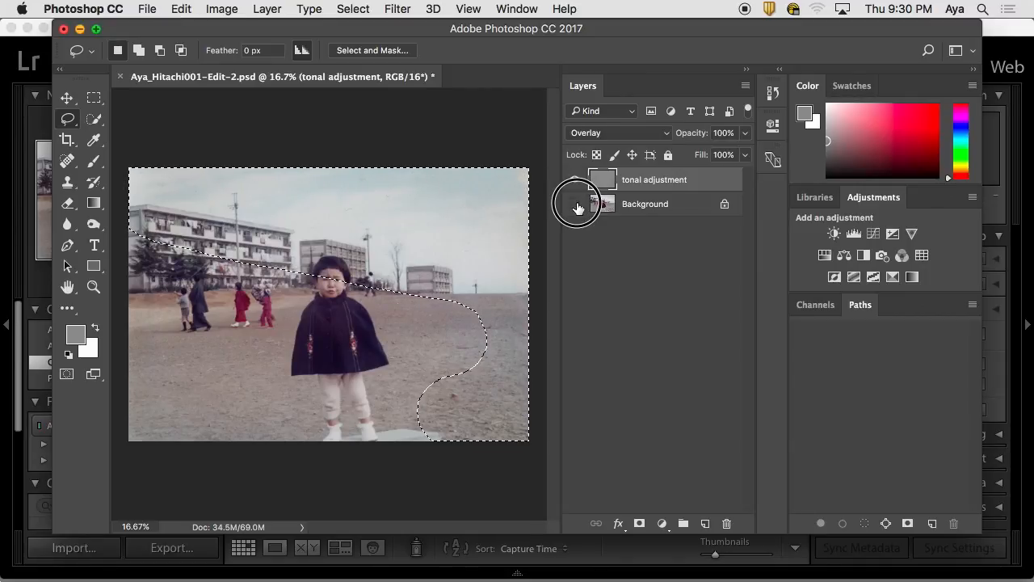
pyautogui.click(181, 10)
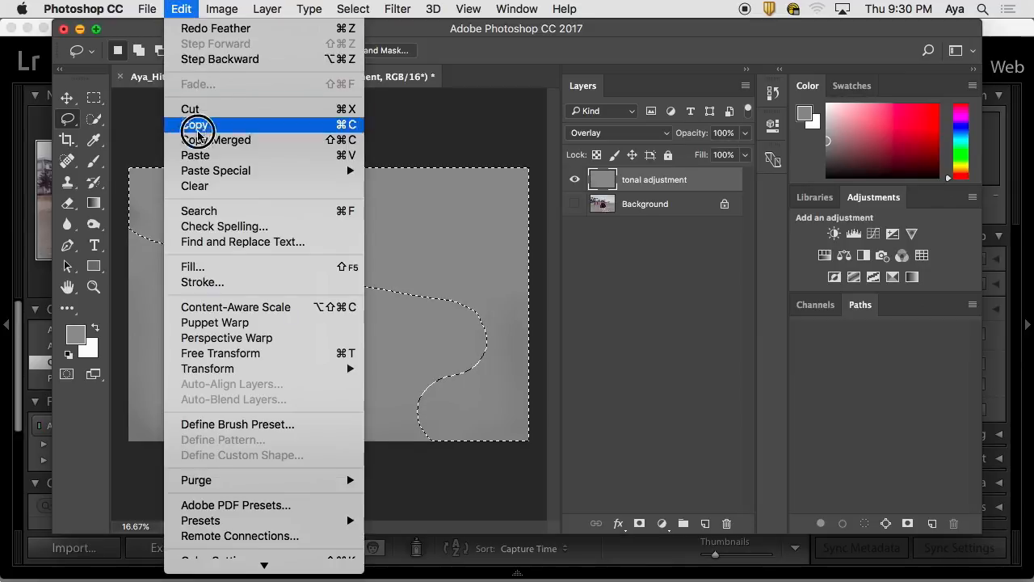
pyautogui.moveTo(218, 267)
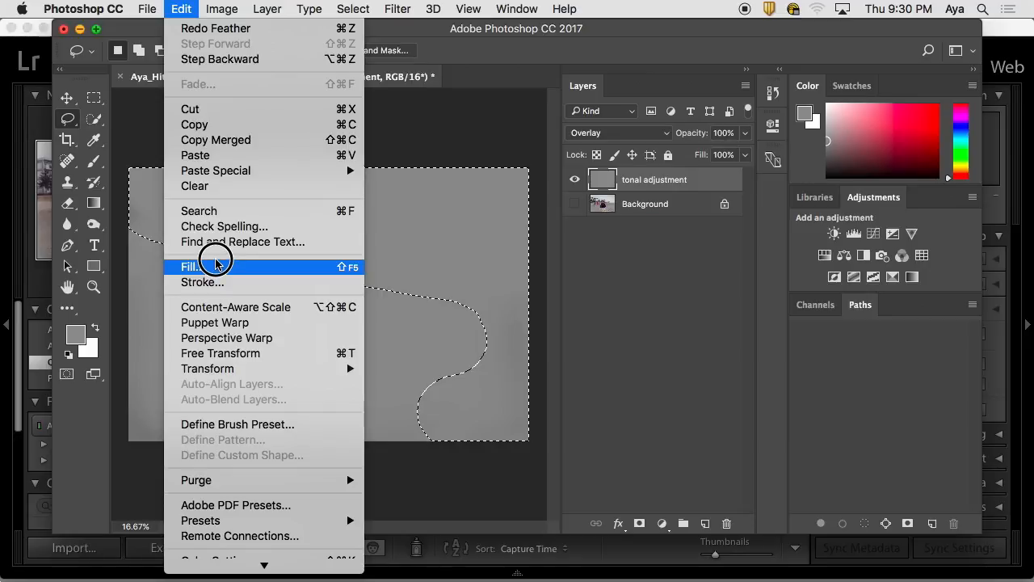
pyautogui.moveTo(450, 116)
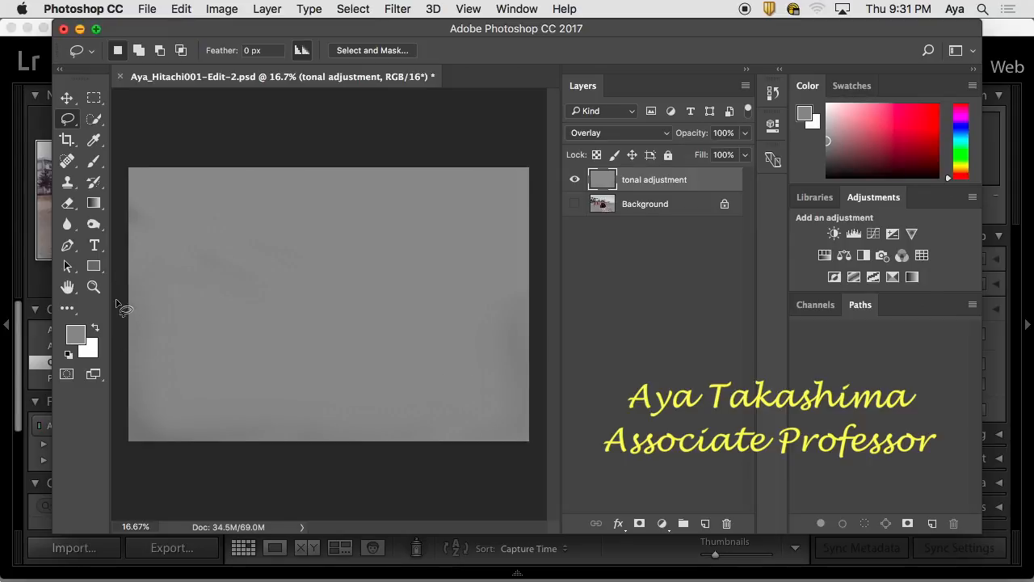
pyautogui.moveTo(126, 304)
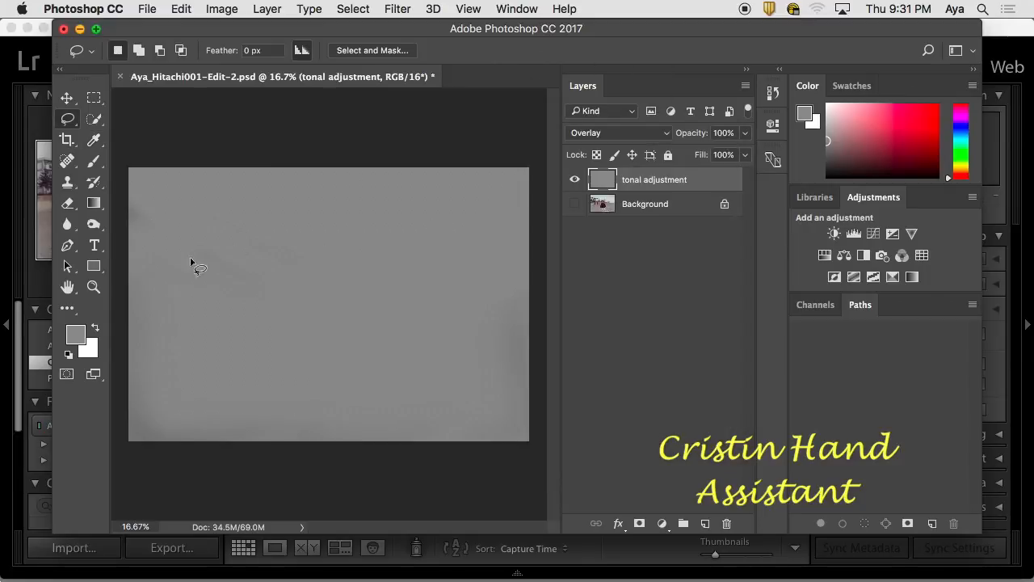
# Switch back to the Brush tool at 75% opacity on the evenly gray overlay.
pyautogui.click(68, 160)
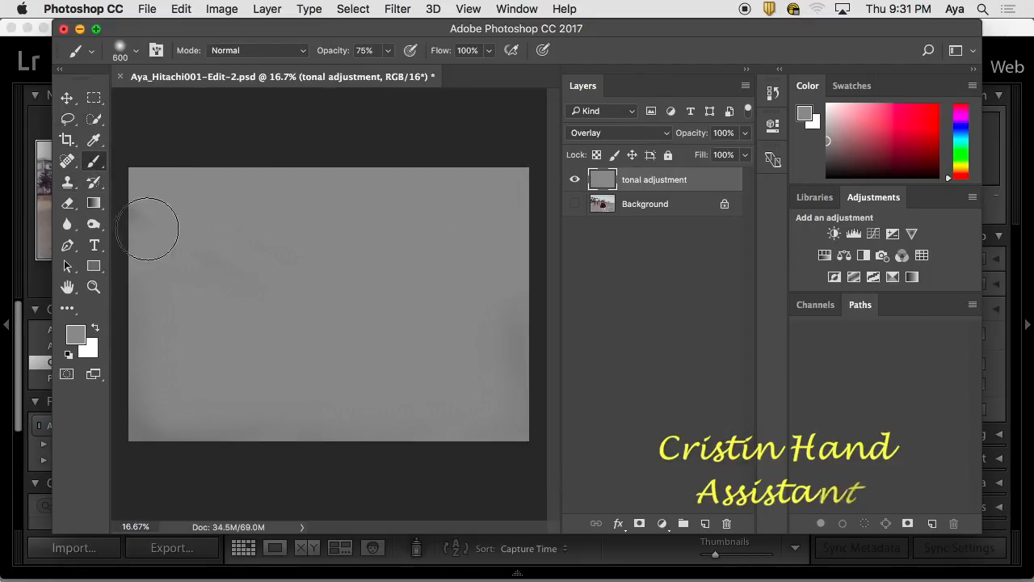